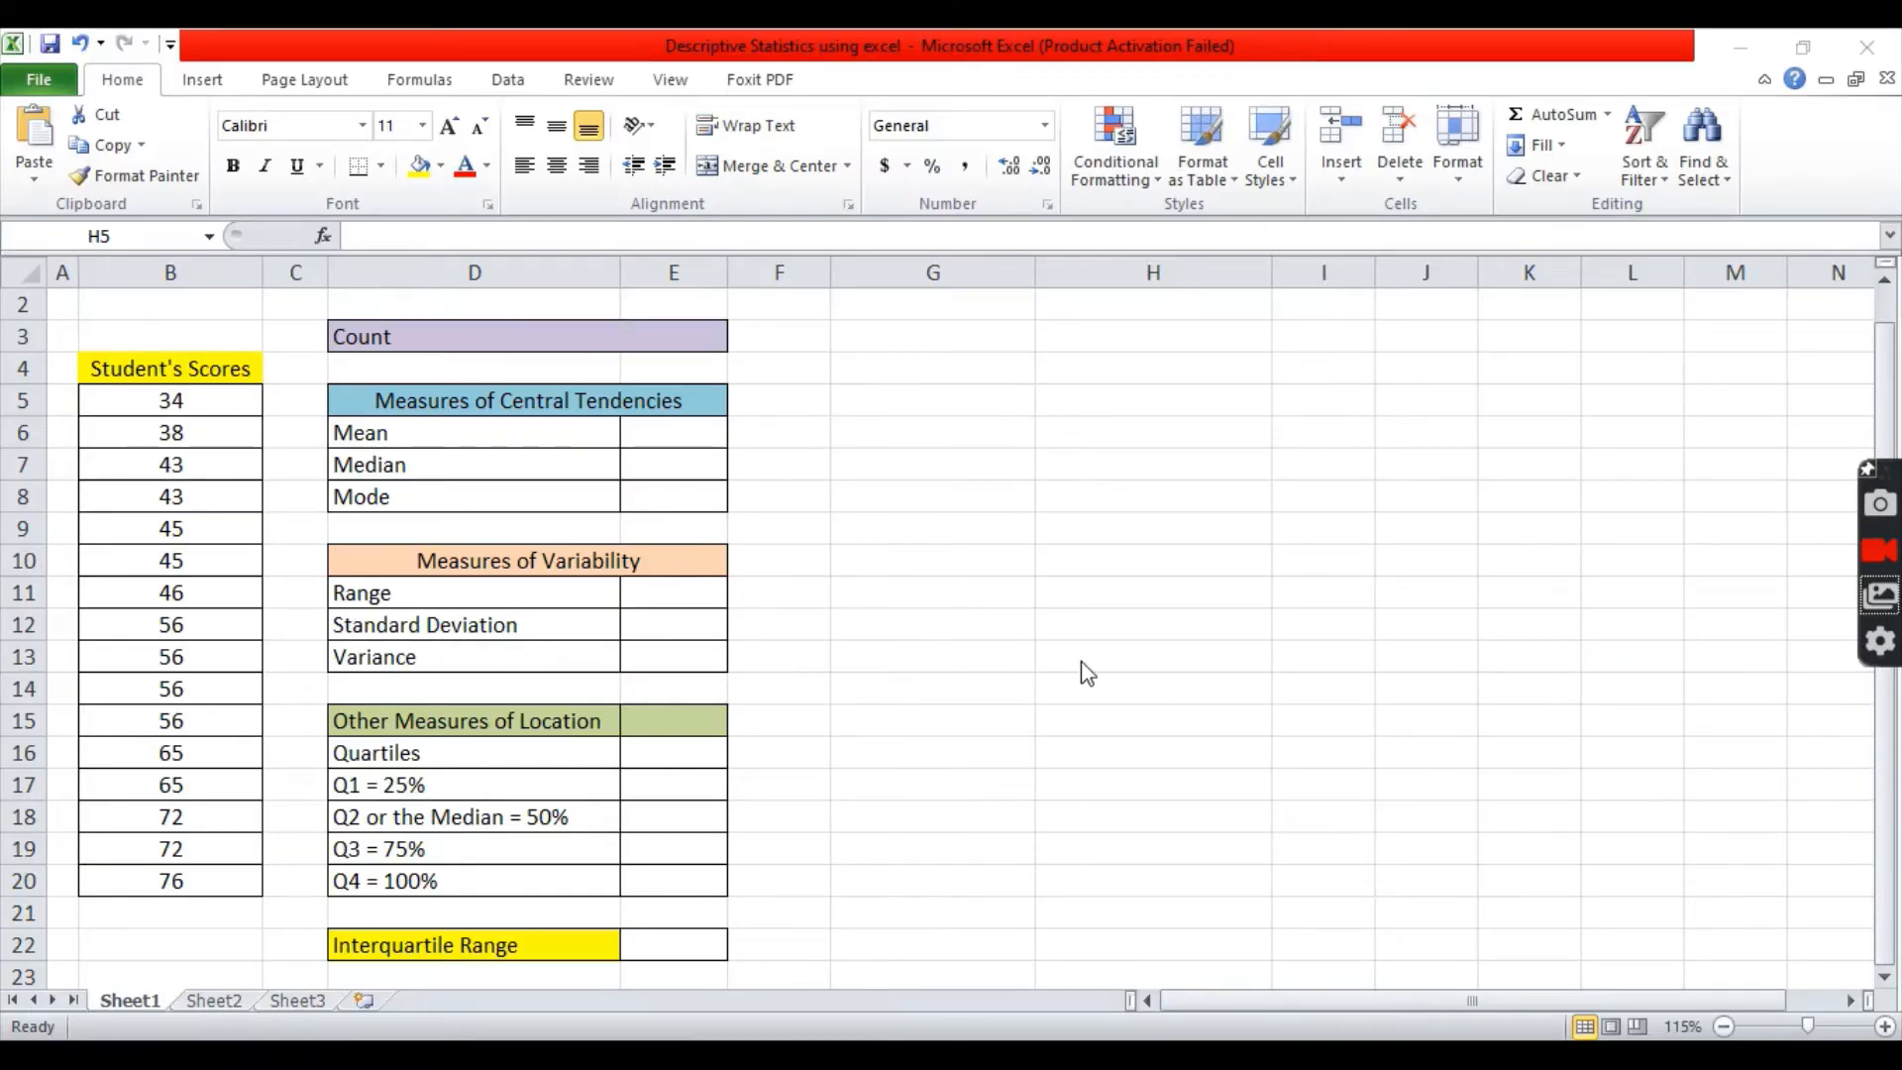
{"action": "mouse_move", "coordinate": [998, 618]}
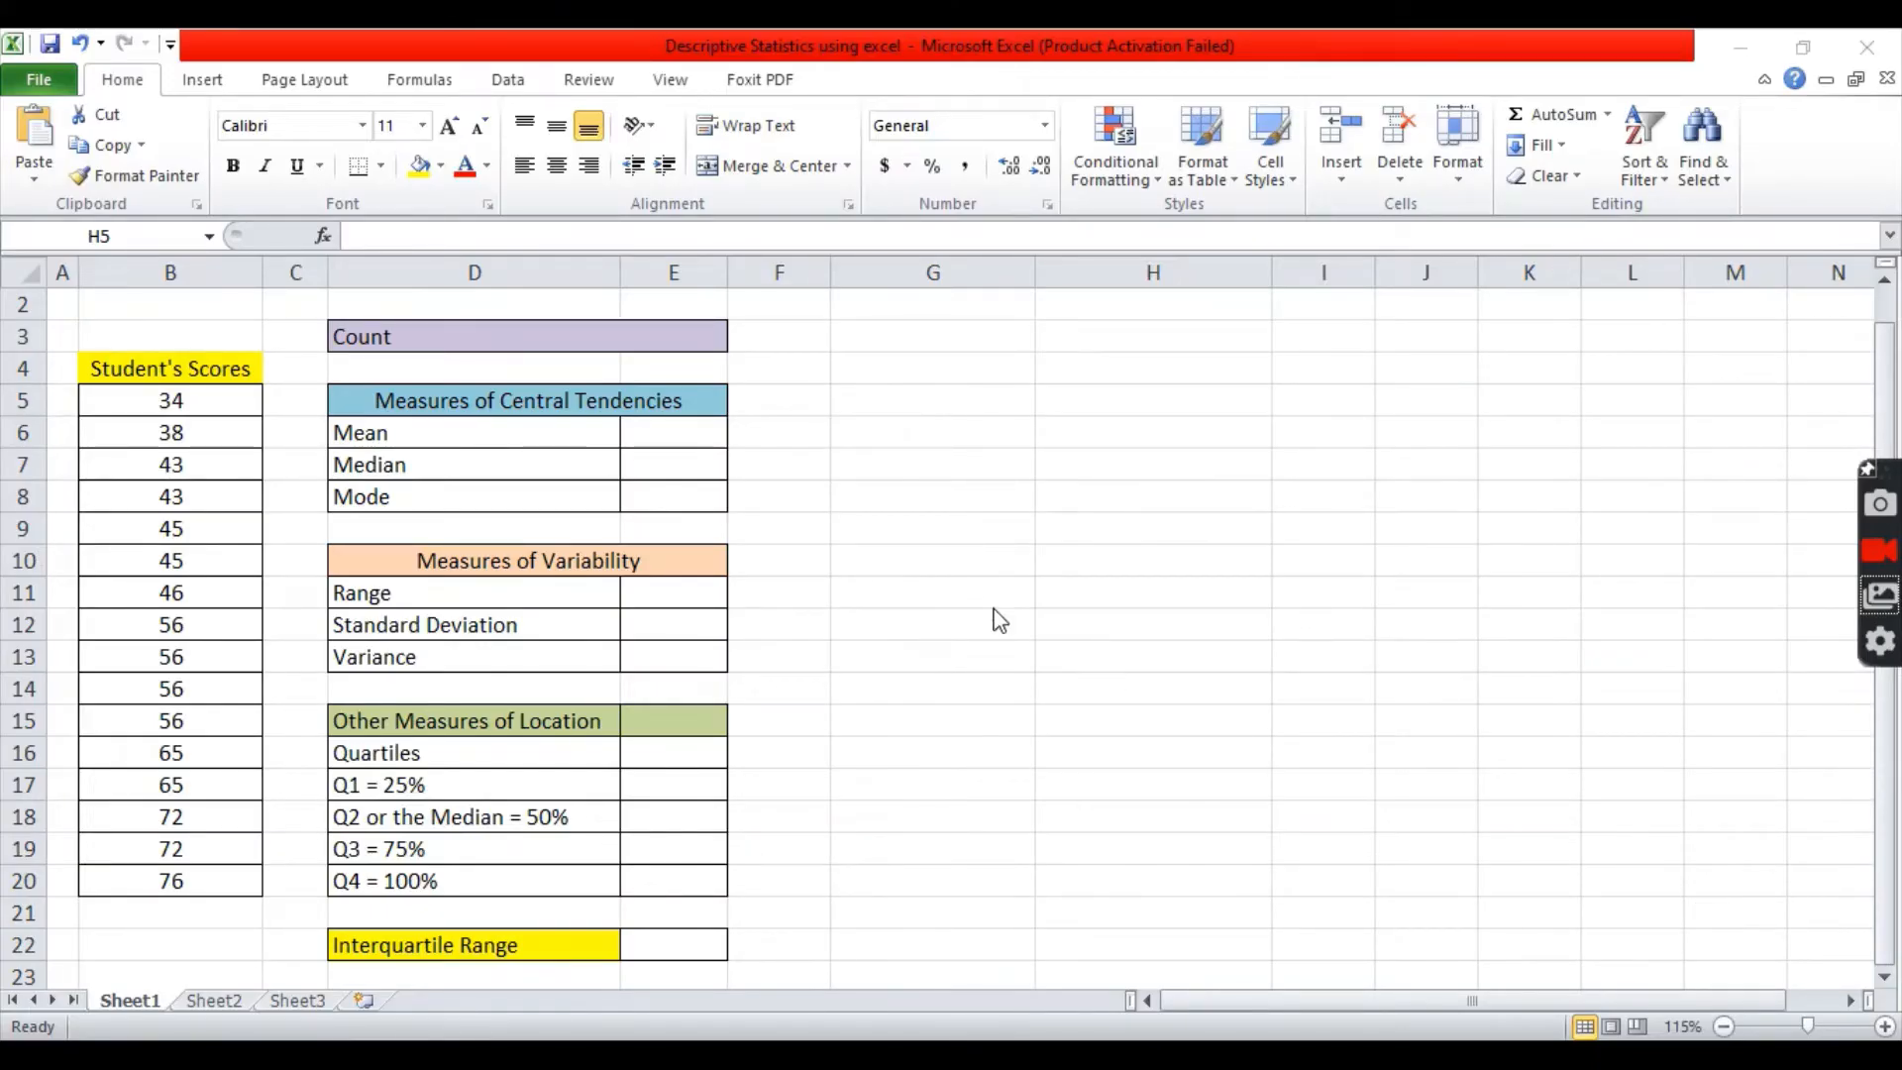
{"action": "mouse_move", "coordinate": [979, 608]}
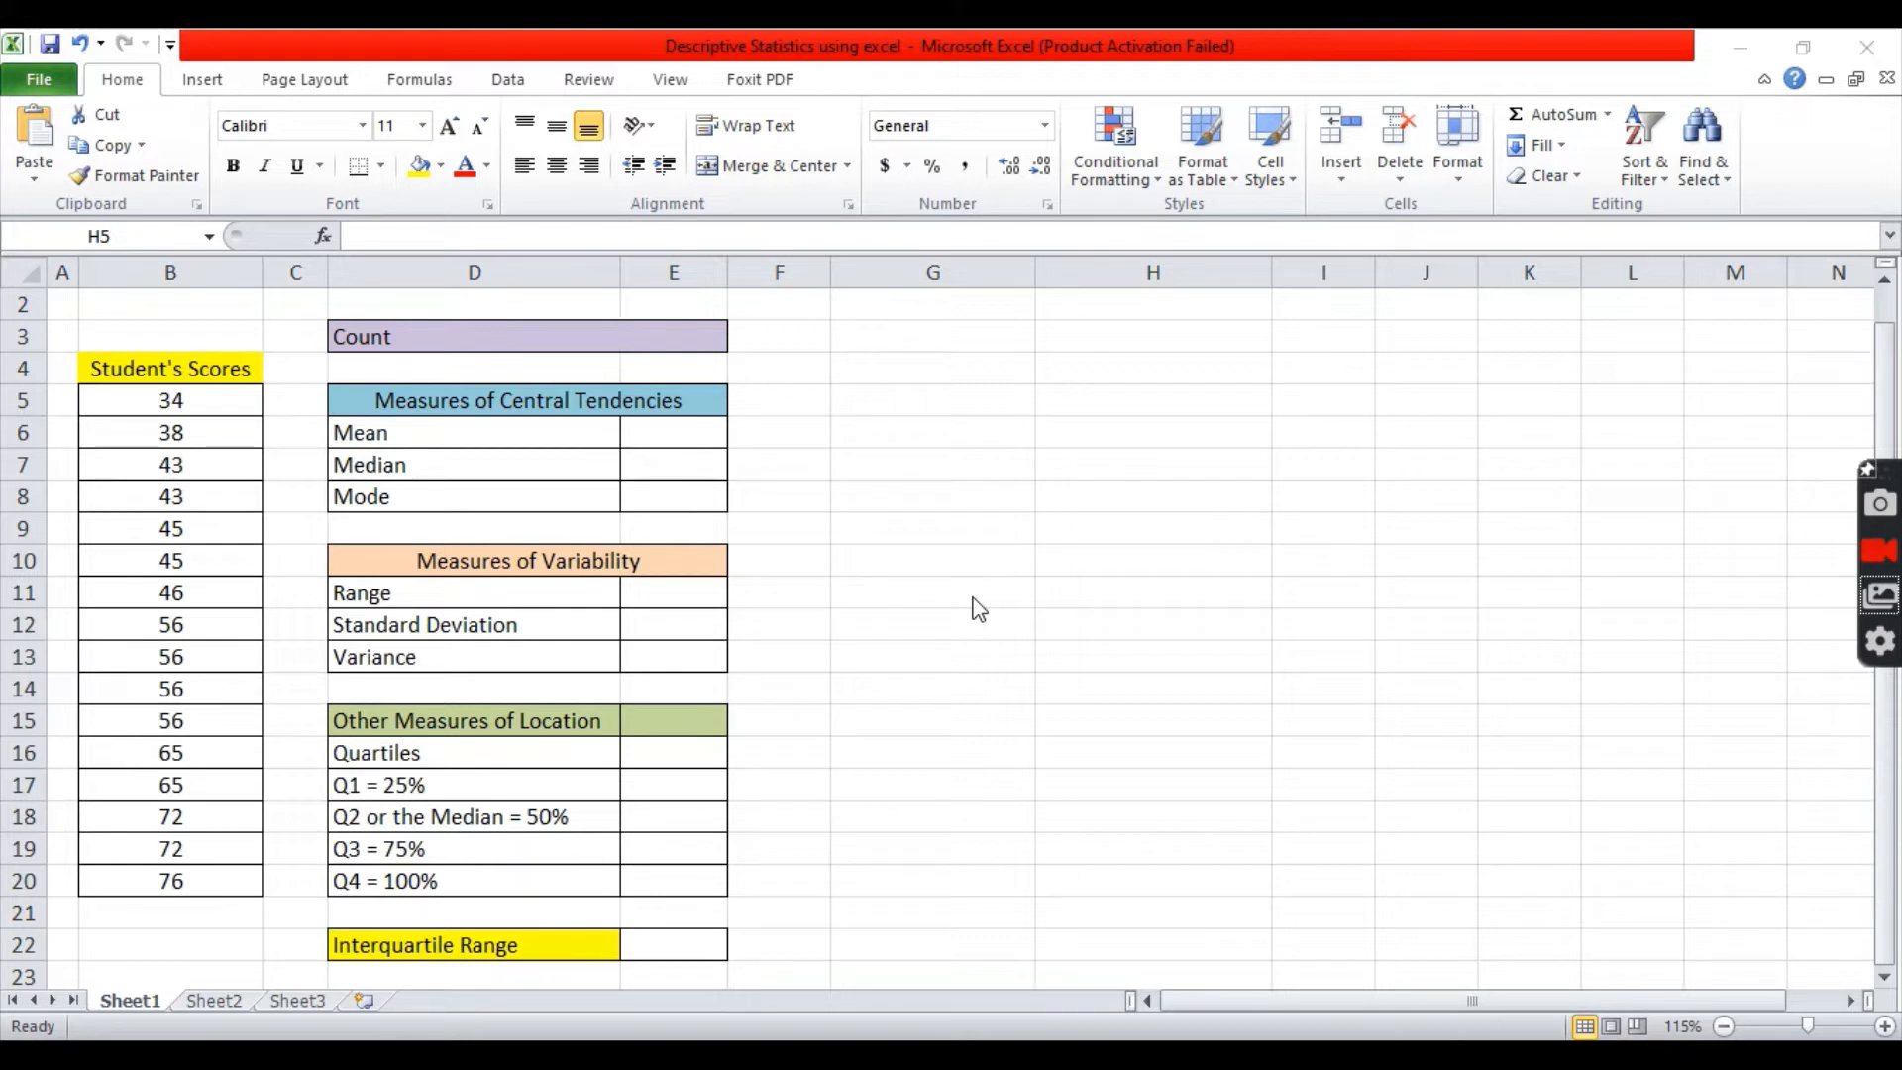
{"action": "mouse_move", "coordinate": [589, 401]}
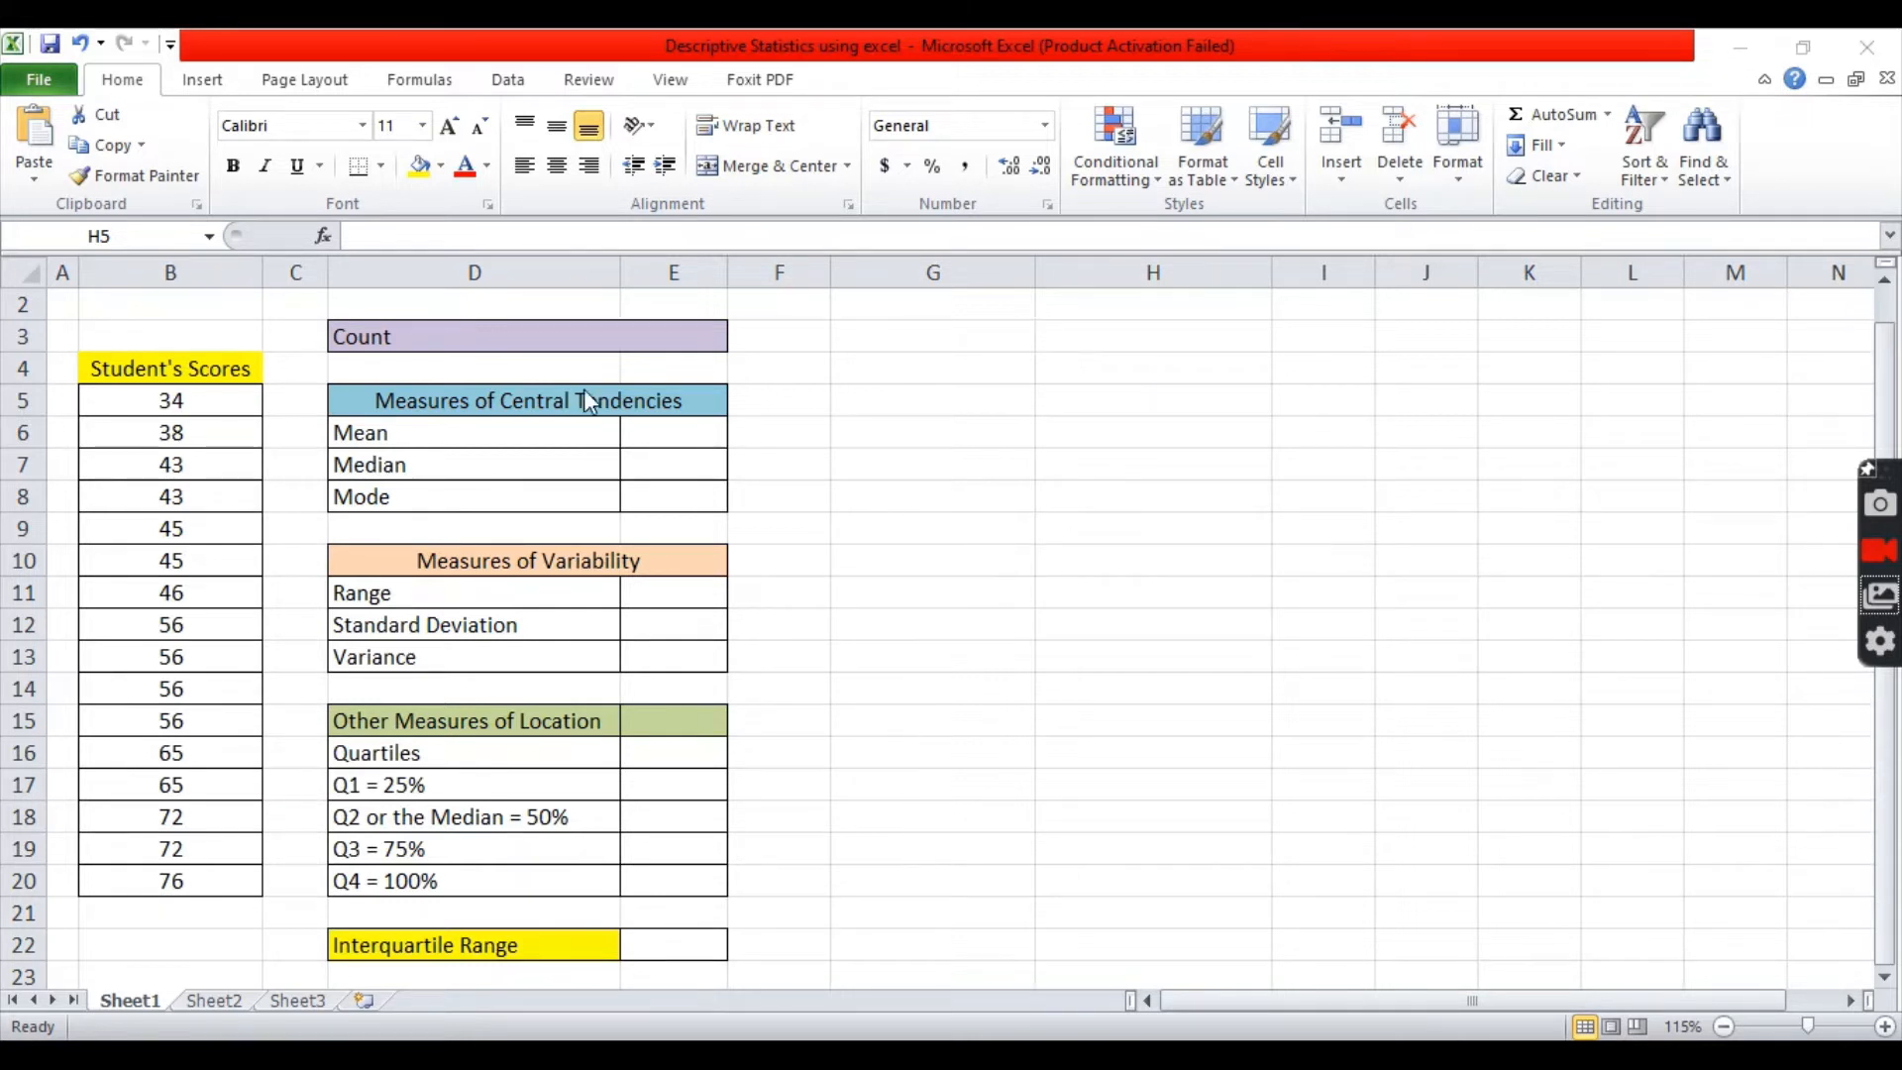
{"action": "mouse_move", "coordinate": [555, 498]}
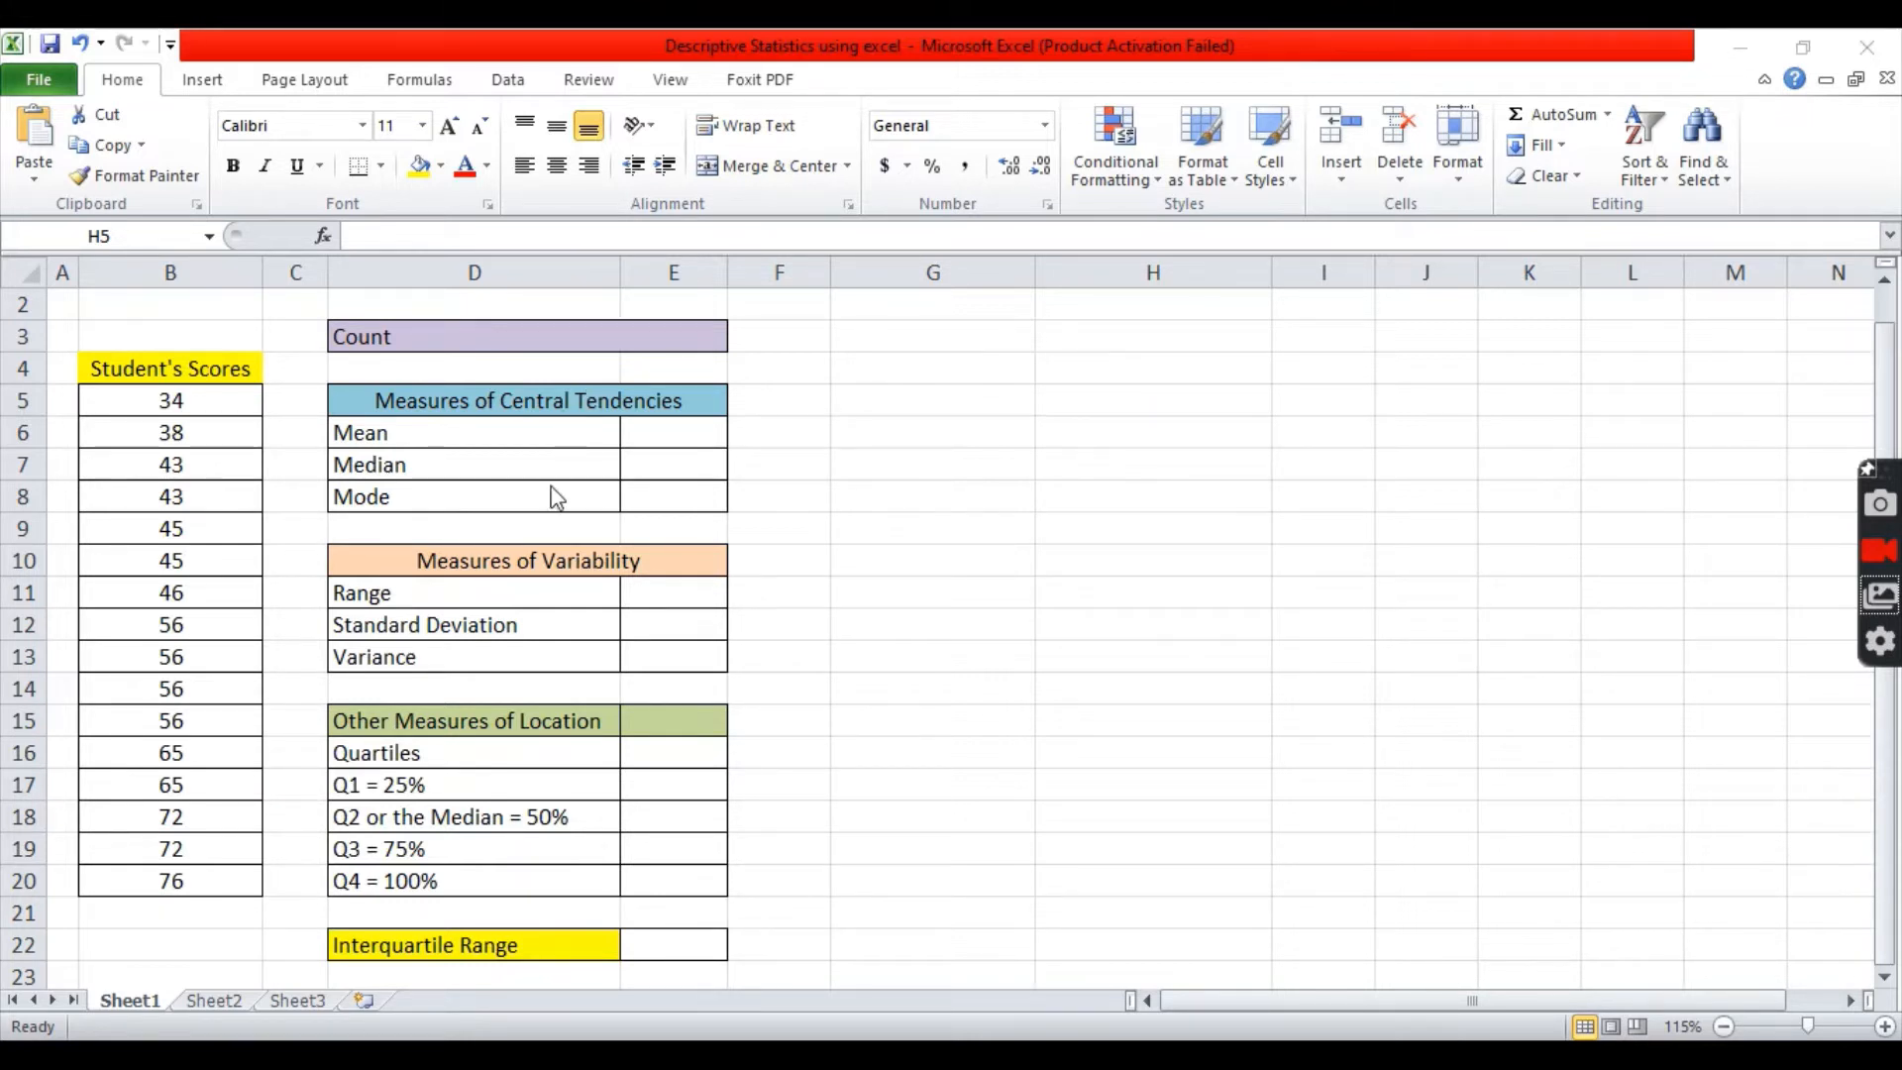
{"action": "mouse_move", "coordinate": [689, 418]}
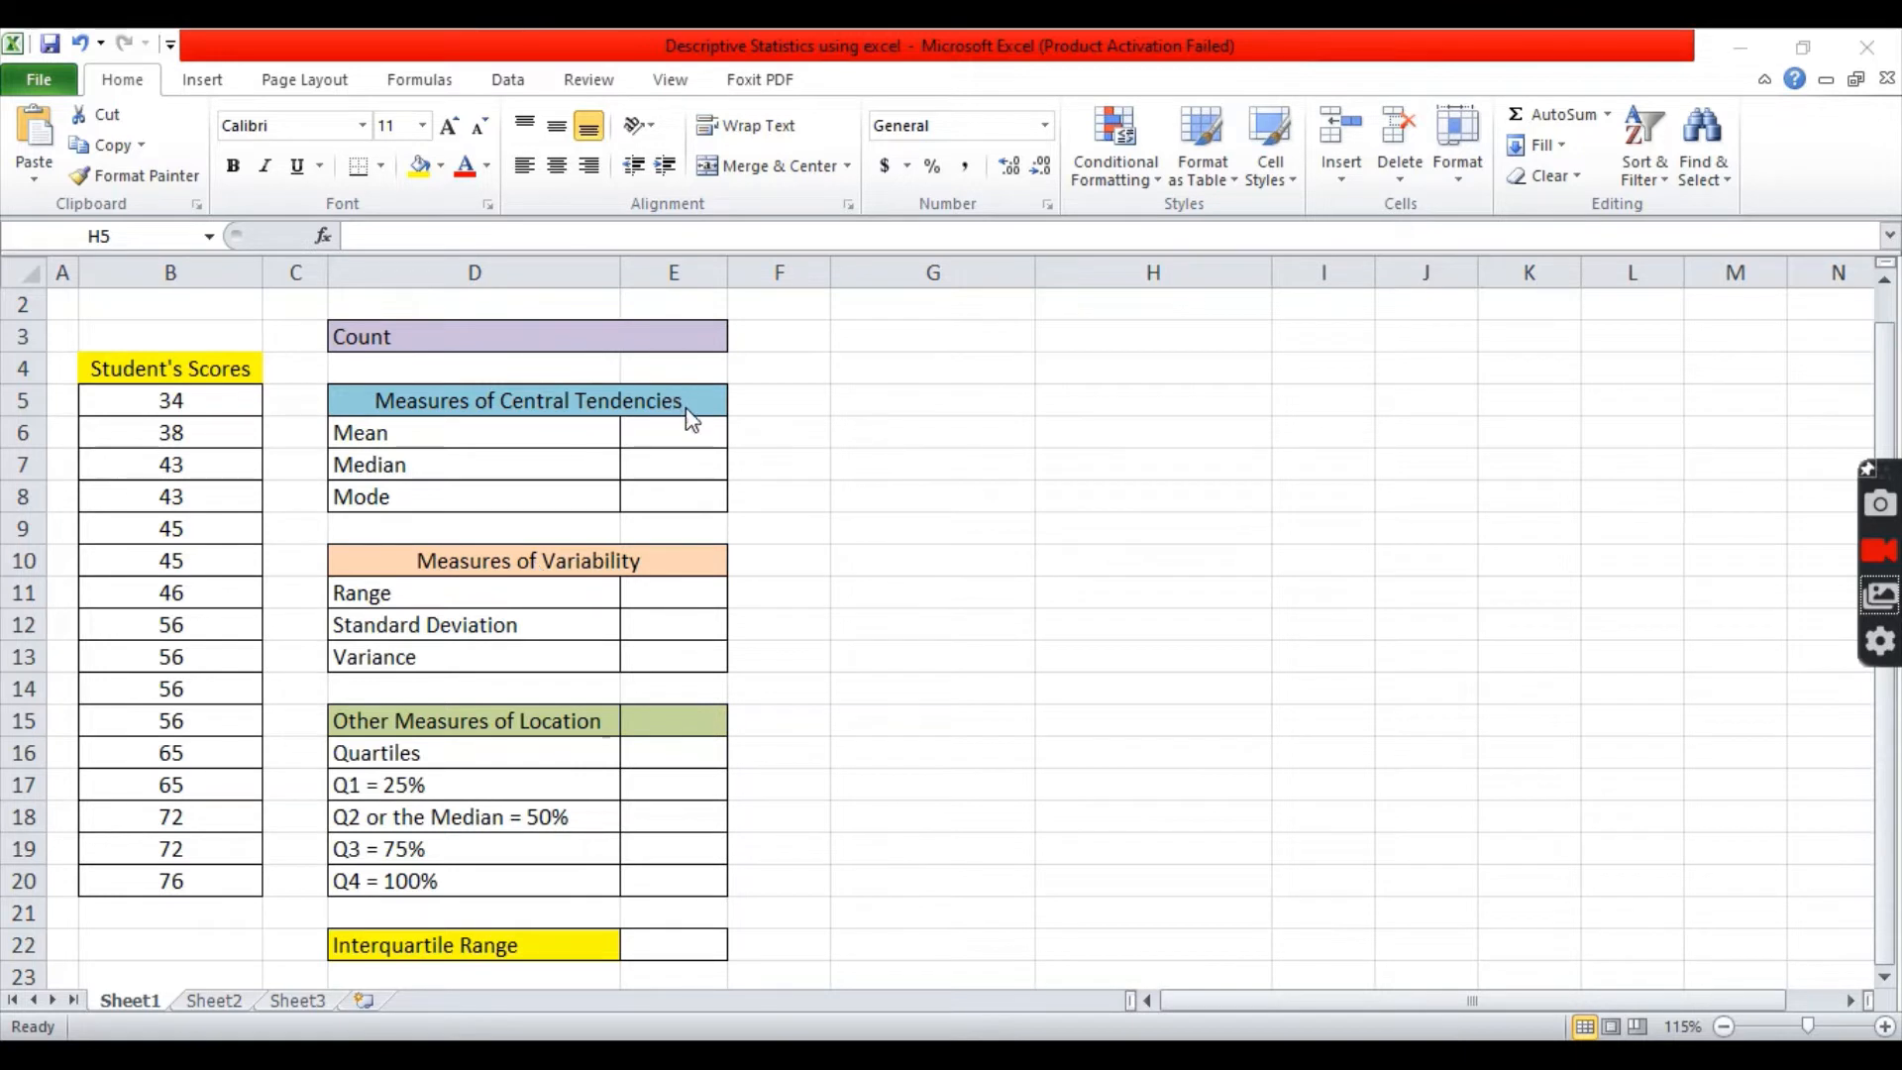
{"action": "mouse_move", "coordinate": [701, 409]}
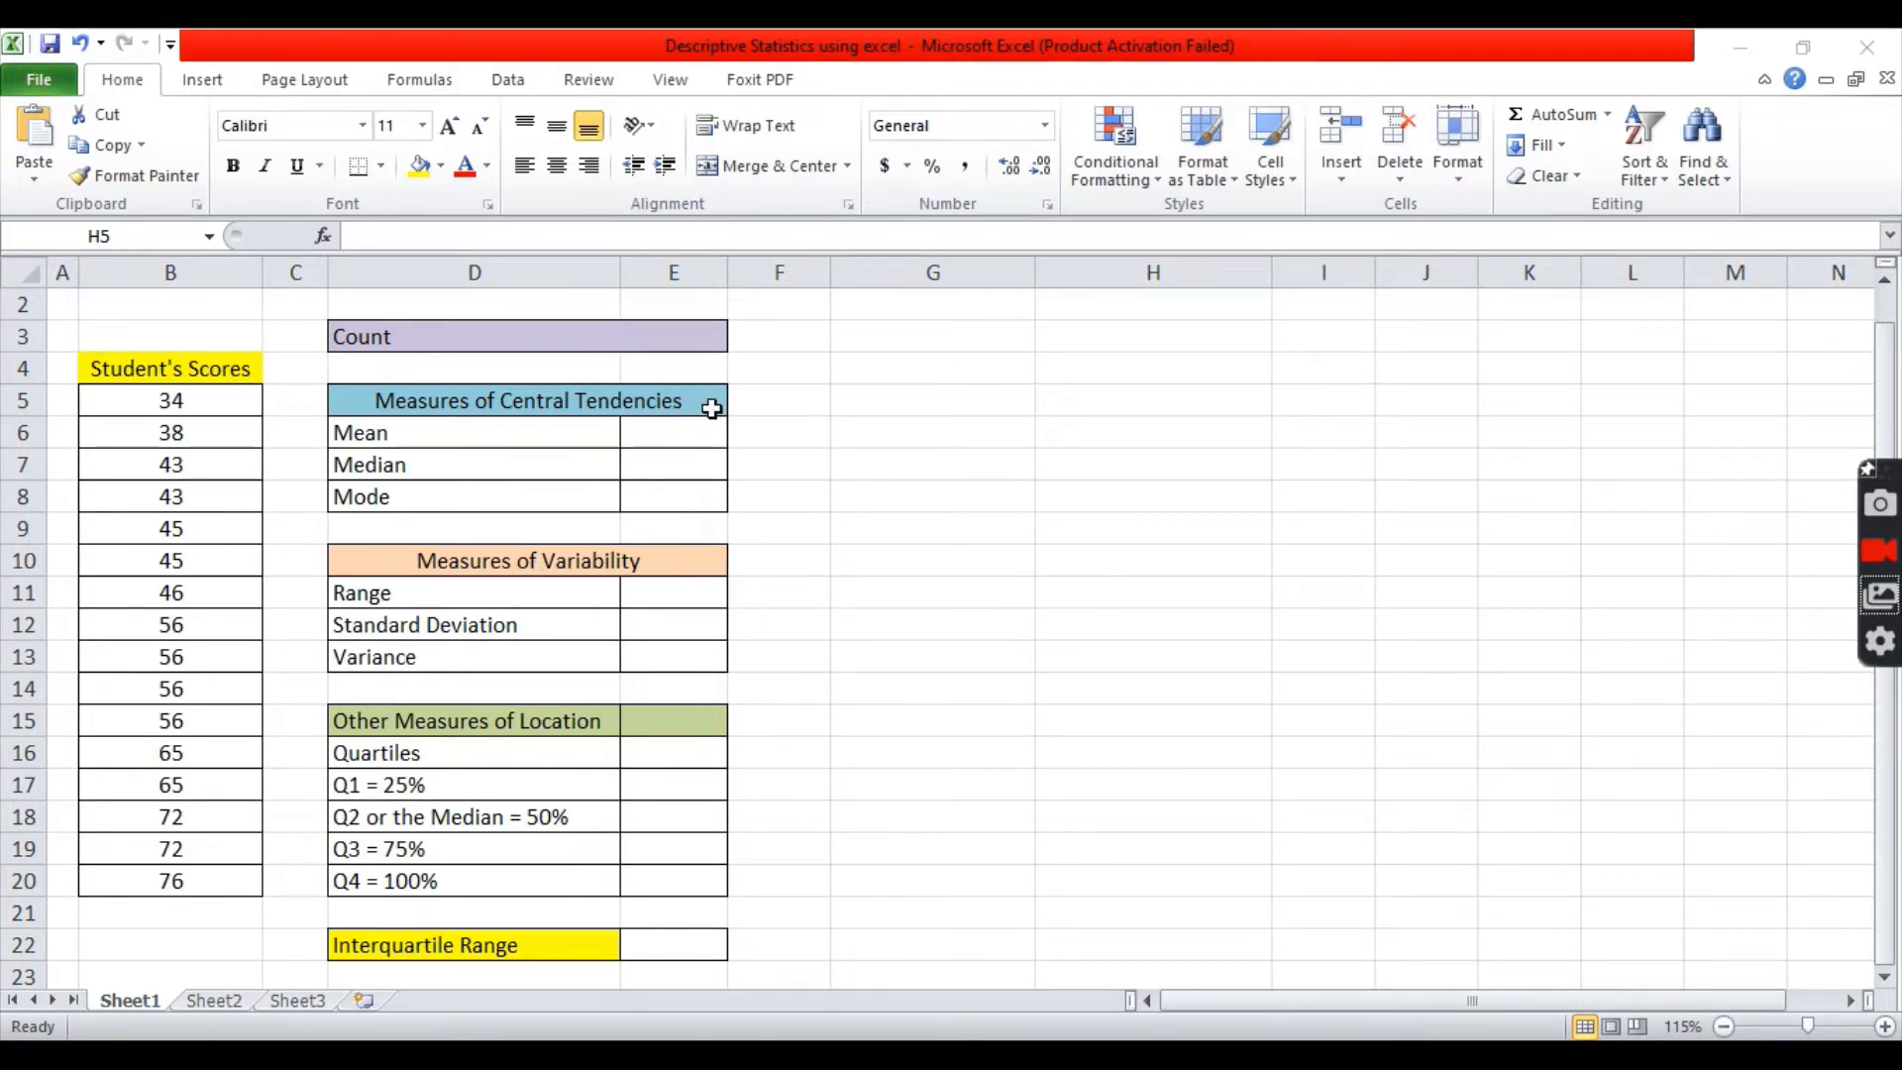
Edit the D5 heading from 'Tendencies' to read 'Measures of Central Tendency'
{"action": "double_click", "coordinate": [527, 400]}
{"action": "type", "text": "y"}
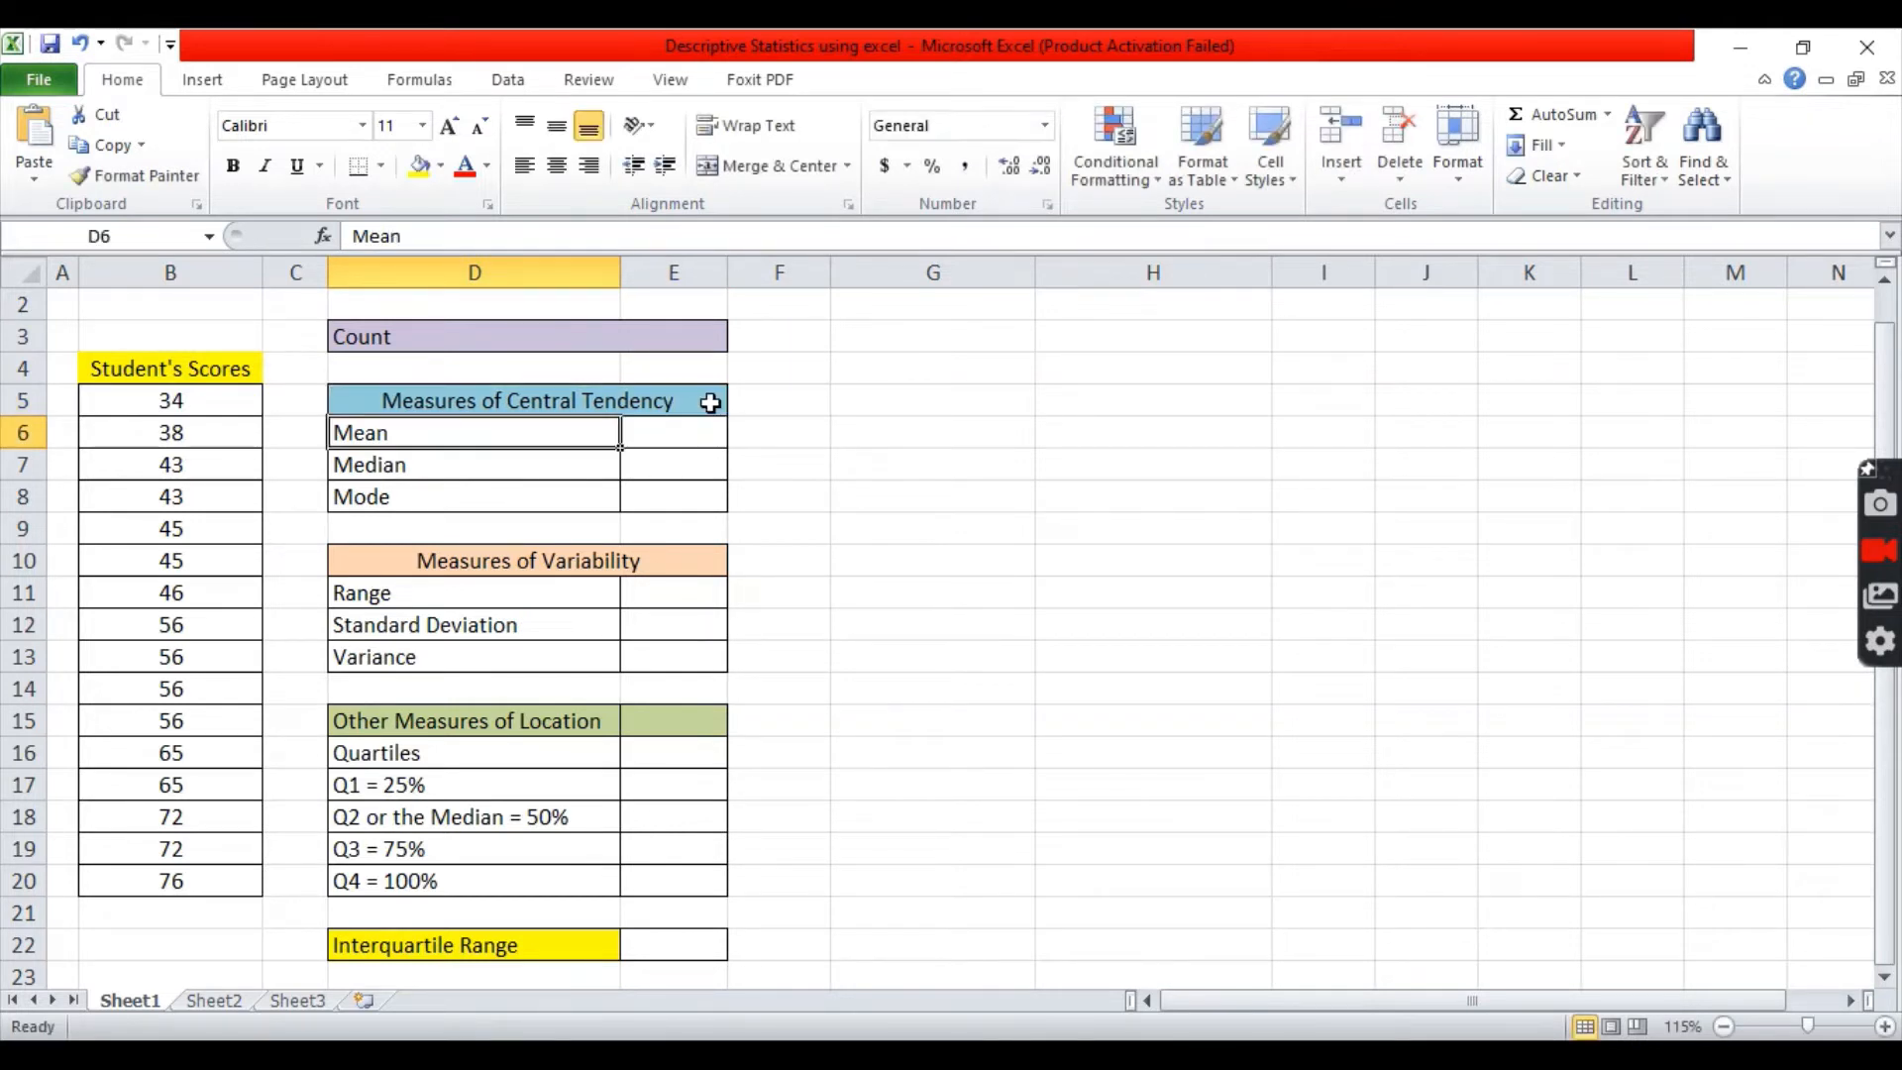
{"action": "left_click", "coordinate": [931, 432]}
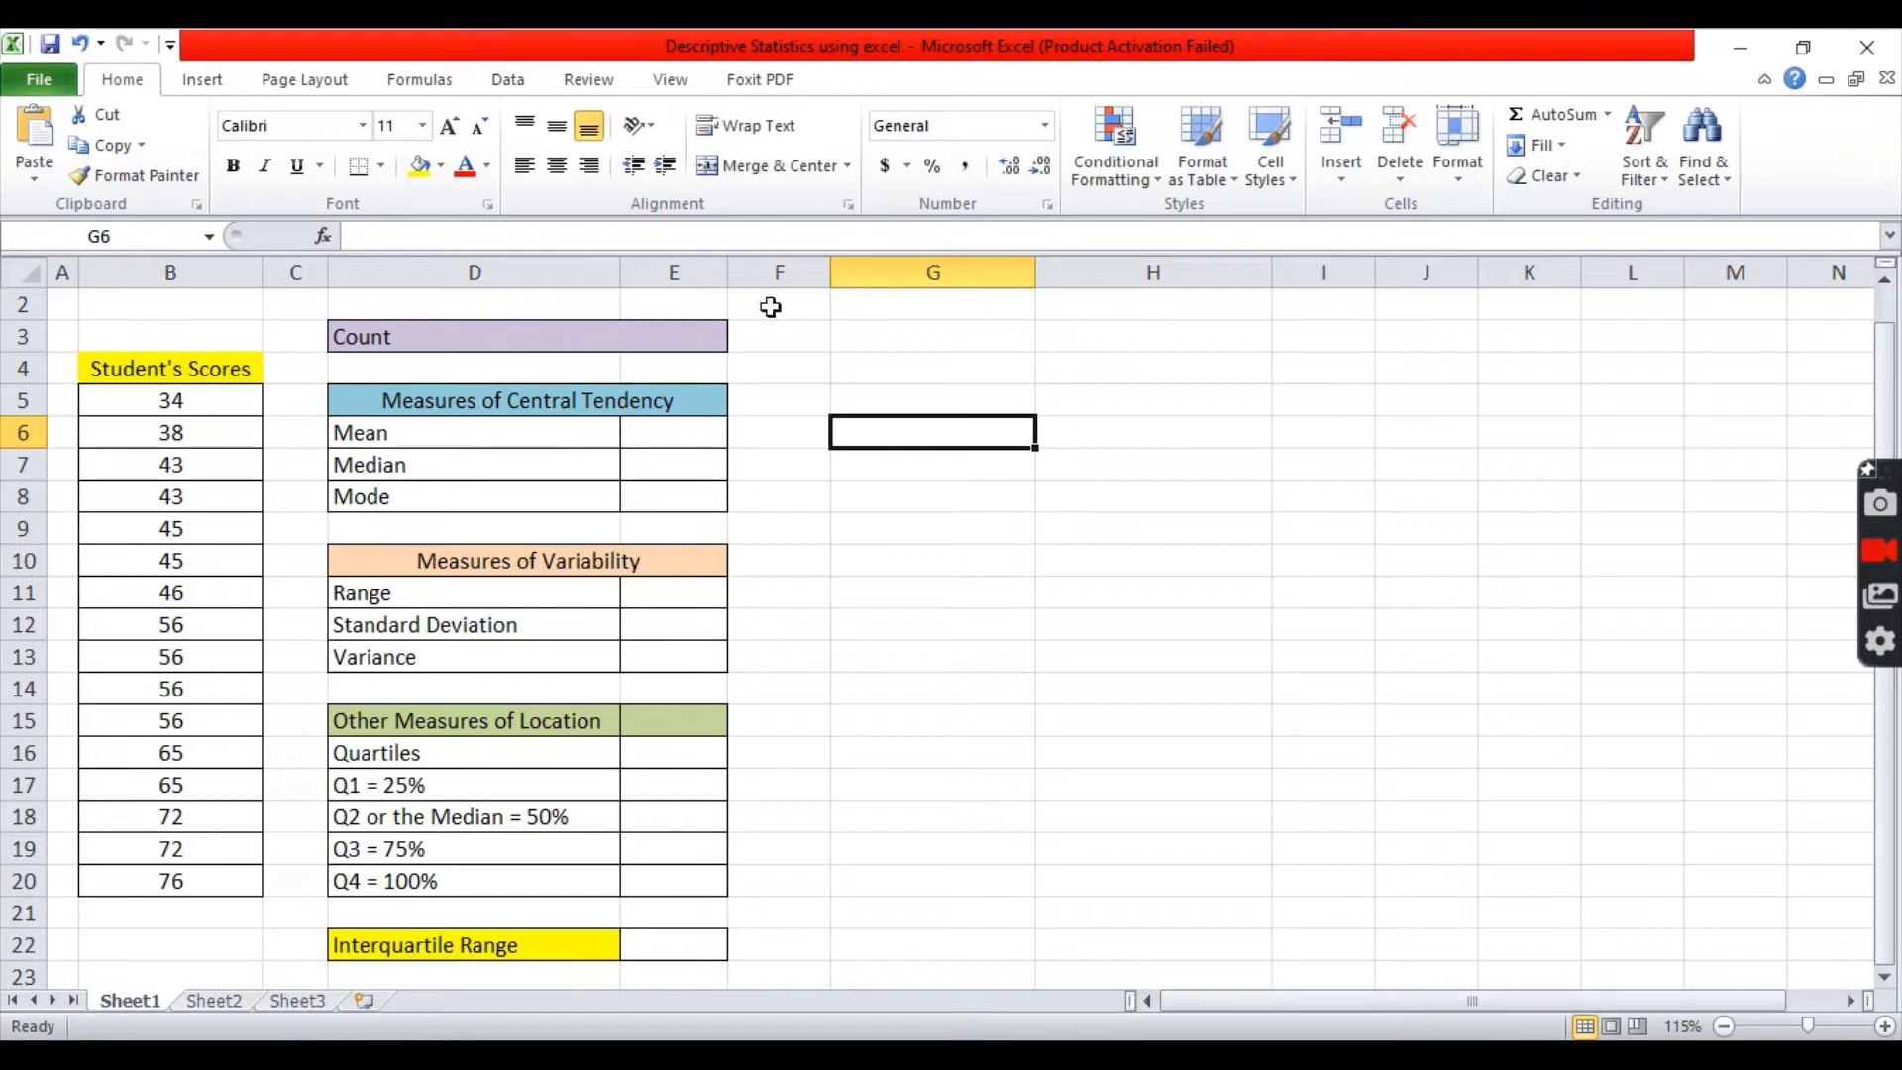
{"action": "mouse_move", "coordinate": [507, 79]}
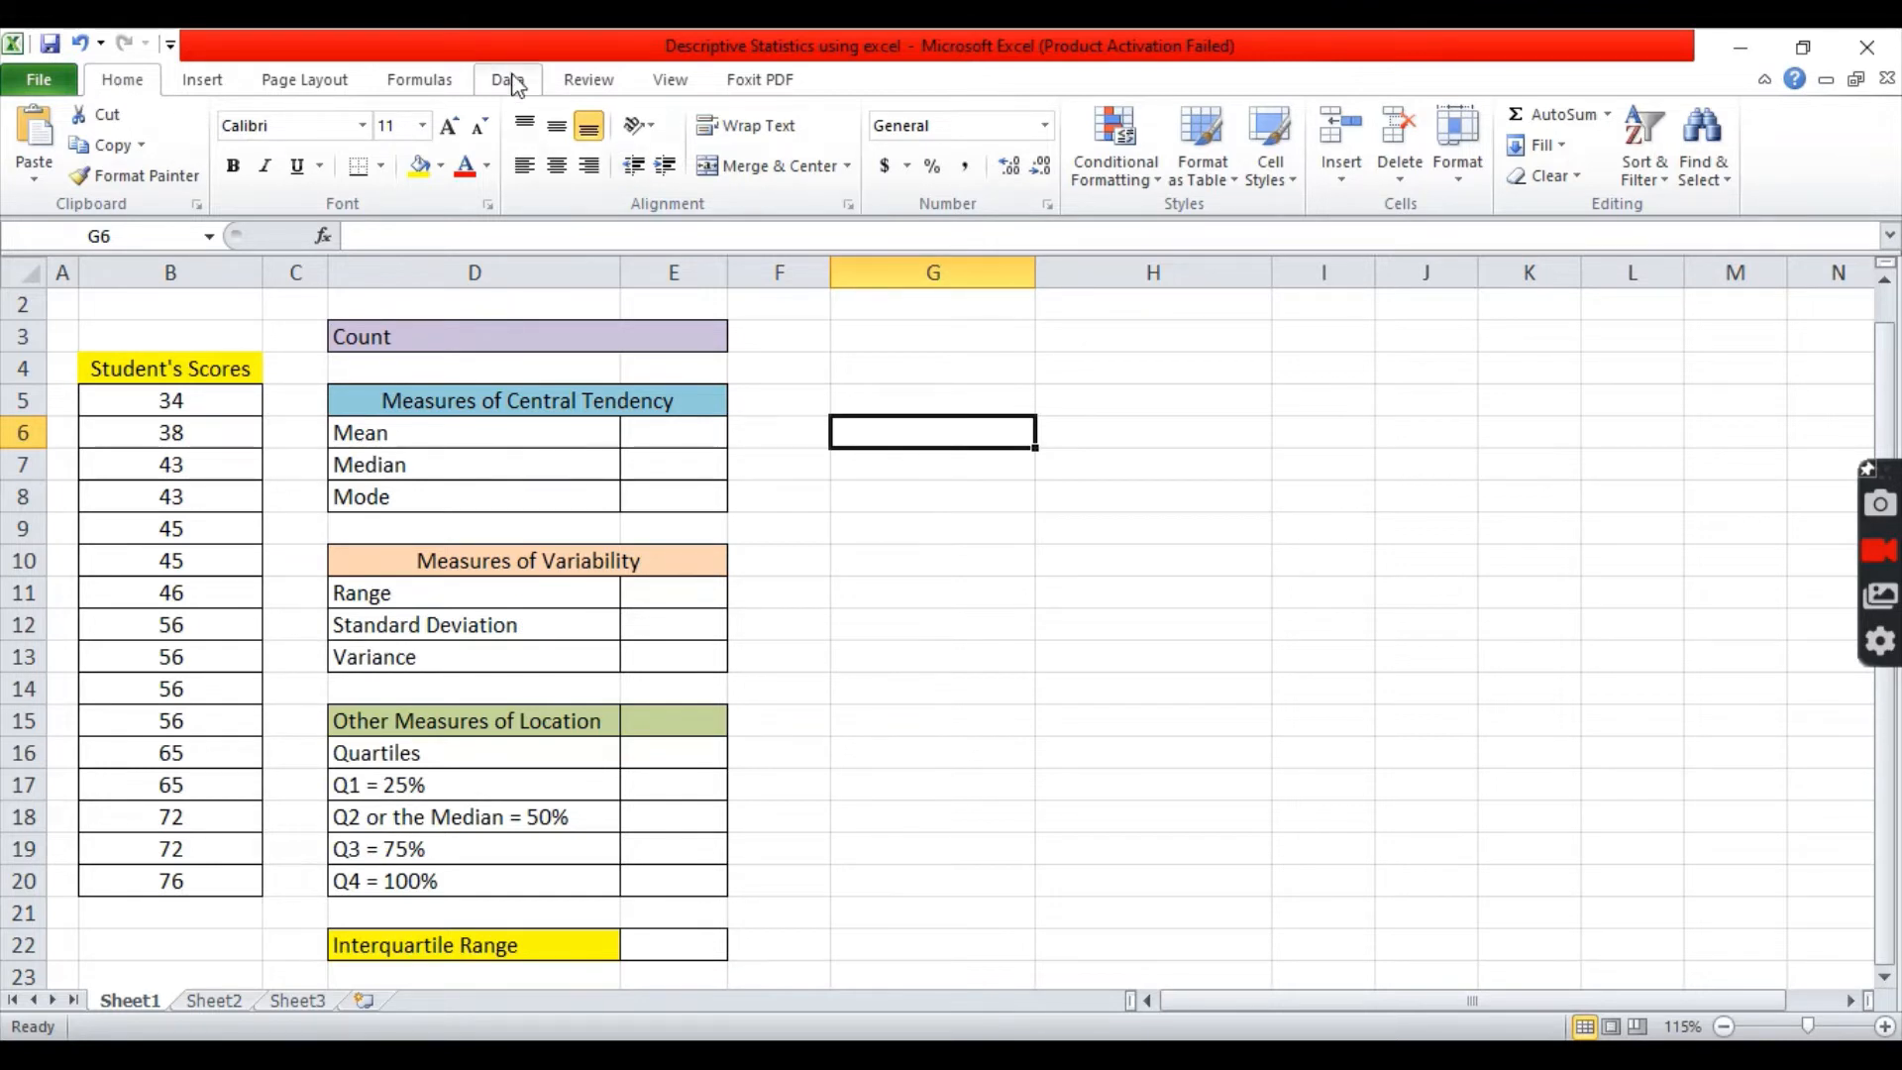
Show the Data ribbon commands and select an empty cell in column G
{"action": "left_click", "coordinate": [507, 79]}
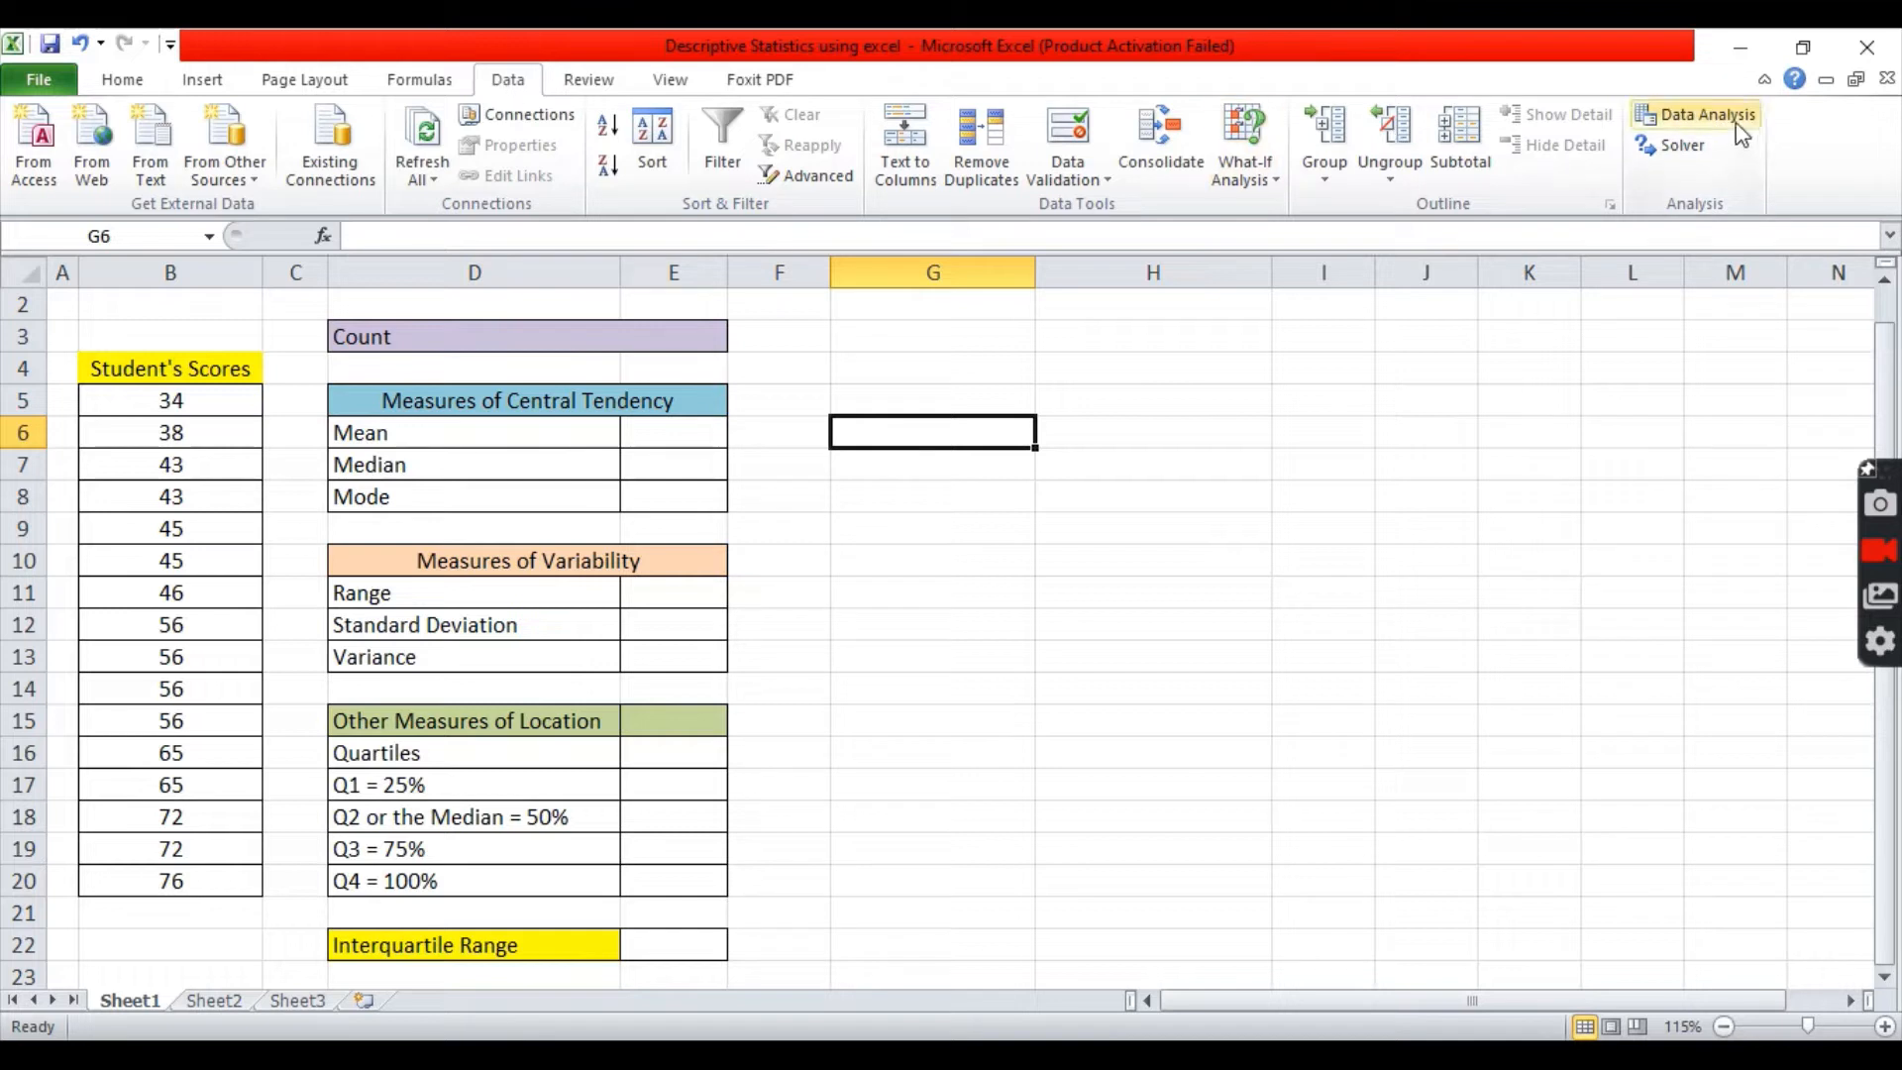
{"action": "mouse_move", "coordinate": [1696, 126]}
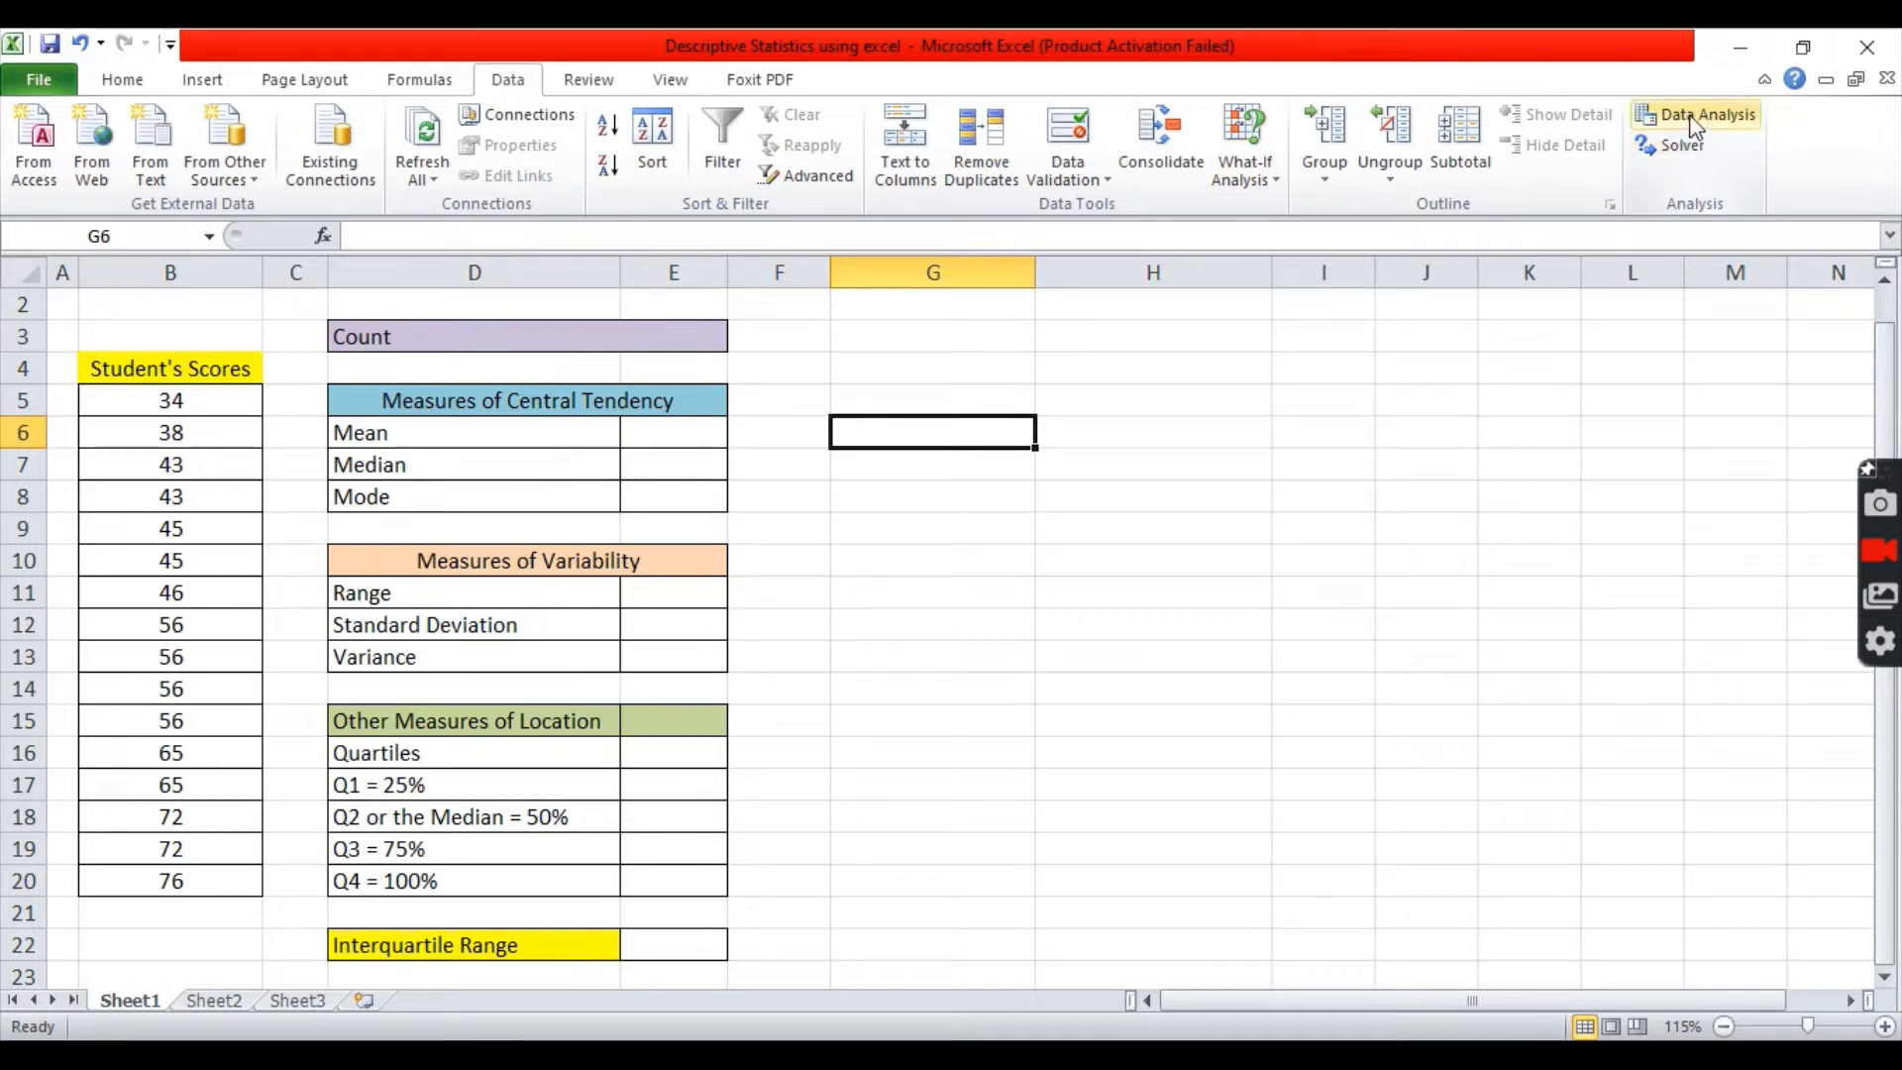
{"action": "mouse_move", "coordinate": [1696, 99]}
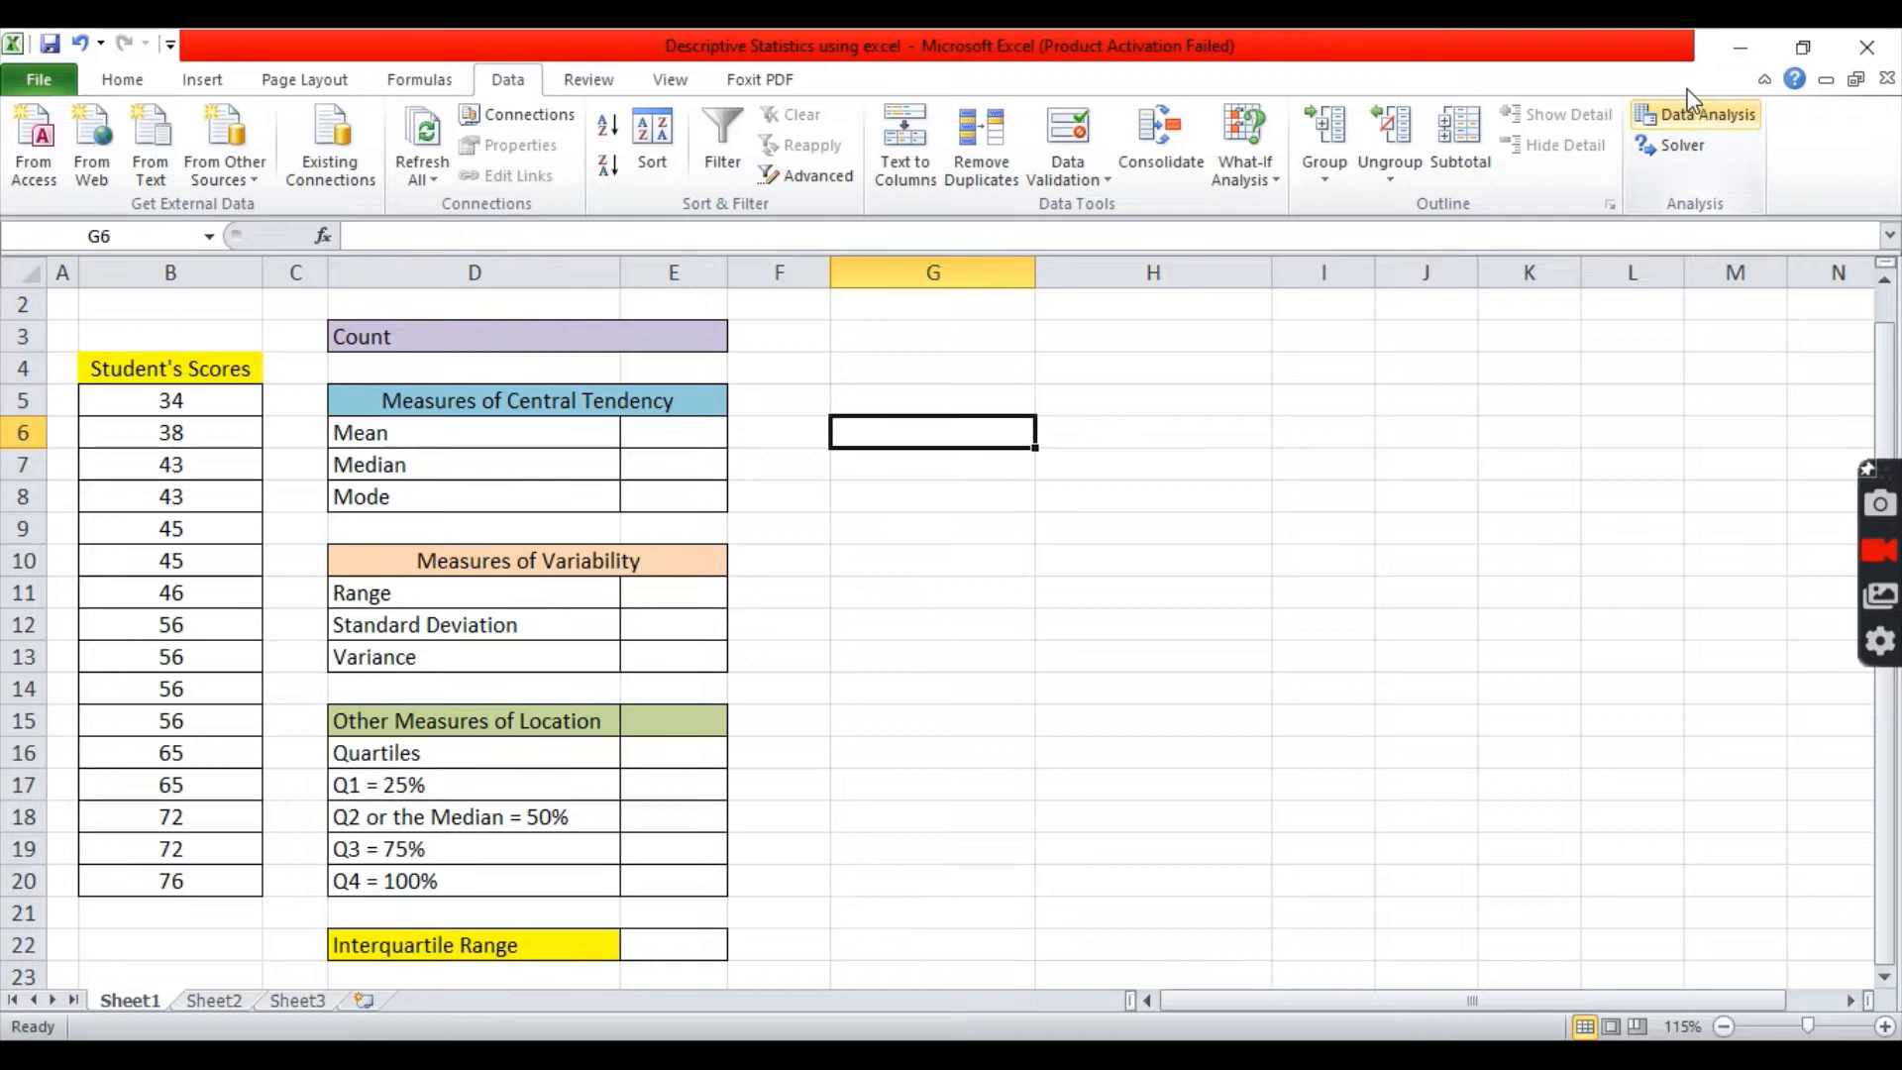
{"action": "left_click", "coordinate": [931, 400]}
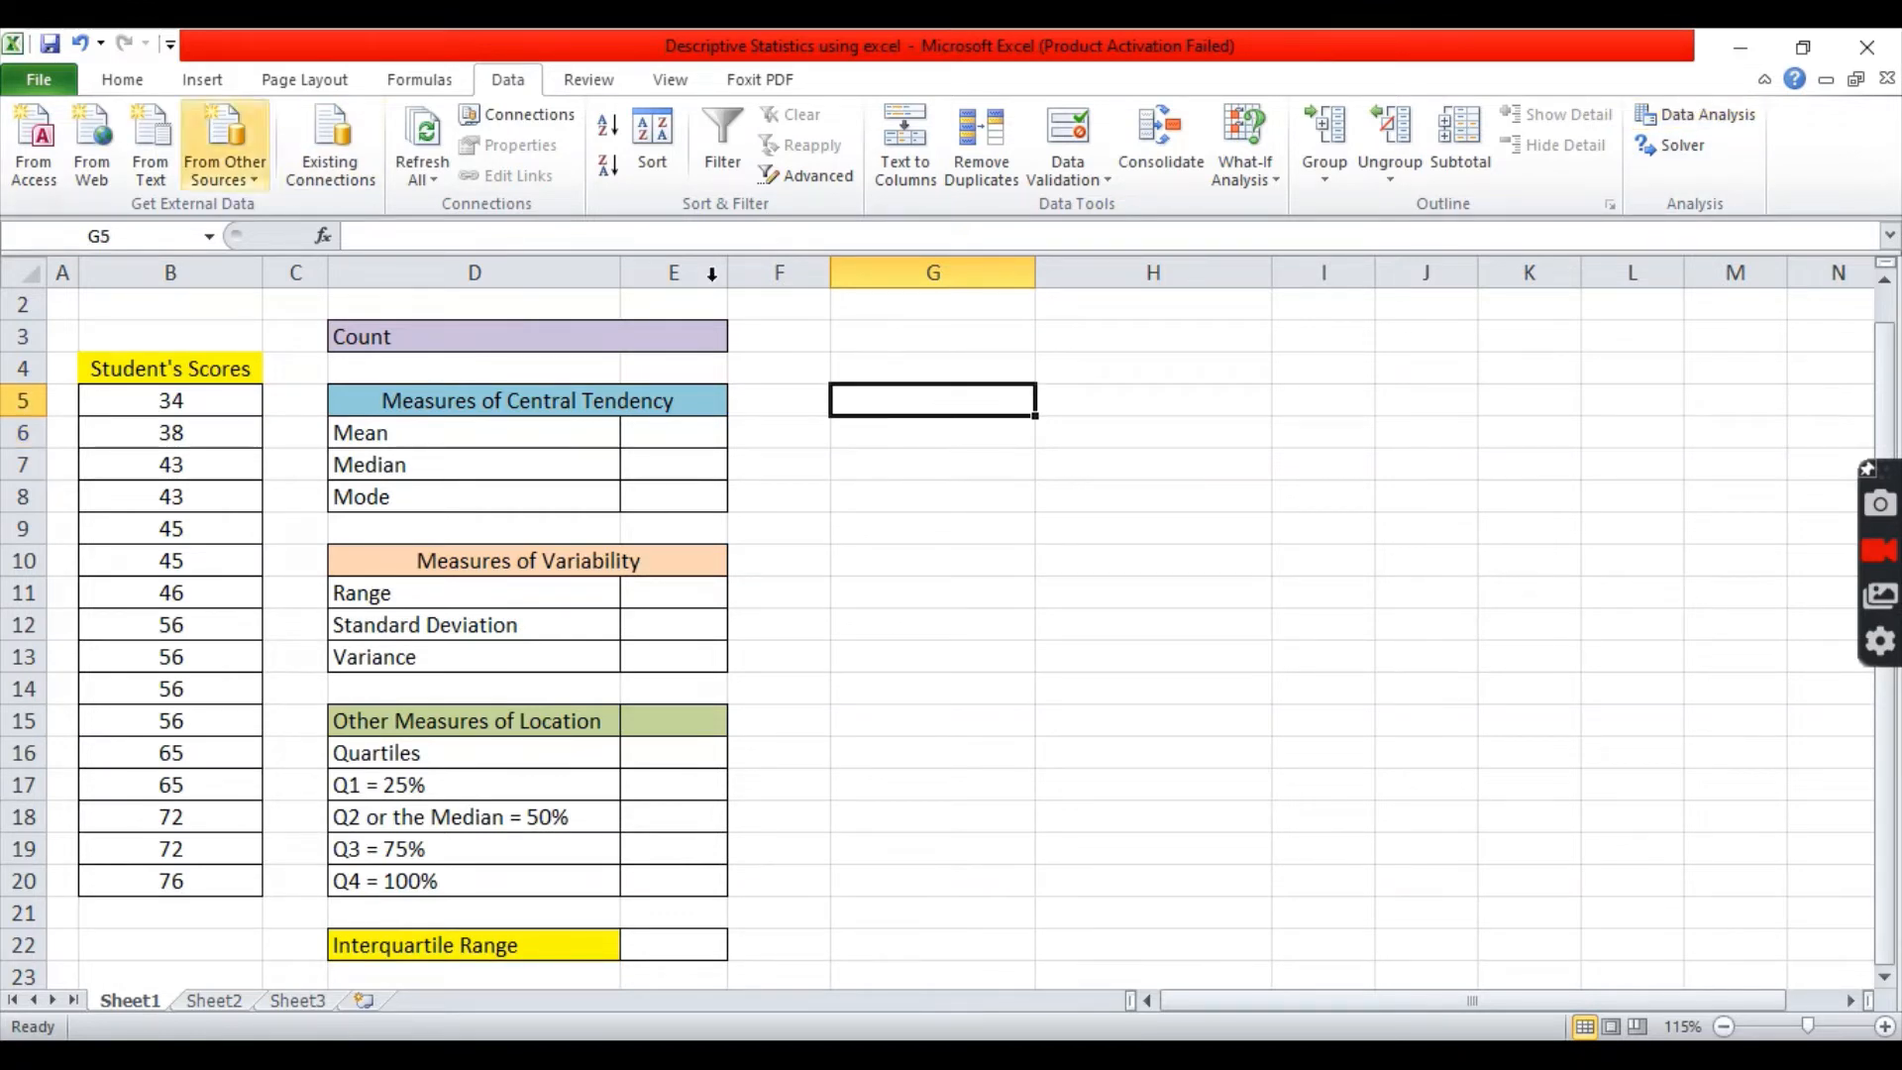
{"action": "left_click", "coordinate": [932, 495]}
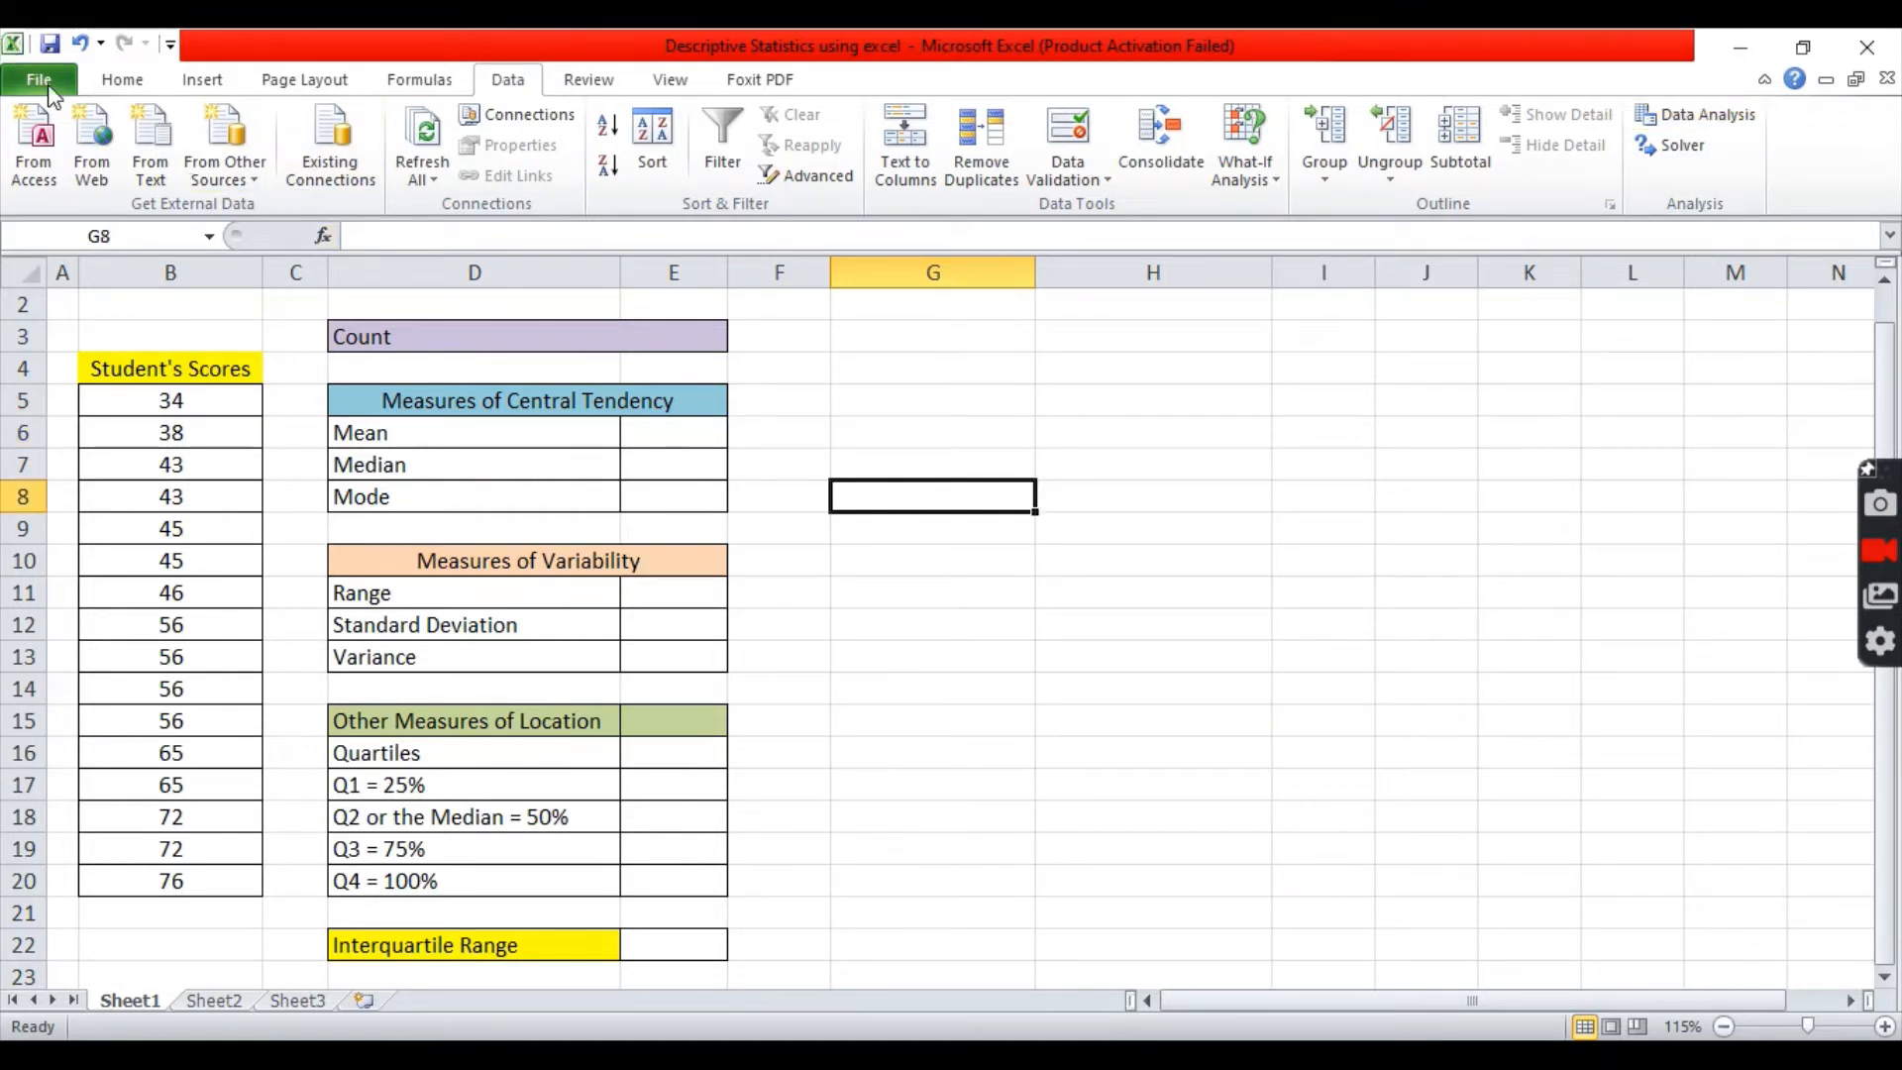
Confirm the Analysis ToolPak add-in is enabled via Excel Options > Add-Ins
{"action": "left_click", "coordinate": [38, 79]}
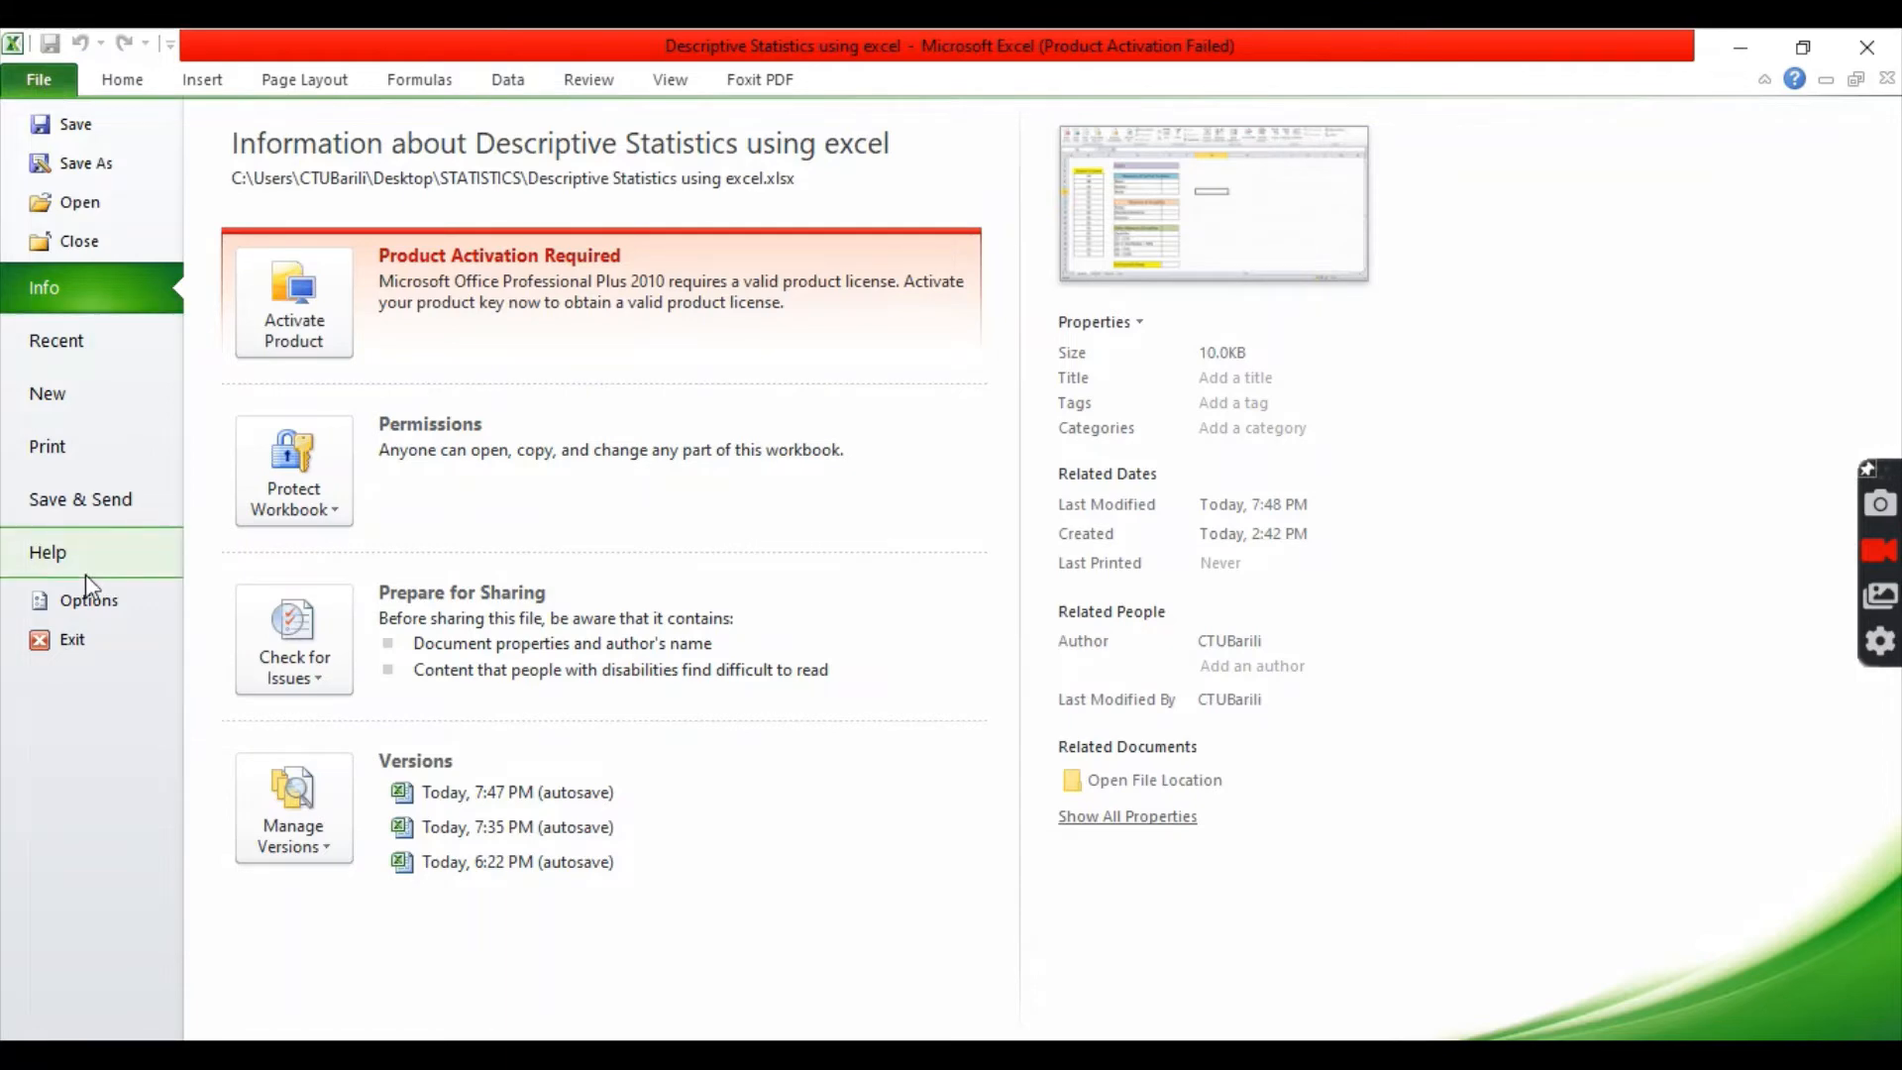
{"action": "left_click", "coordinate": [87, 600]}
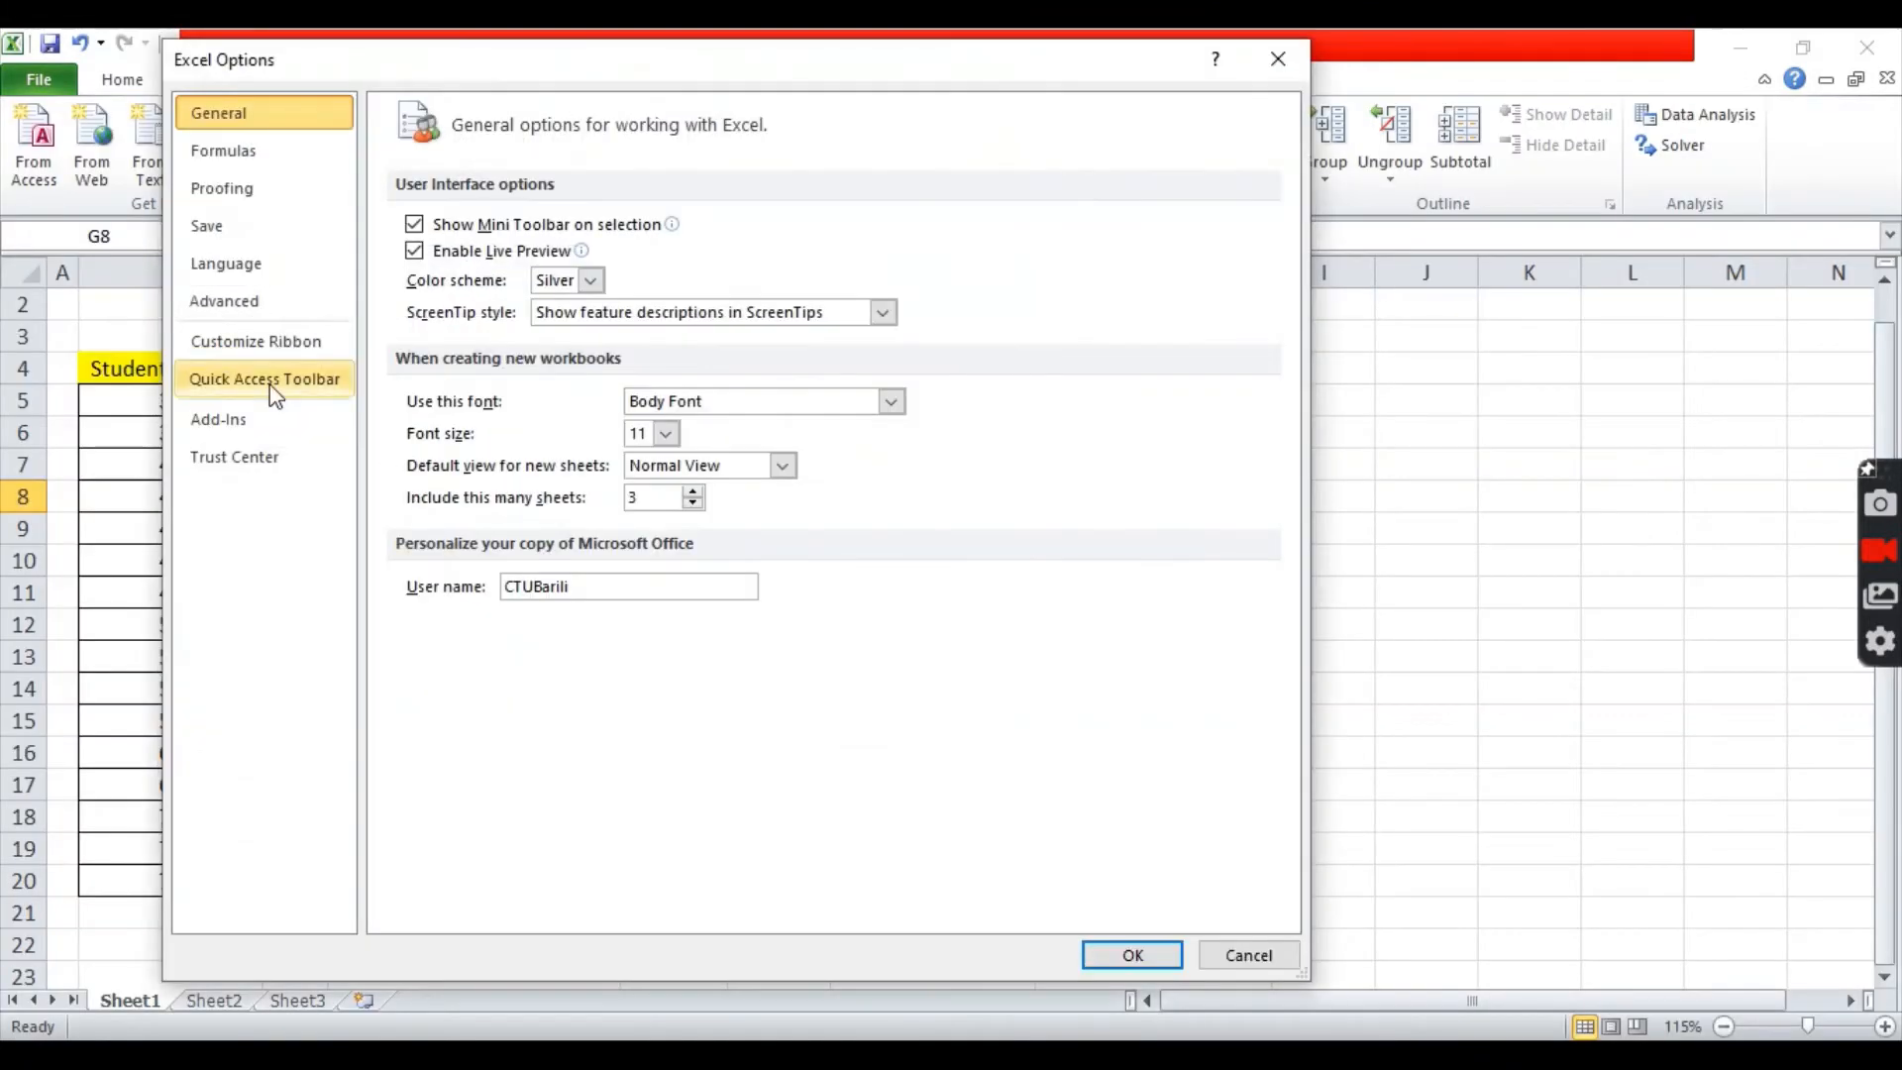
{"action": "left_click", "coordinate": [218, 418]}
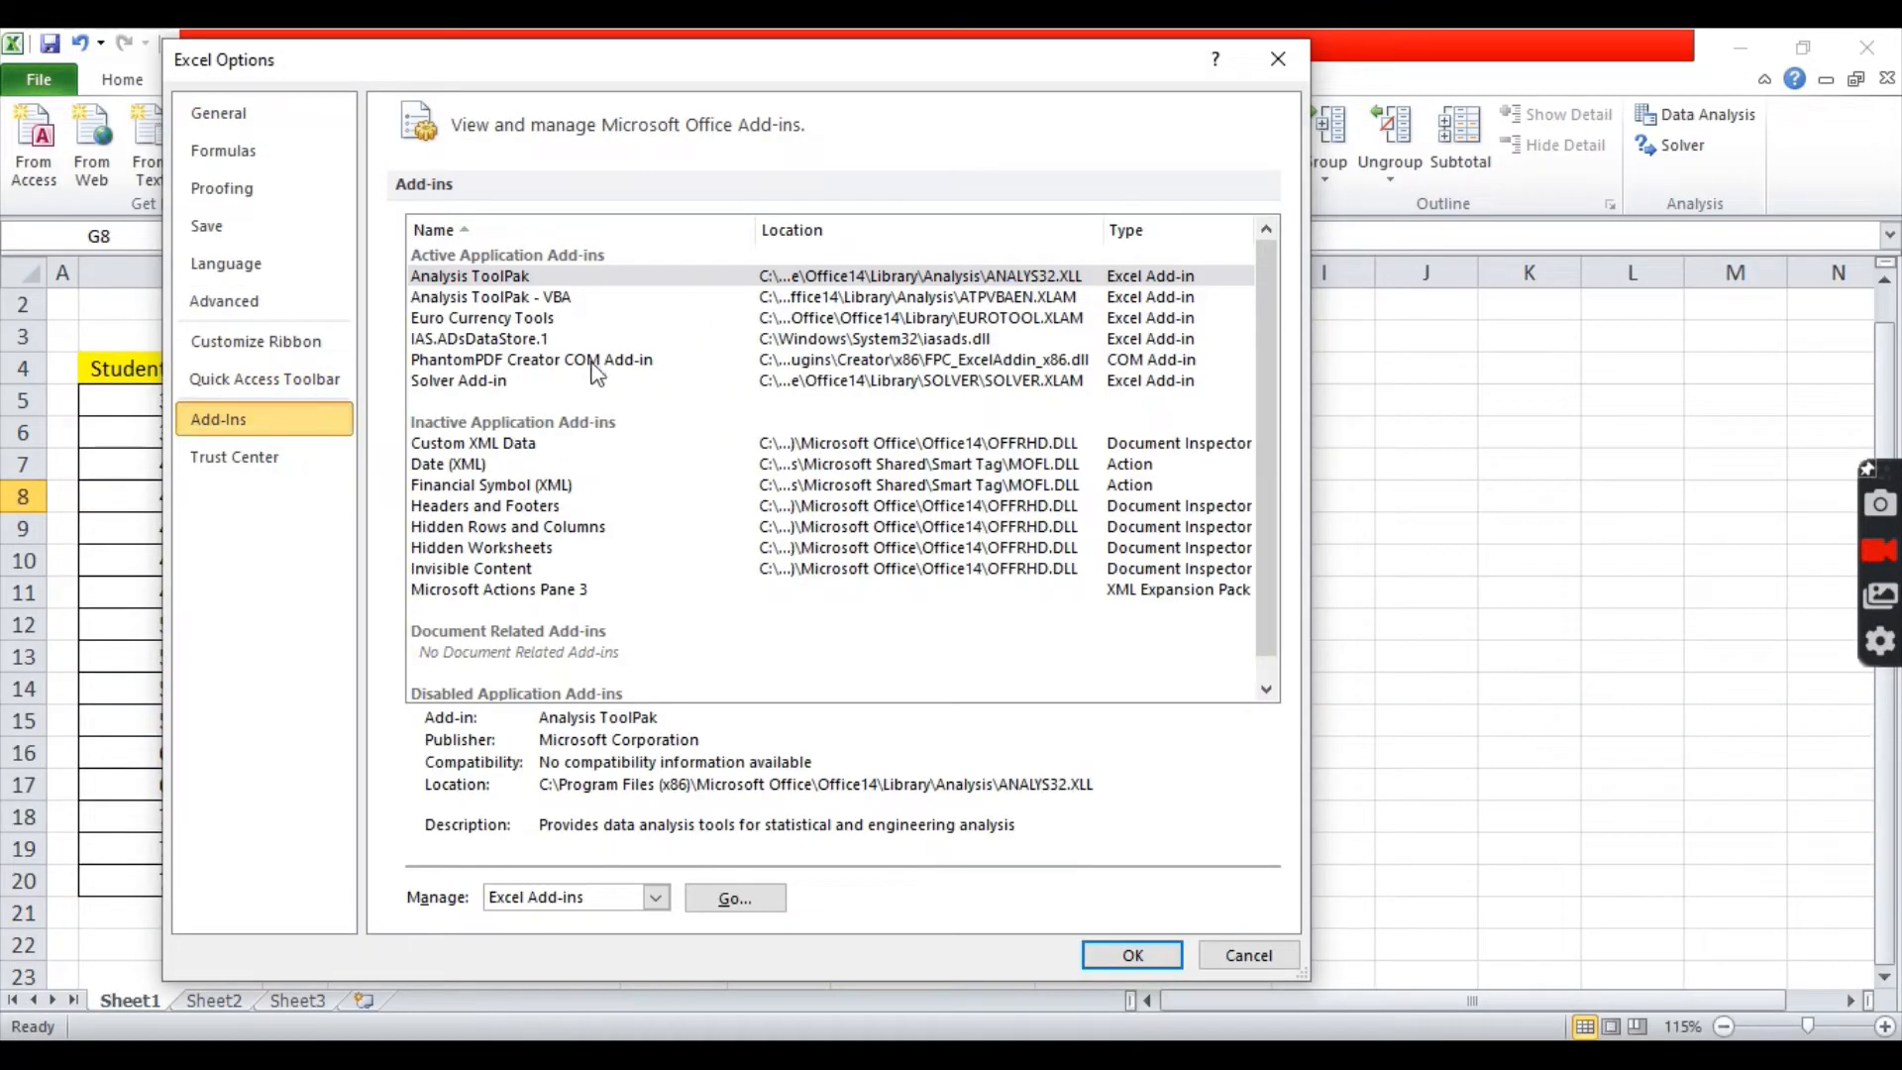
{"action": "left_click", "coordinate": [469, 275]}
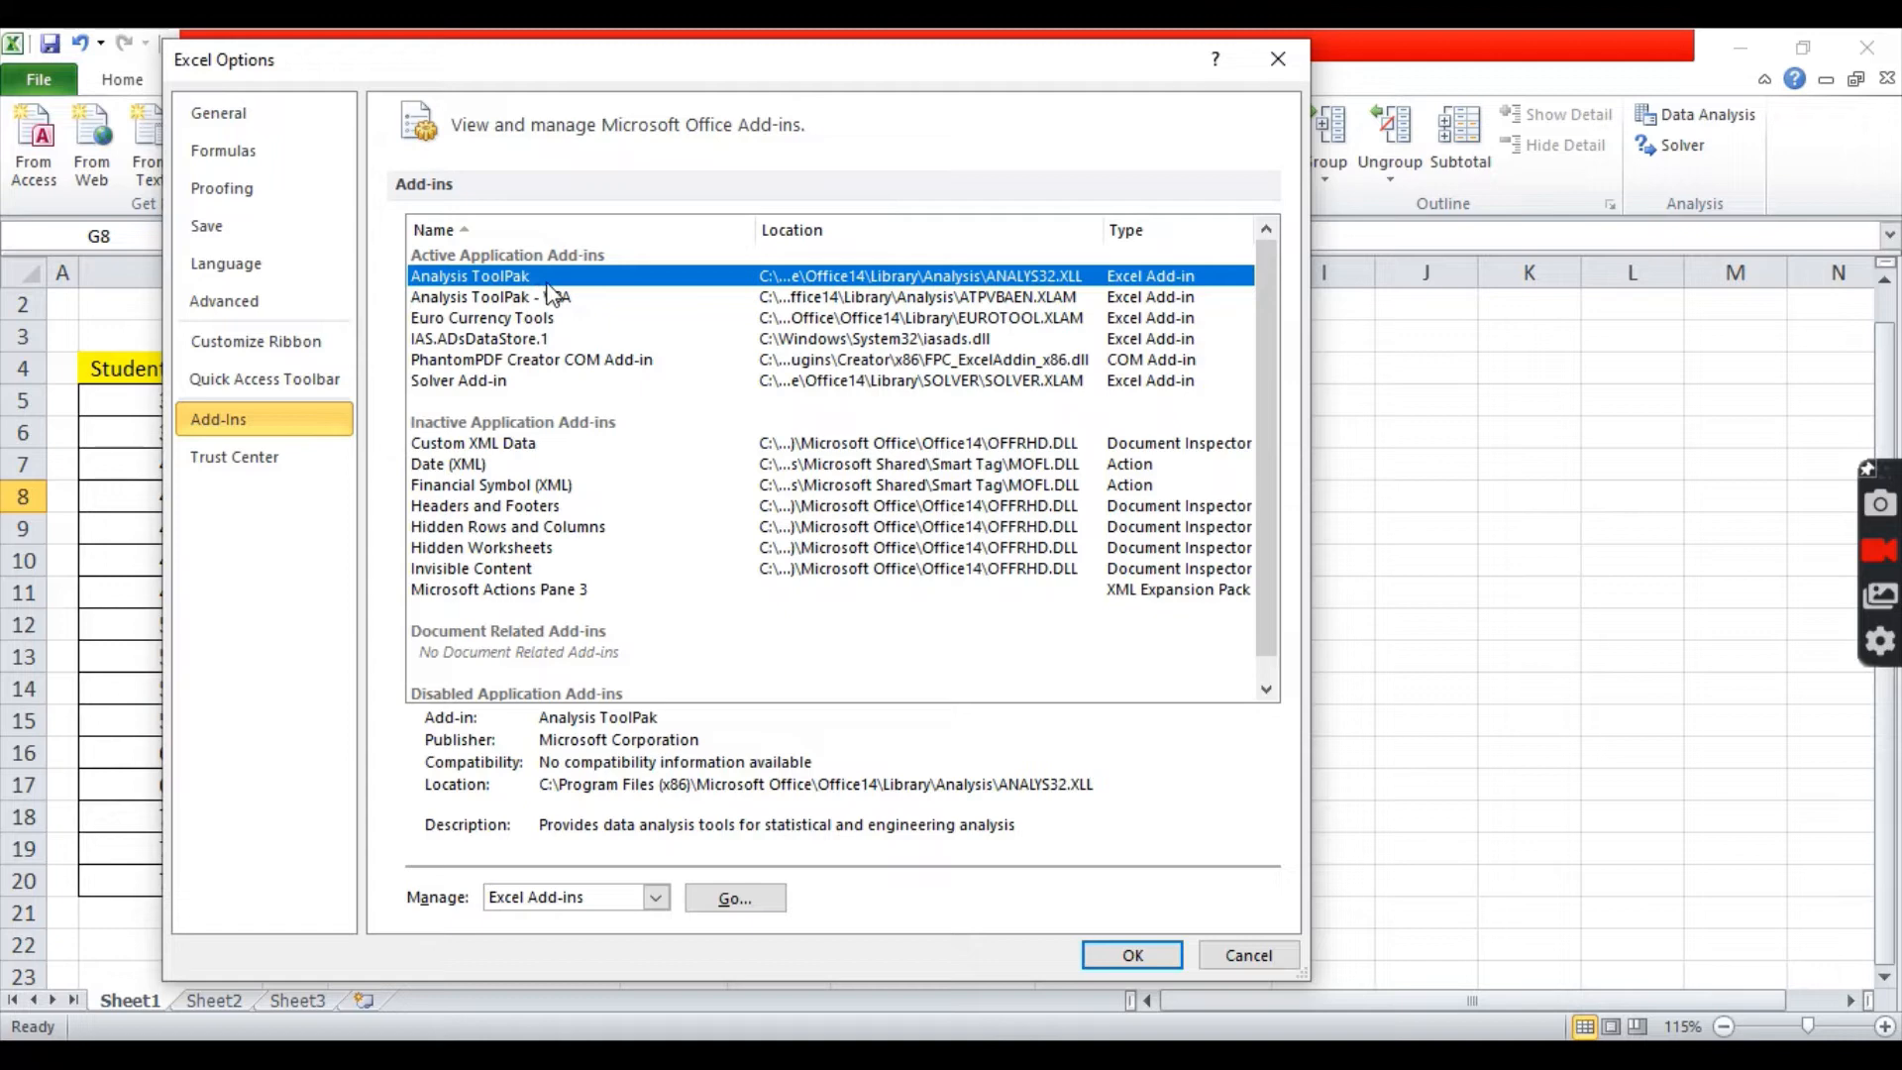
{"action": "mouse_move", "coordinate": [721, 952]}
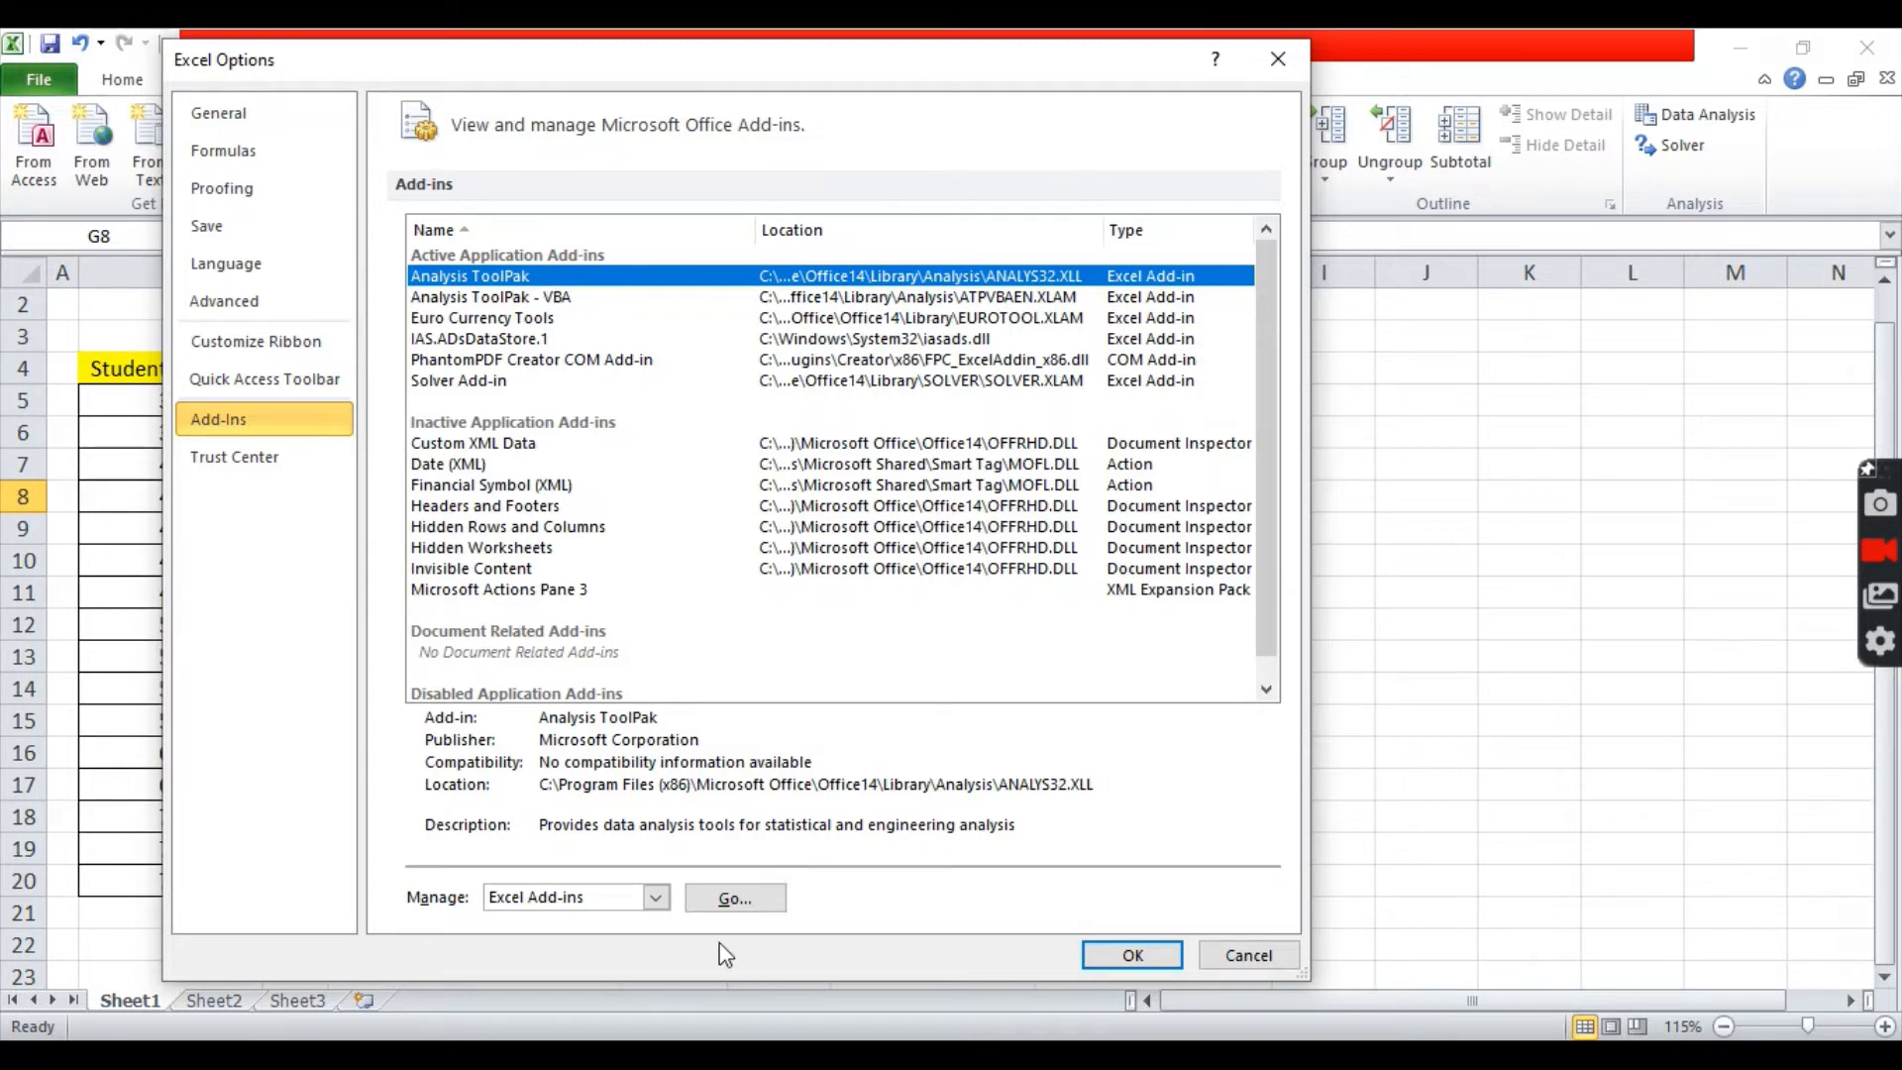
{"action": "left_click", "coordinate": [733, 898]}
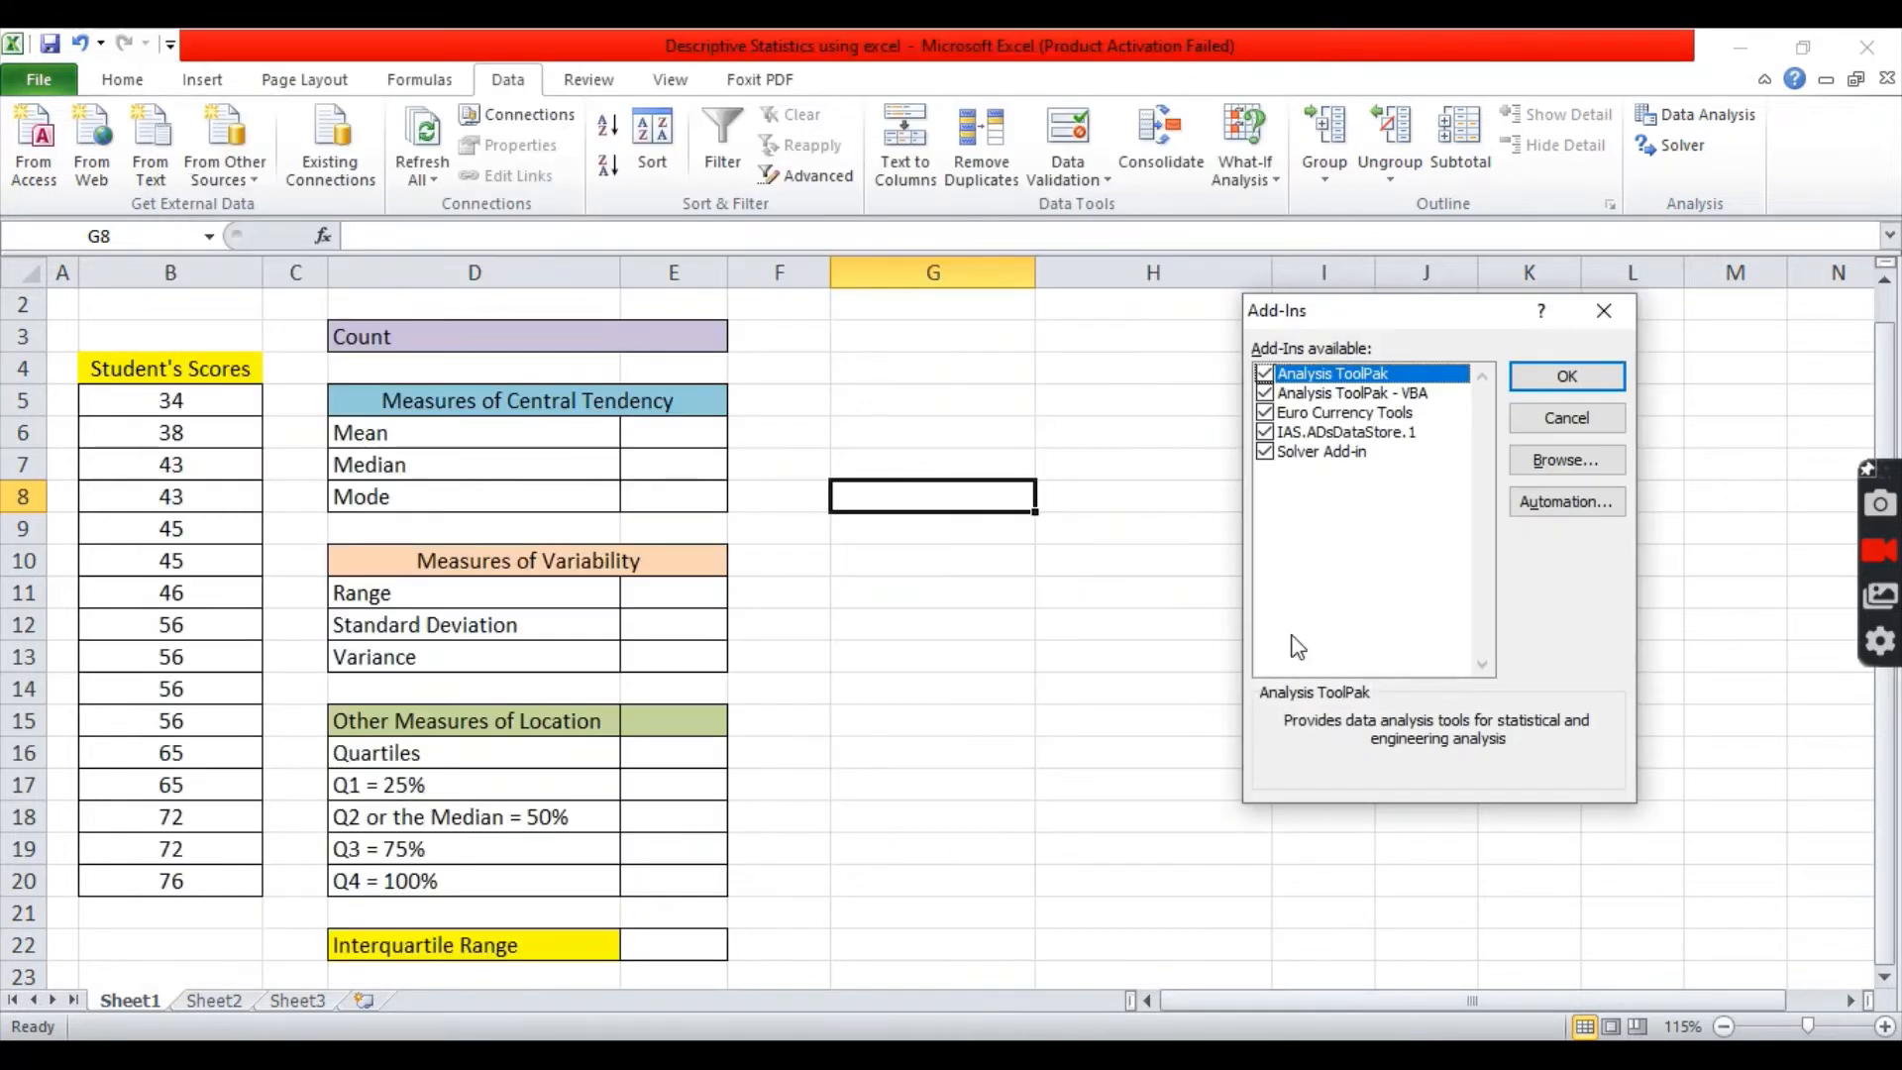
{"action": "mouse_move", "coordinate": [1329, 409]}
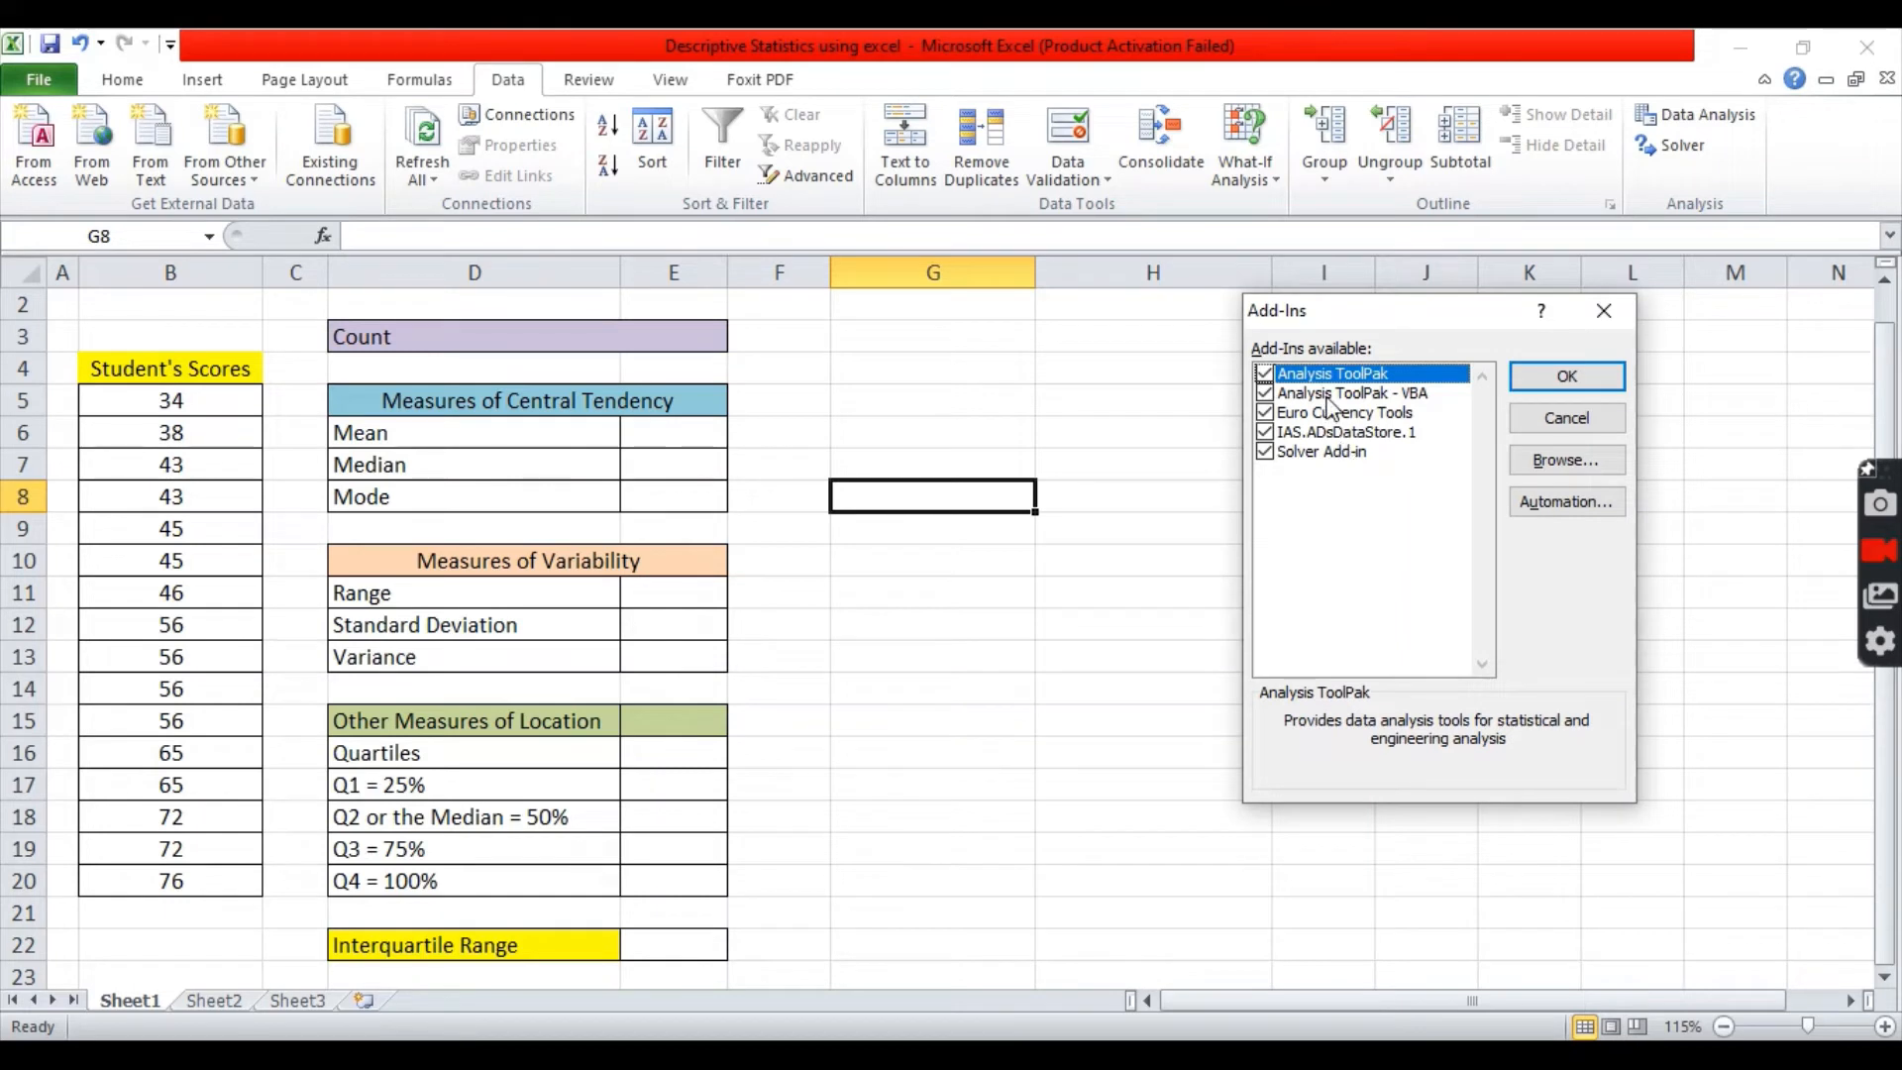
{"action": "mouse_move", "coordinate": [1274, 388]}
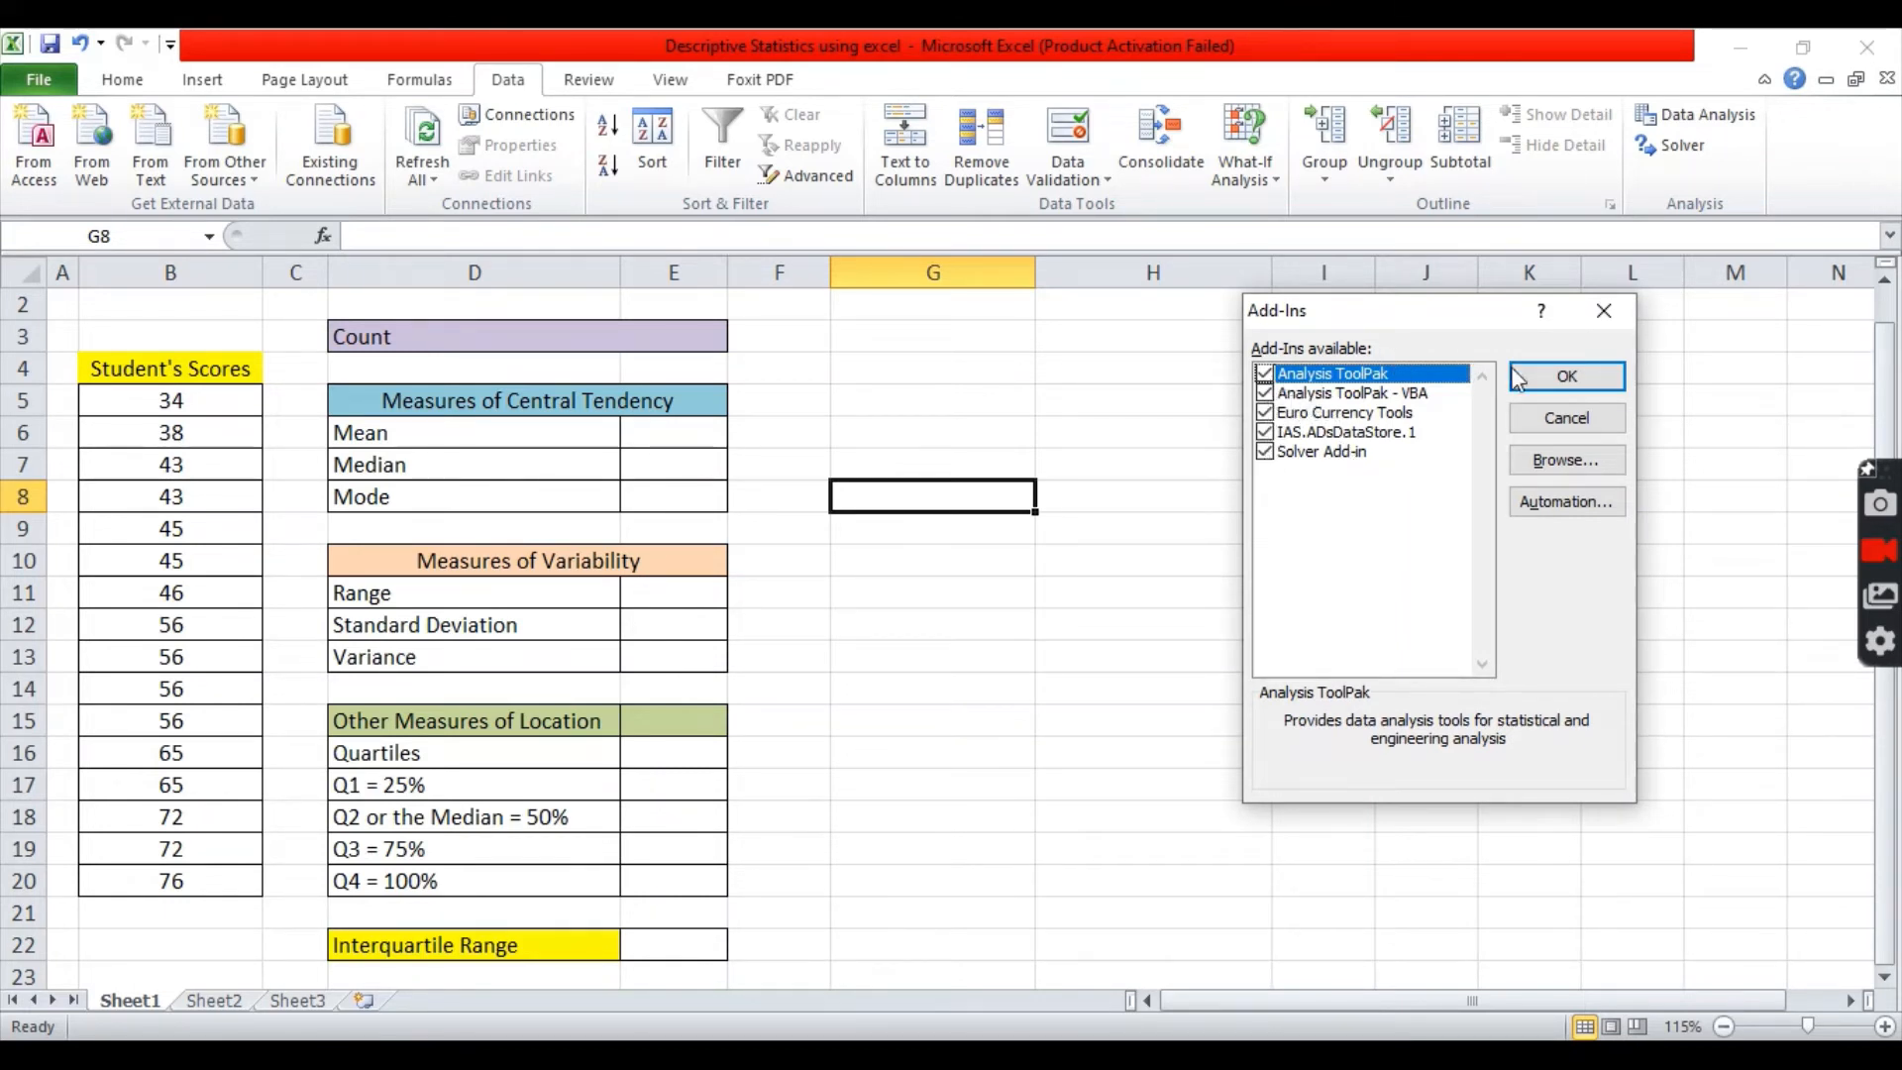
{"action": "left_click", "coordinate": [1567, 375]}
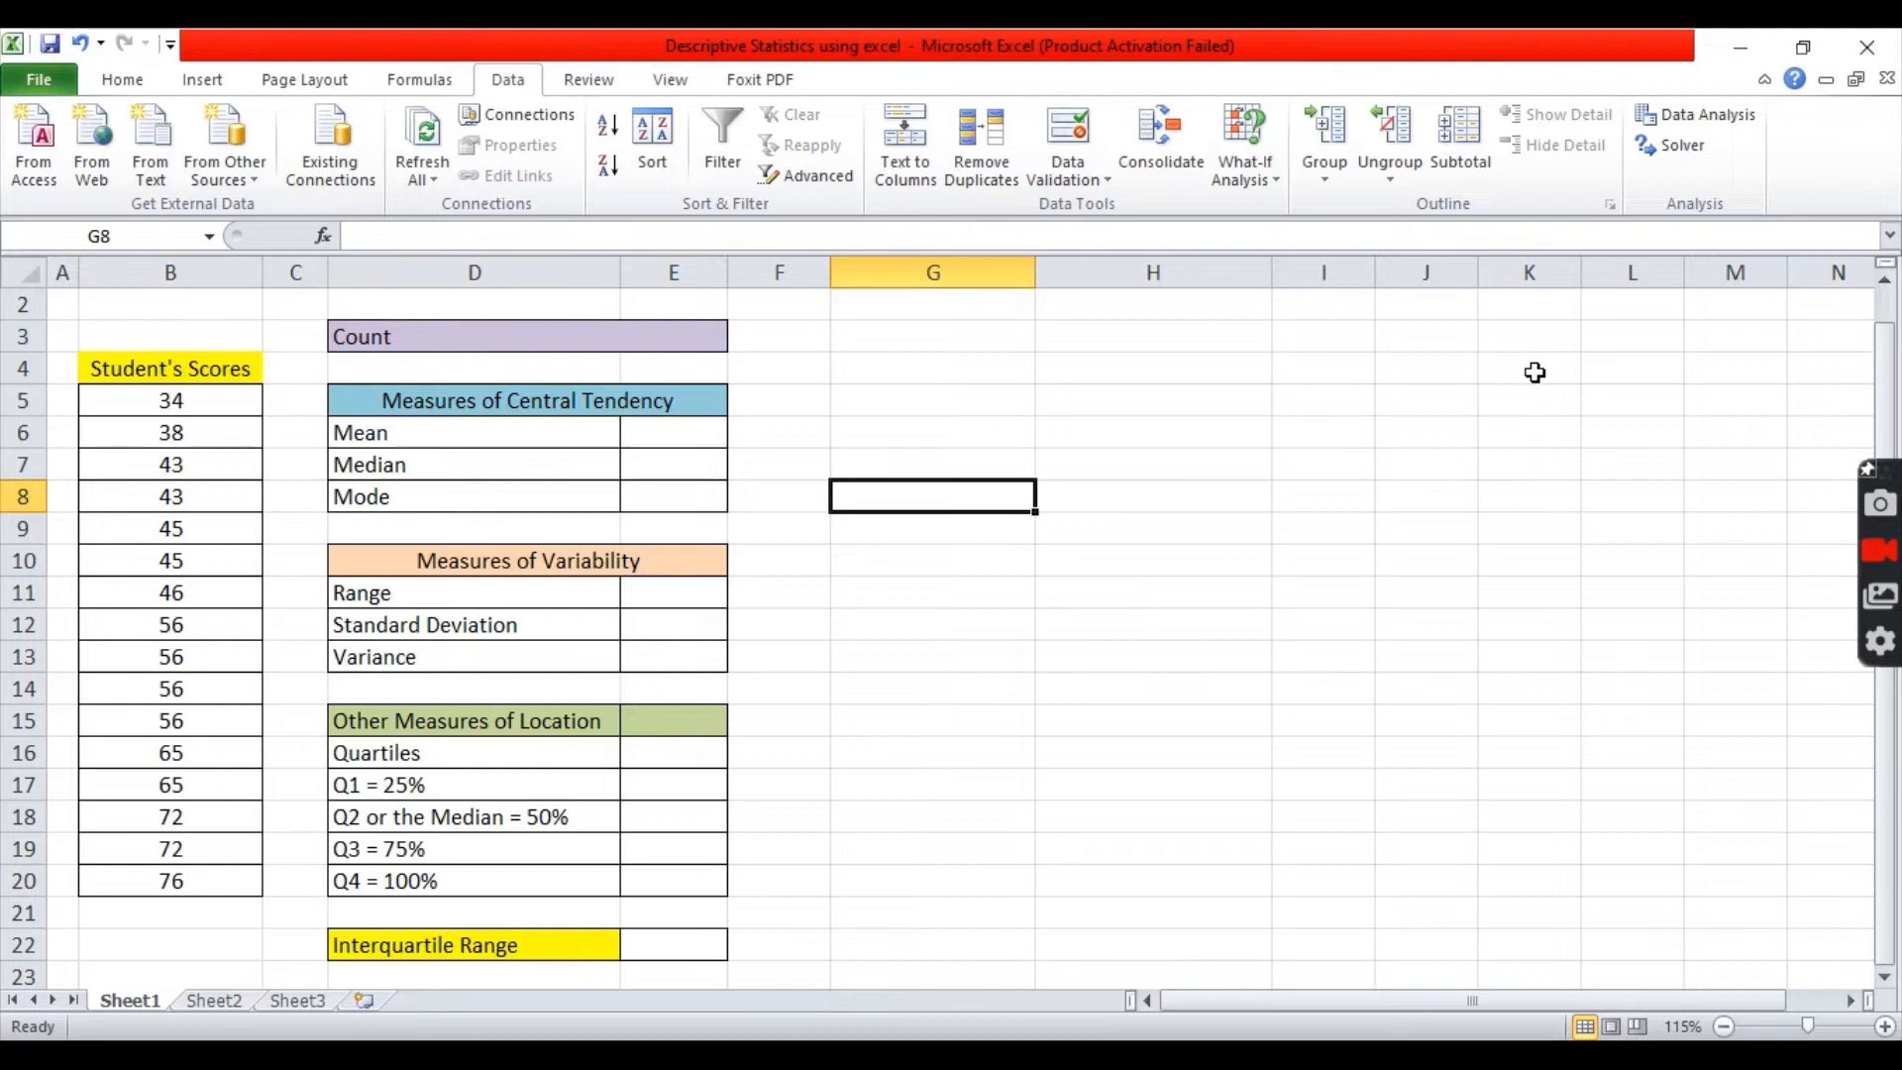
{"action": "mouse_move", "coordinate": [1707, 114]}
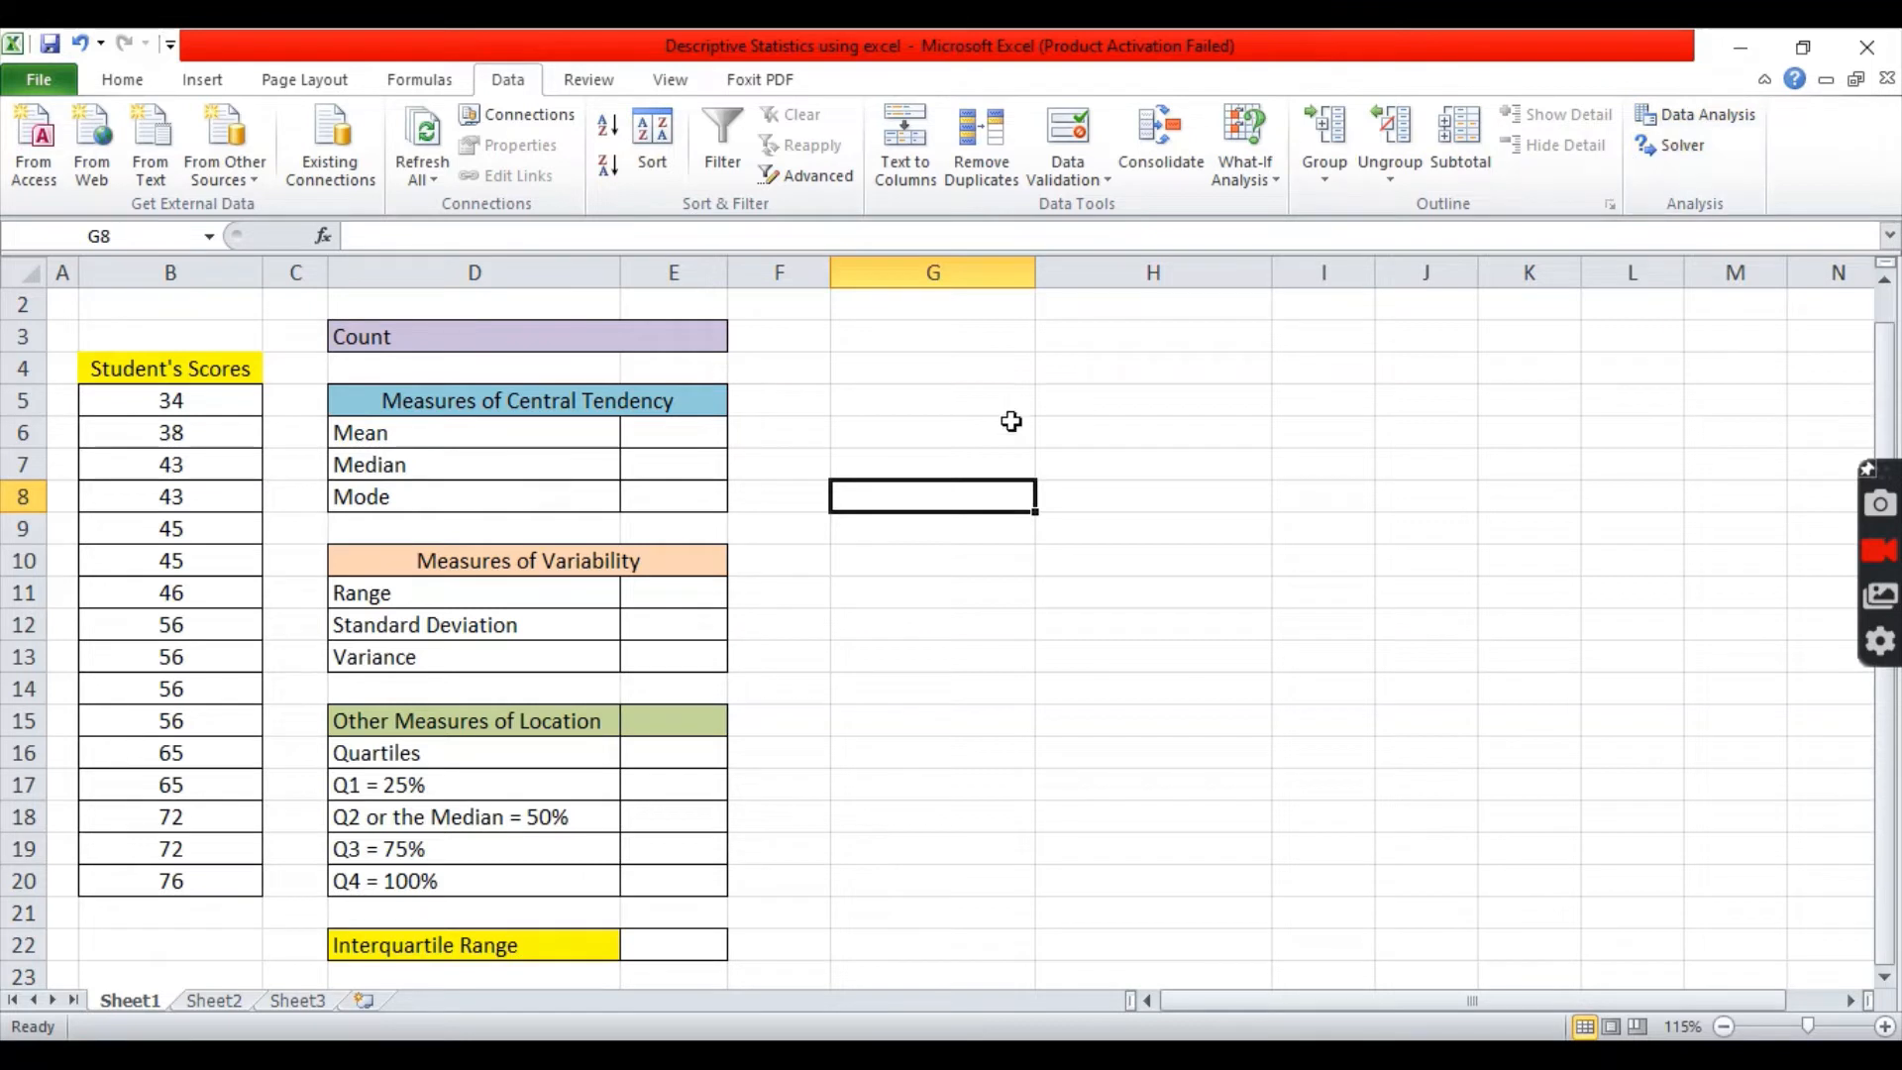
{"action": "mouse_move", "coordinate": [1708, 114]}
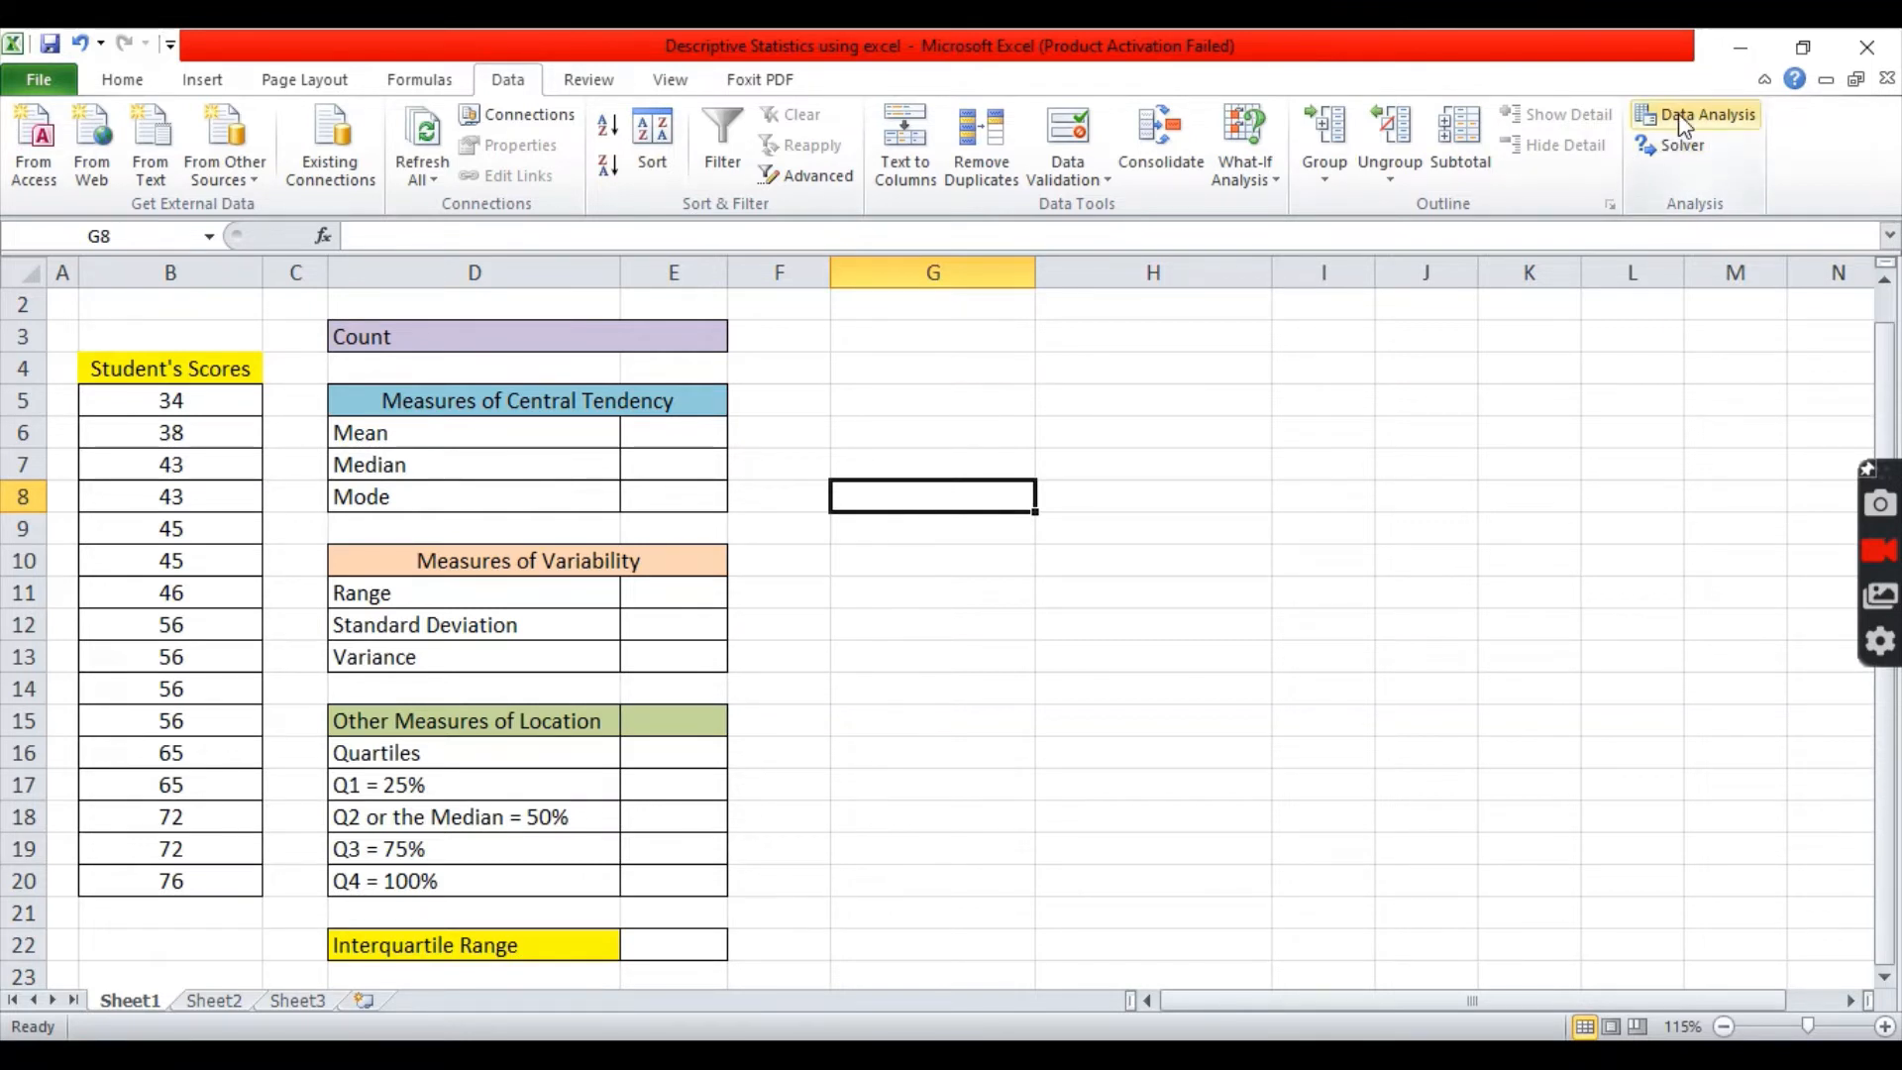
{"action": "left_click", "coordinate": [1706, 114]}
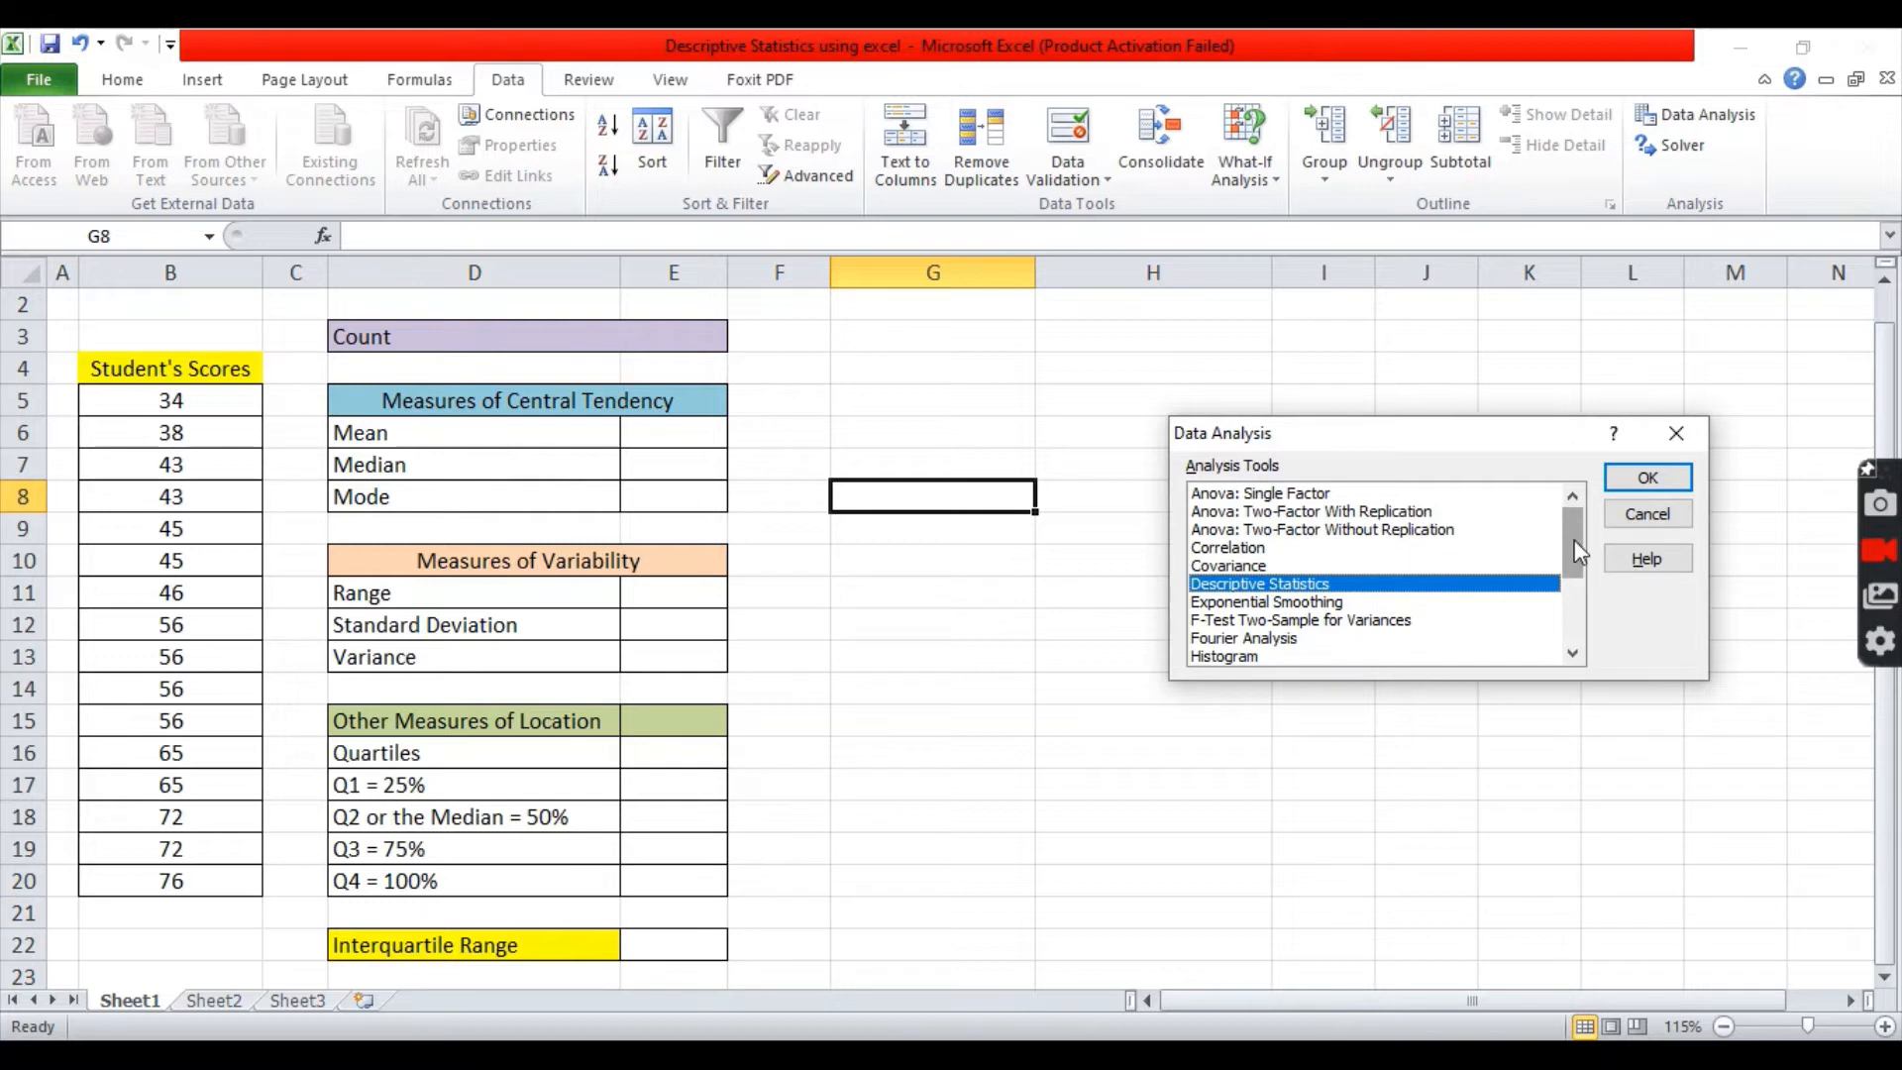
{"action": "mouse_move", "coordinate": [1413, 512]}
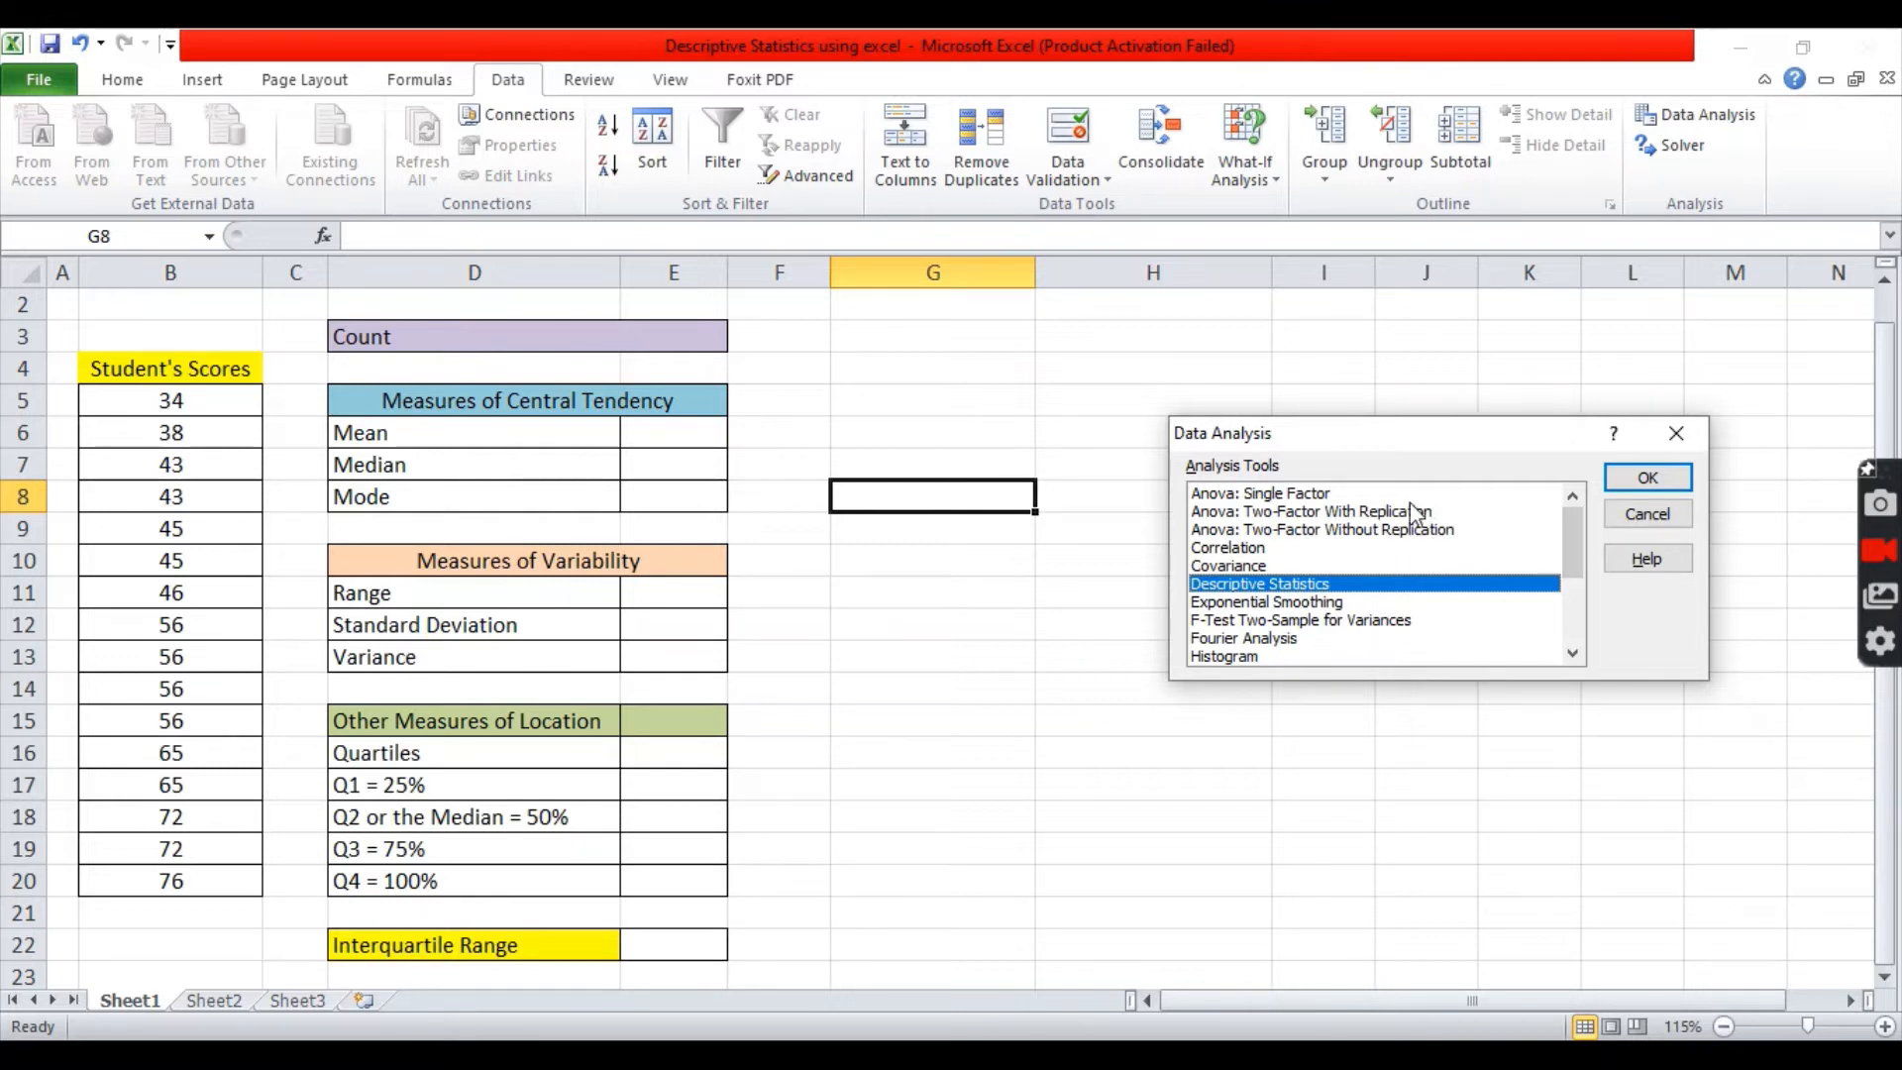
{"action": "mouse_move", "coordinate": [1243, 503]}
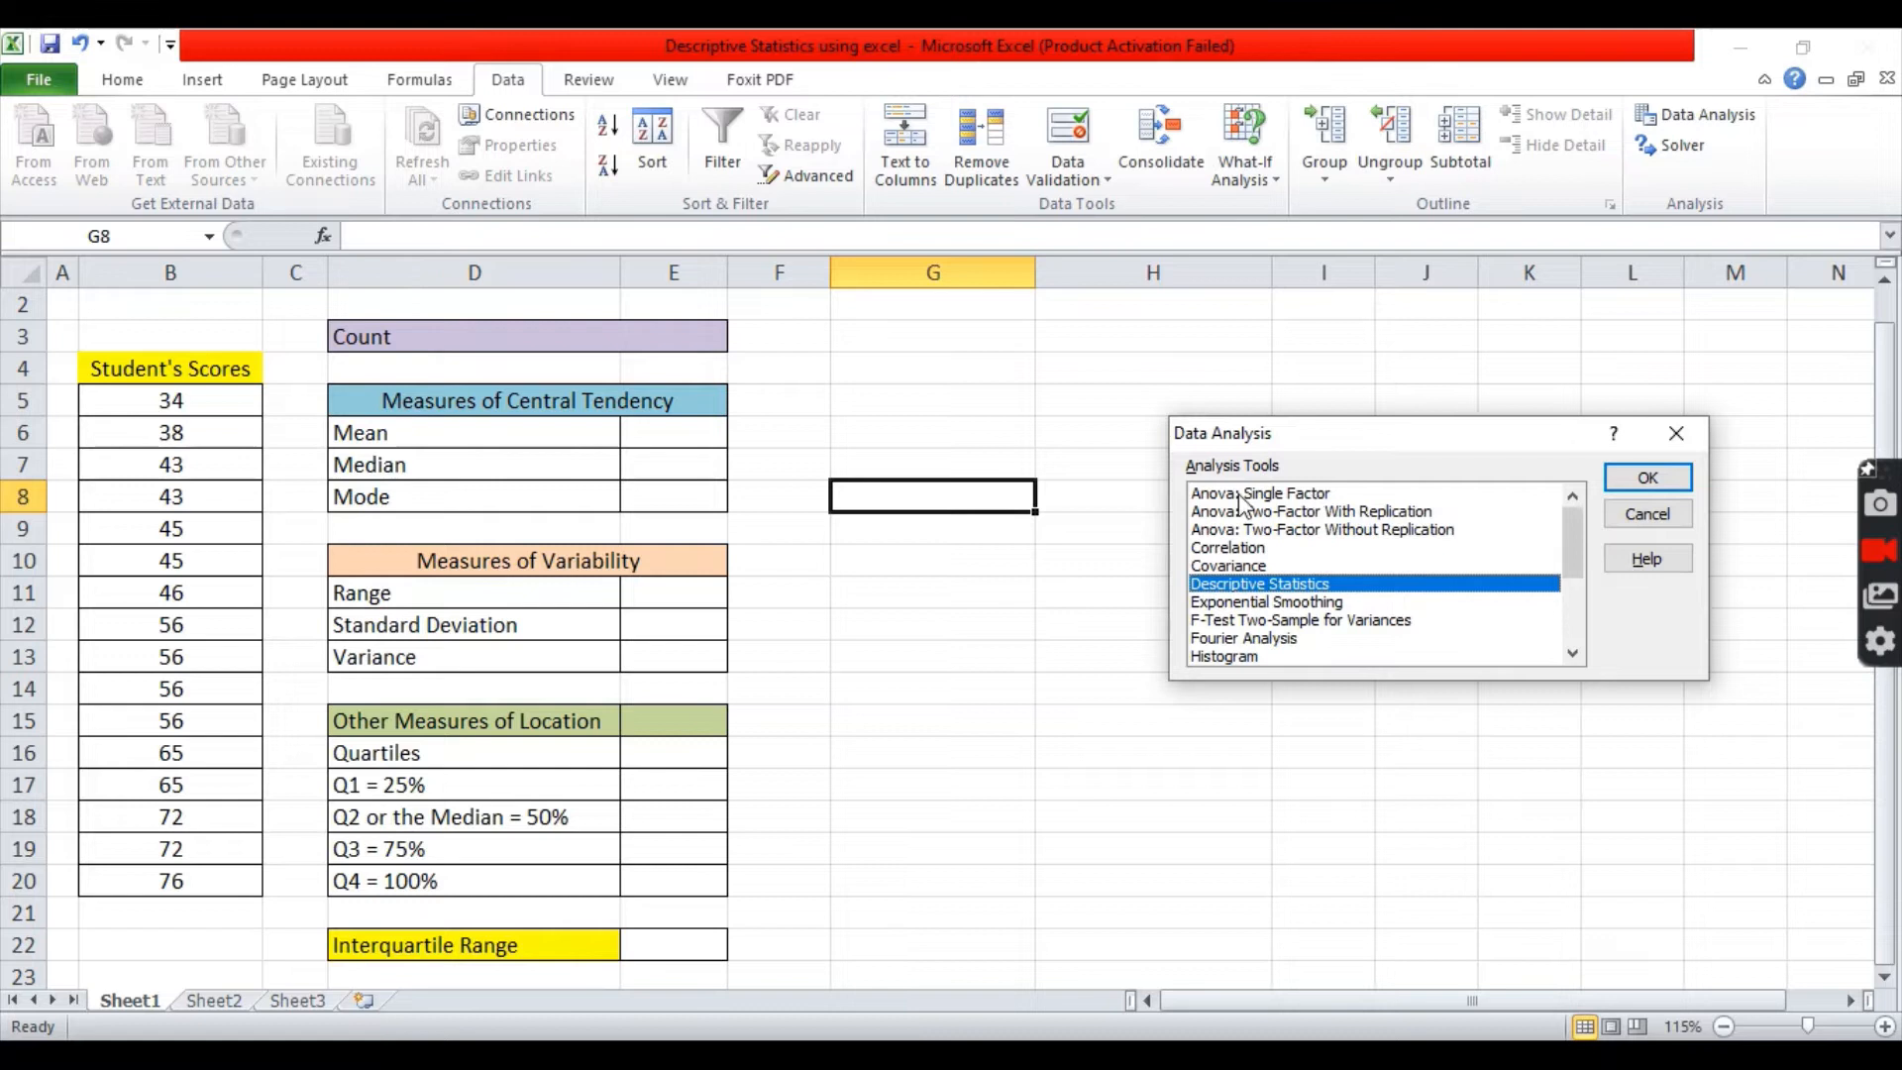
{"action": "left_click", "coordinate": [1260, 492]}
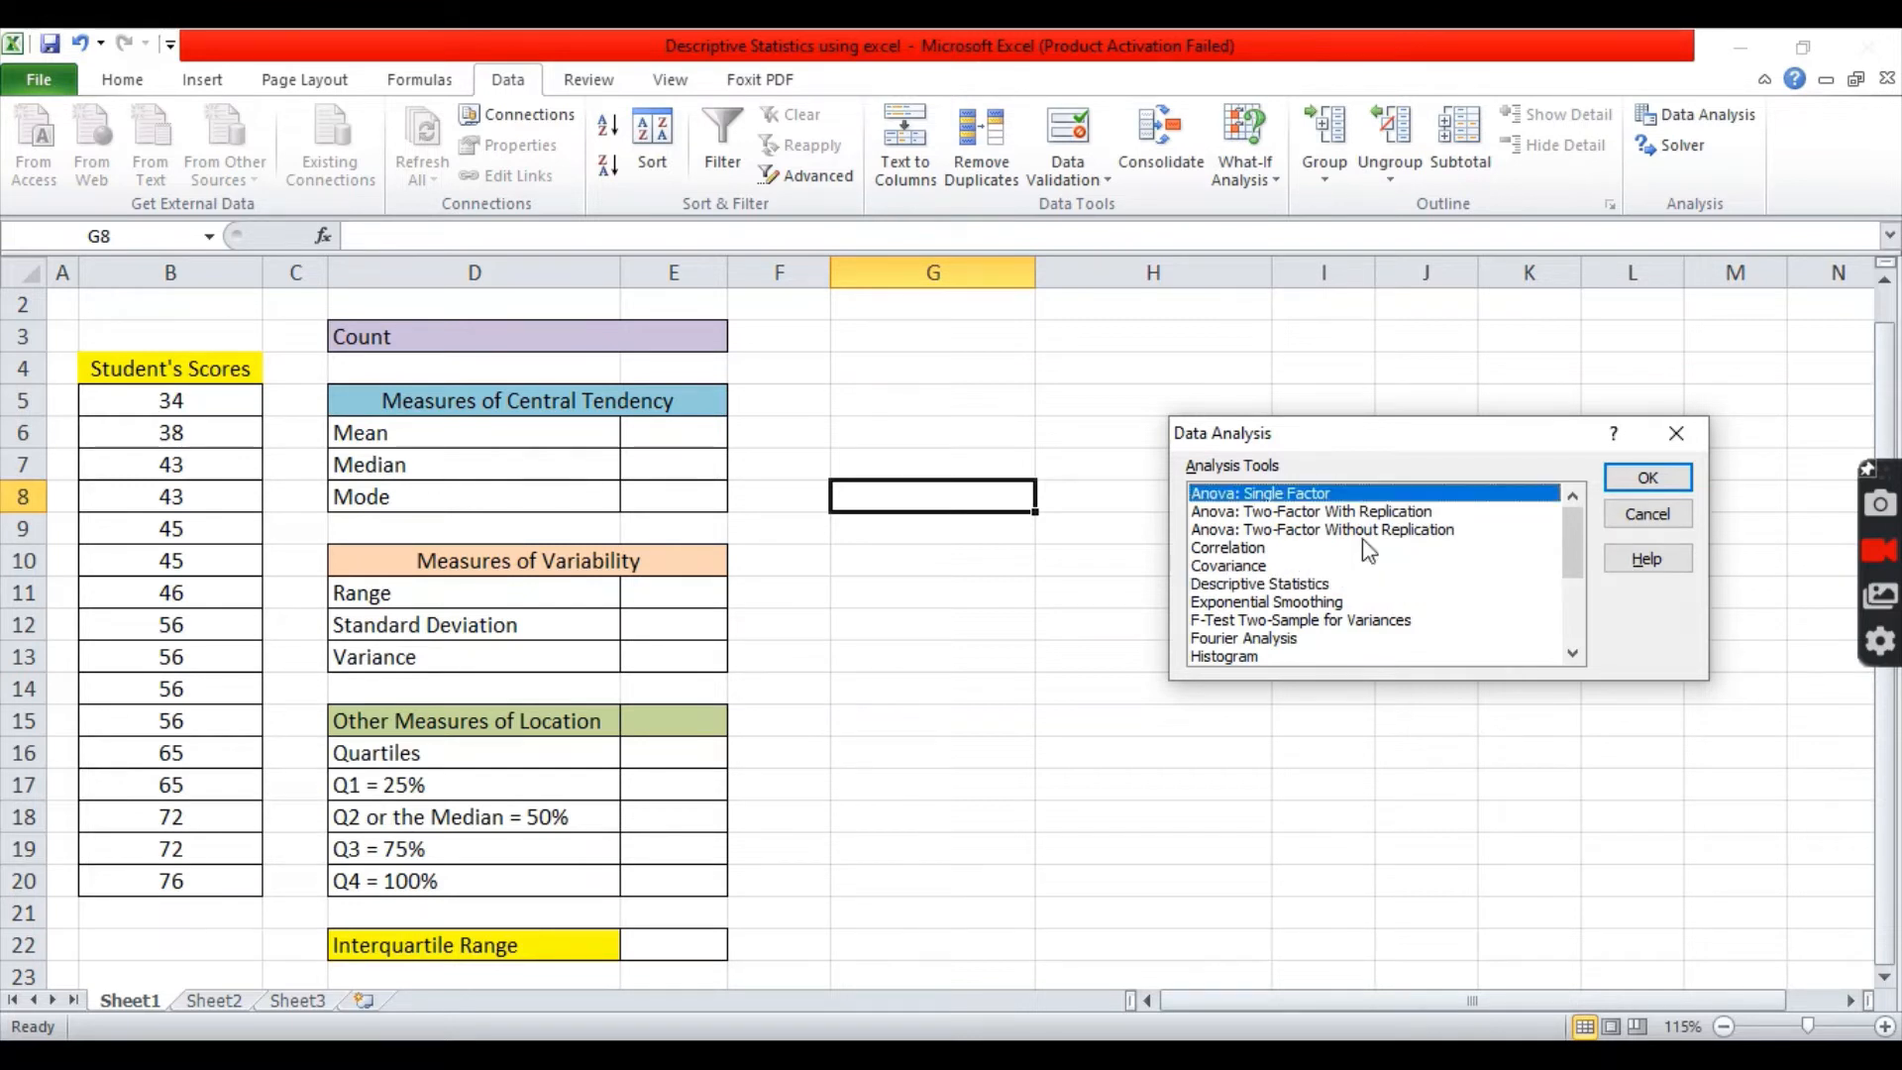
{"action": "mouse_move", "coordinate": [1238, 580]}
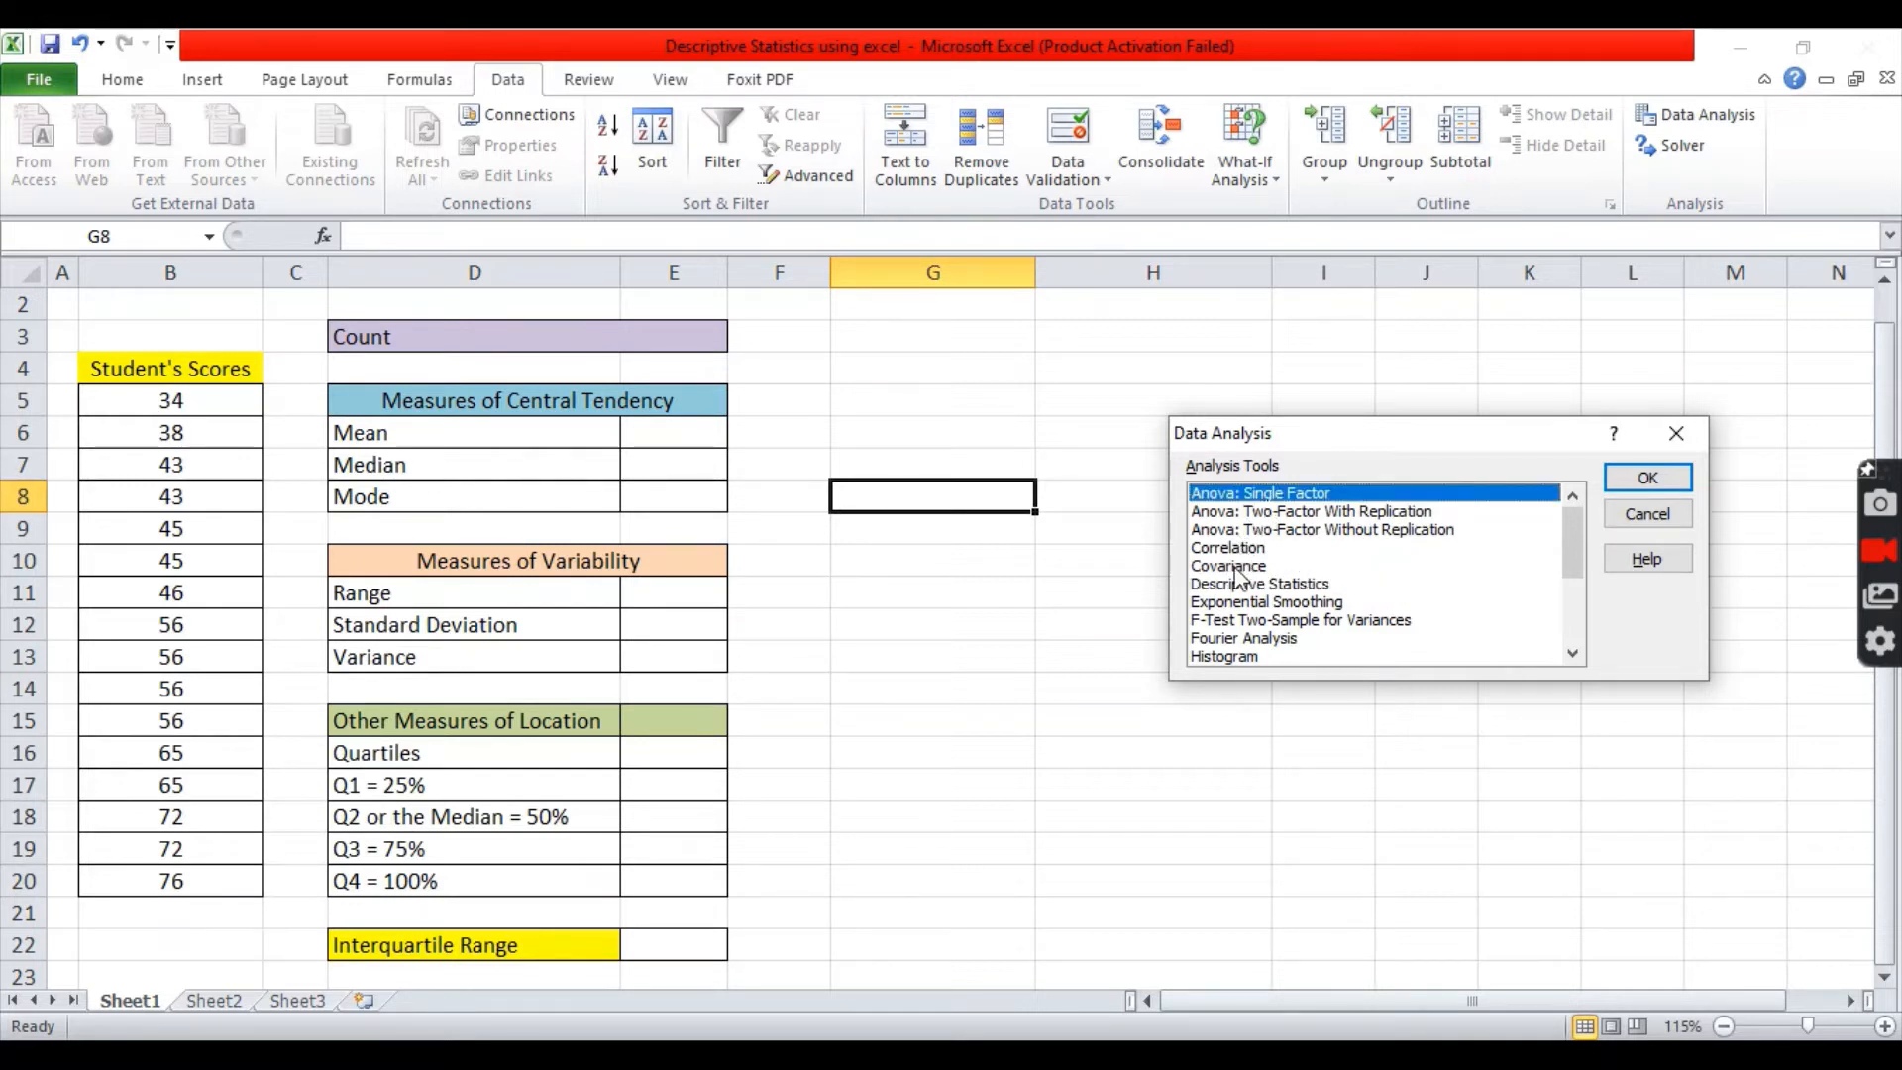
{"action": "mouse_move", "coordinate": [1562, 583]}
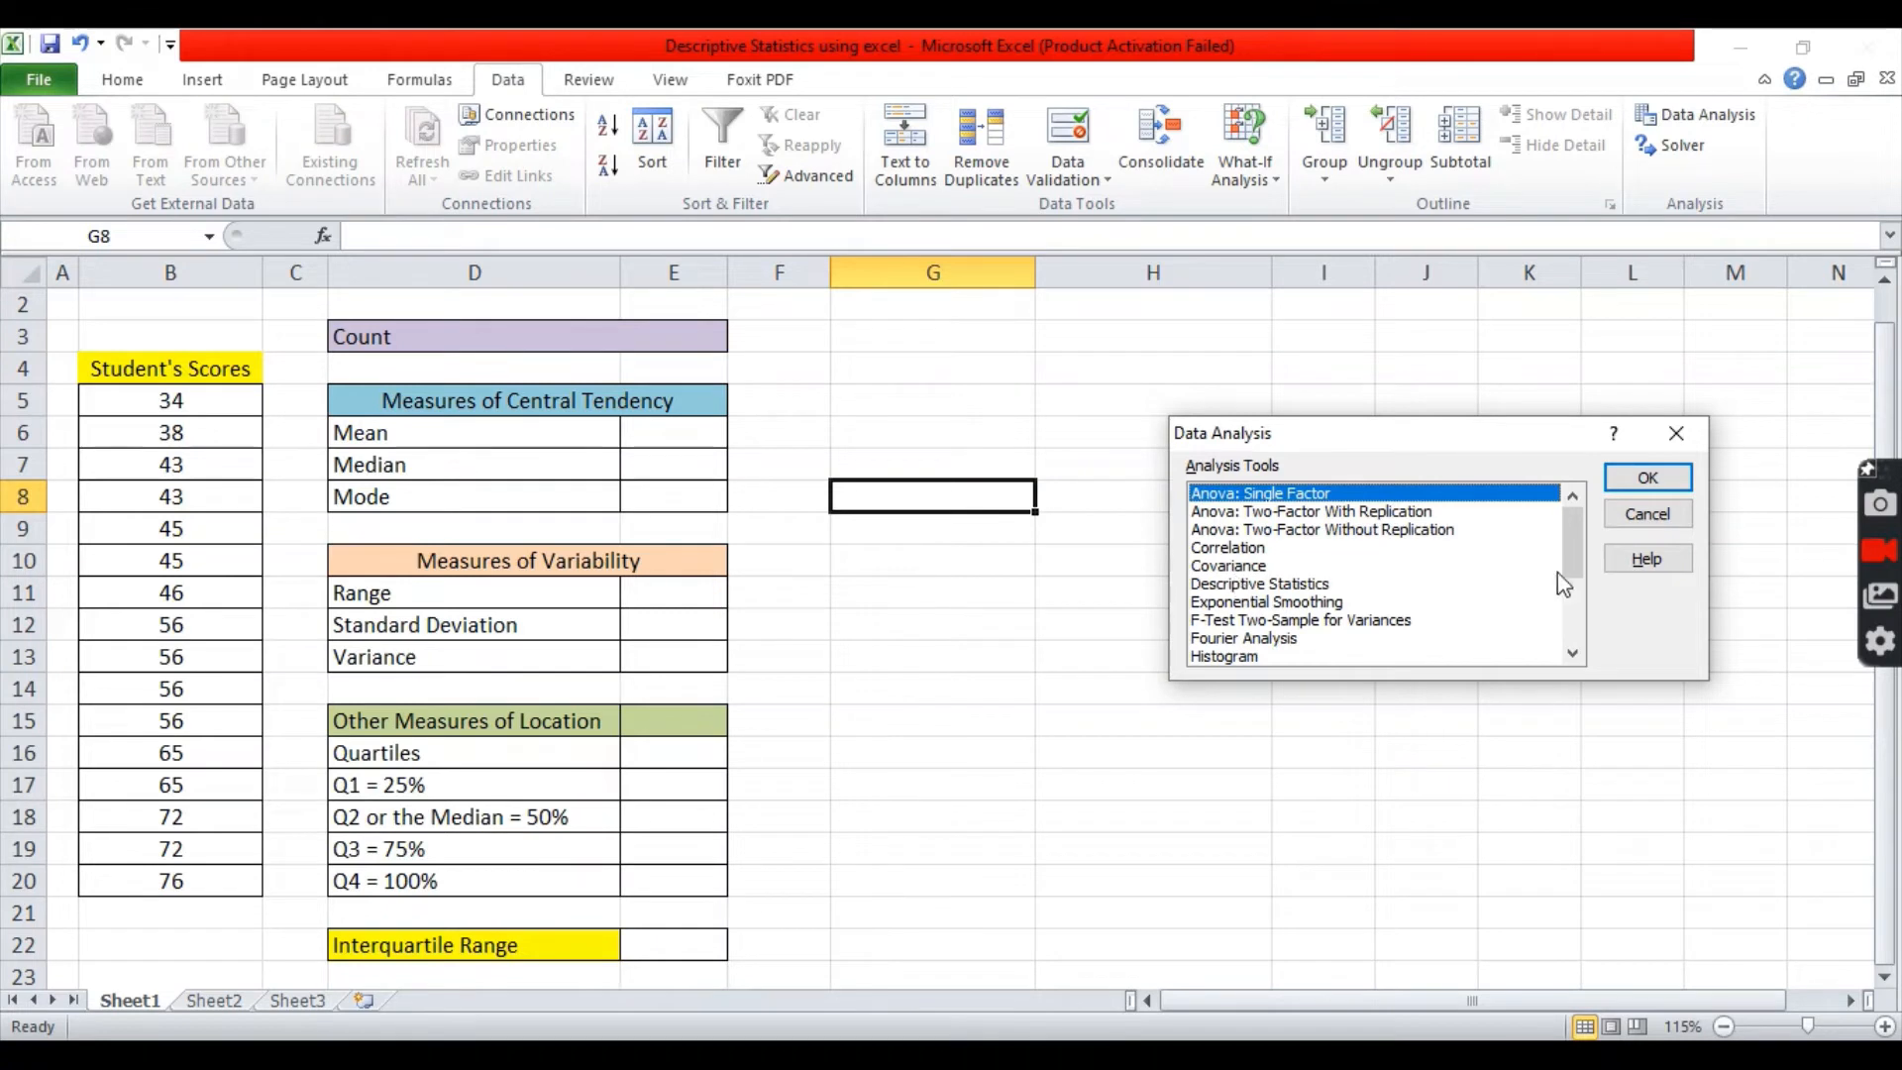
{"action": "scroll", "scroll_direction": "down", "scroll_amount": 3}
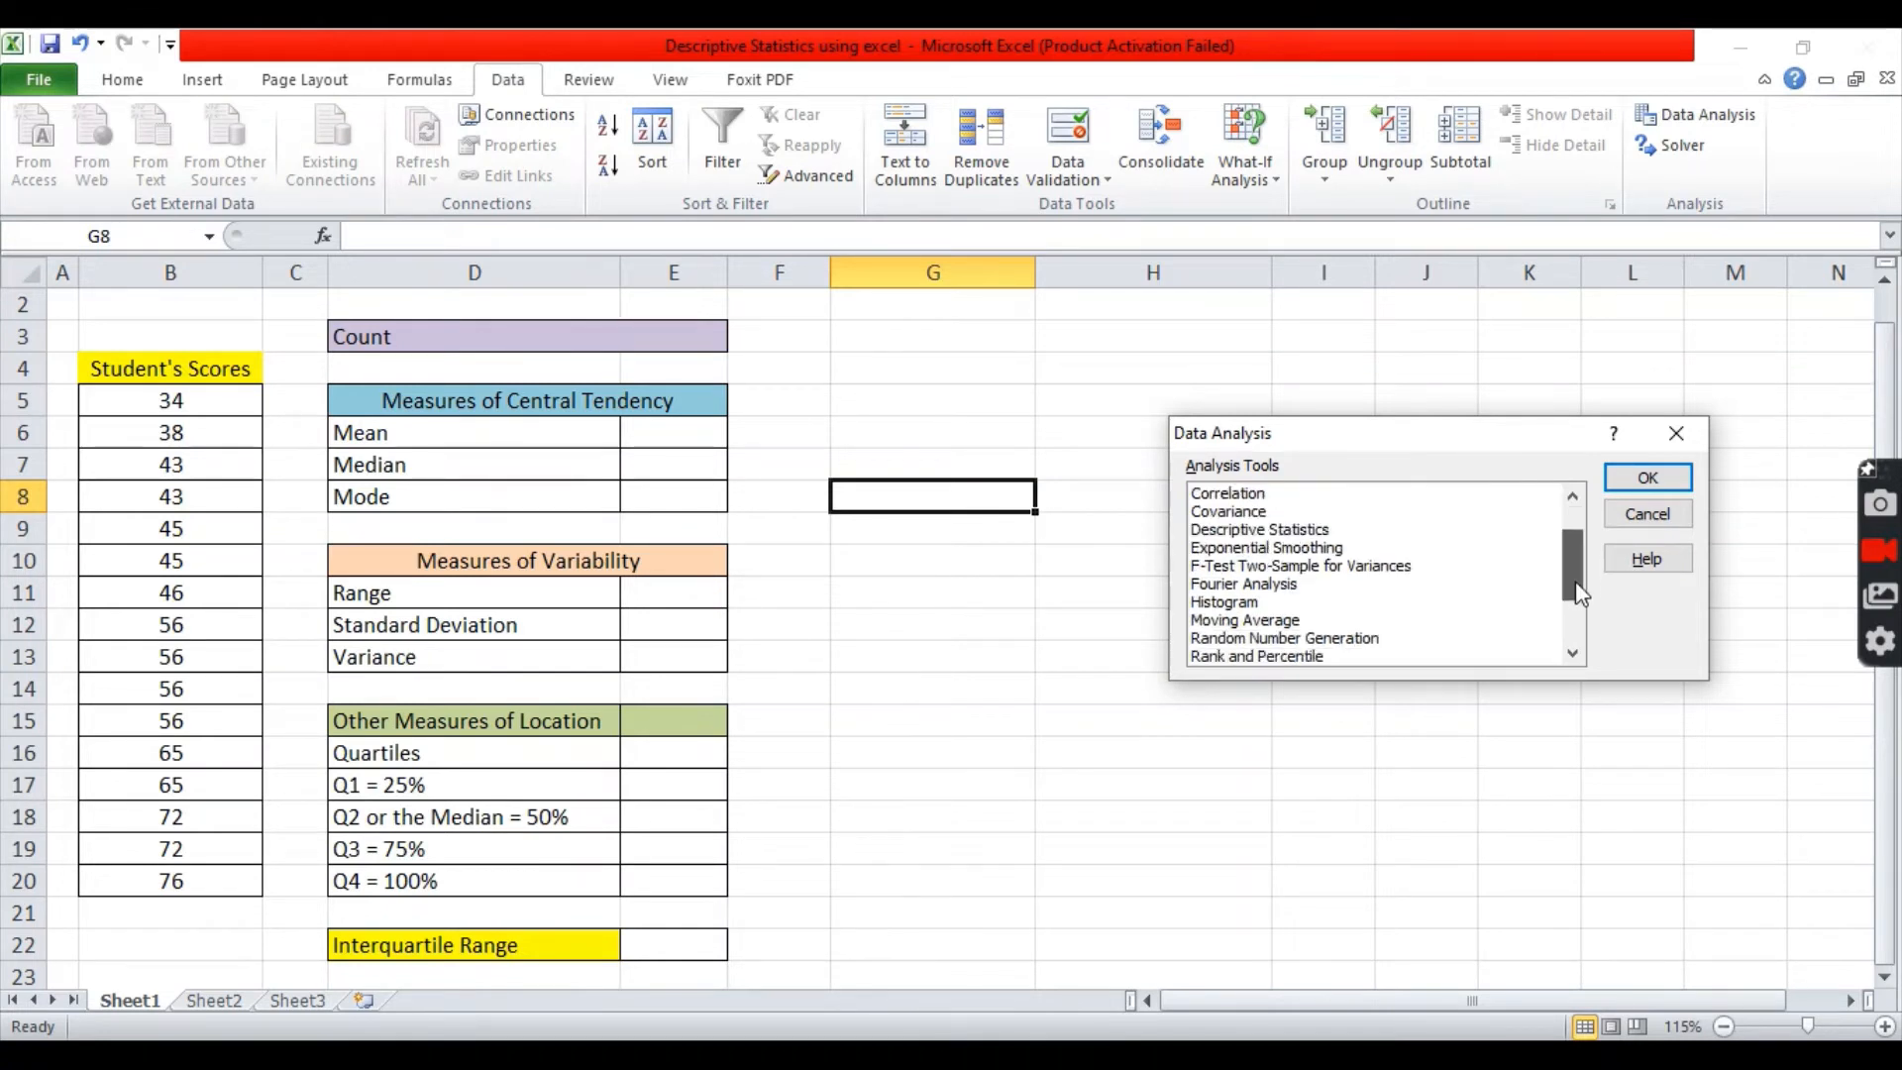
{"action": "scroll", "scroll_direction": "down", "scroll_amount": 3}
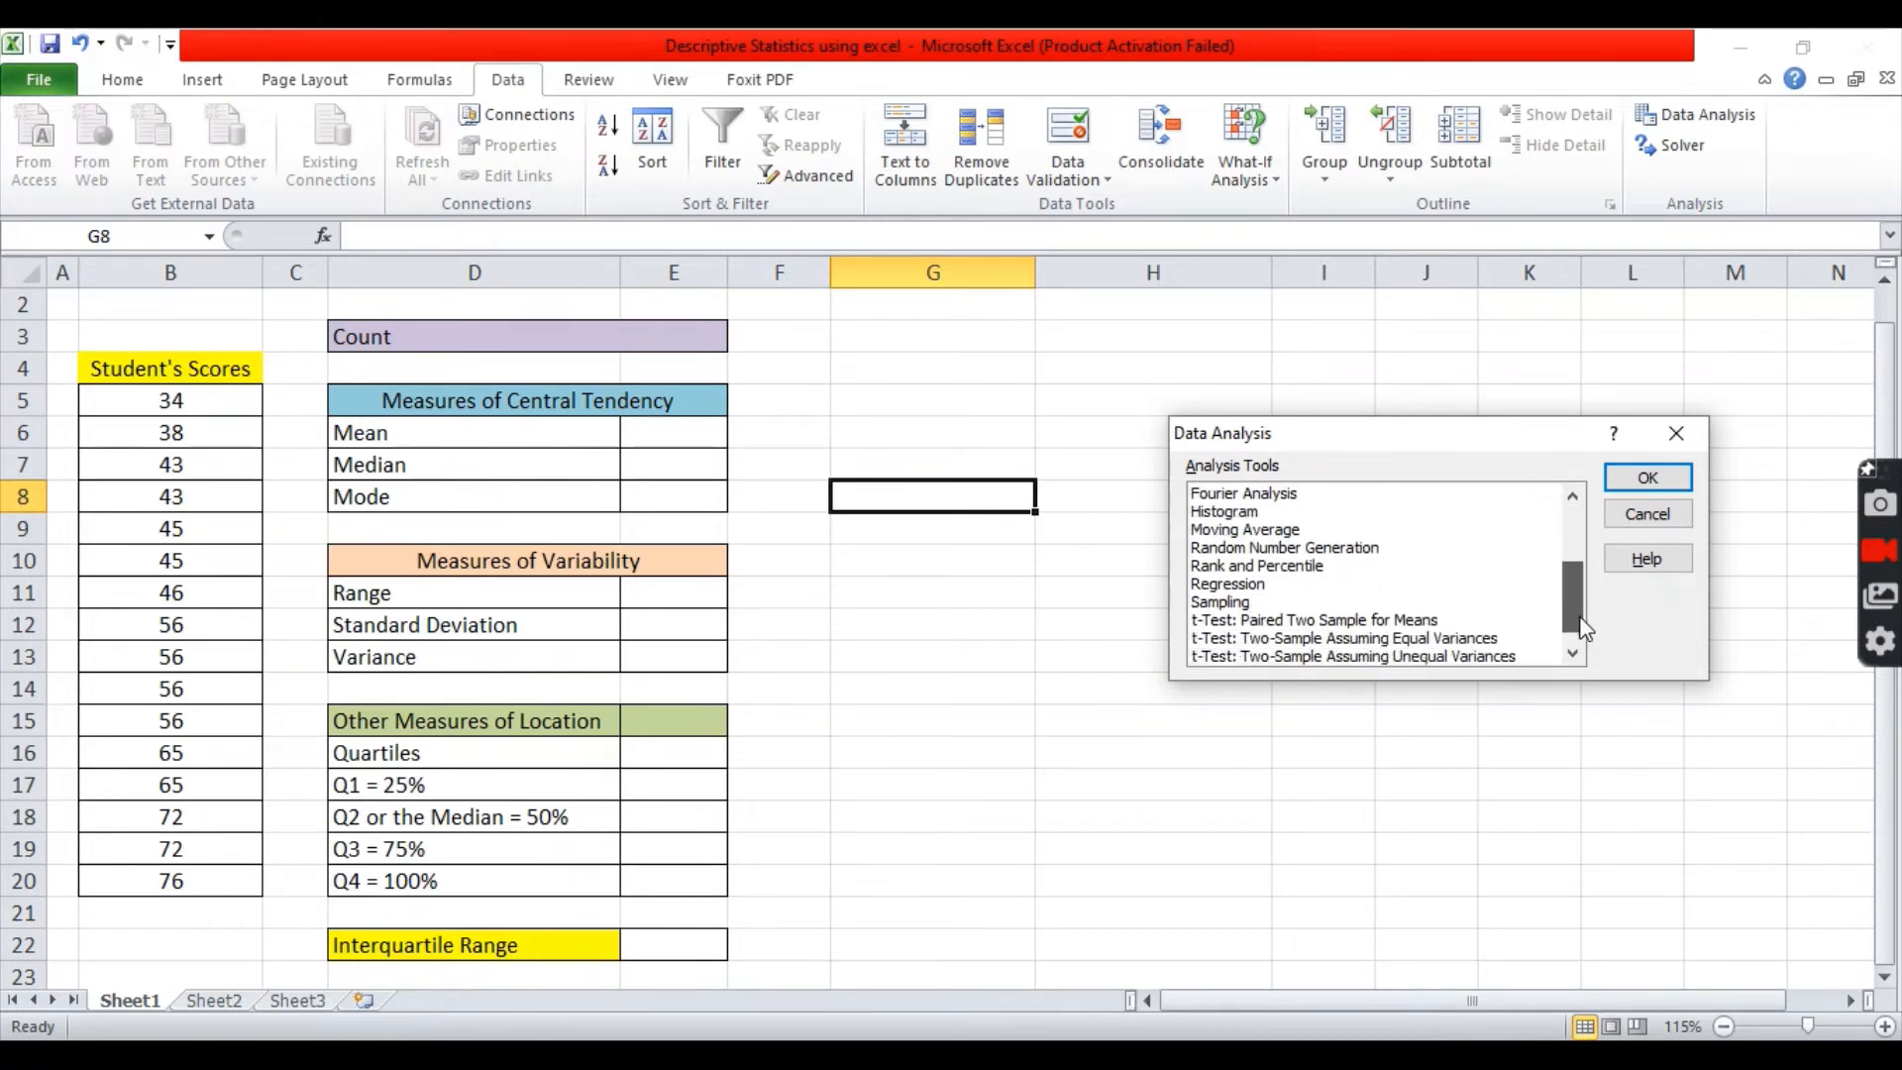
{"action": "scroll", "scroll_direction": "down", "scroll_amount": 3}
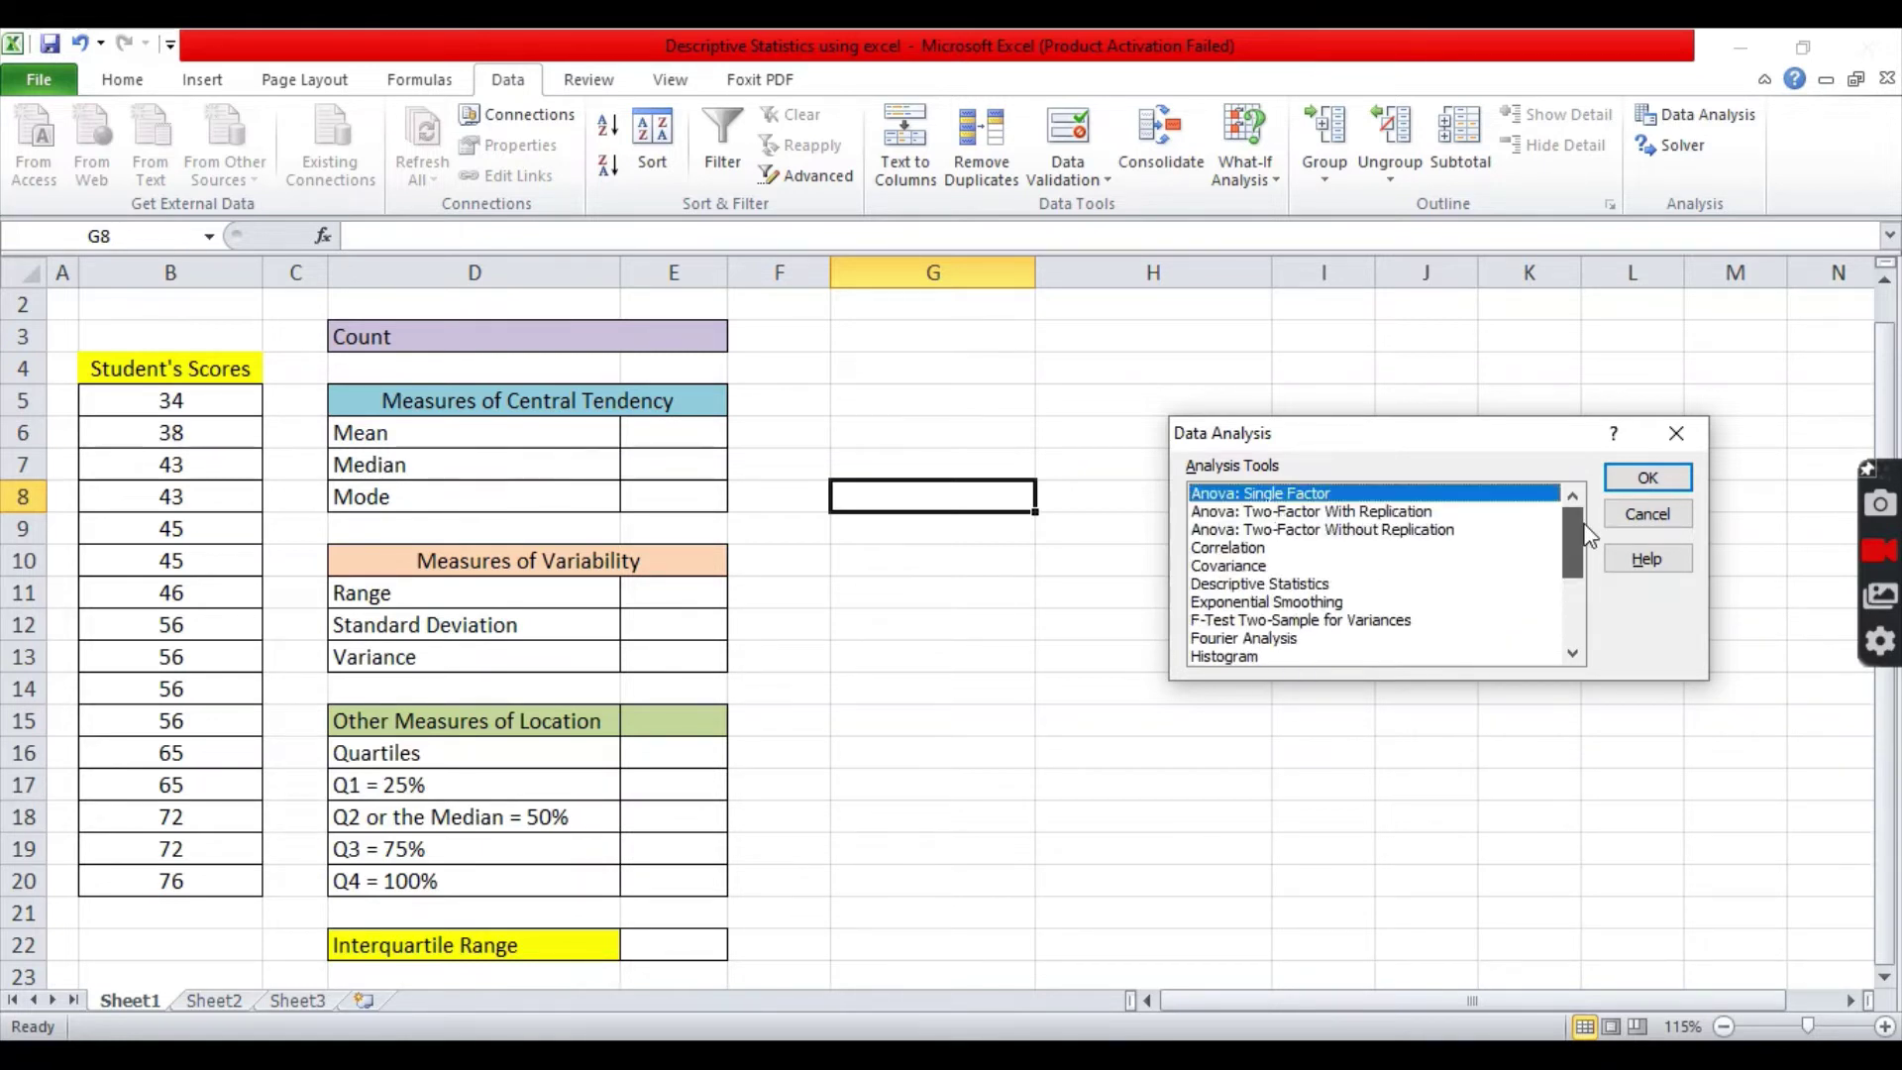
{"action": "mouse_move", "coordinate": [1573, 558]}
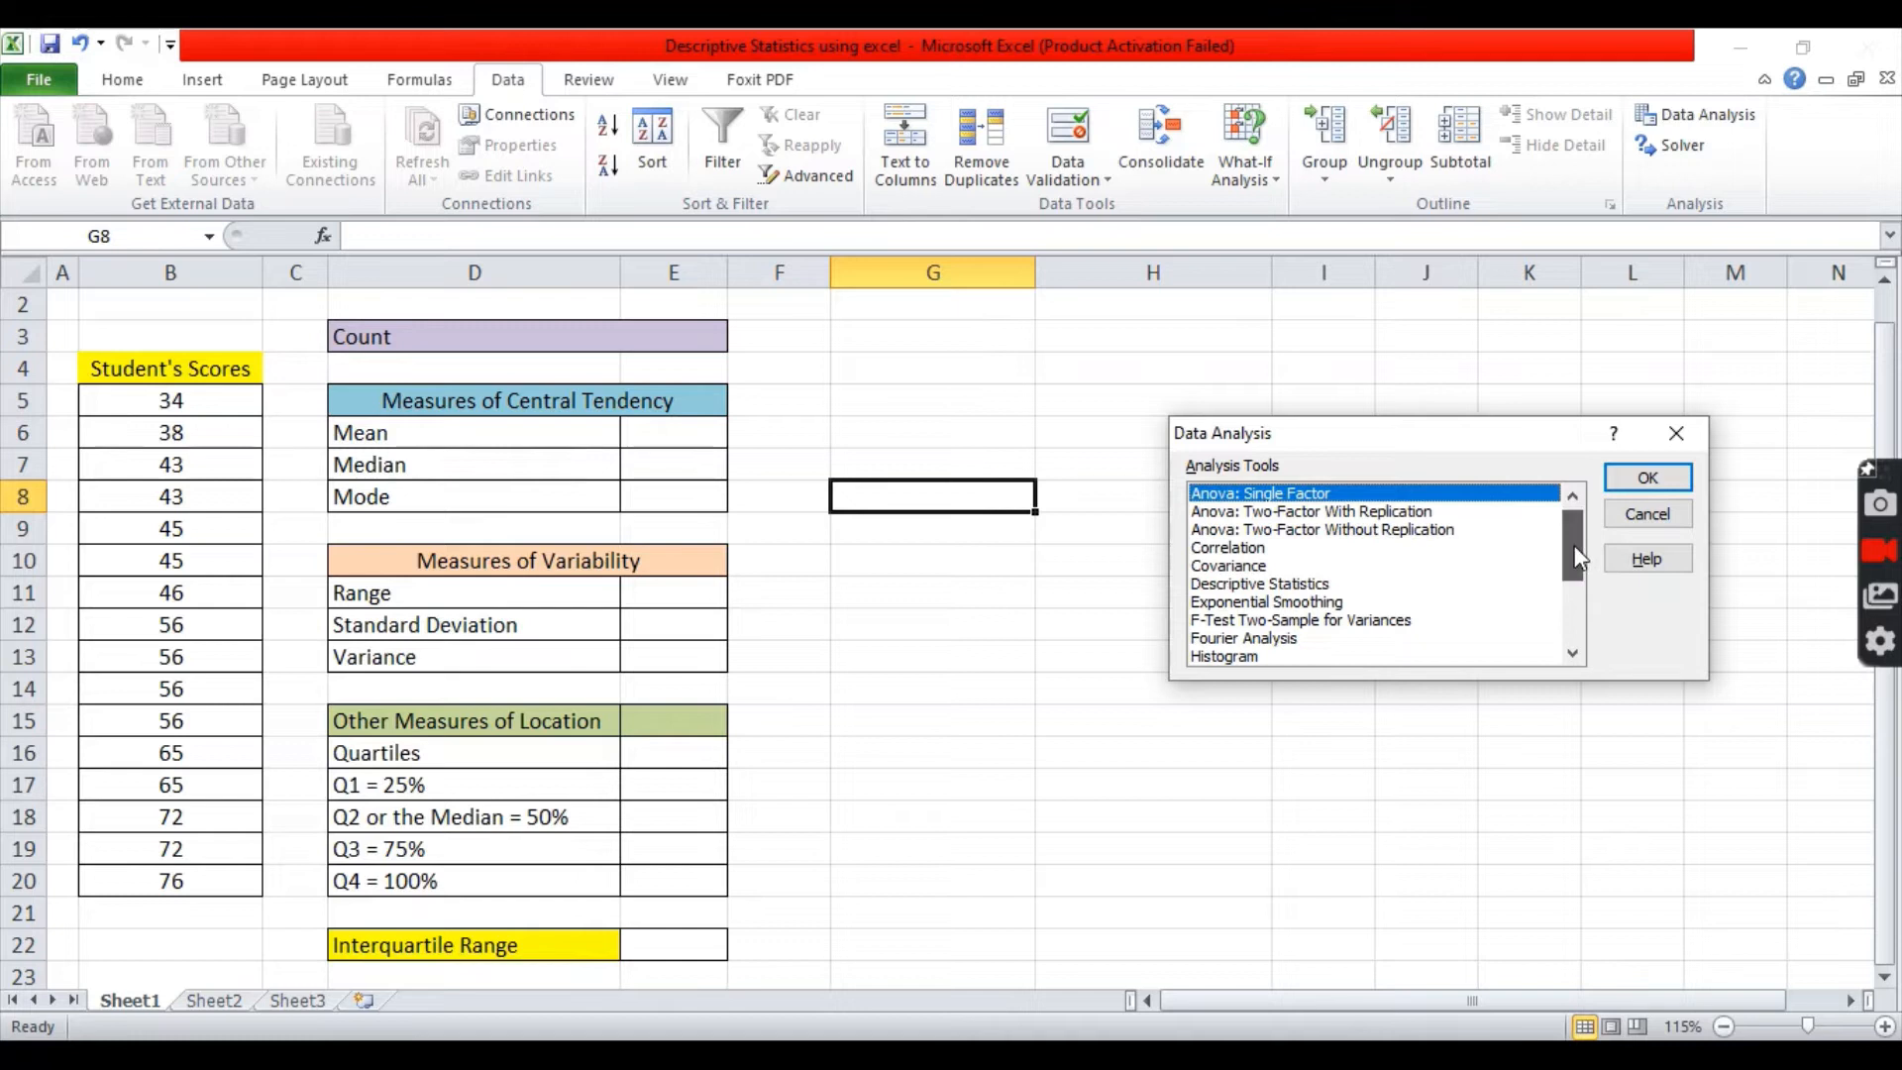
{"action": "scroll", "scroll_direction": "down", "scroll_amount": 3}
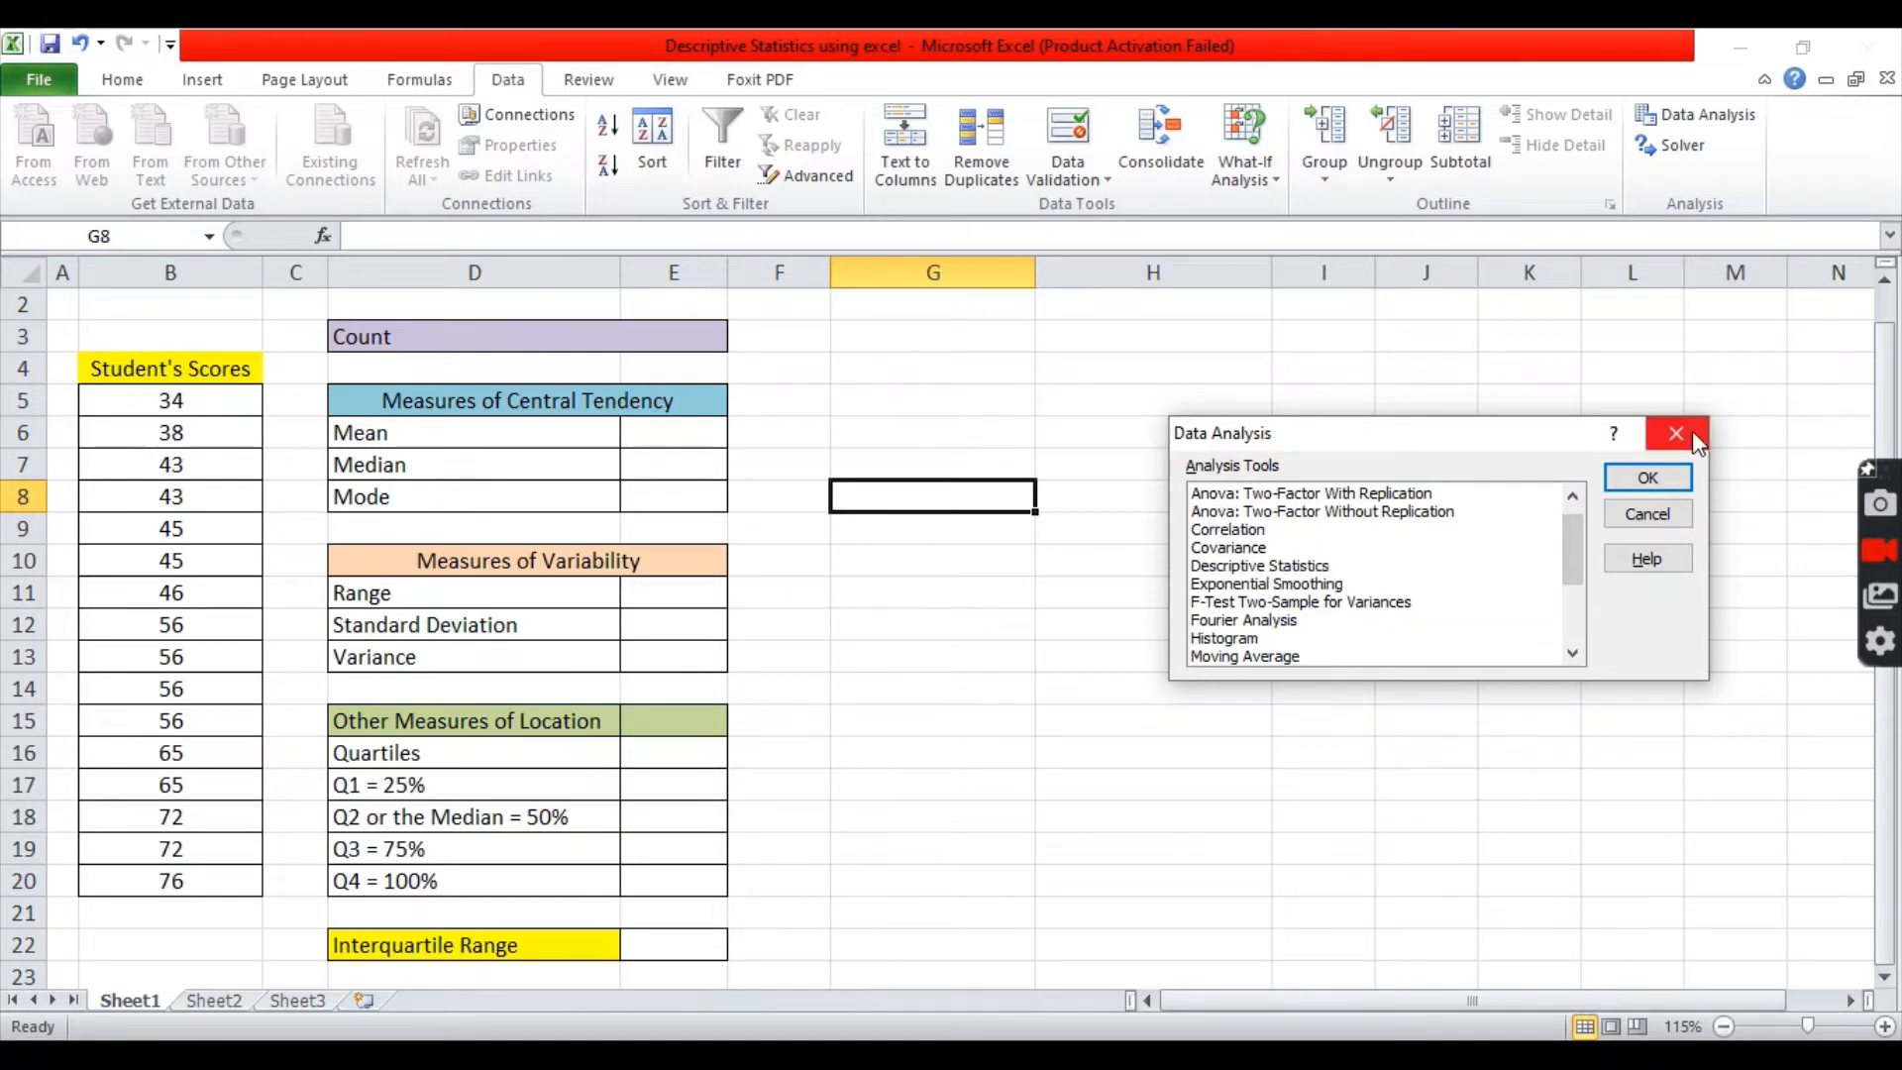
Close the Data Analysis dialog and select result cell E3 beside Count
{"action": "left_click", "coordinate": [1677, 433]}
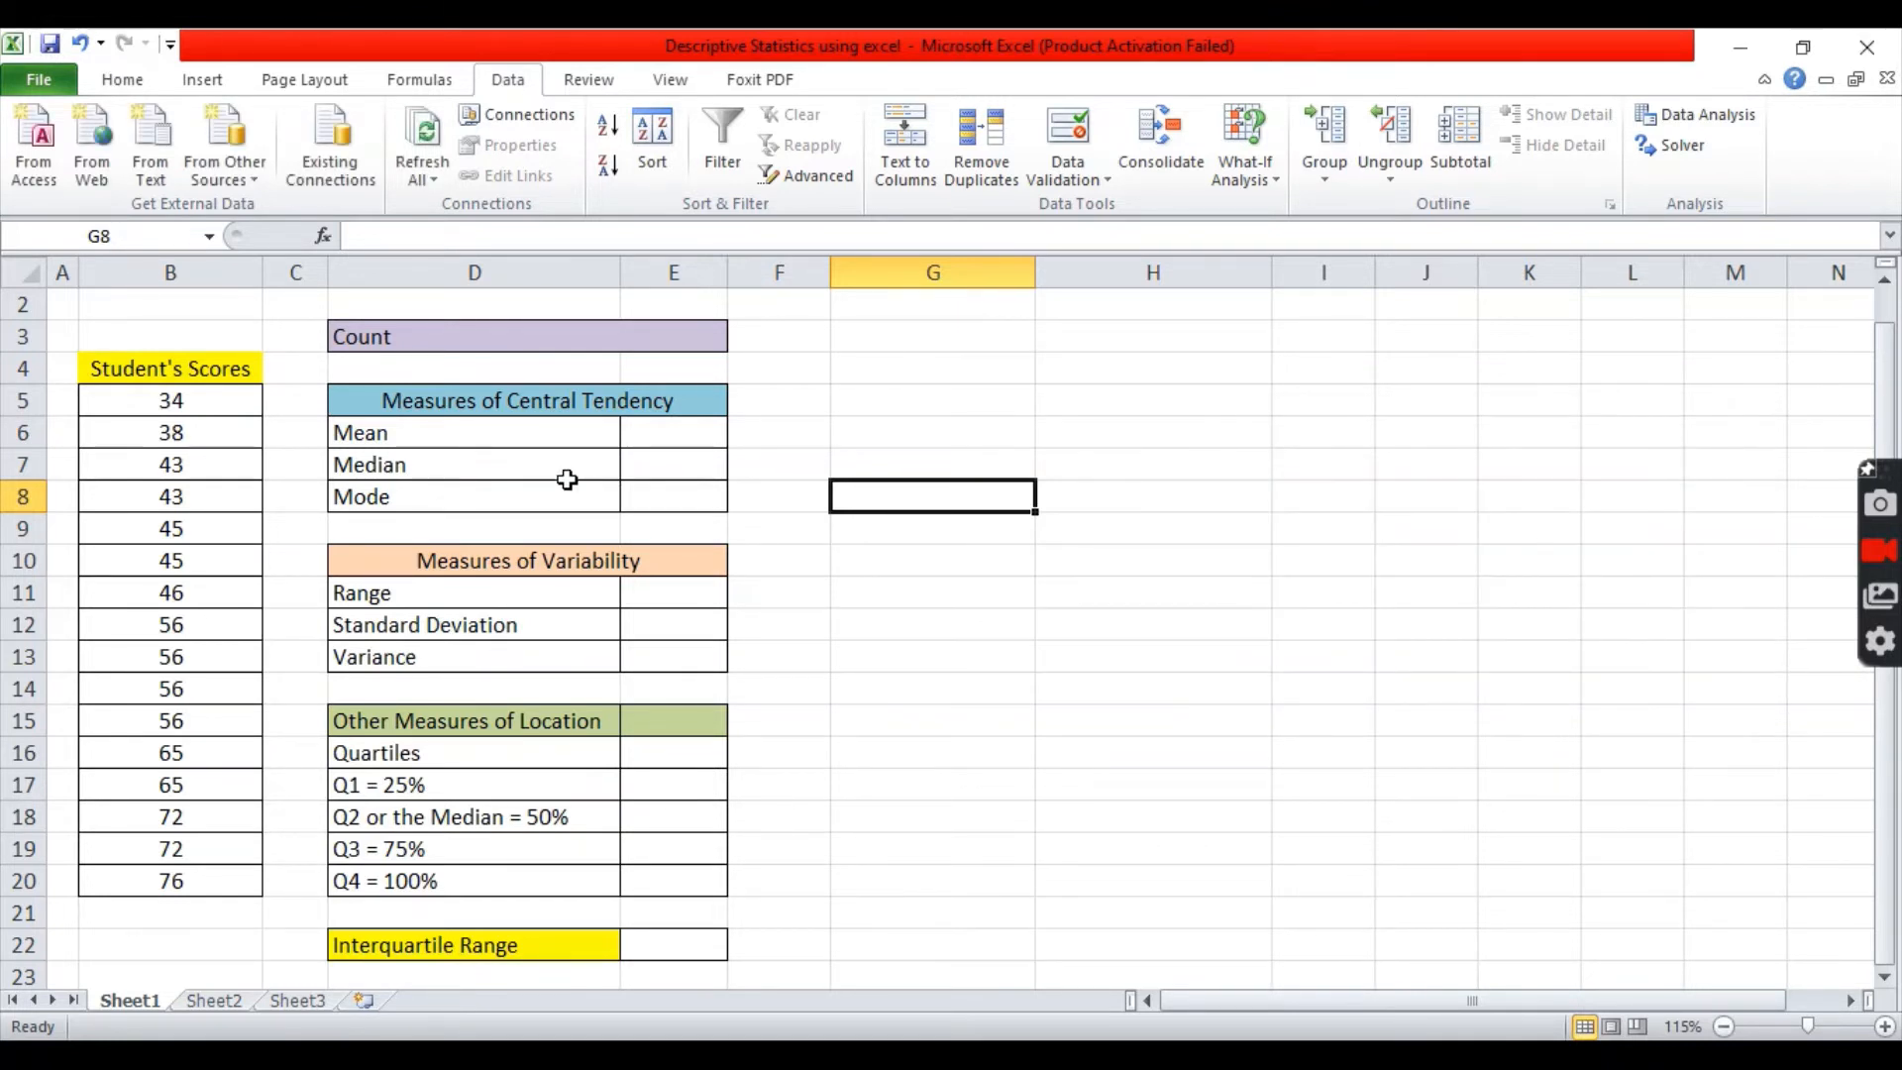
{"action": "mouse_move", "coordinate": [919, 440]}
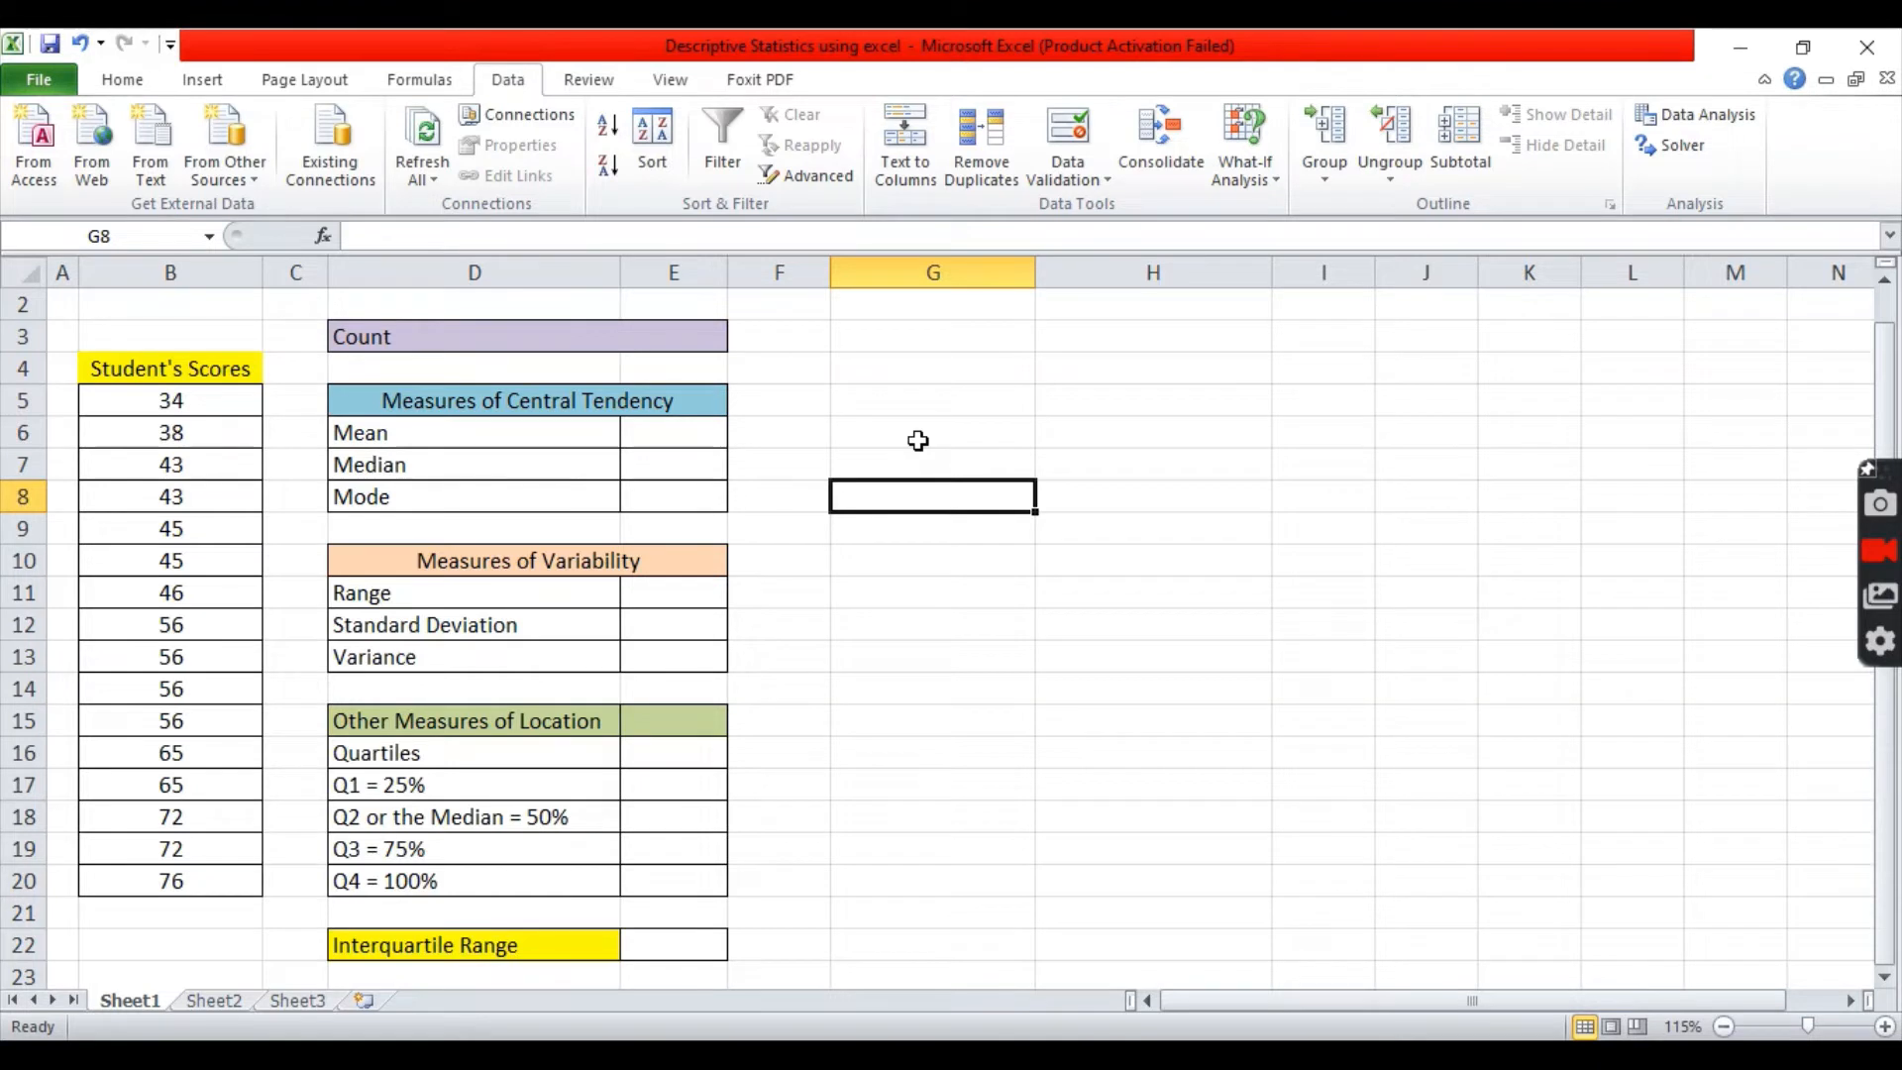
{"action": "mouse_move", "coordinate": [169, 466]}
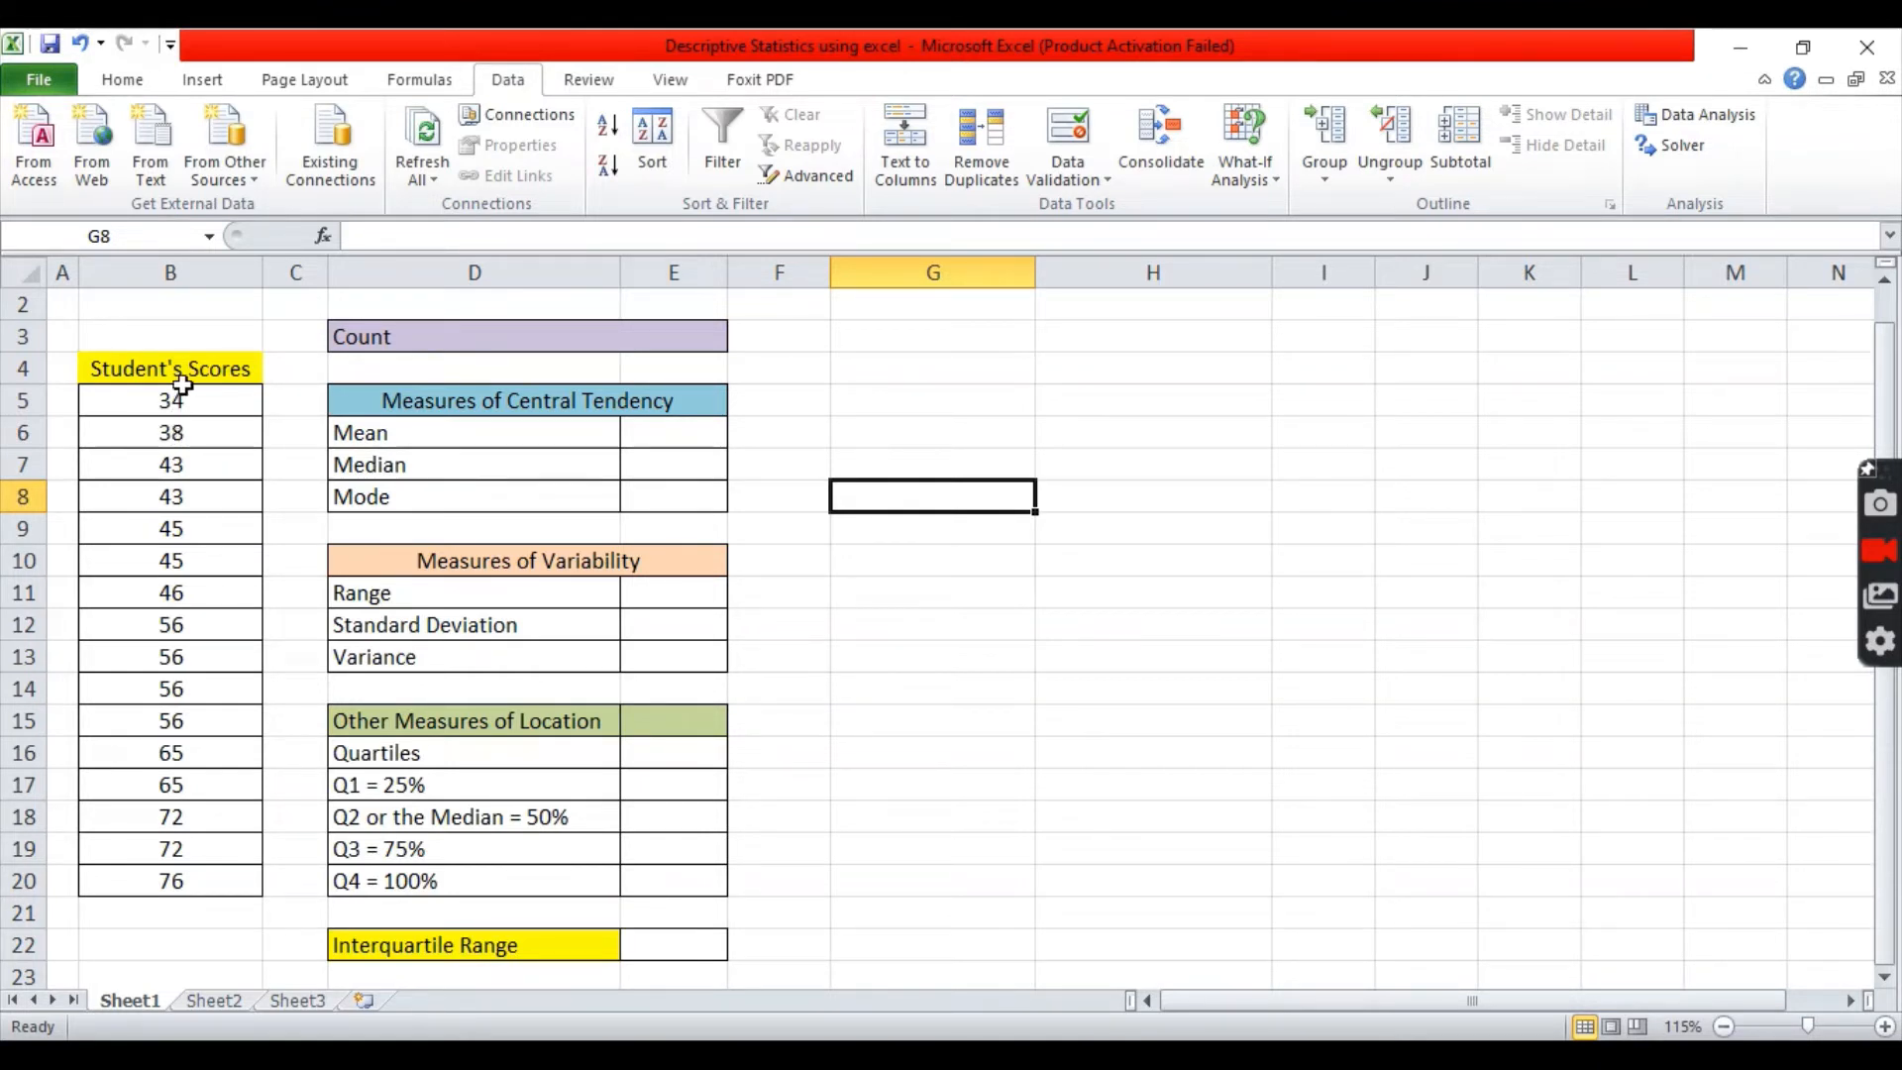
{"action": "left_click", "coordinate": [932, 464]}
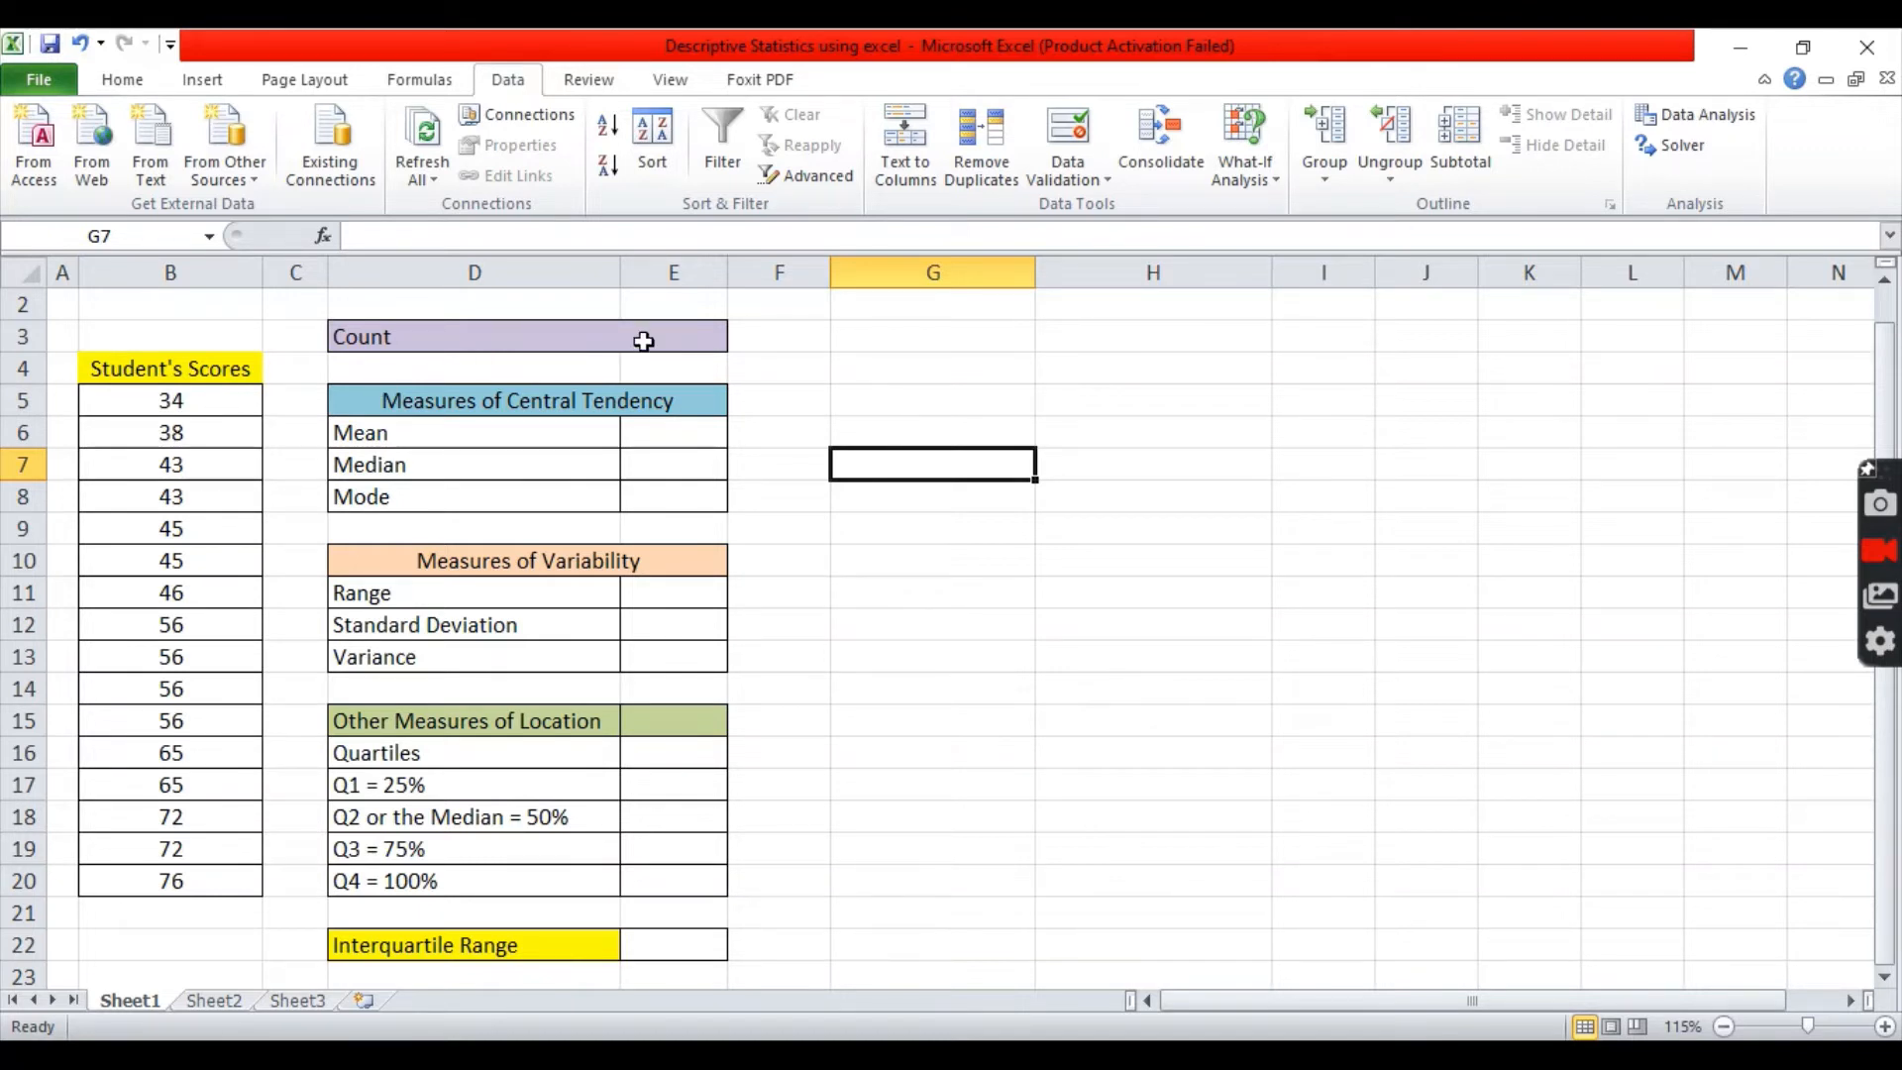
{"action": "left_click", "coordinate": [674, 336]}
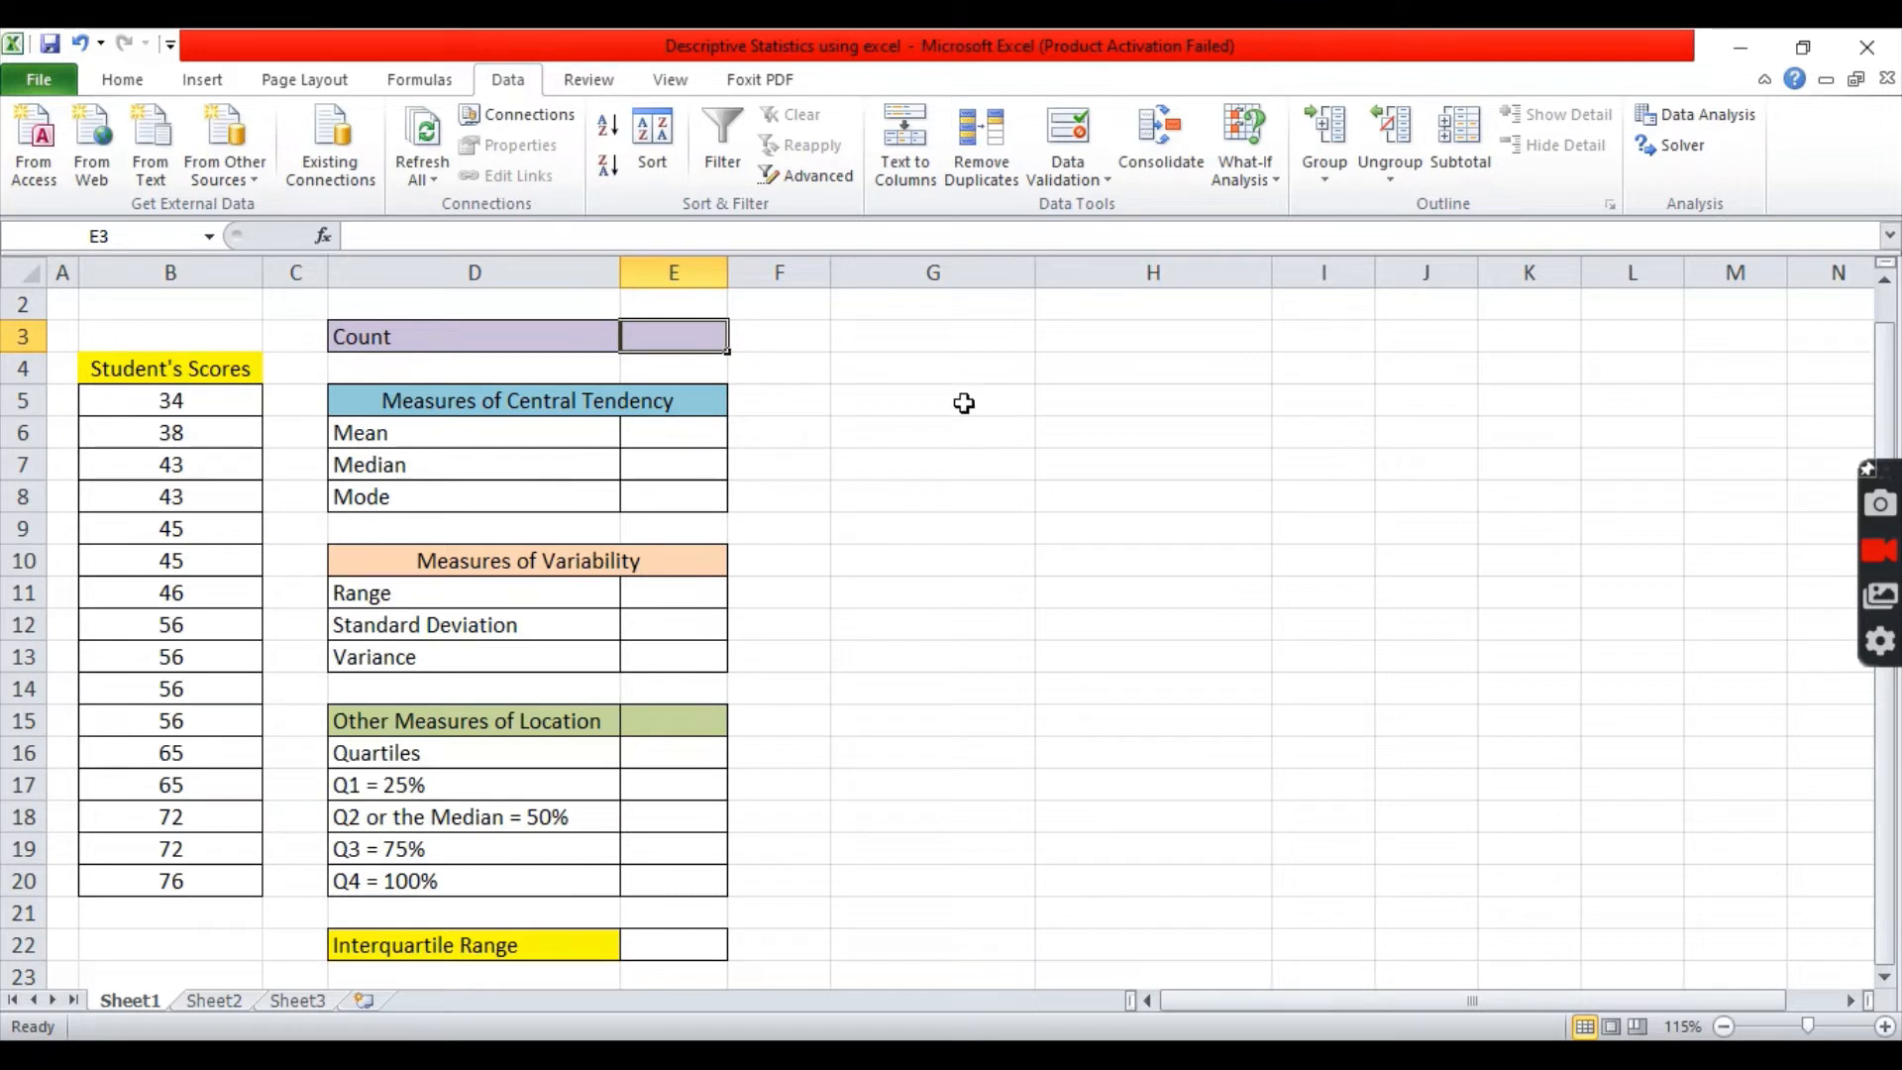
{"action": "mouse_move", "coordinate": [789, 361]}
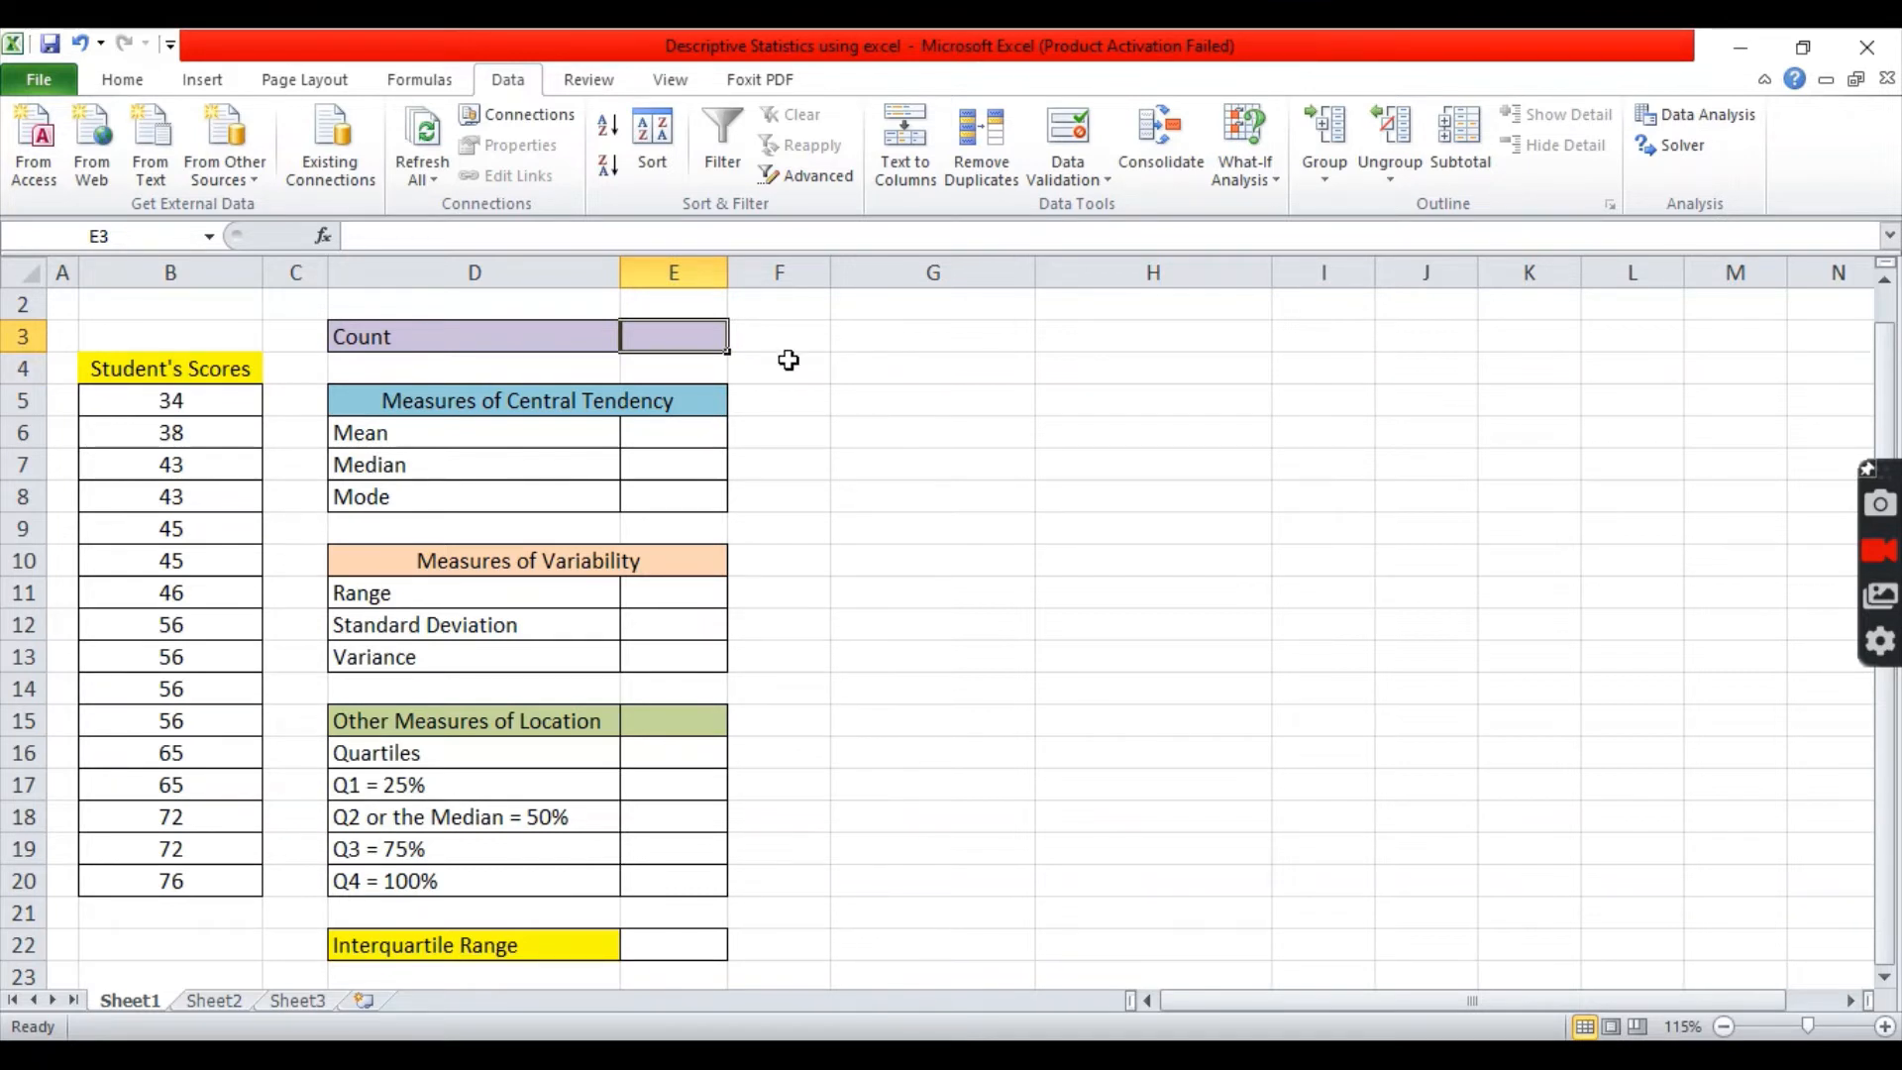
Enter =COUNT(B5:B20) in E3, showing a count of 16 scores
{"action": "type", "text": "=c"}
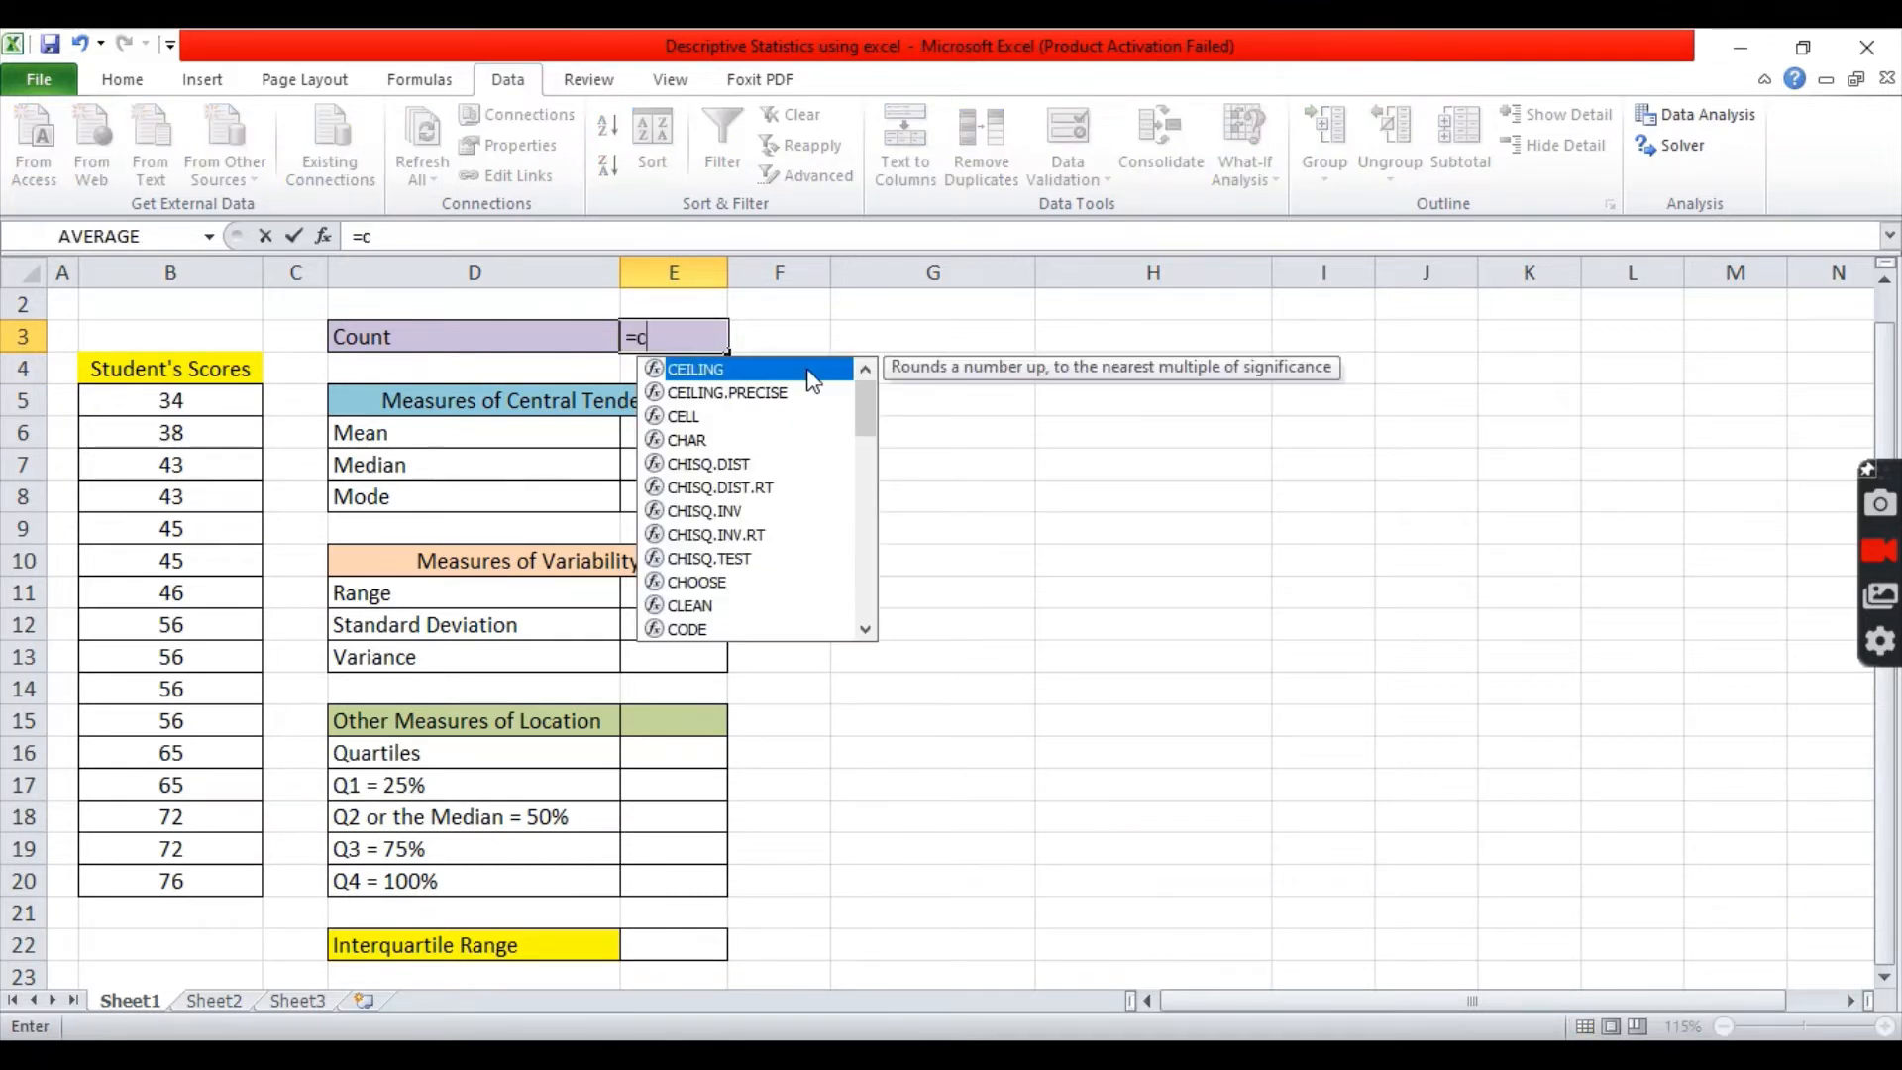
{"action": "type", "text": "ount"}
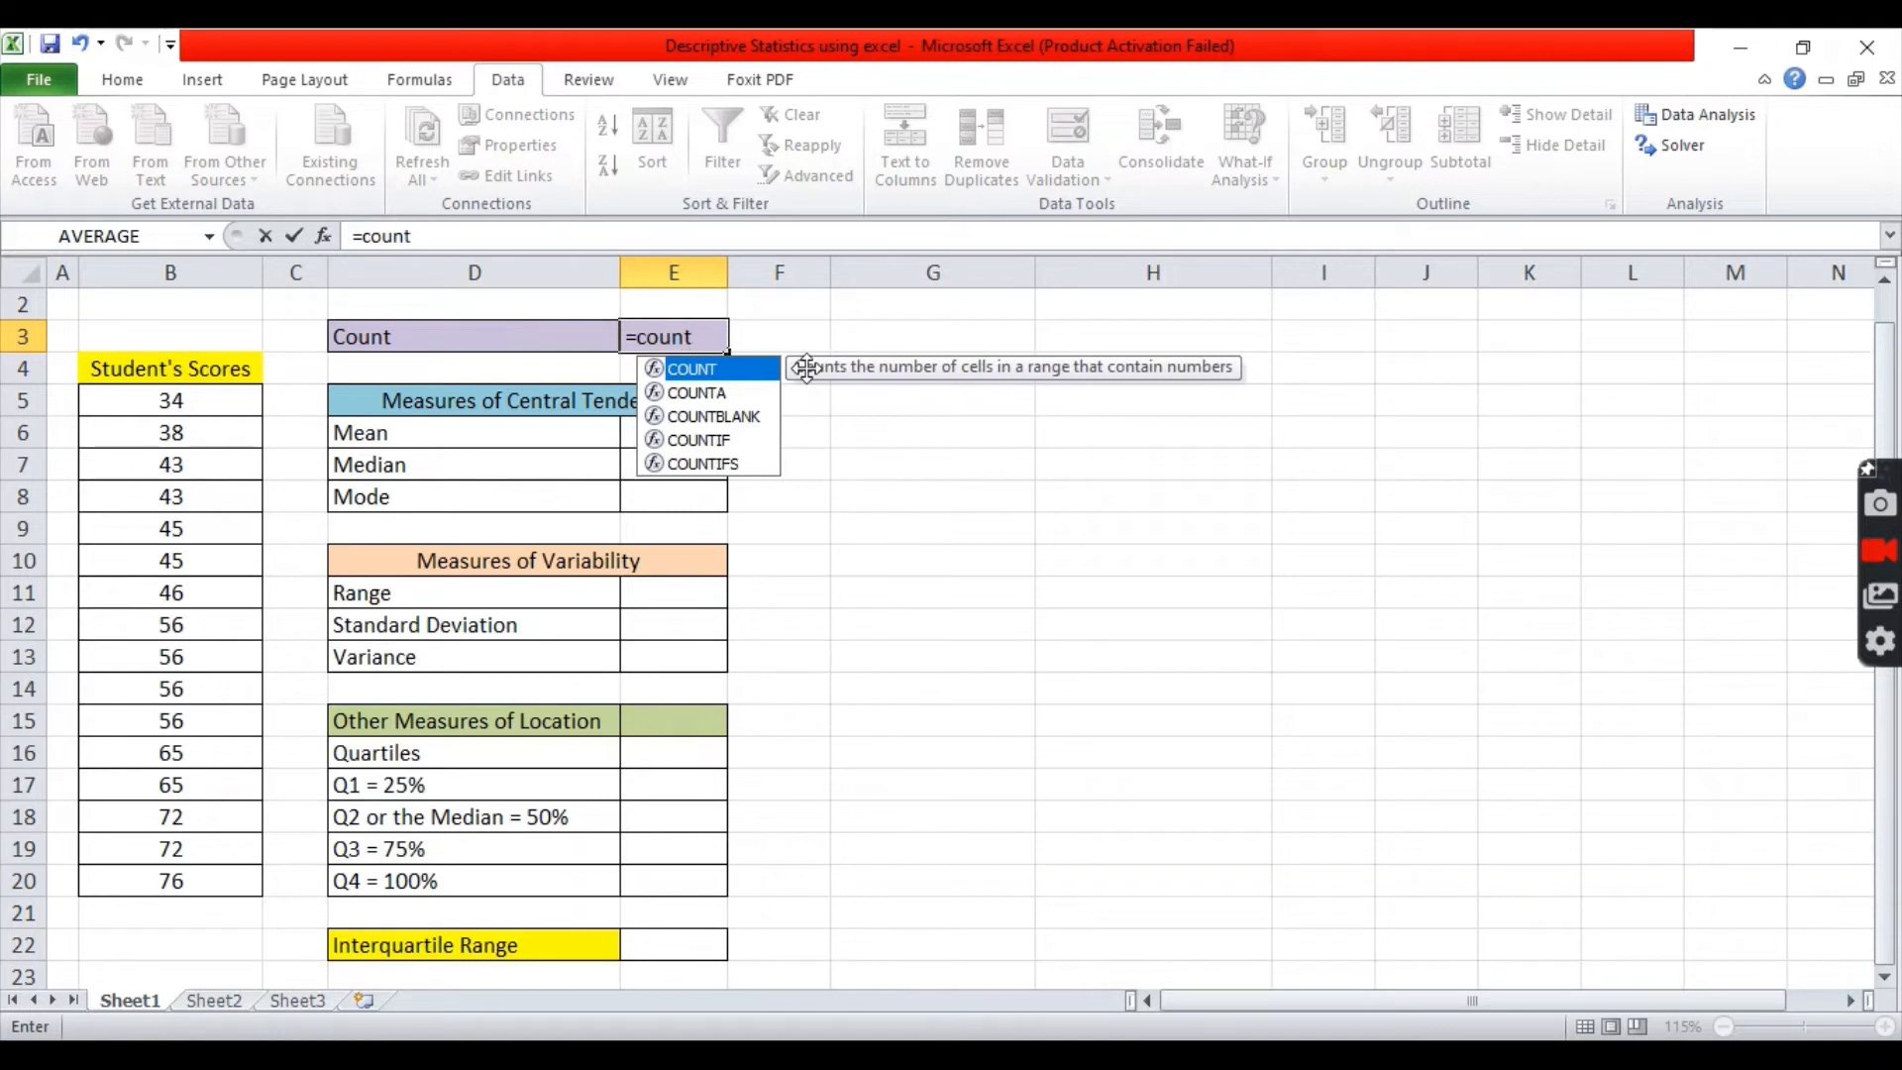
{"action": "left_click", "coordinate": [170, 400]}
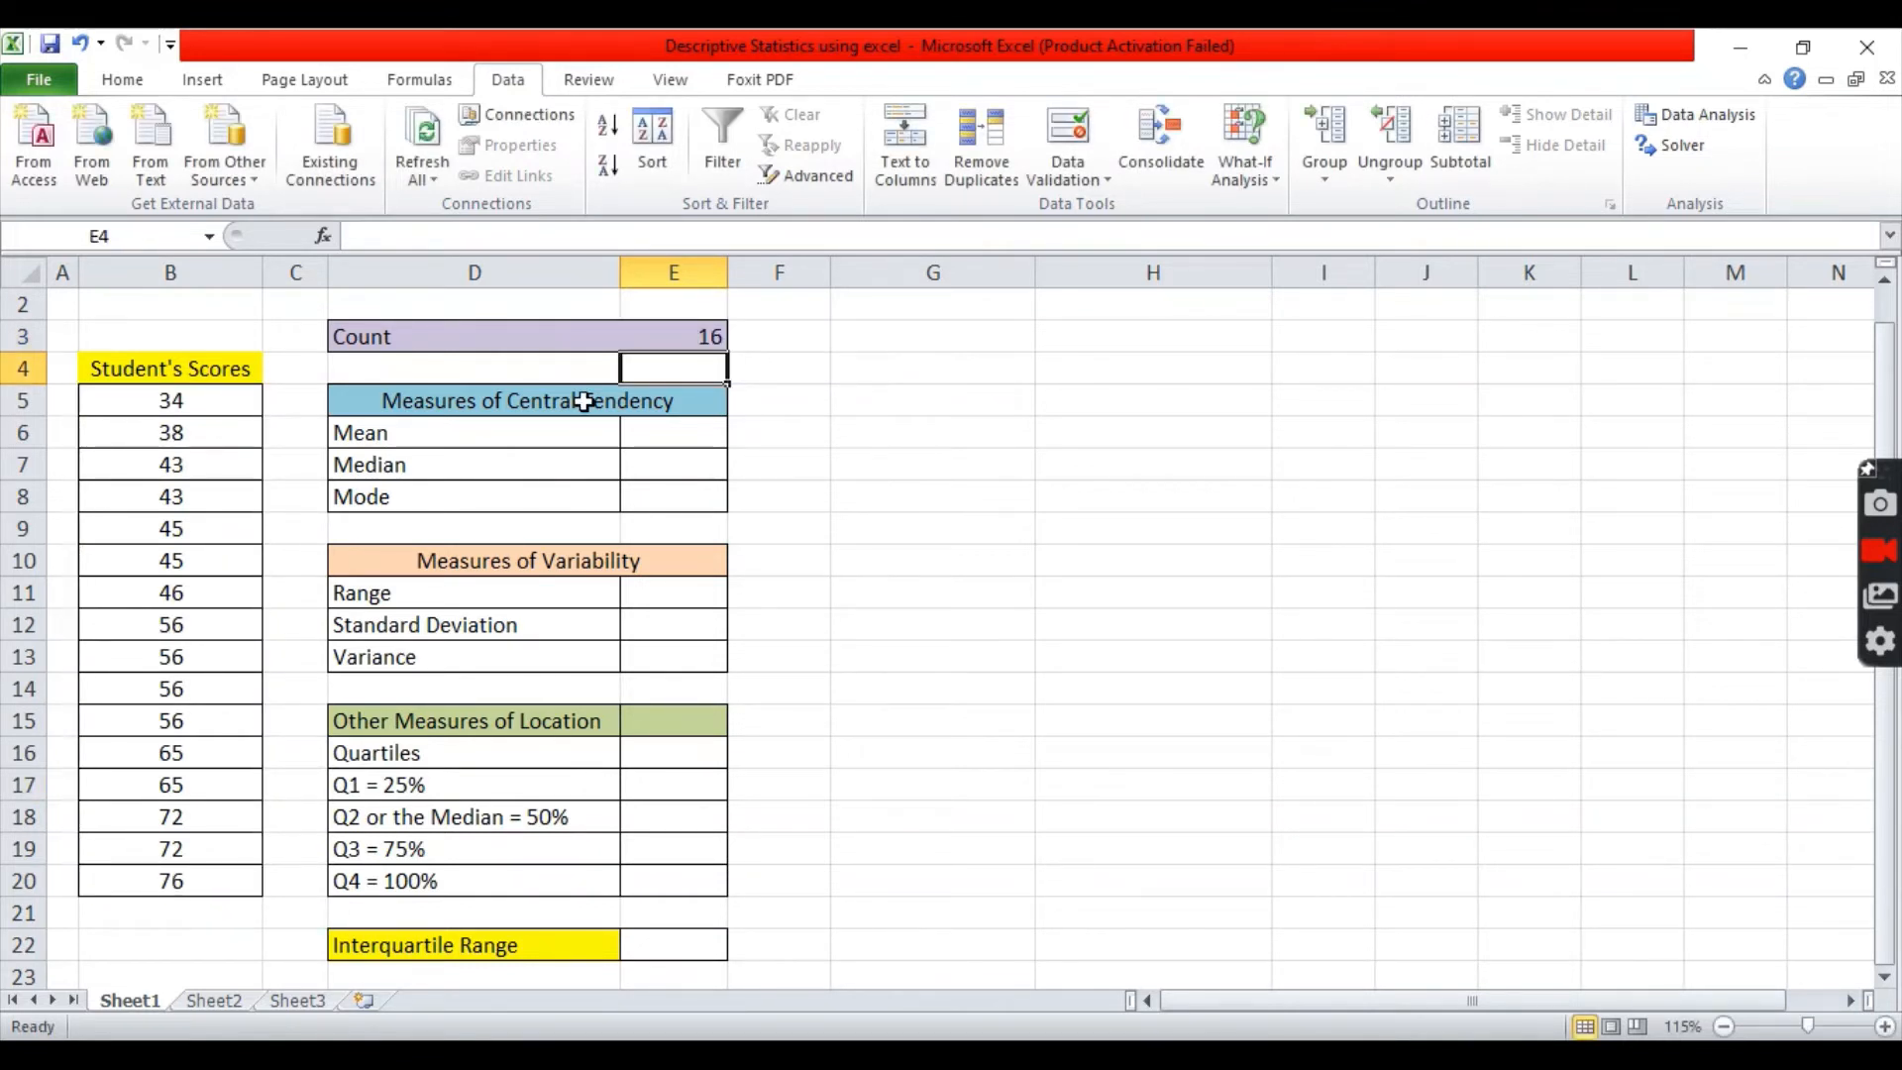
{"action": "left_click", "coordinate": [674, 336]}
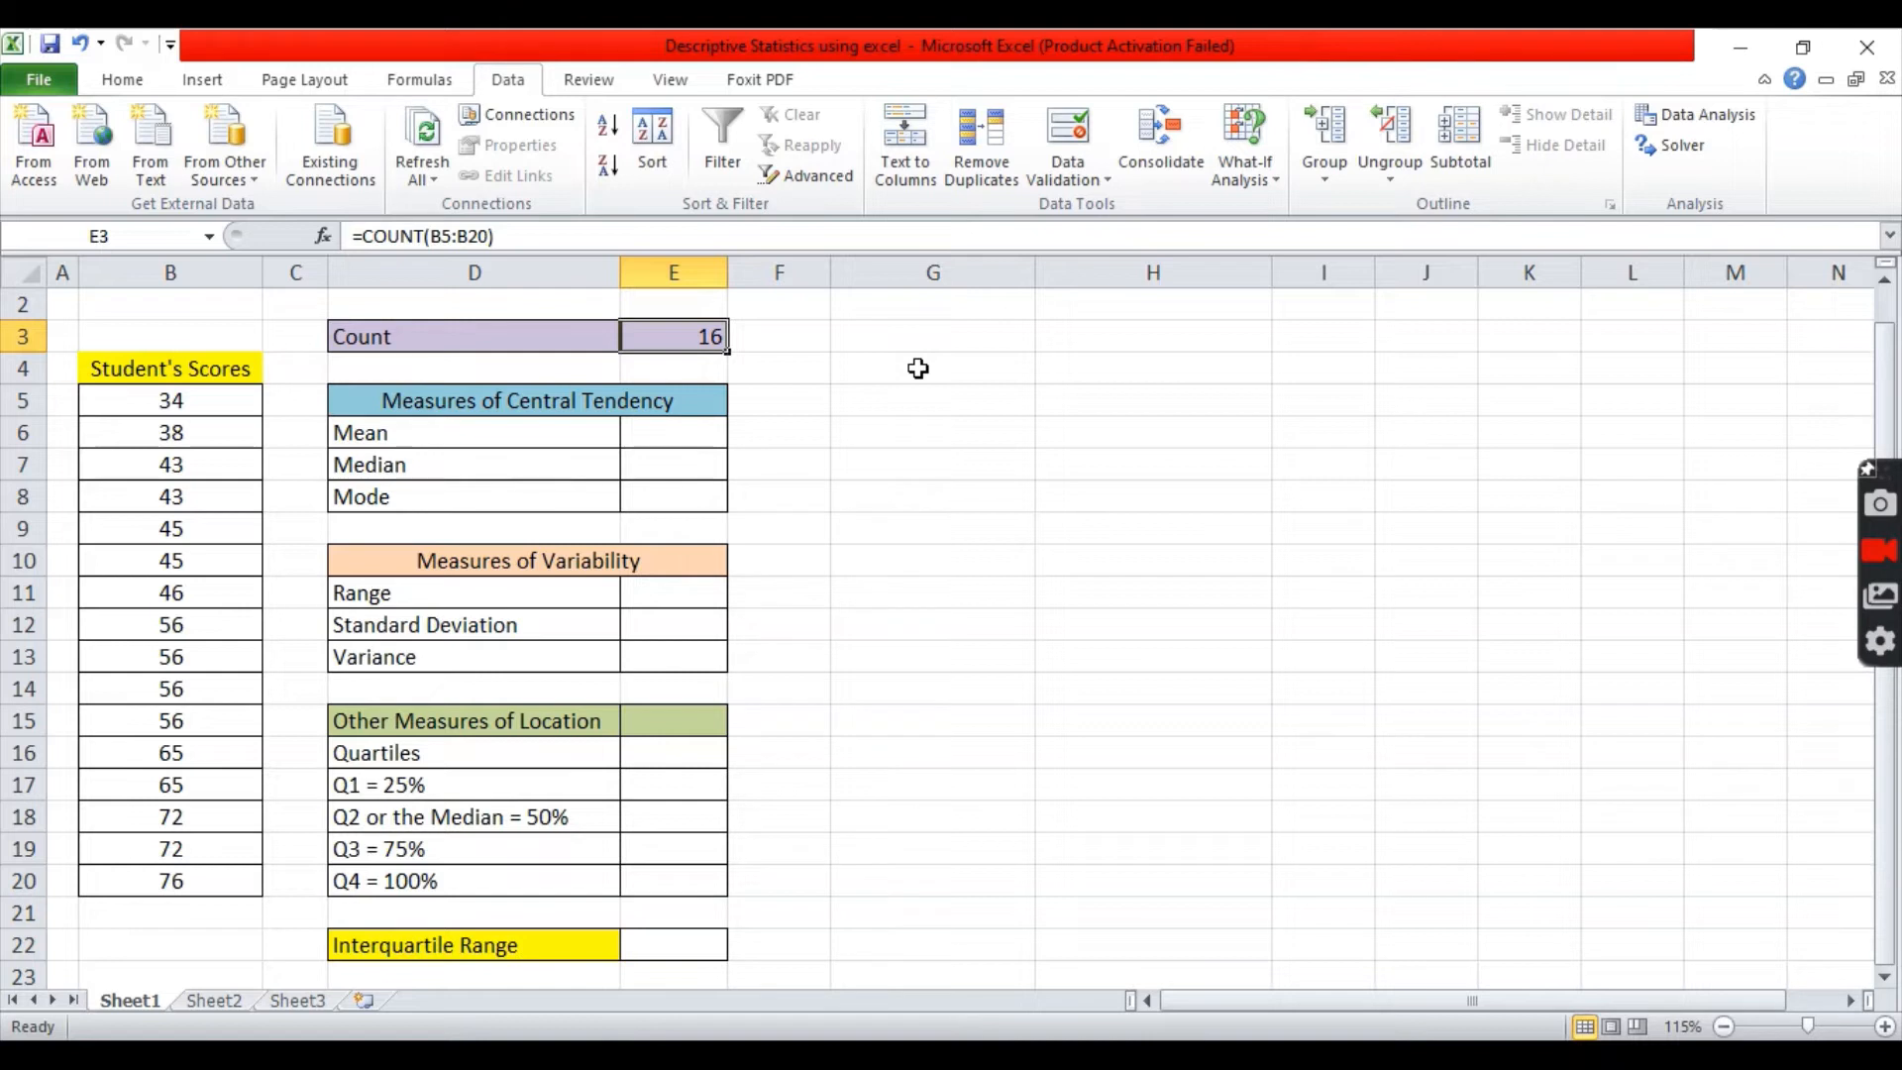
{"action": "left_click", "coordinate": [931, 432]}
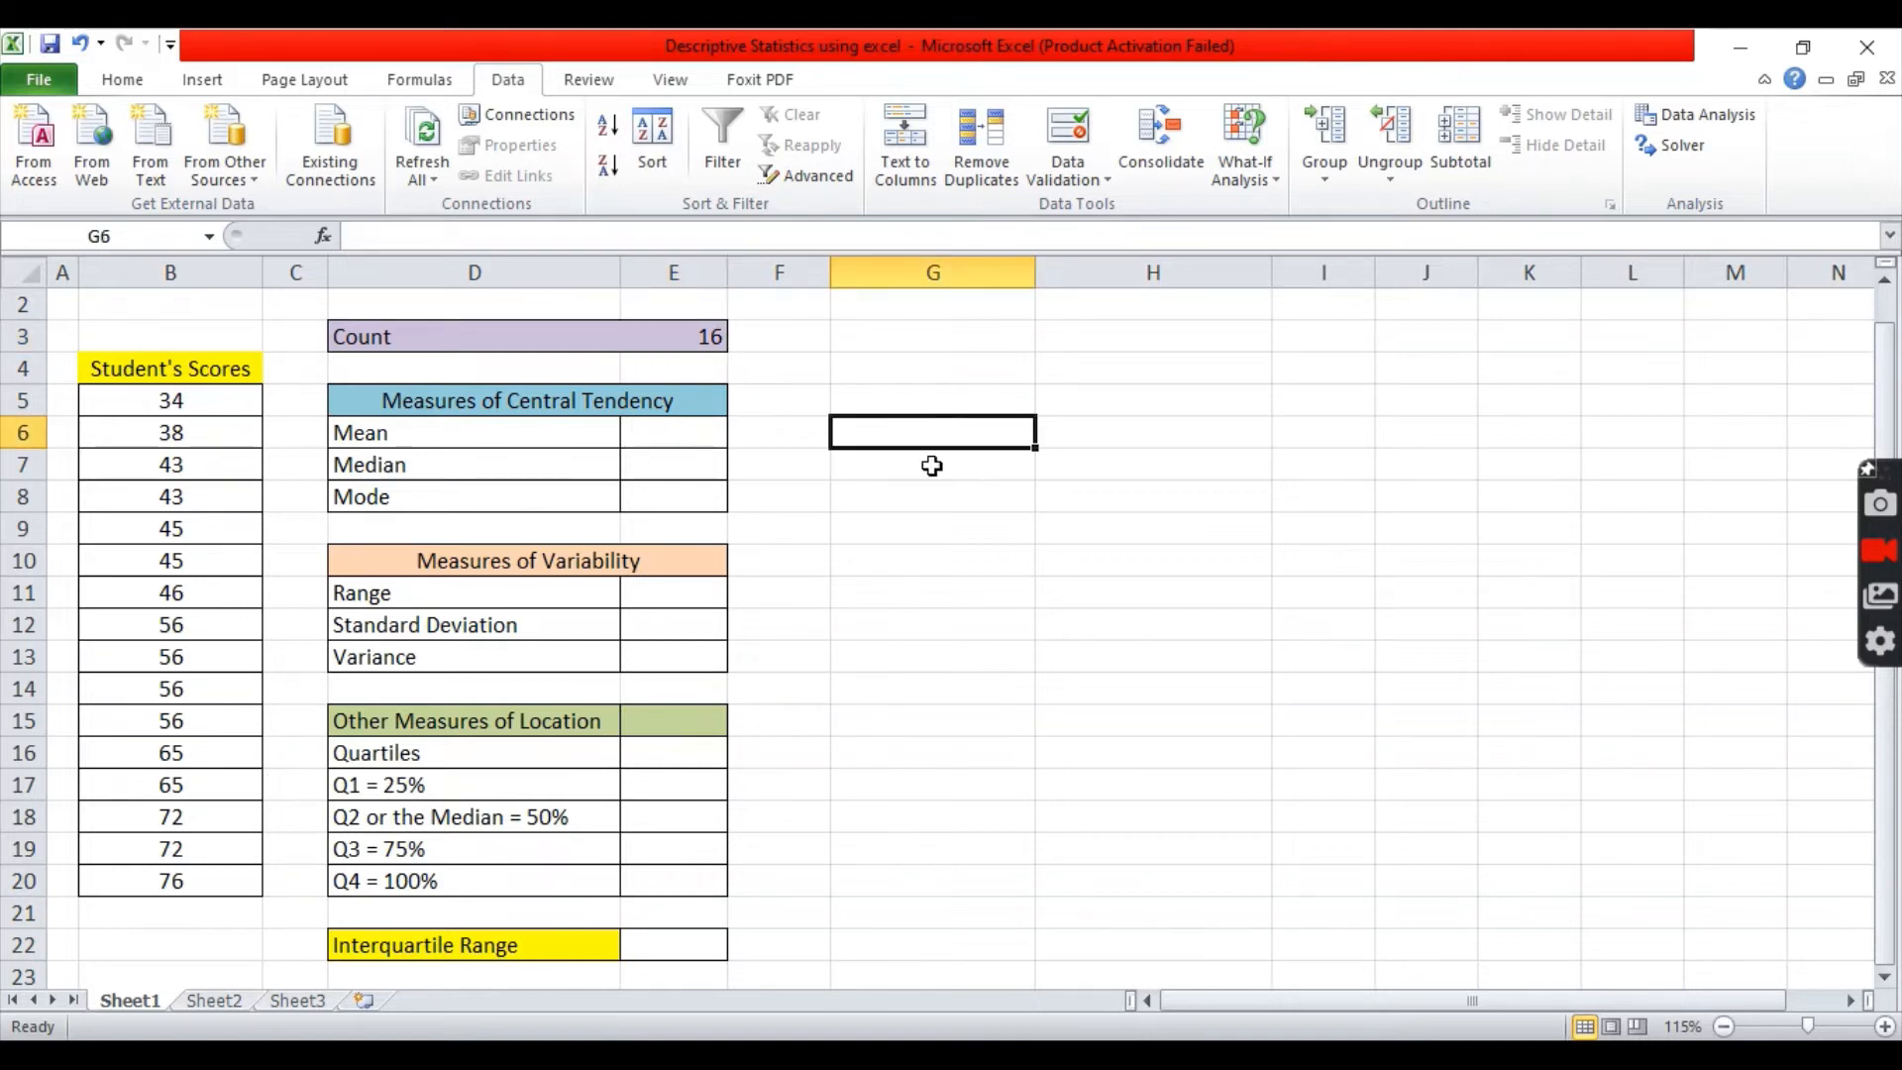
{"action": "left_click", "coordinate": [932, 400]}
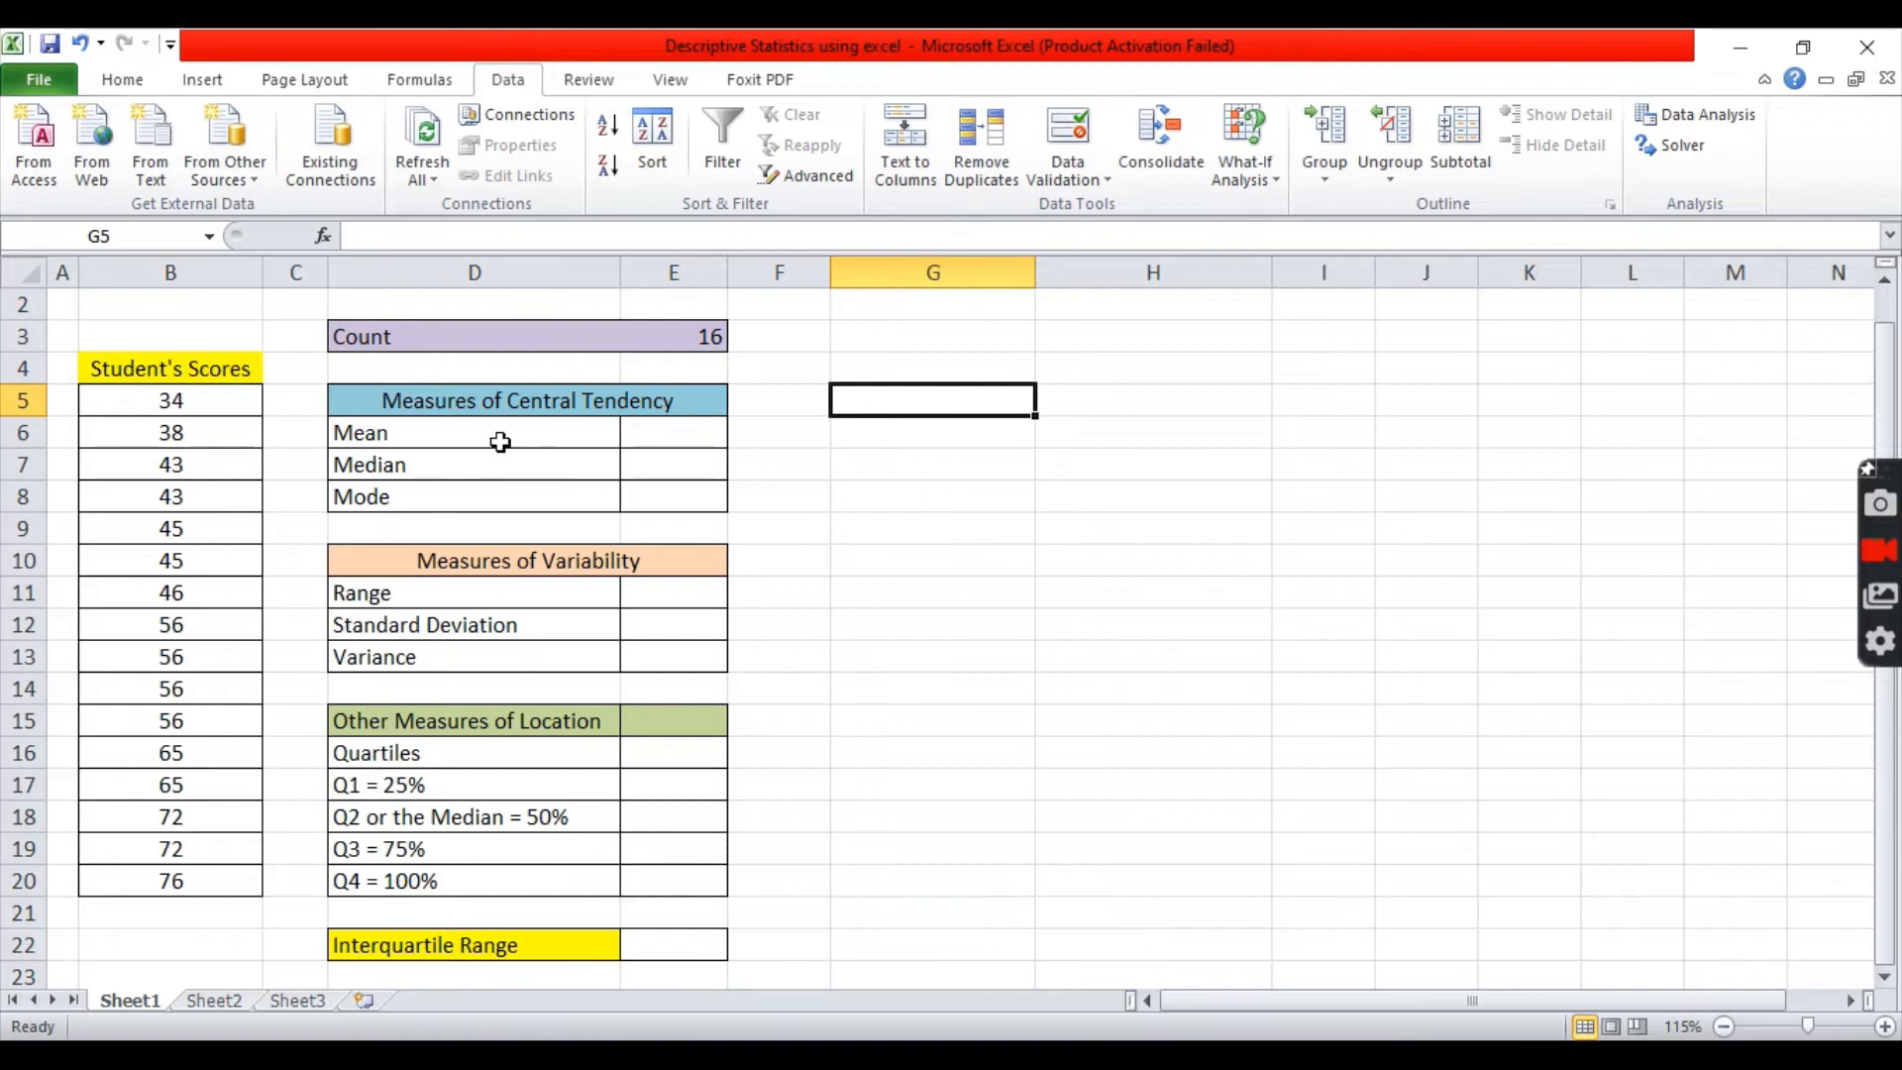
{"action": "mouse_move", "coordinate": [376, 394]}
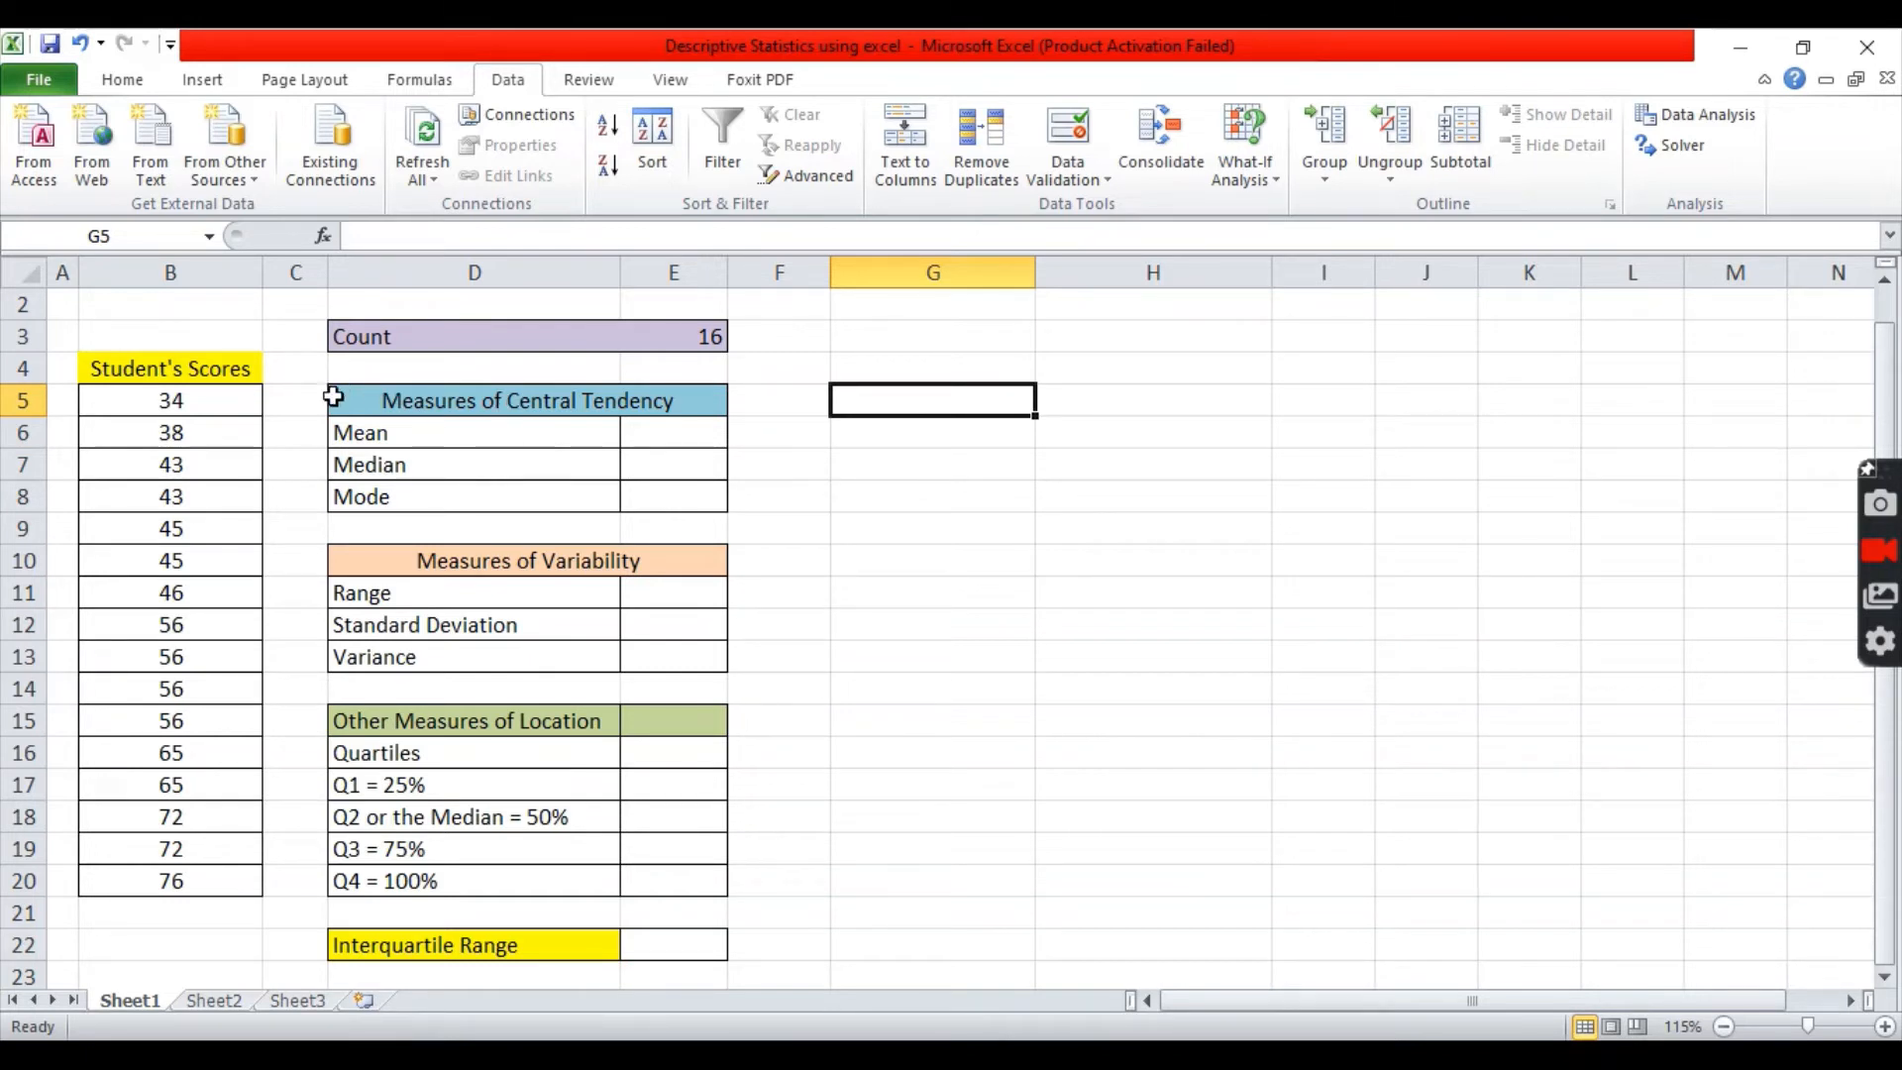
{"action": "left_click", "coordinate": [931, 559]}
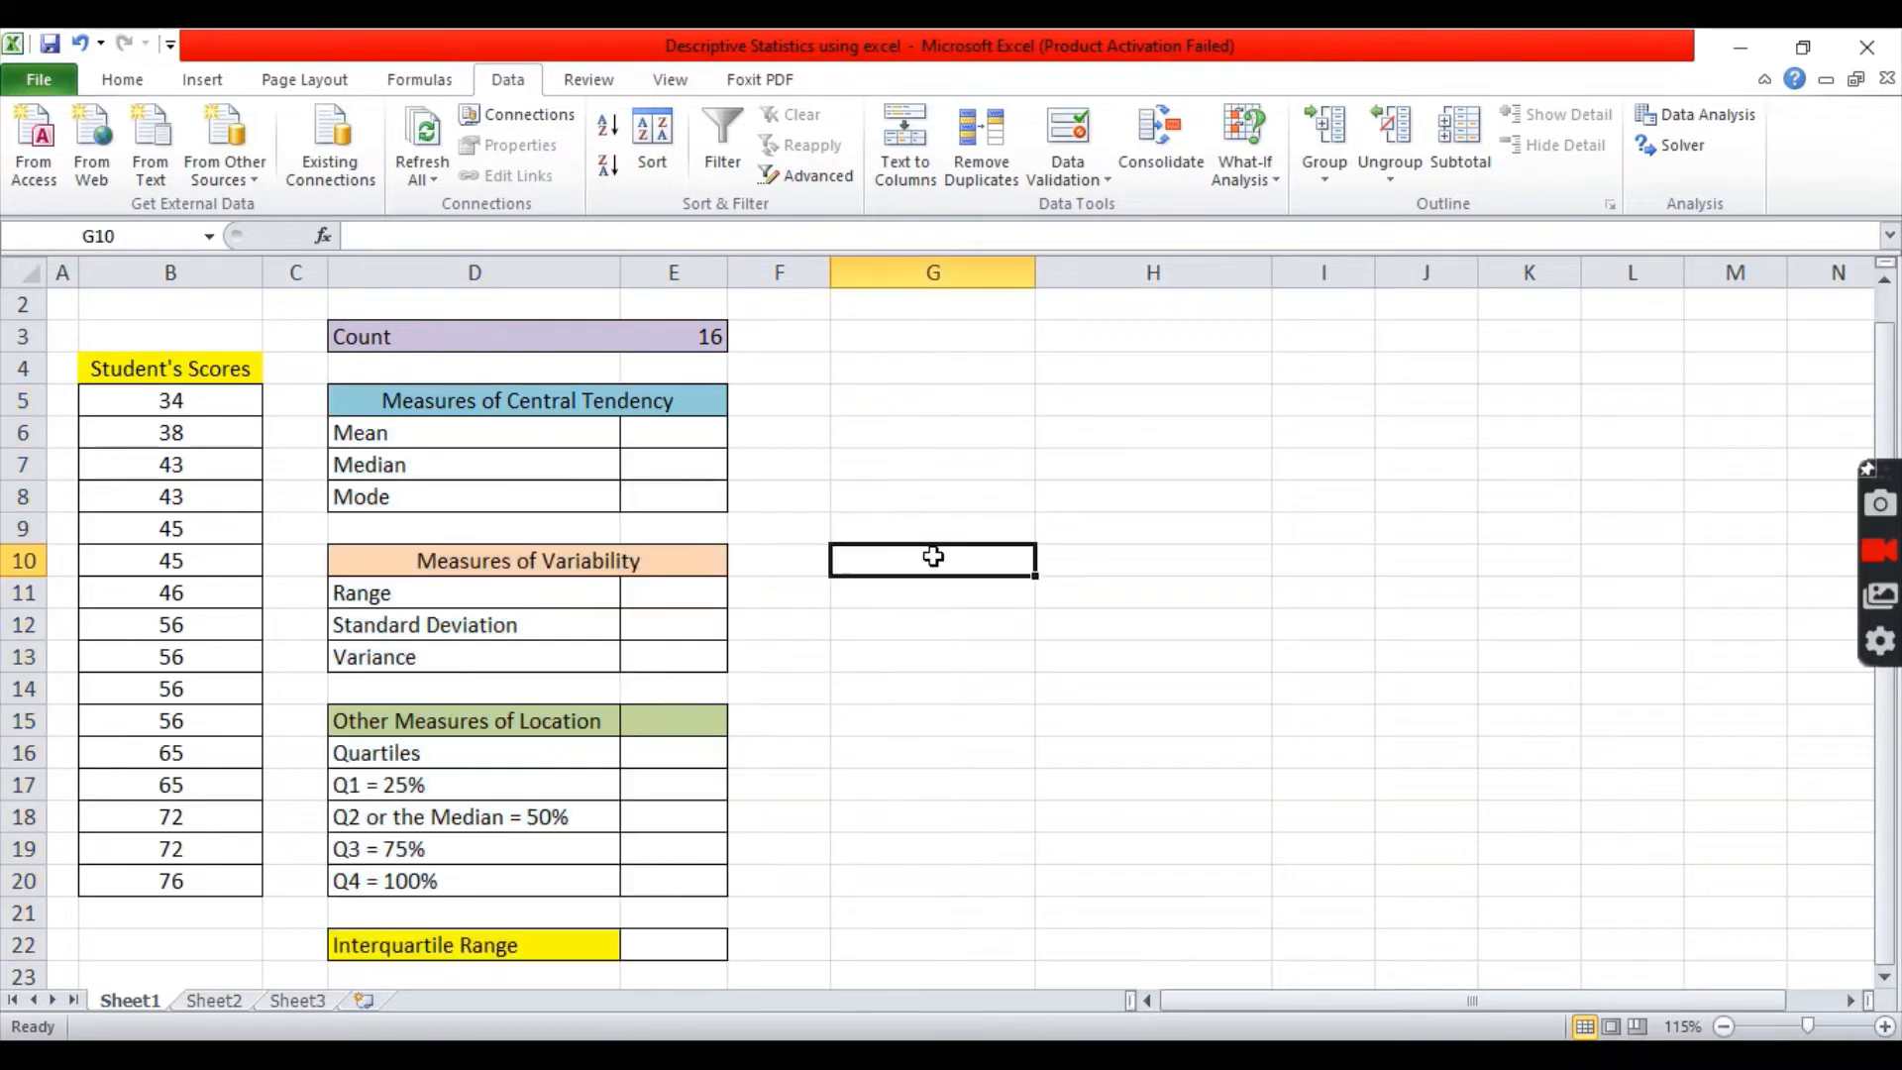
{"action": "left_click", "coordinate": [526, 400]}
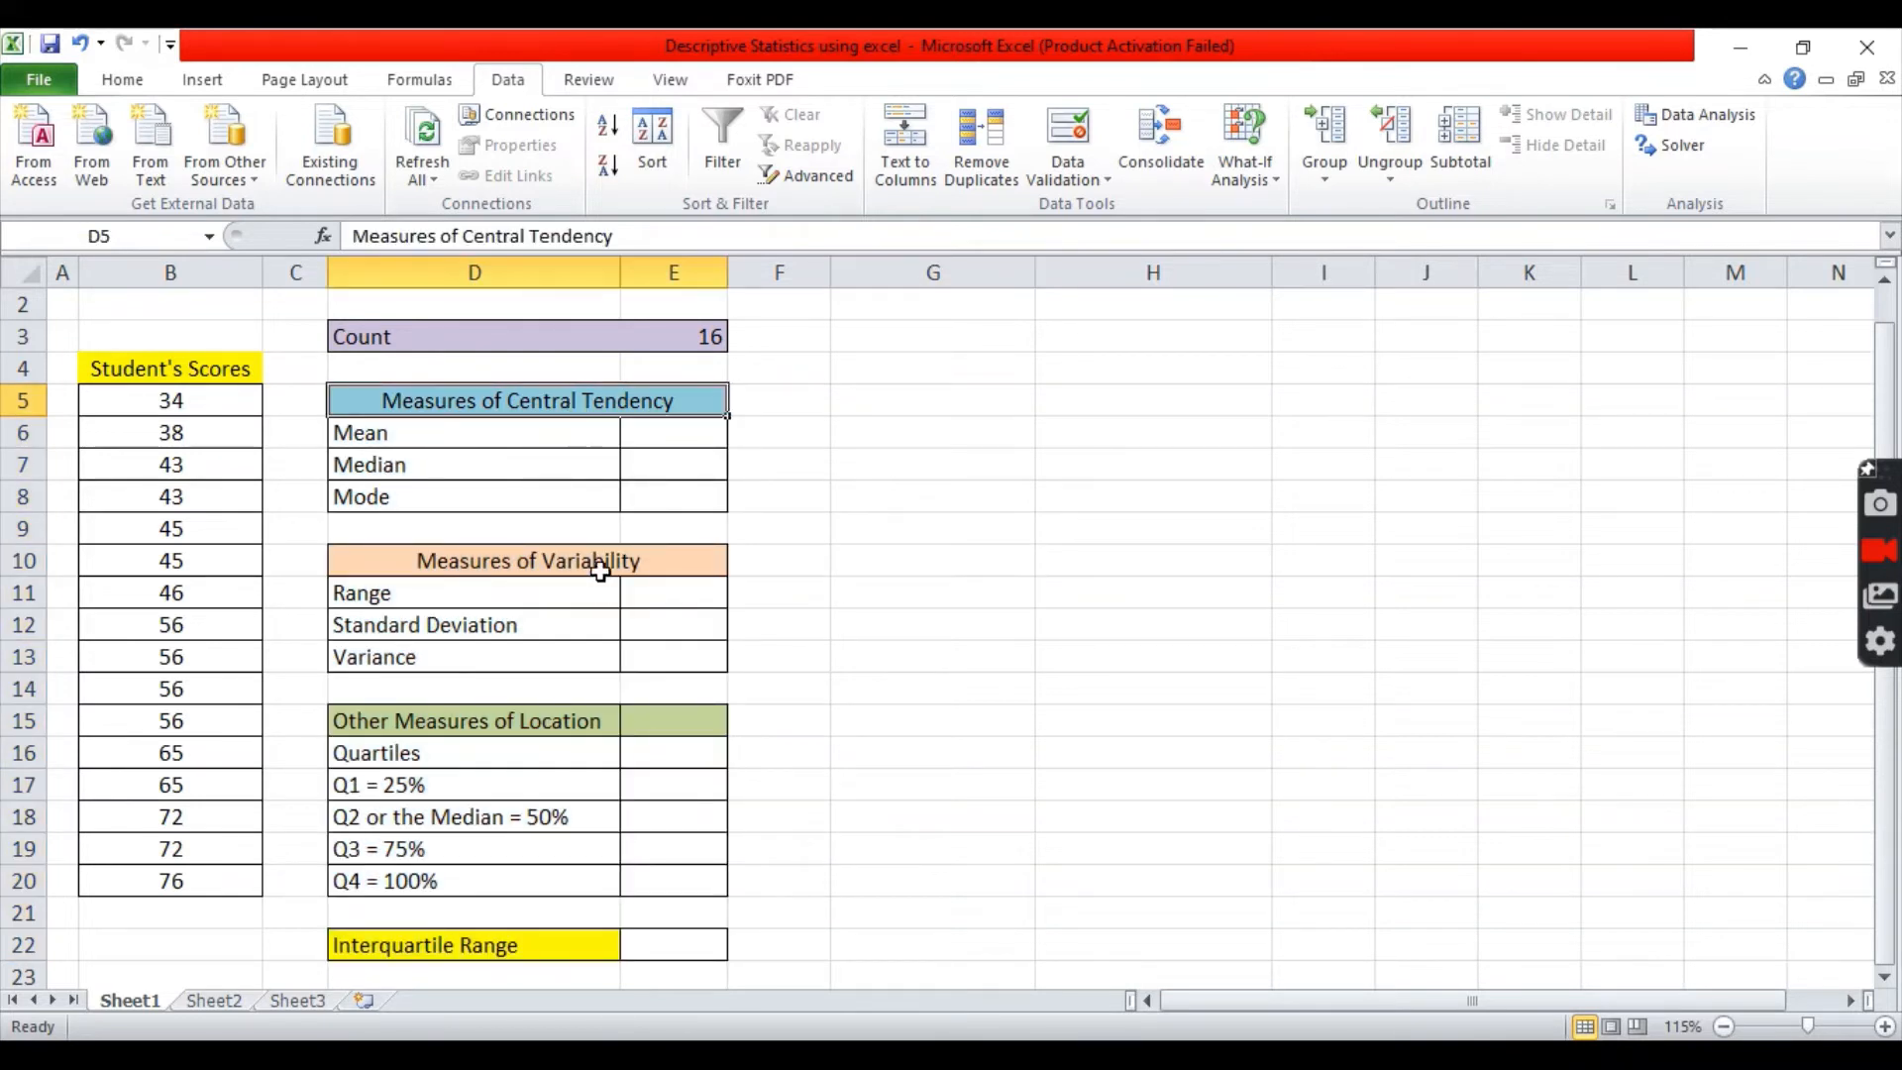
{"action": "left_click", "coordinate": [674, 719]}
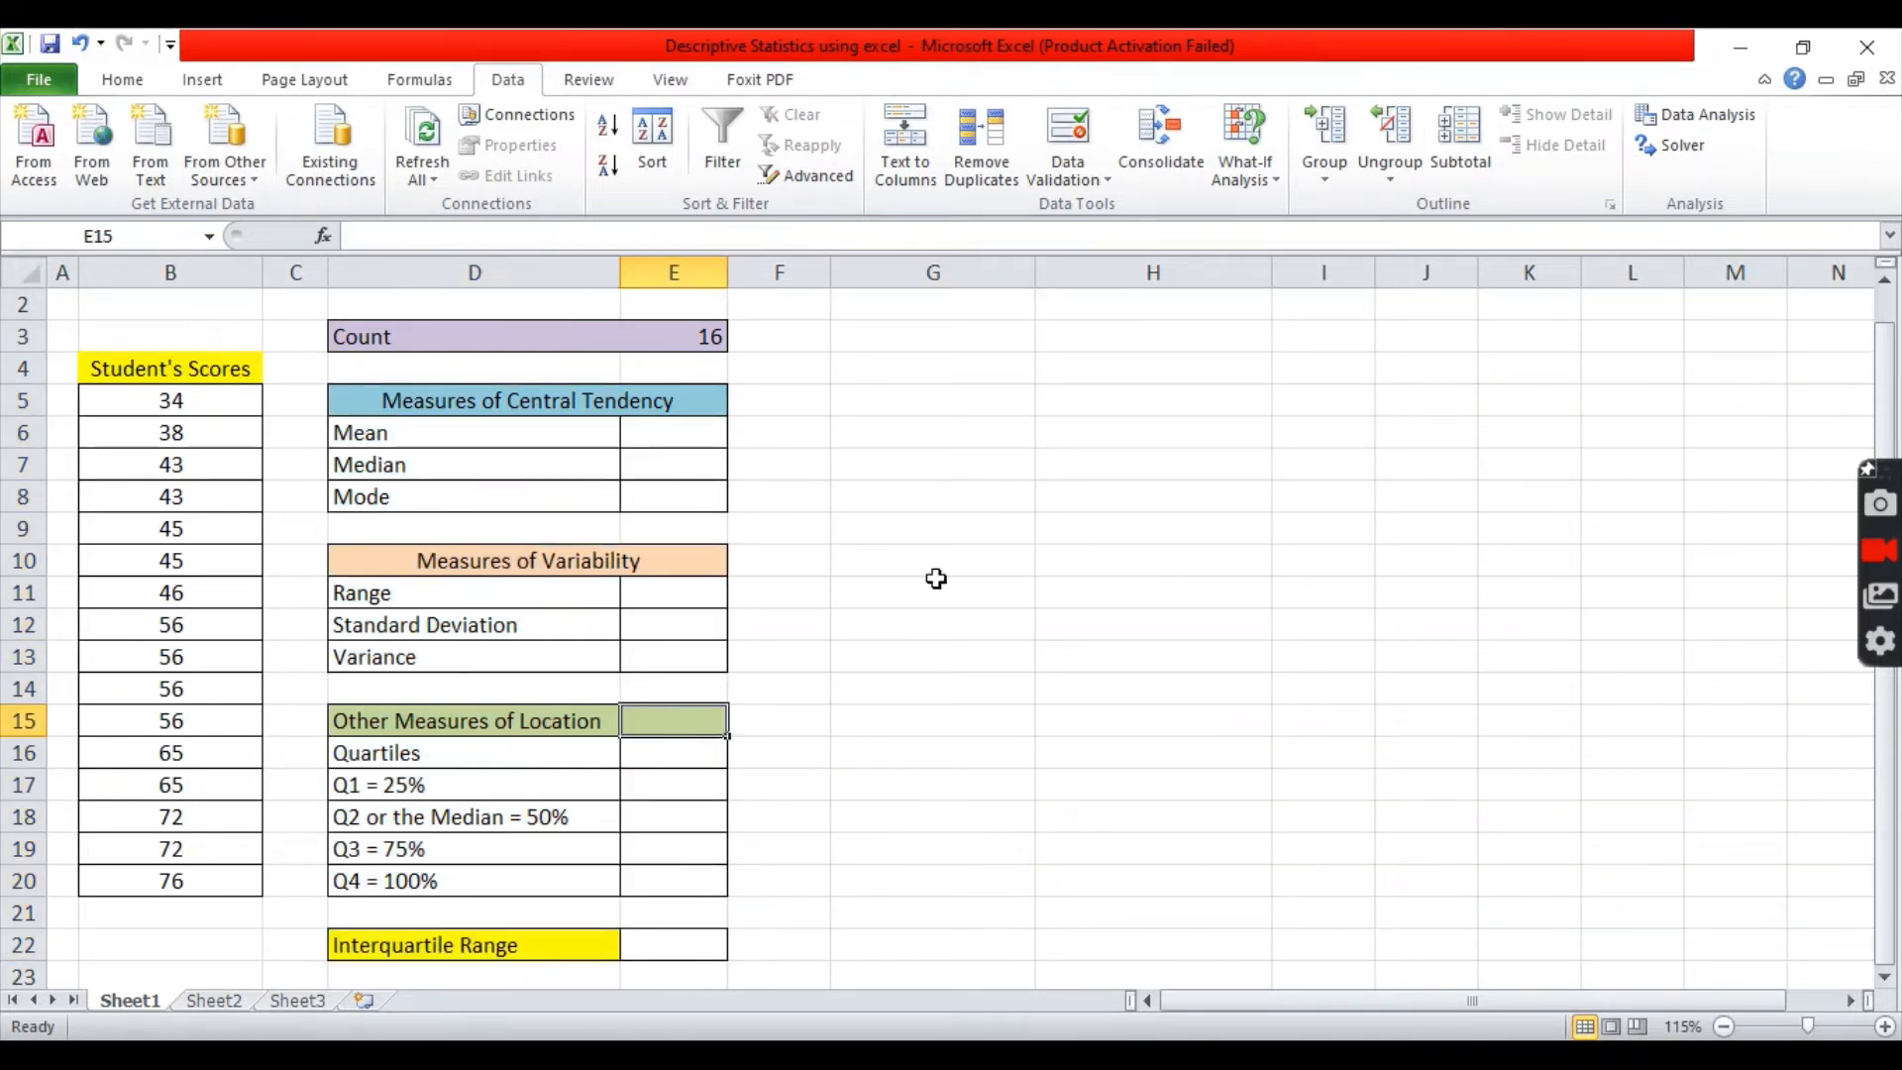
{"action": "left_click", "coordinate": [1153, 528]}
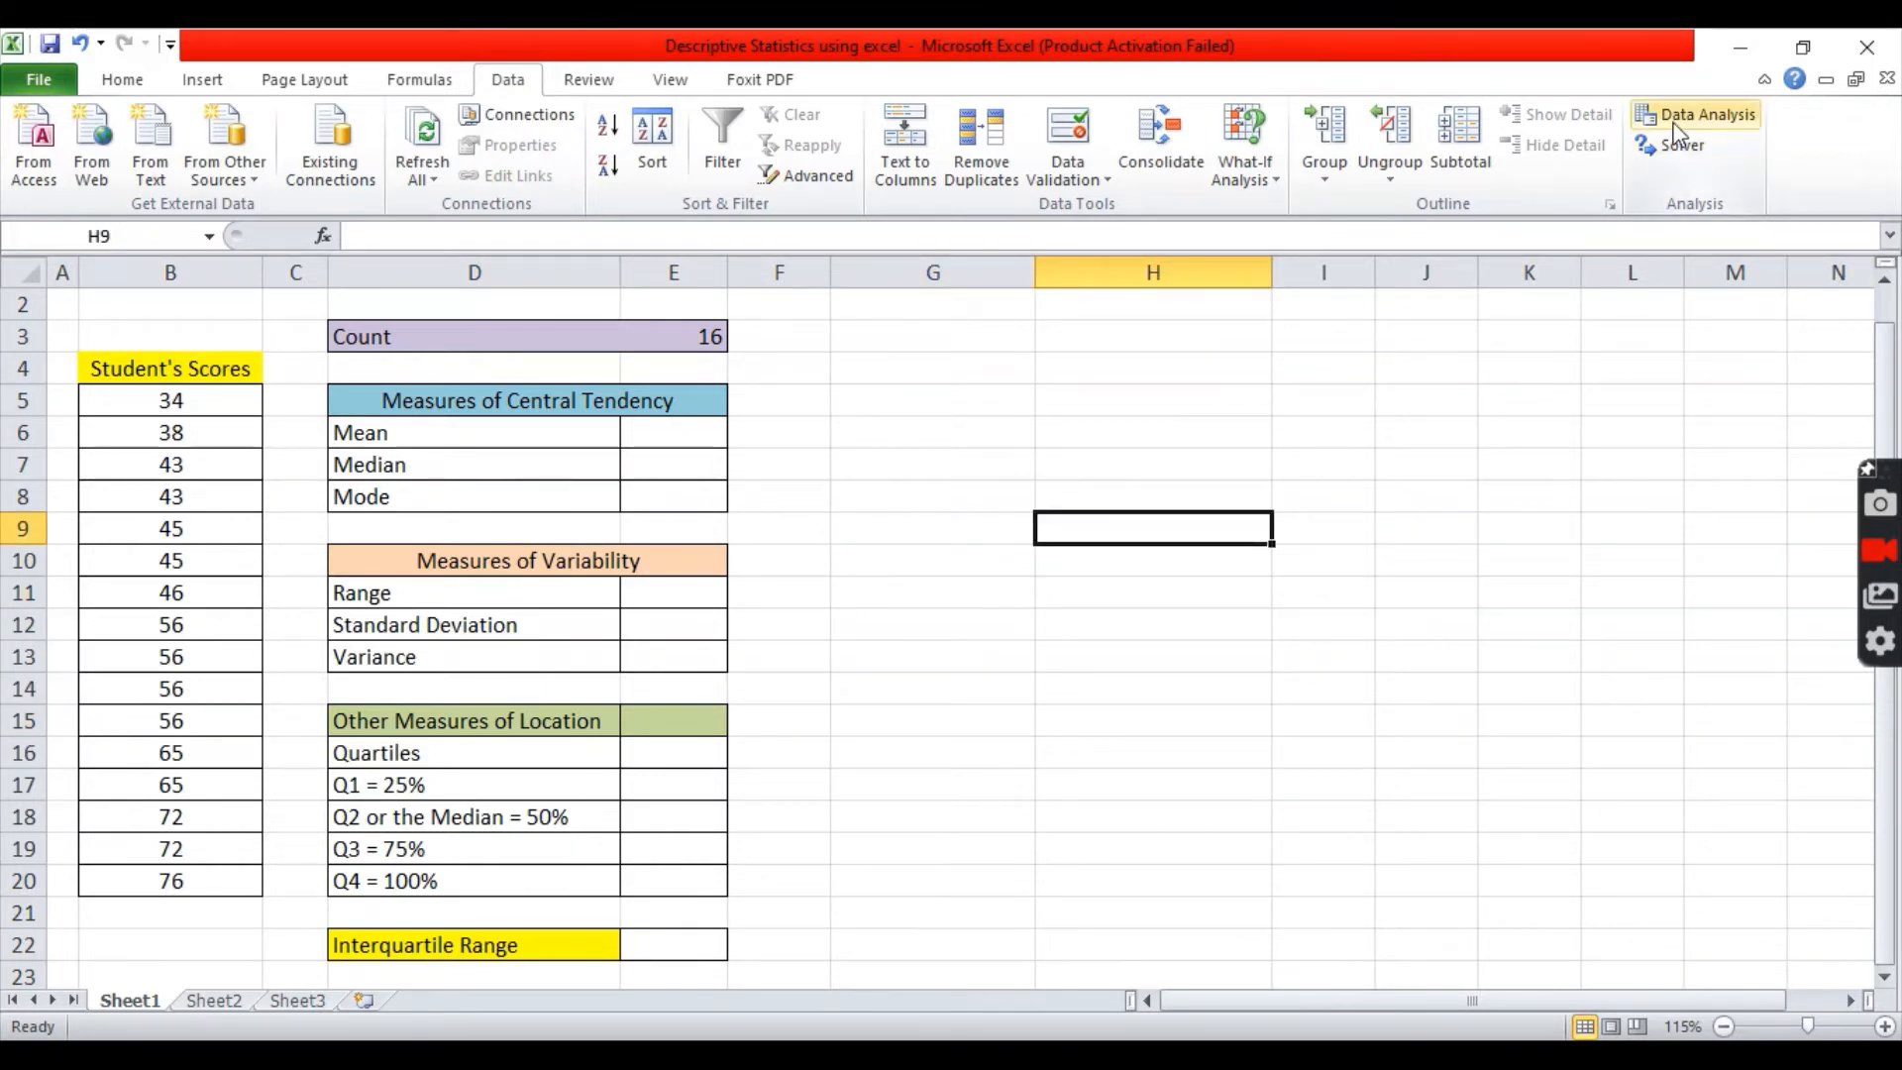
{"action": "left_click", "coordinate": [1704, 114]}
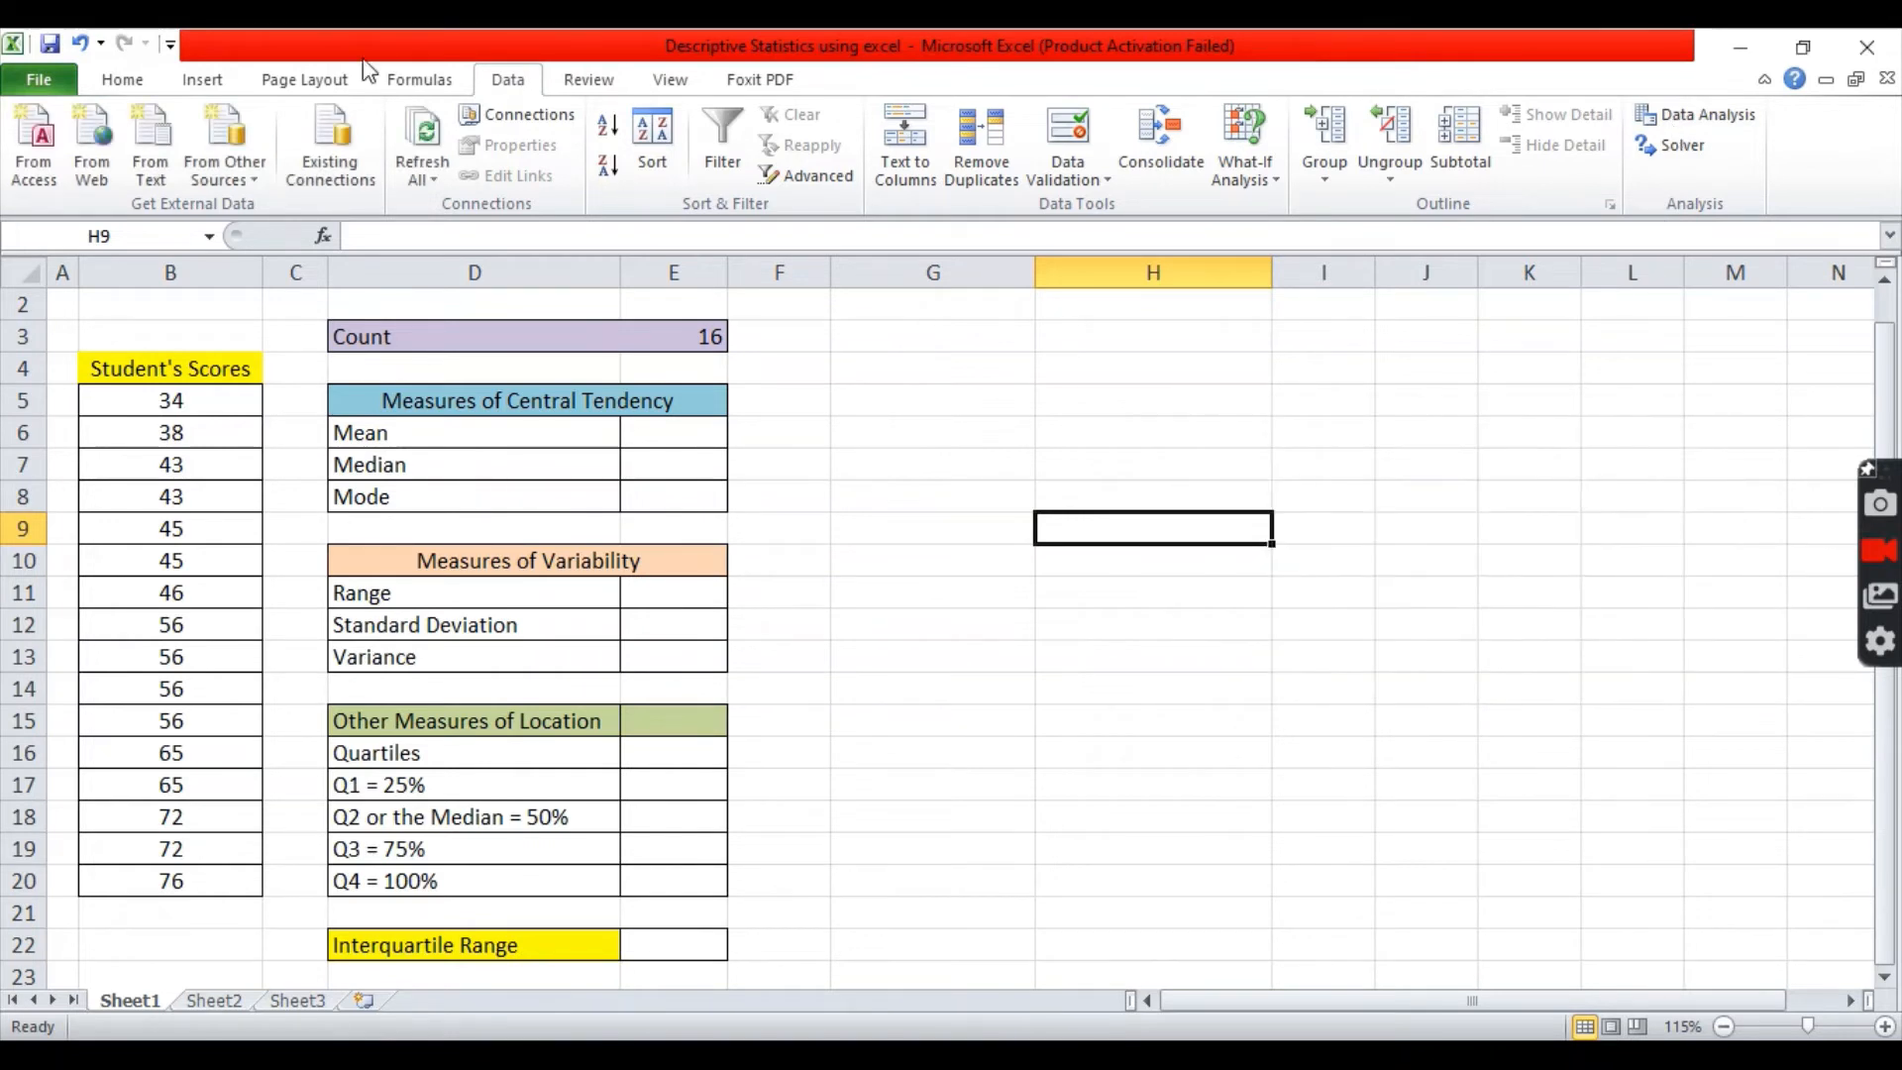
{"action": "mouse_move", "coordinate": [509, 92]}
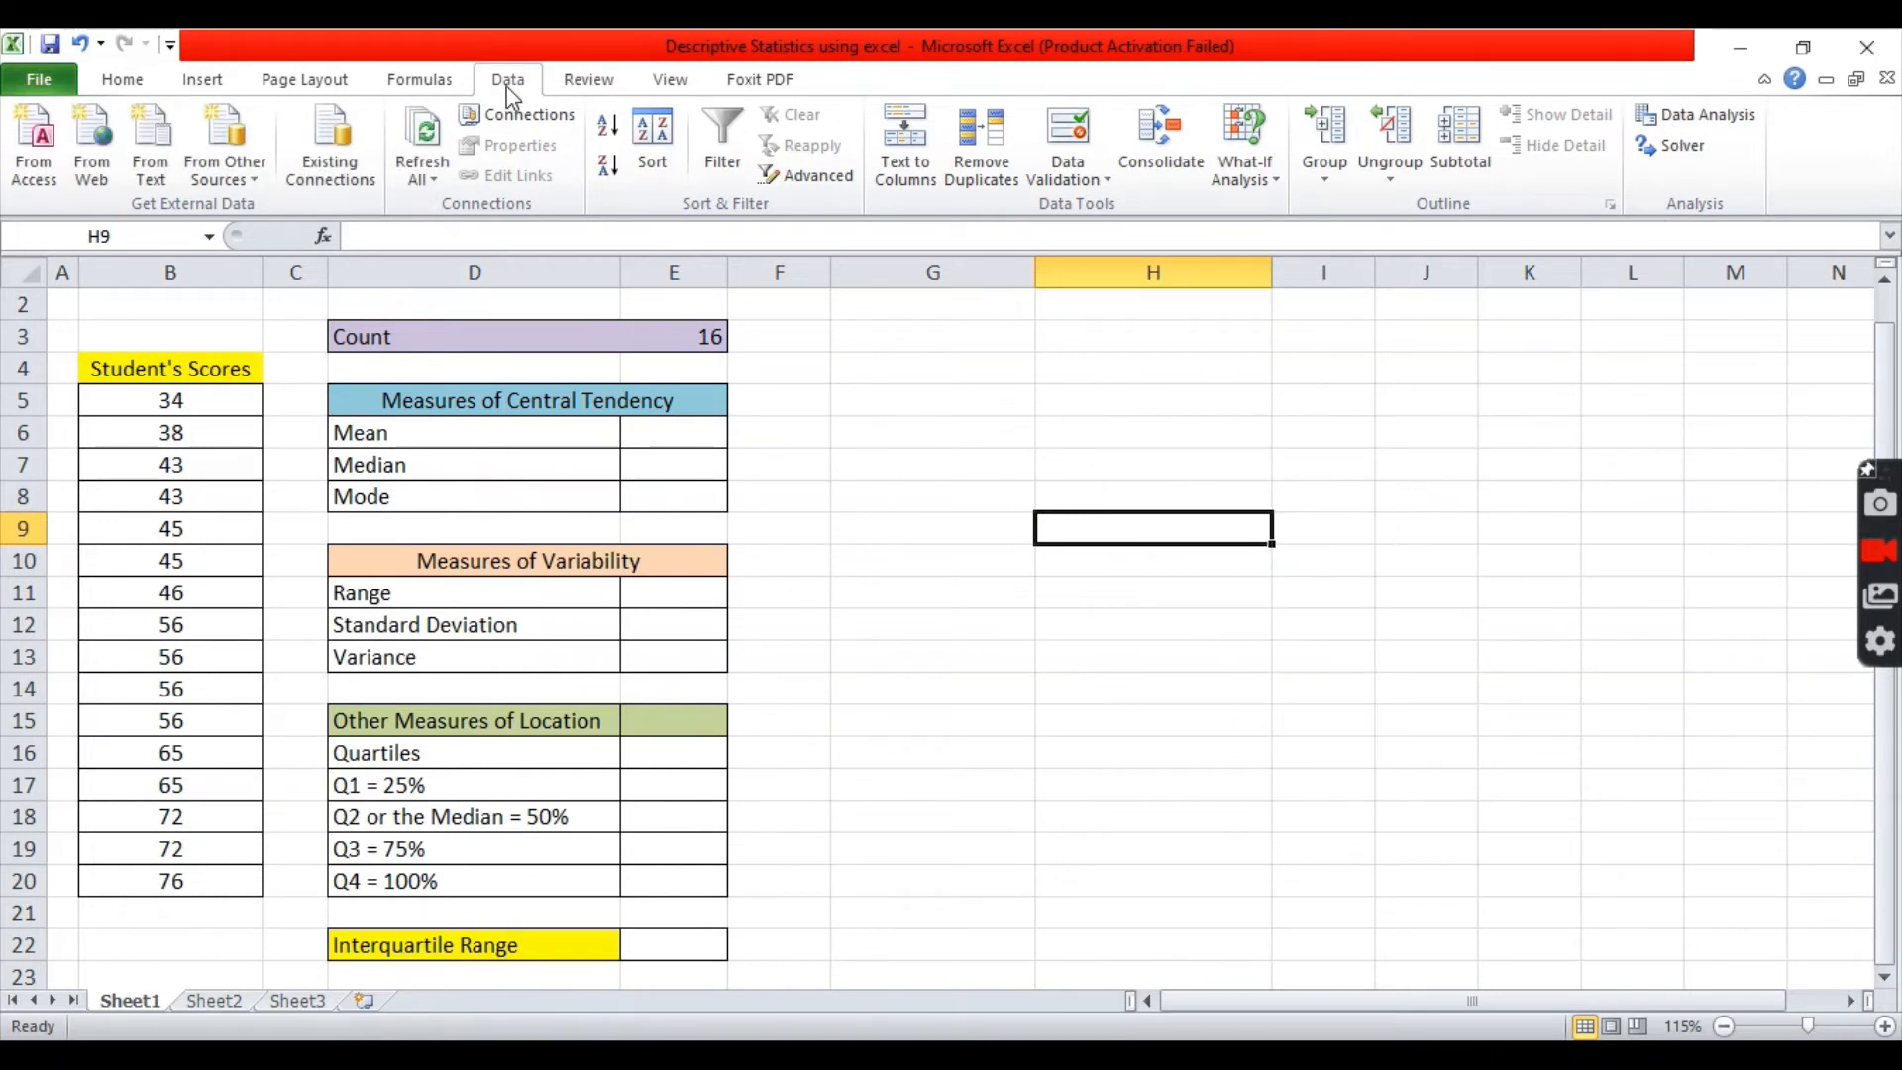
{"action": "mouse_move", "coordinate": [1704, 113]}
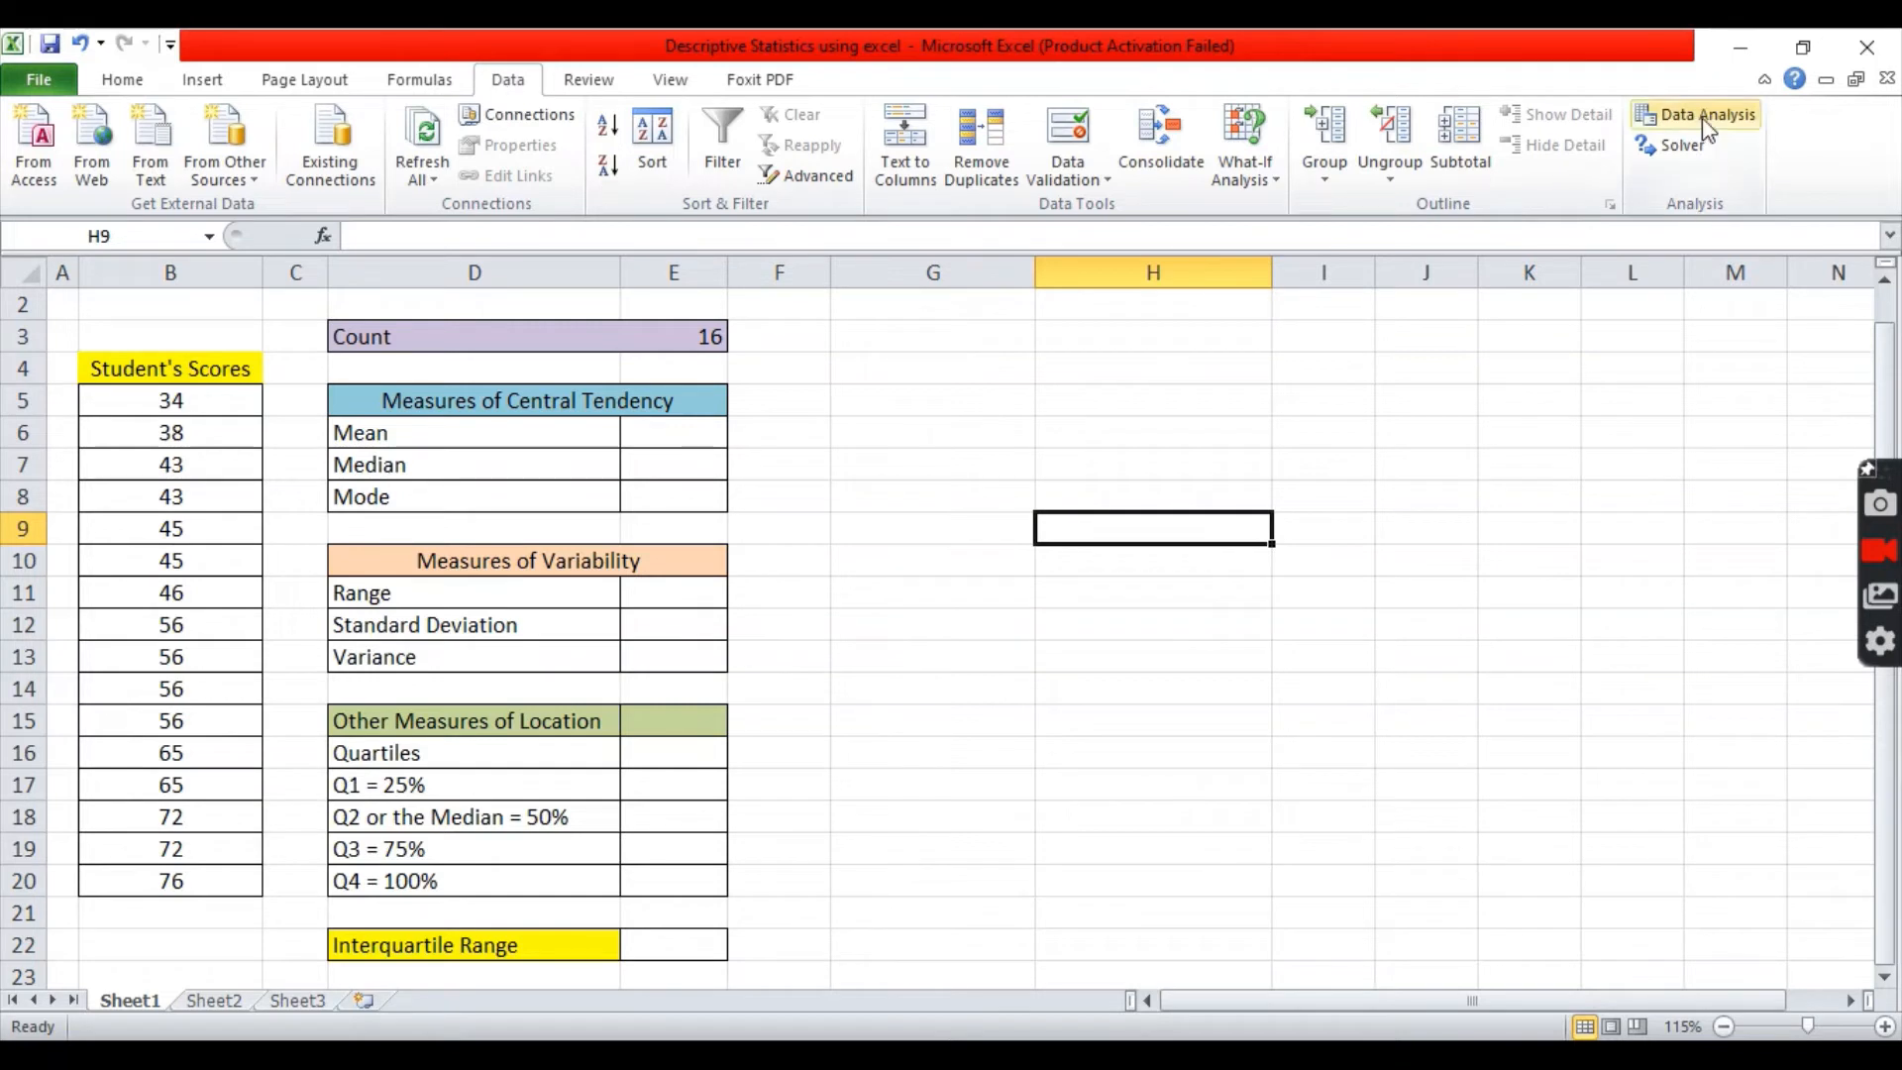
Launch Descriptive Statistics and select B5:B20 on the sheet as the input range
{"action": "left_click", "coordinate": [1704, 114]}
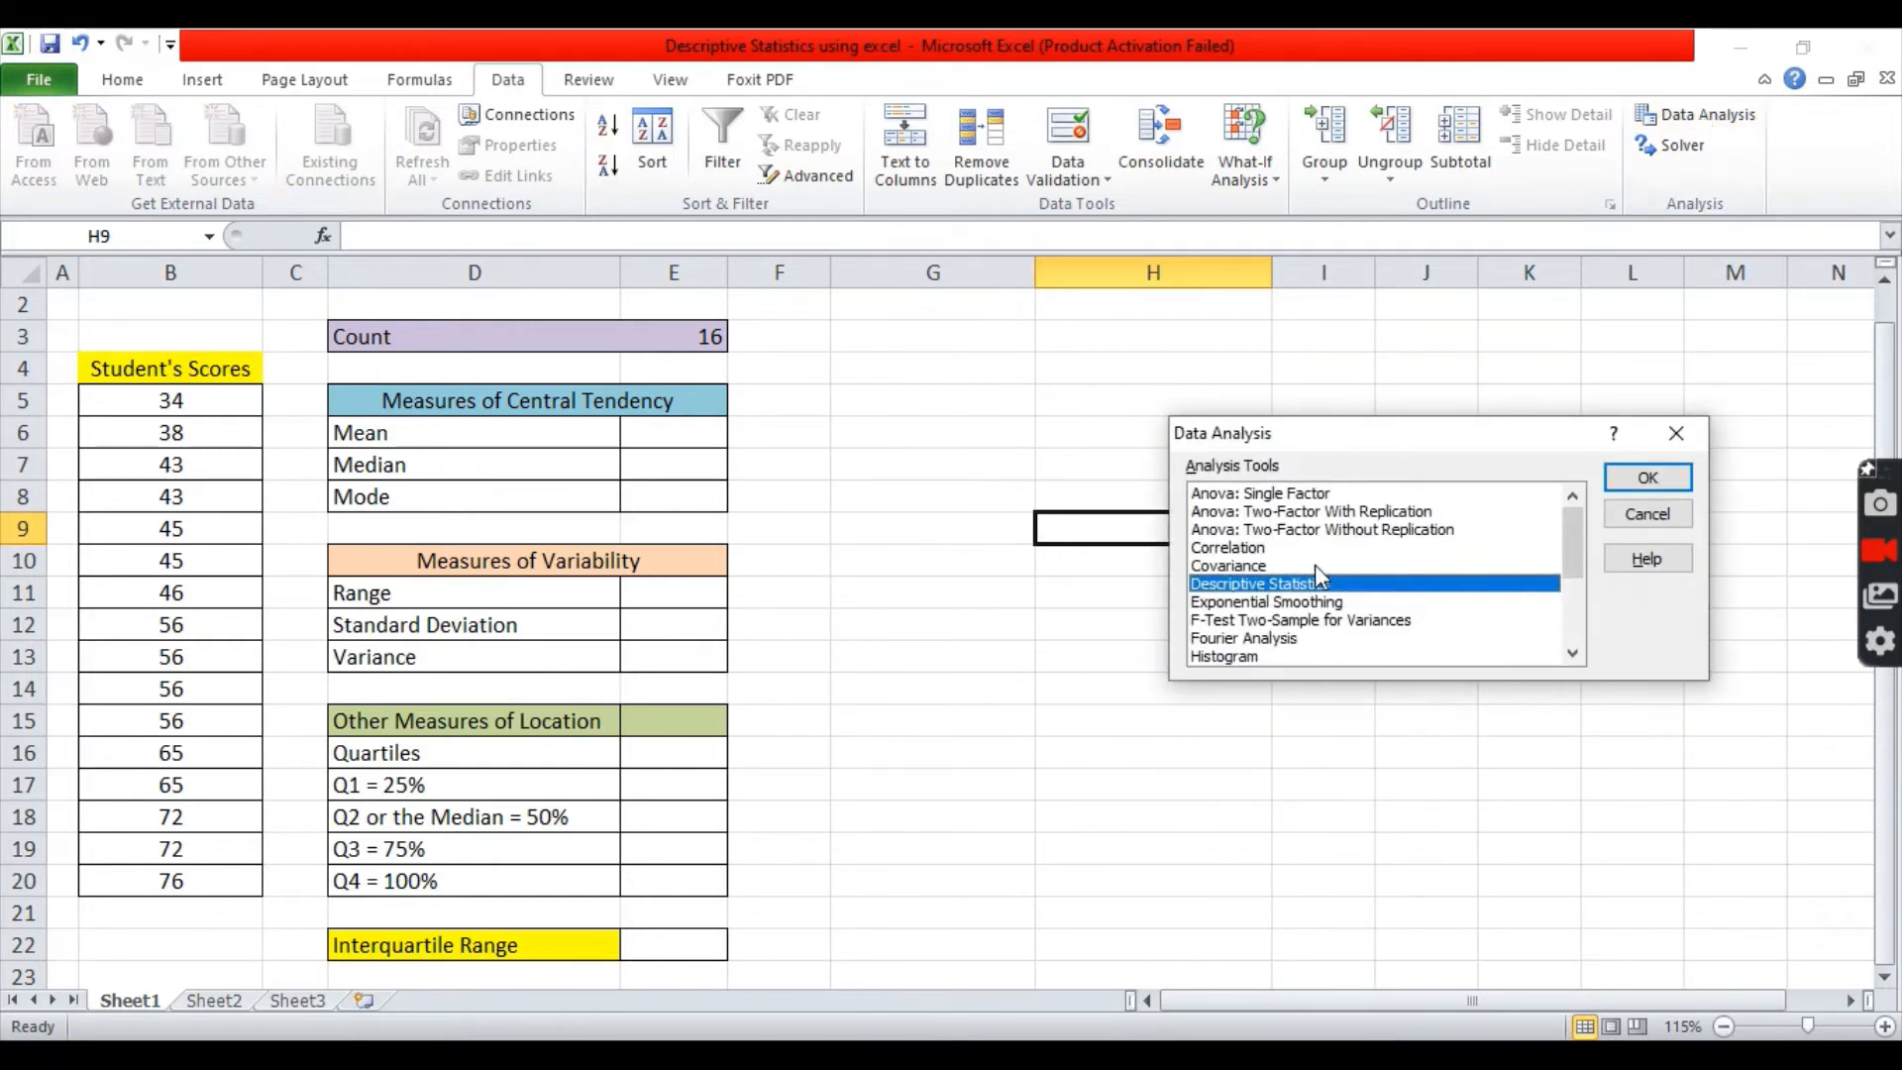
{"action": "mouse_move", "coordinate": [1292, 584]}
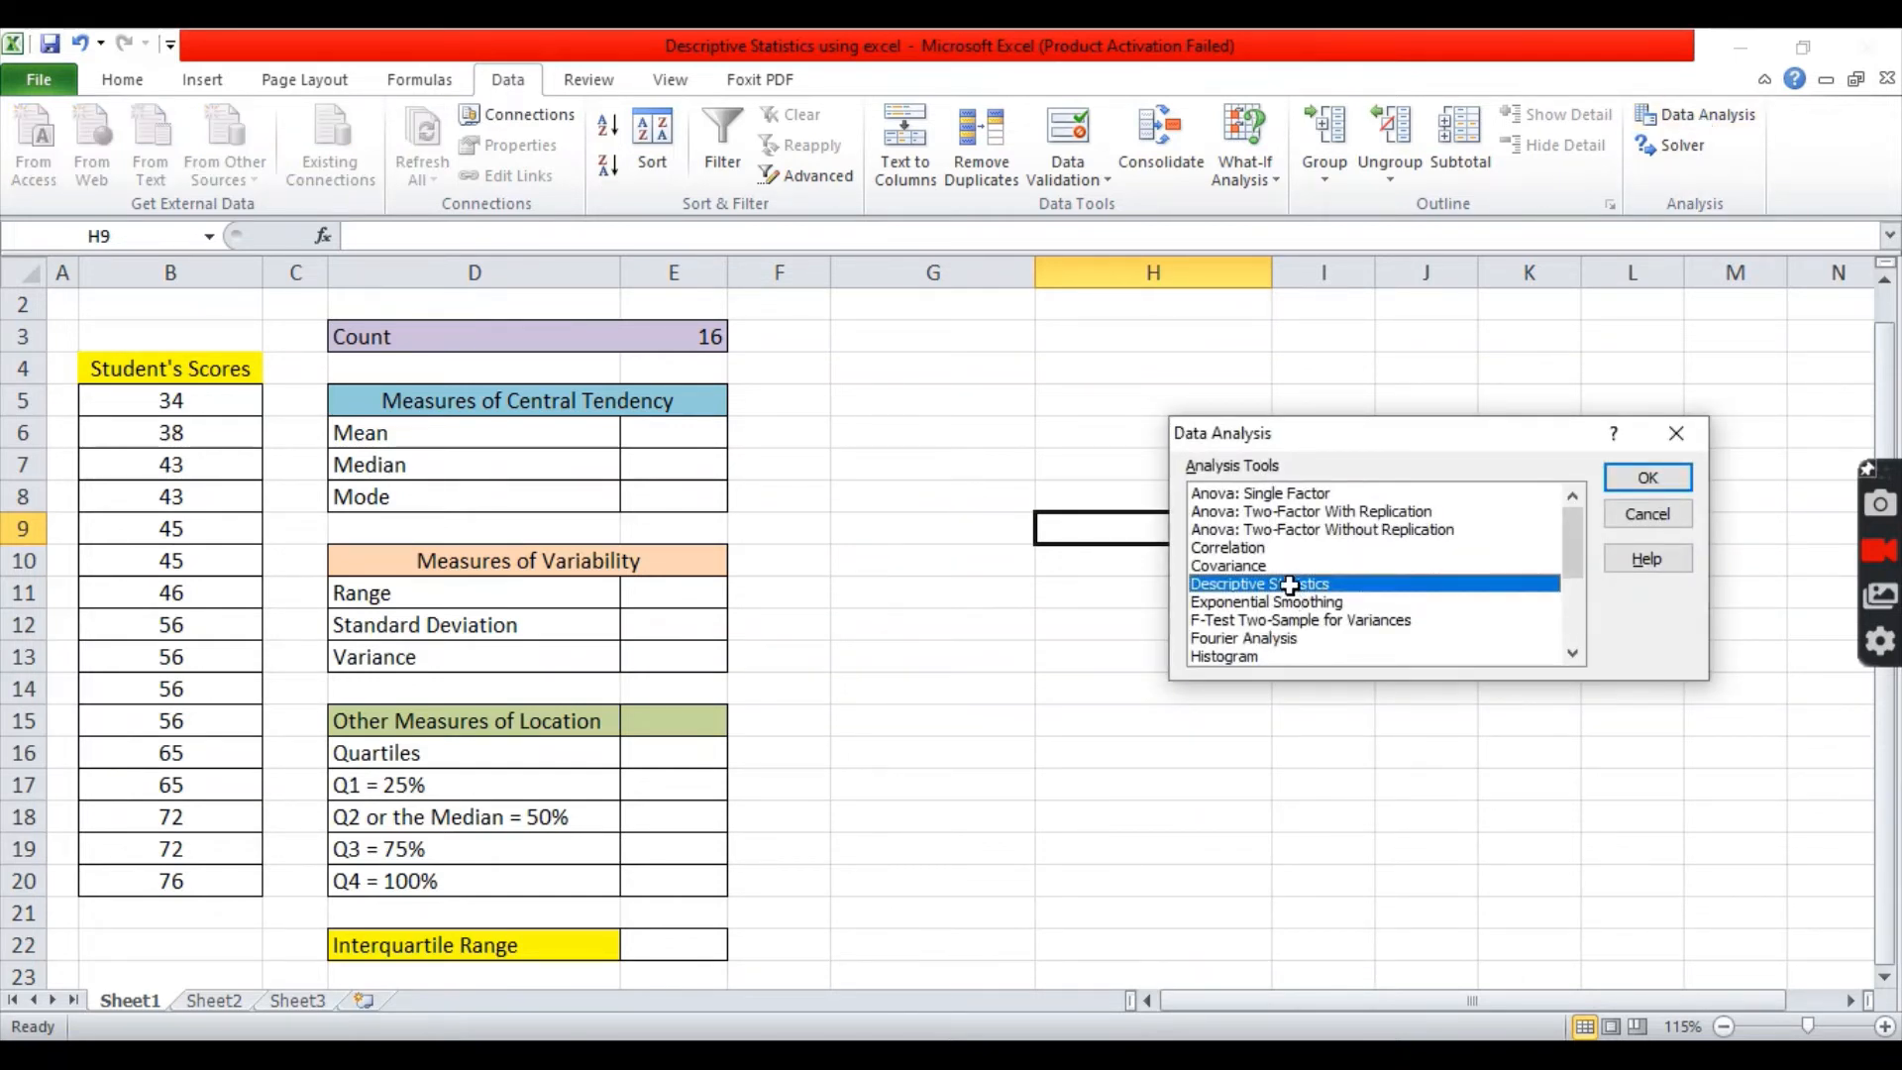
{"action": "left_click", "coordinate": [1644, 475]}
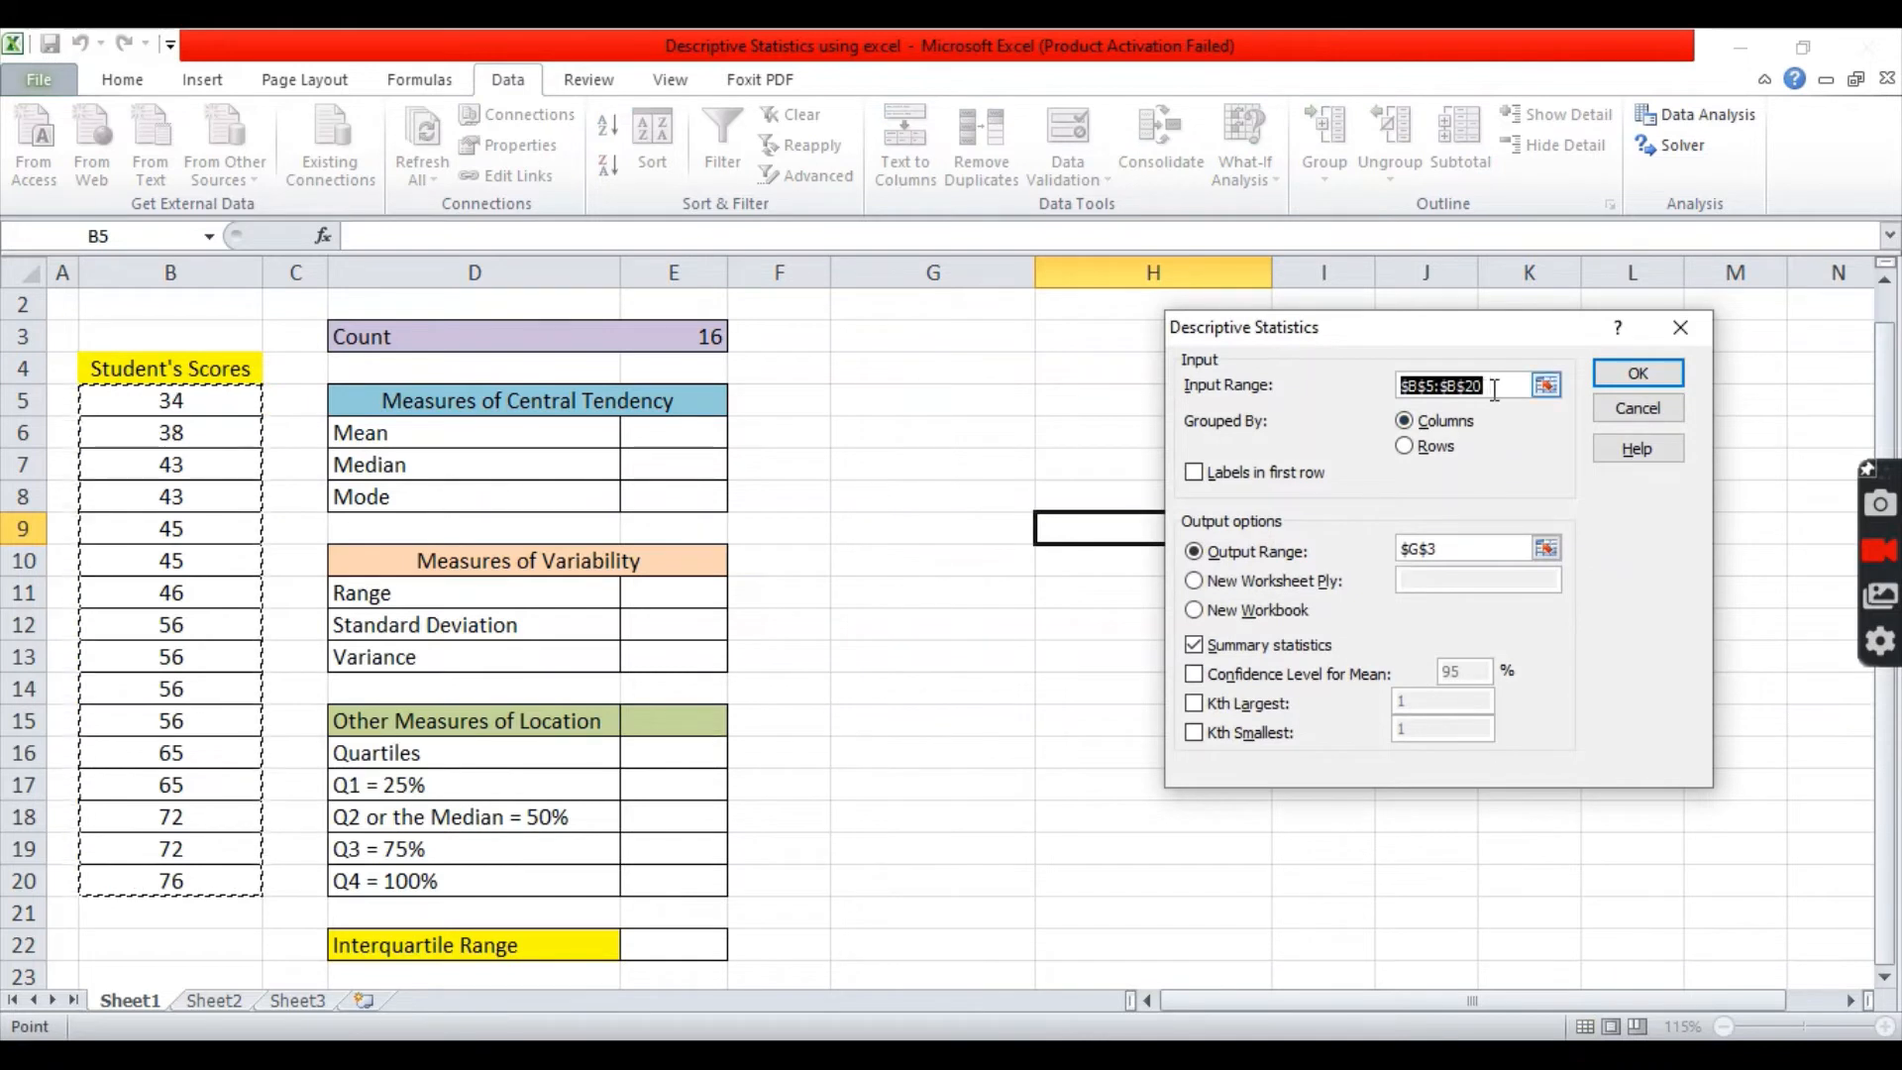
{"action": "mouse_move", "coordinate": [1225, 367]}
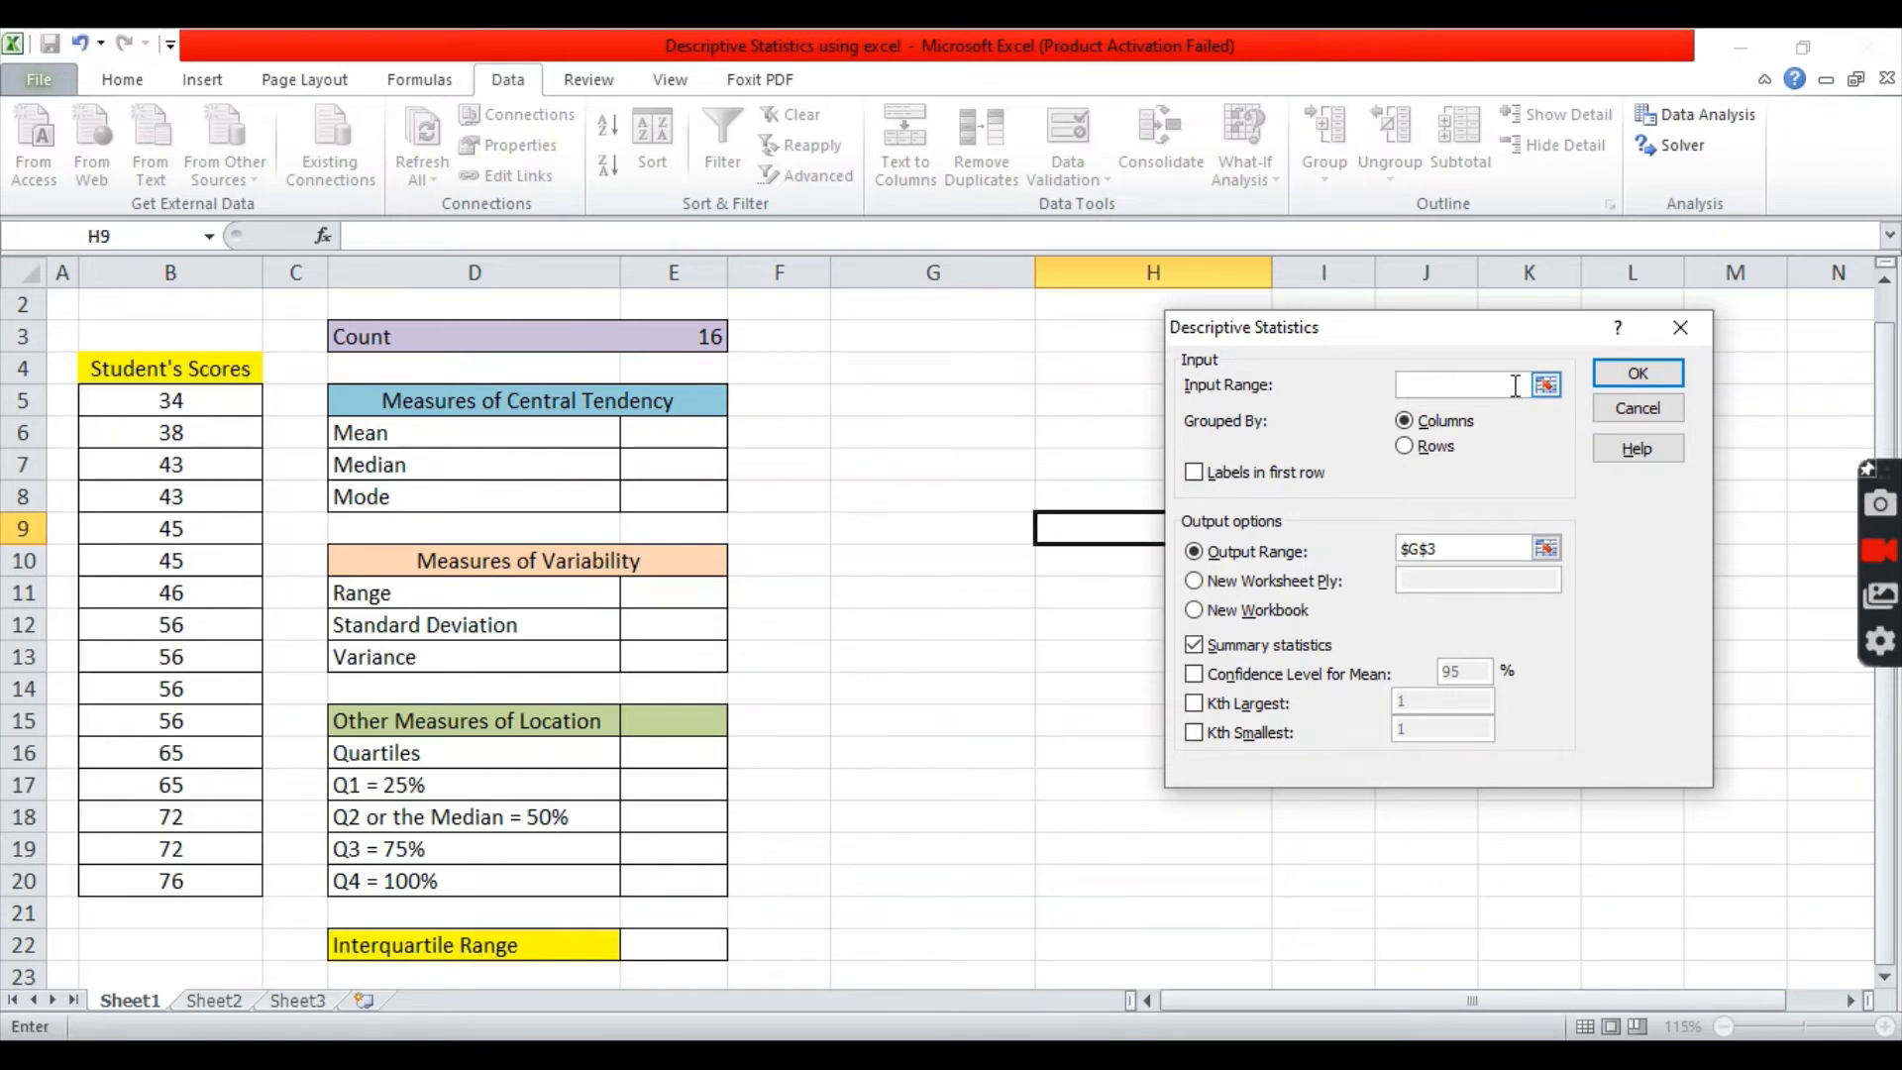
{"action": "mouse_move", "coordinate": [1547, 385]}
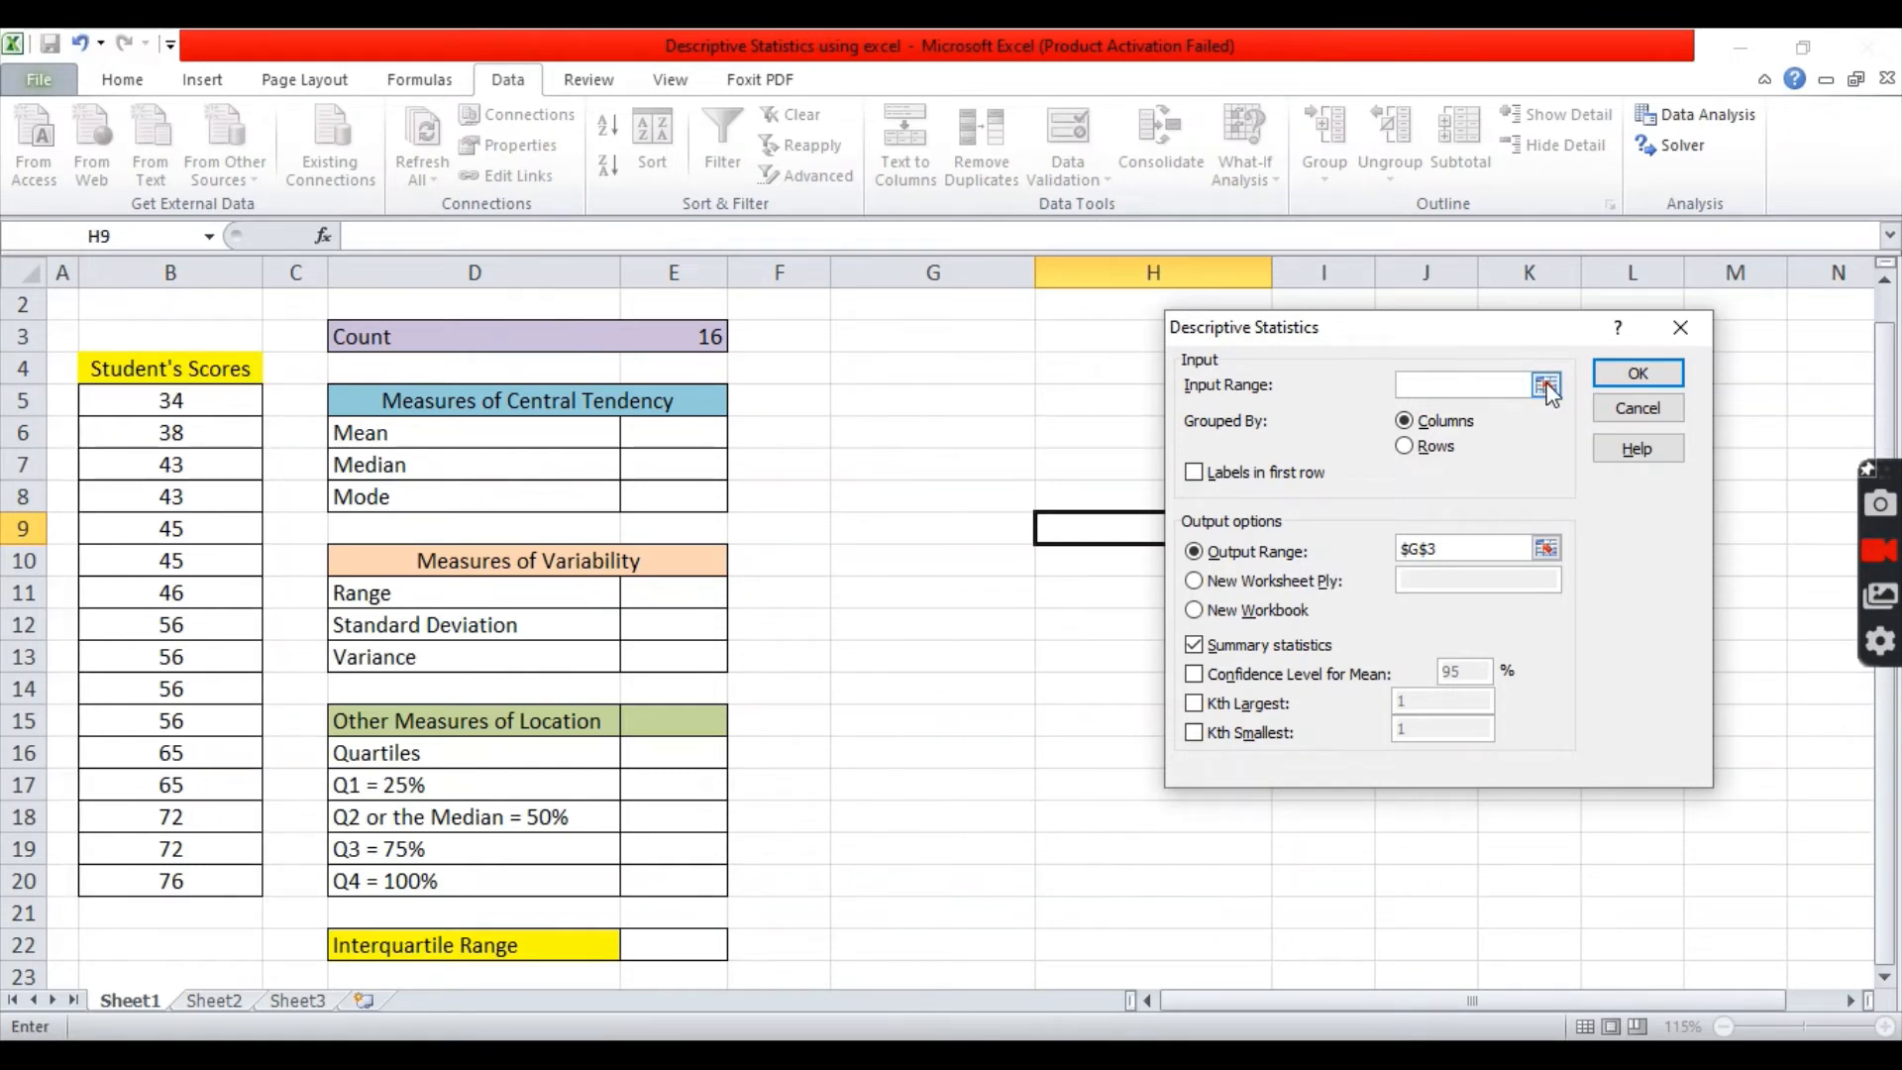
{"action": "left_click", "coordinate": [1547, 385]}
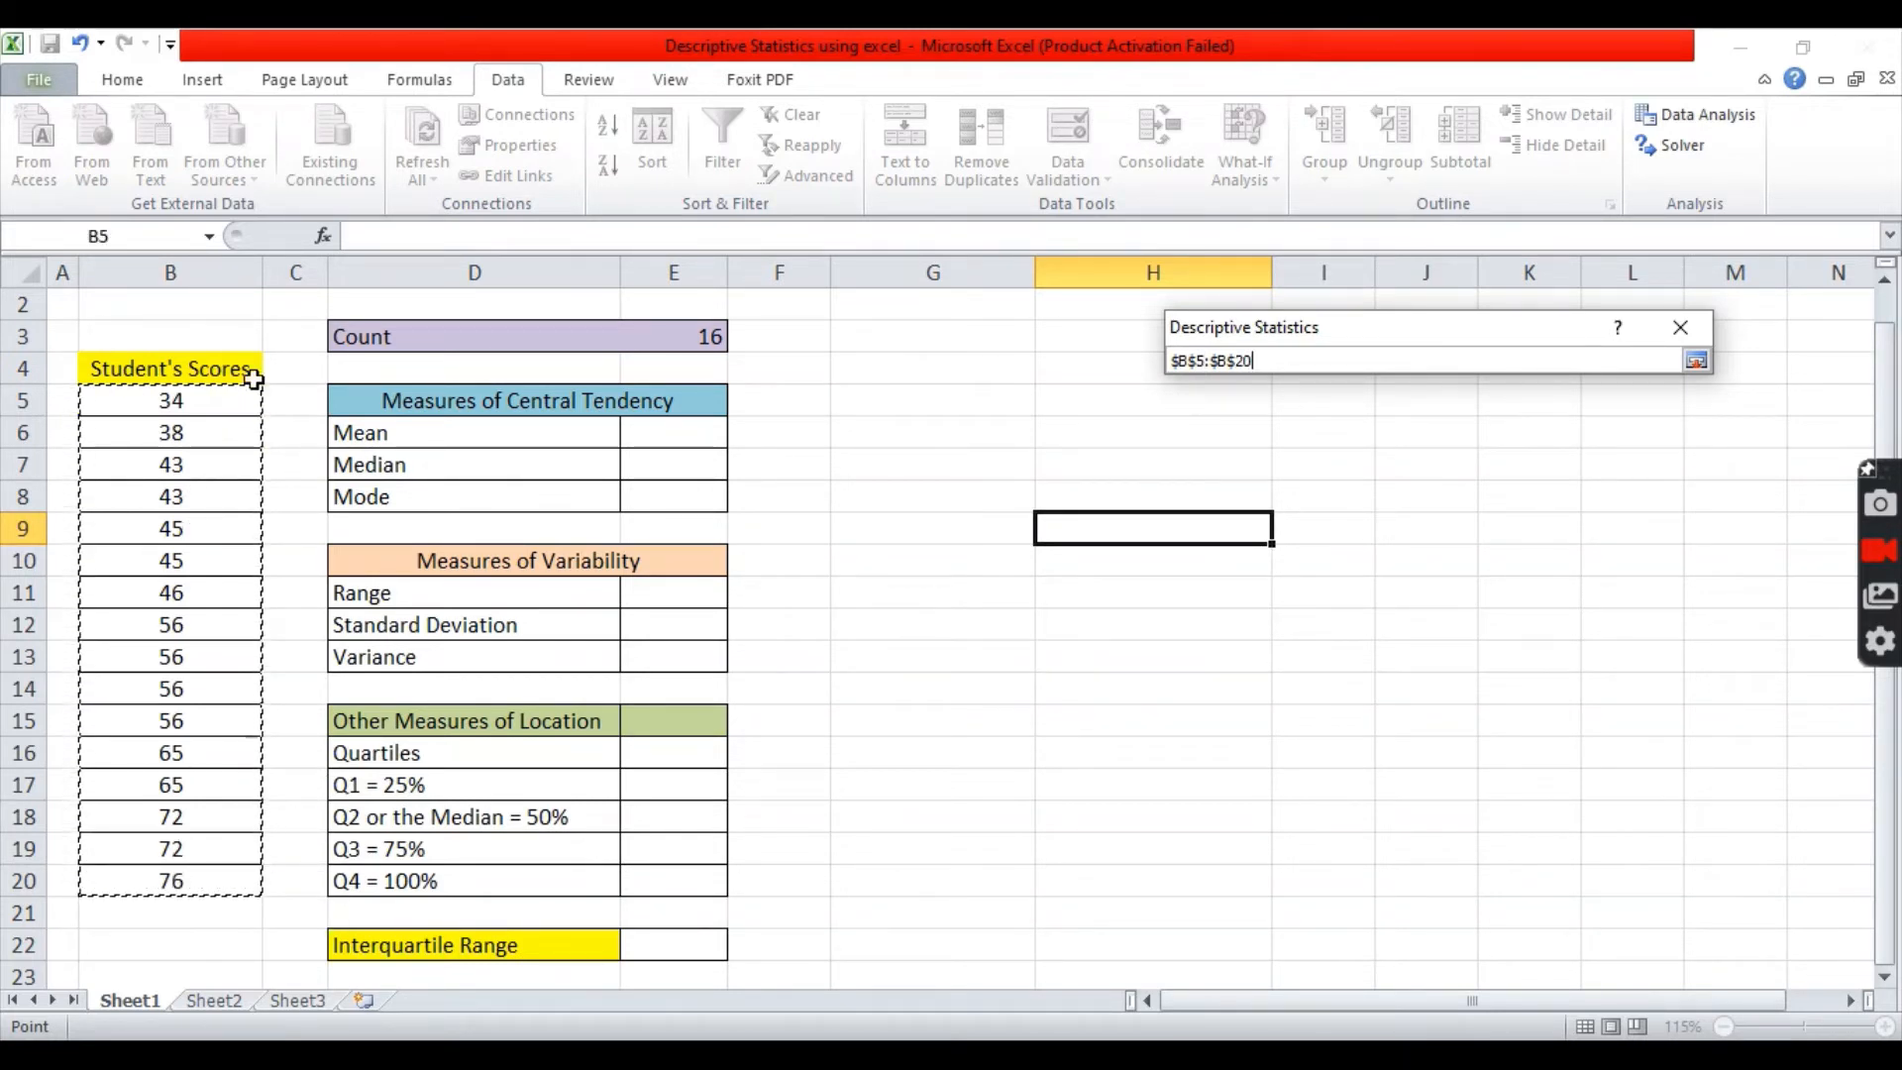
{"action": "mouse_move", "coordinate": [1697, 361]}
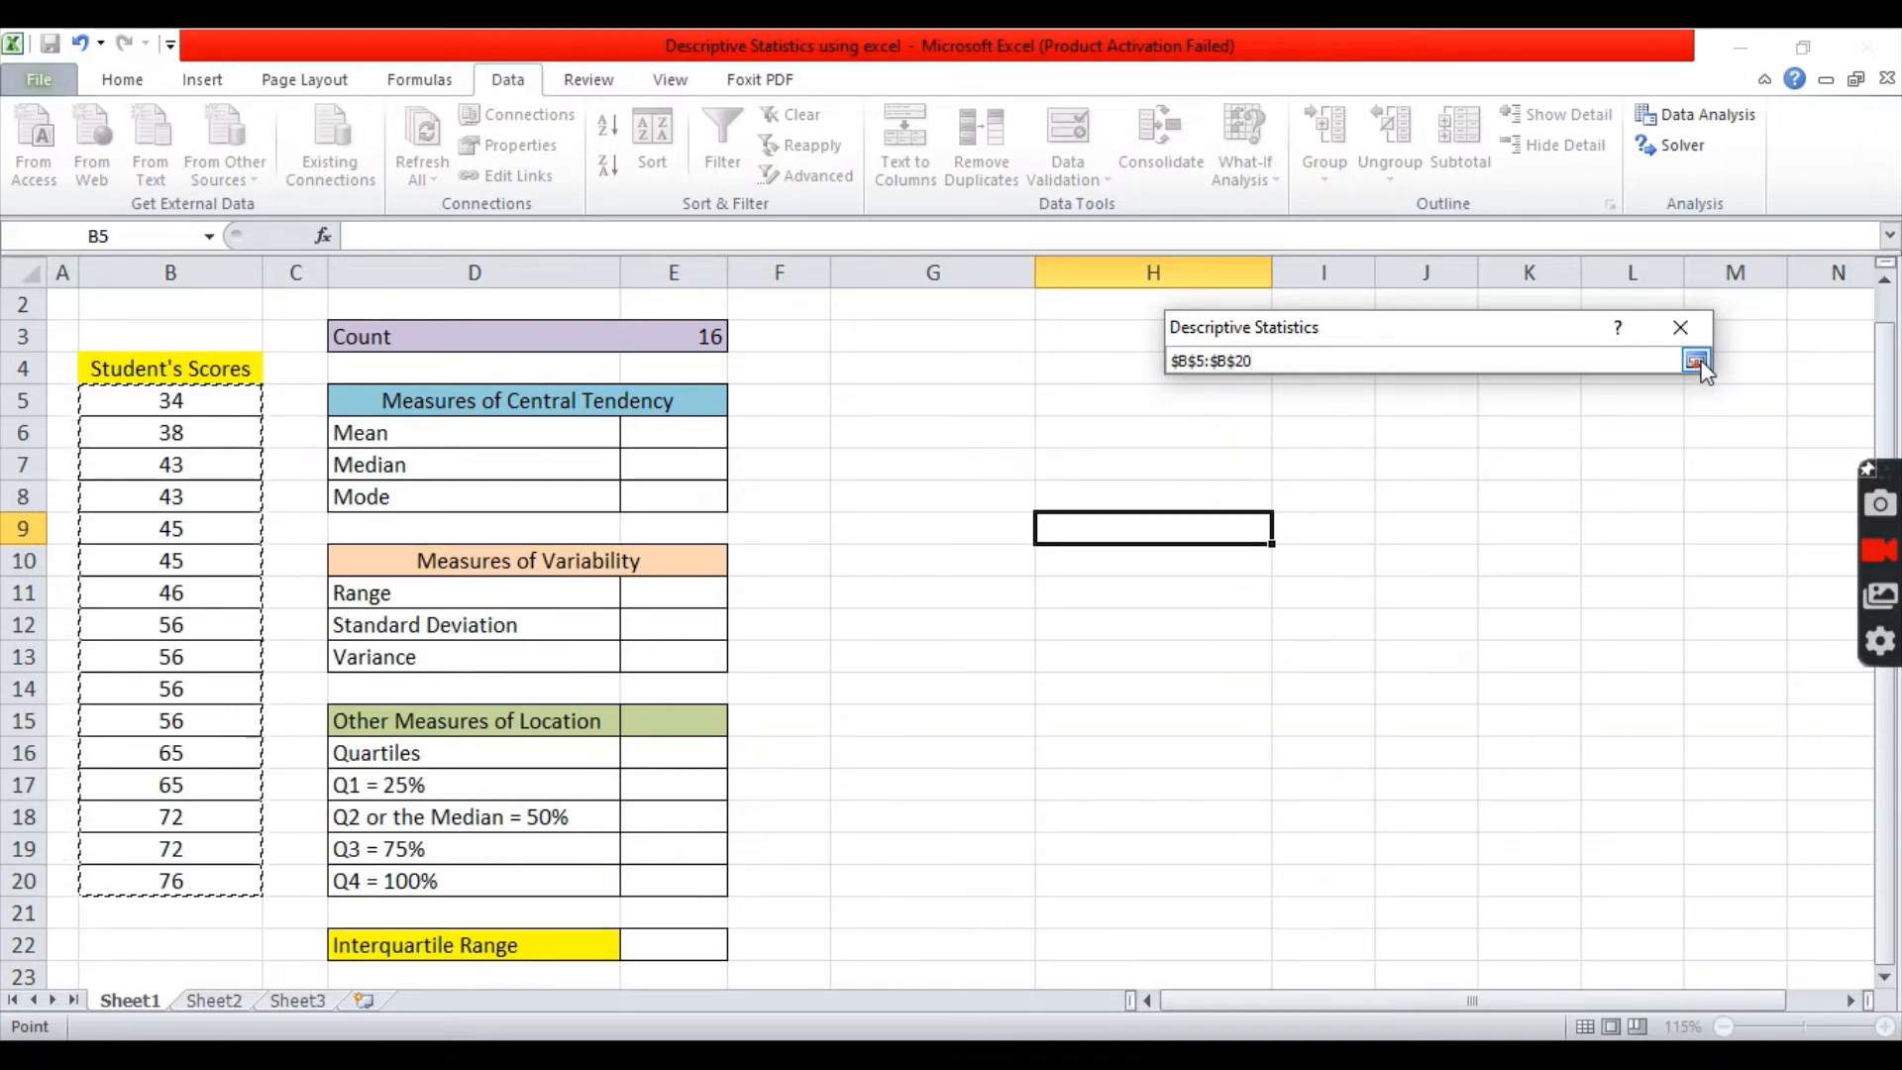
Restore the Descriptive Statistics dialog and review input $B$5:$B$20 and output options
{"action": "left_click", "coordinate": [1698, 361]}
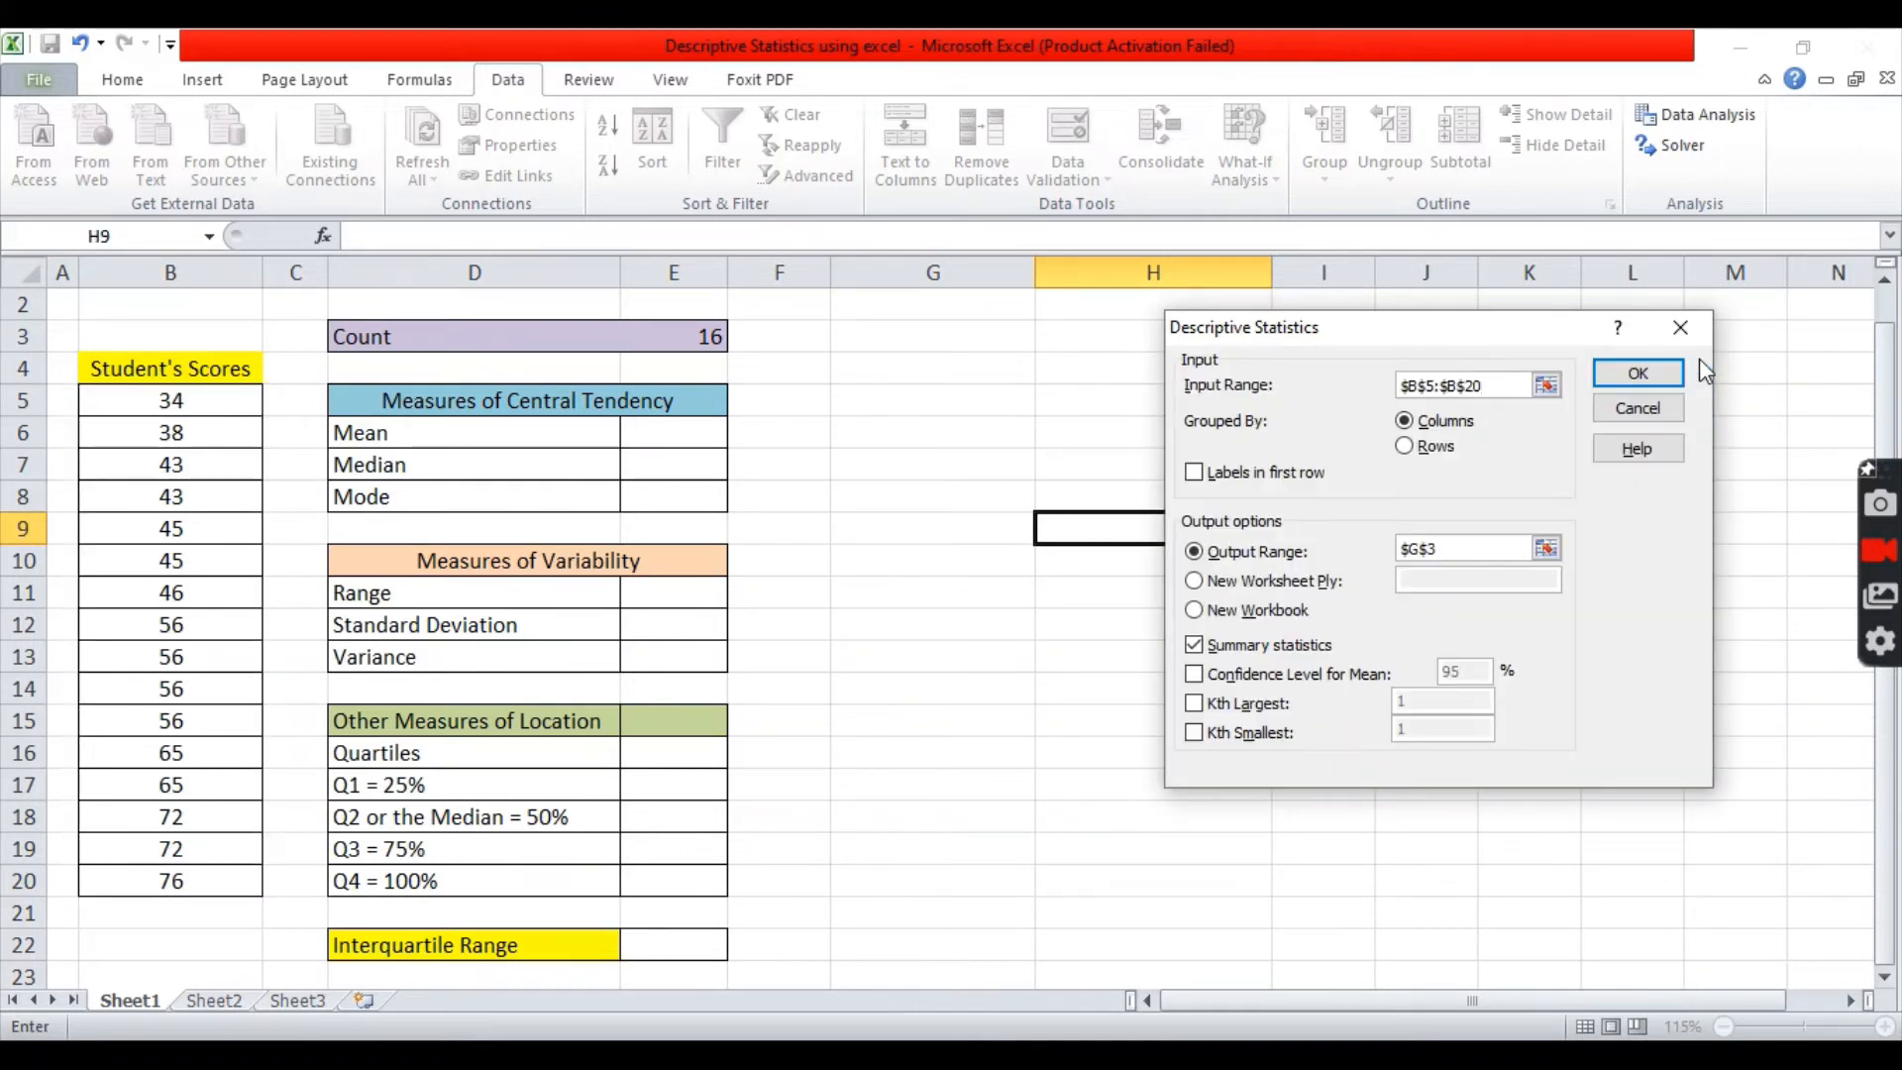
{"action": "mouse_move", "coordinate": [143, 407]}
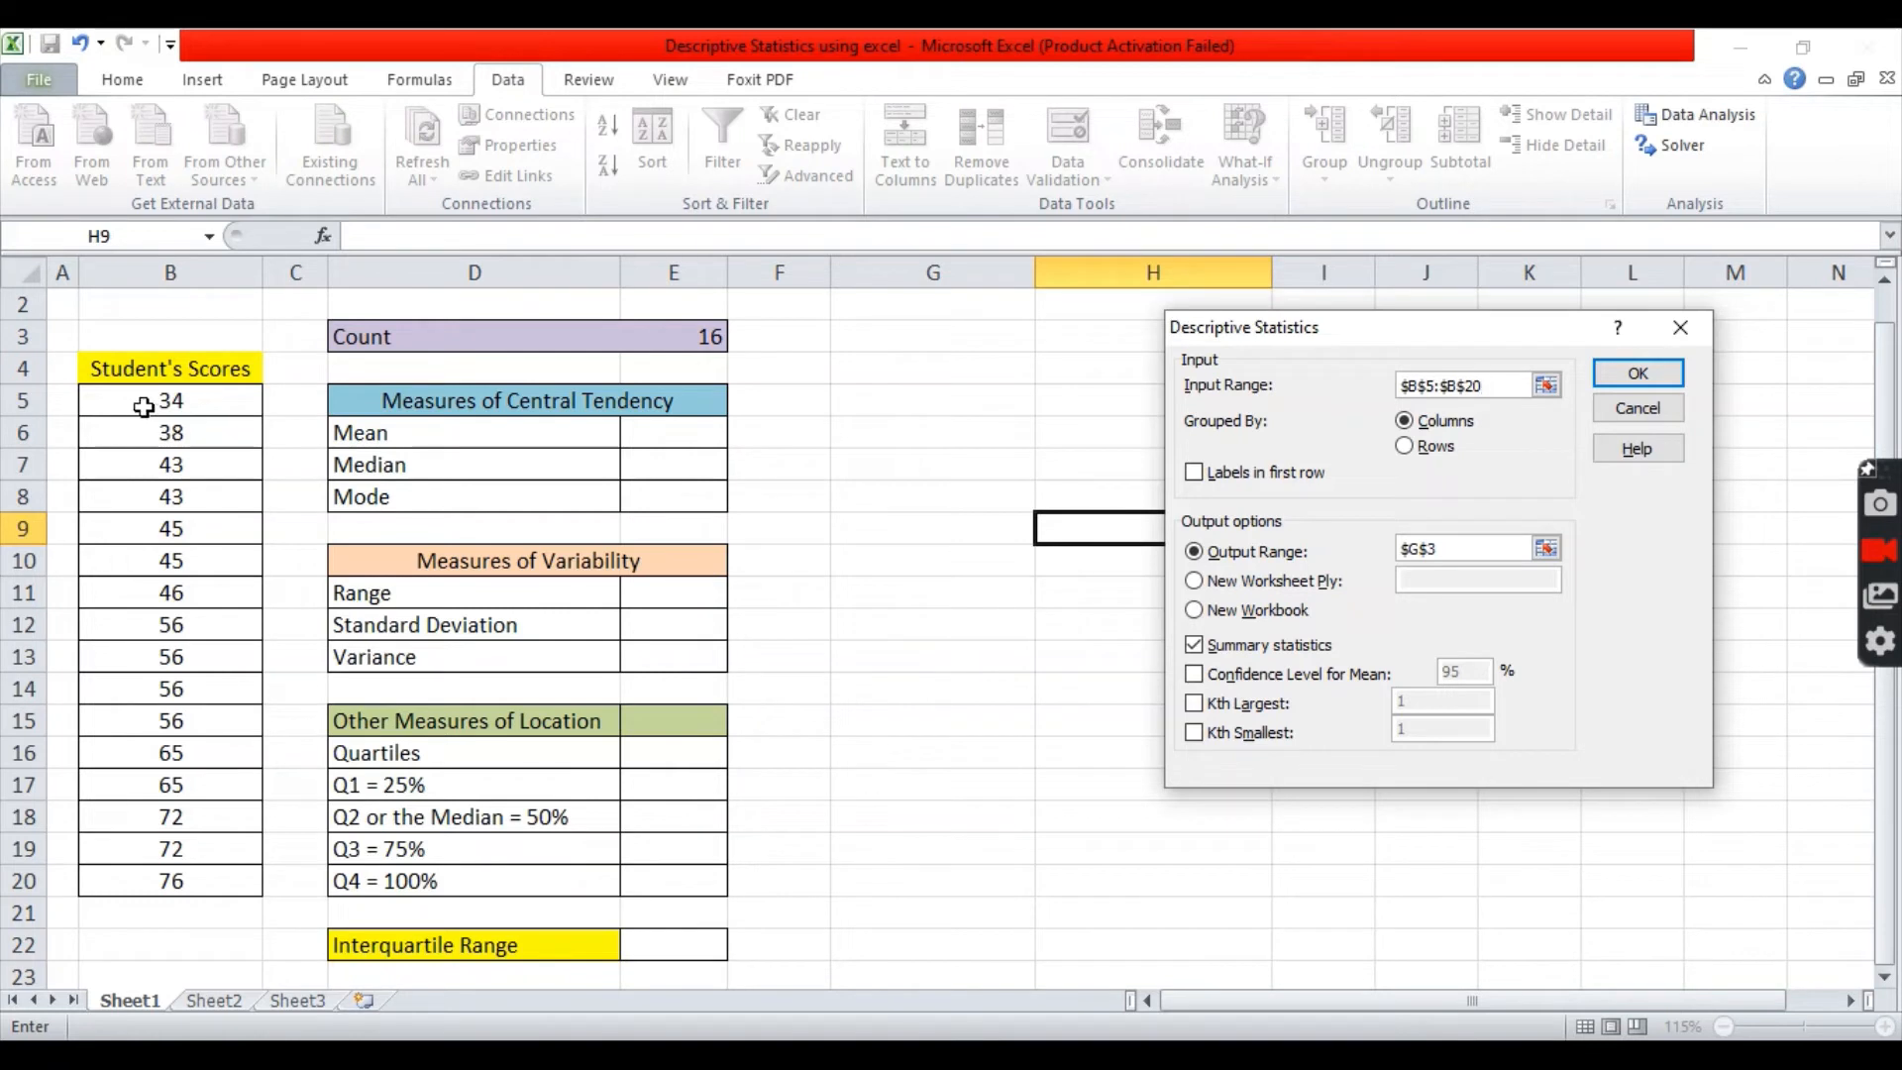
{"action": "mouse_move", "coordinate": [143, 869]}
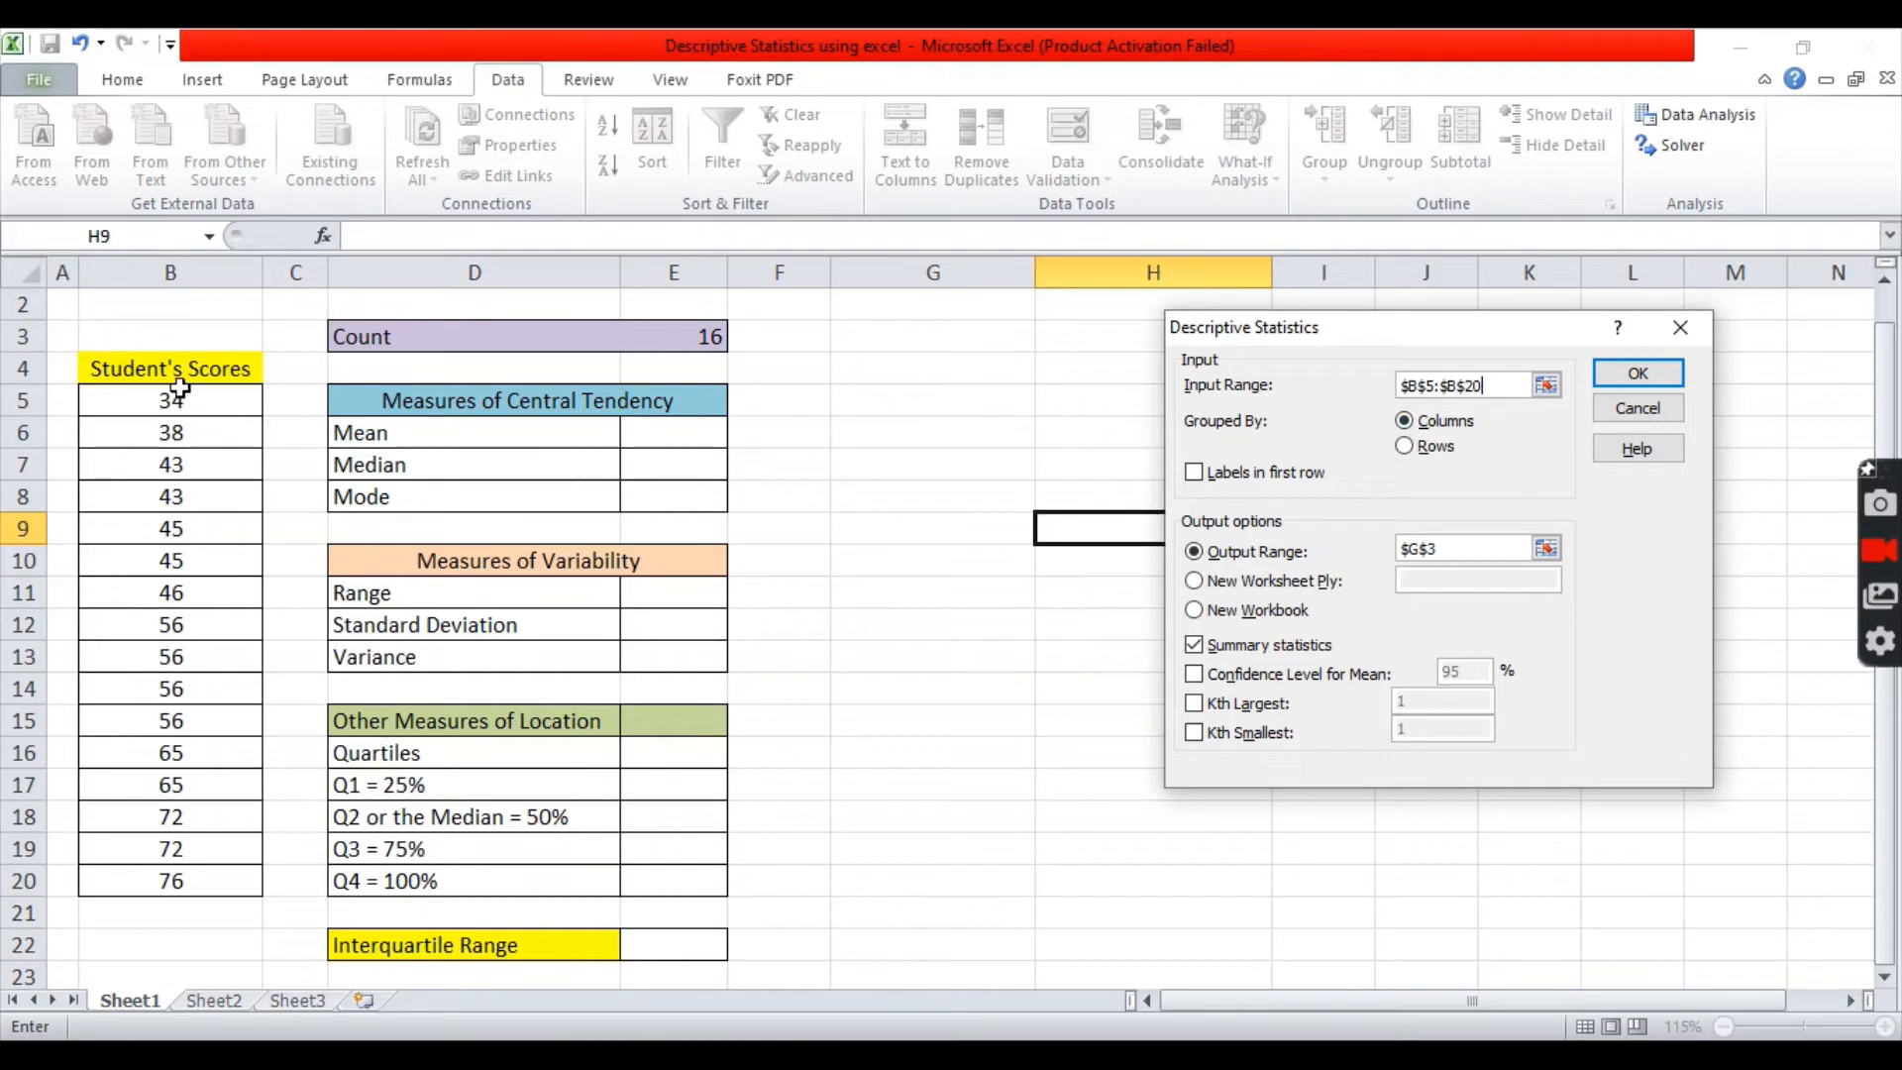
{"action": "mouse_move", "coordinate": [1405, 447]}
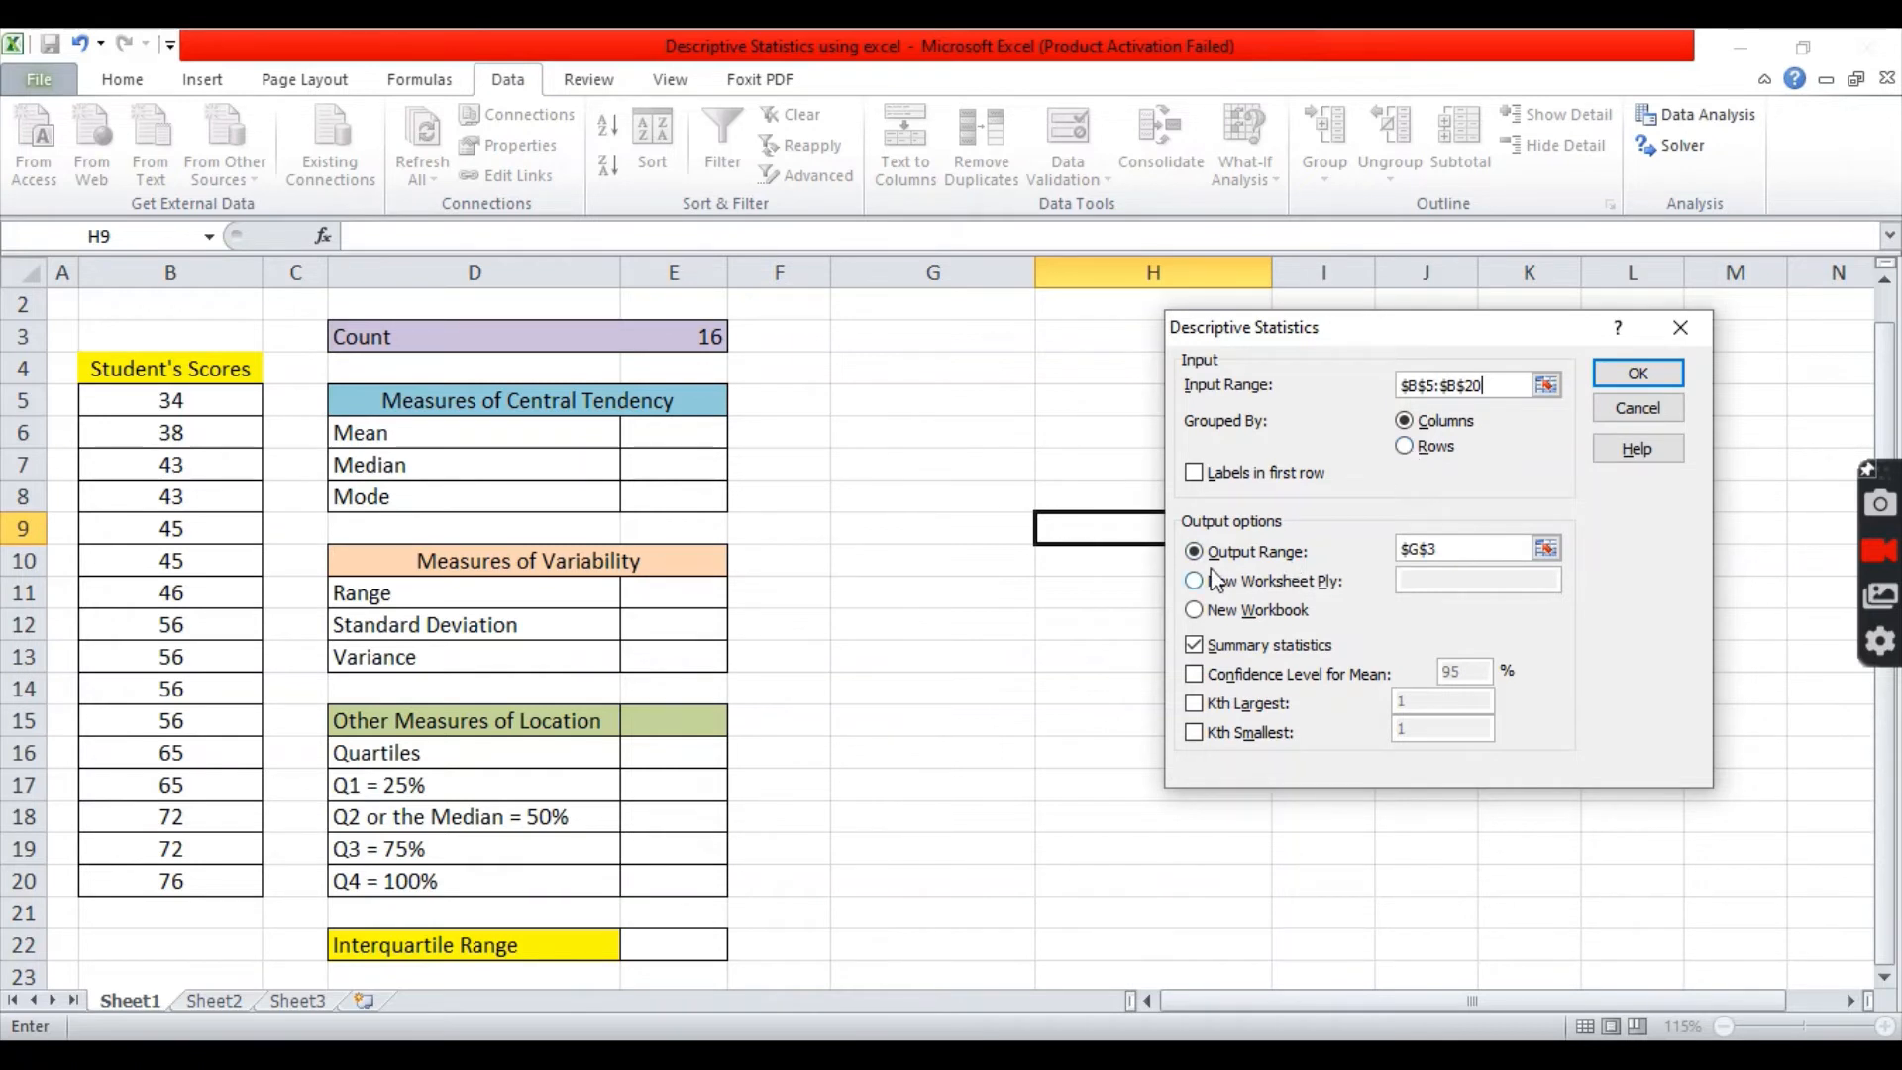
{"action": "left_click", "coordinate": [1194, 551]}
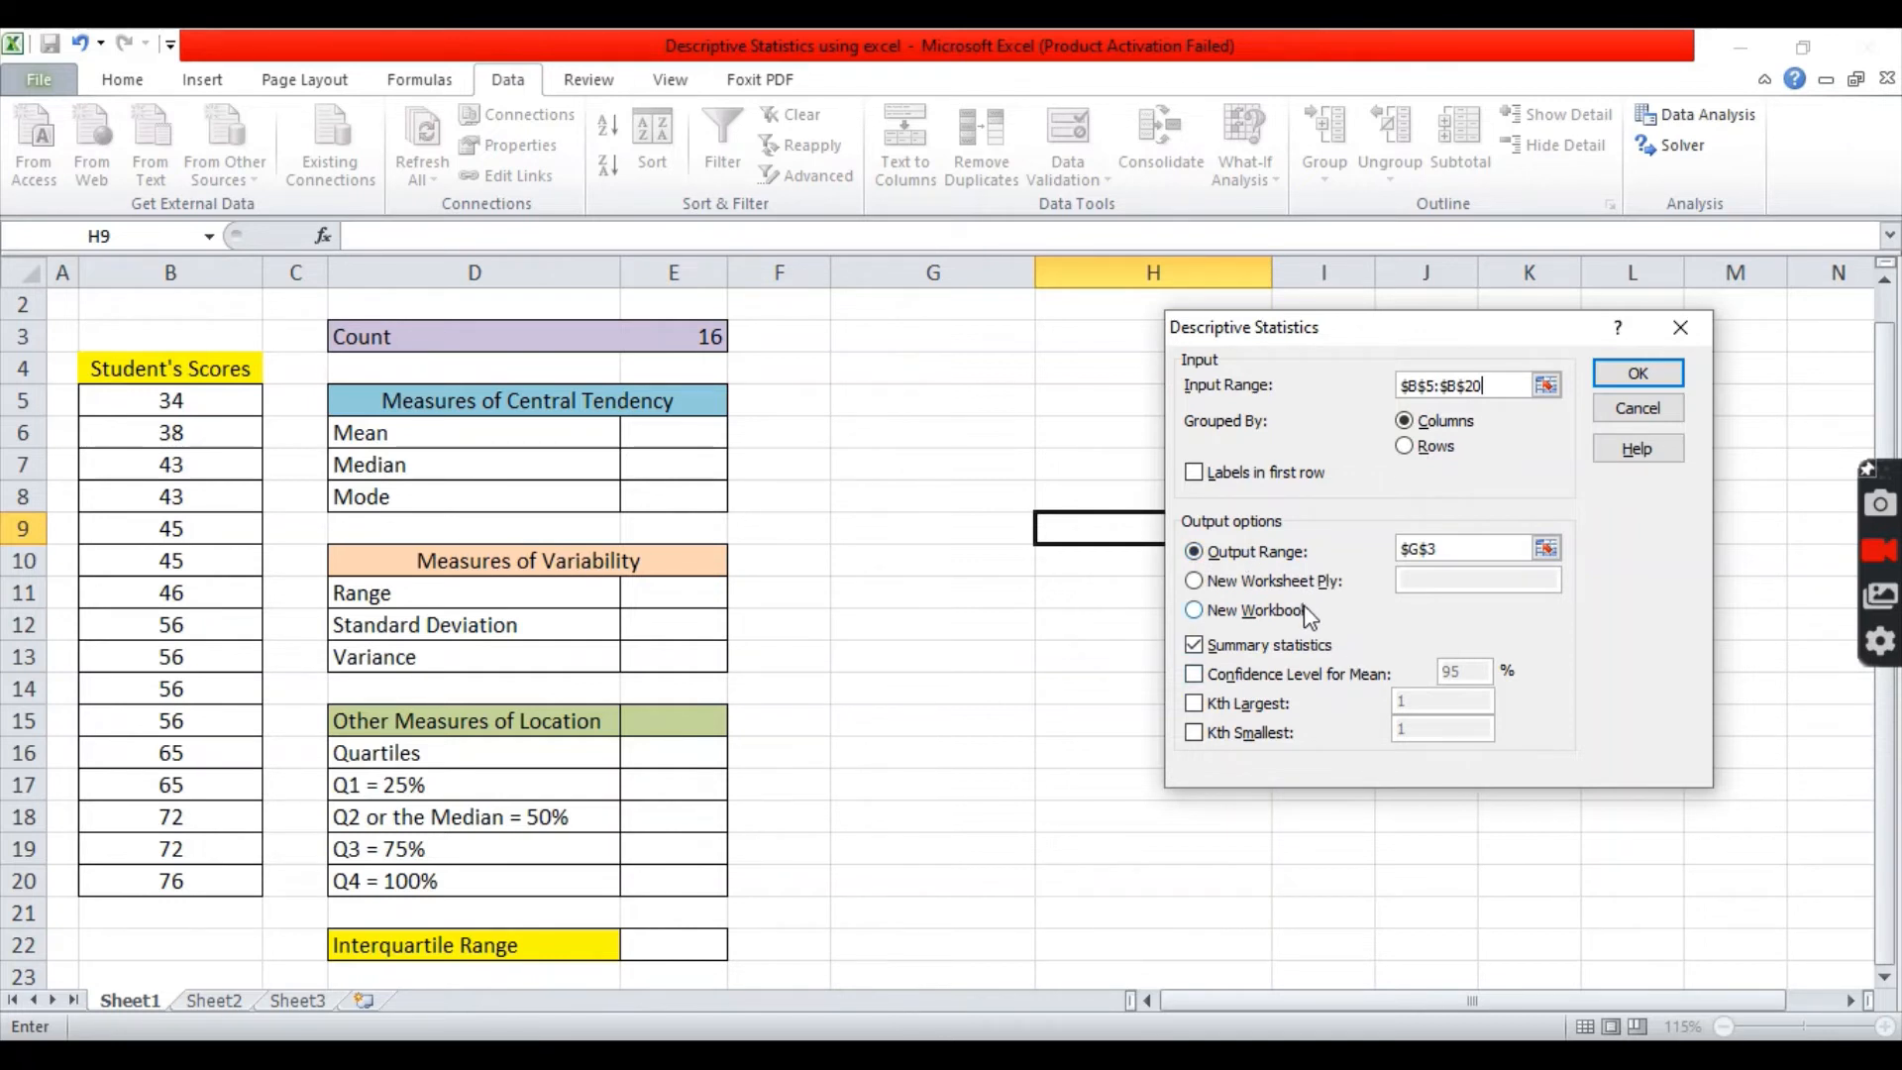
{"action": "mouse_move", "coordinate": [1282, 597]}
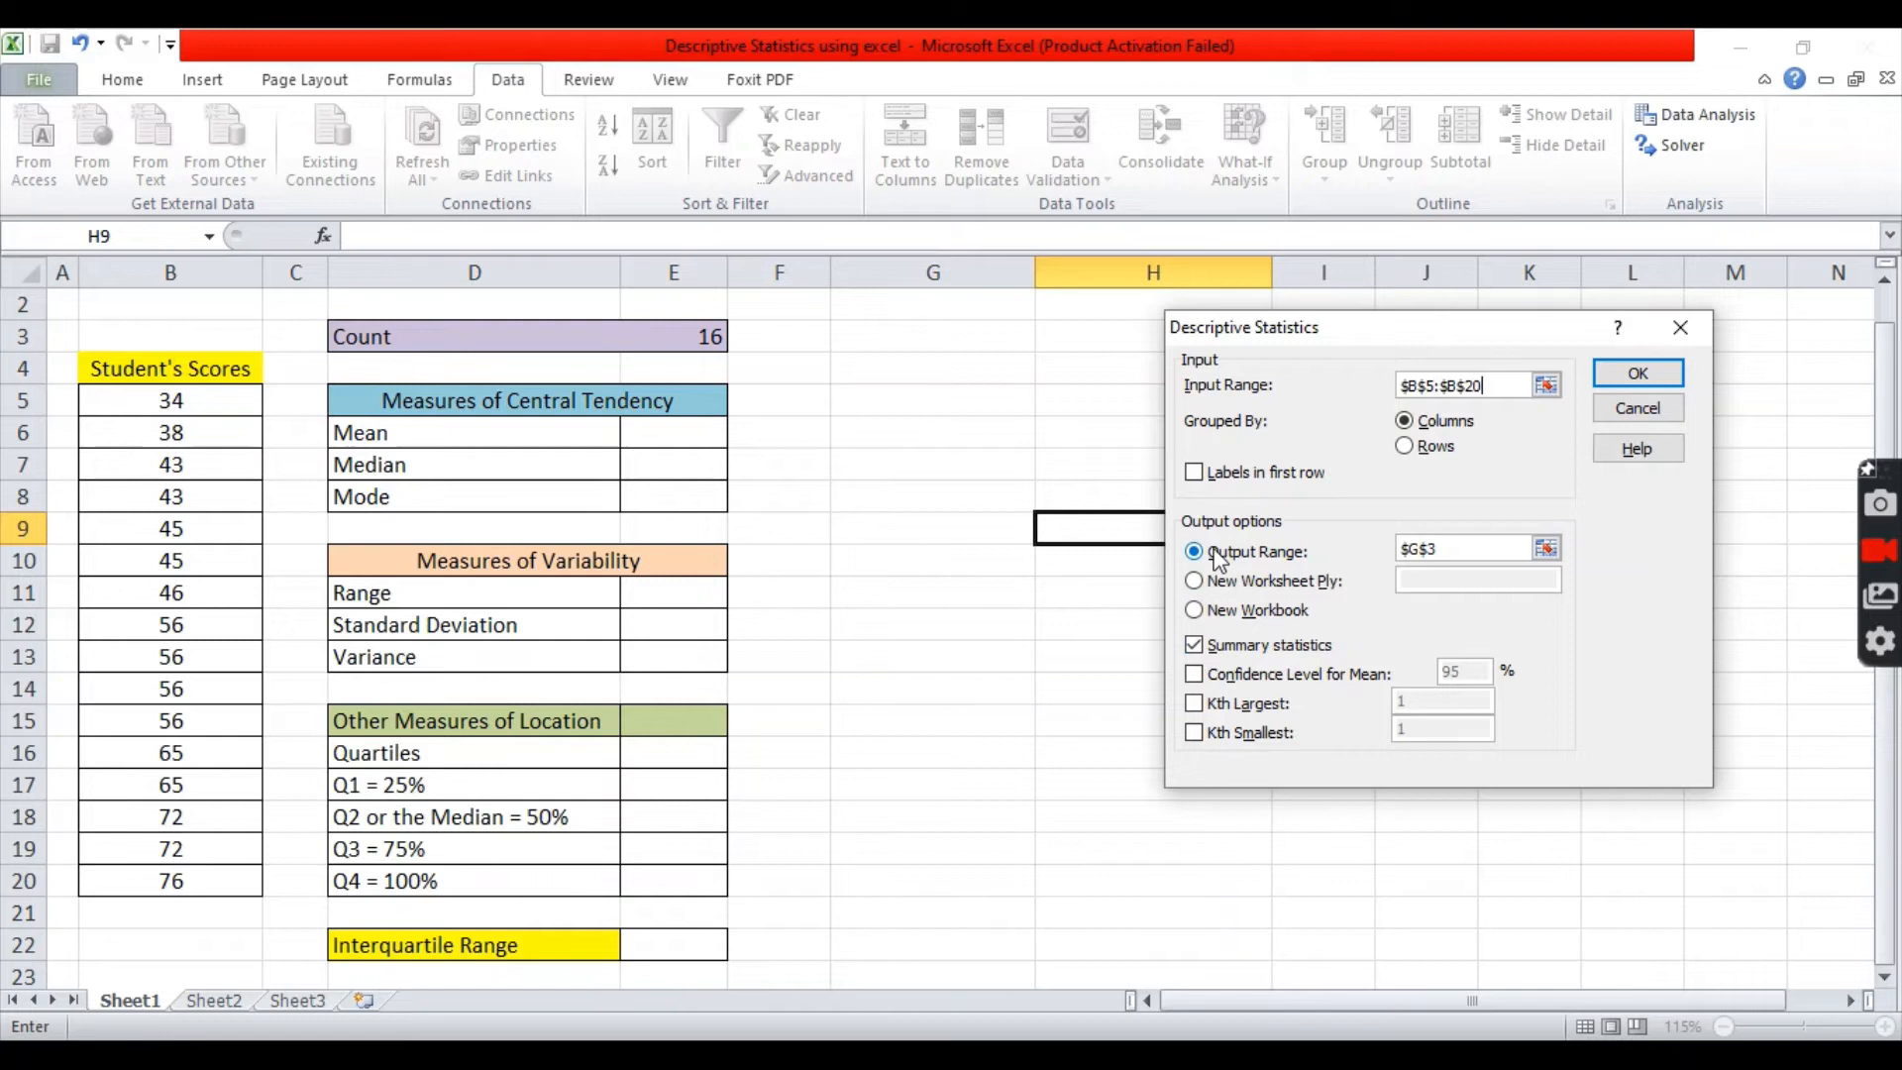
{"action": "left_click", "coordinate": [1194, 551]}
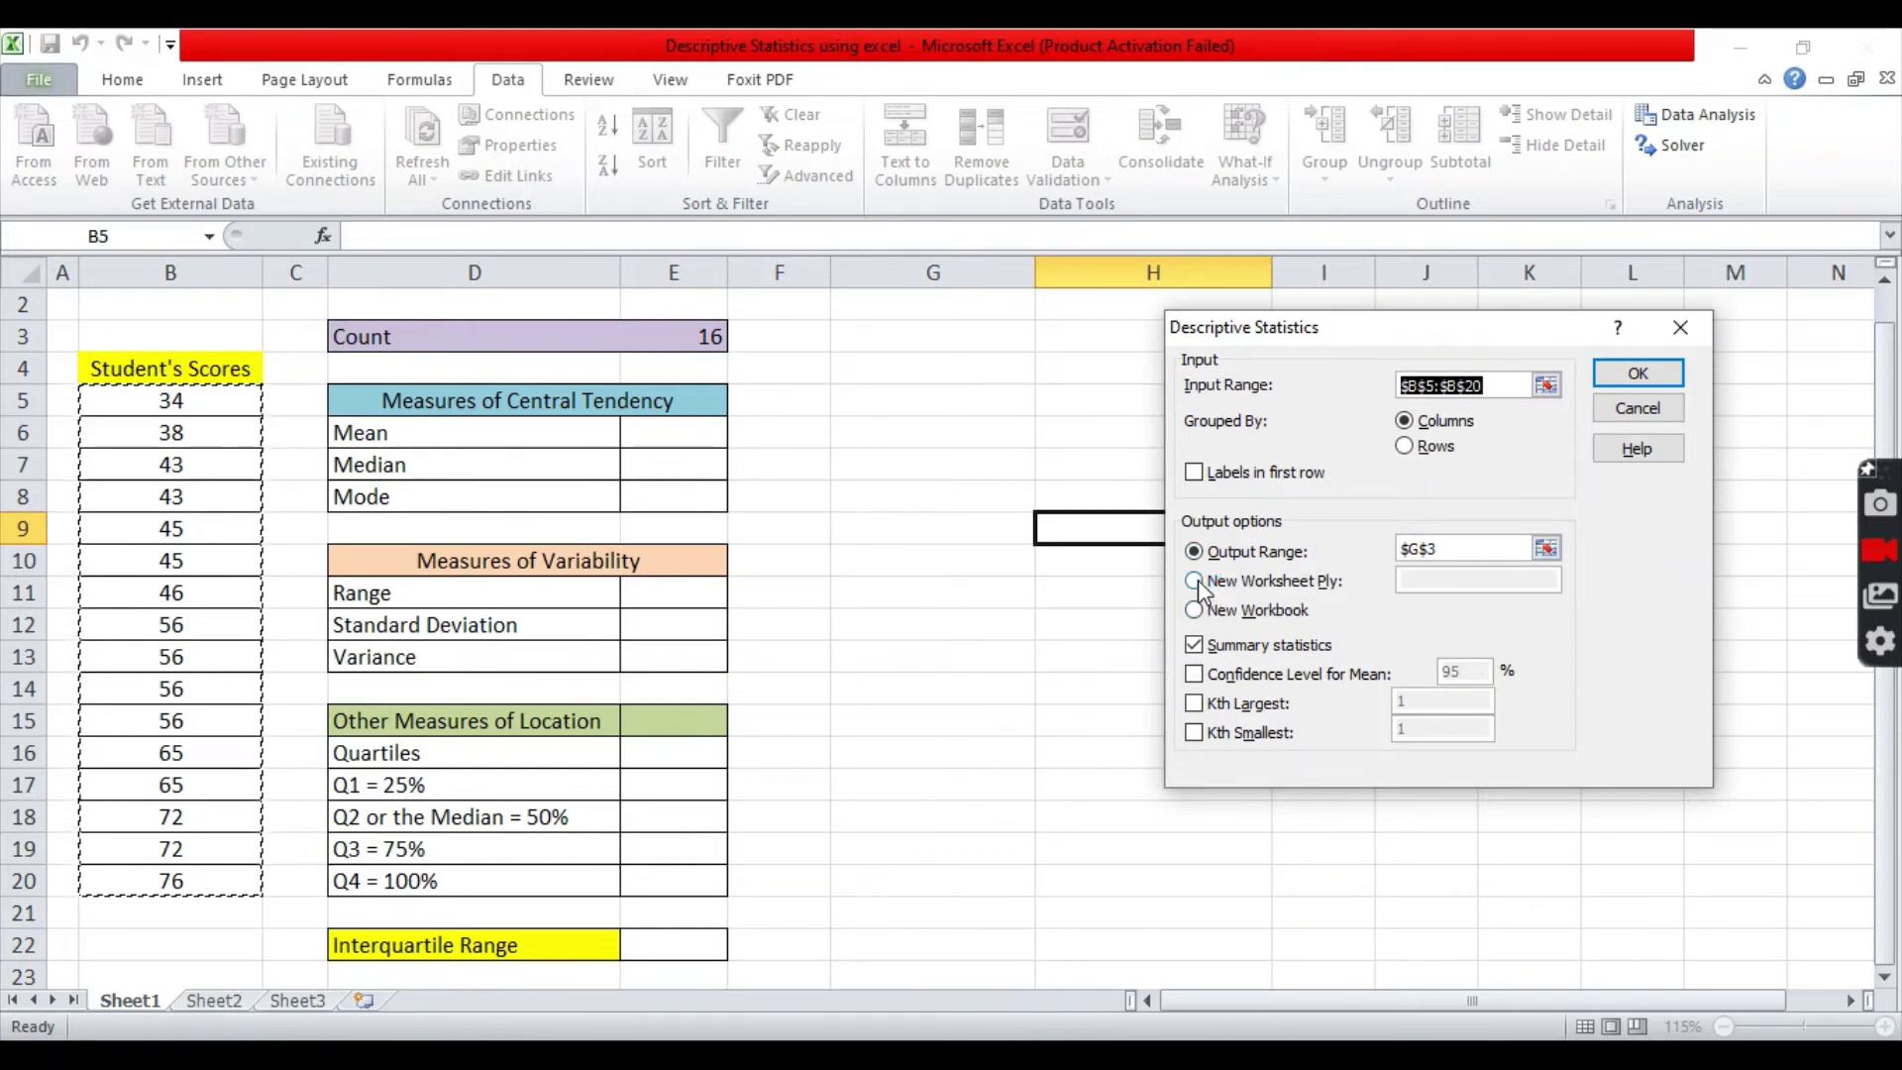
Output summary statistics to G3 on the current sheet, filling G3:H17
{"action": "left_click", "coordinate": [1193, 580]}
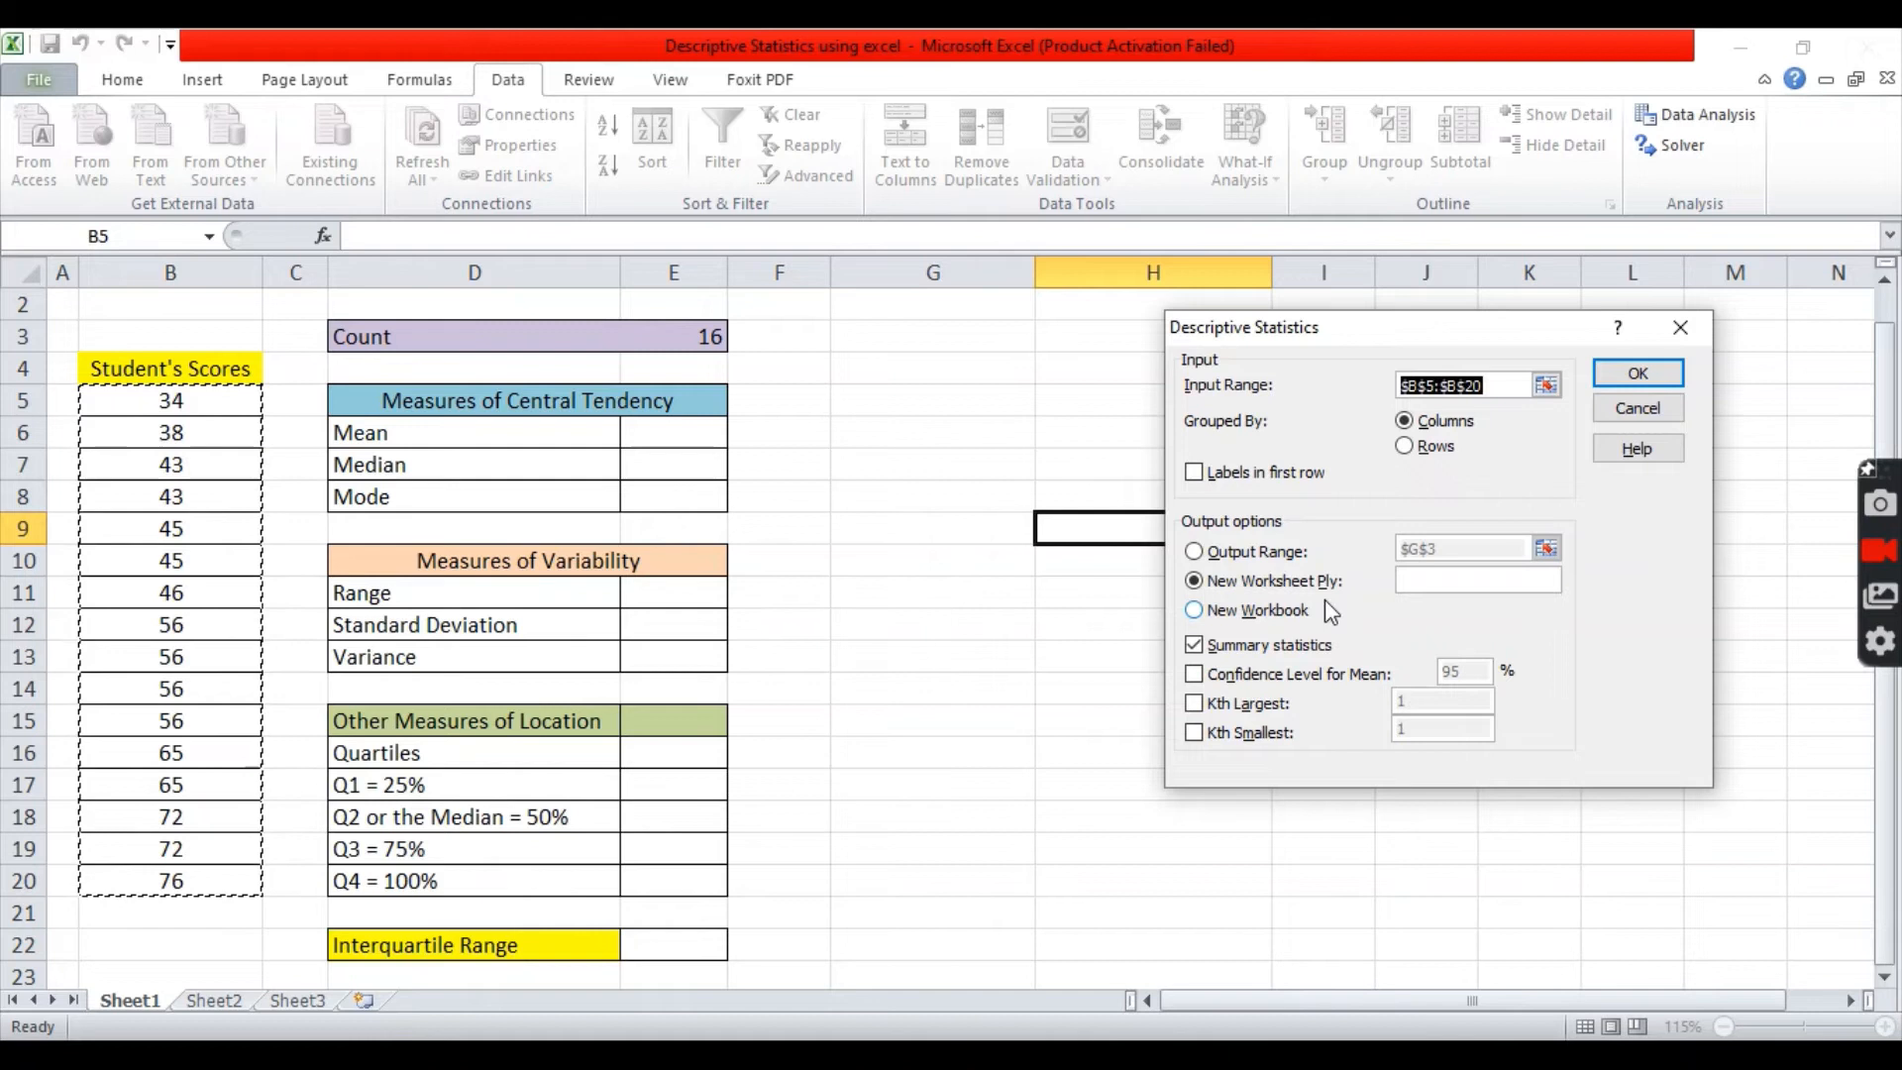
{"action": "mouse_move", "coordinate": [1213, 622]}
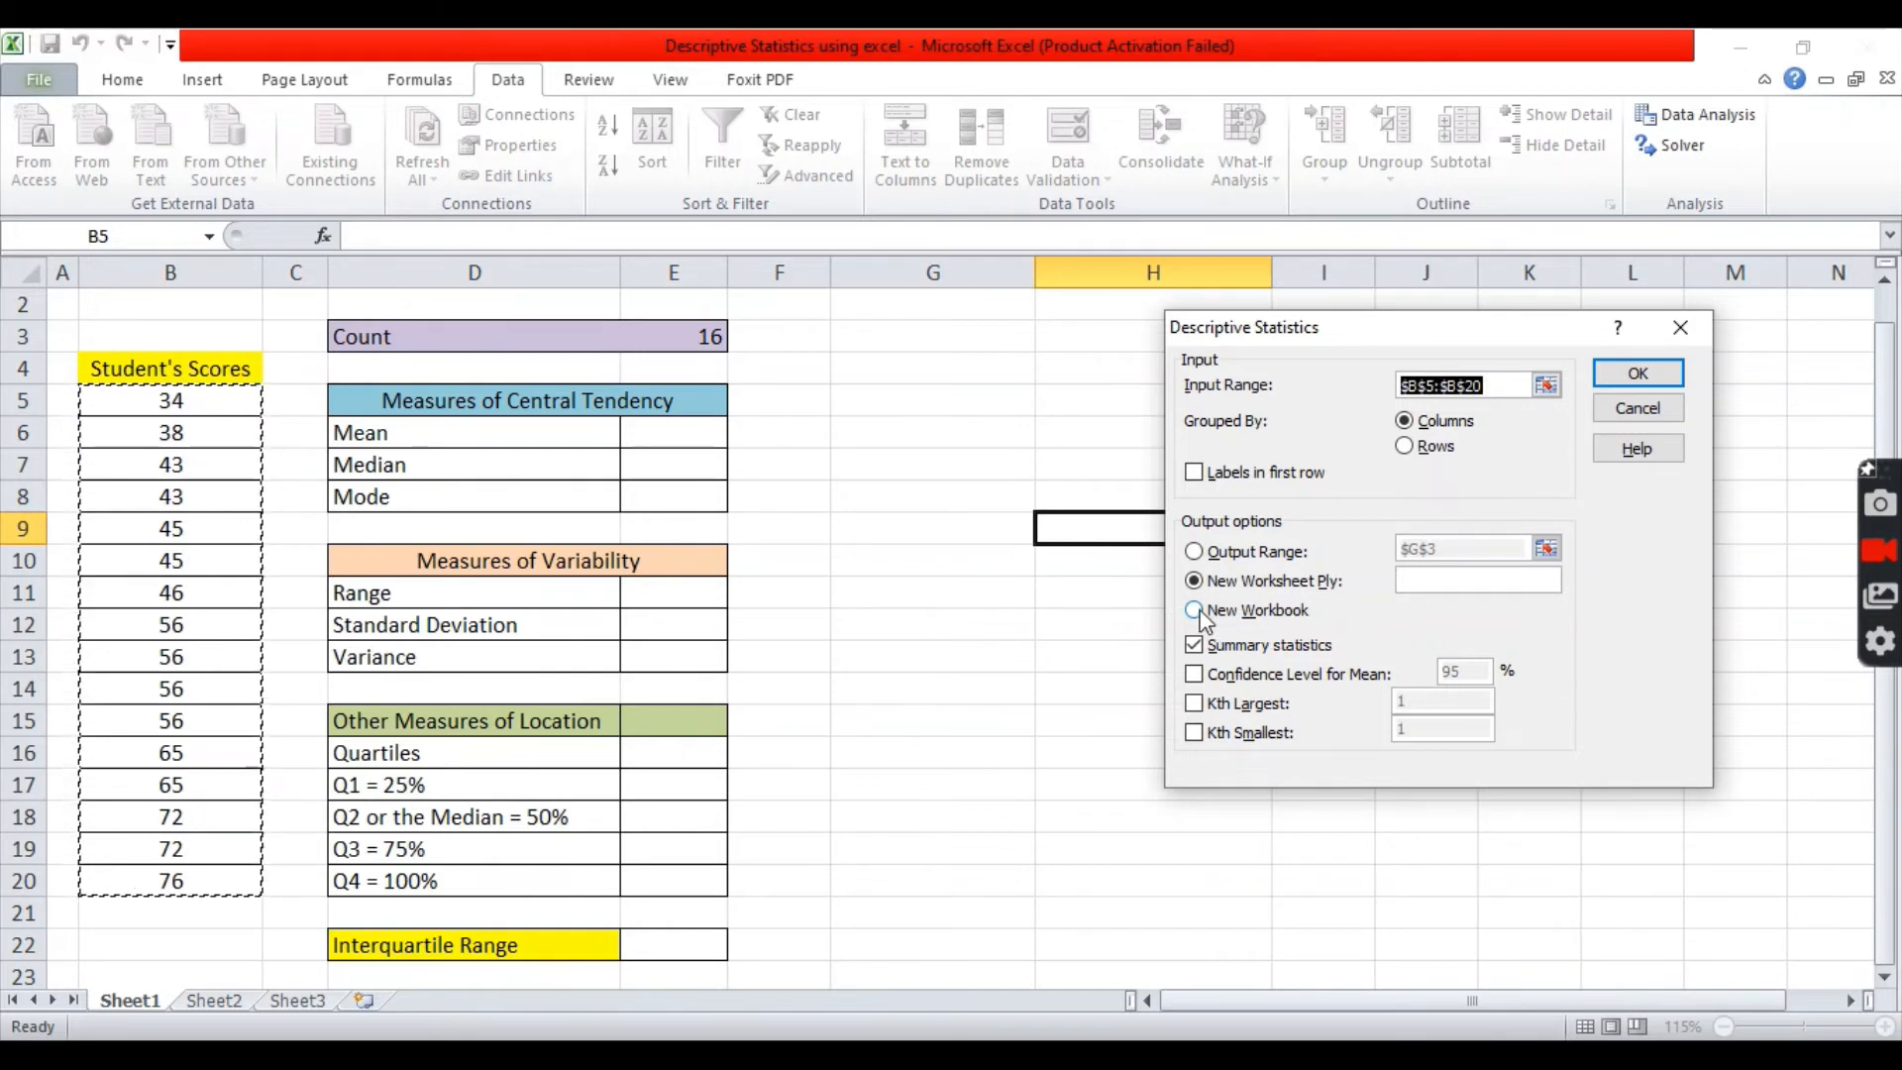
{"action": "left_click", "coordinate": [1195, 611]}
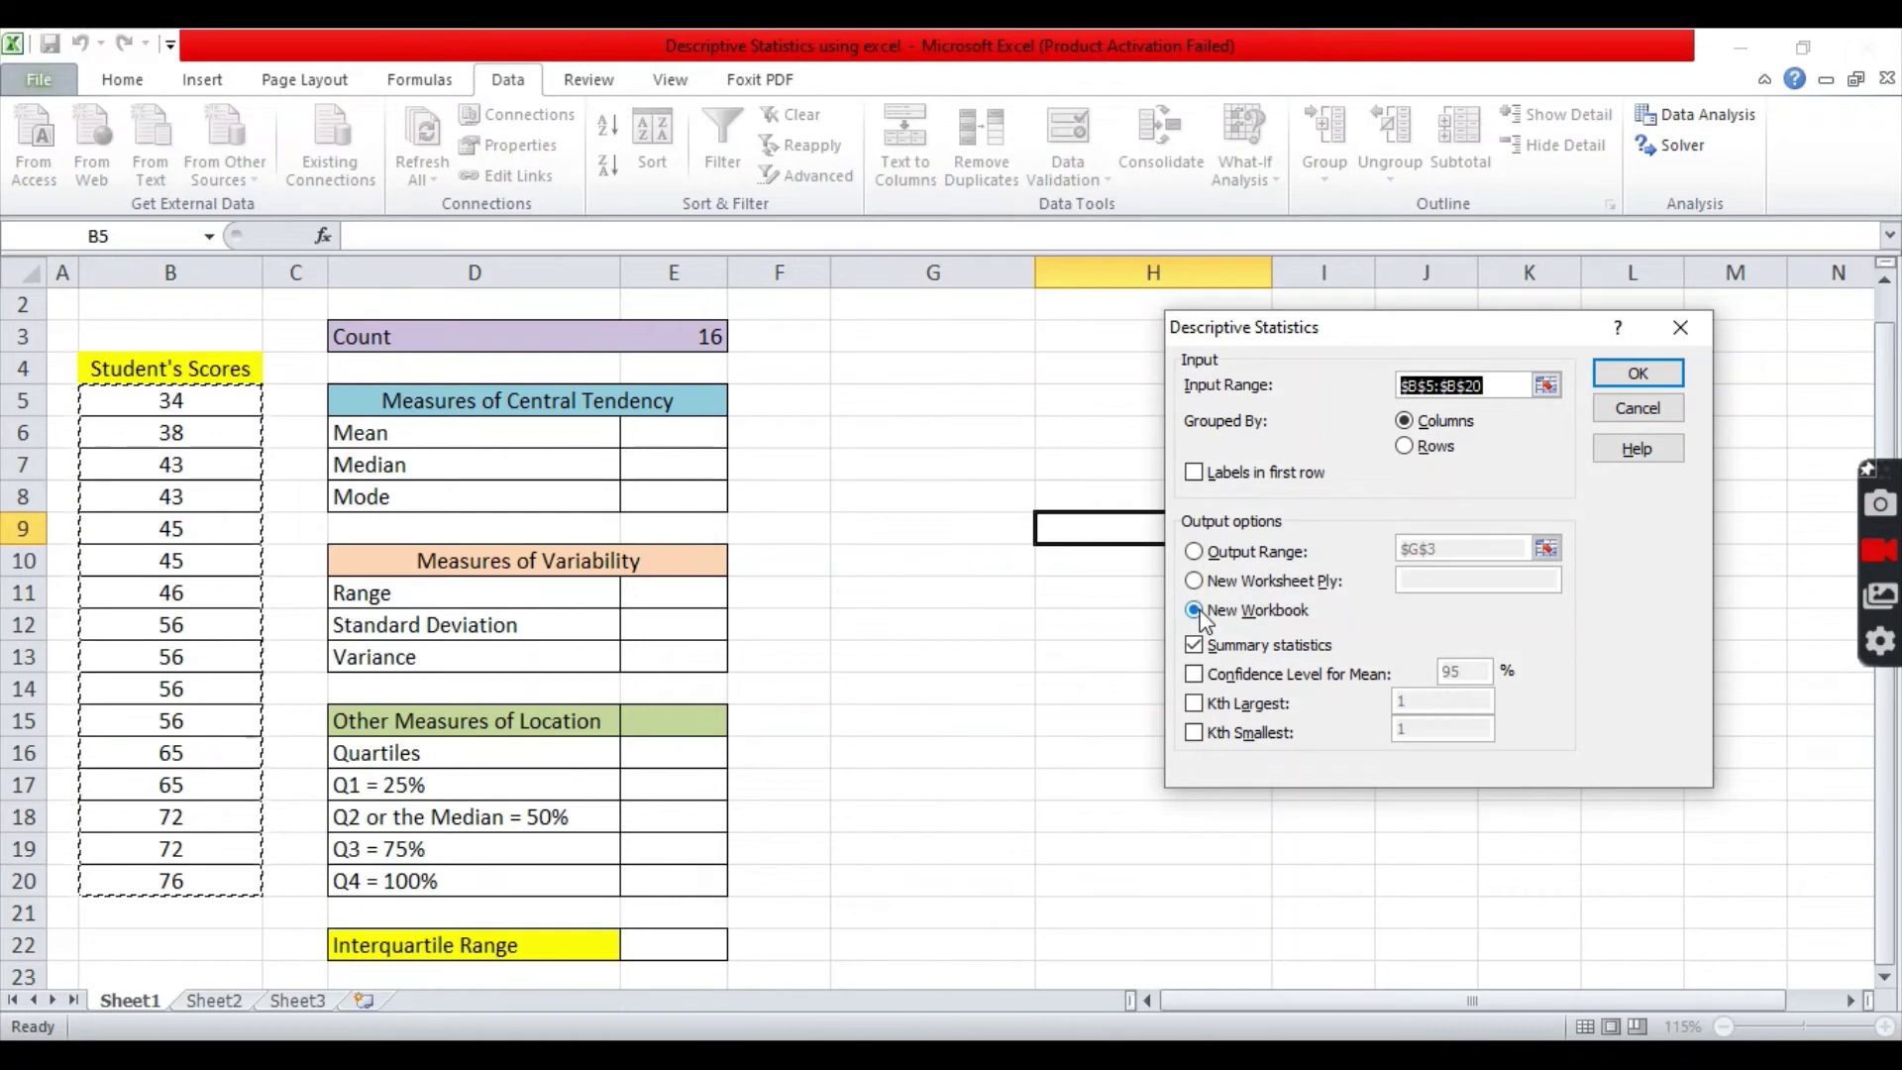
{"action": "left_click", "coordinate": [1195, 580]}
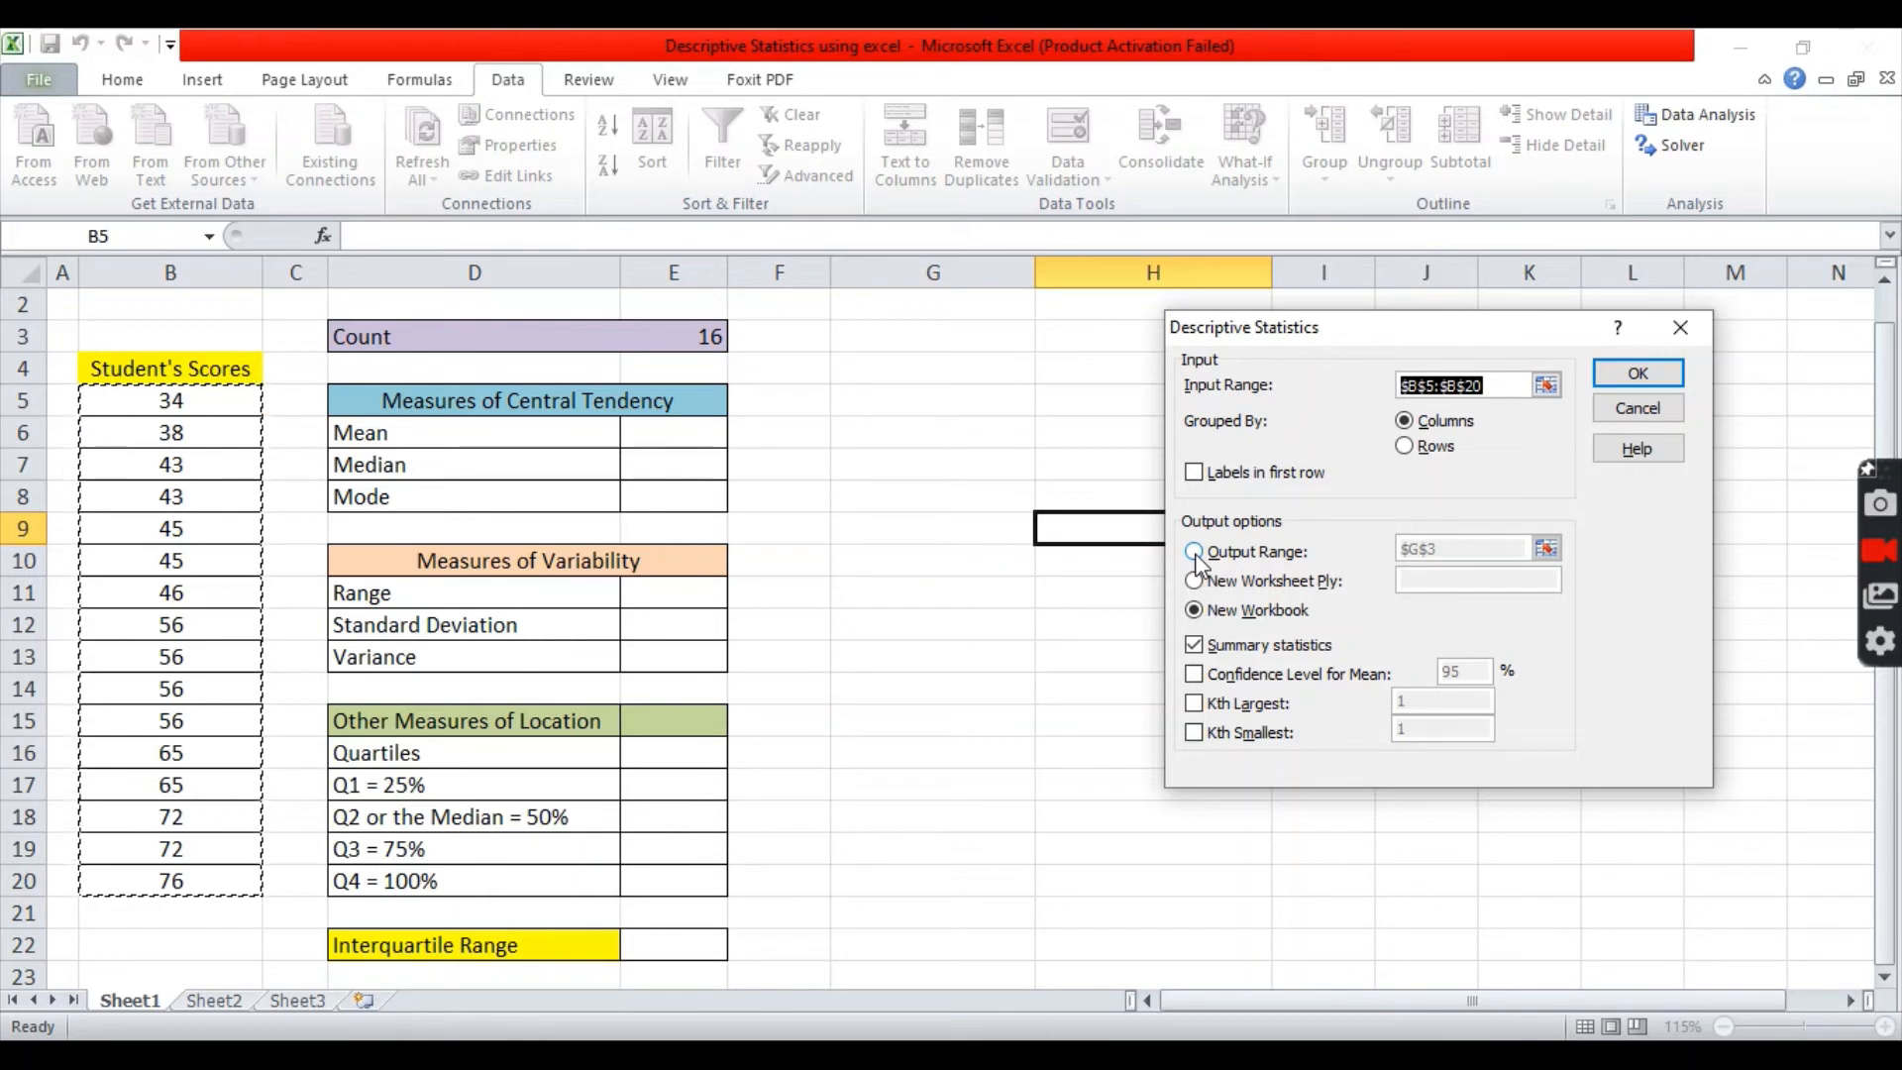
{"action": "left_click", "coordinate": [1195, 550]}
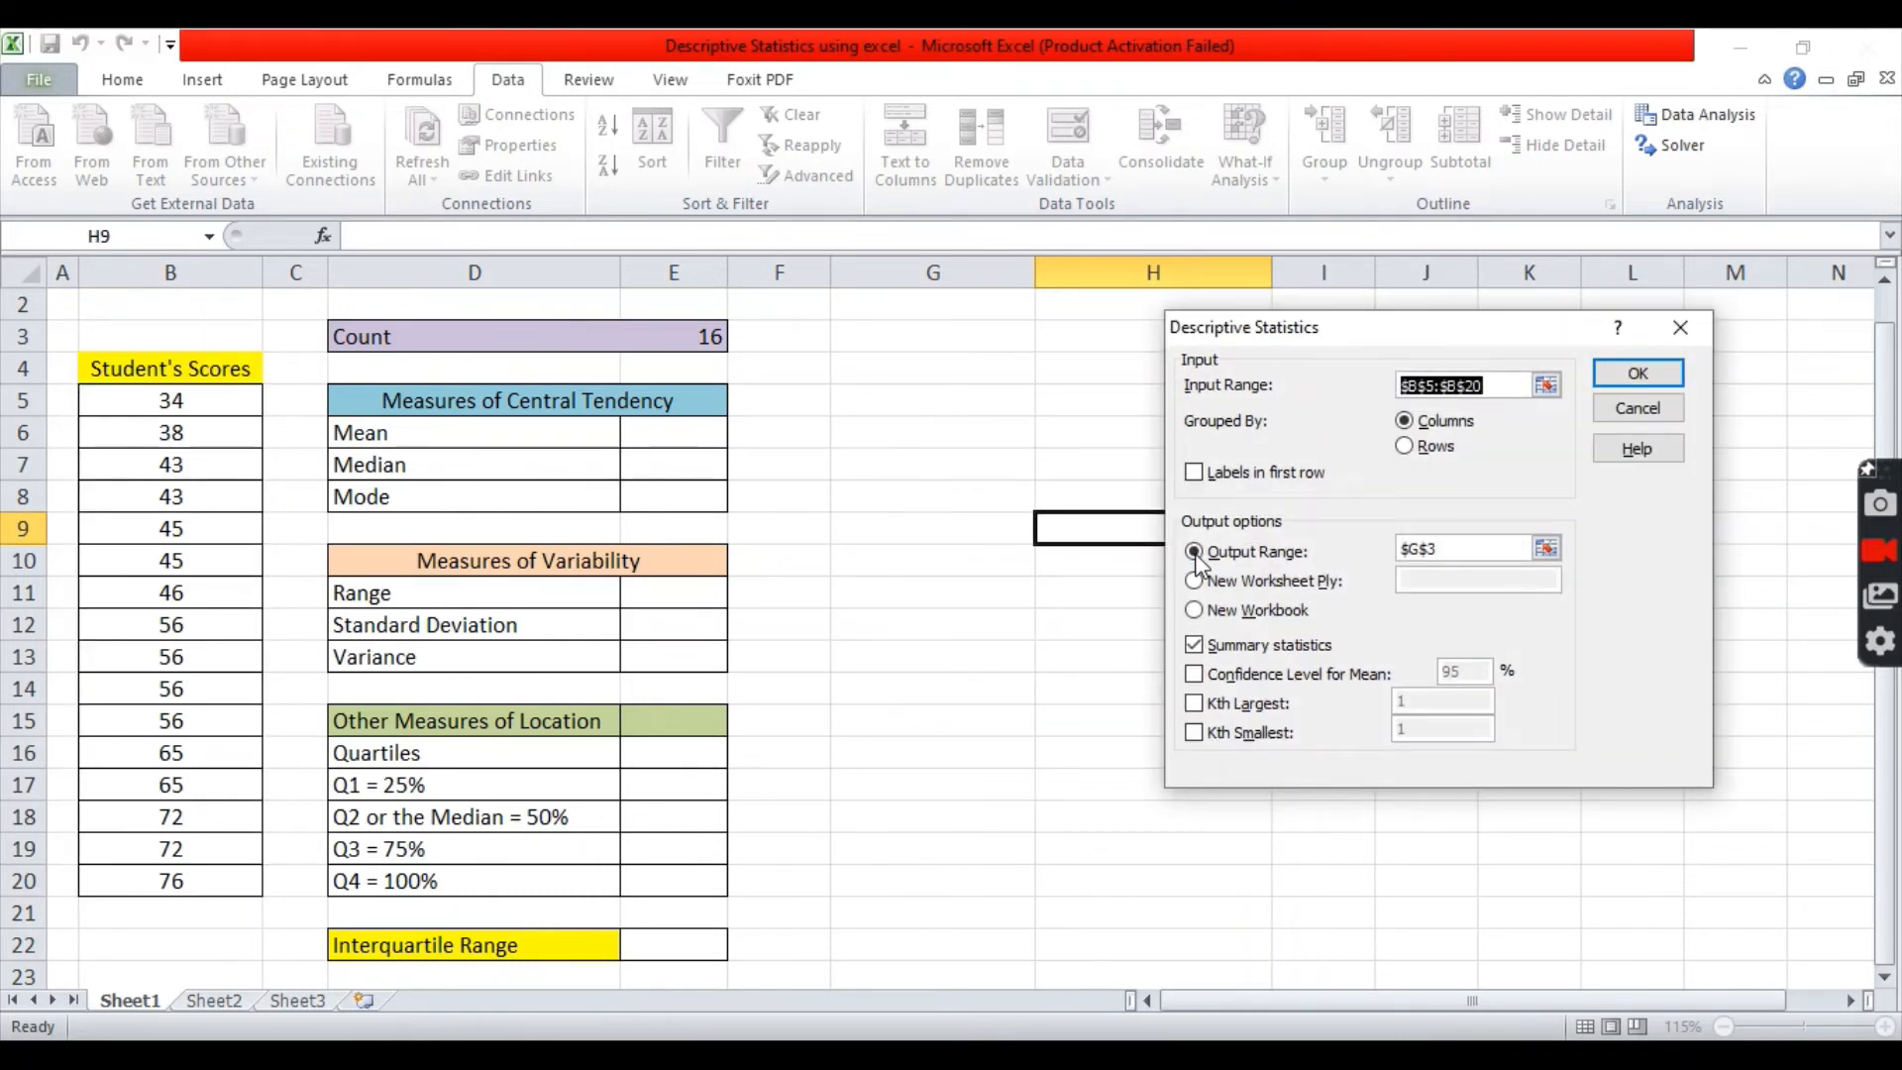
{"action": "left_click", "coordinate": [1546, 548]}
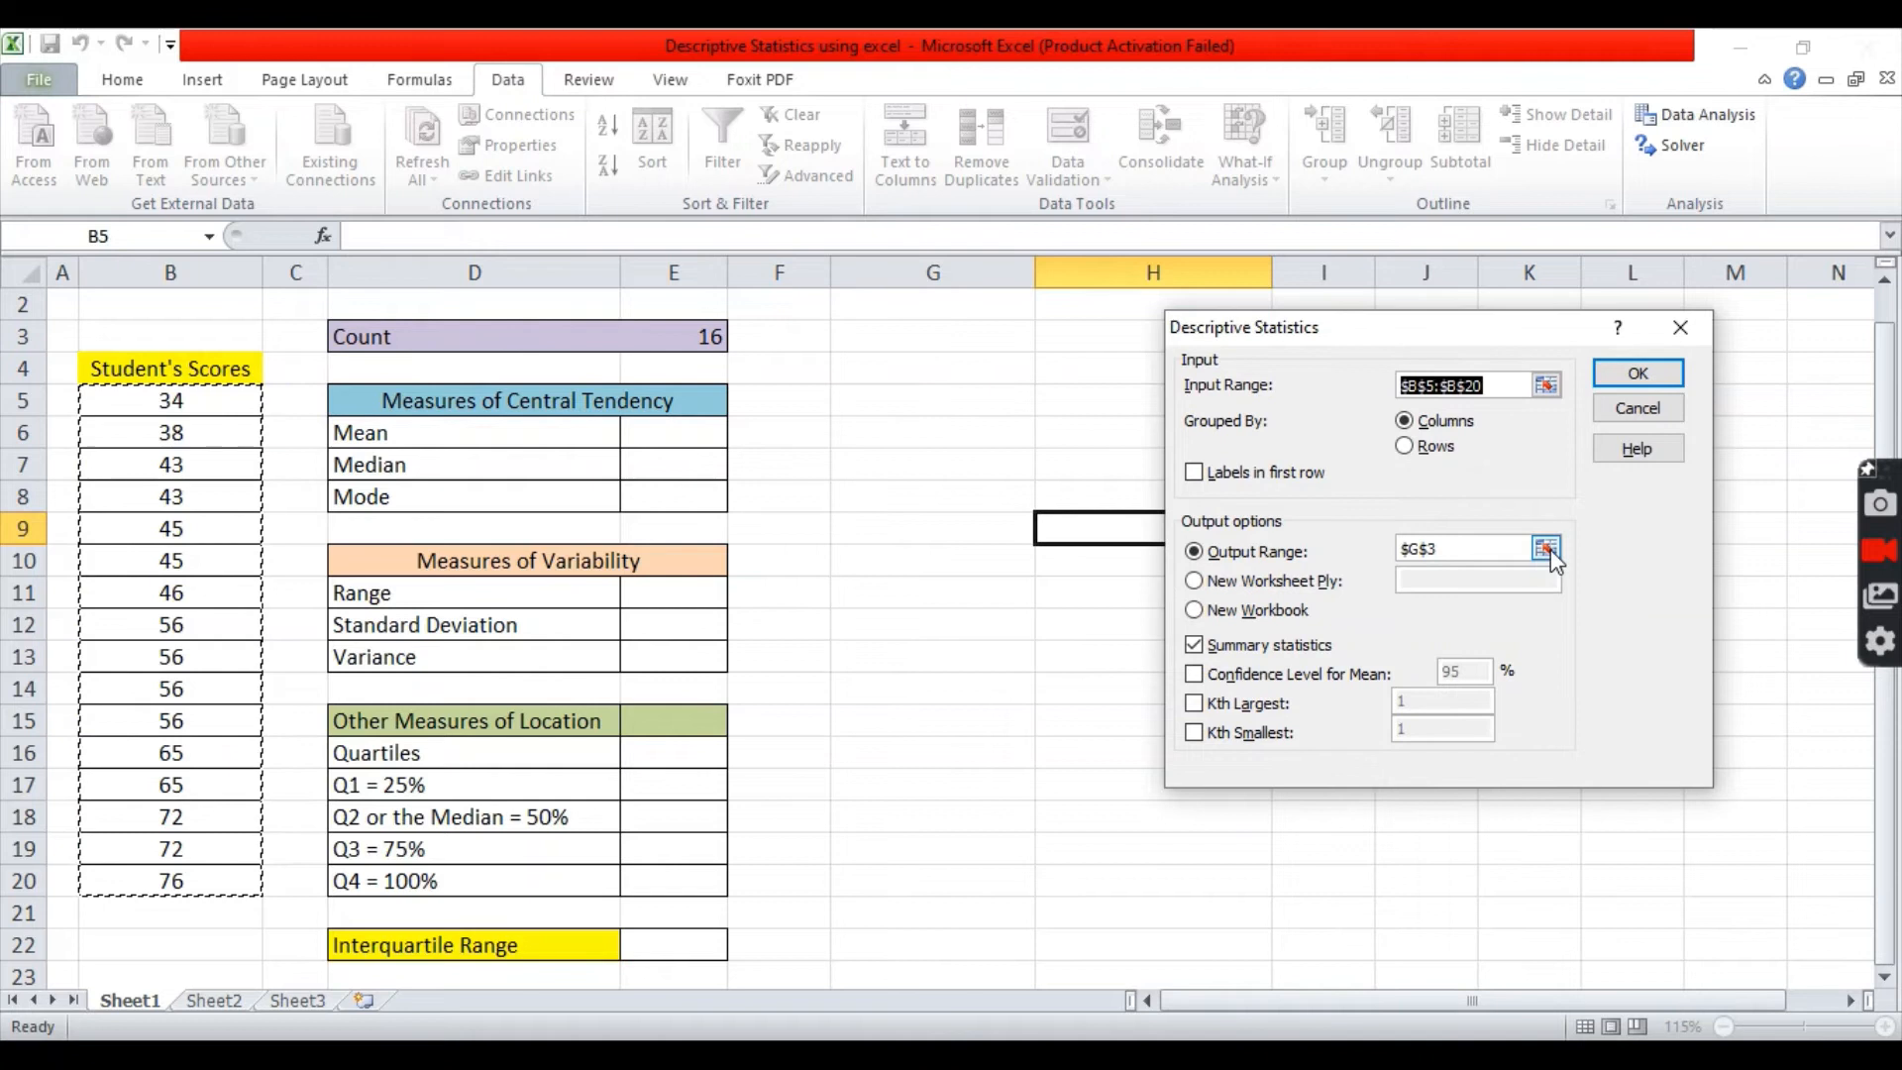
{"action": "left_click", "coordinate": [1545, 548]}
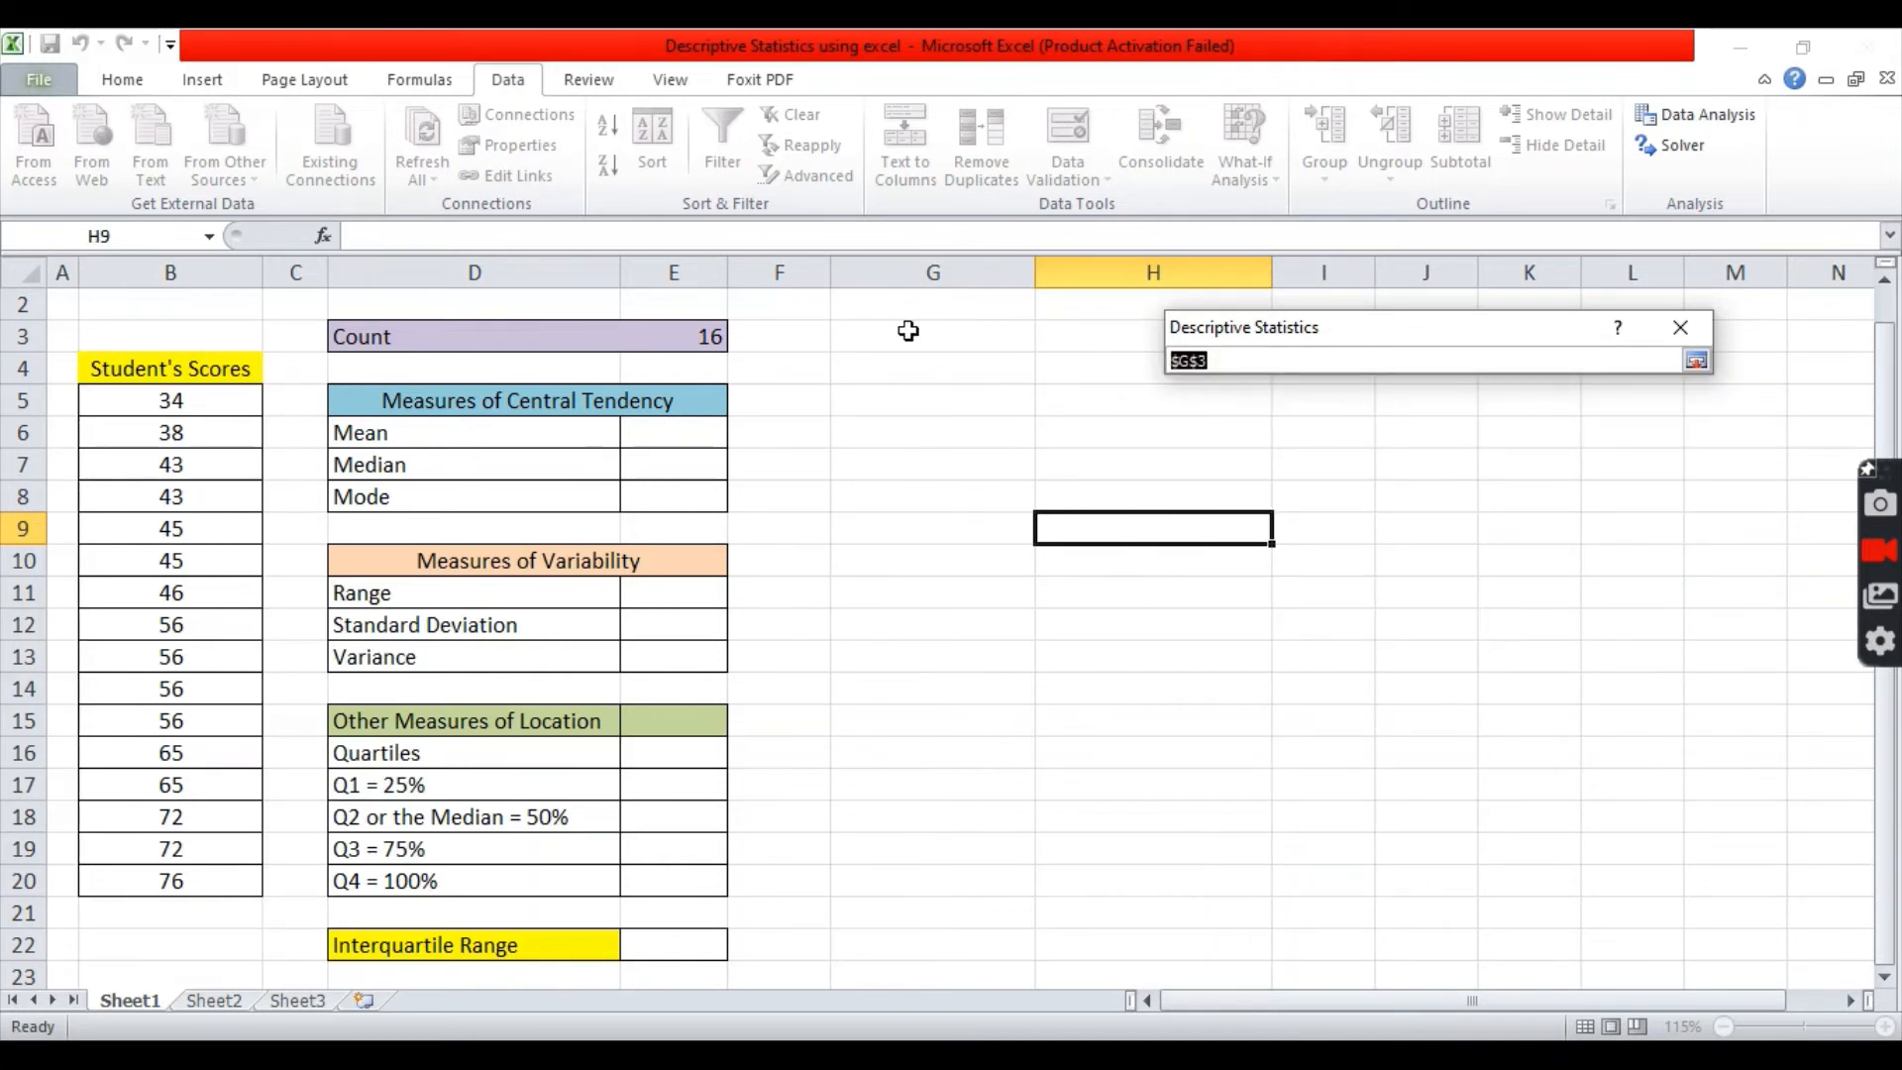
{"action": "left_click", "coordinate": [931, 336]}
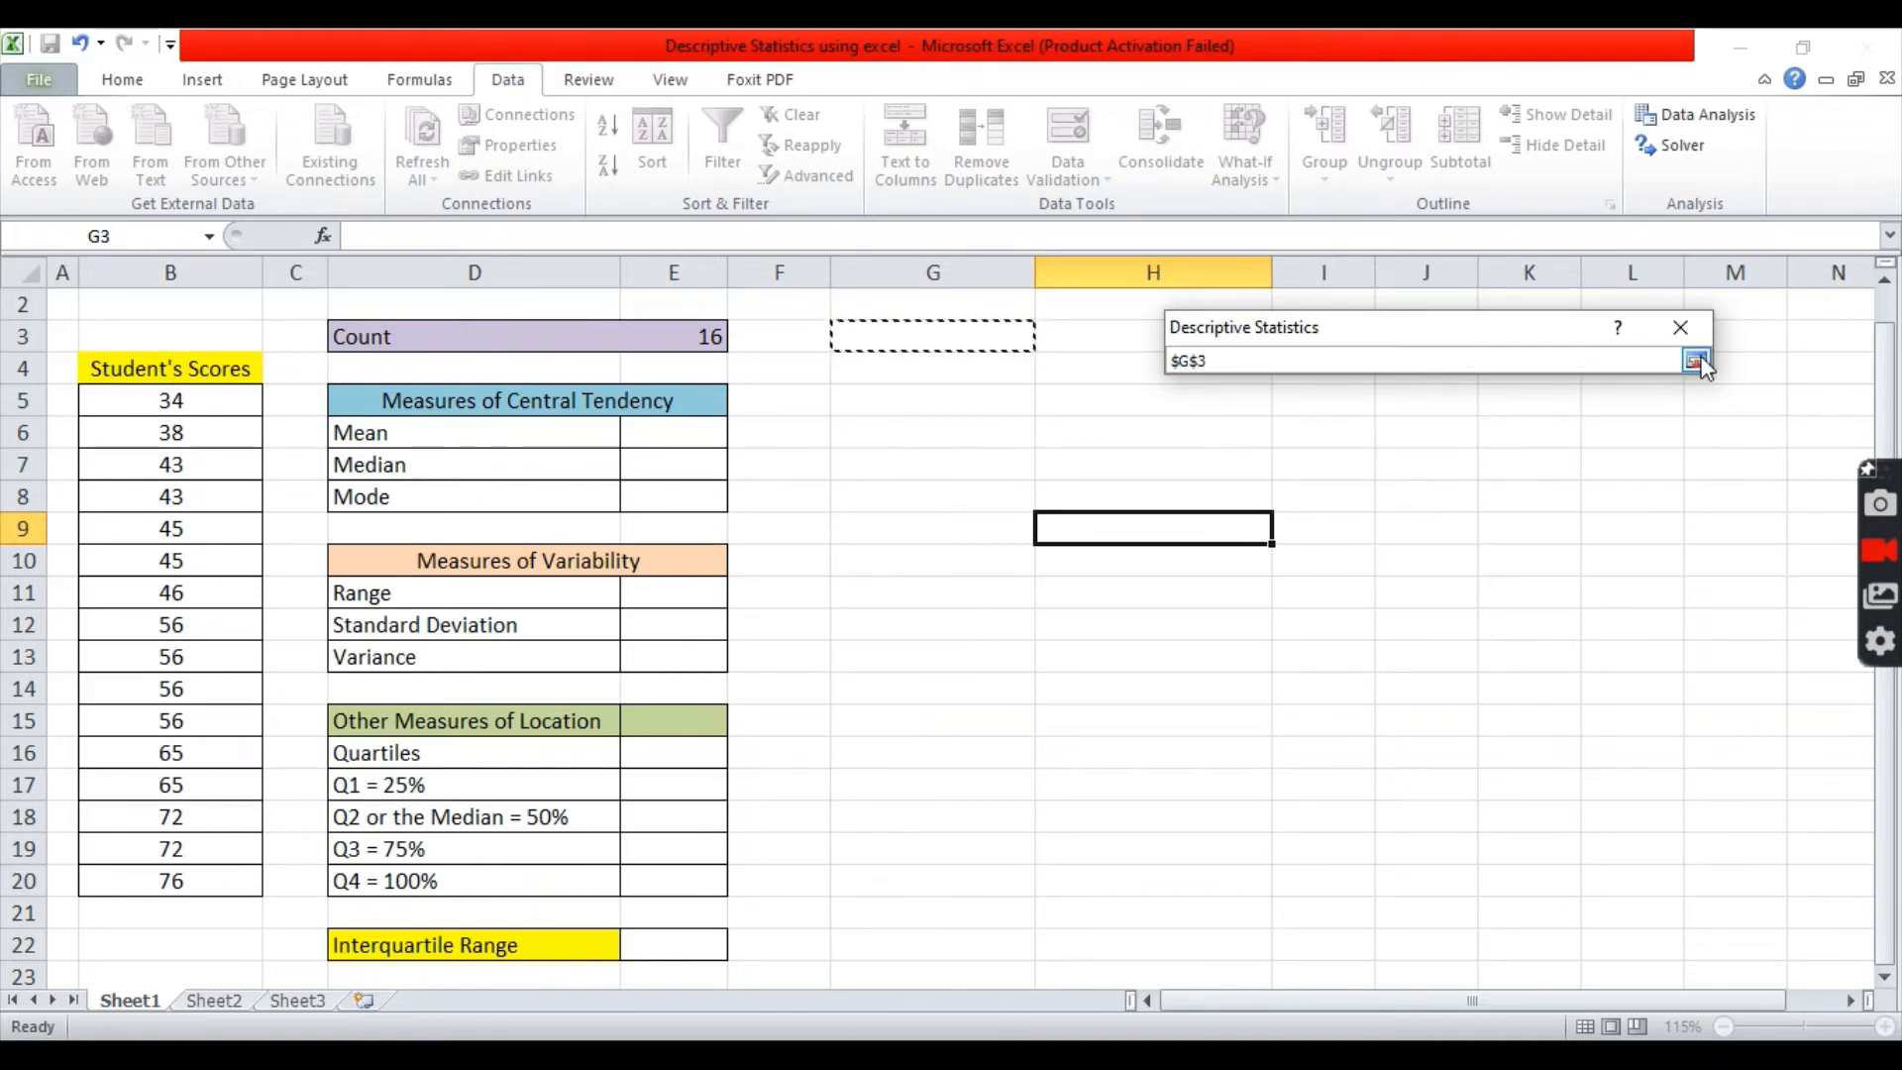
{"action": "left_click", "coordinate": [1696, 361]}
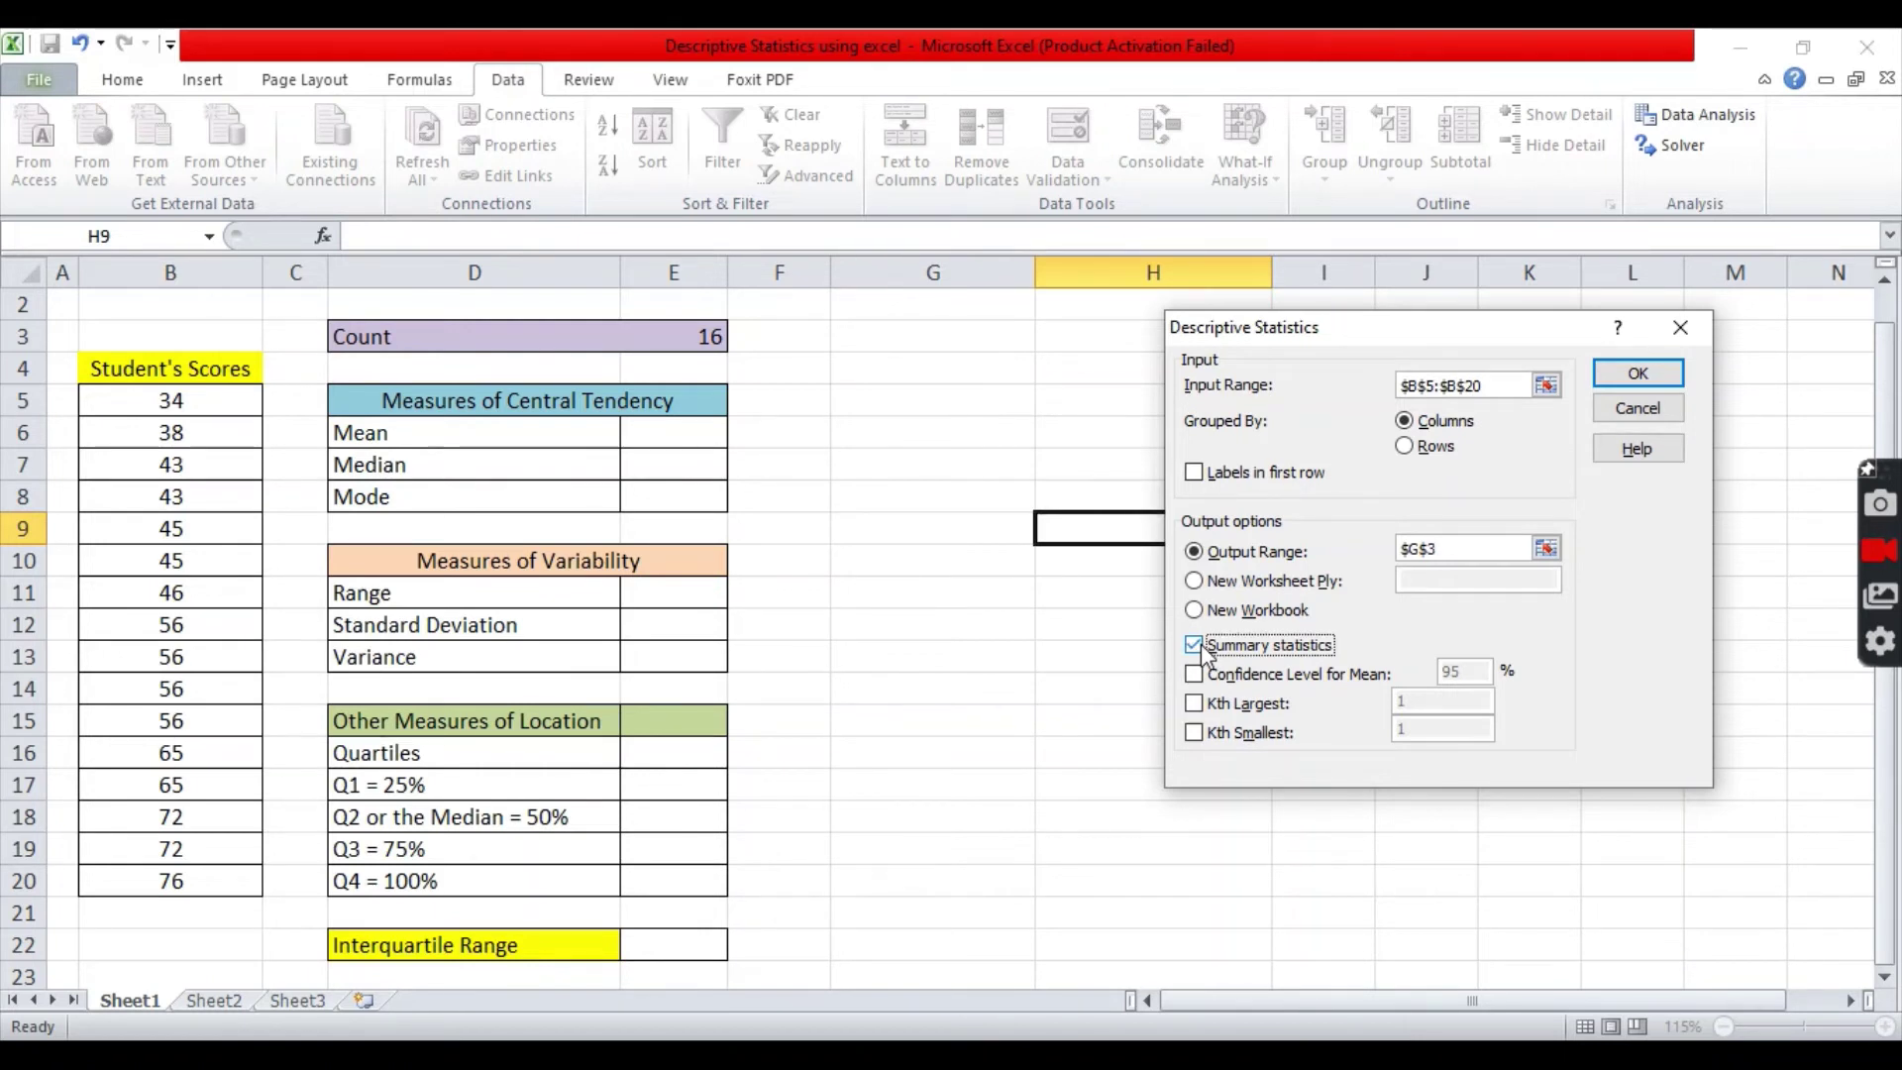
{"action": "mouse_move", "coordinate": [1638, 372]}
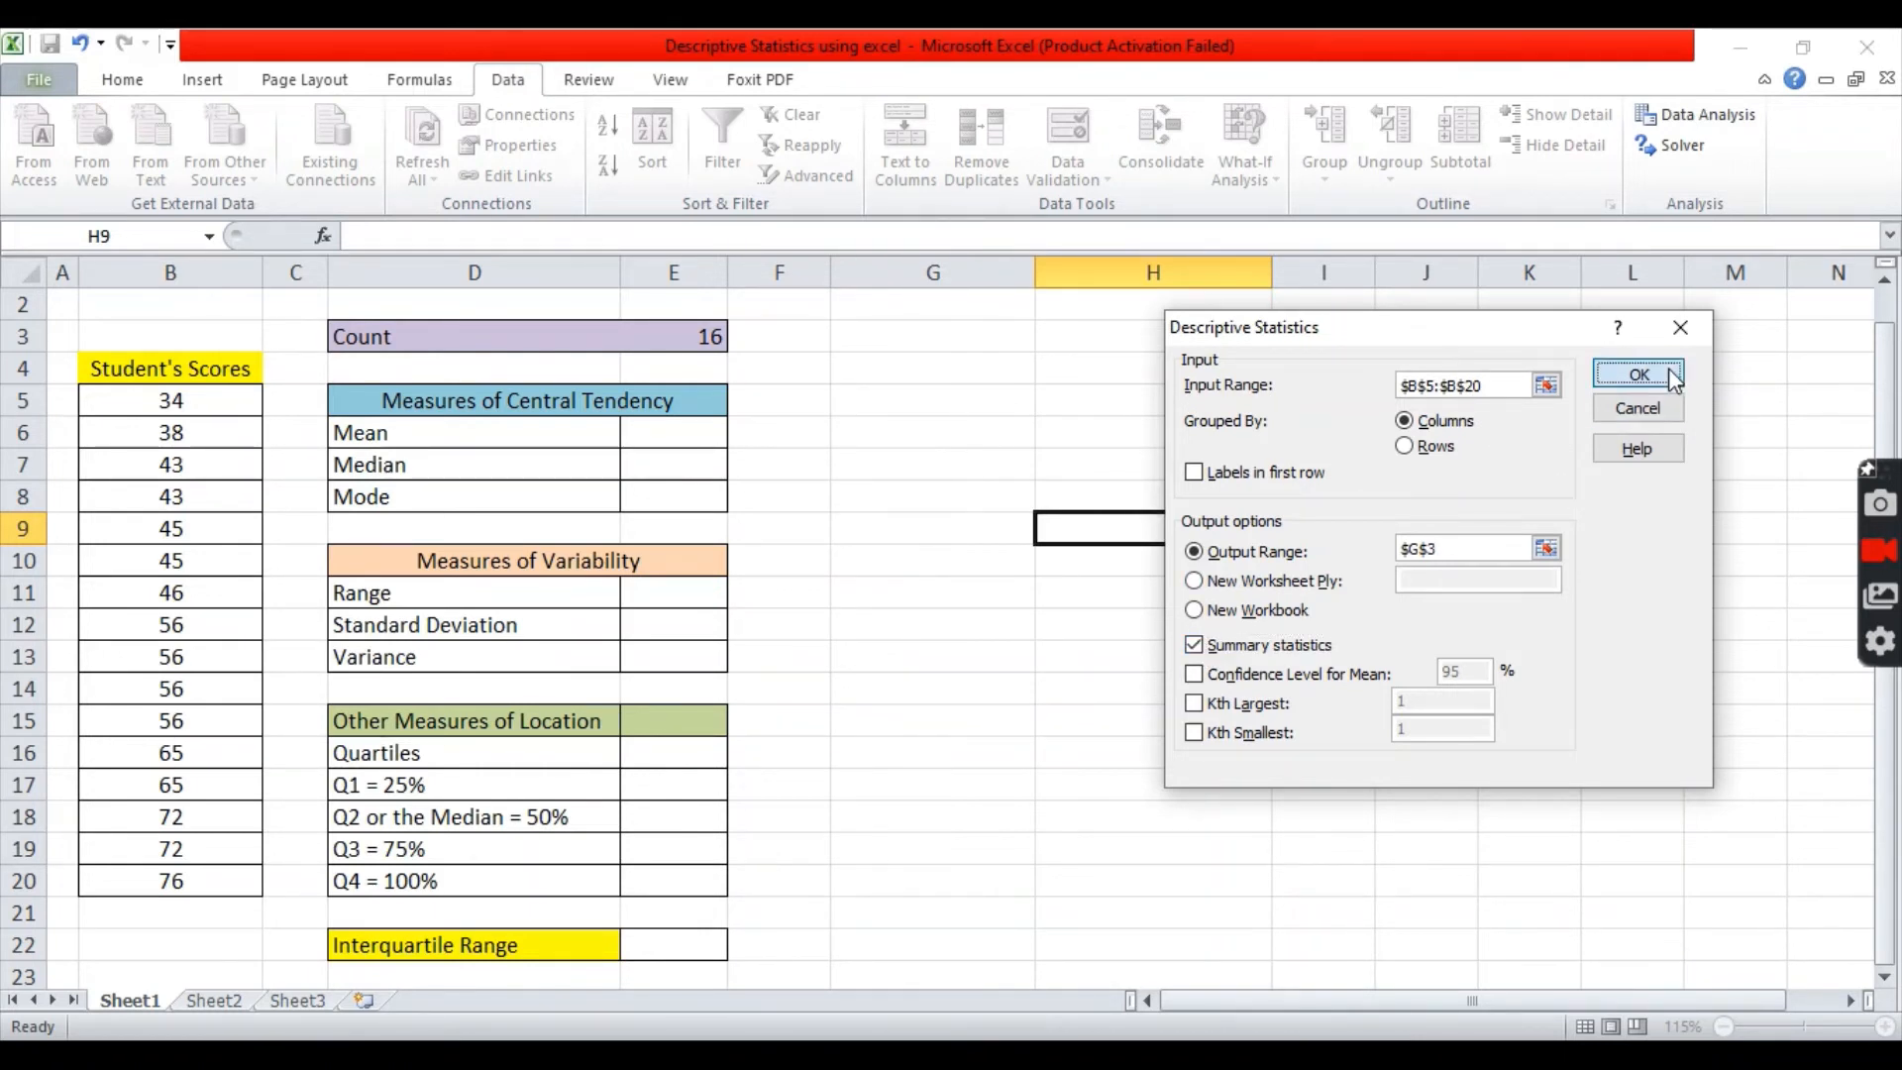
{"action": "left_click", "coordinate": [1639, 373]}
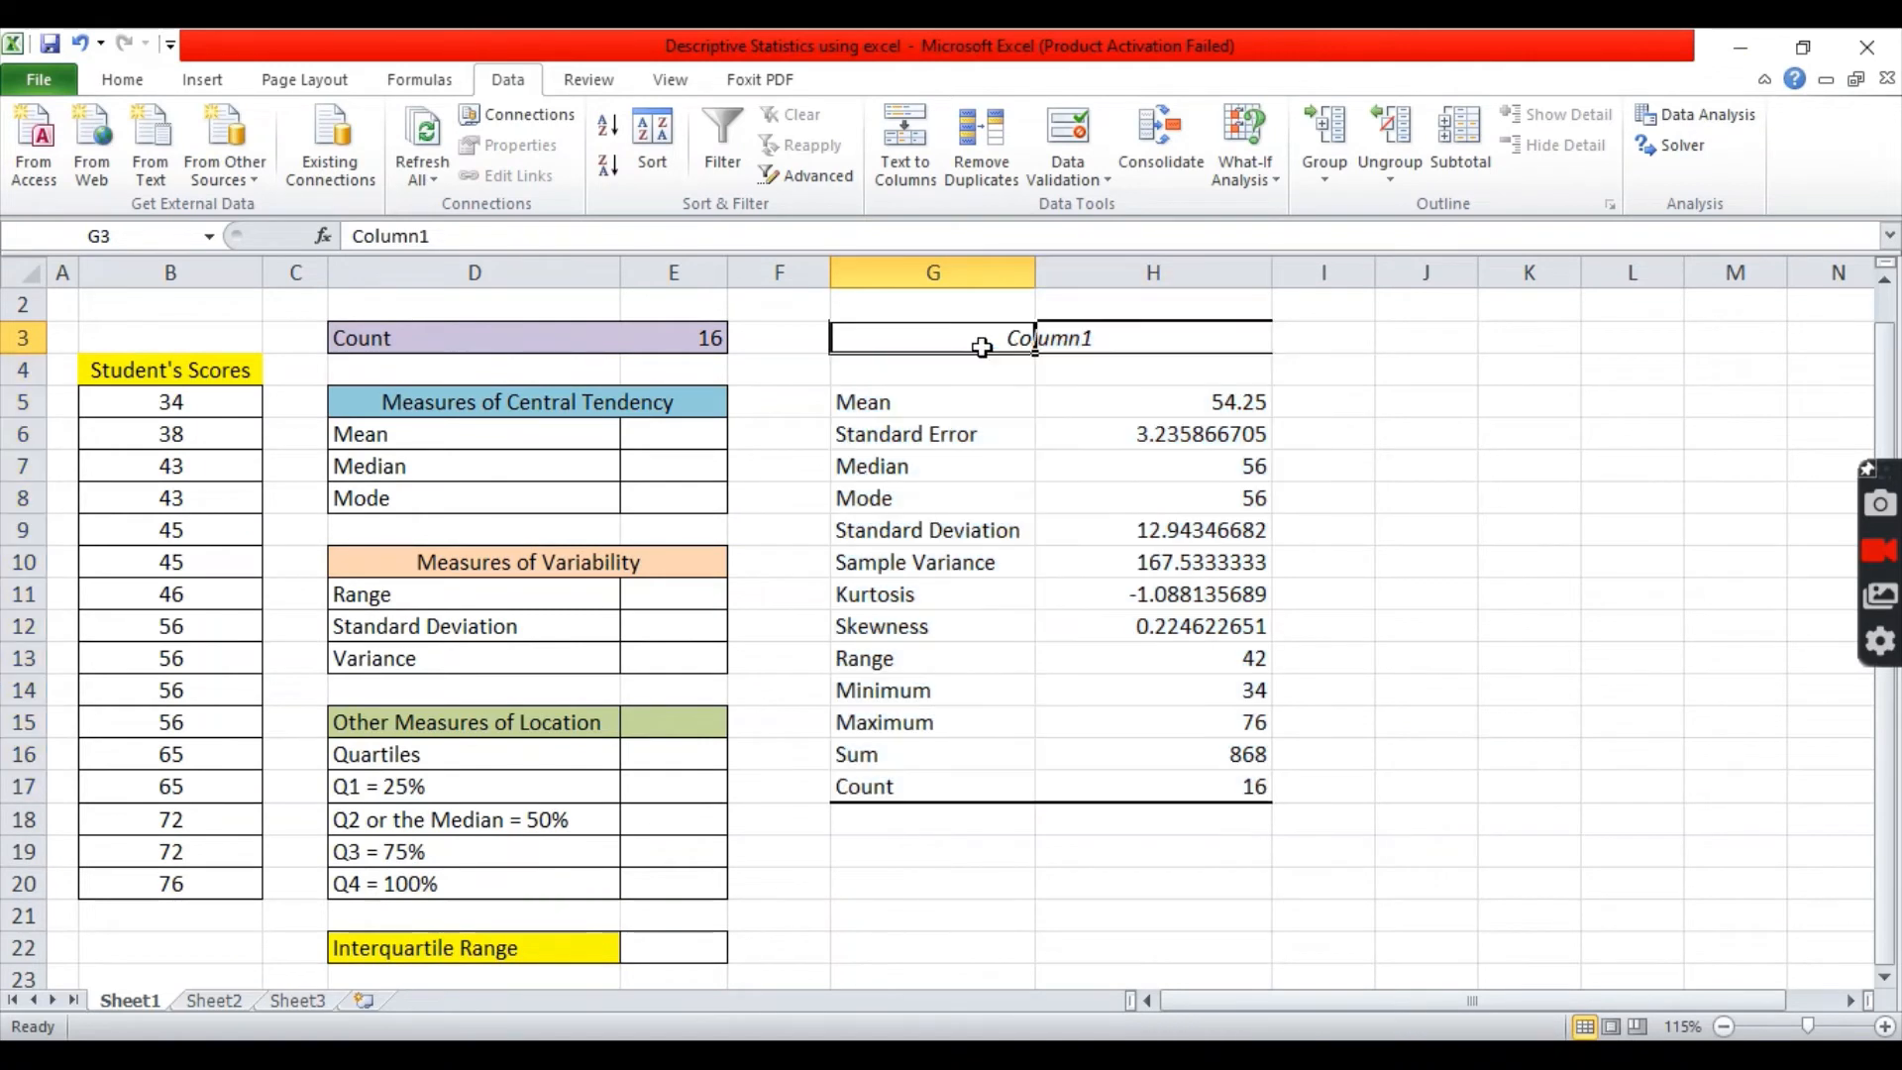
{"action": "left_click", "coordinate": [1426, 402]}
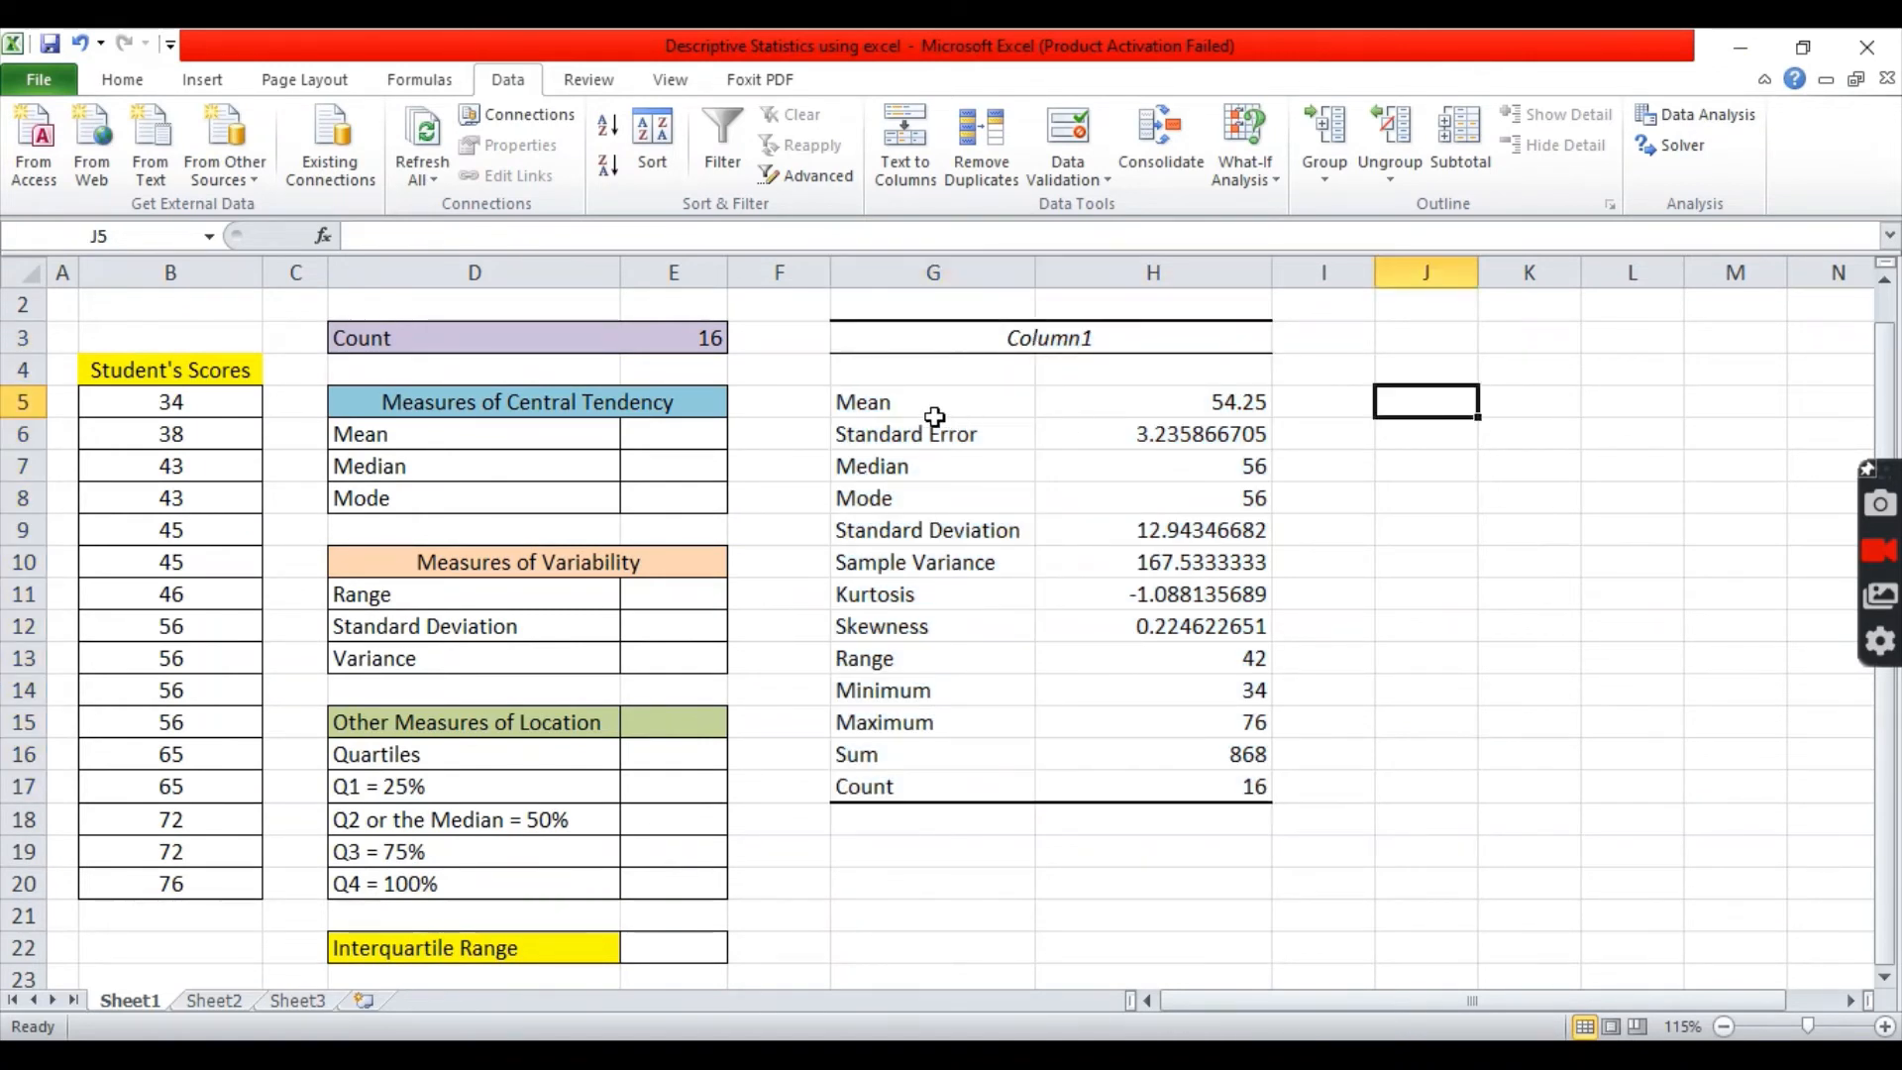
{"action": "mouse_move", "coordinate": [912, 512]}
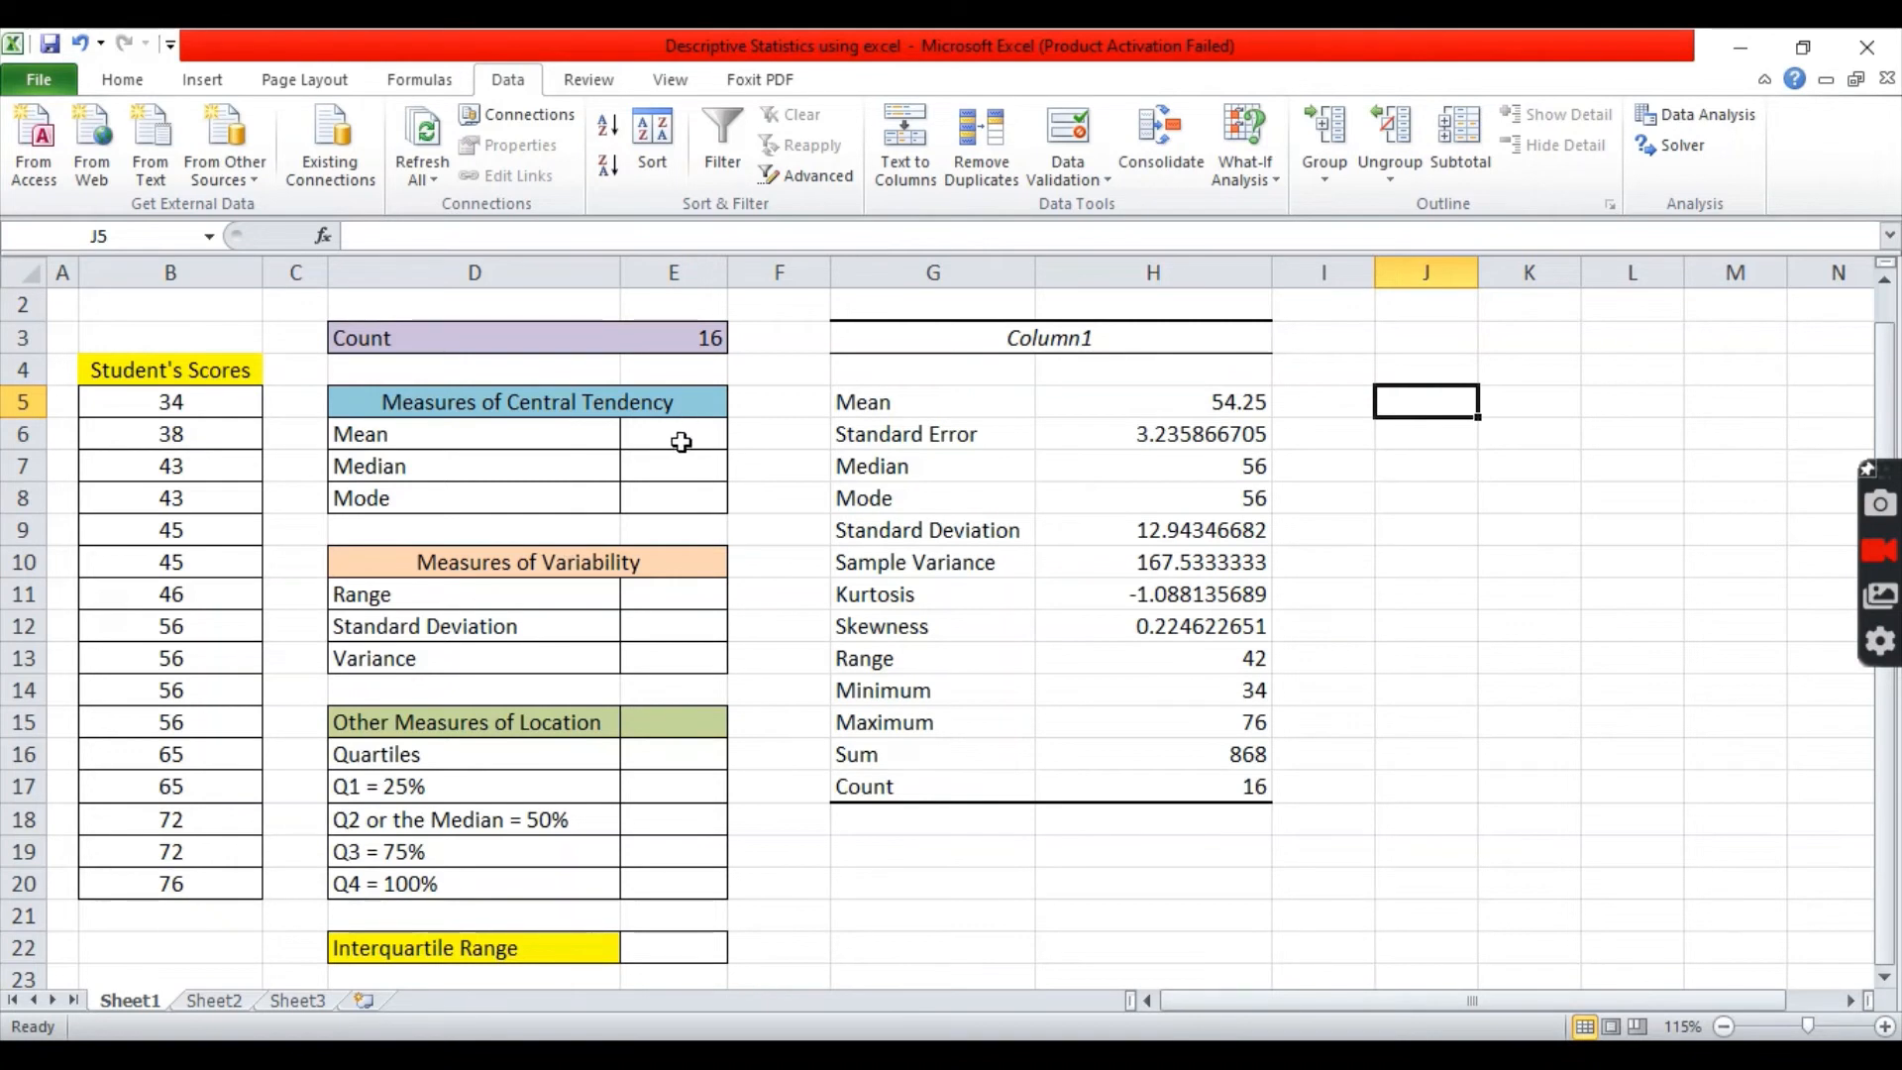
{"action": "left_click", "coordinate": [120, 80]}
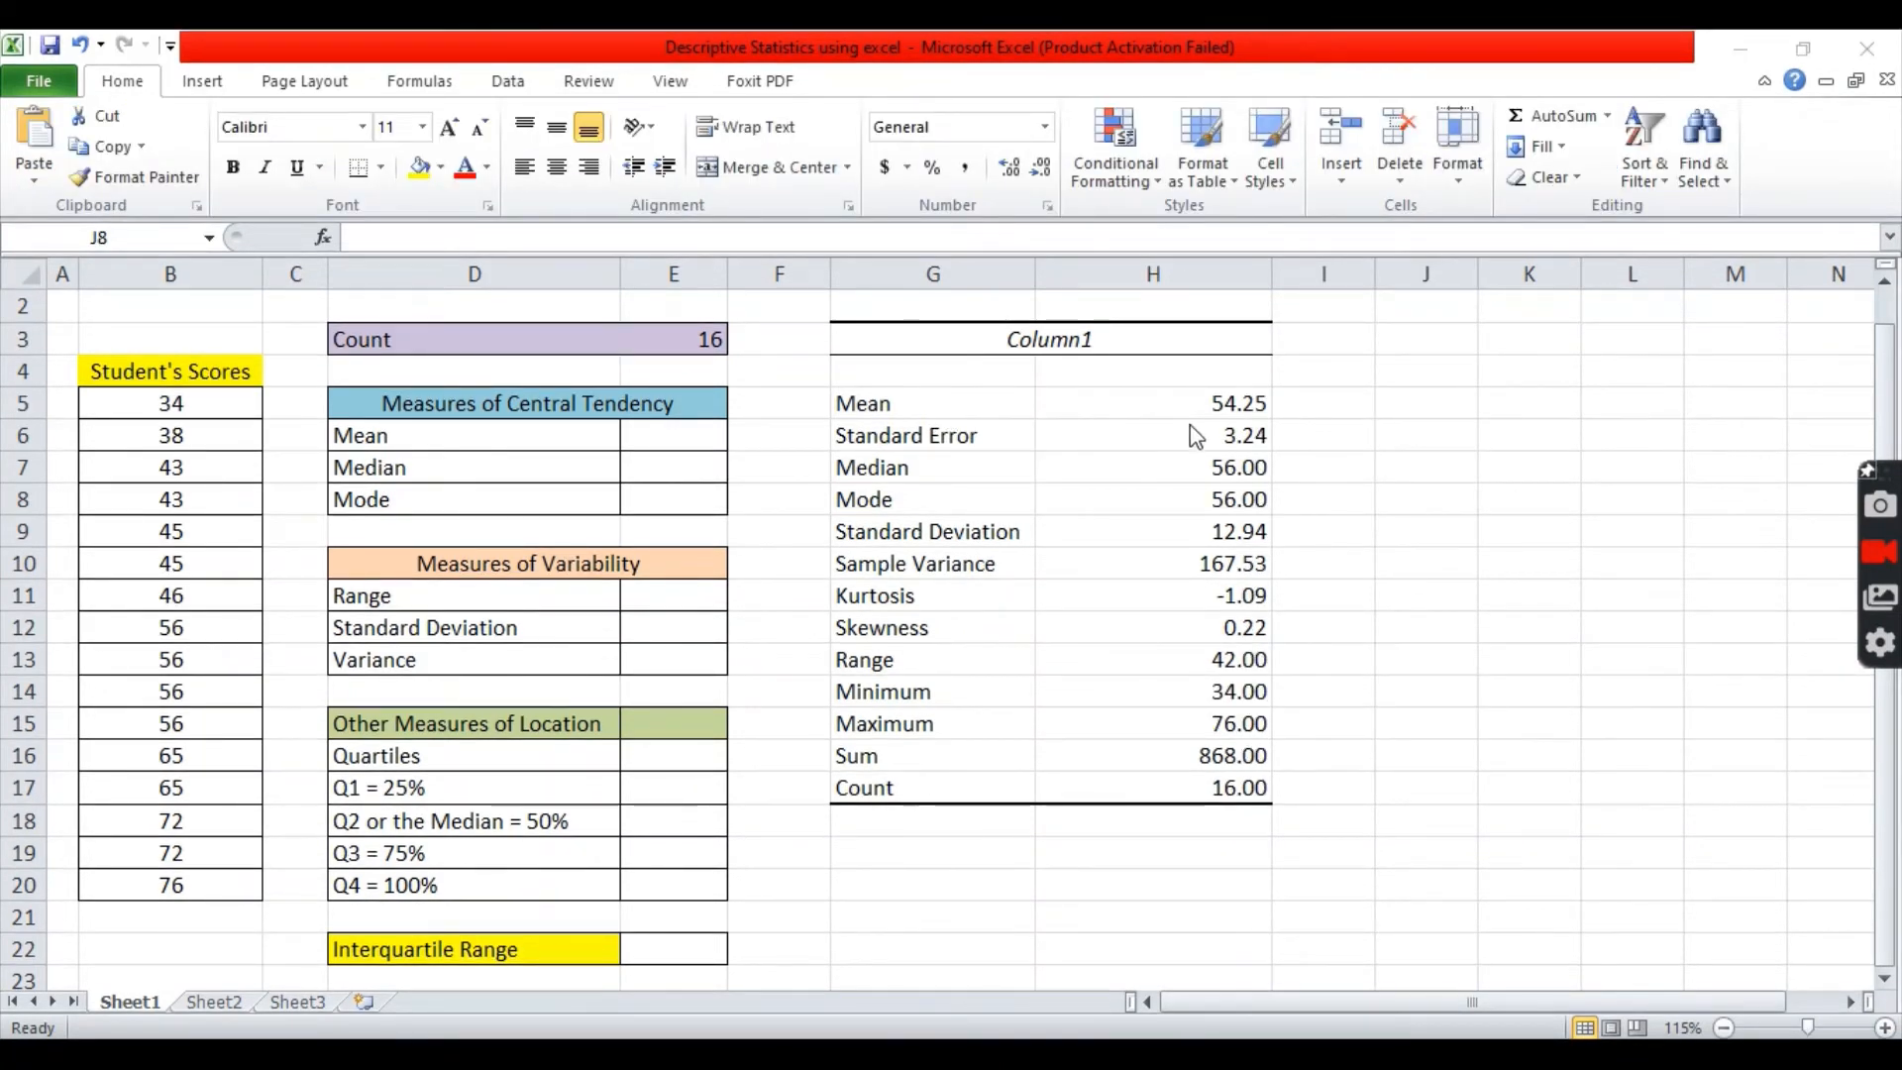
{"action": "mouse_move", "coordinate": [625, 465]}
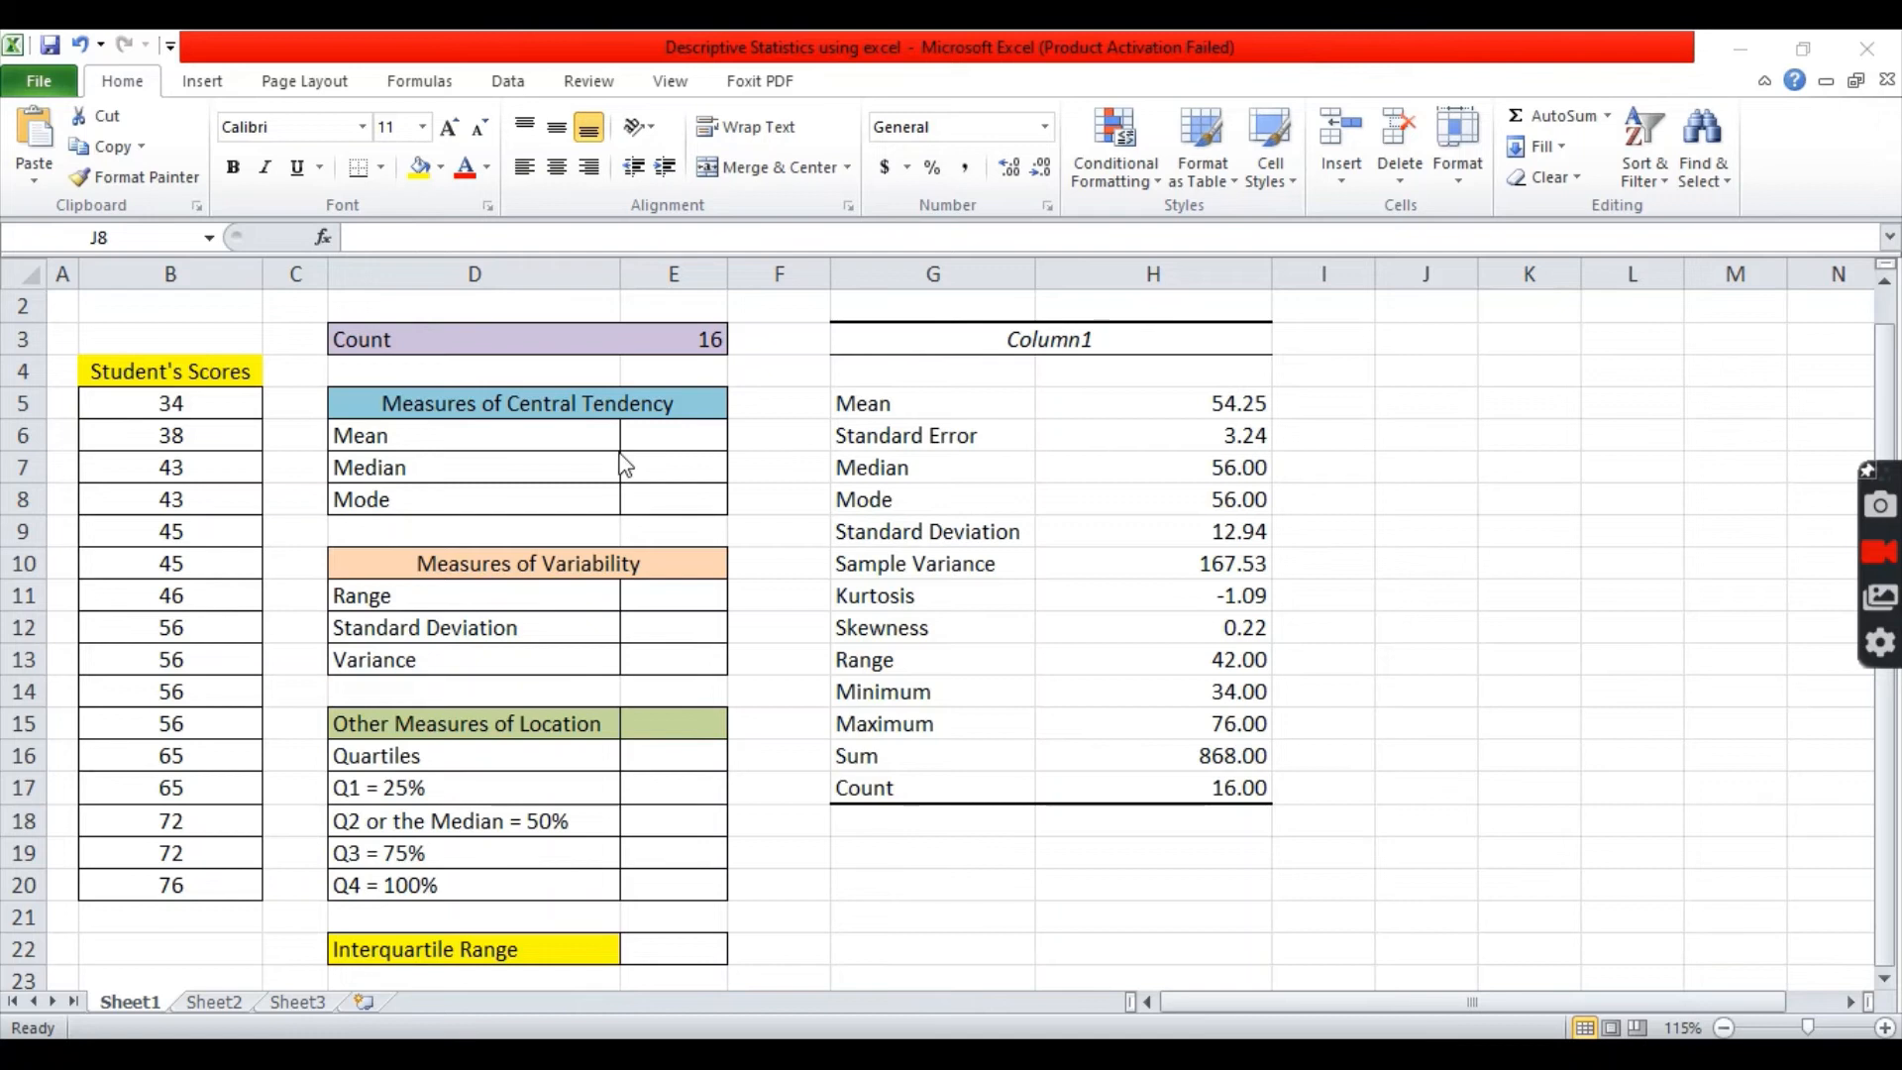
{"action": "mouse_move", "coordinate": [605, 434]}
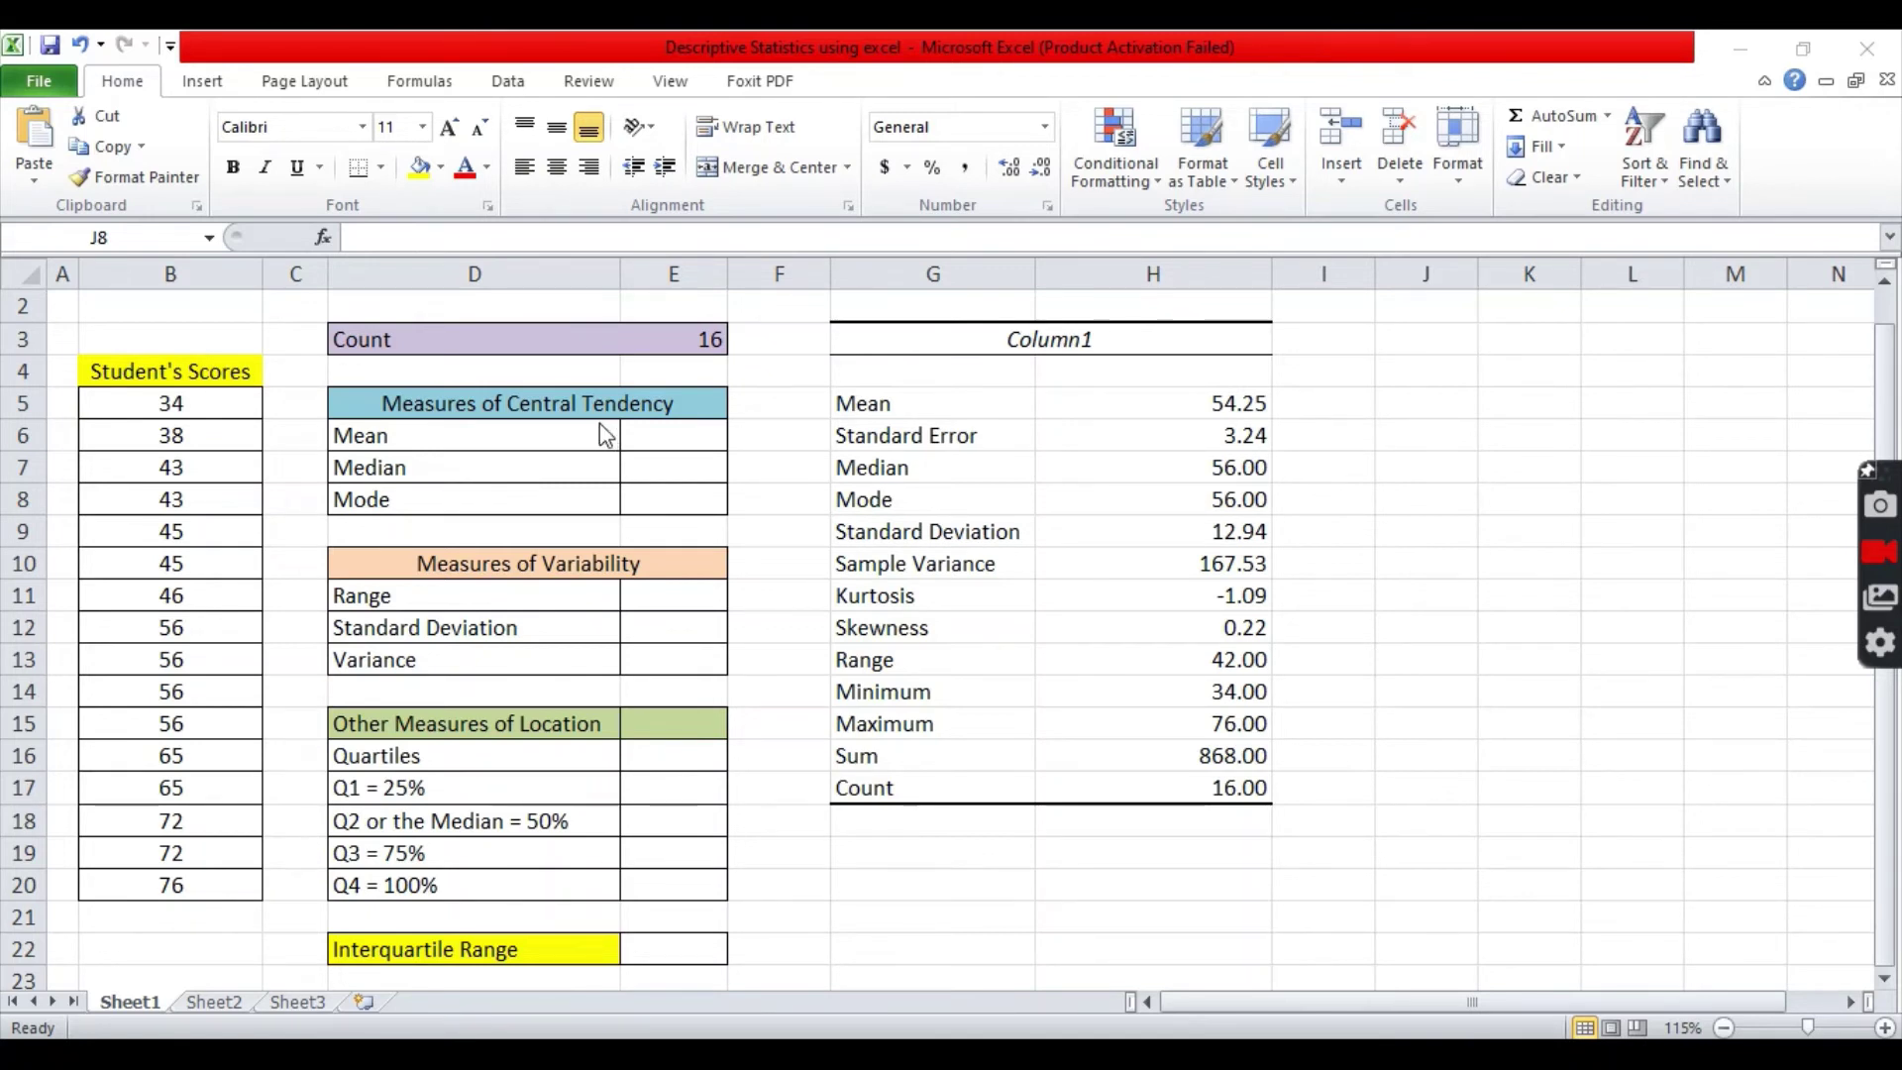
{"action": "mouse_move", "coordinate": [621, 393]}
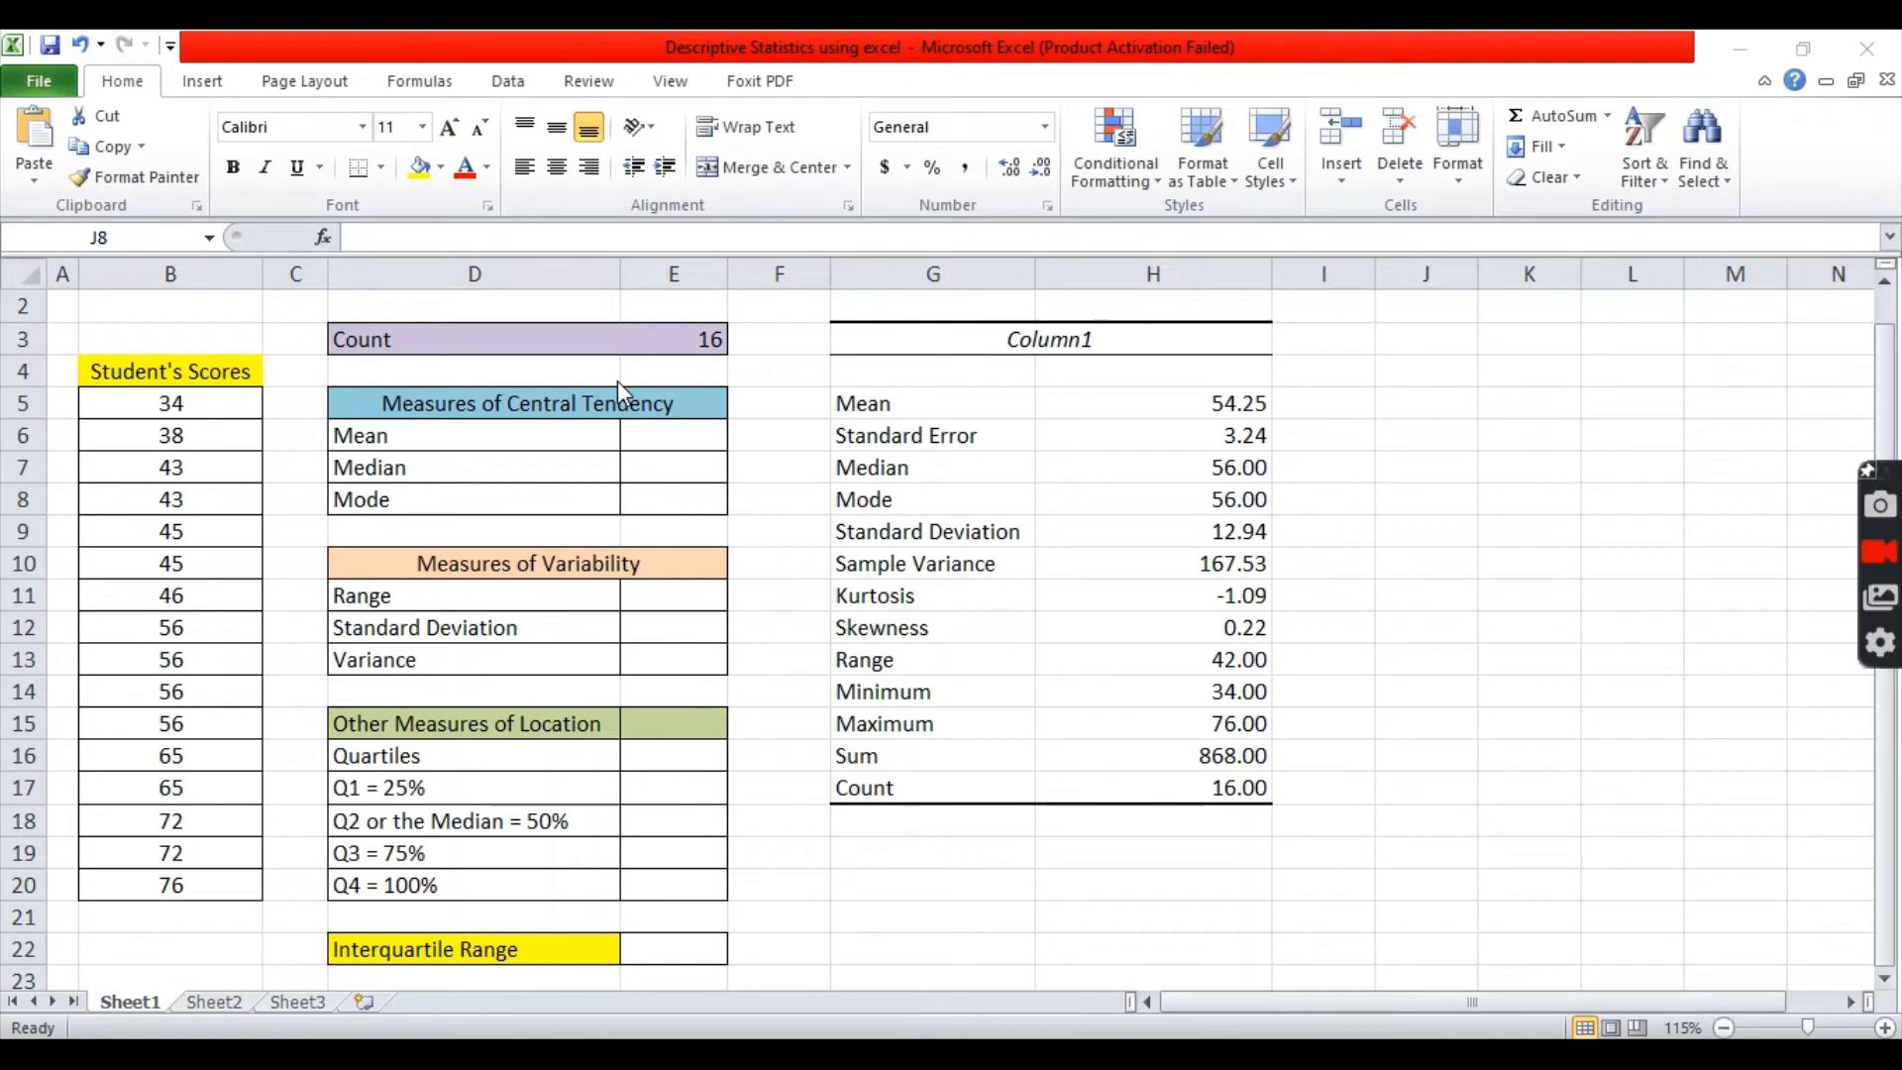
{"action": "mouse_move", "coordinate": [944, 436]}
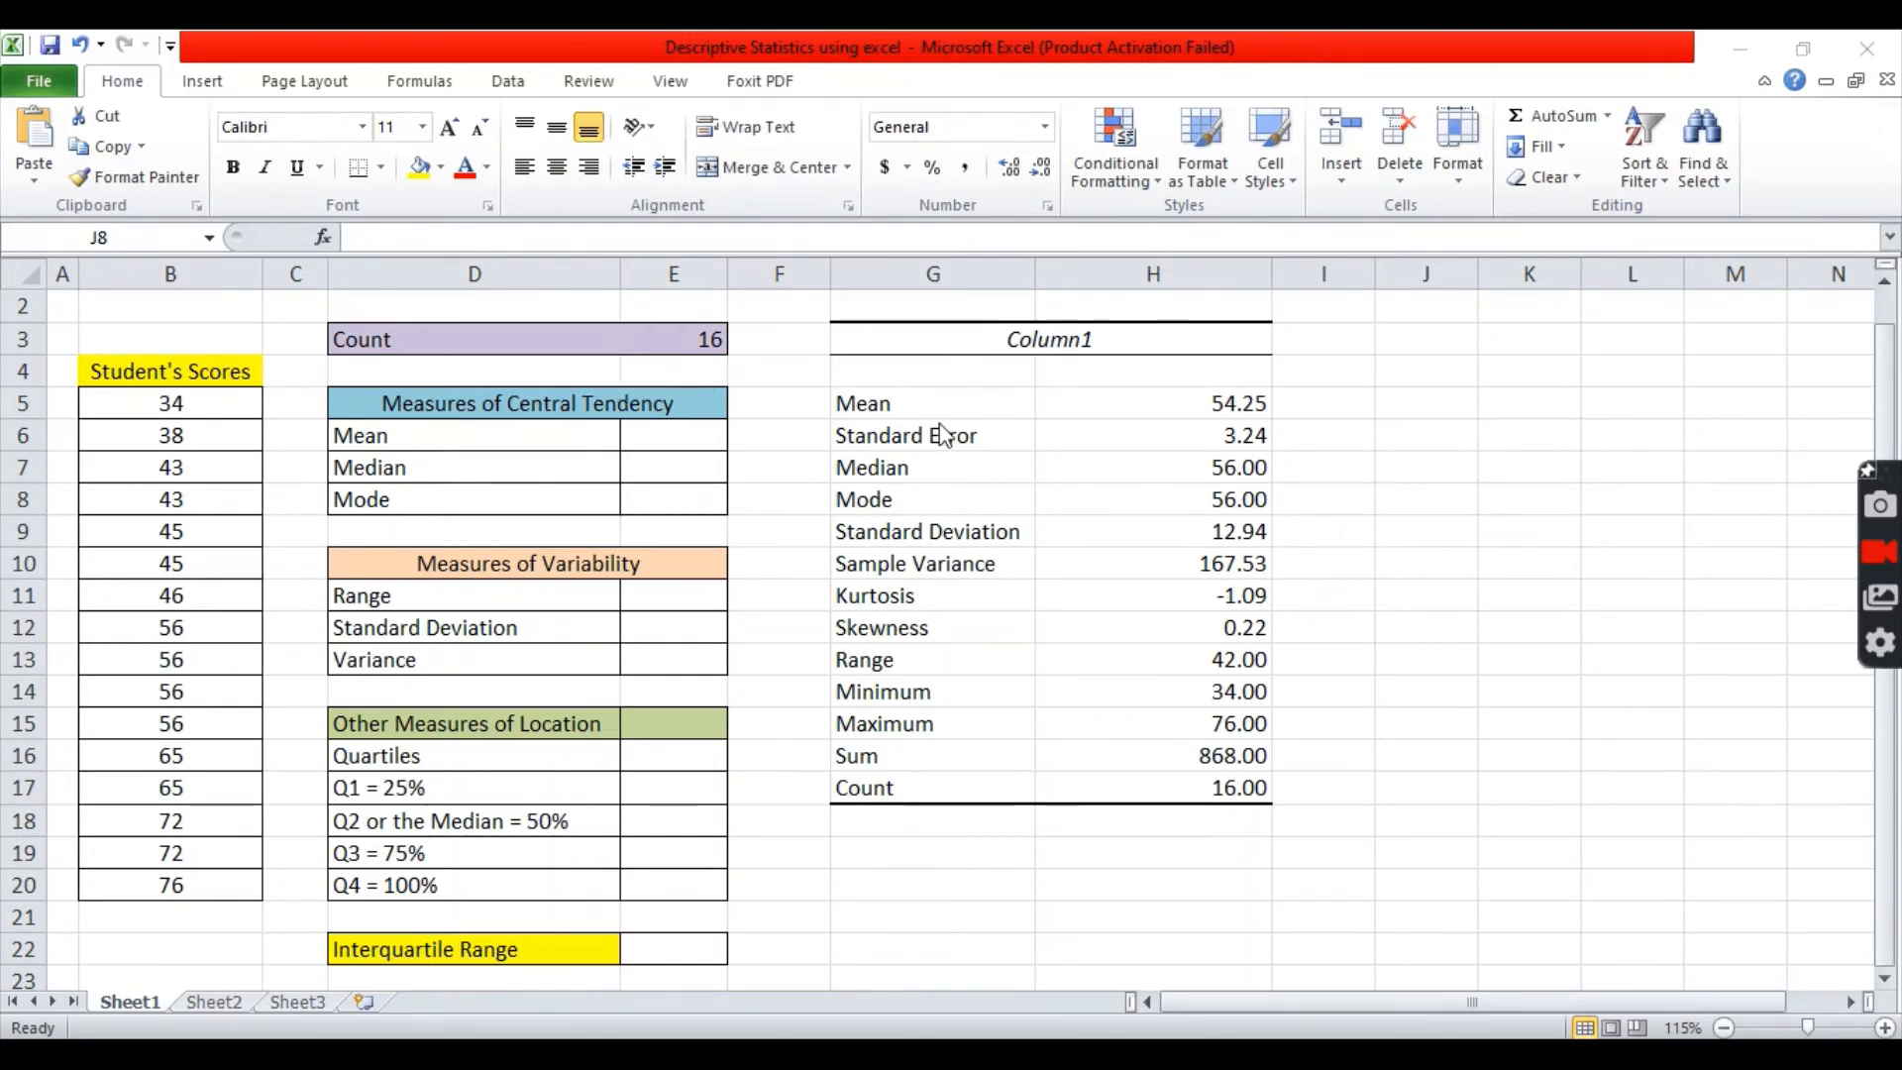
{"action": "mouse_move", "coordinate": [1141, 422]}
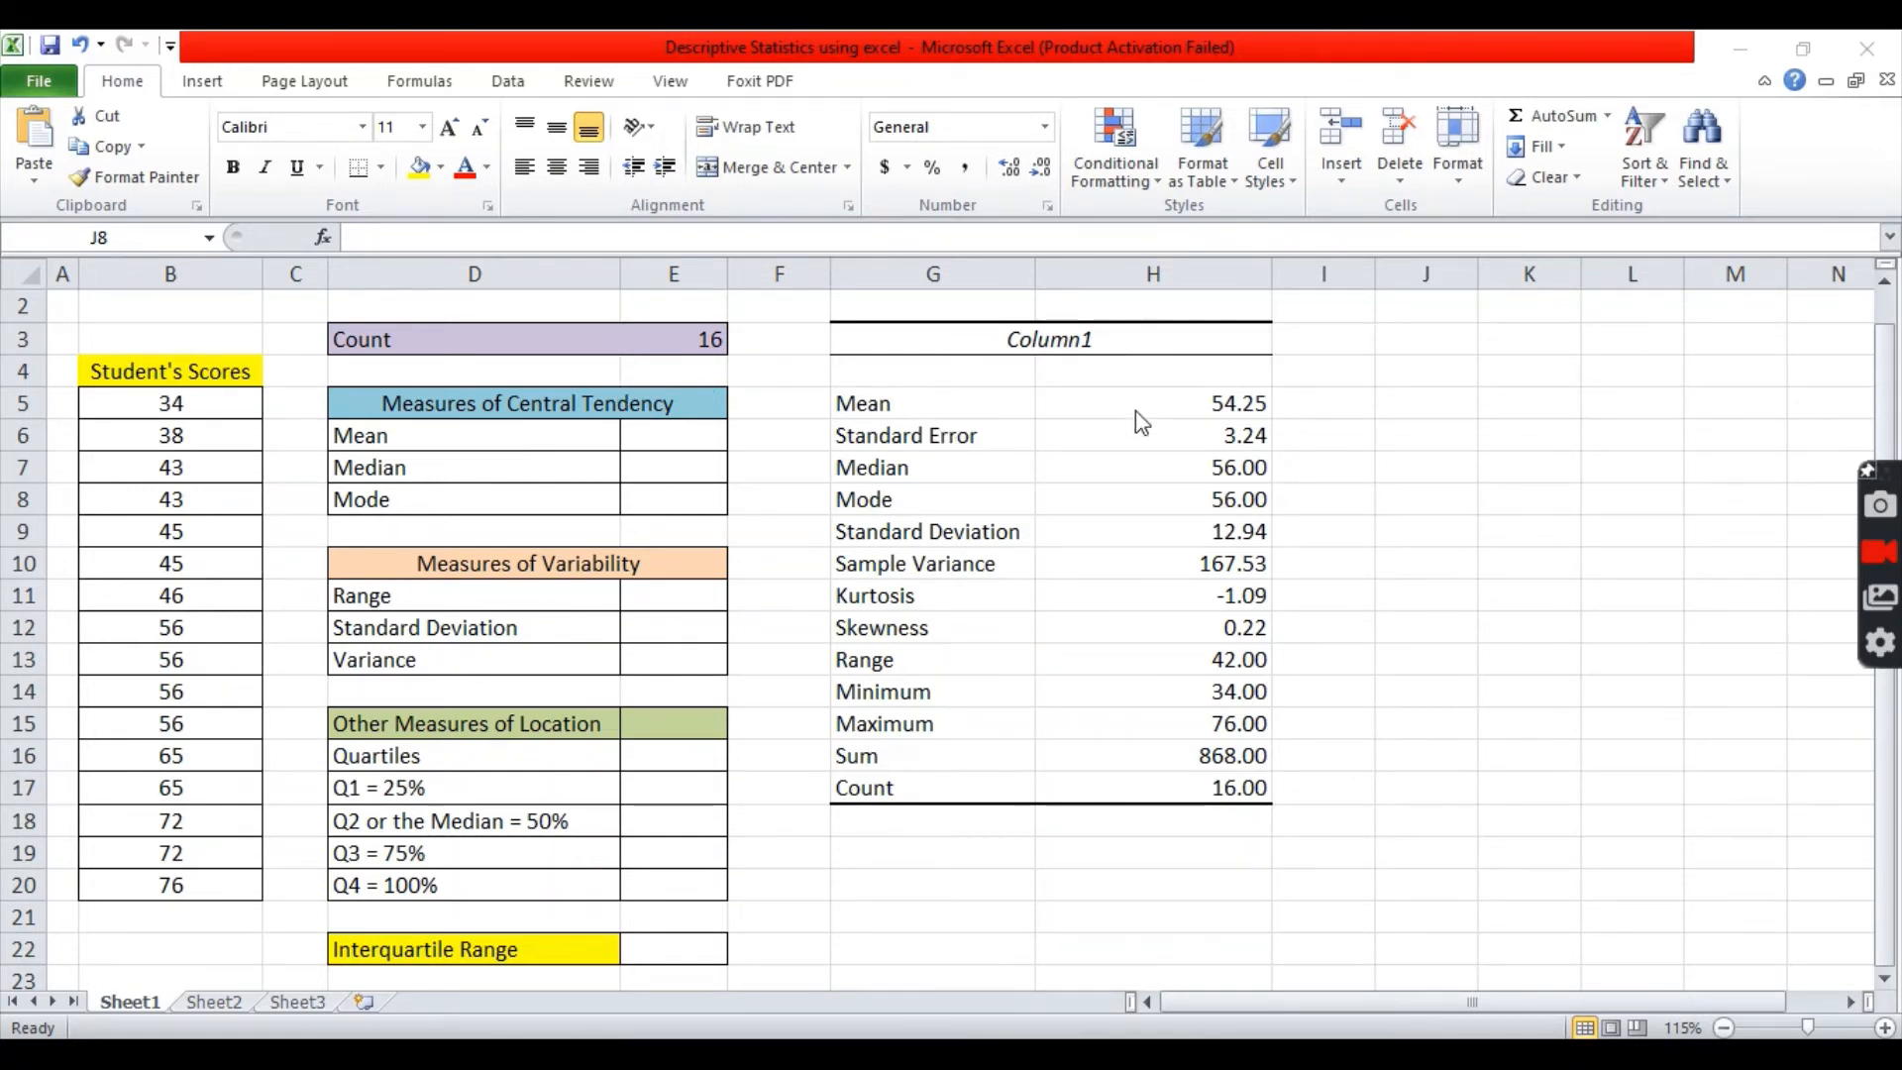
{"action": "mouse_move", "coordinate": [680, 453]}
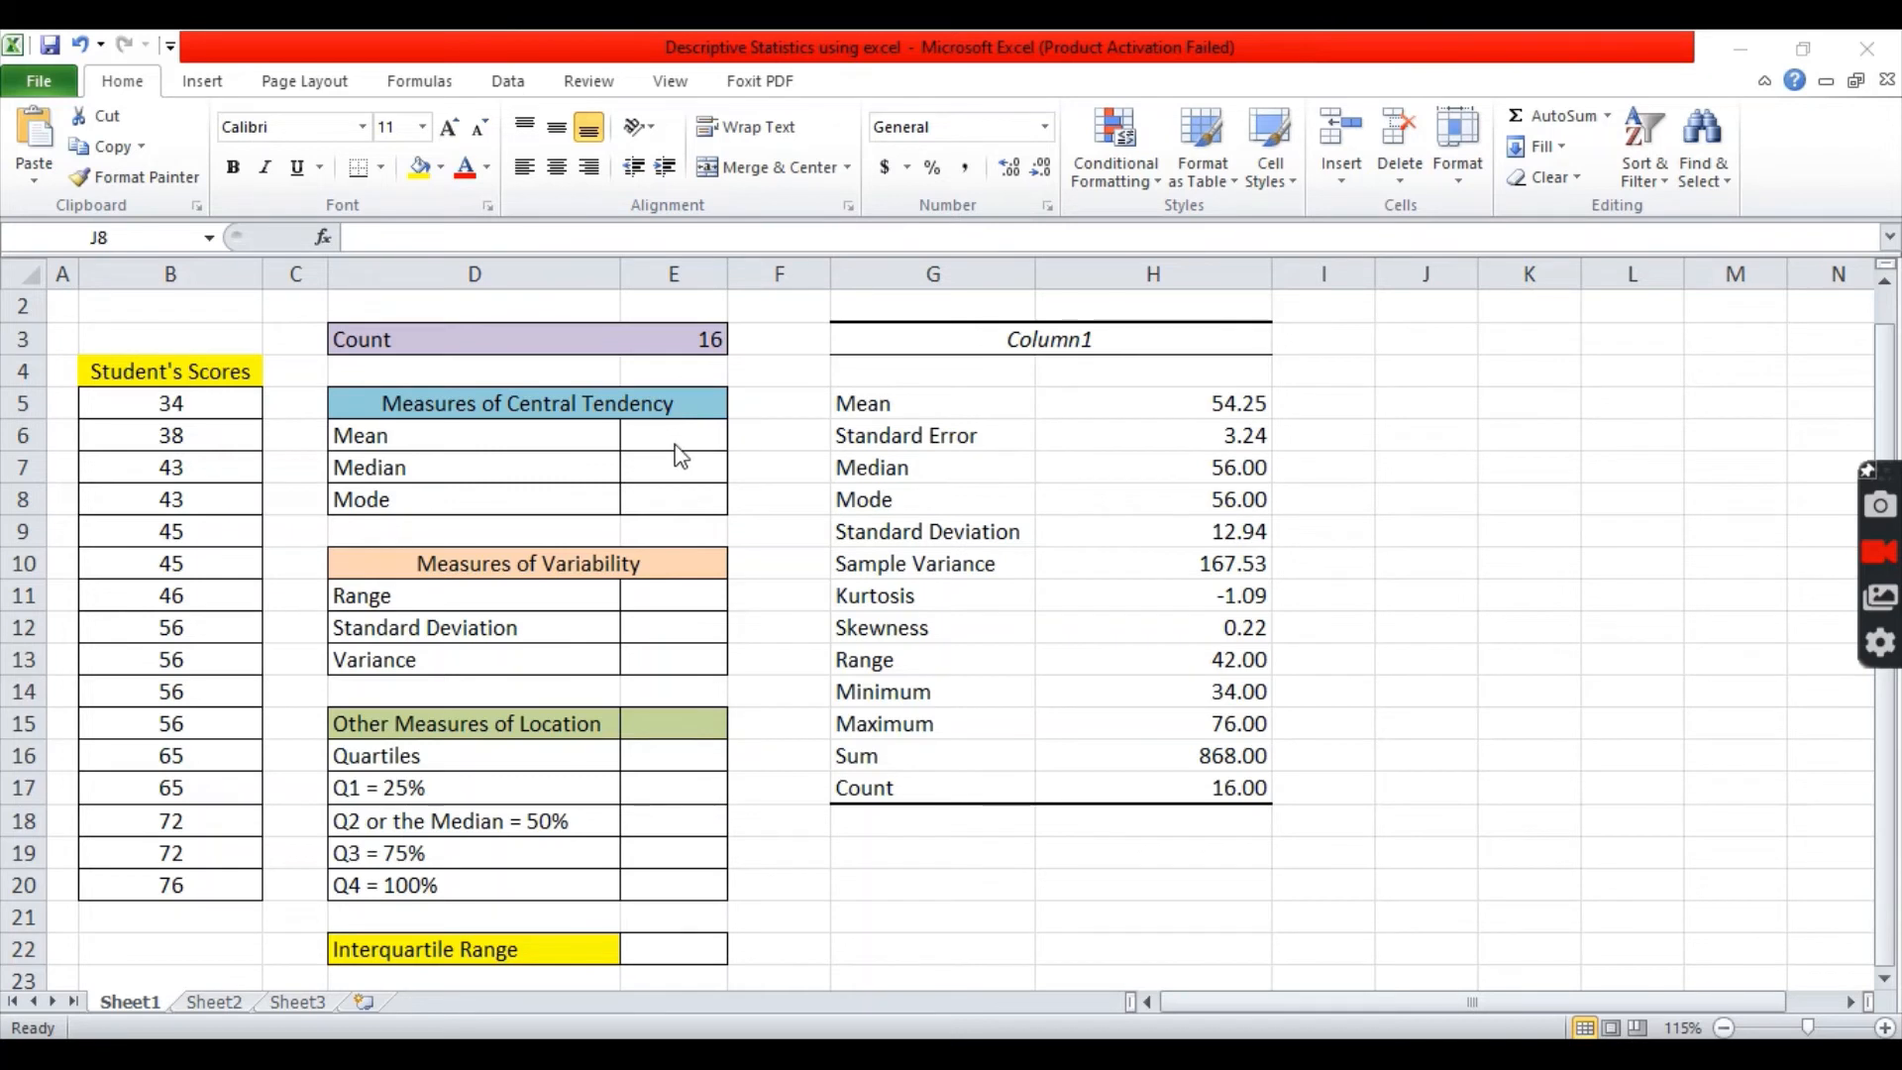
{"action": "left_click", "coordinate": [673, 434]}
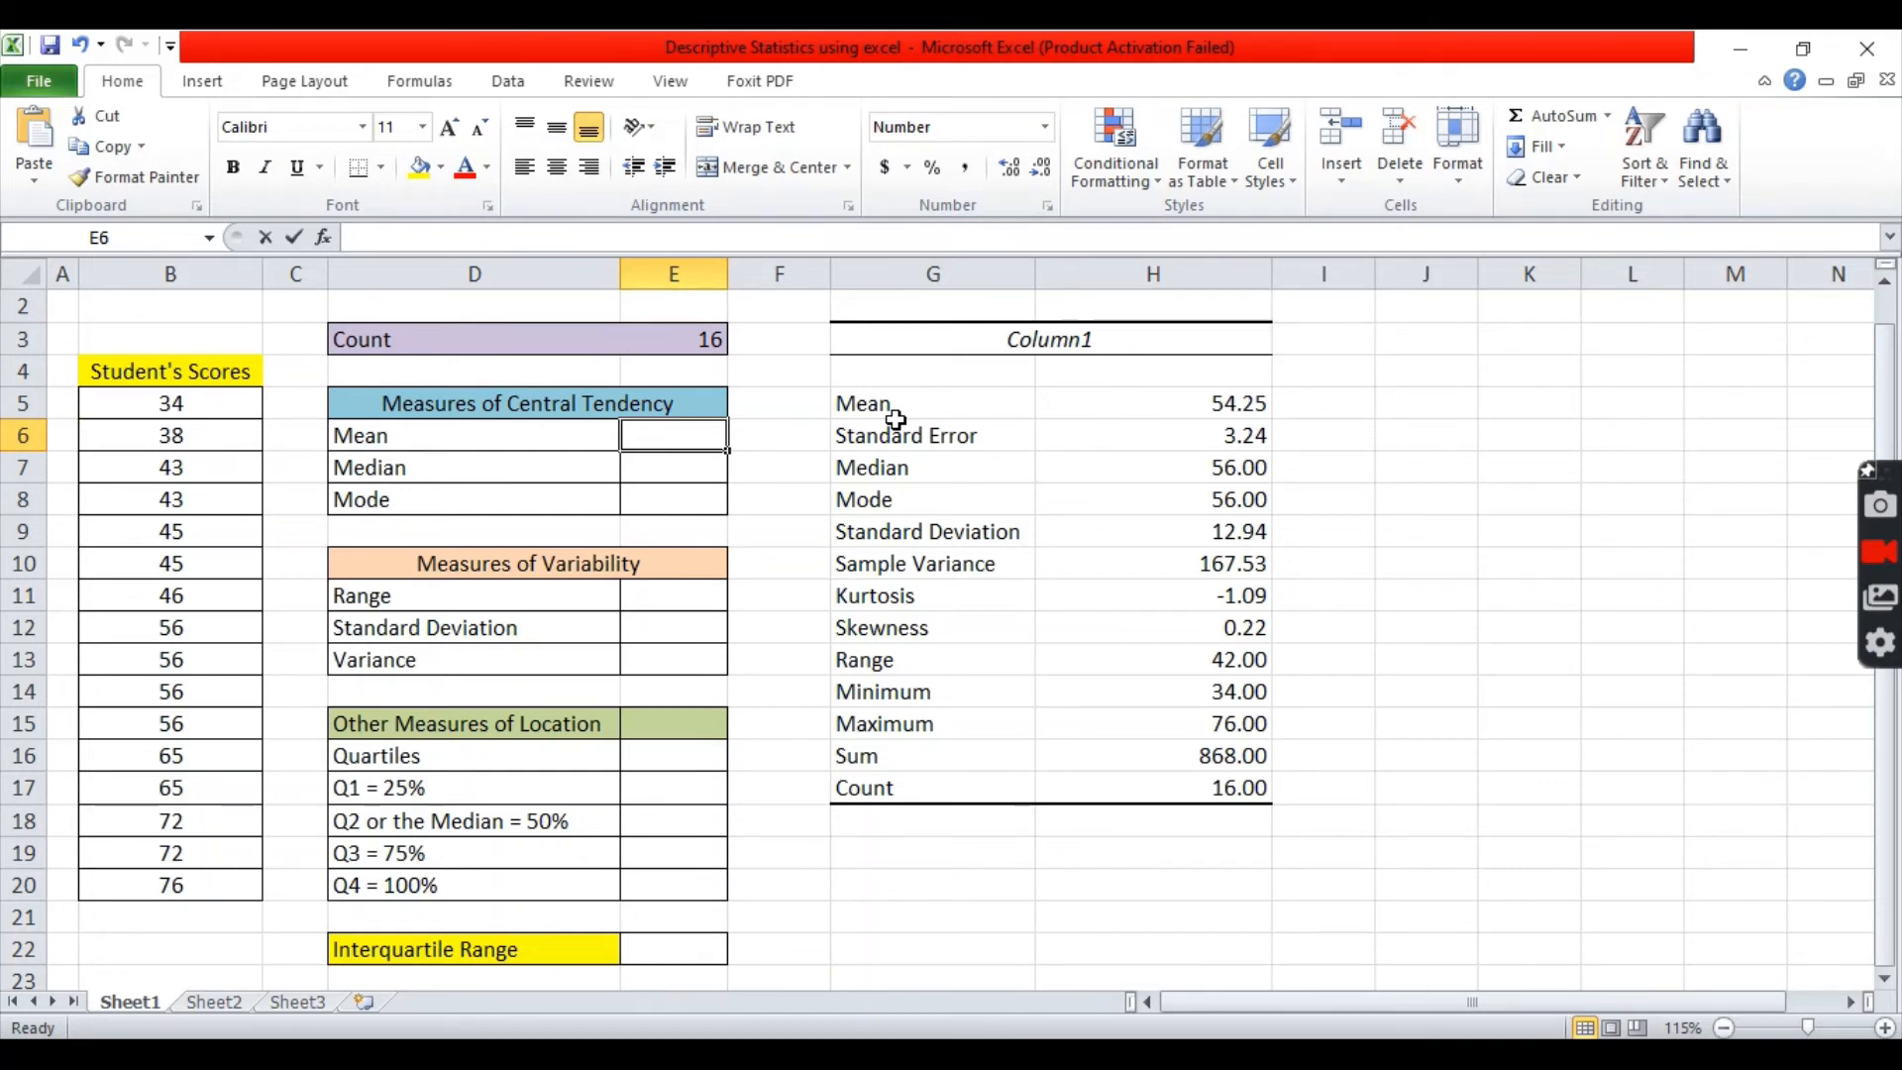
{"action": "mouse_move", "coordinate": [1146, 404]}
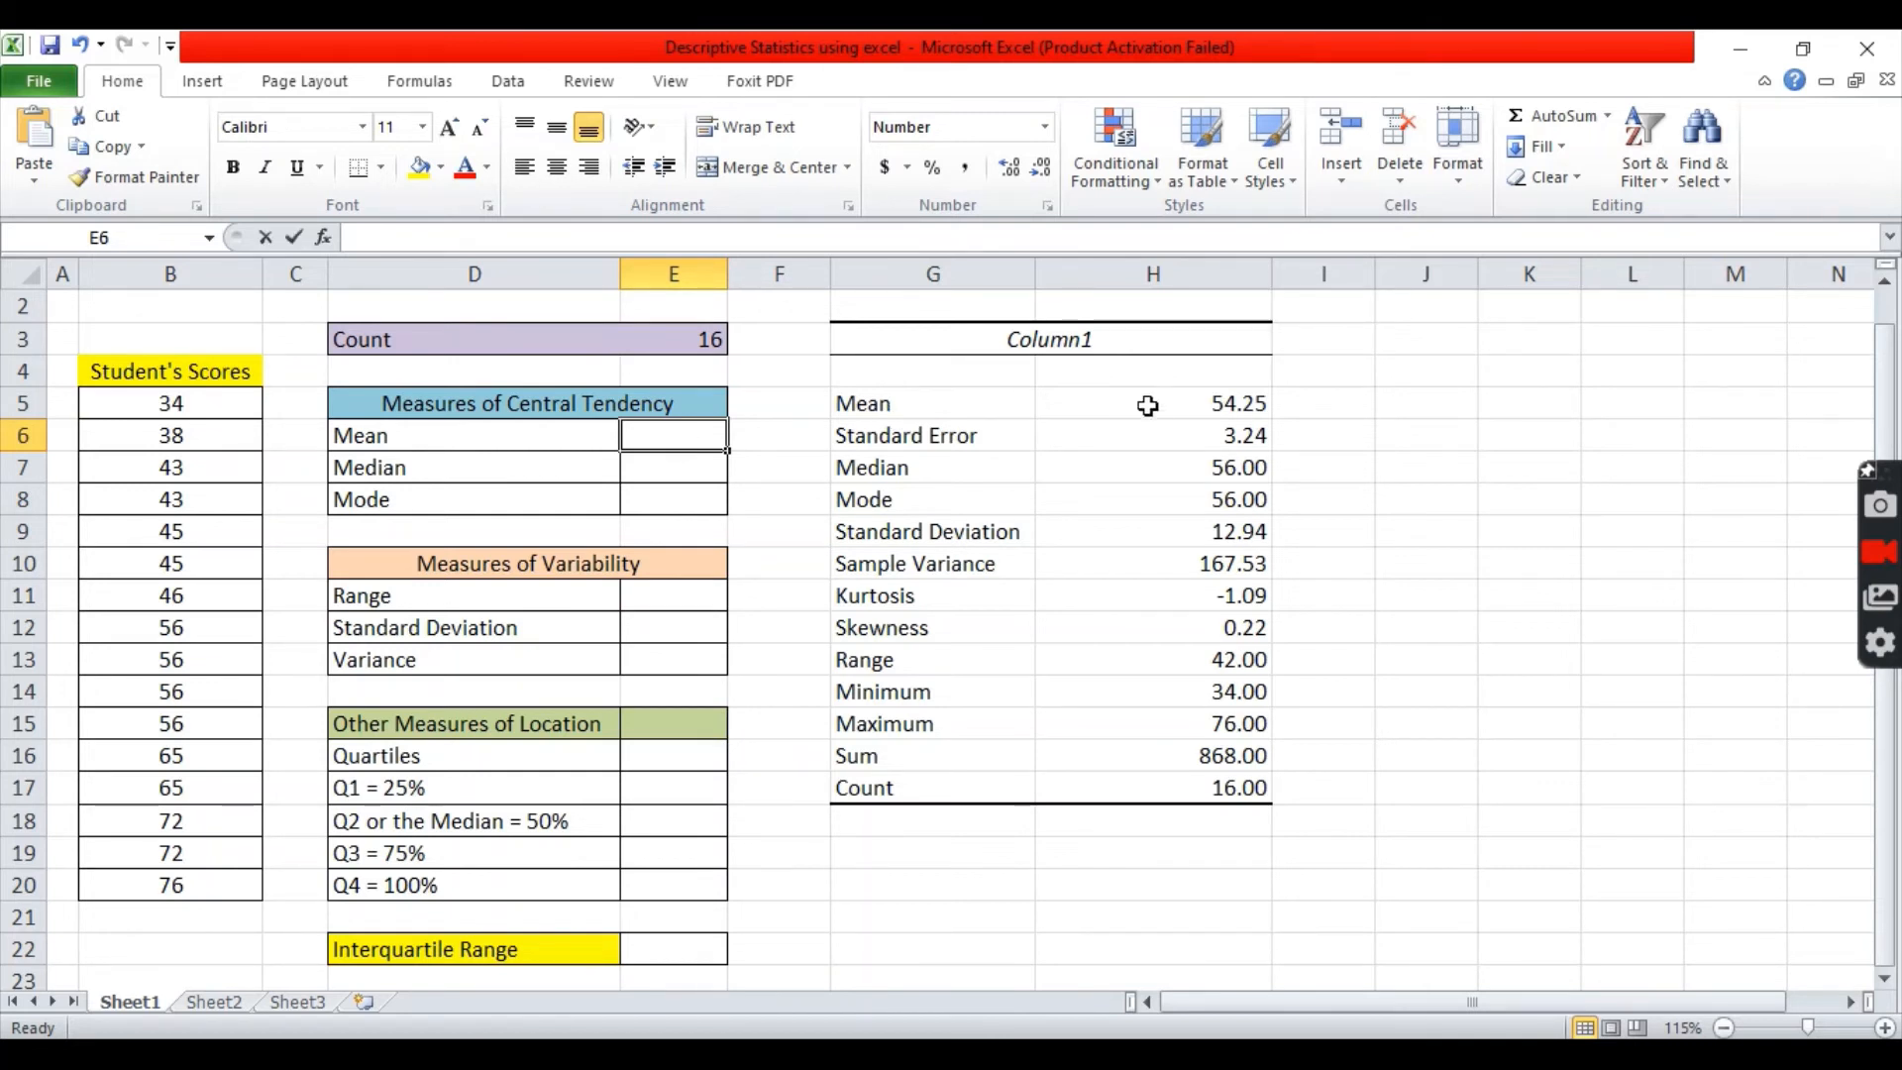
{"action": "mouse_move", "coordinate": [1224, 406]}
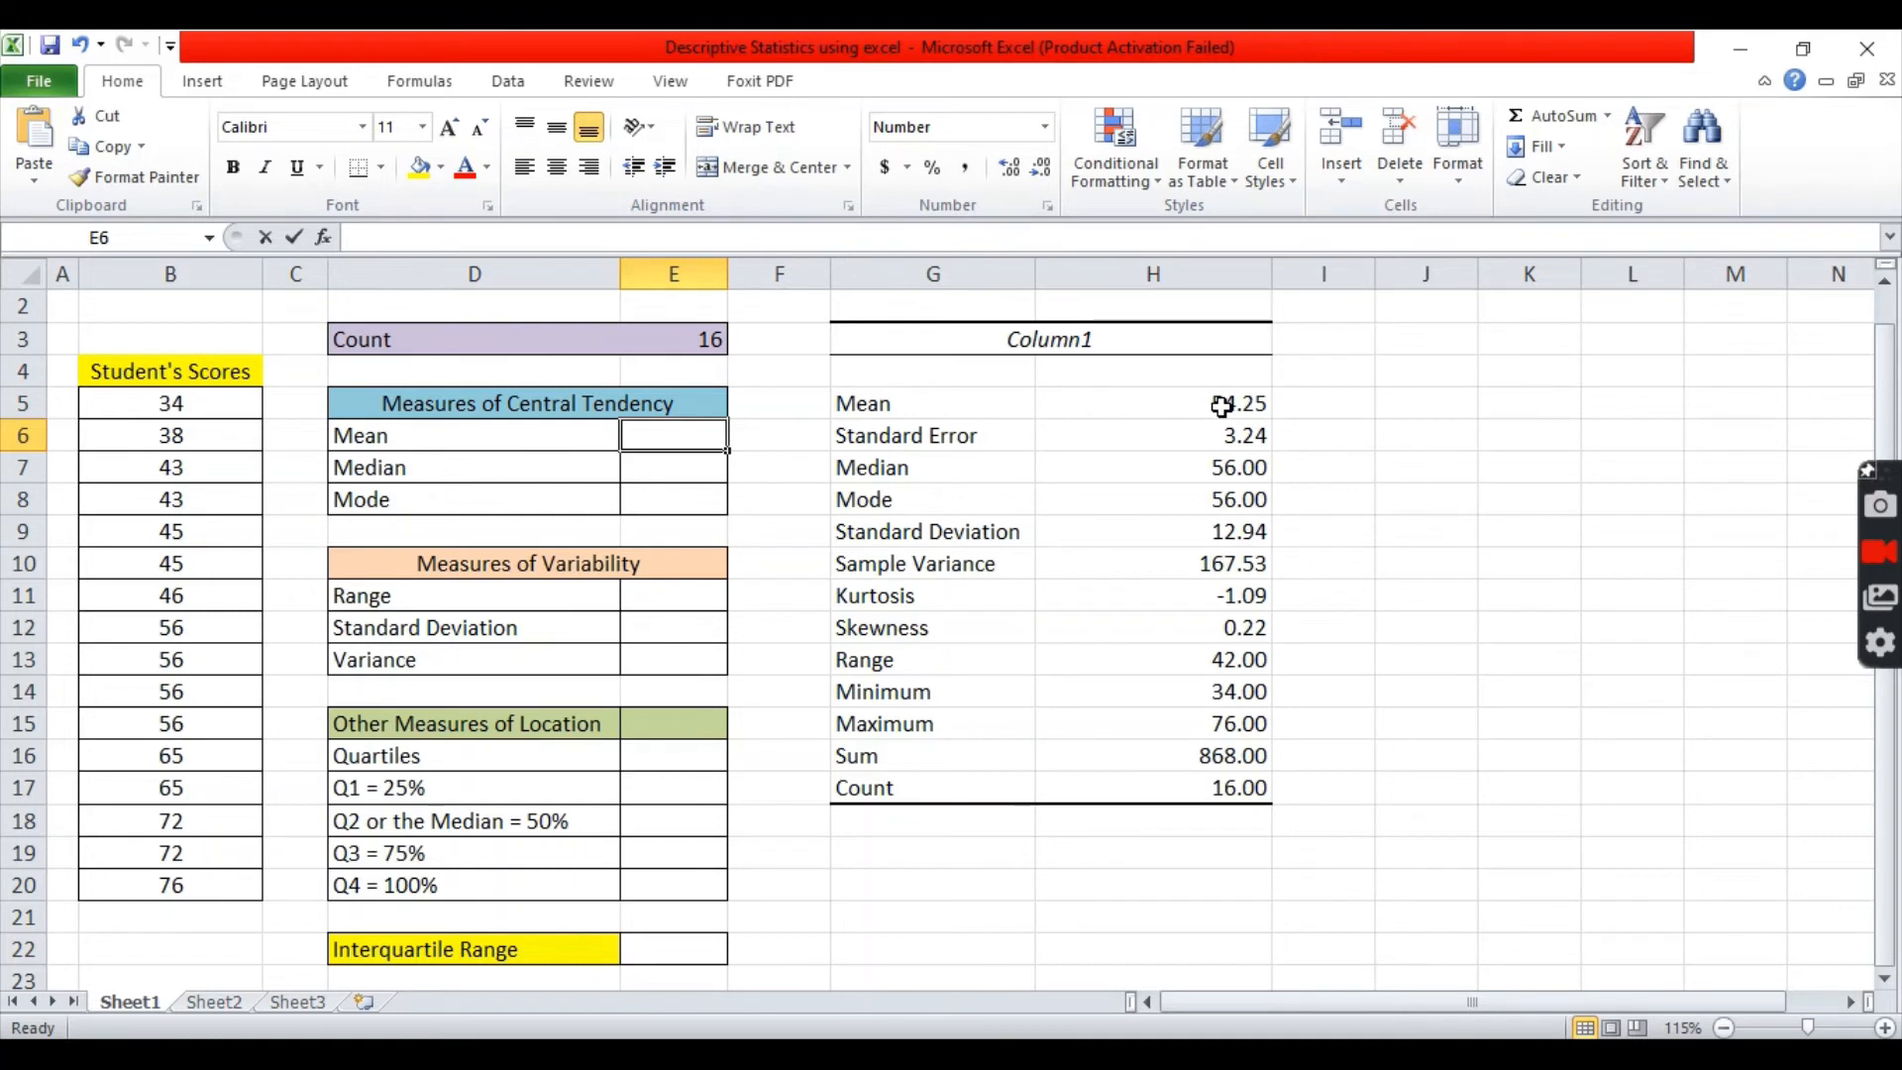
Link Mean, Range and Variance cells to output values 54.25, 42.00 and 167.53
{"action": "type", "text": "="}
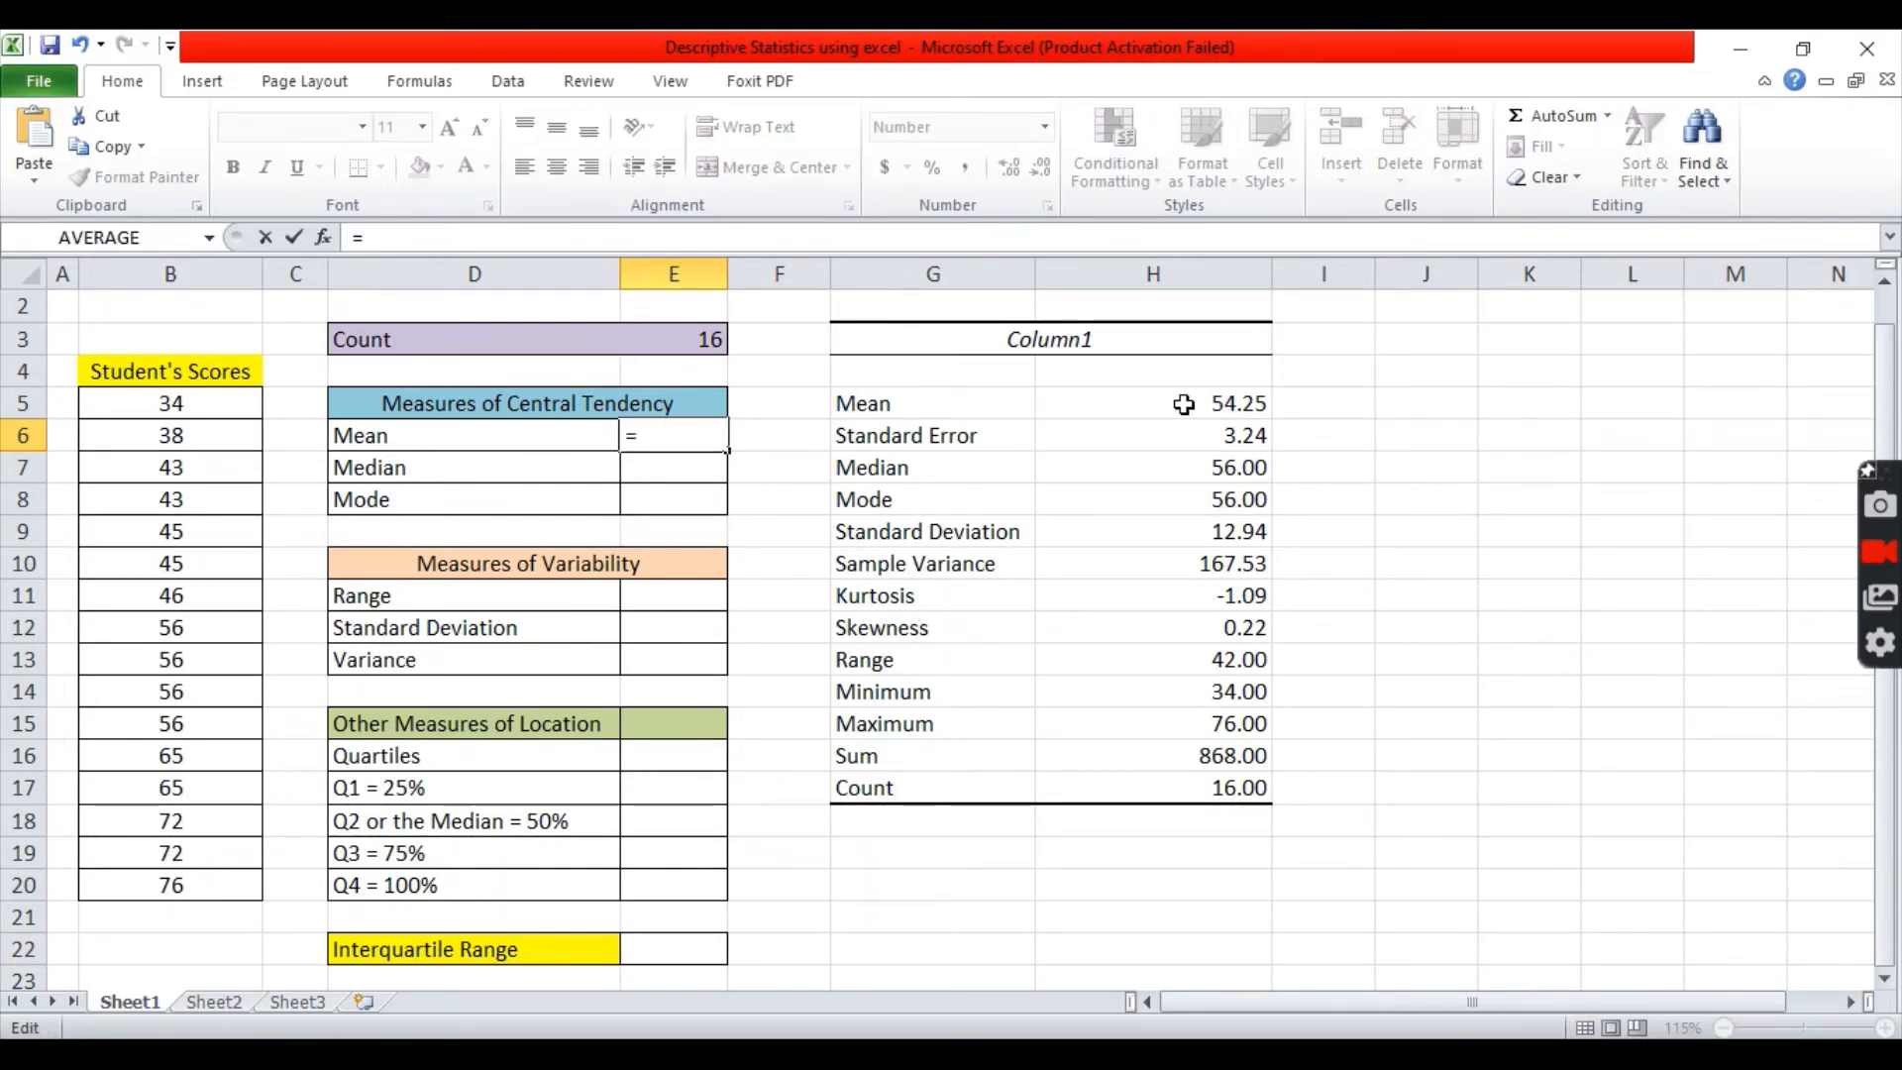
{"action": "left_click", "coordinate": [1153, 403]}
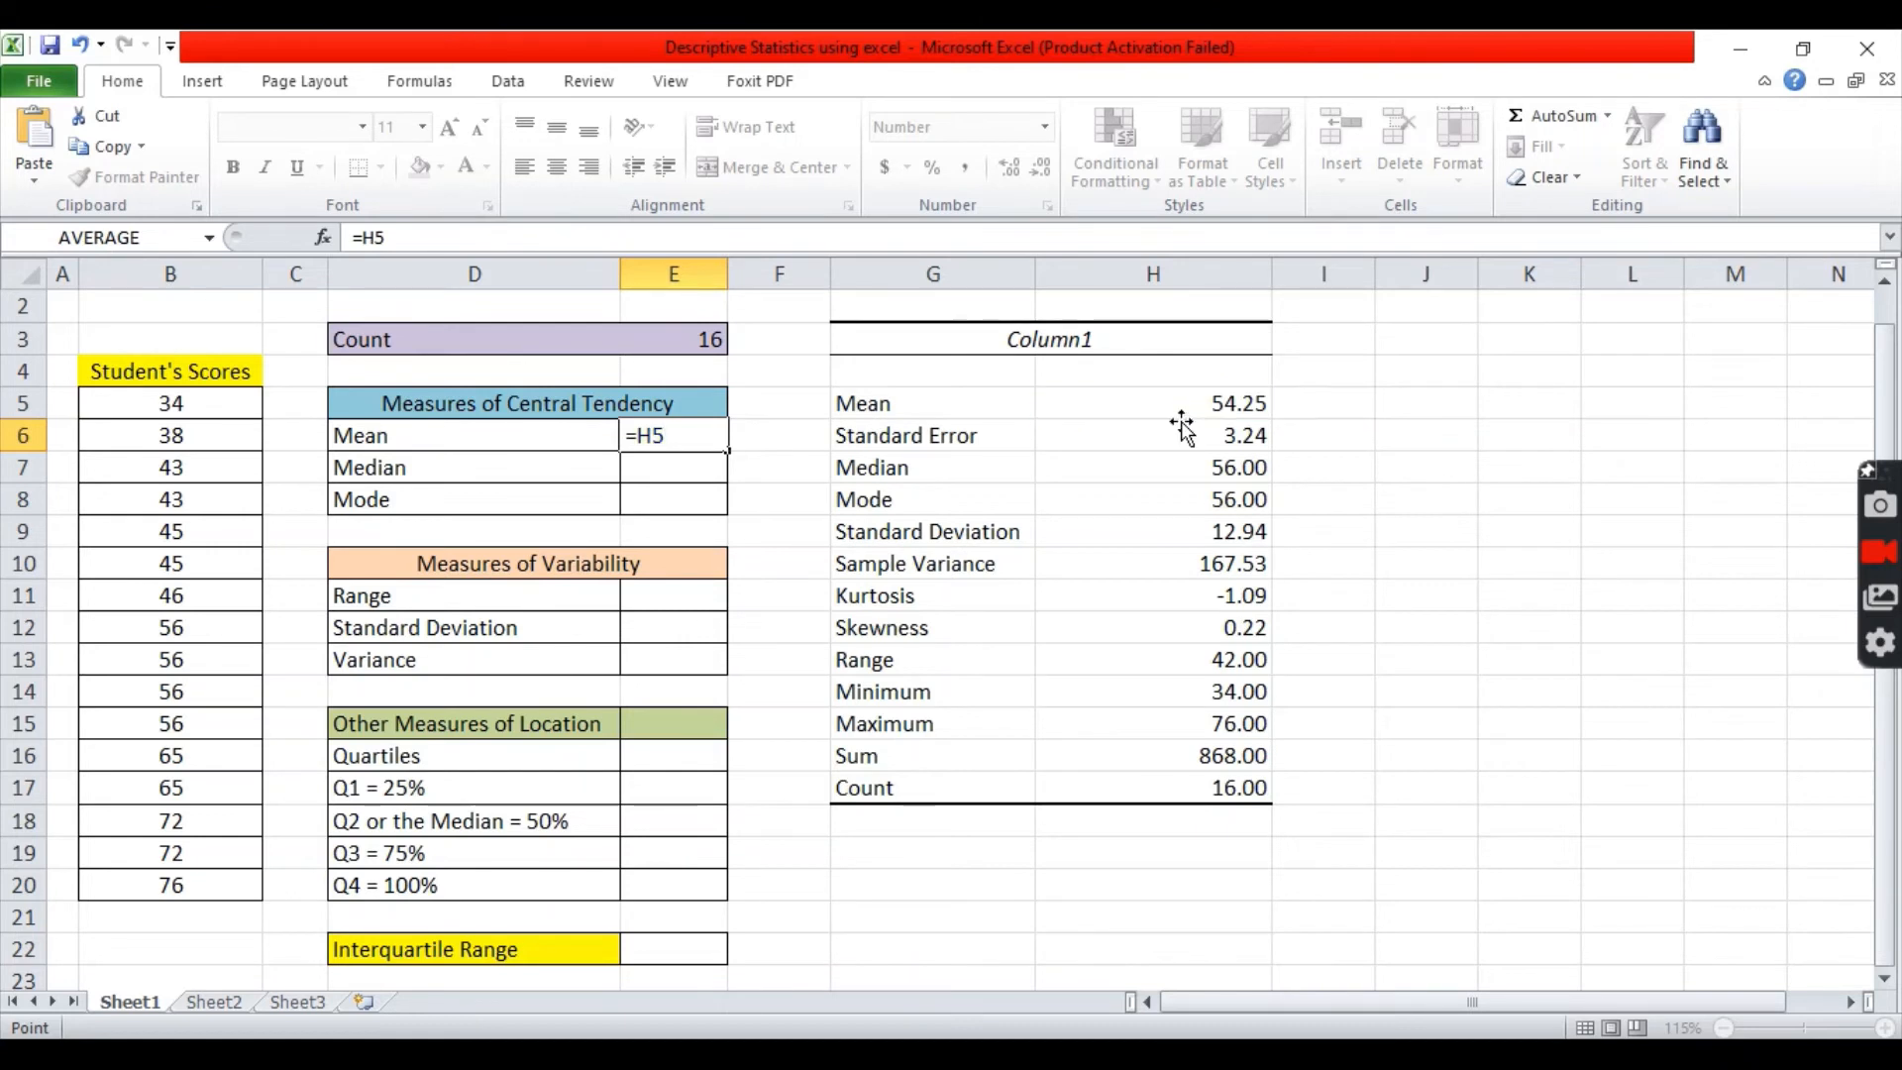
{"action": "key", "text": "Return"}
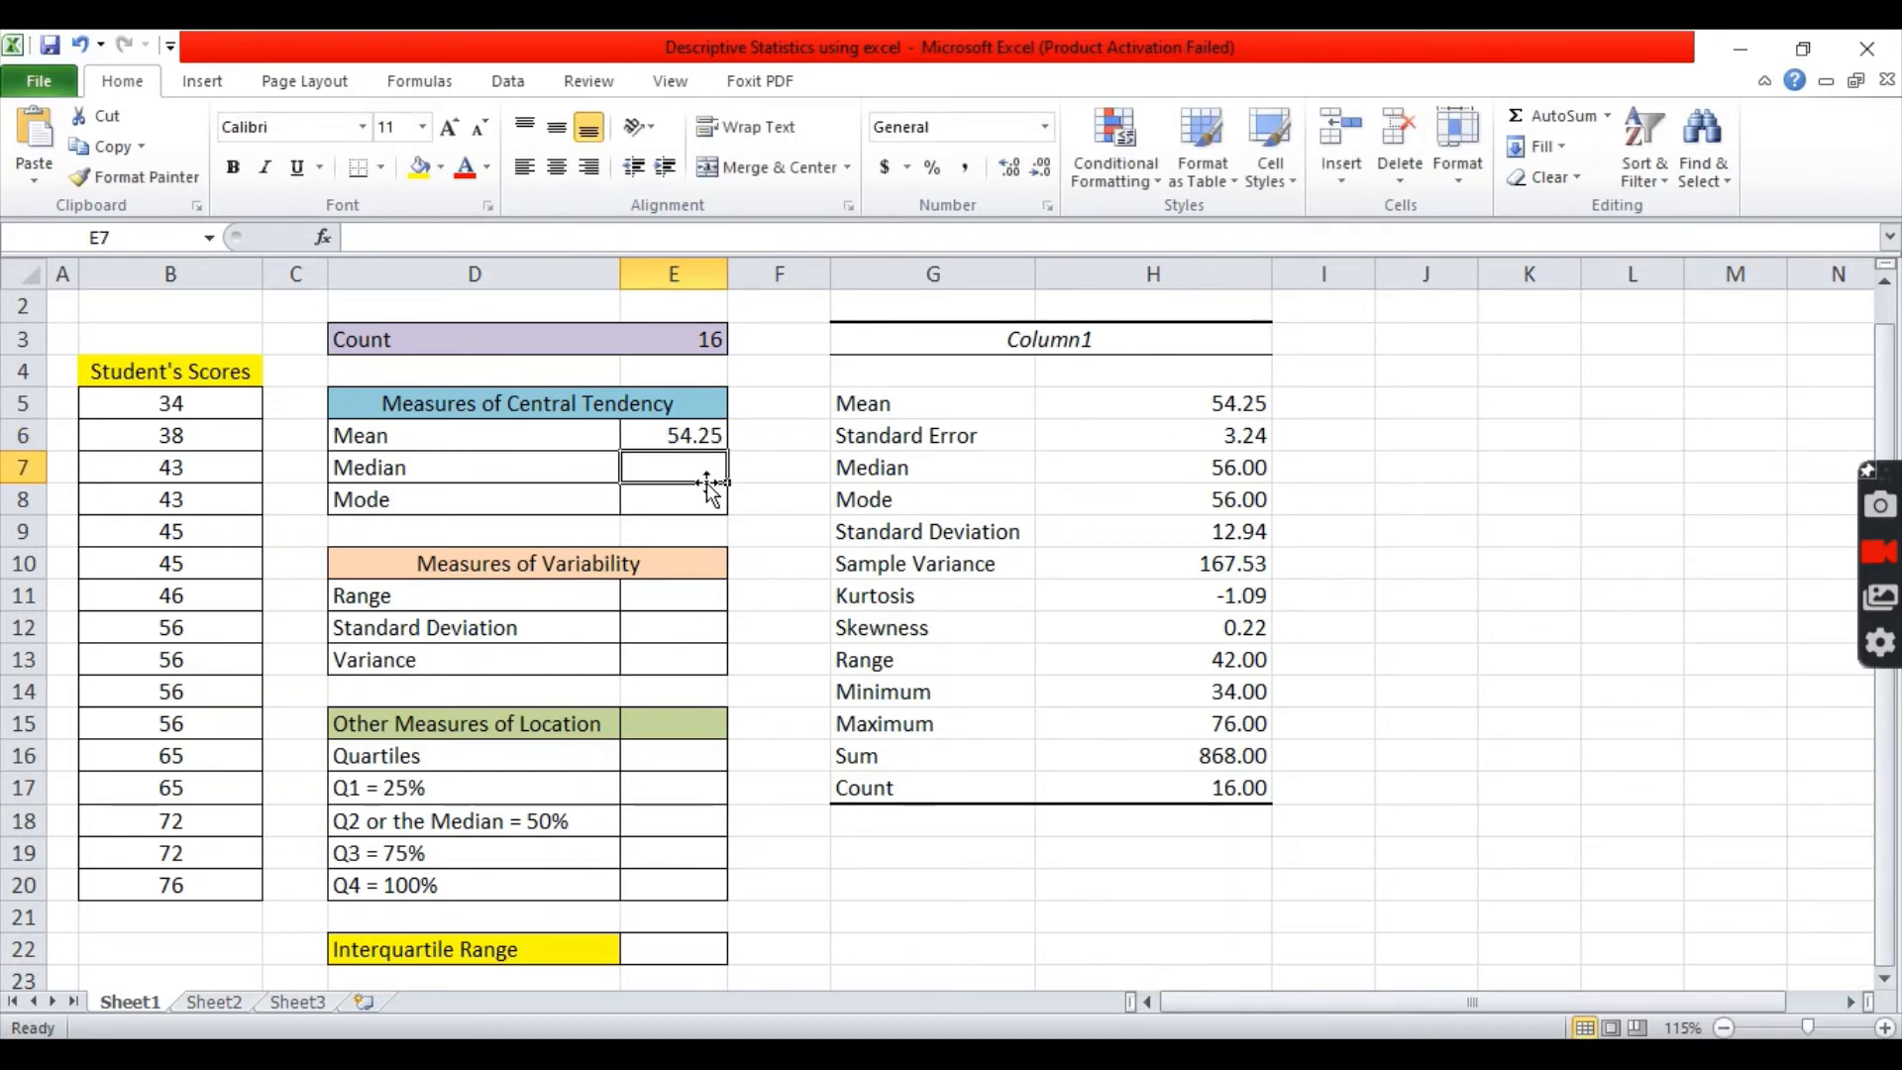
{"action": "type", "text": "="}
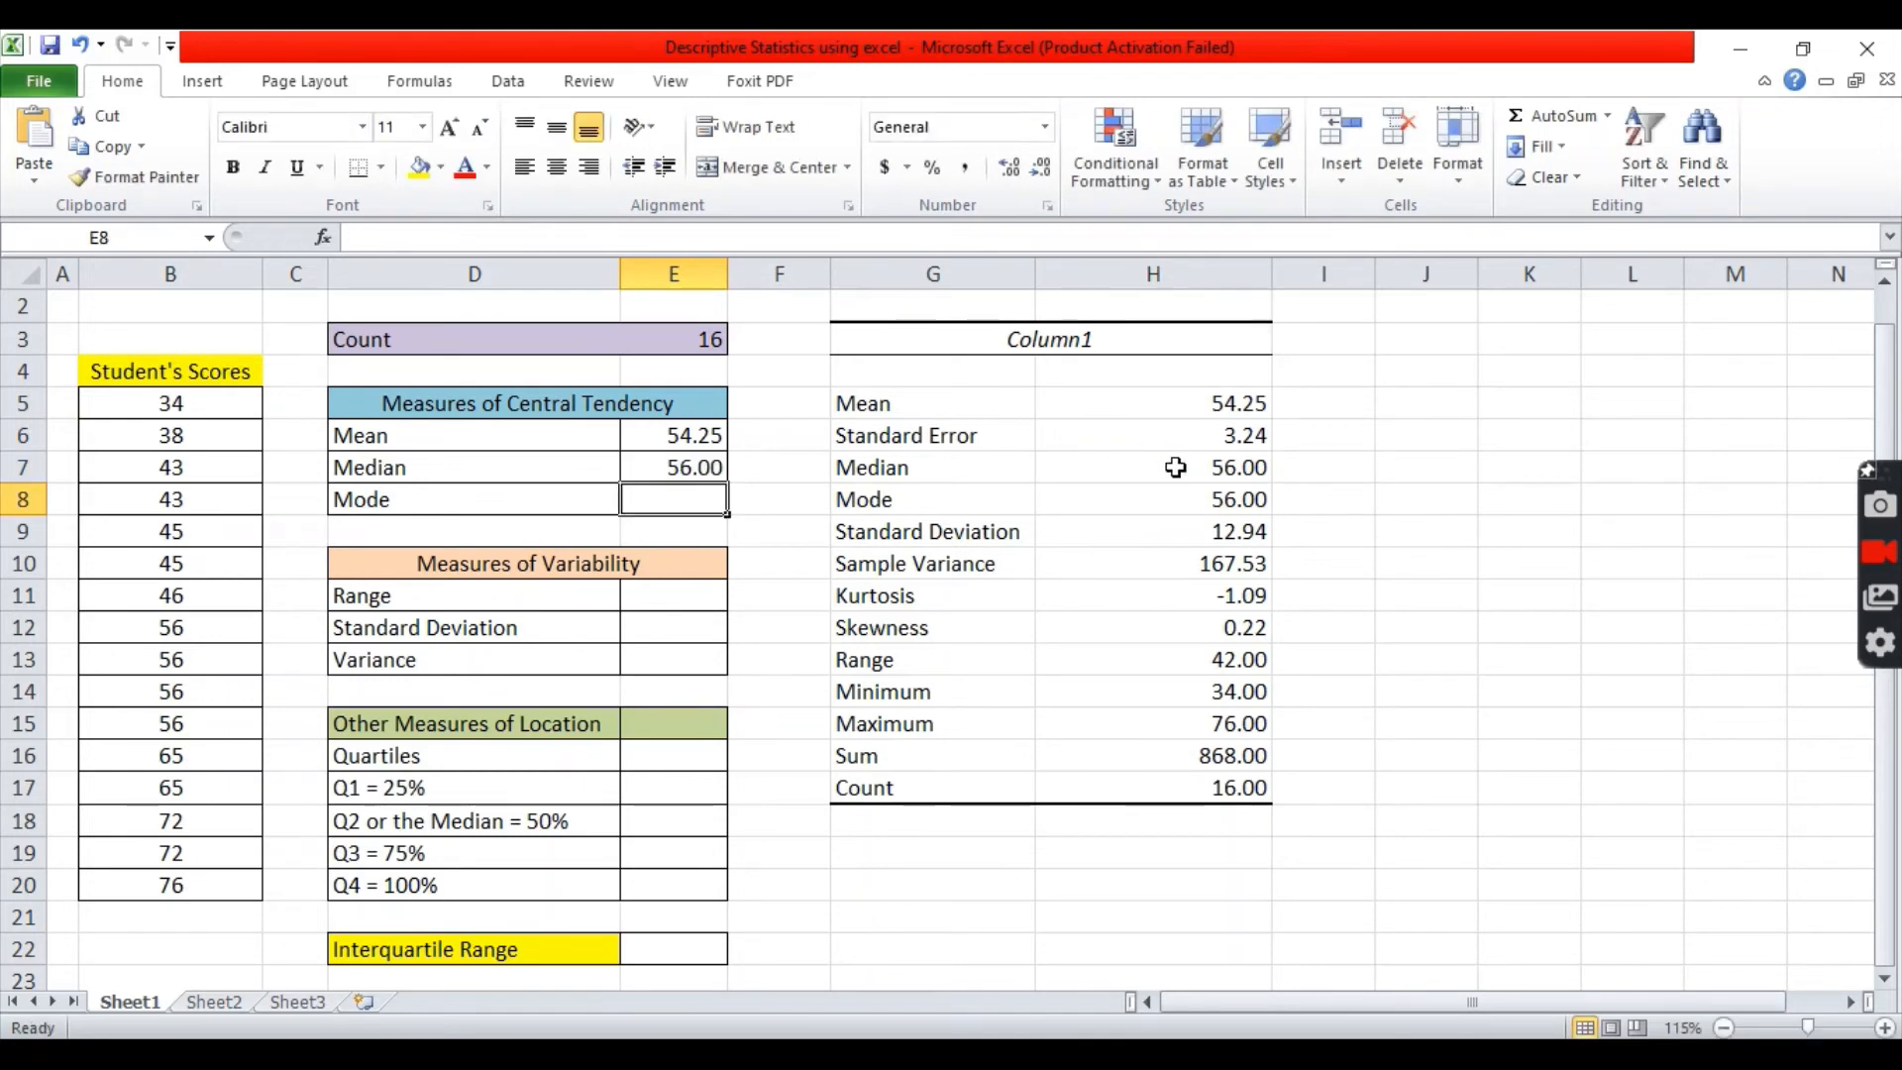
{"action": "type", "text": "="}
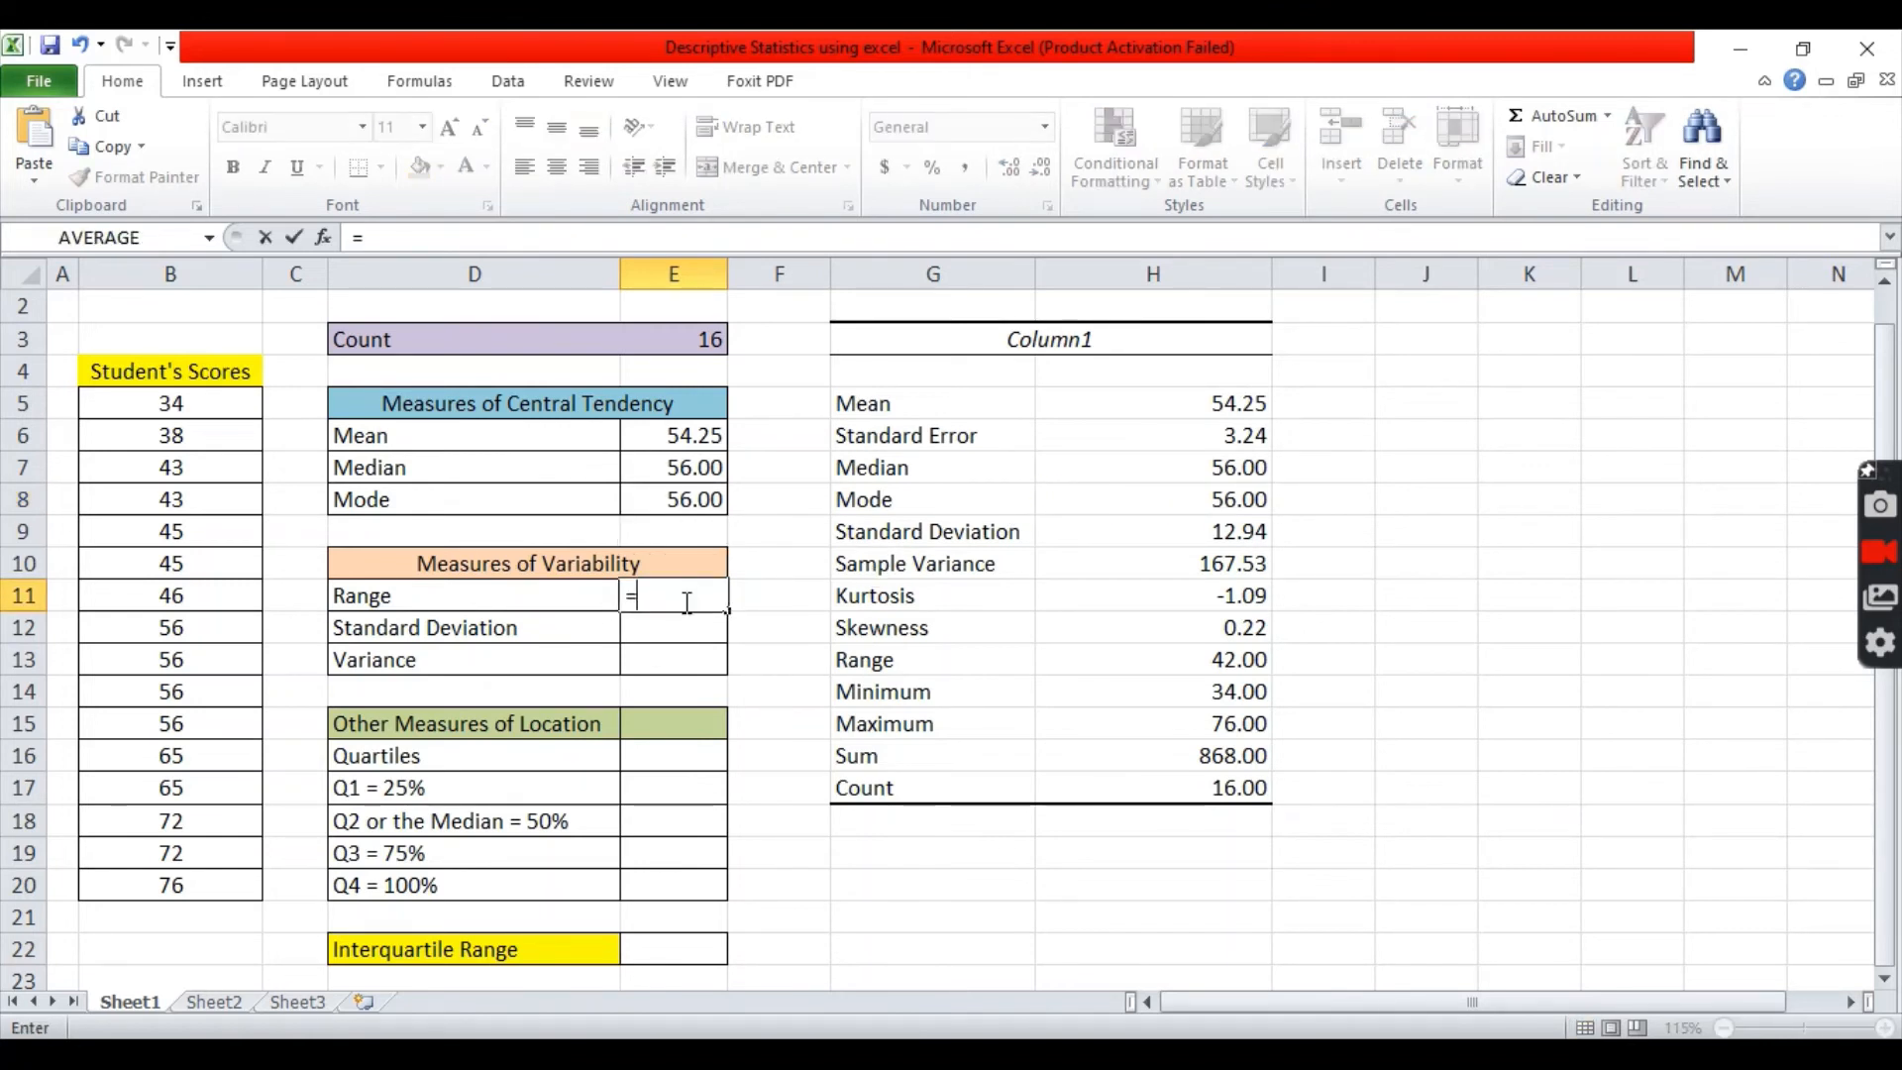
{"action": "left_click", "coordinate": [1152, 659]}
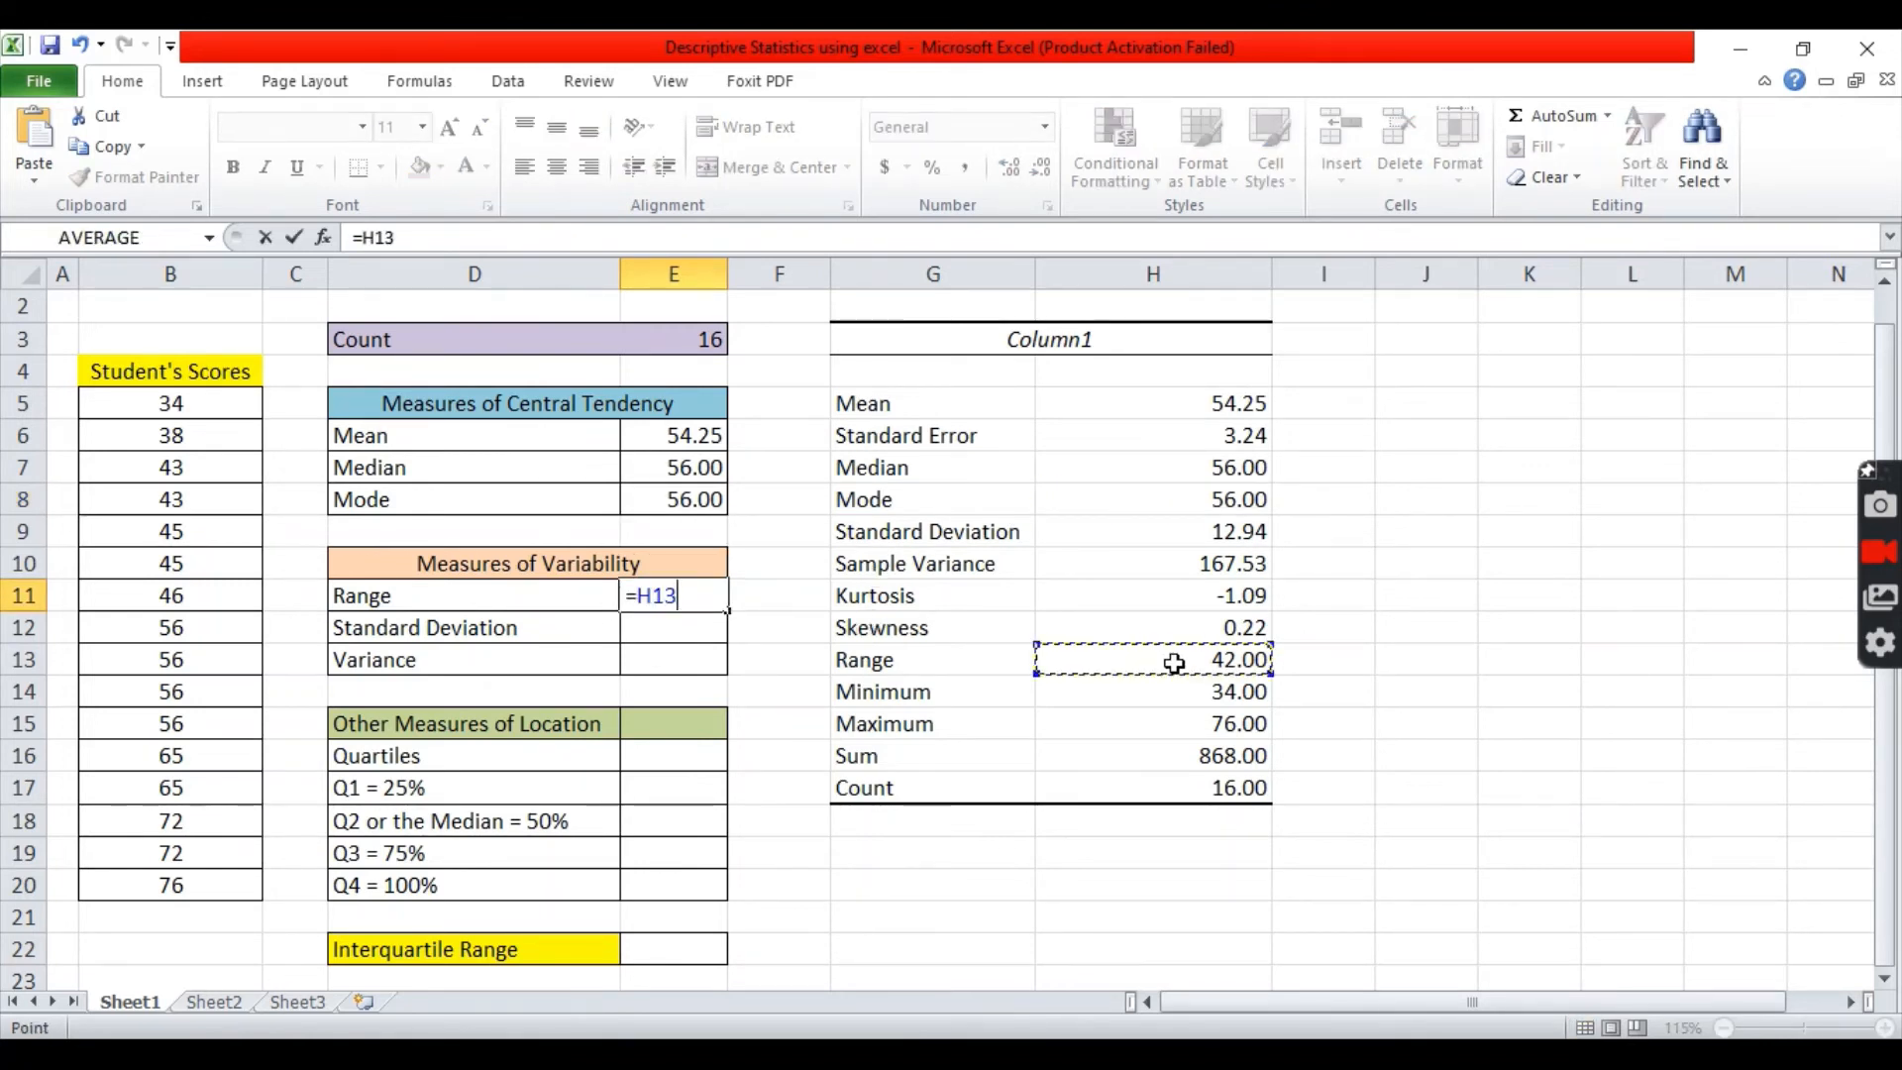
{"action": "key", "text": "Return"}
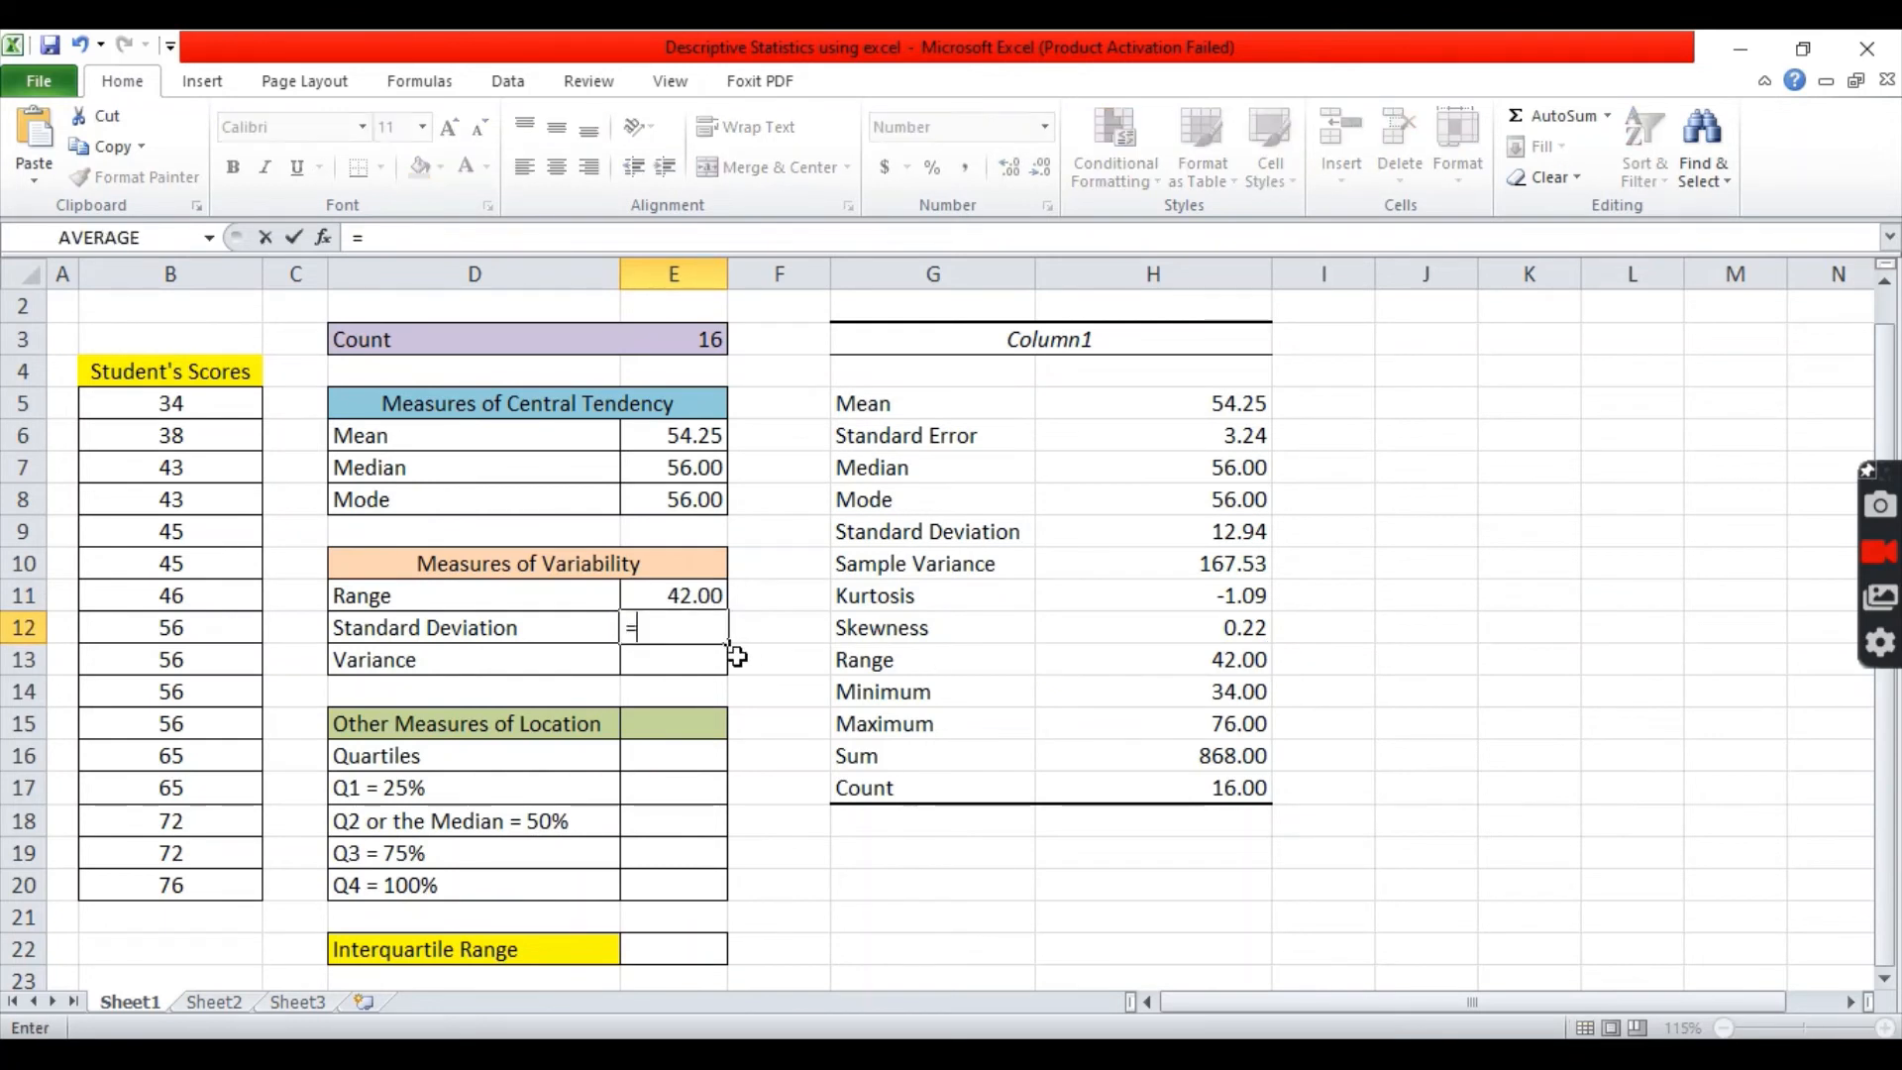
{"action": "mouse_move", "coordinate": [1255, 544]}
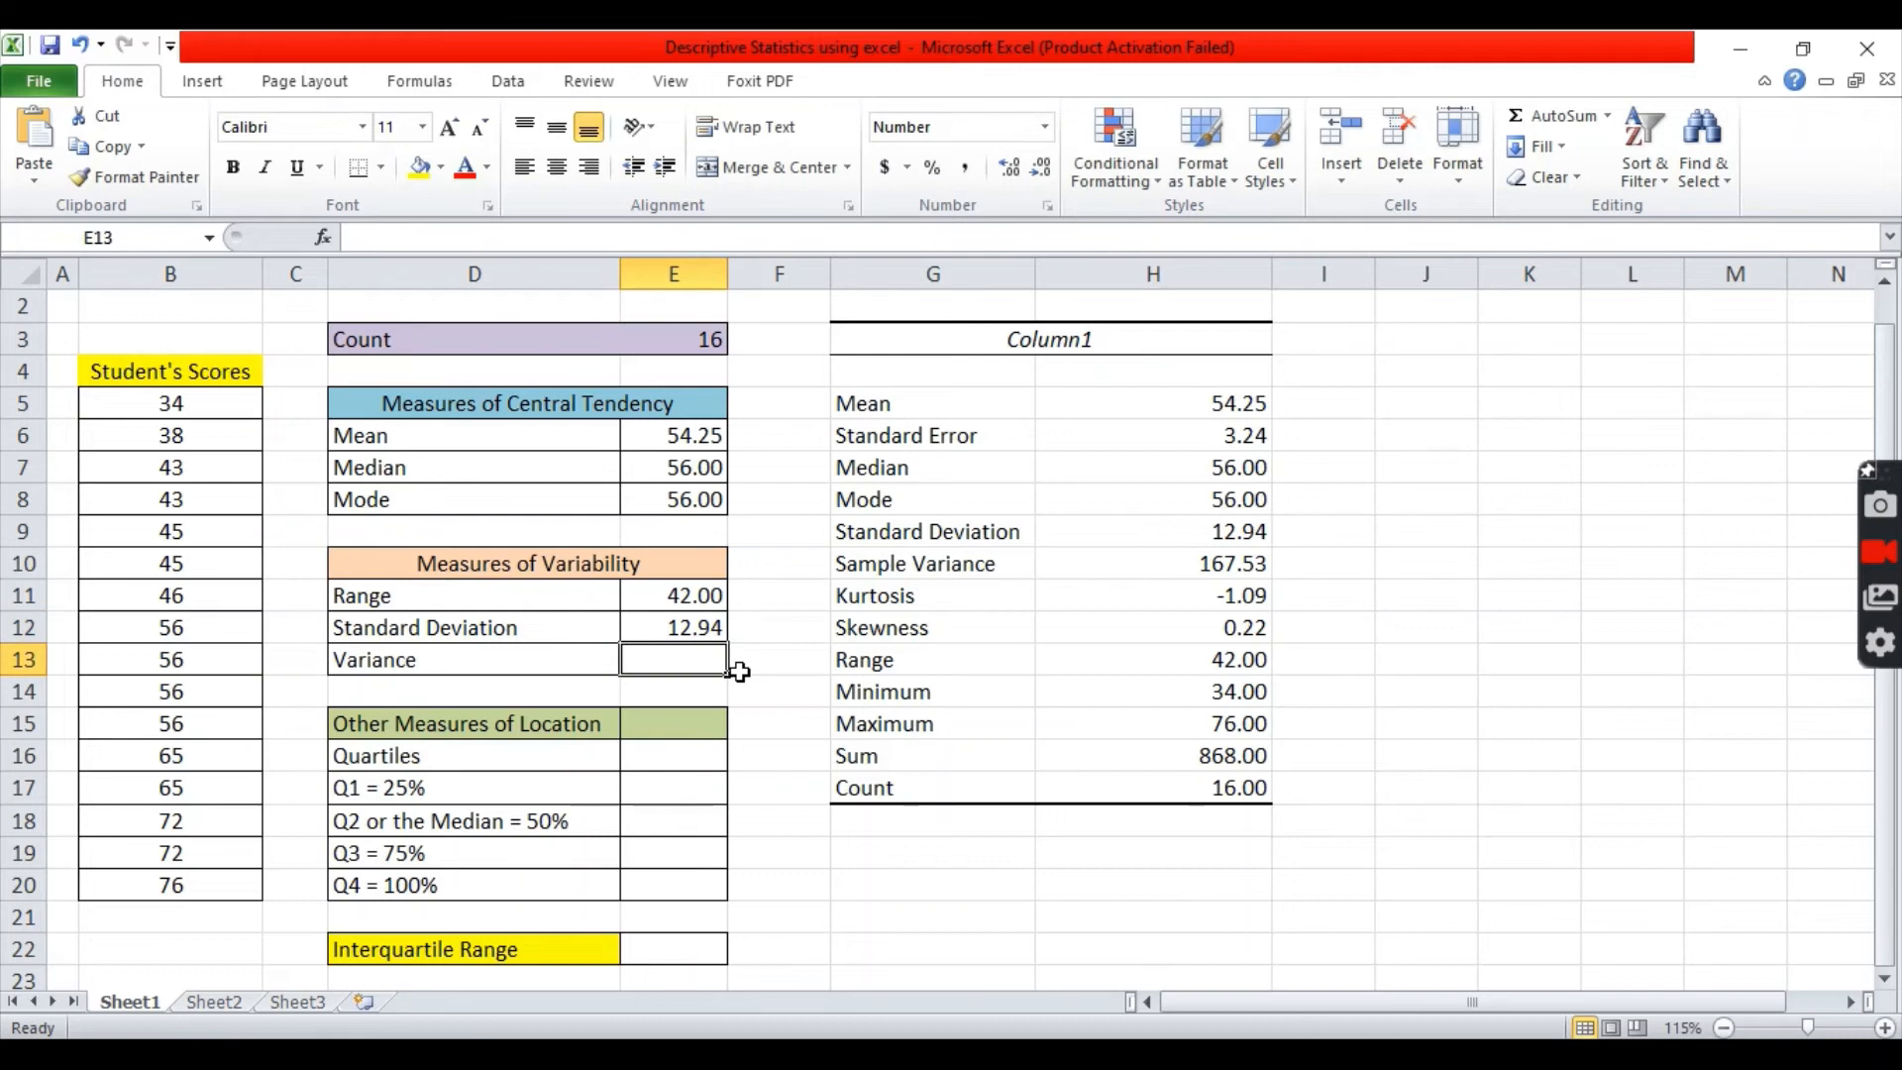
{"action": "type", "text": "="}
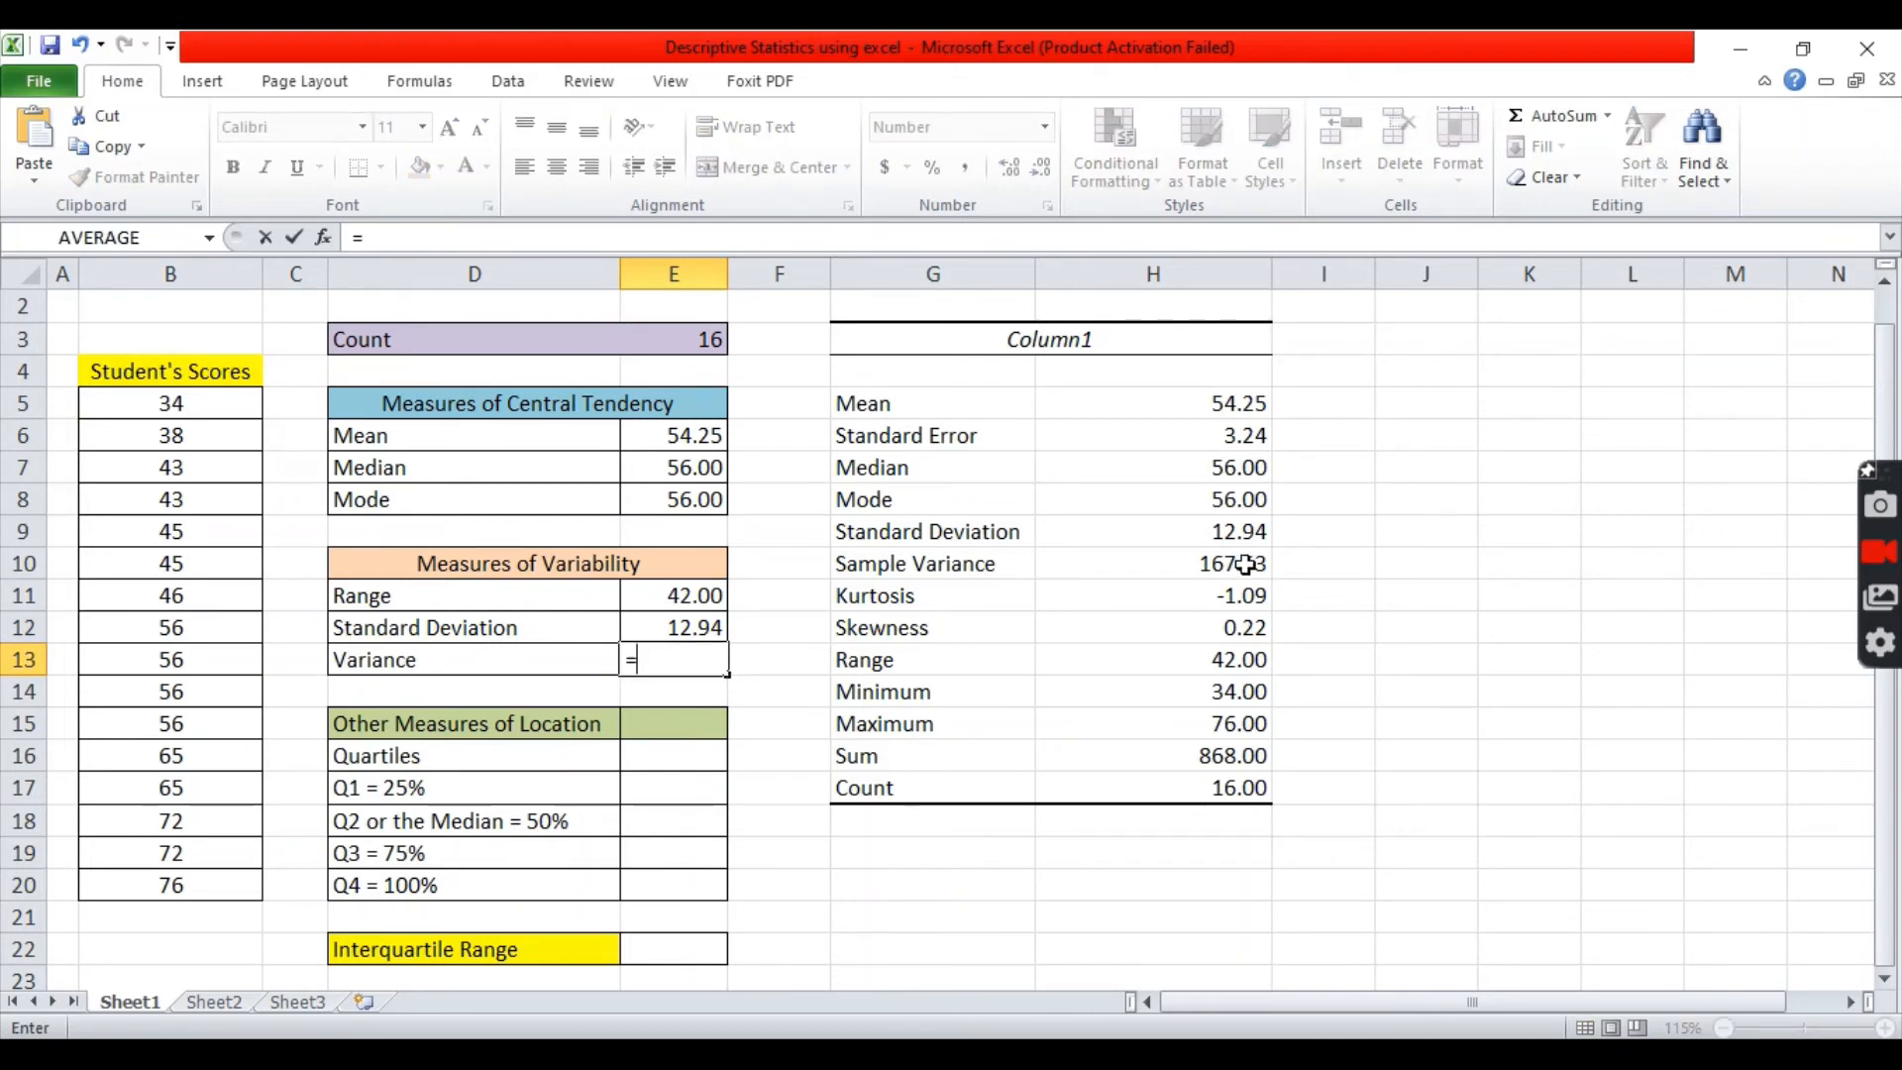
{"action": "key", "text": "Return"}
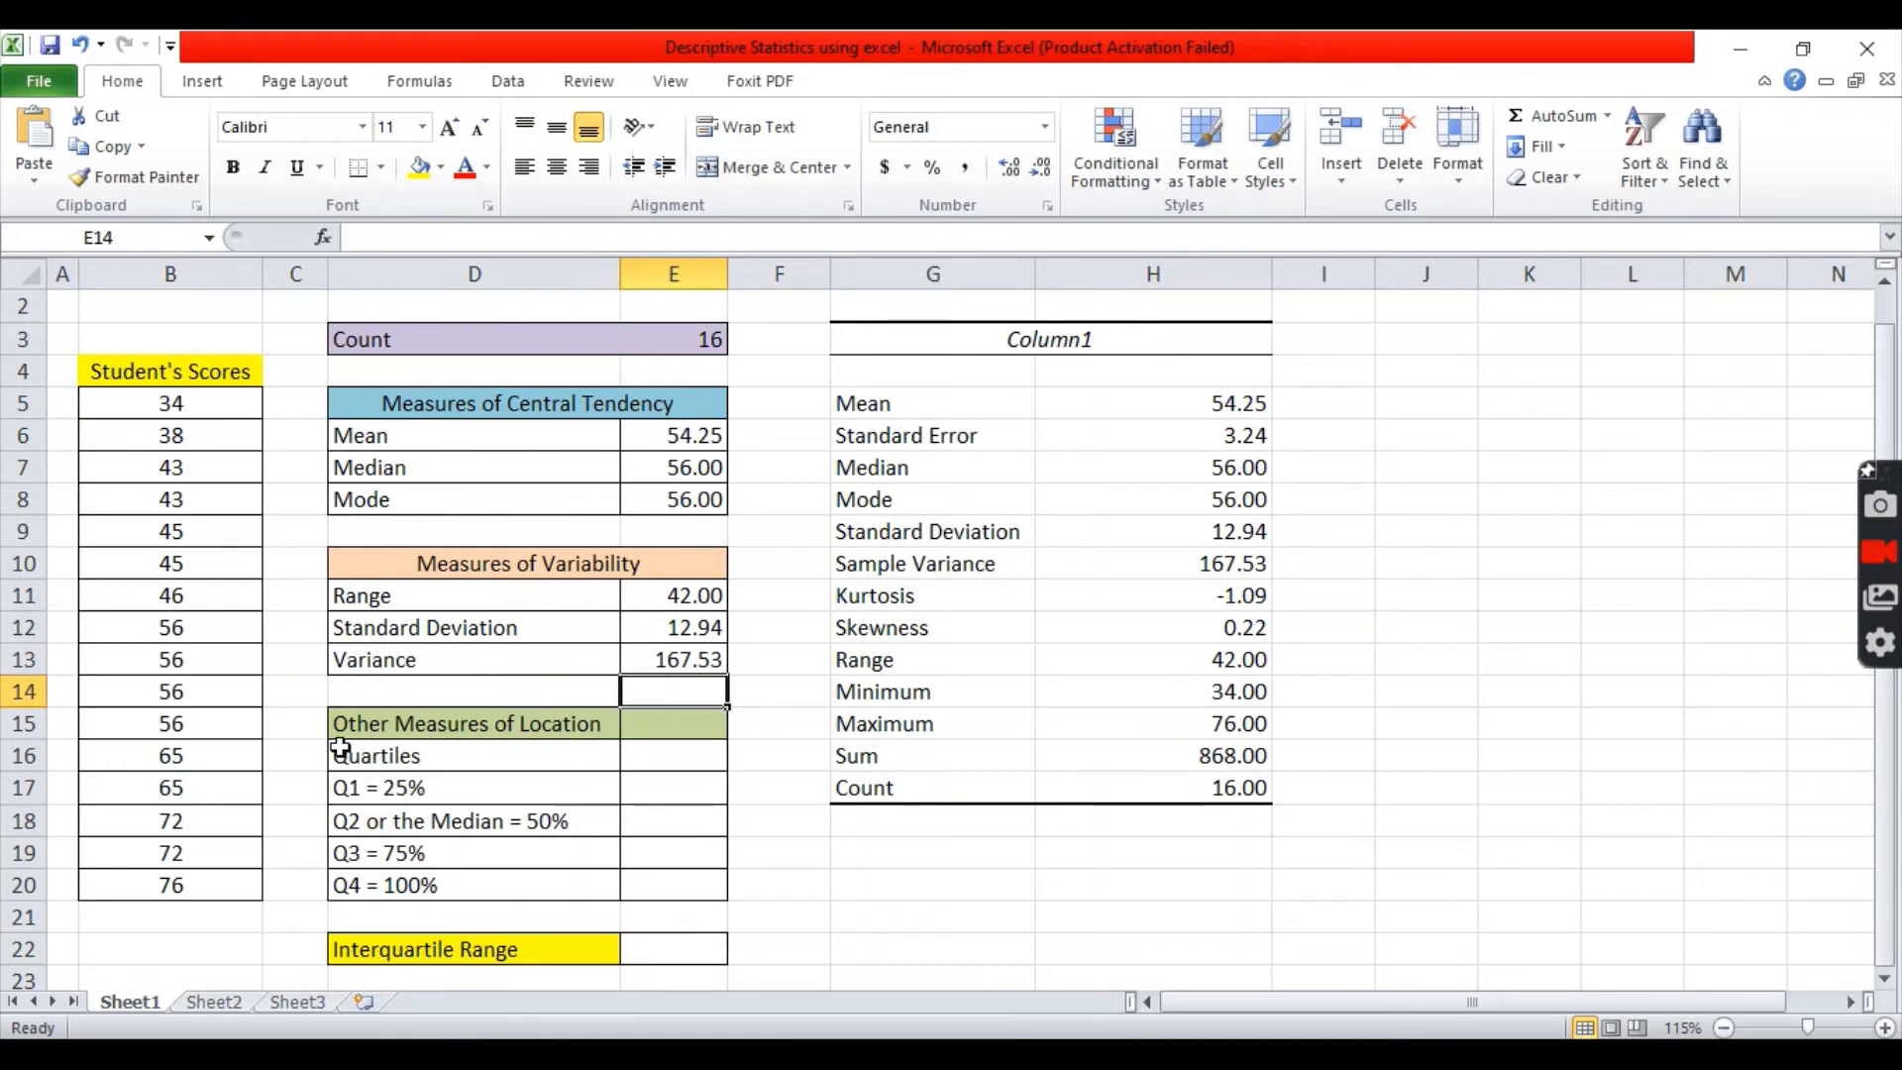
{"action": "mouse_move", "coordinate": [465, 784]}
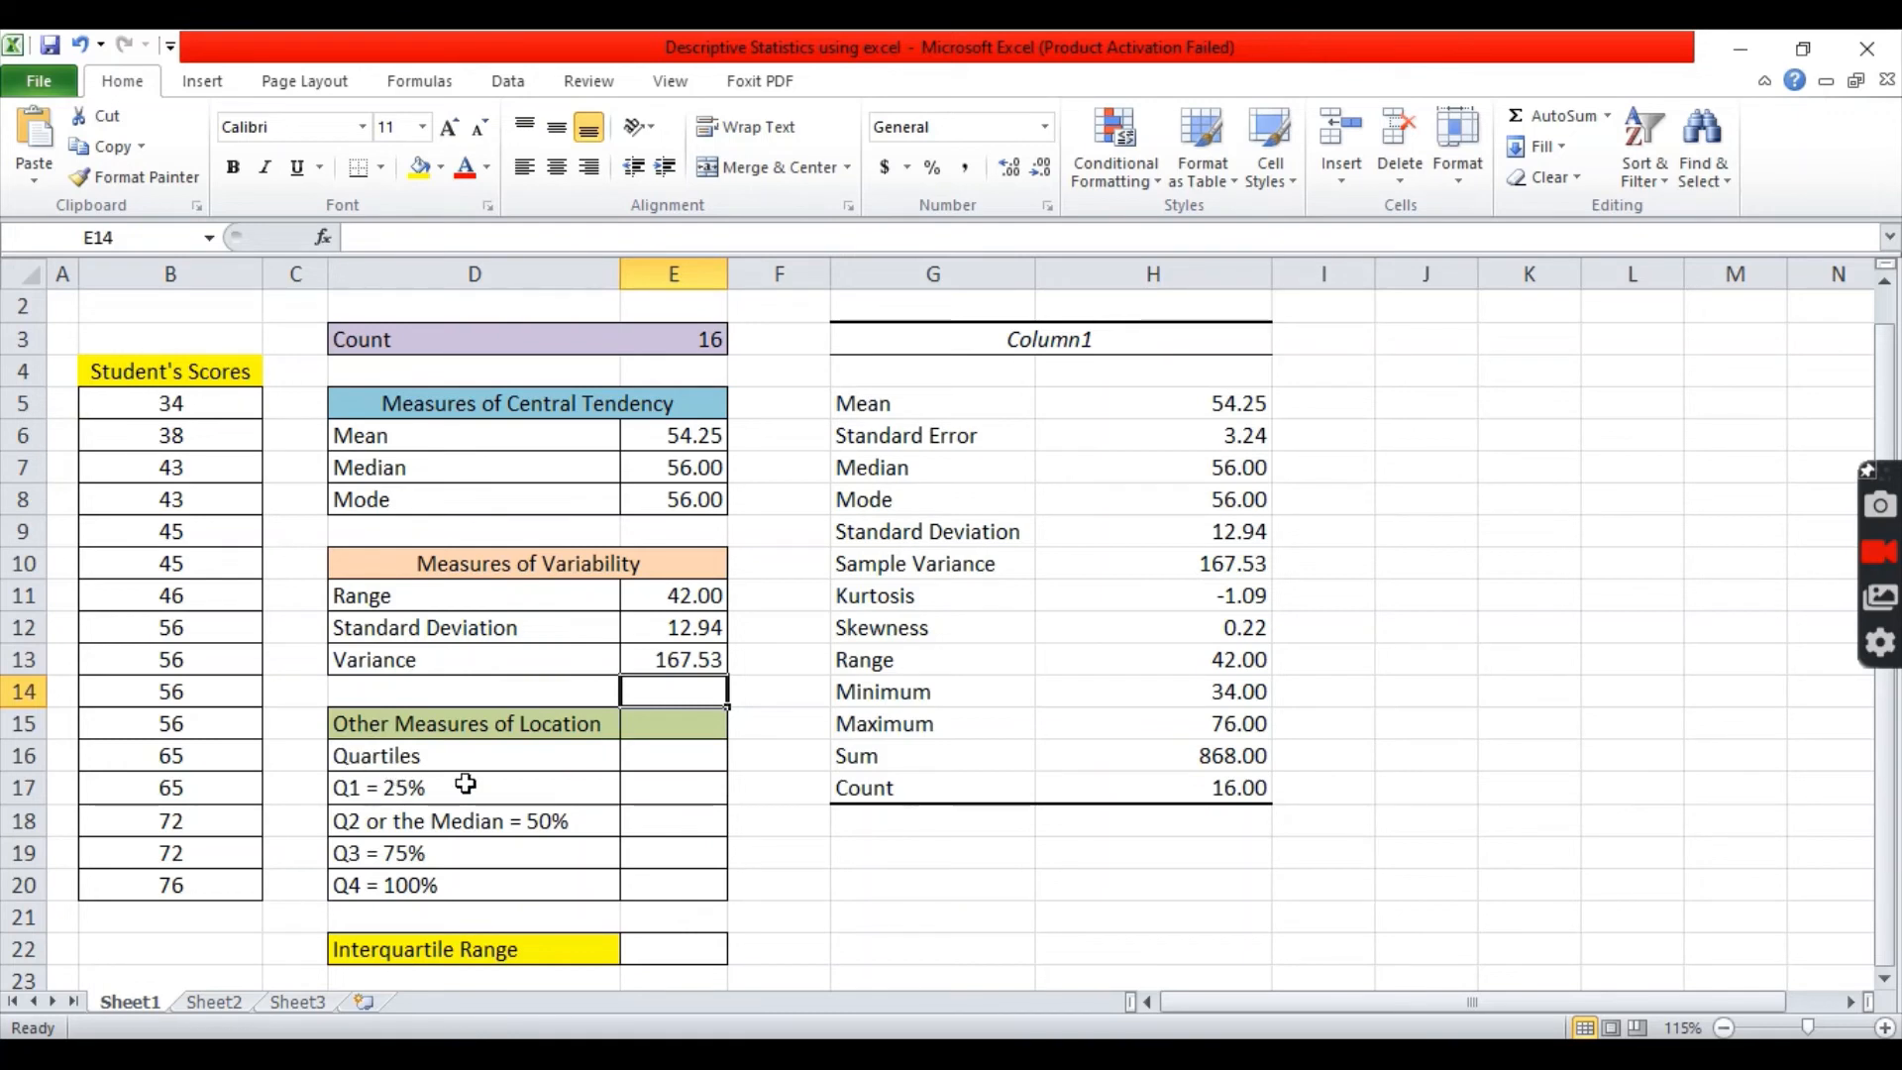
{"action": "mouse_move", "coordinate": [589, 766]}
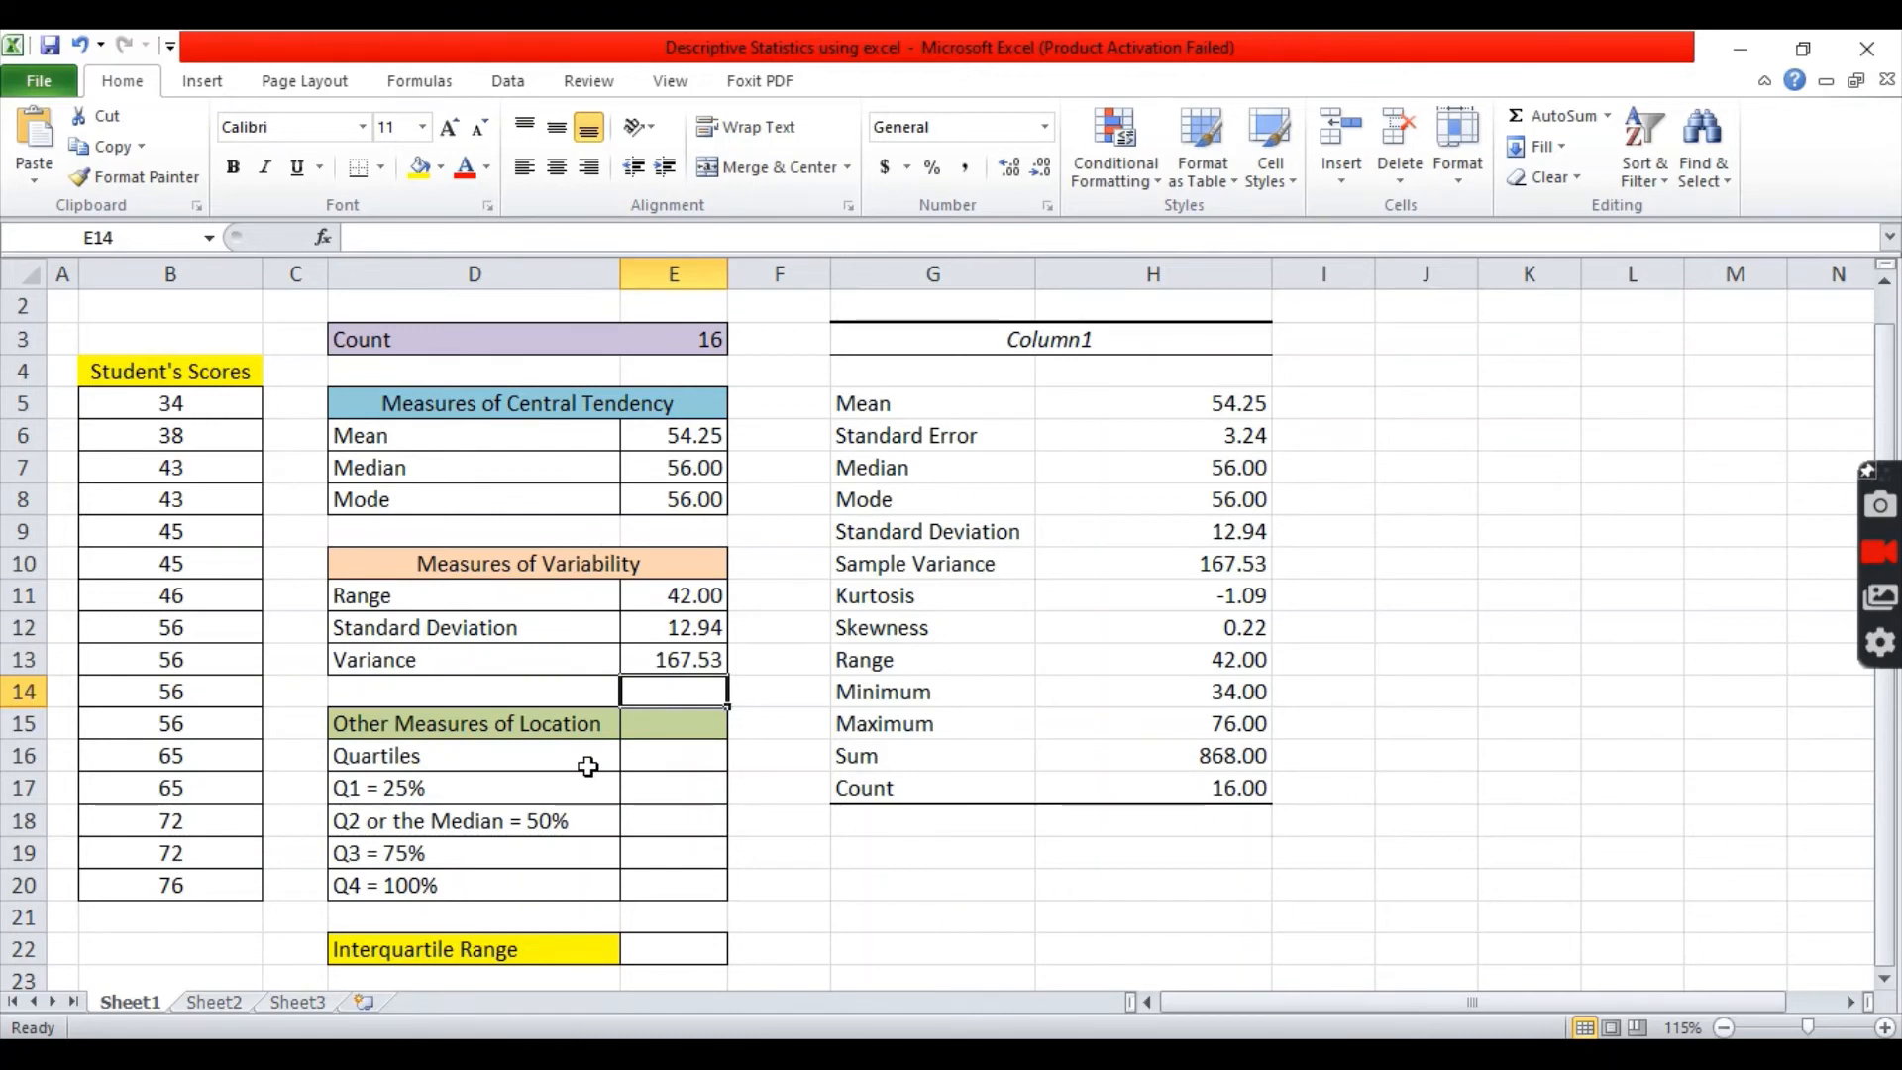
Enter =QUARTILE(B5:B20,1) in E17 for Q1, giving 44.5
{"action": "left_click", "coordinate": [673, 788]}
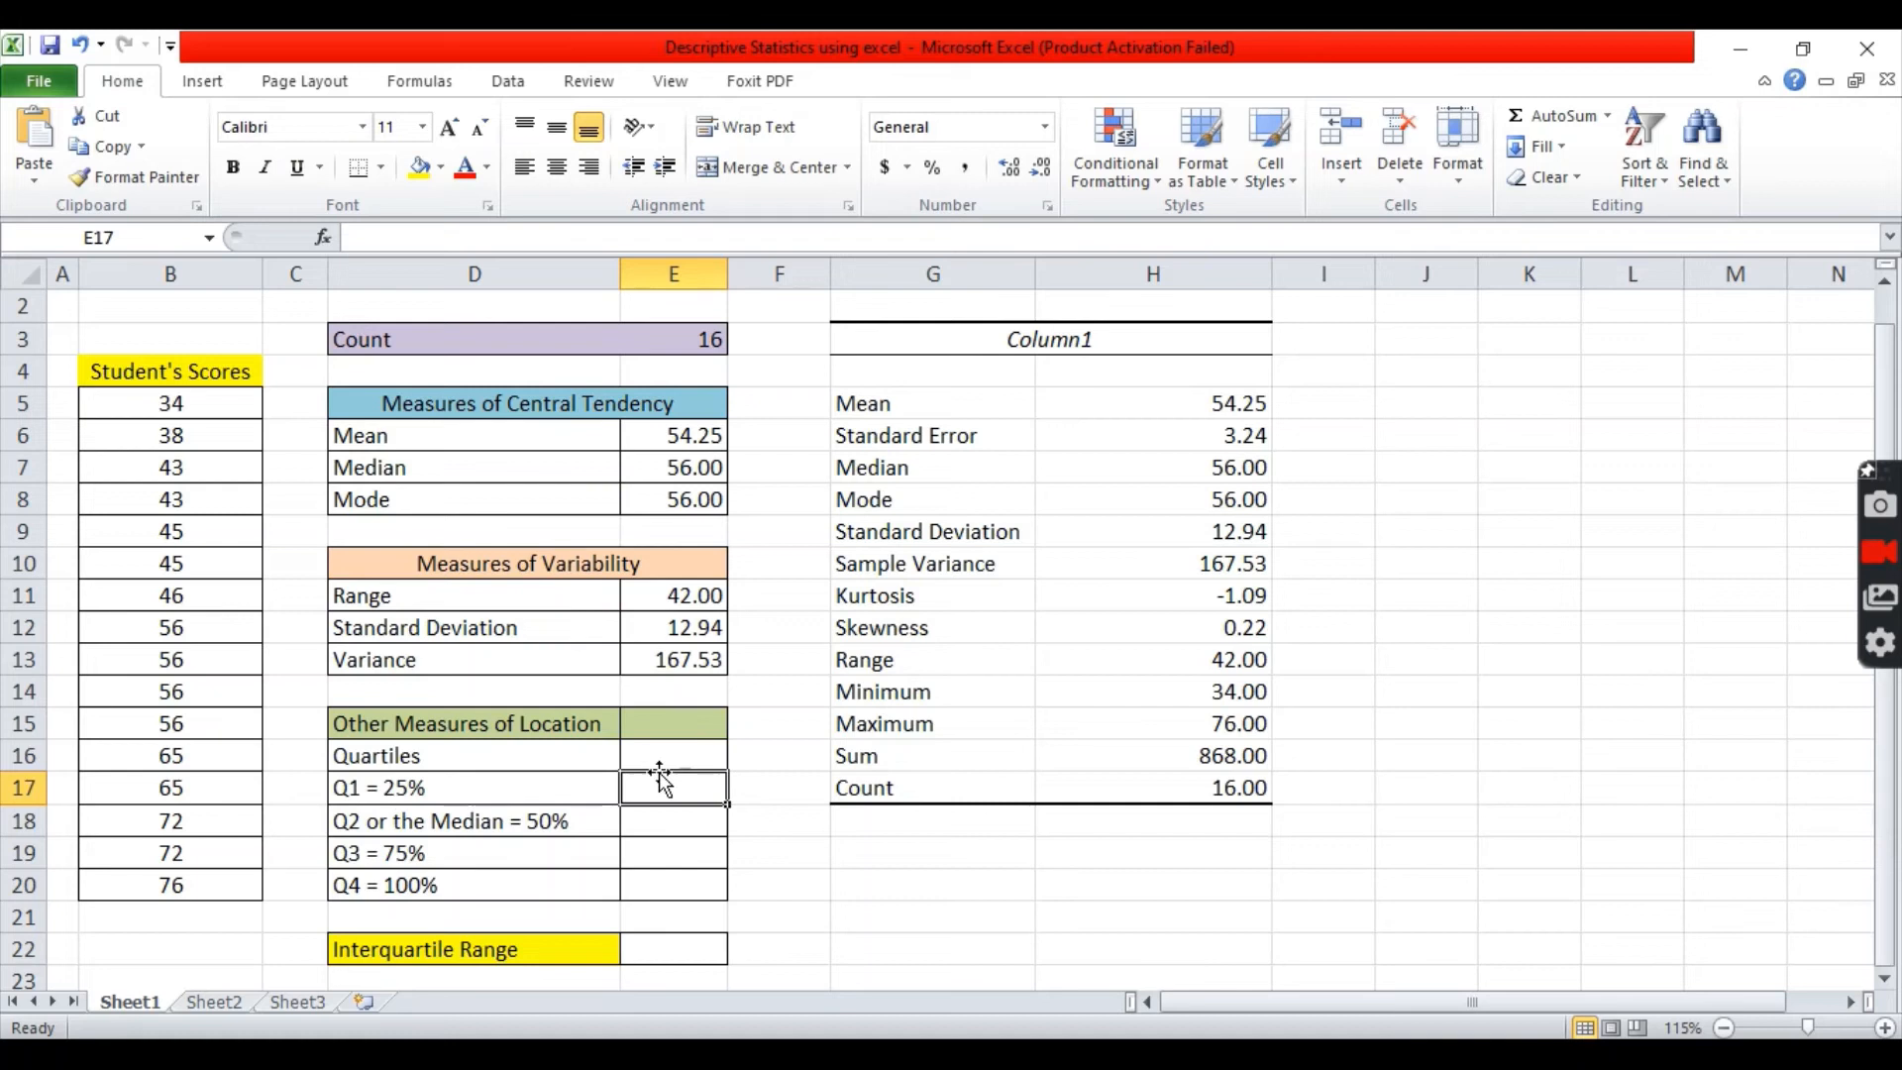
{"action": "mouse_move", "coordinate": [722, 746]}
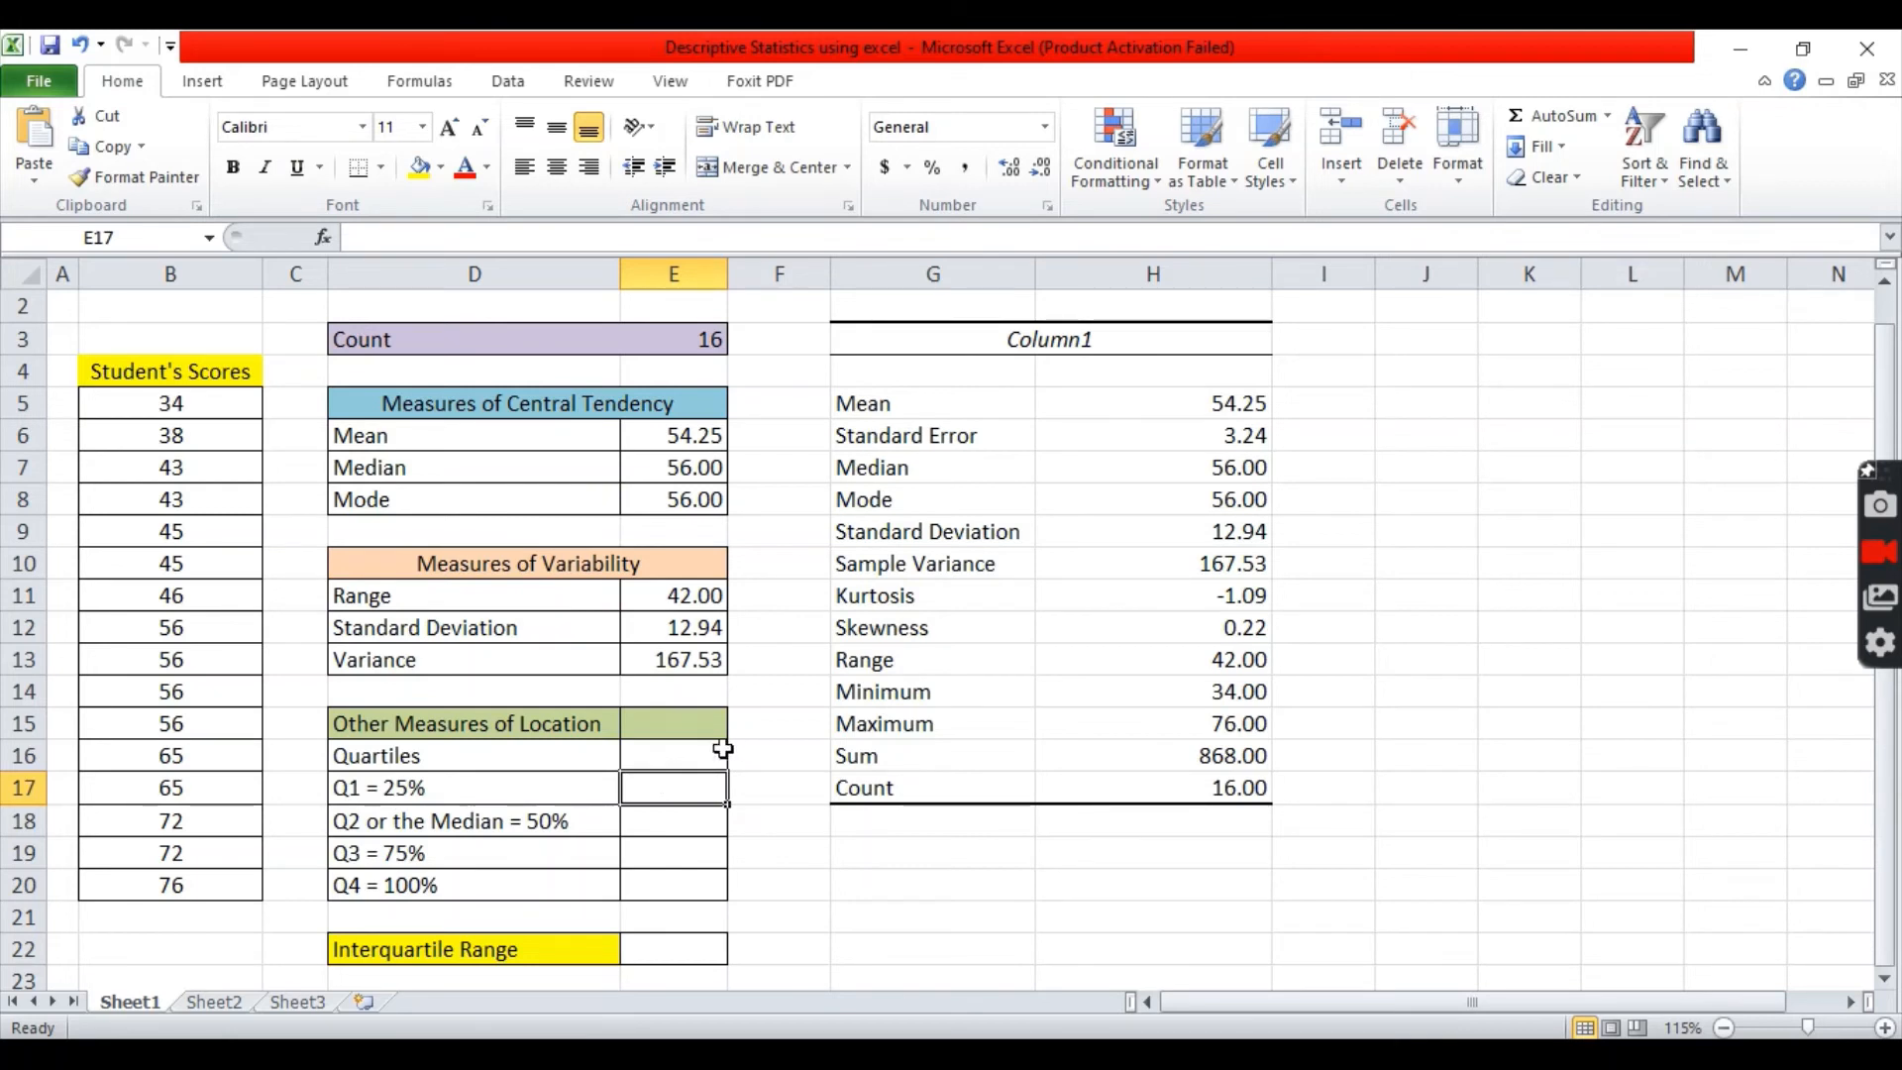
{"action": "mouse_move", "coordinate": [912, 706]}
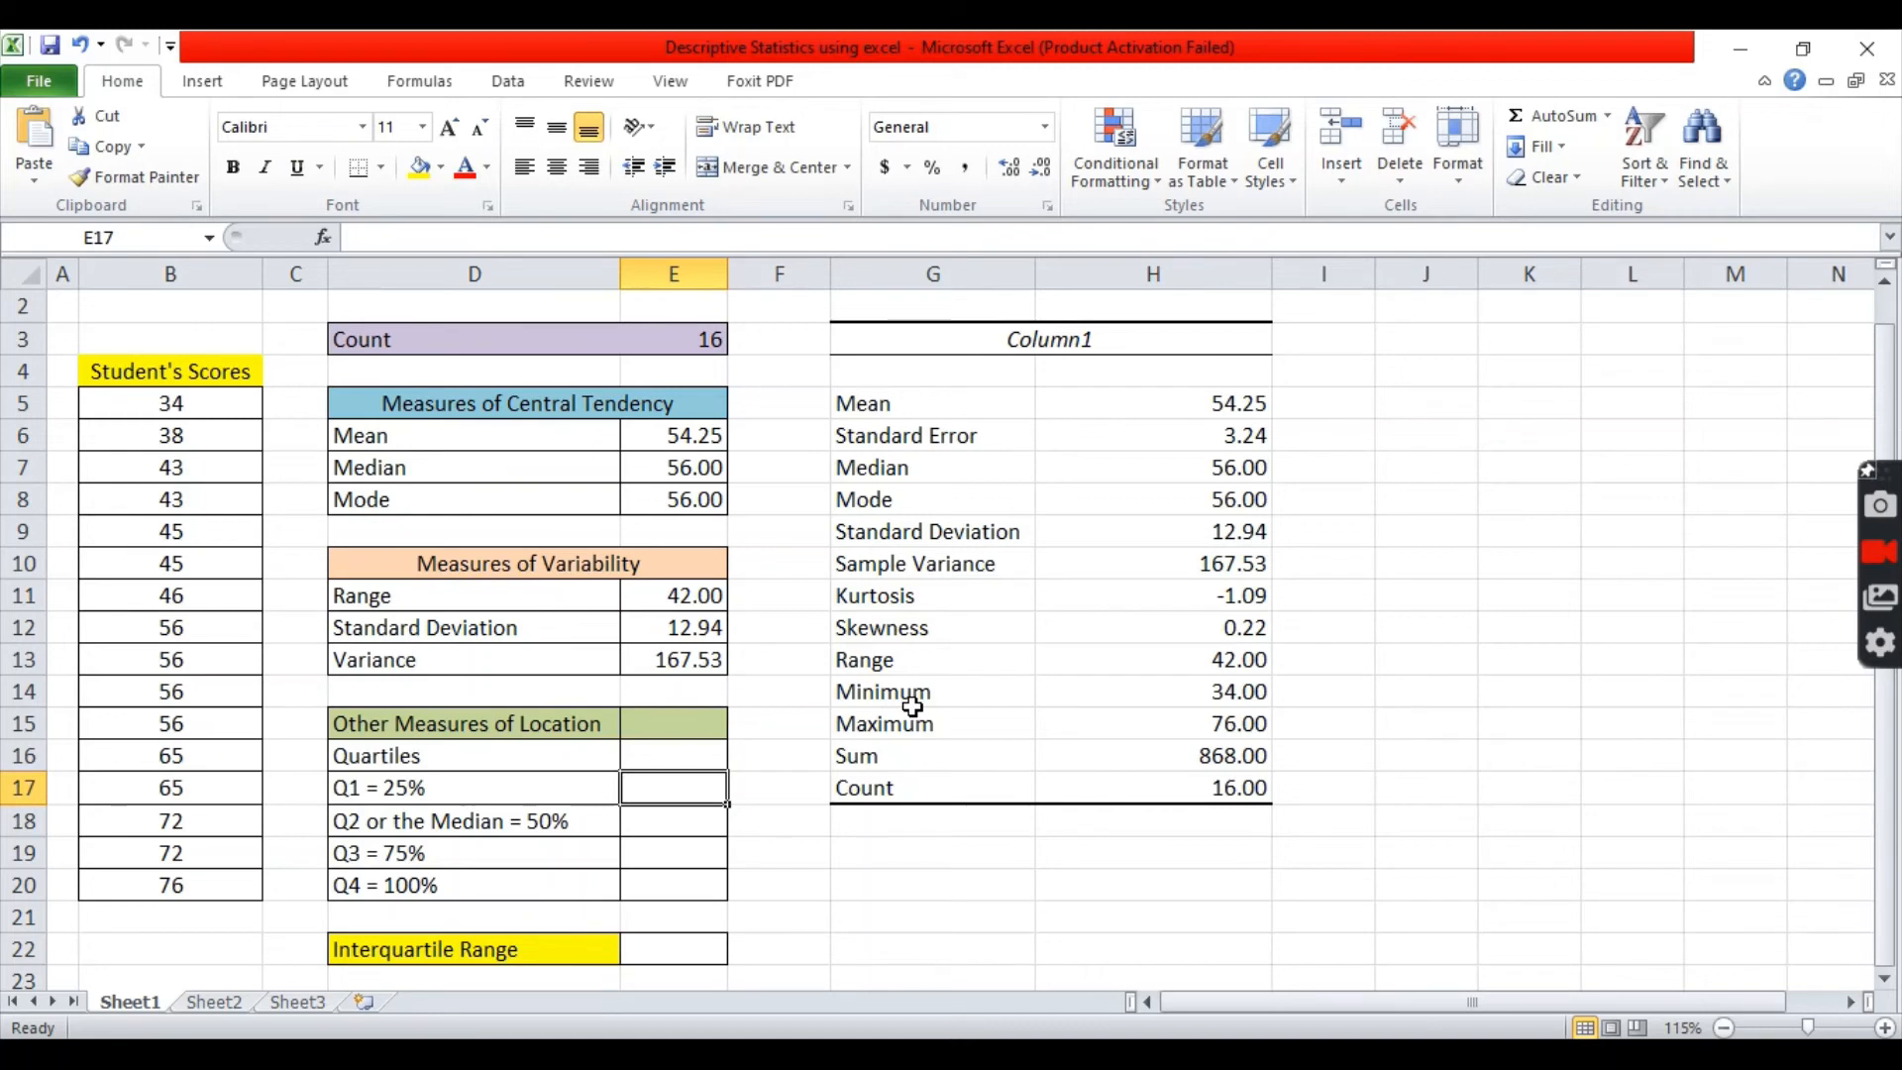
{"action": "type", "text": "="}
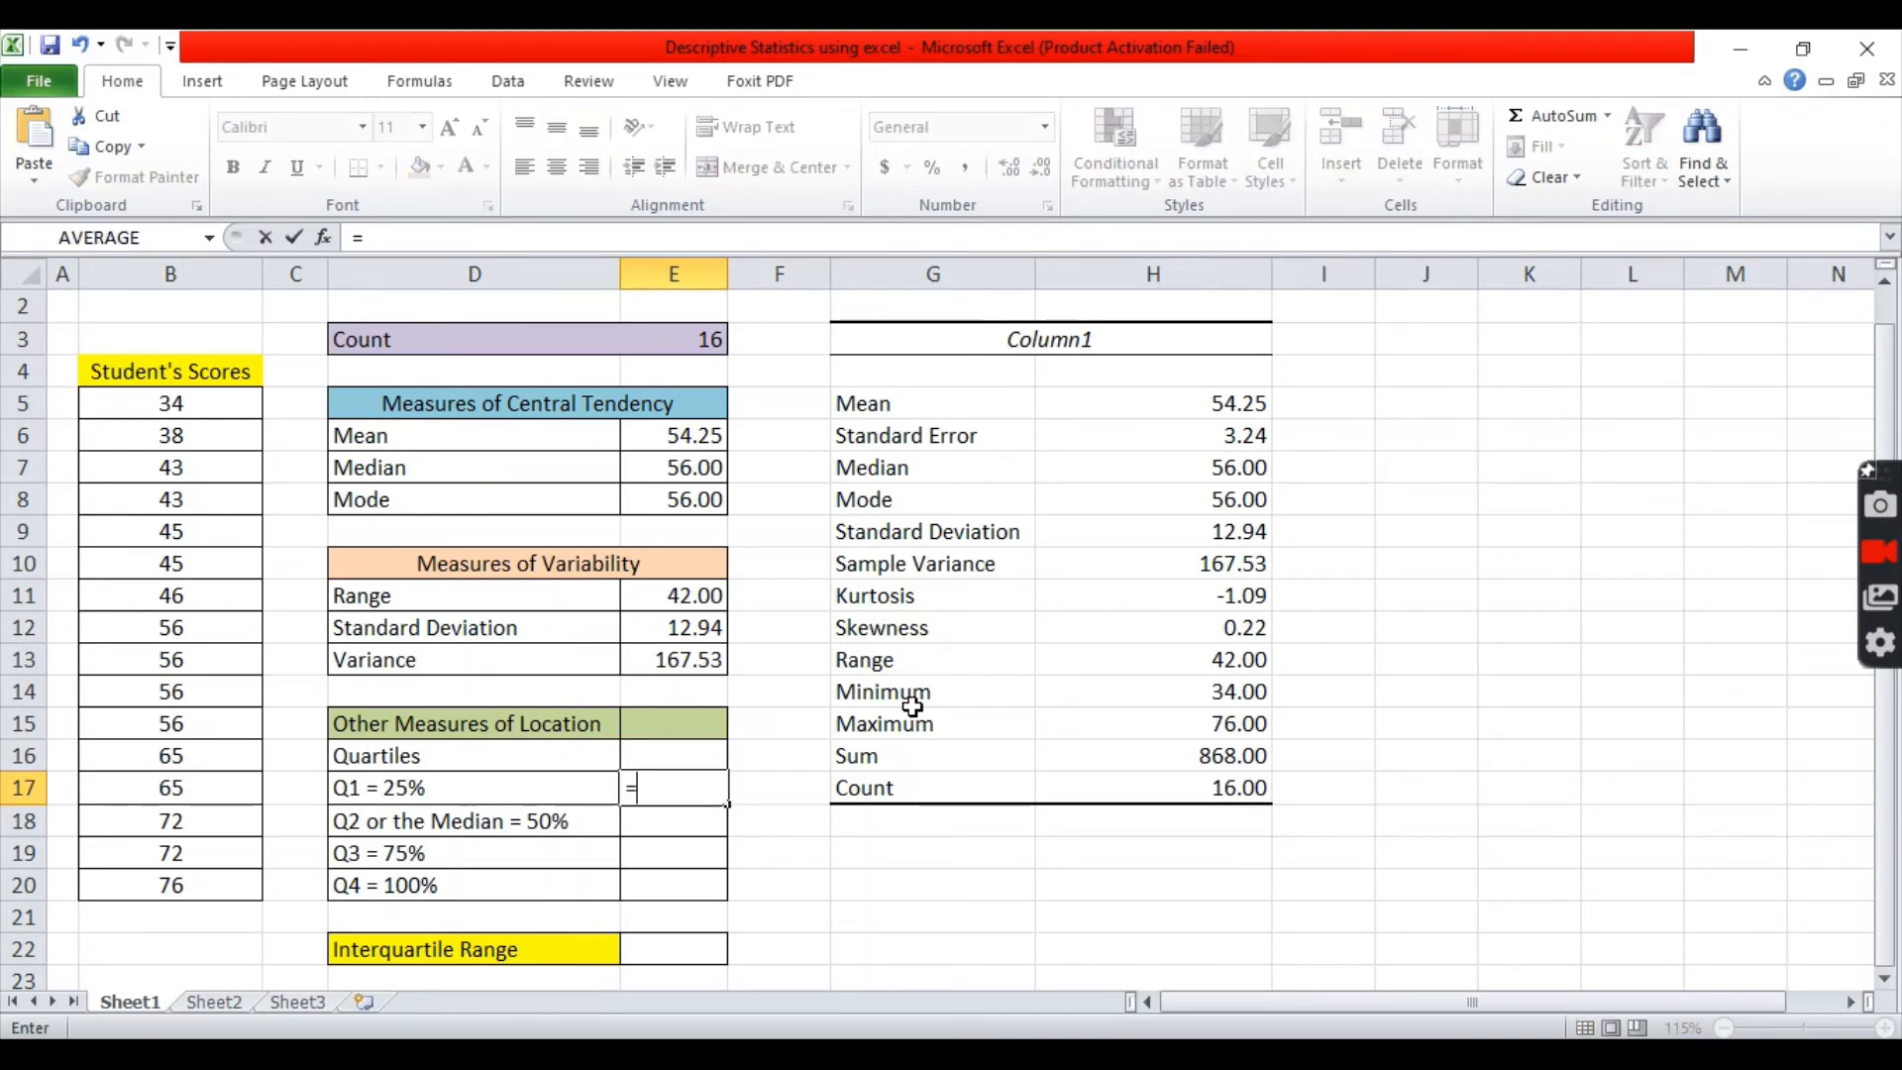
{"action": "type", "text": "QU"}
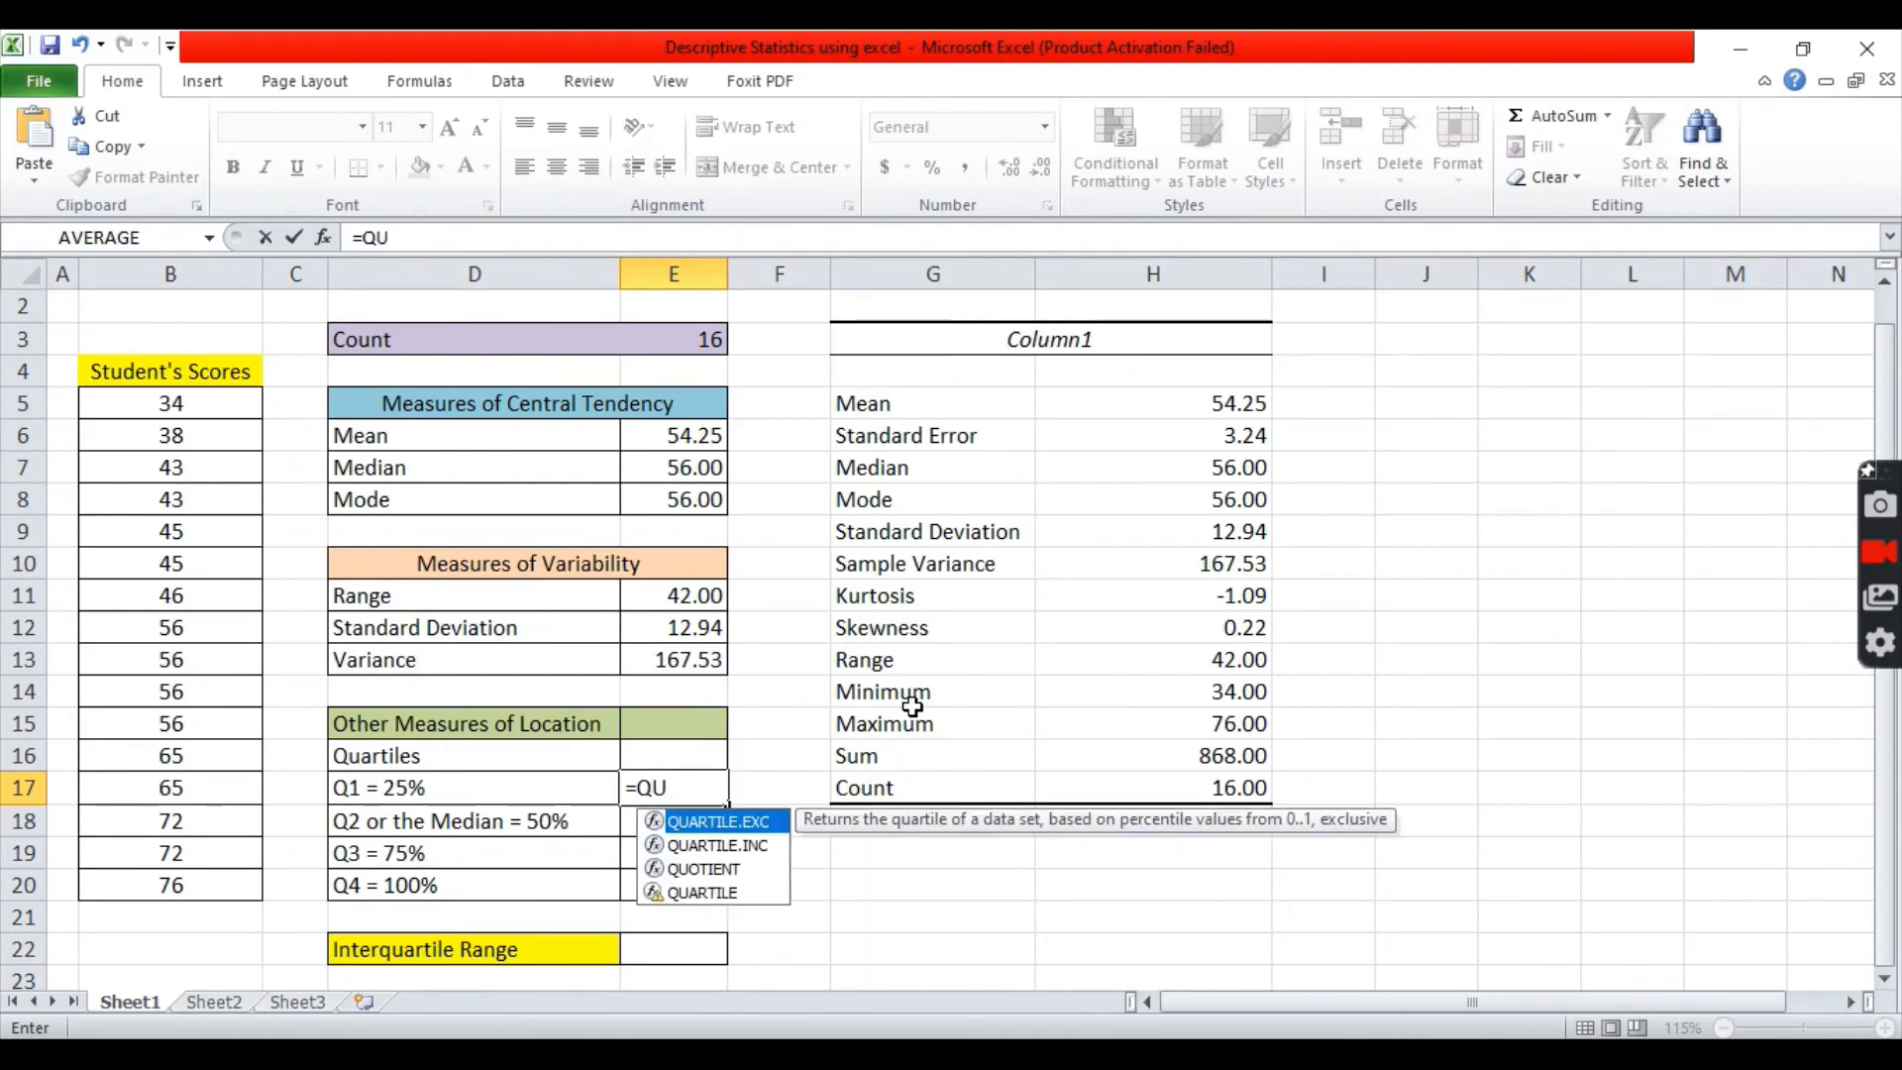
{"action": "mouse_move", "coordinate": [707, 905]}
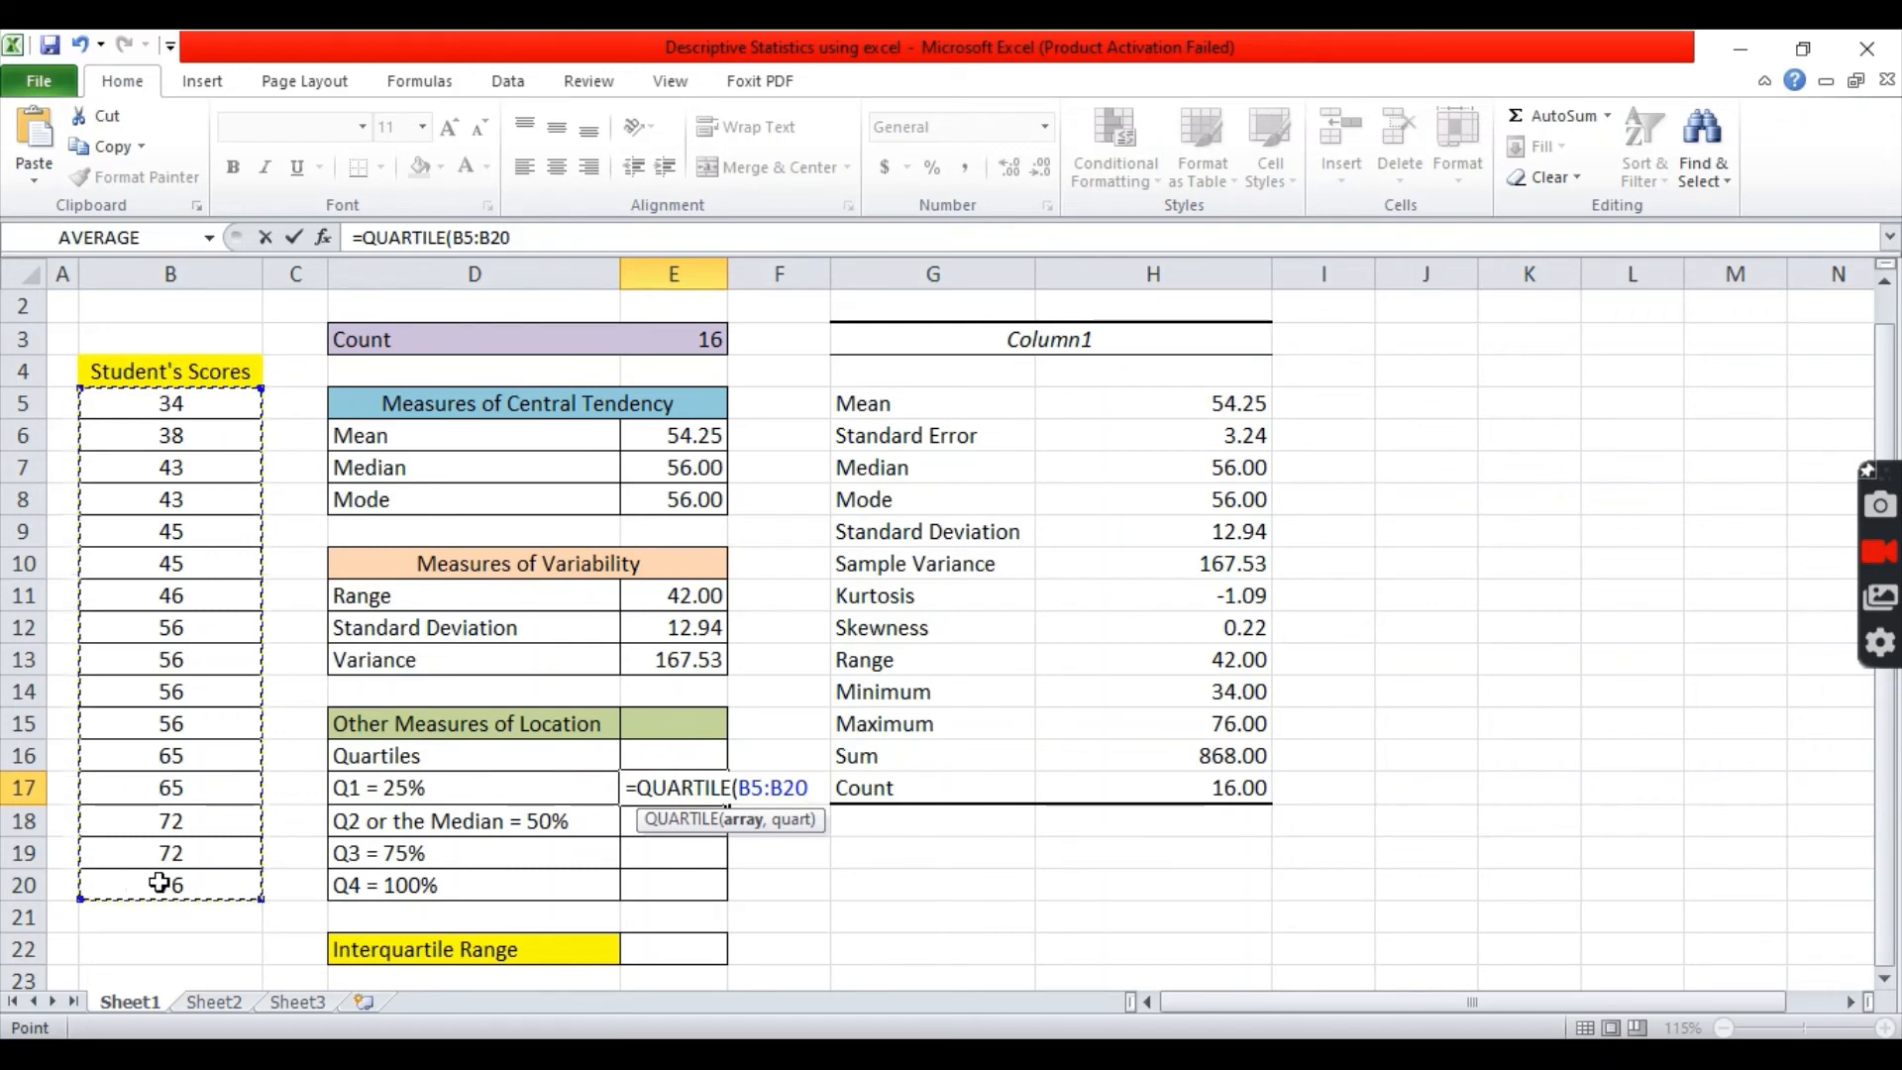
{"action": "type", "text": ",1"}
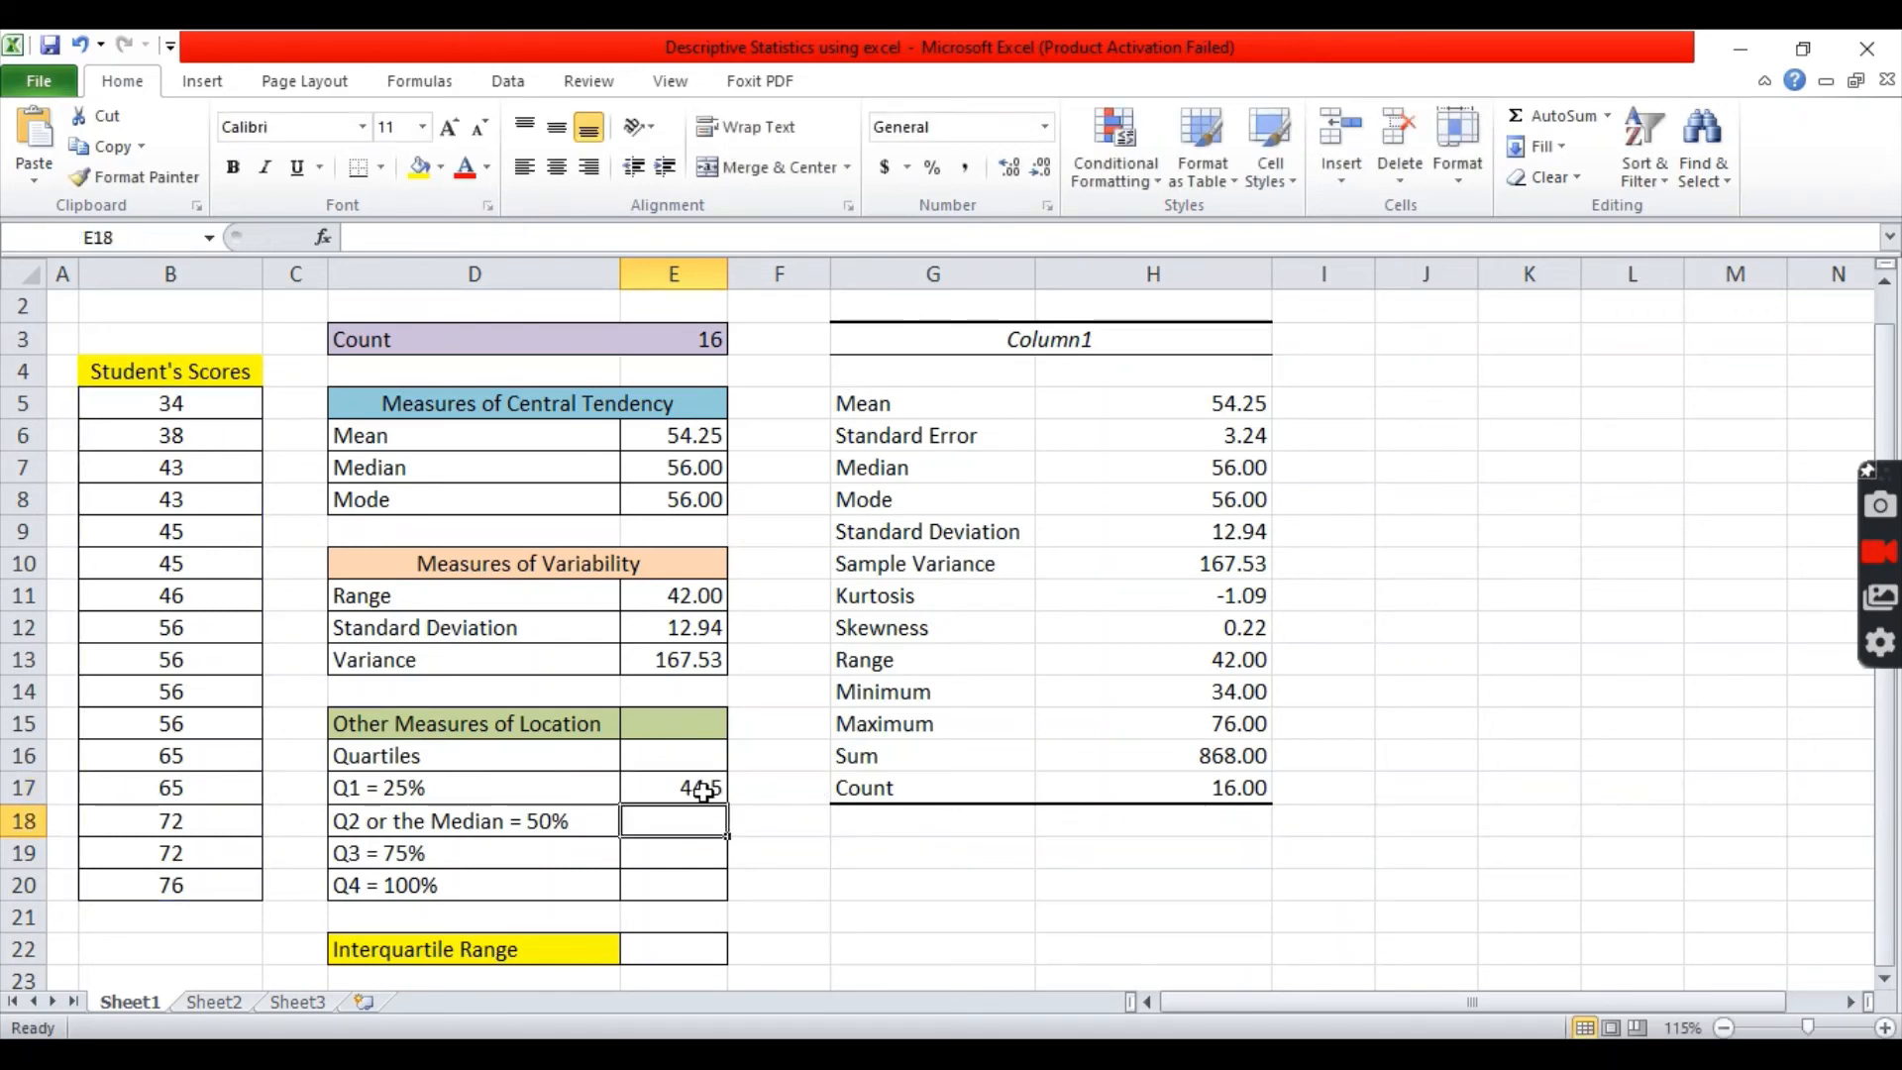
{"action": "left_click", "coordinate": [674, 788]}
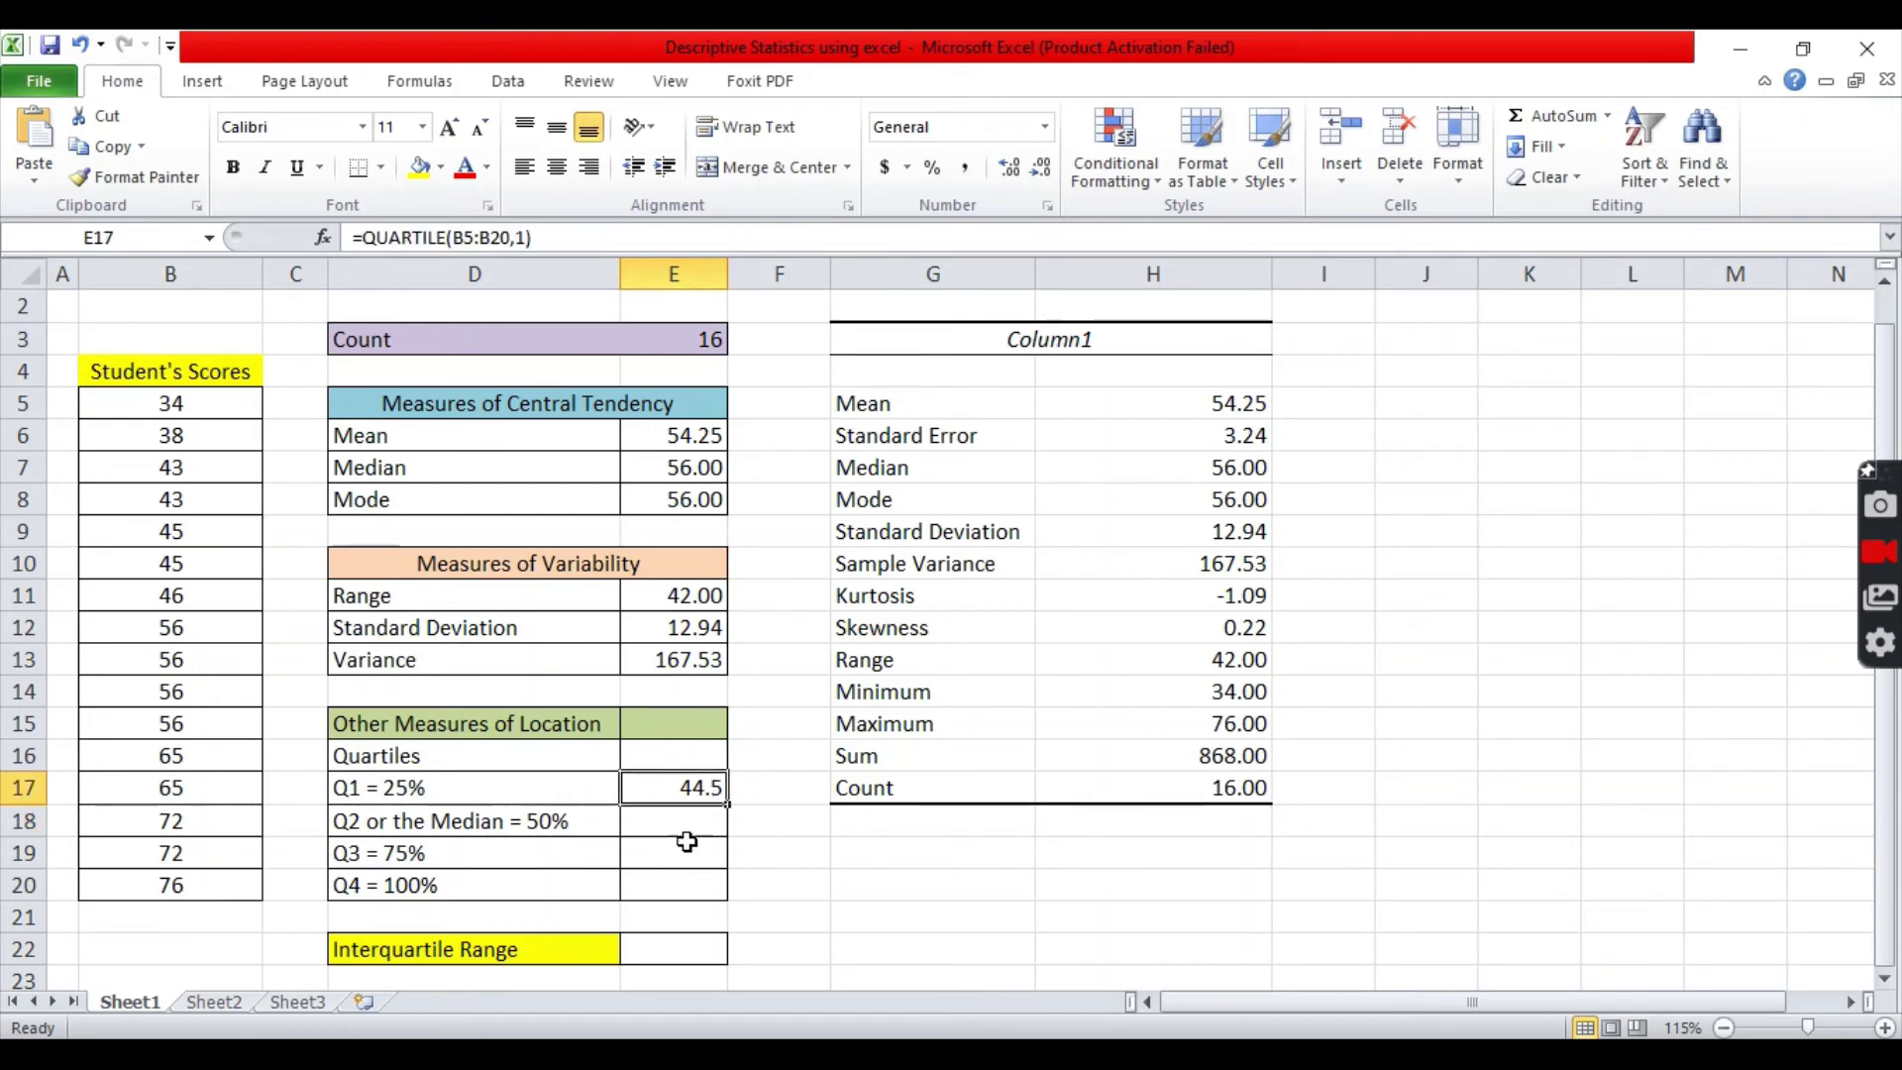
{"action": "mouse_move", "coordinate": [688, 789]}
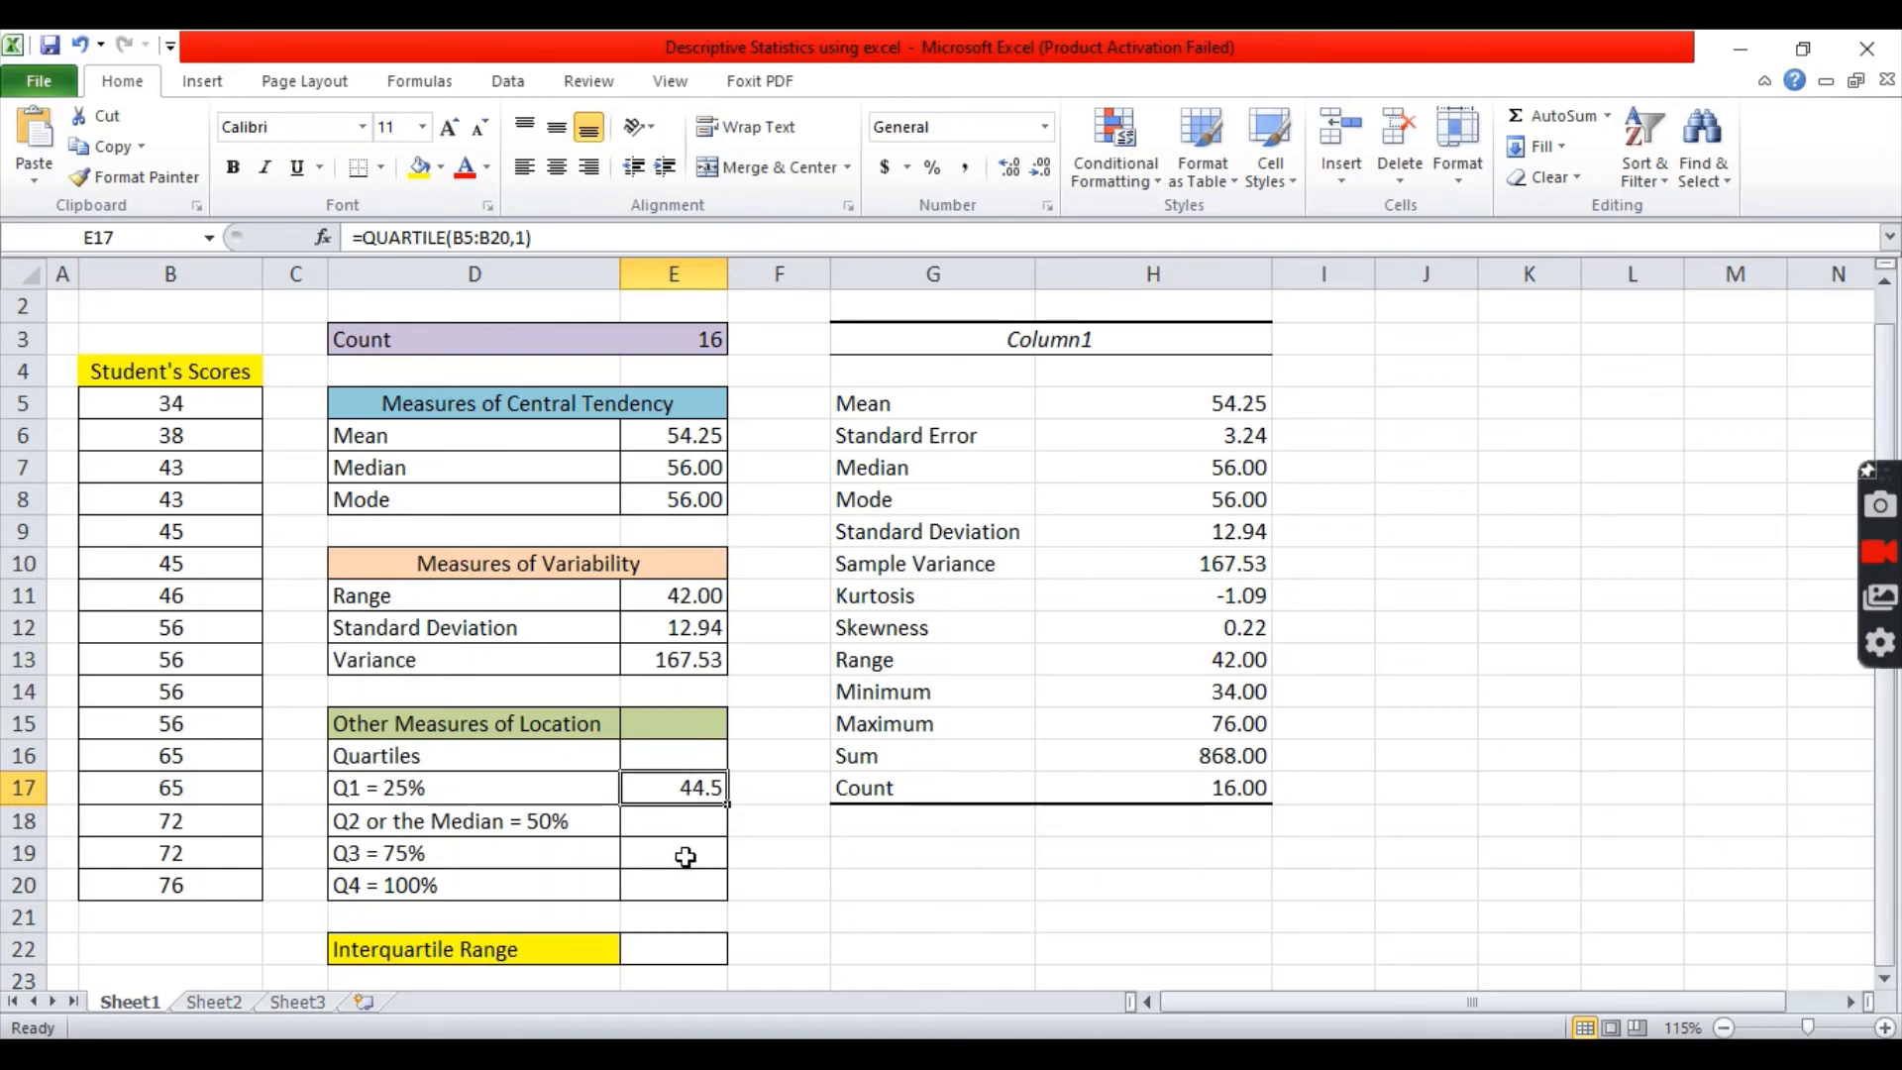
{"action": "left_click", "coordinate": [674, 821]}
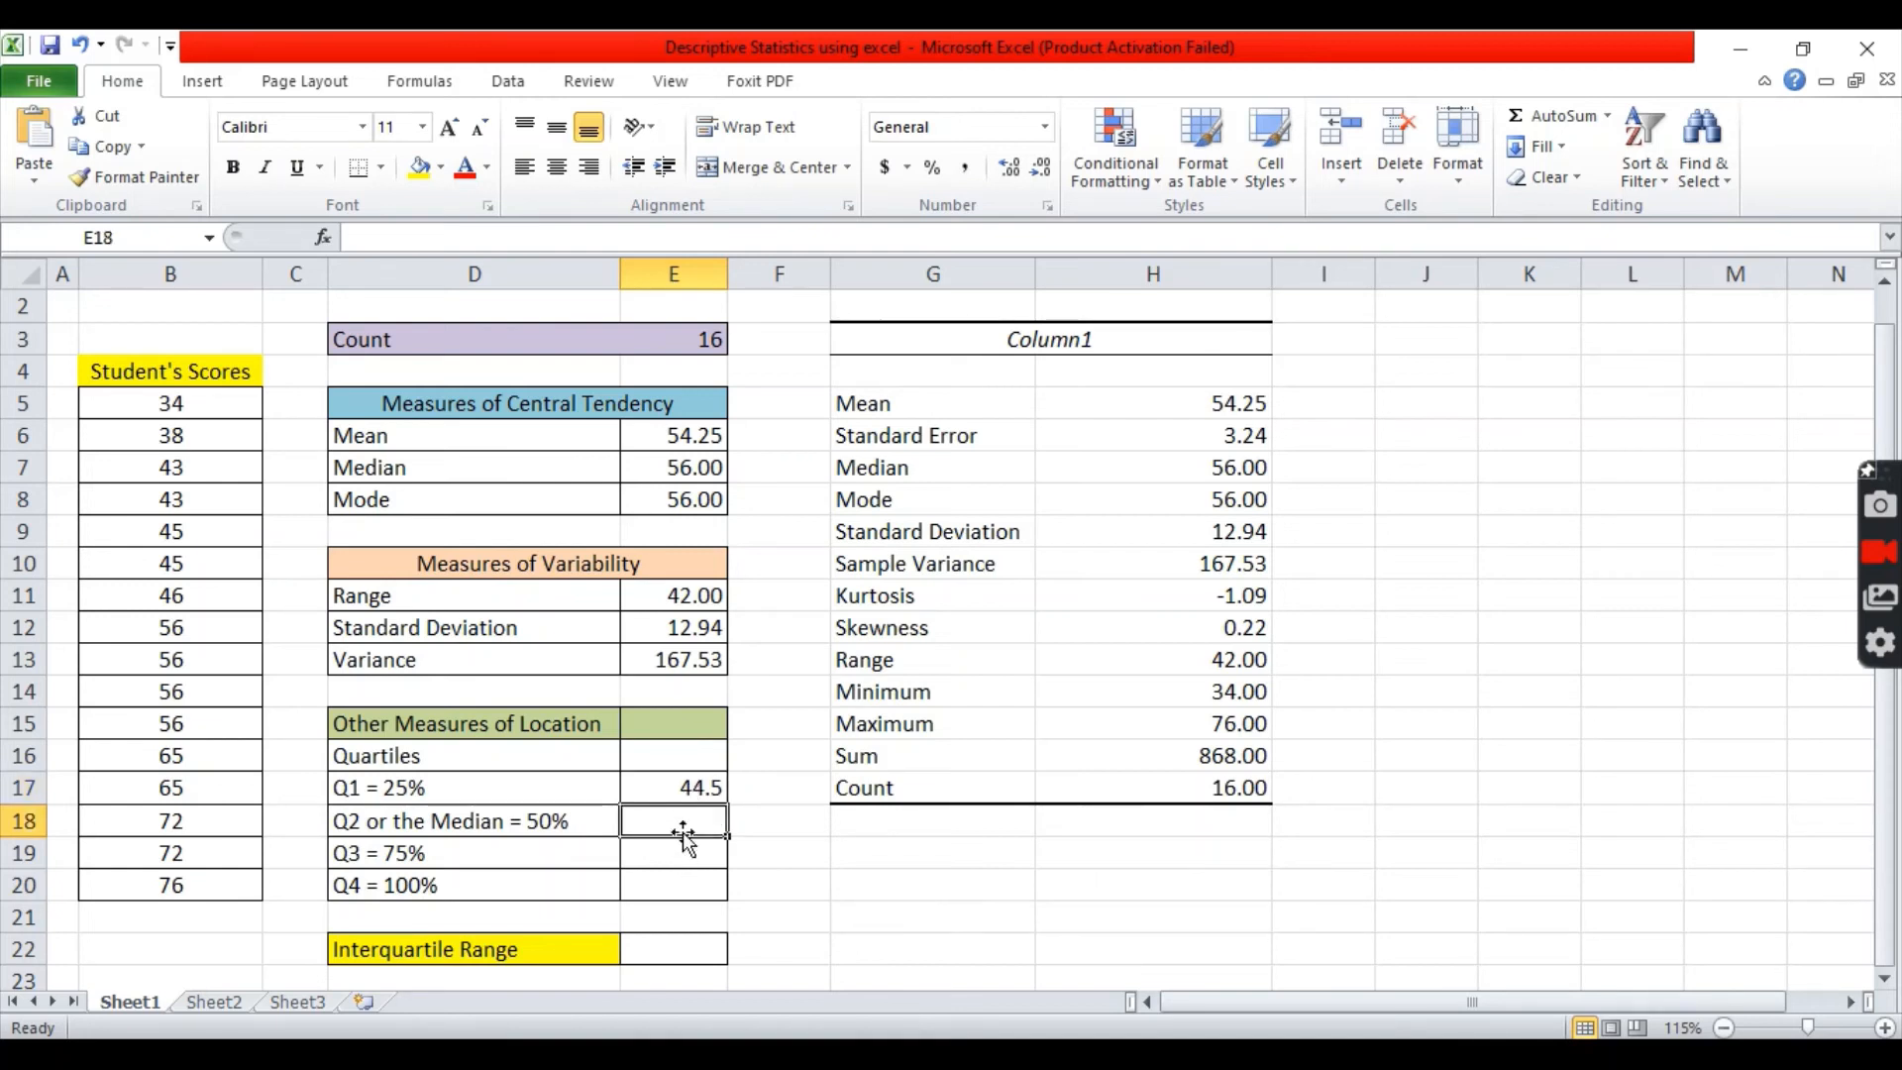
Enter =QUARTILE(B5:B20,2) in E18 so the median quartile shows 56
{"action": "type", "text": "="}
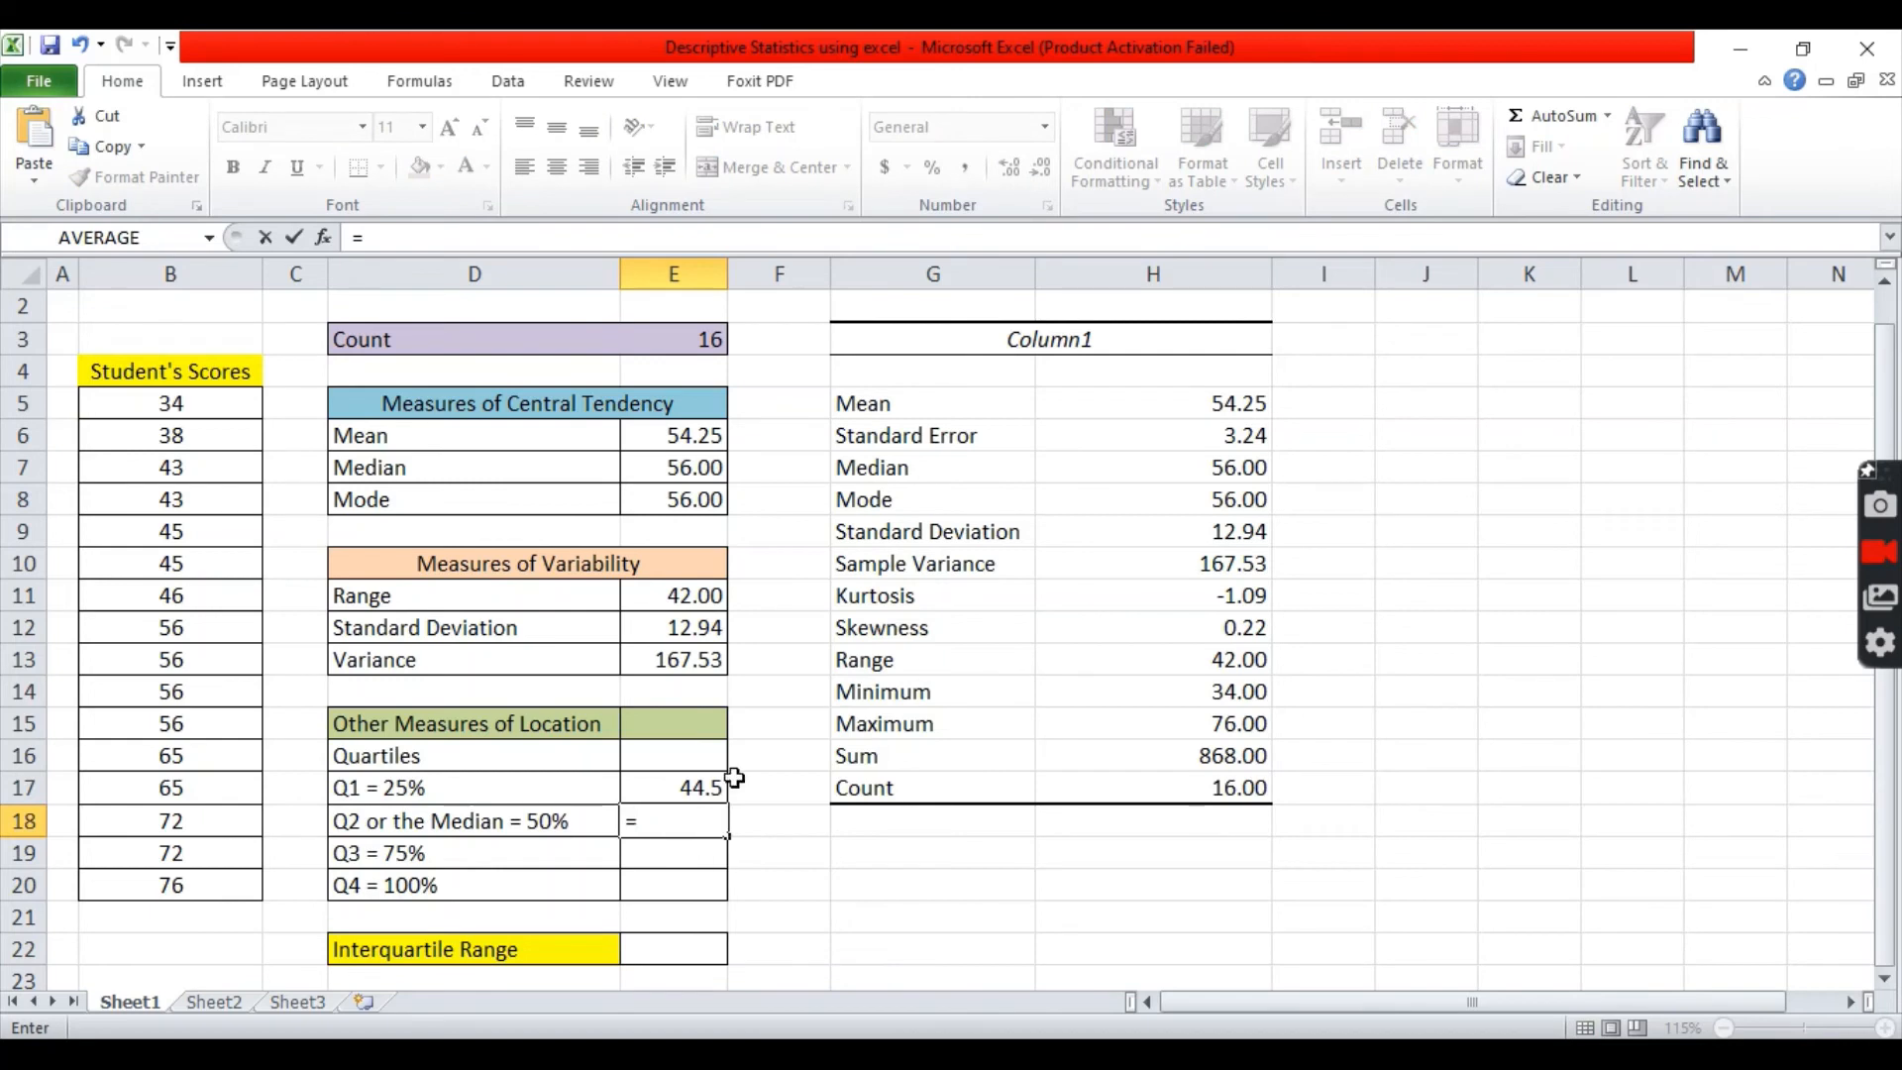
{"action": "type", "text": "QUARTILE(B5:B20"}
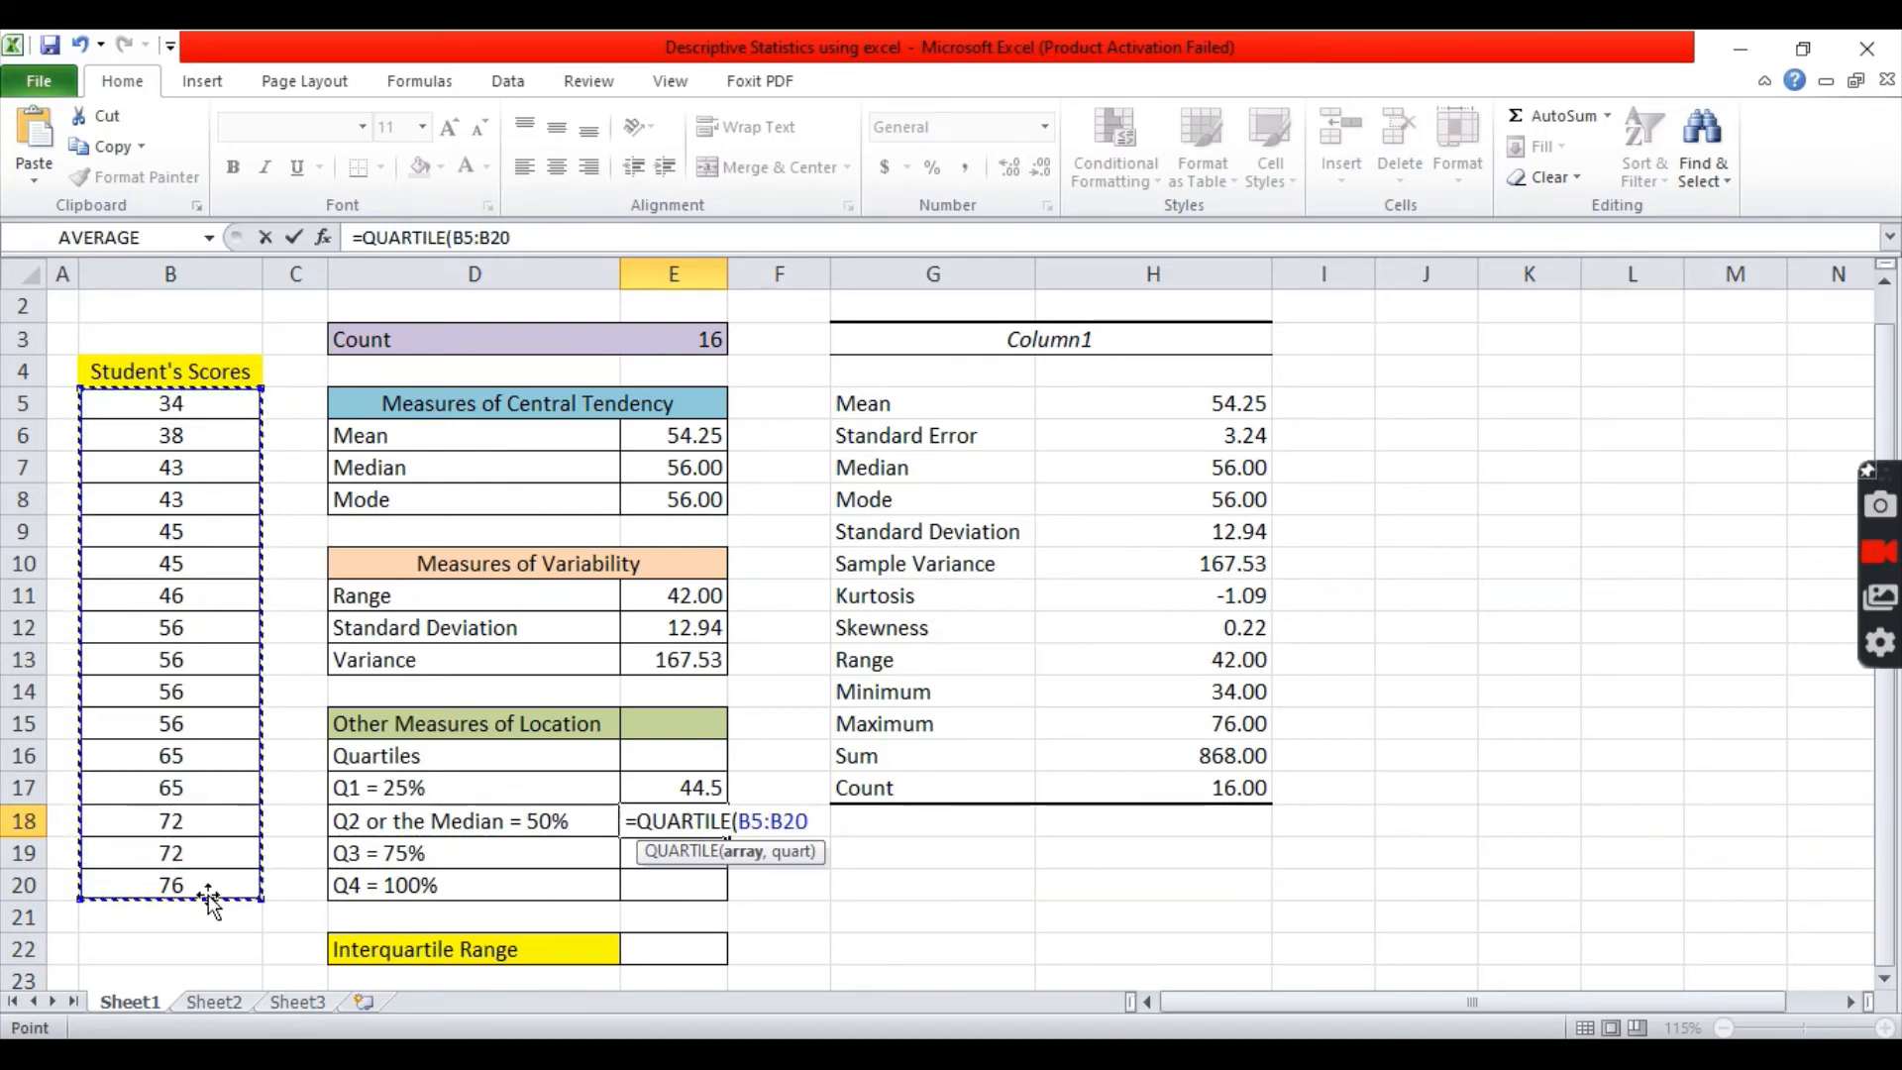
{"action": "type", "text": ","}
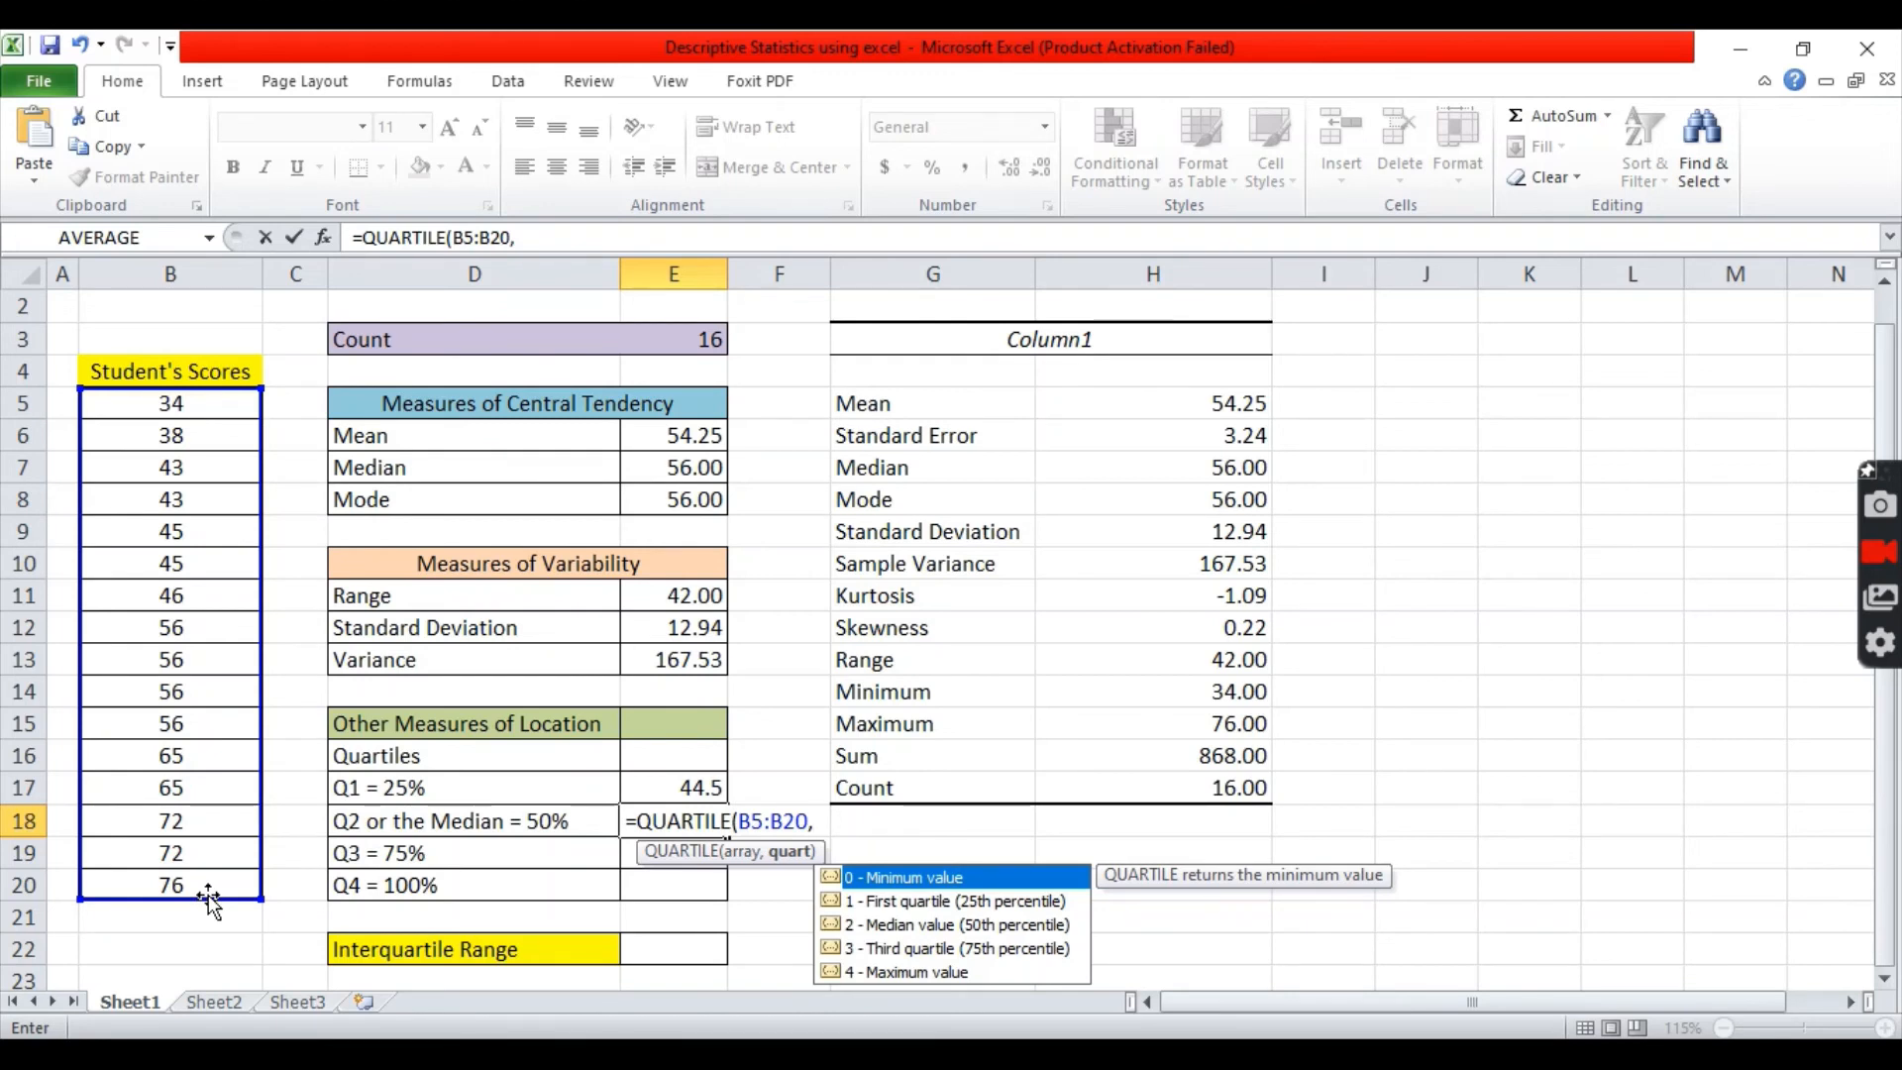
{"action": "key", "text": "Return"}
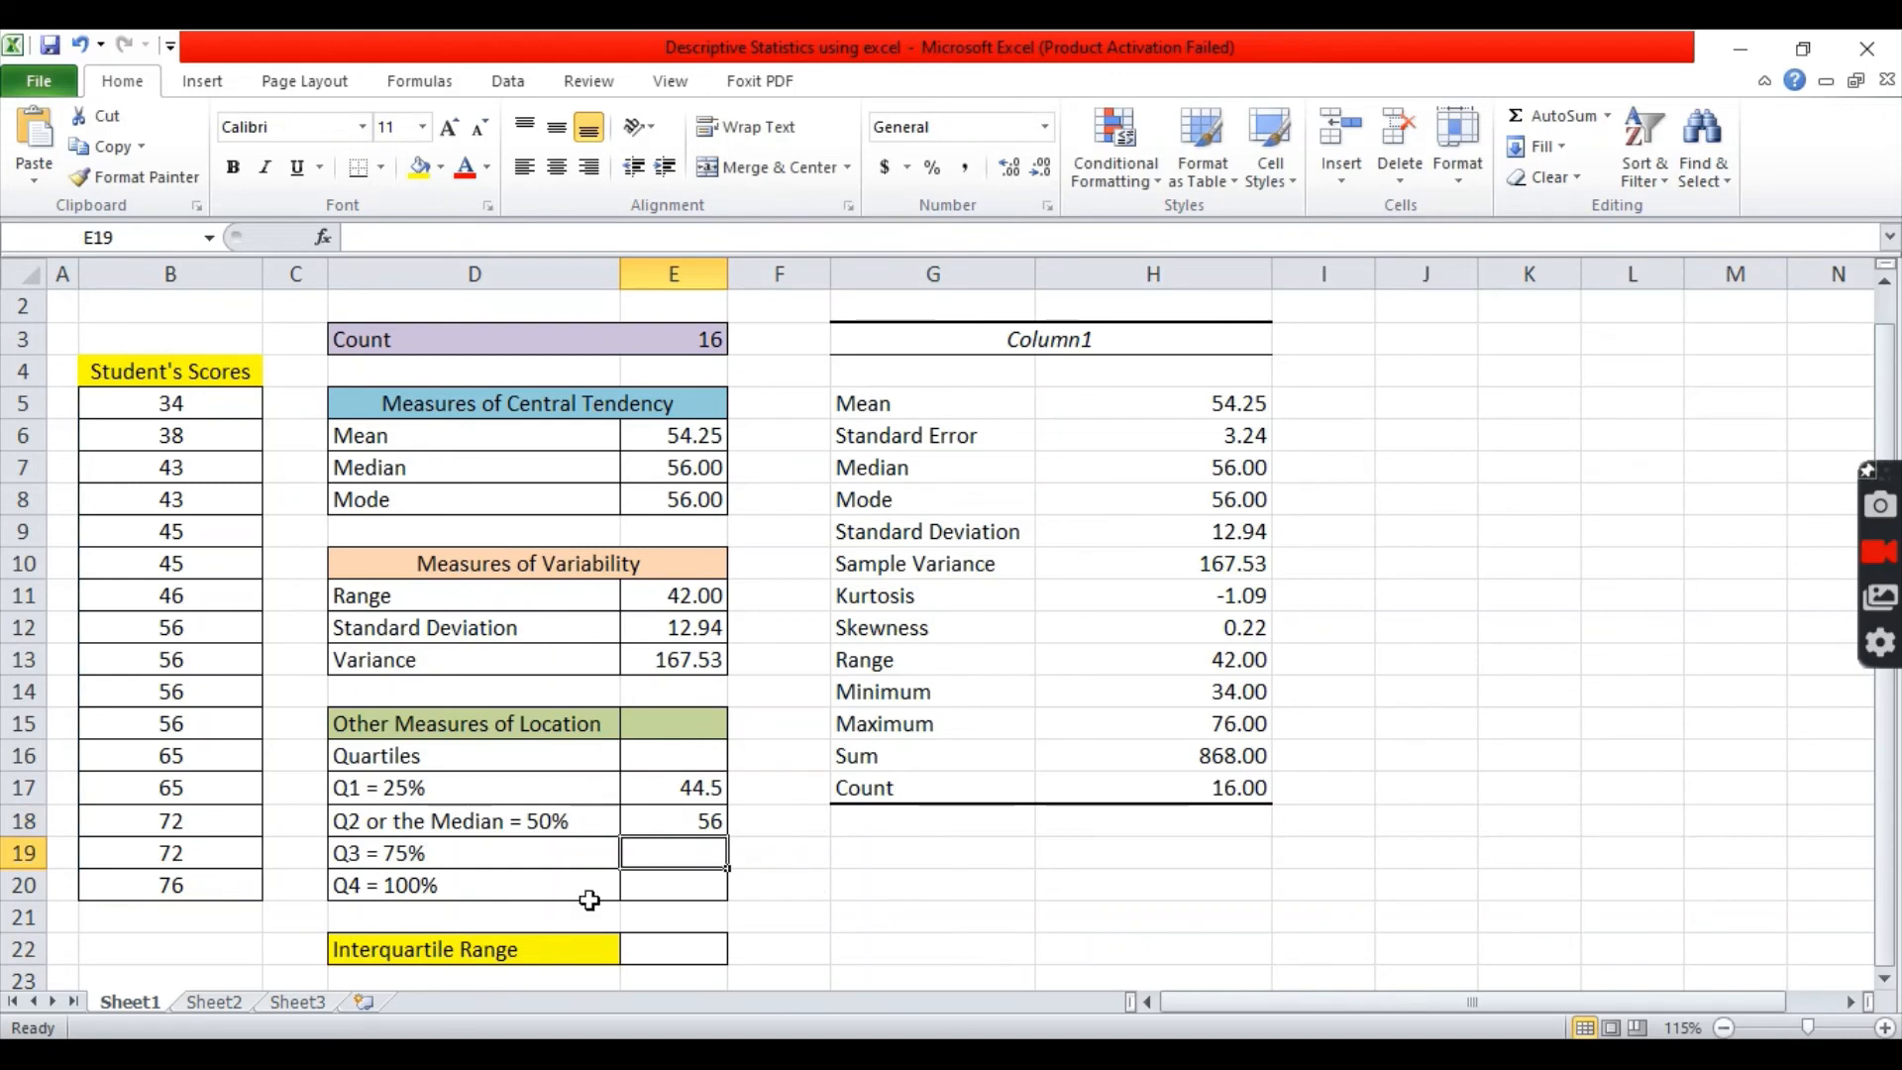
{"action": "mouse_move", "coordinate": [571, 827]}
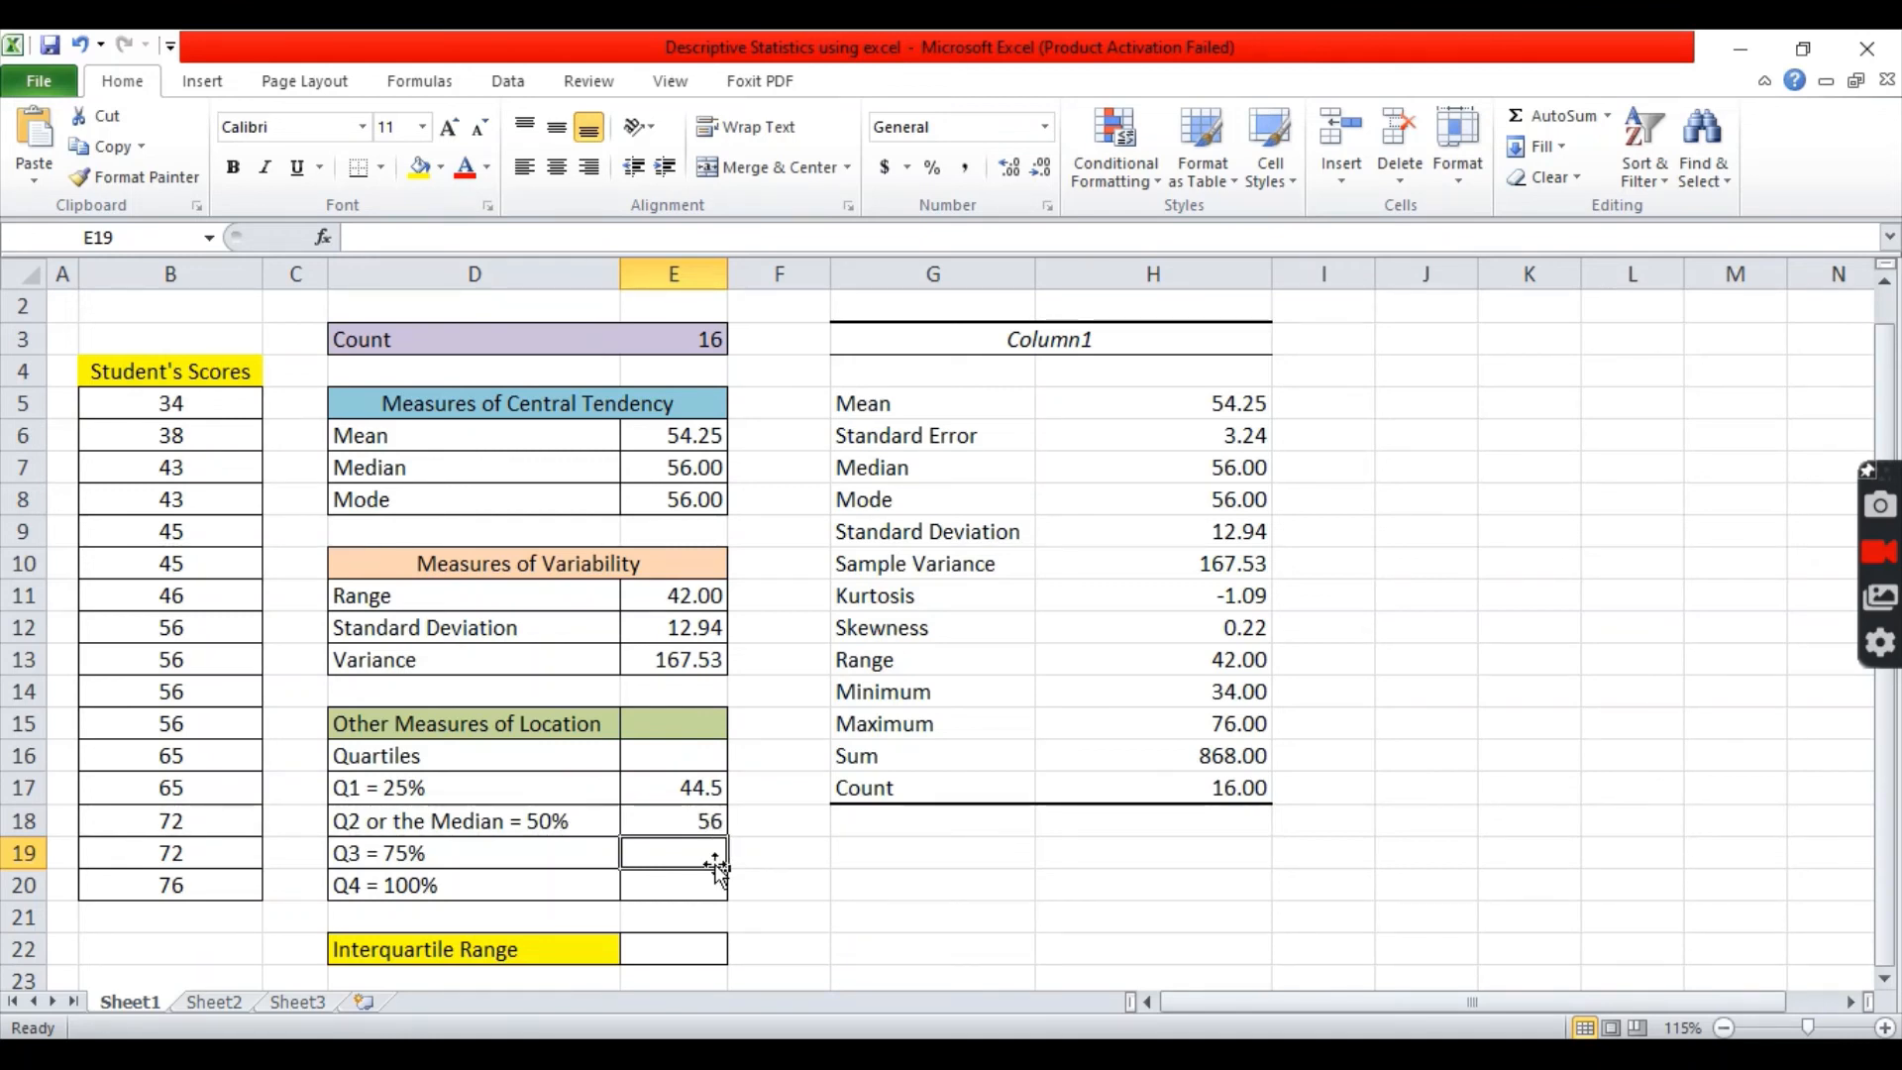
{"action": "mouse_move", "coordinate": [710, 874]}
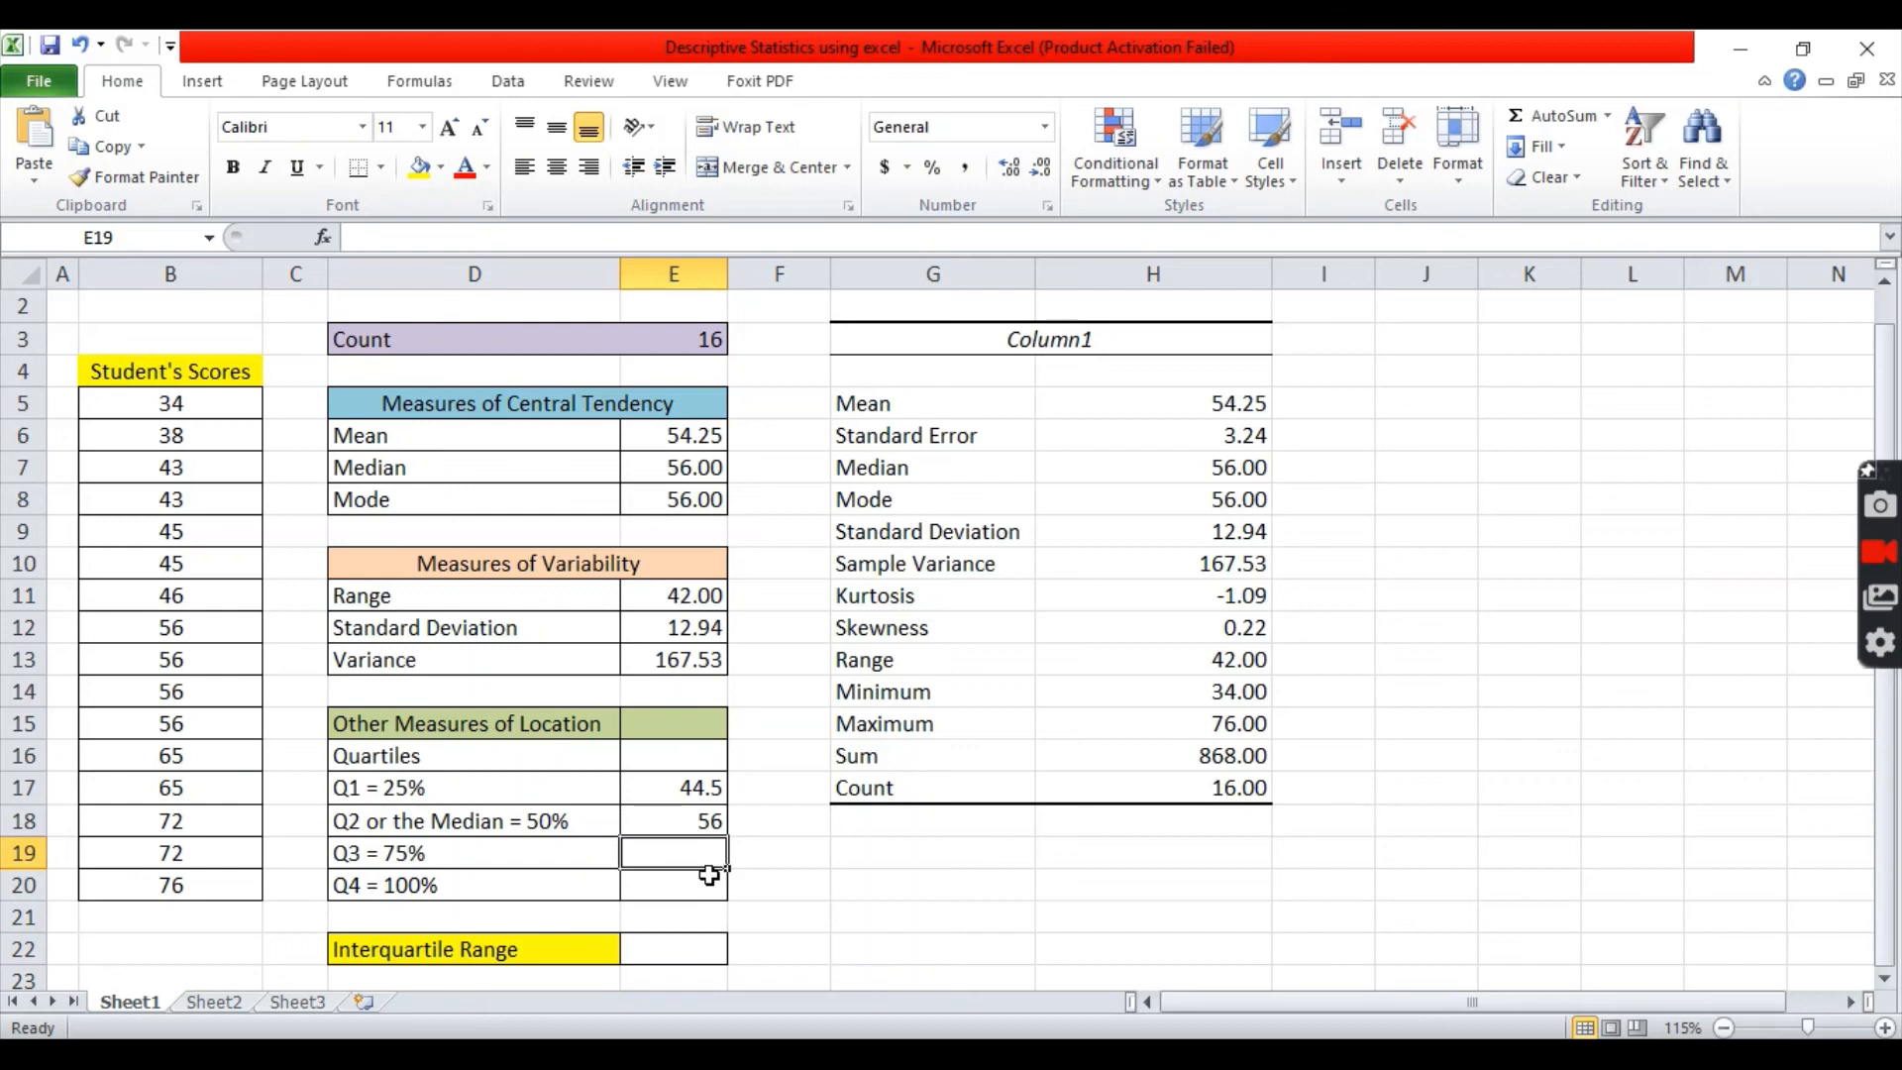
Enter =QUARTILE(B5:B20,3) in E19 for Q3 (65) and verify the formula
{"action": "type", "text": "="}
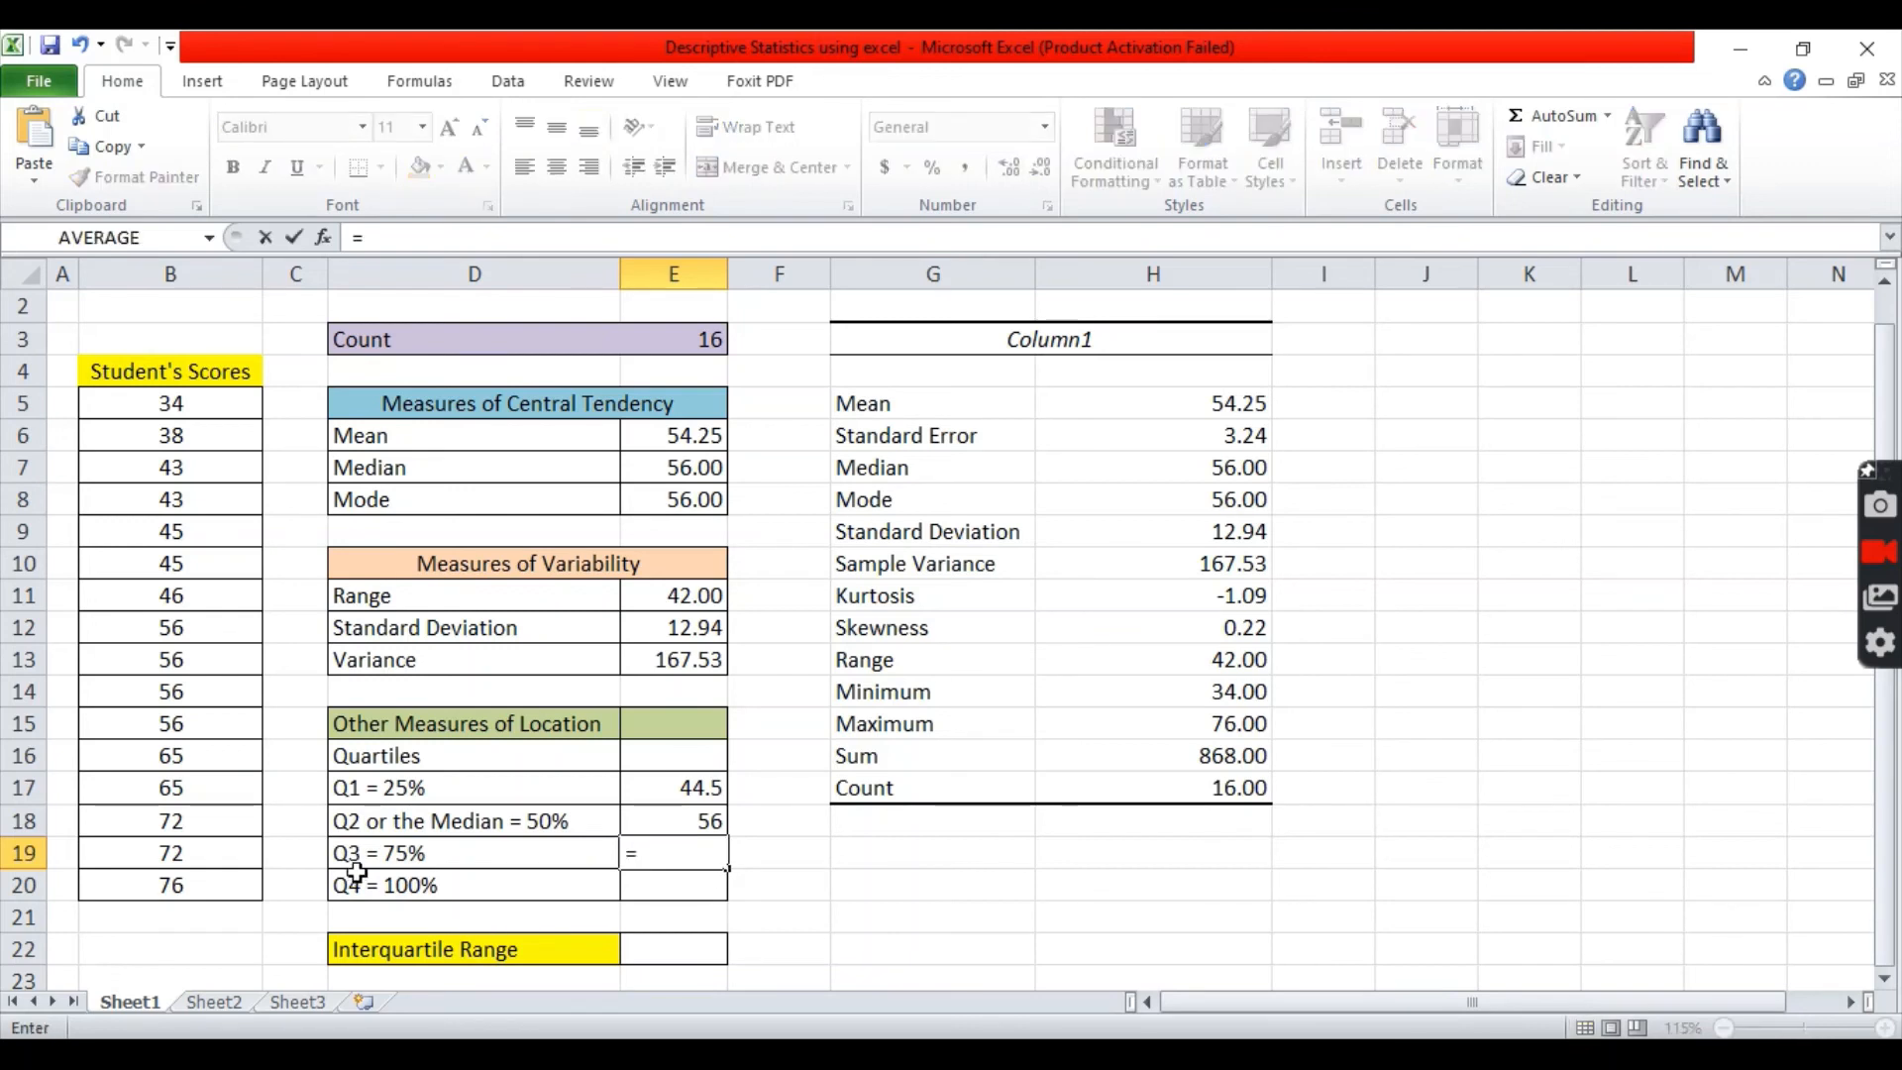
{"action": "type", "text": "Q"}
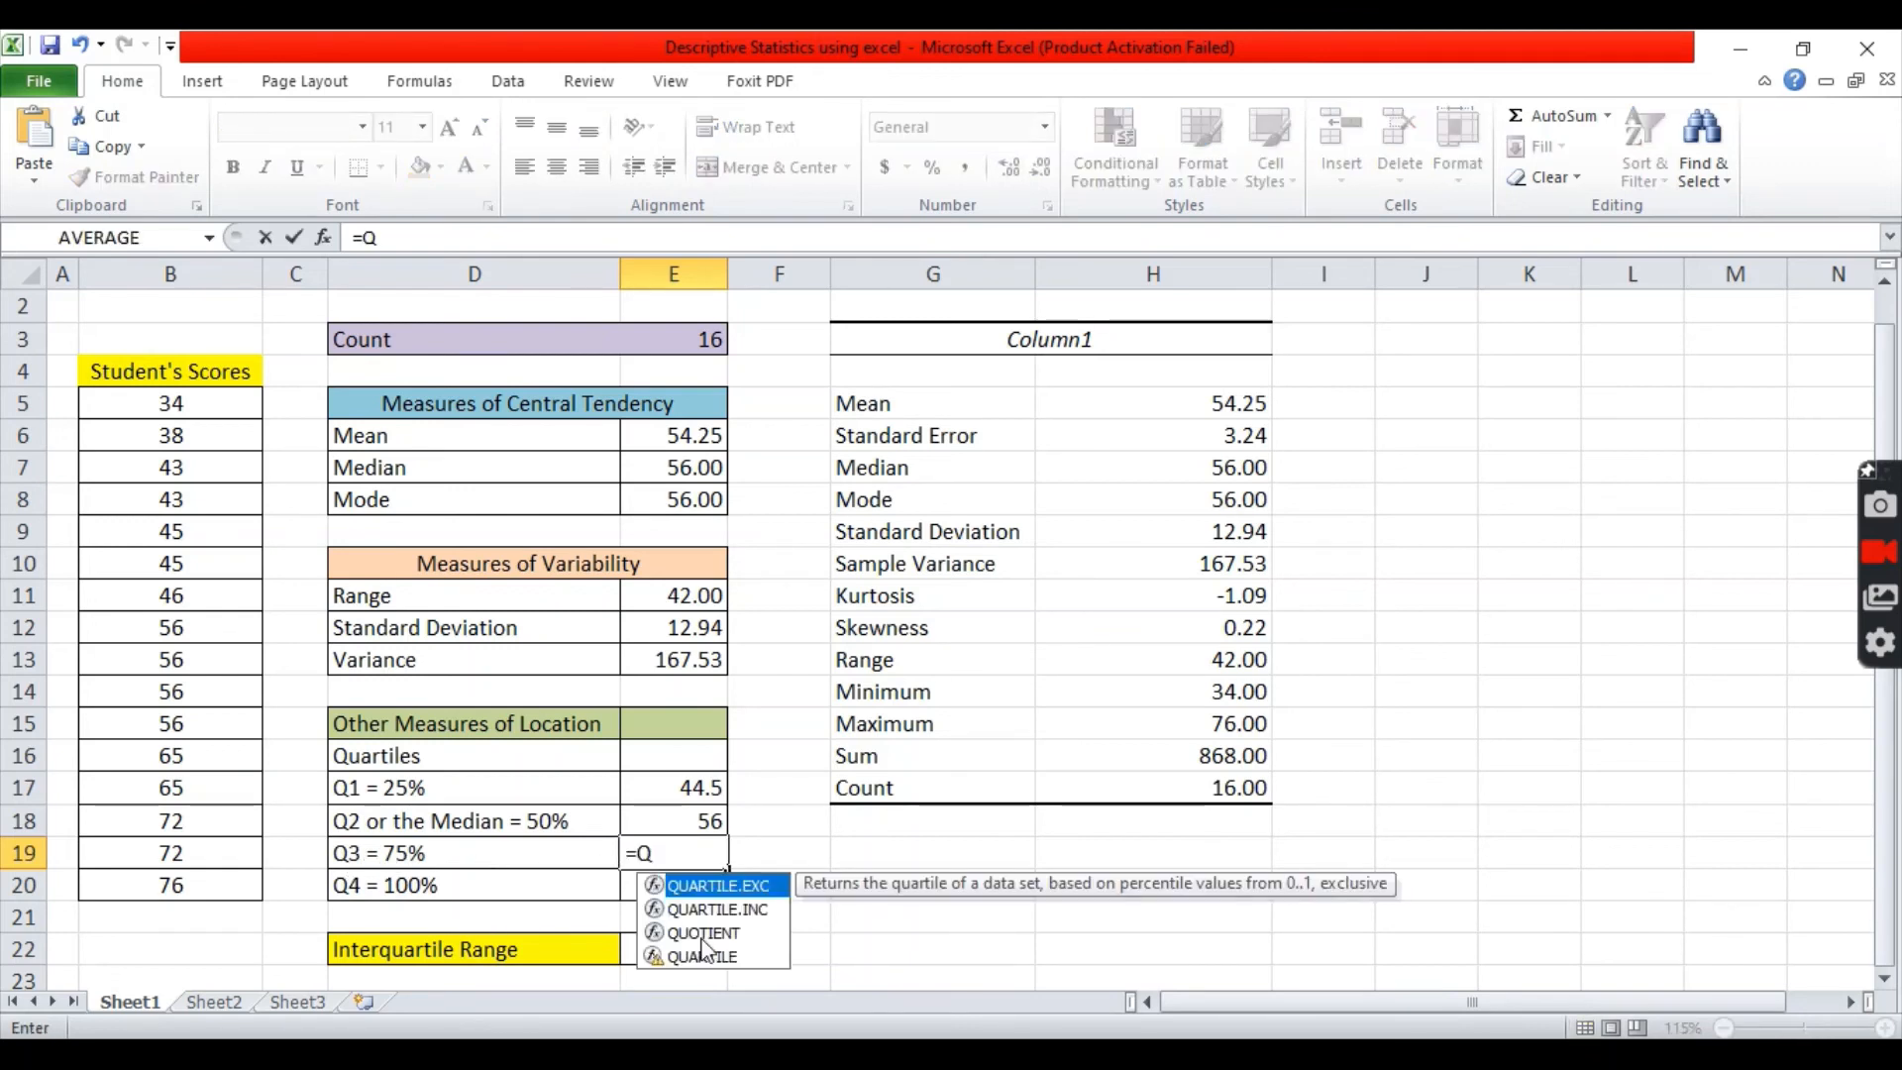
{"action": "mouse_move", "coordinate": [703, 967]}
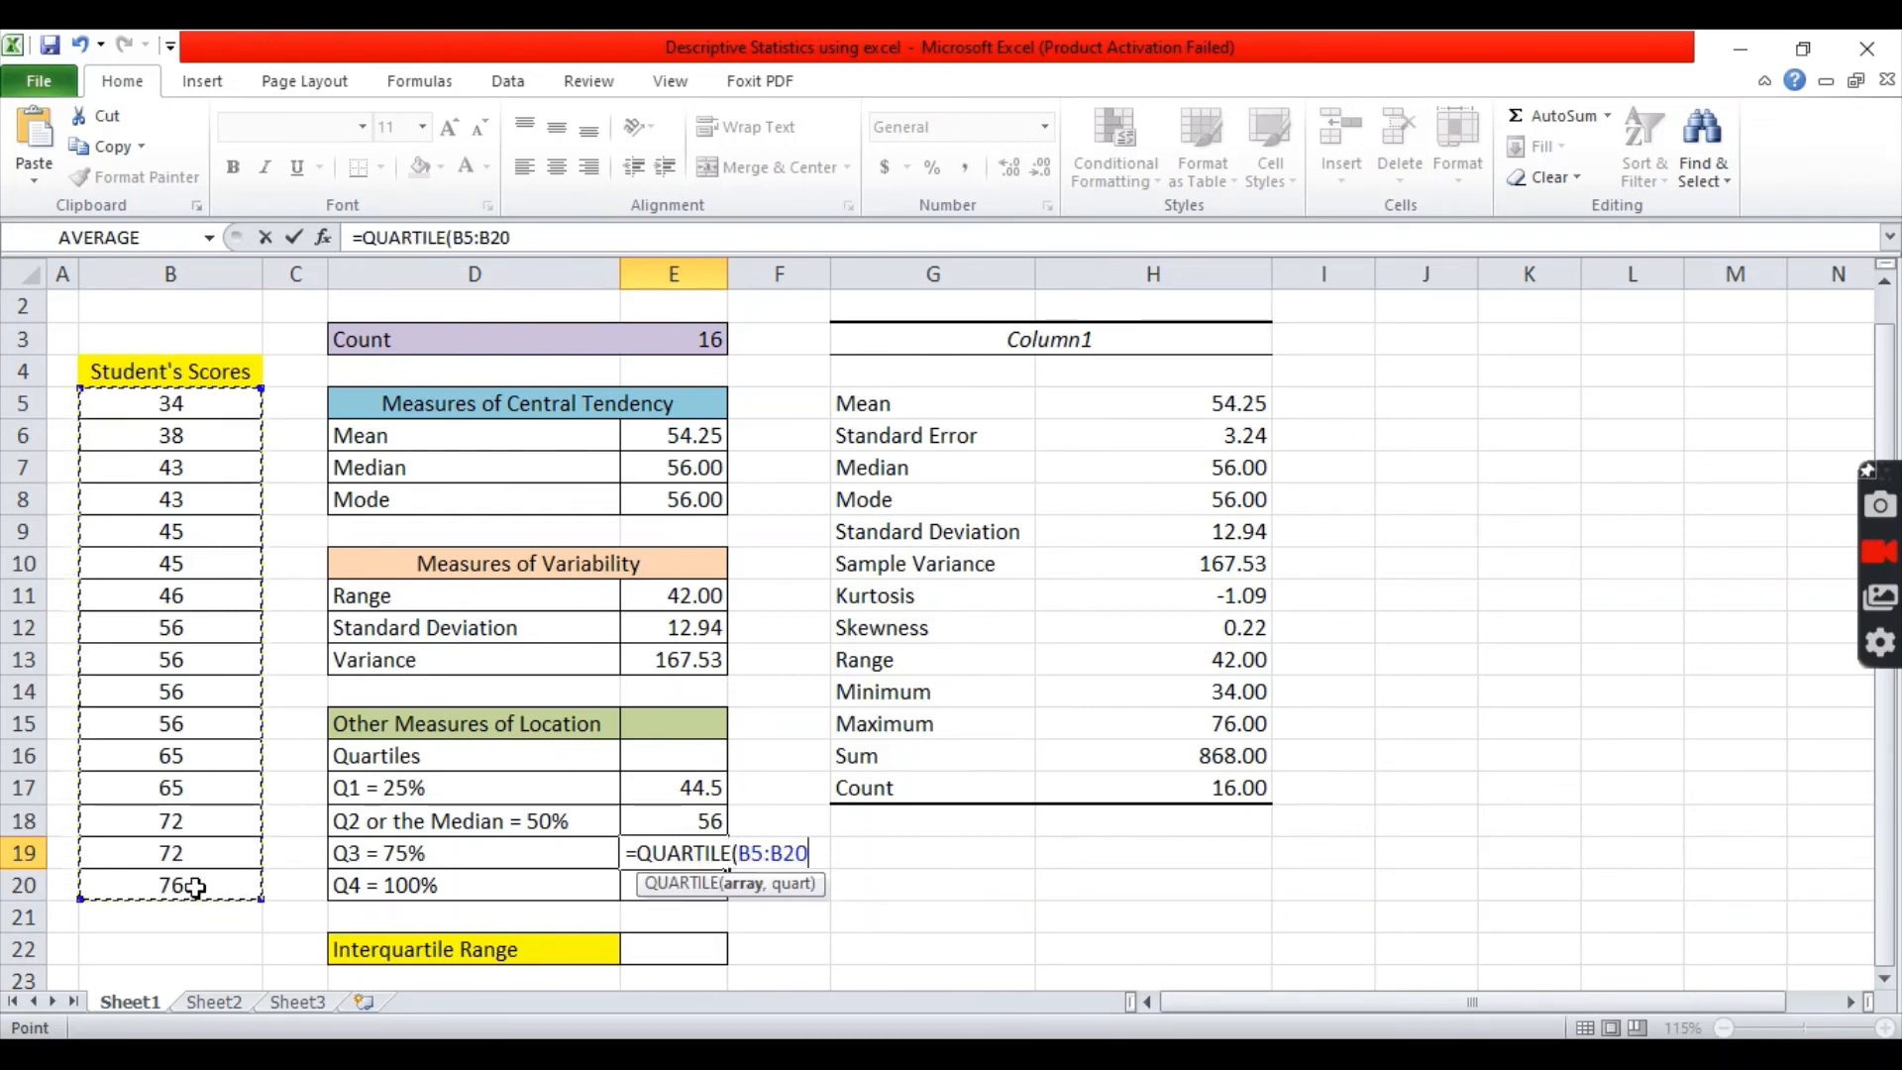
{"action": "type", "text": ","}
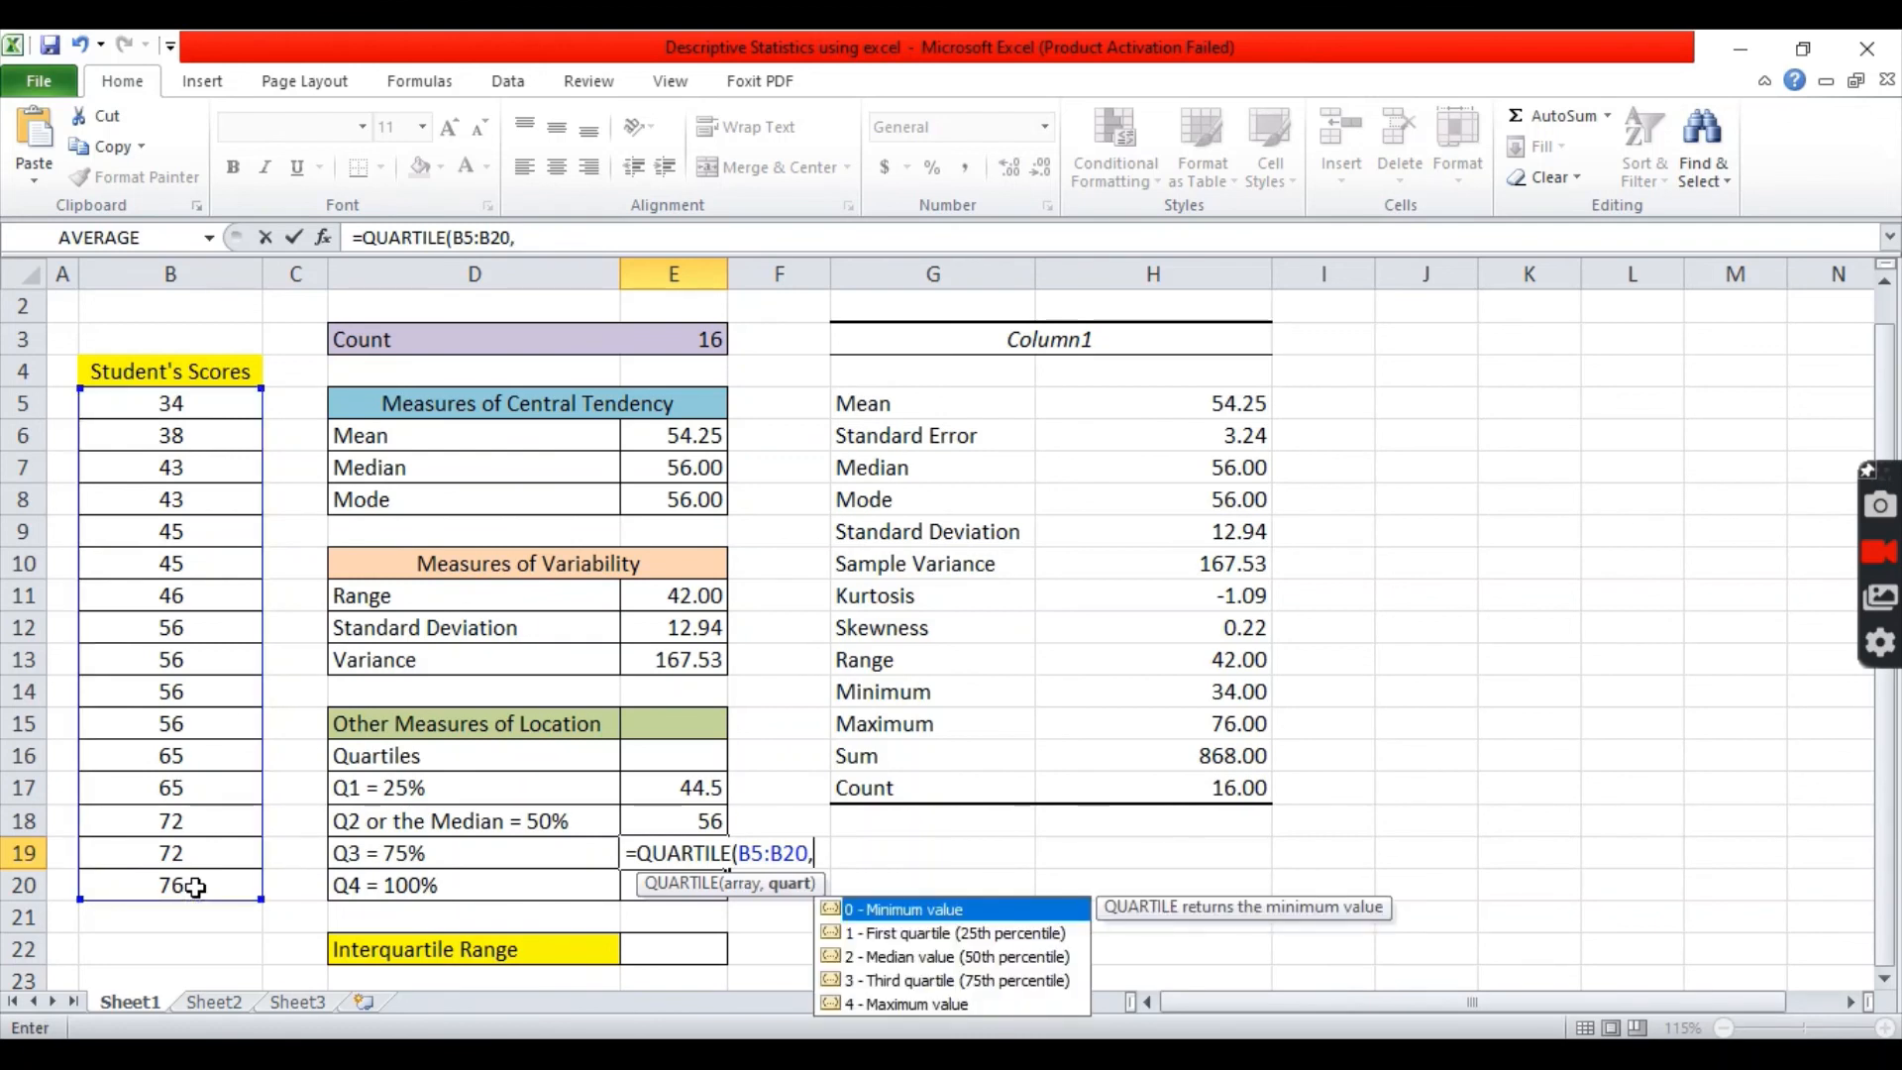
{"action": "key", "text": "Enter"}
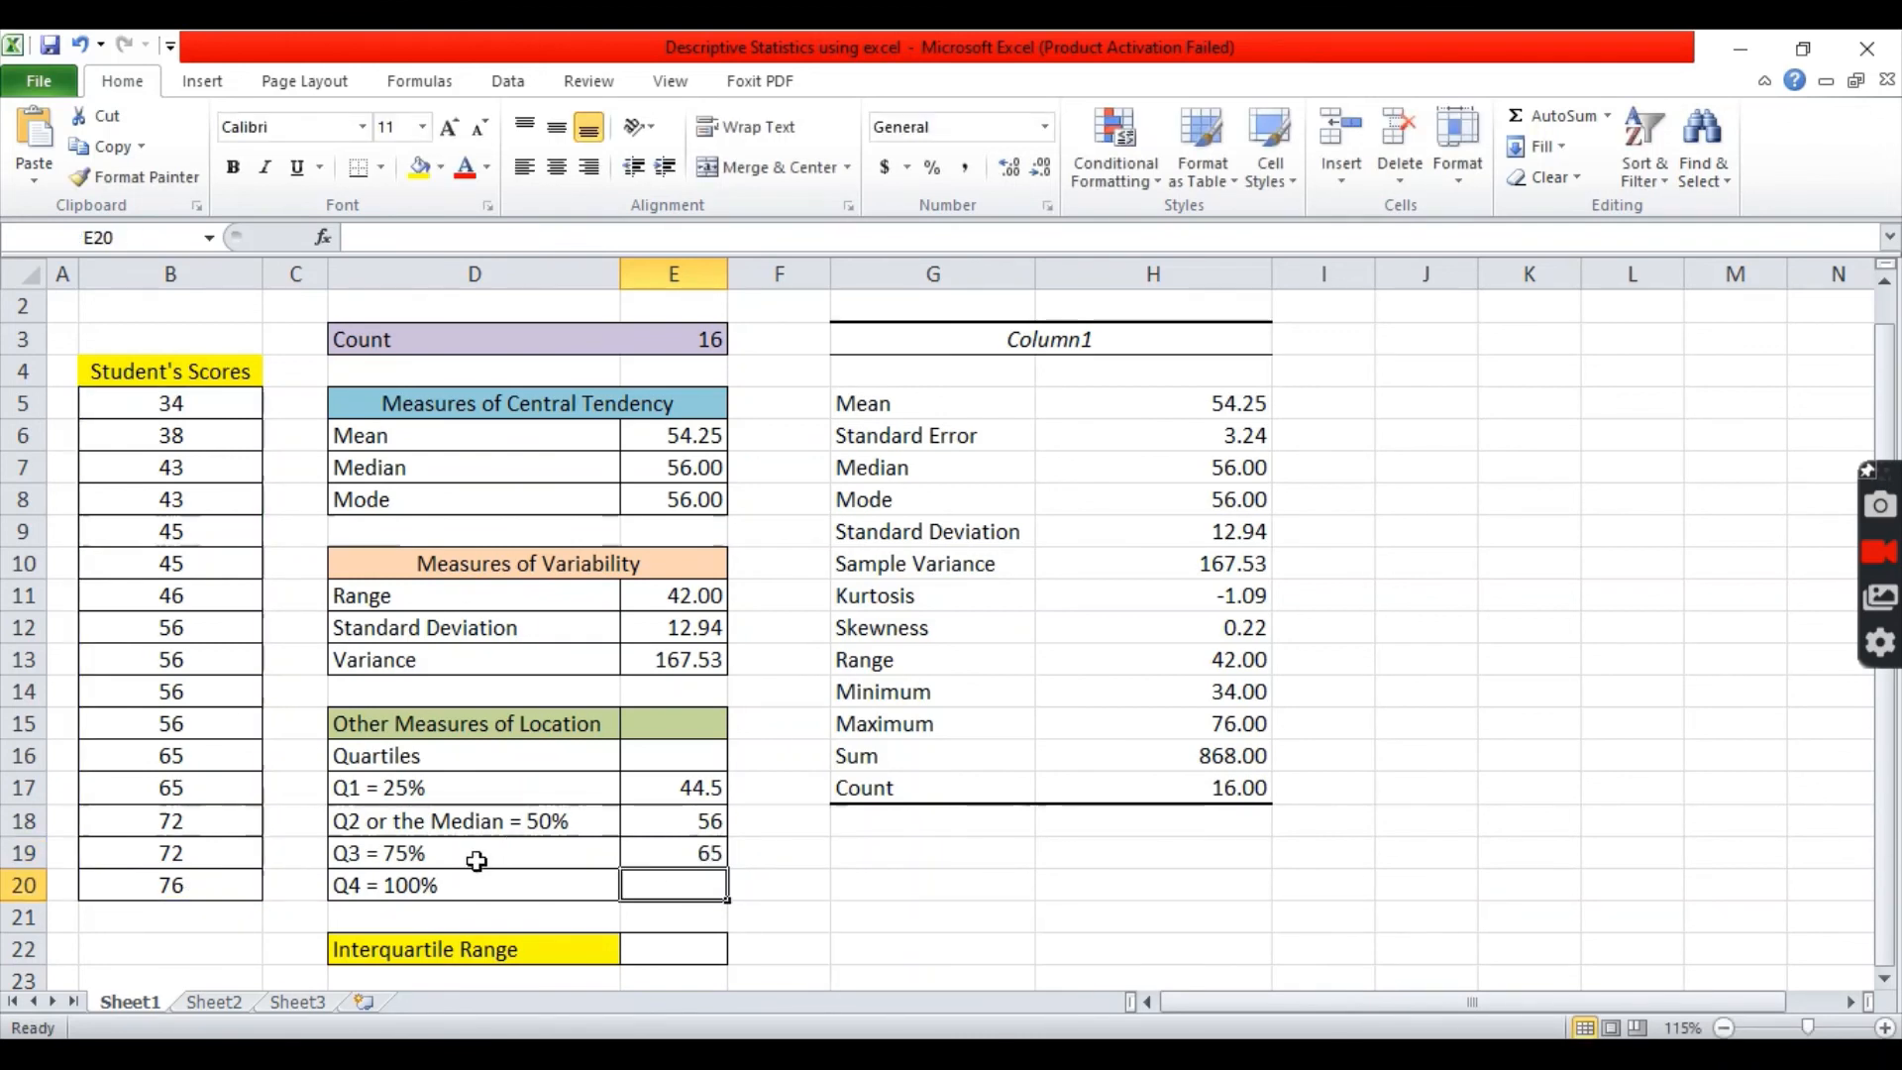
{"action": "left_click", "coordinate": [474, 853]}
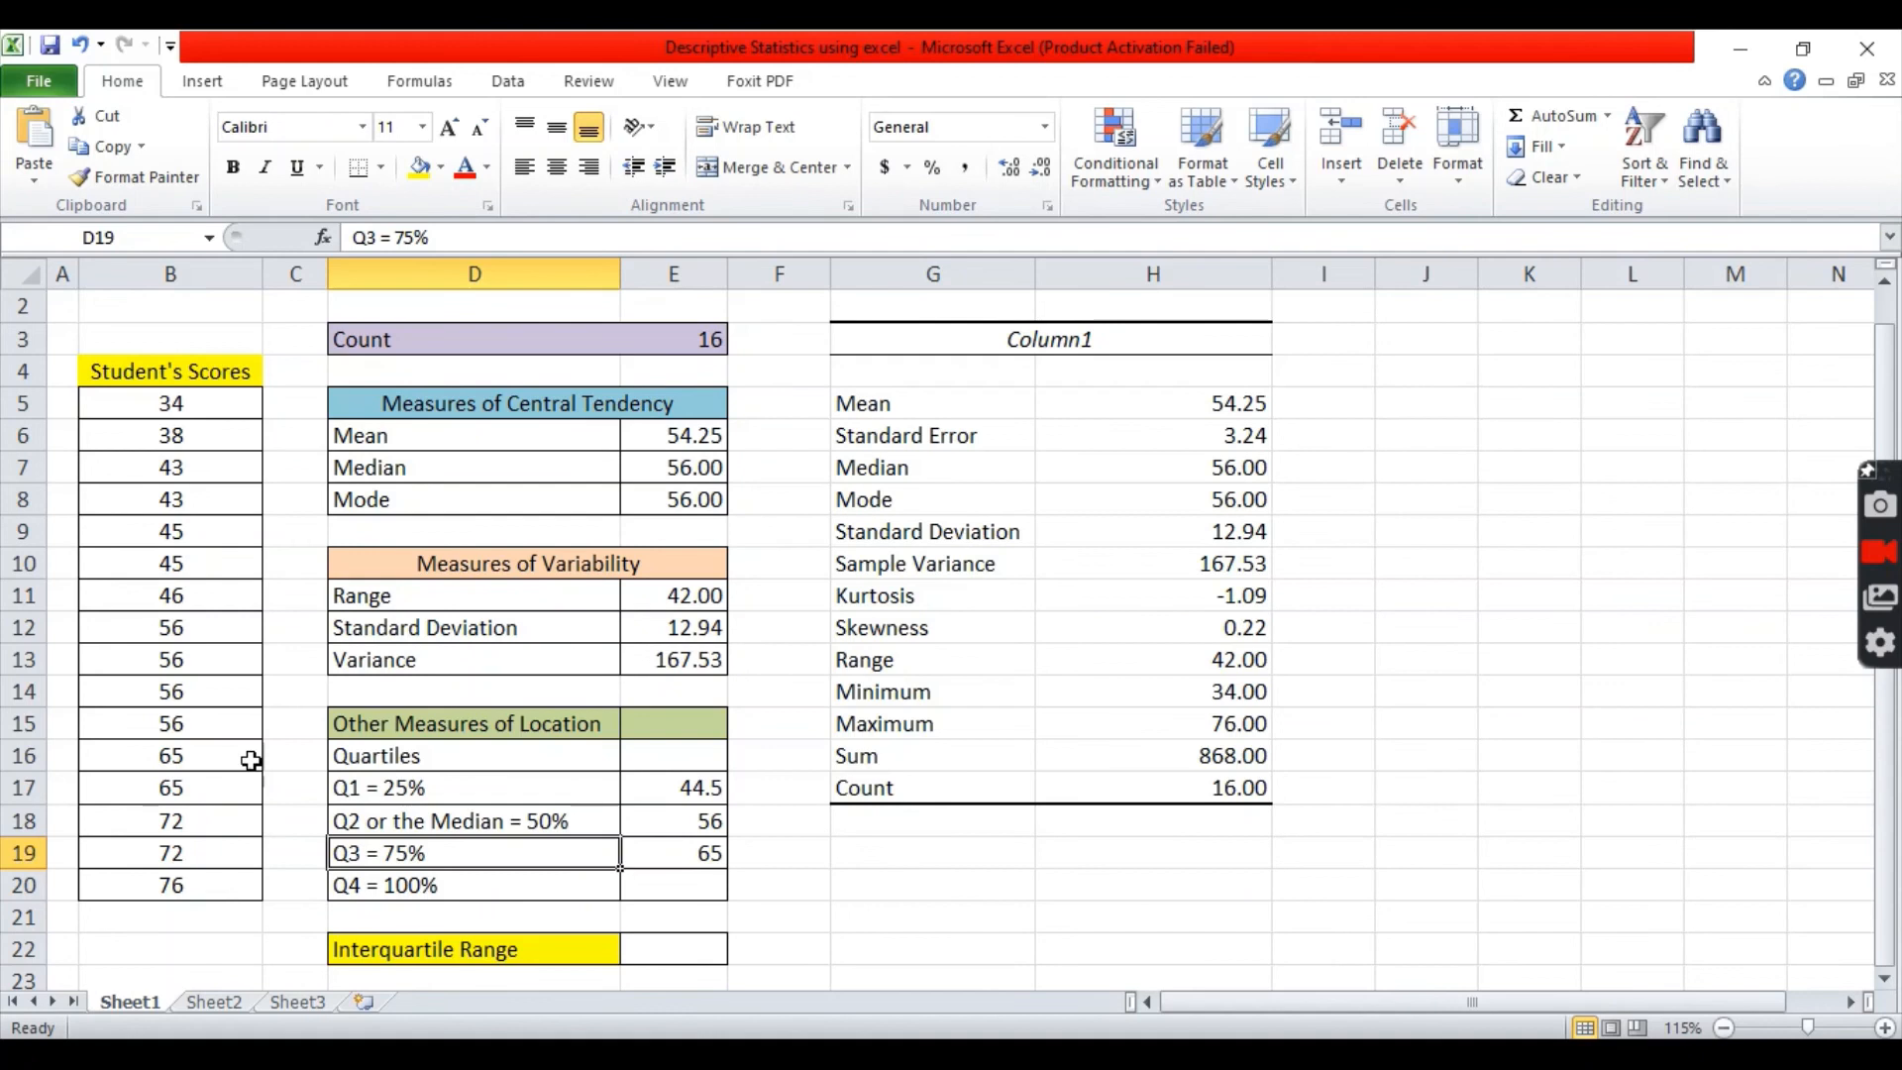
{"action": "mouse_move", "coordinate": [780, 870]}
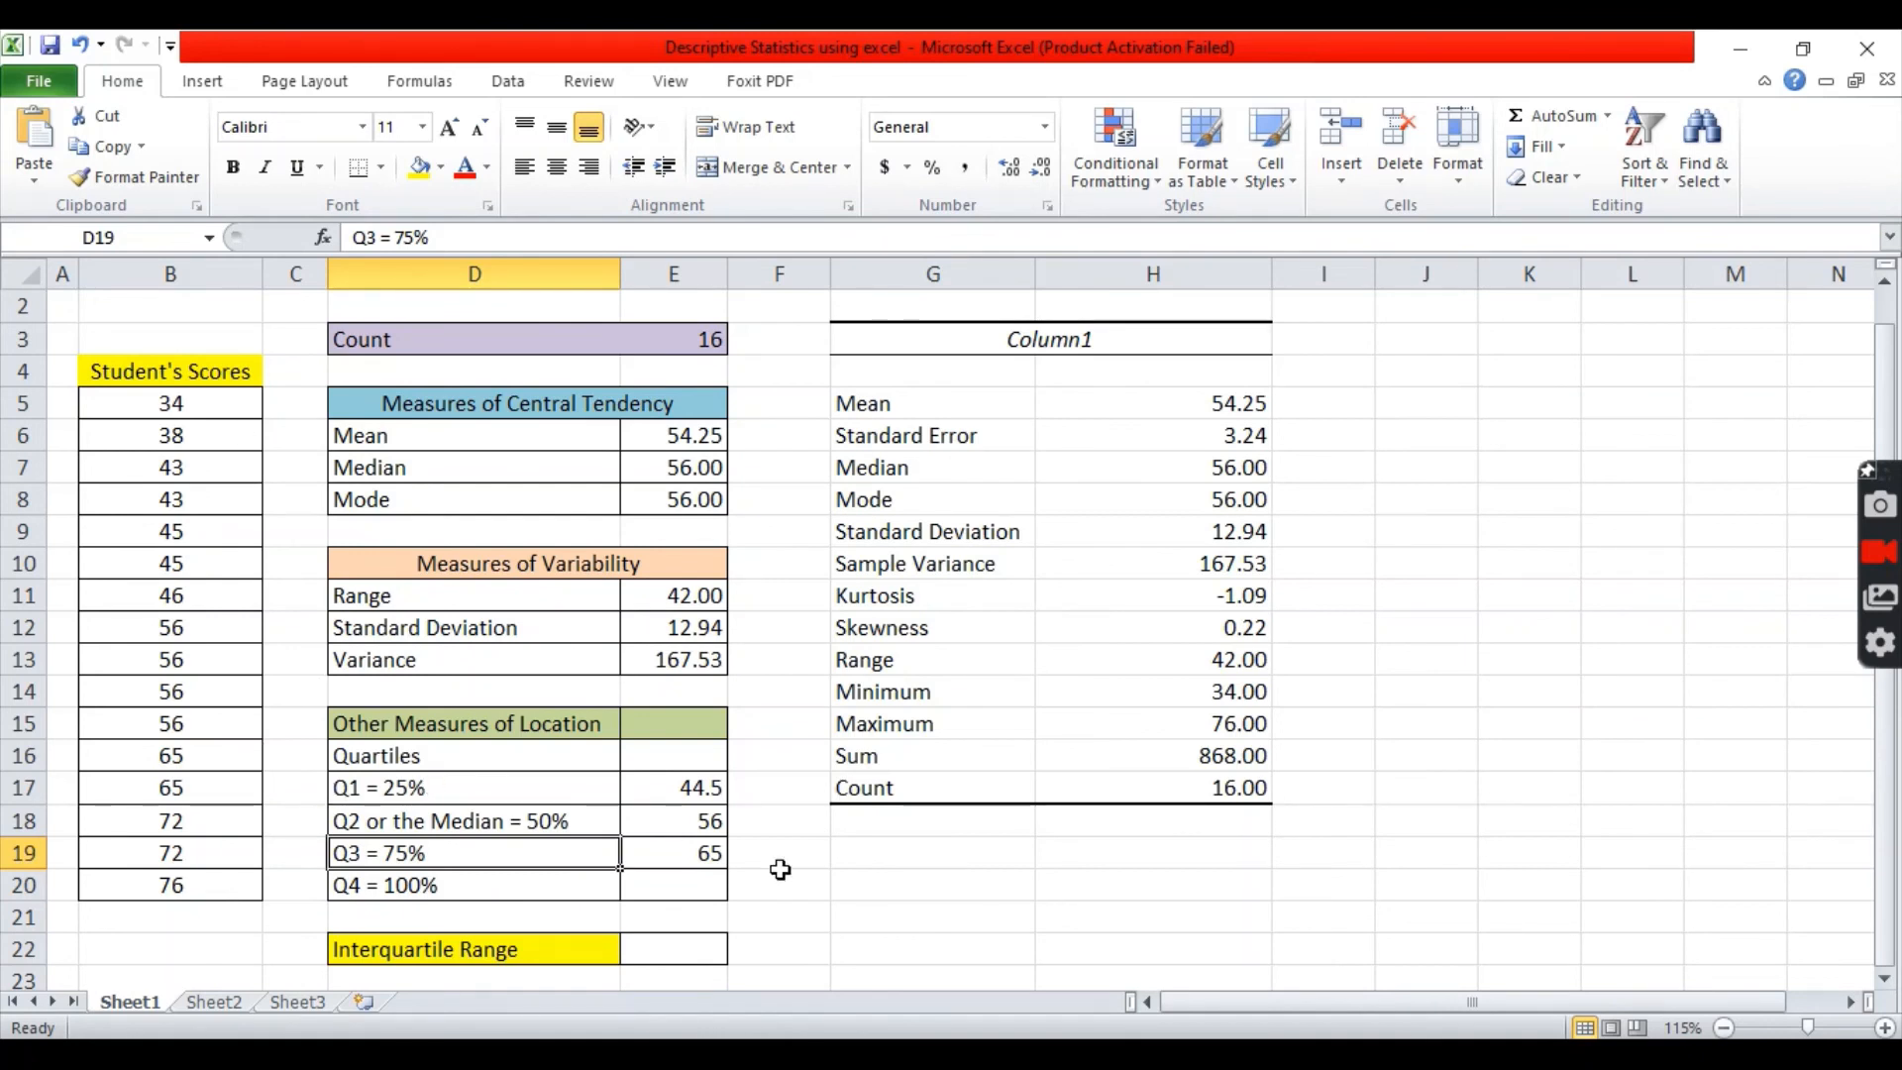
{"action": "left_click", "coordinate": [674, 853]}
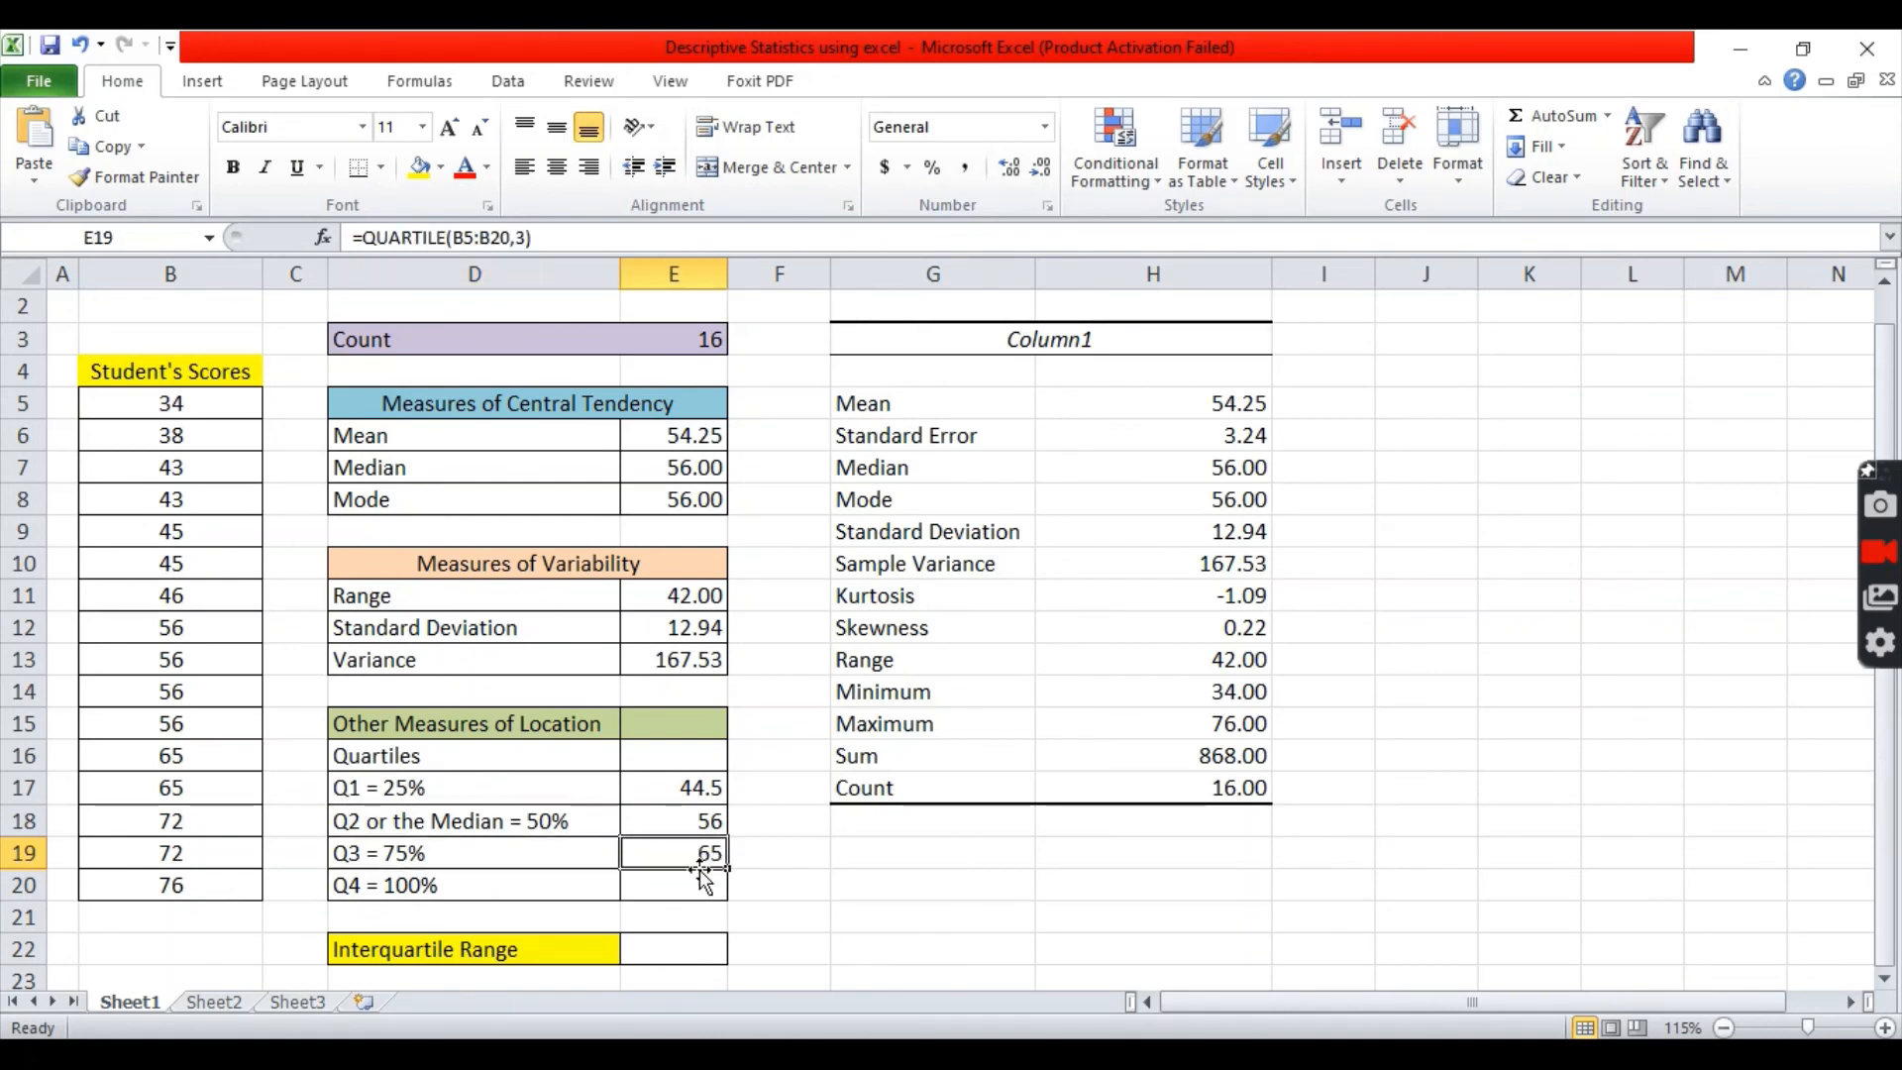
{"action": "left_click", "coordinate": [672, 885]}
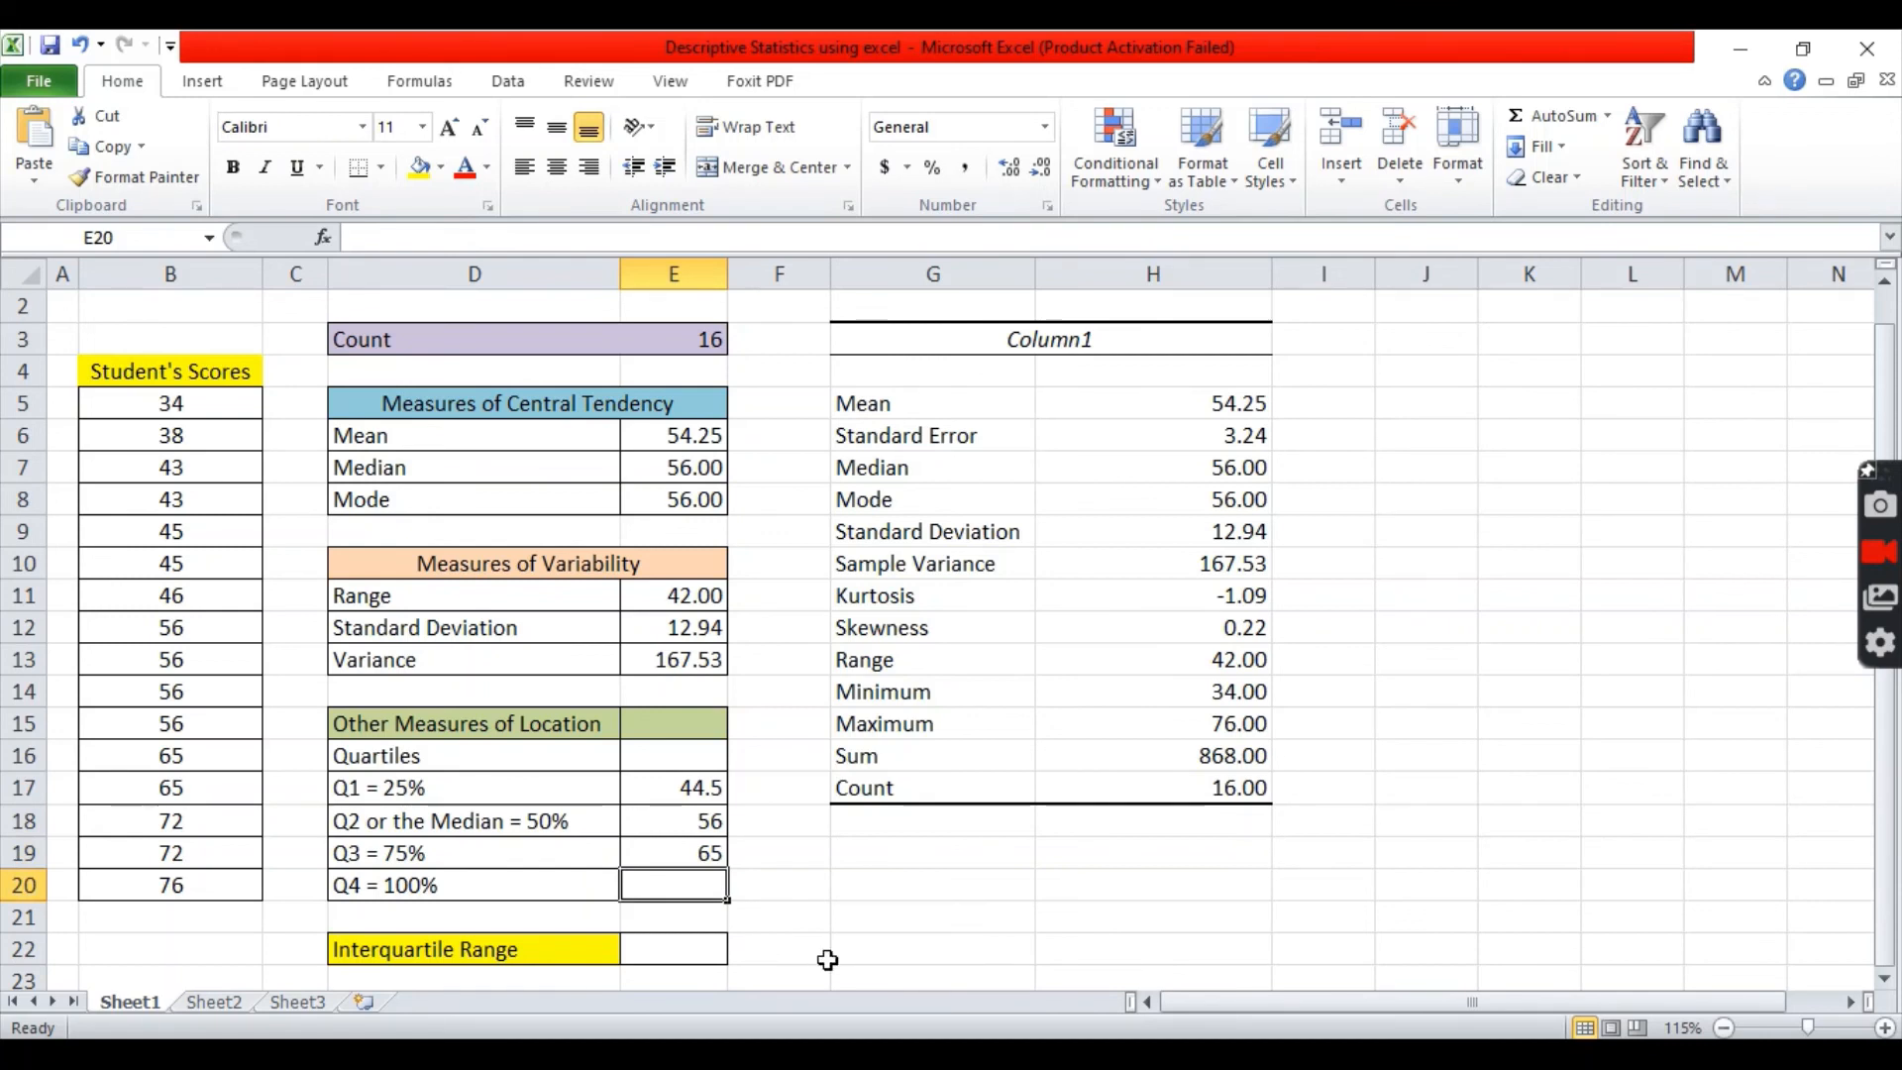
Enter =QUARTILE(B5:B20,4) in E20, showing the maximum score 76, and verify it
{"action": "type", "text": "=QUARTILE(B5:B20"}
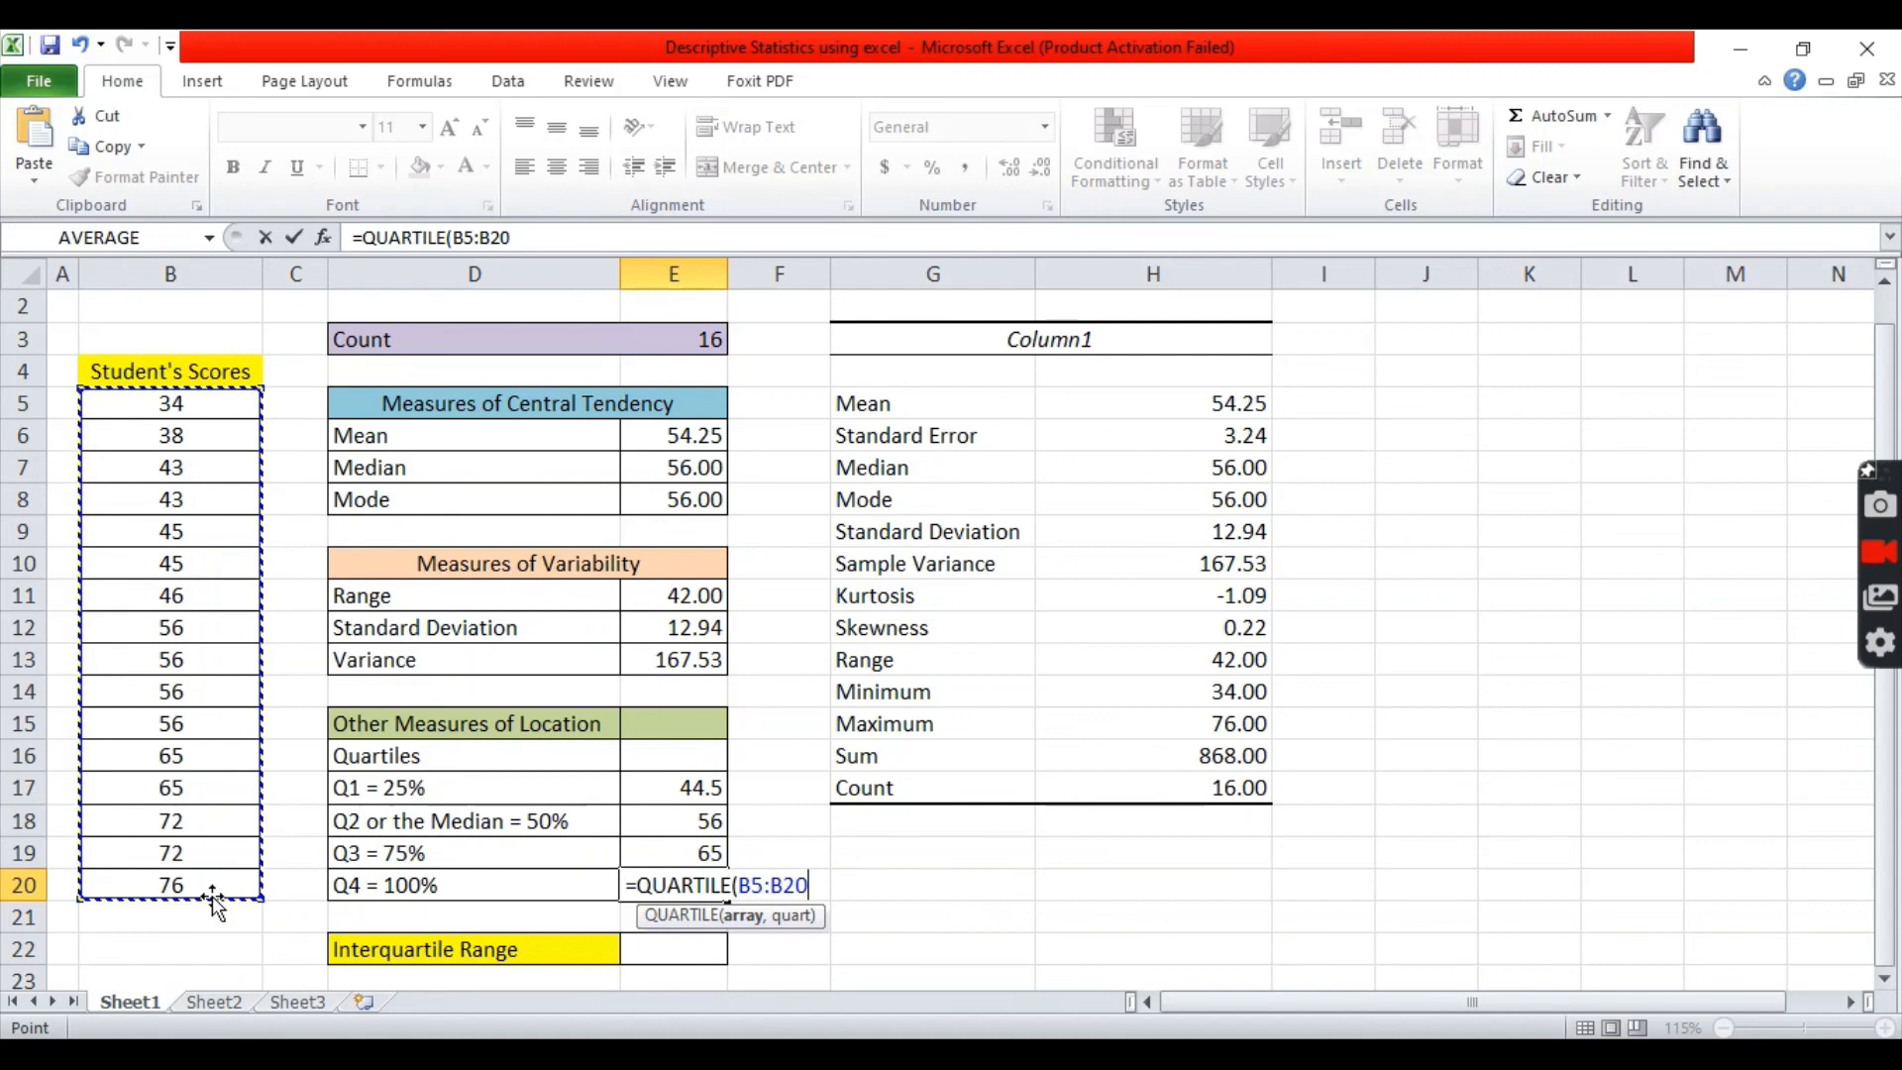
{"action": "type", "text": ",4"}
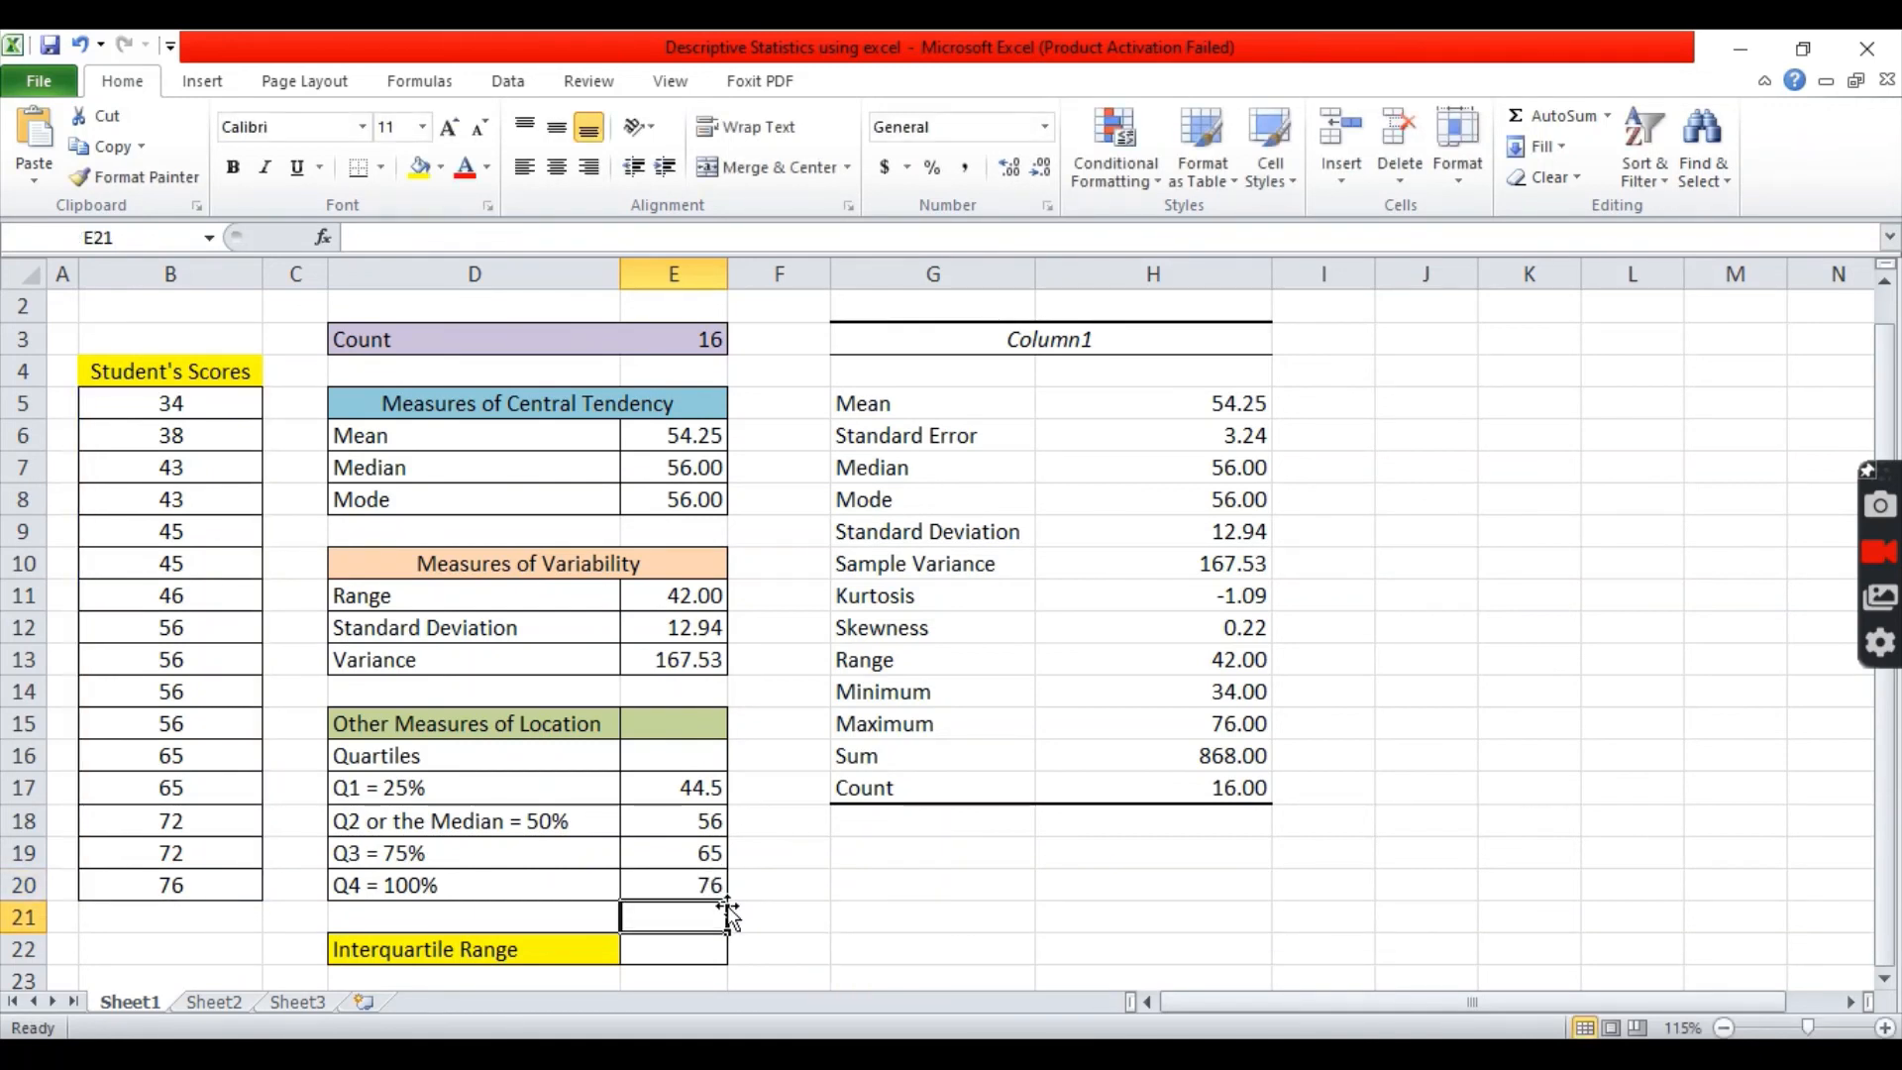
{"action": "left_click", "coordinate": [672, 885]}
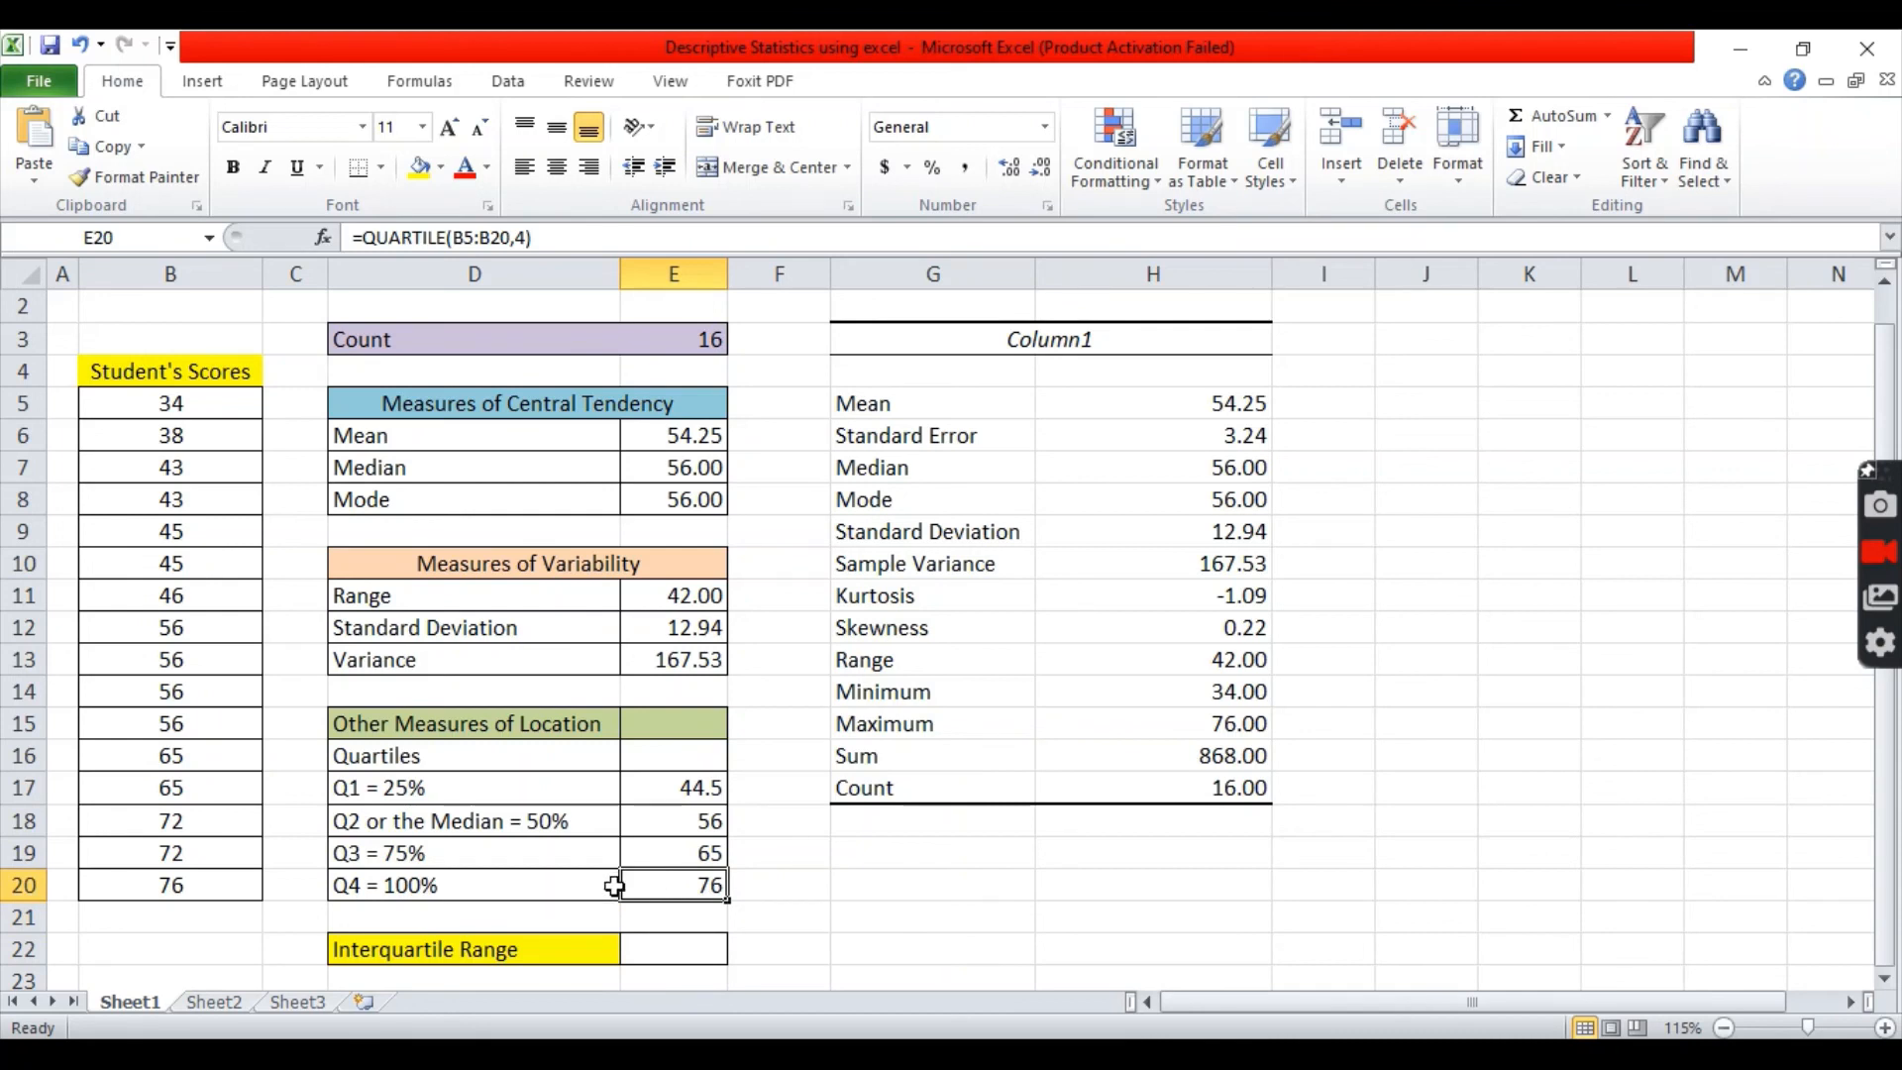
{"action": "mouse_move", "coordinate": [252, 775]}
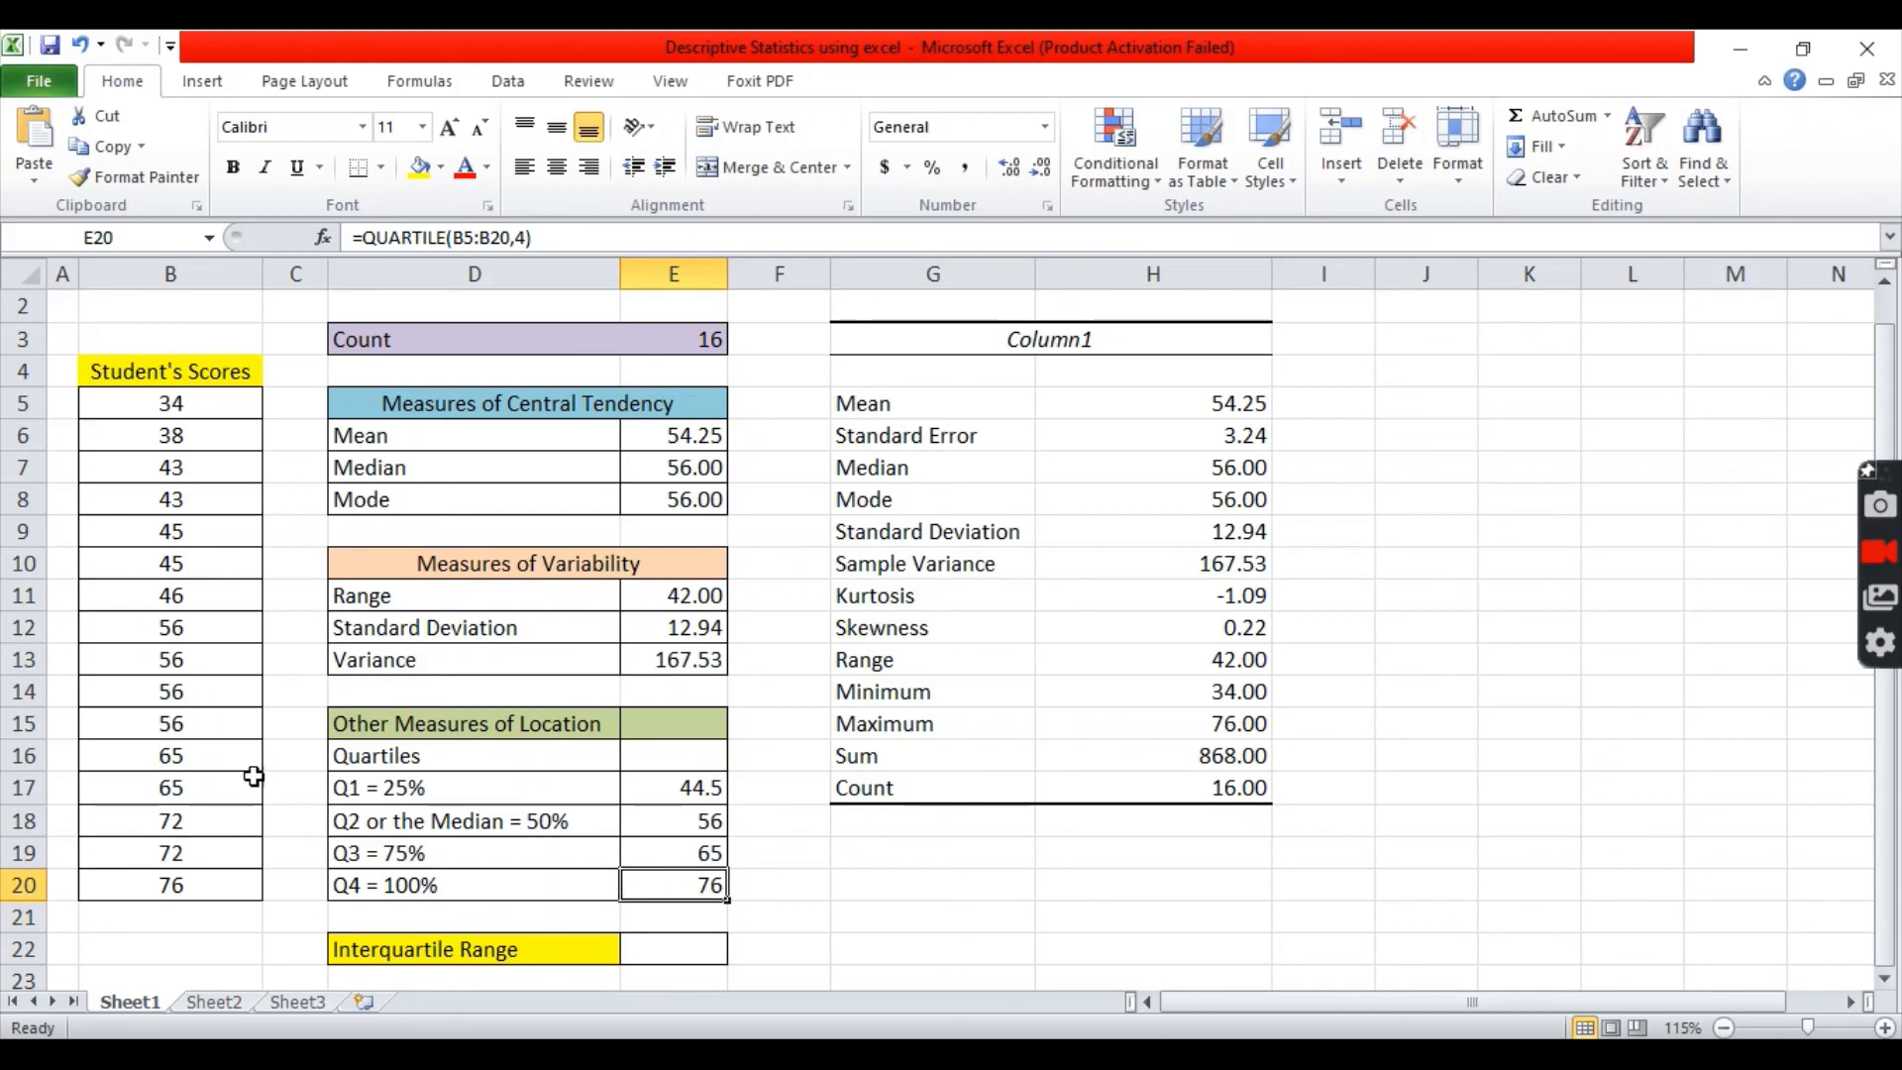
{"action": "mouse_move", "coordinate": [489, 886]}
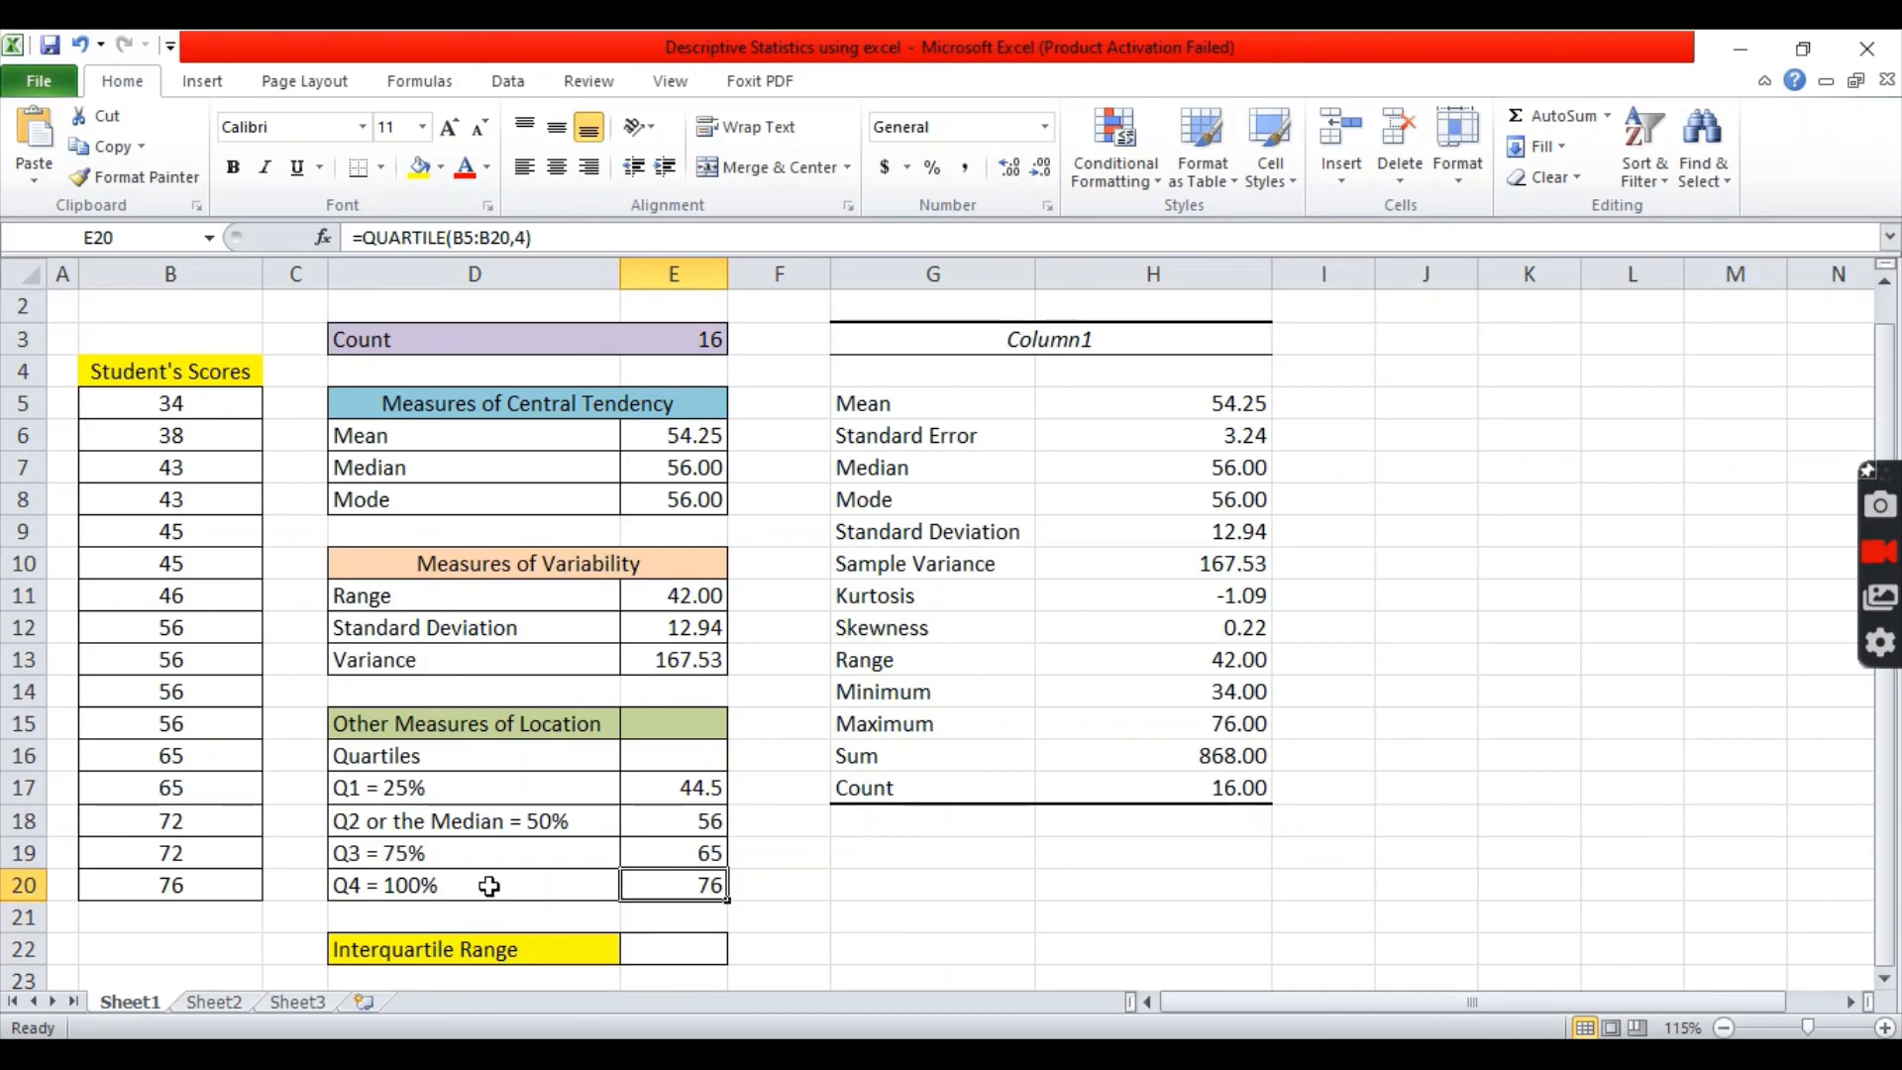
{"action": "mouse_move", "coordinate": [746, 874]}
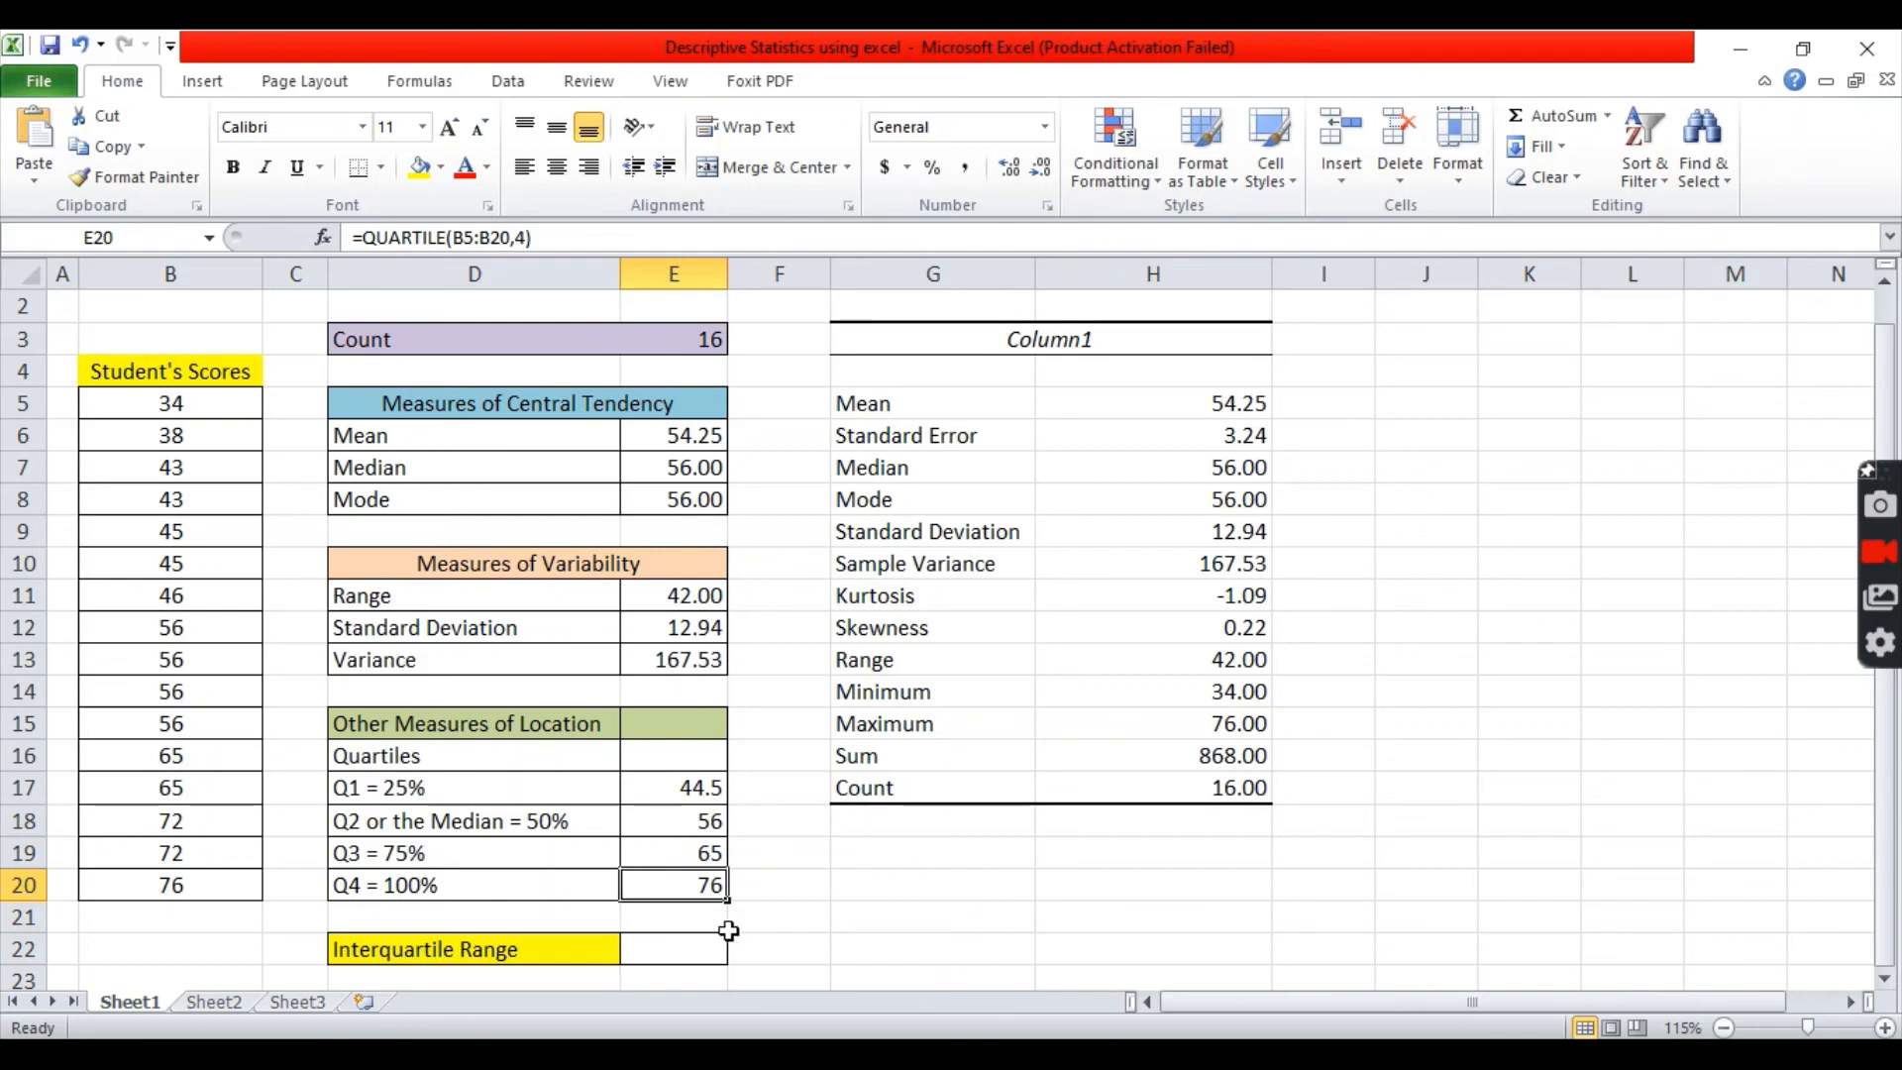
{"action": "left_click", "coordinate": [673, 949]}
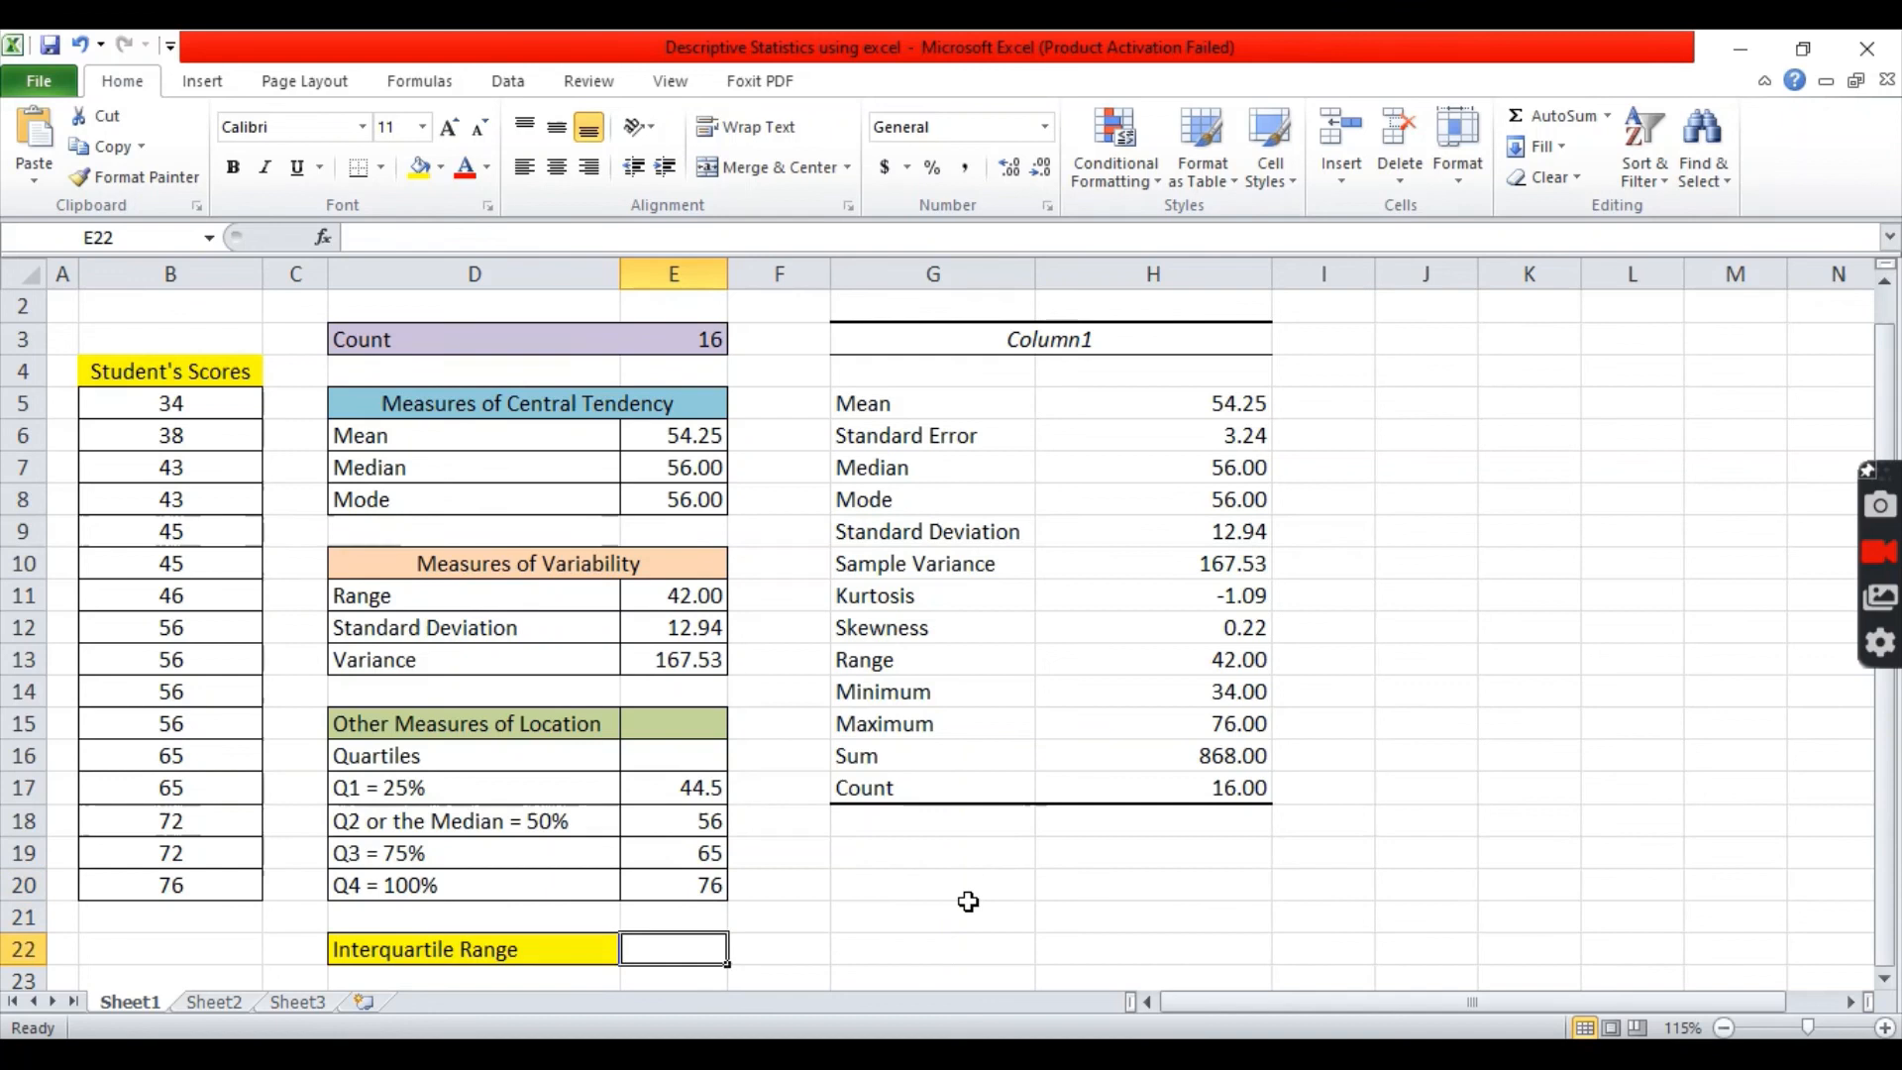
{"action": "mouse_move", "coordinate": [923, 913]}
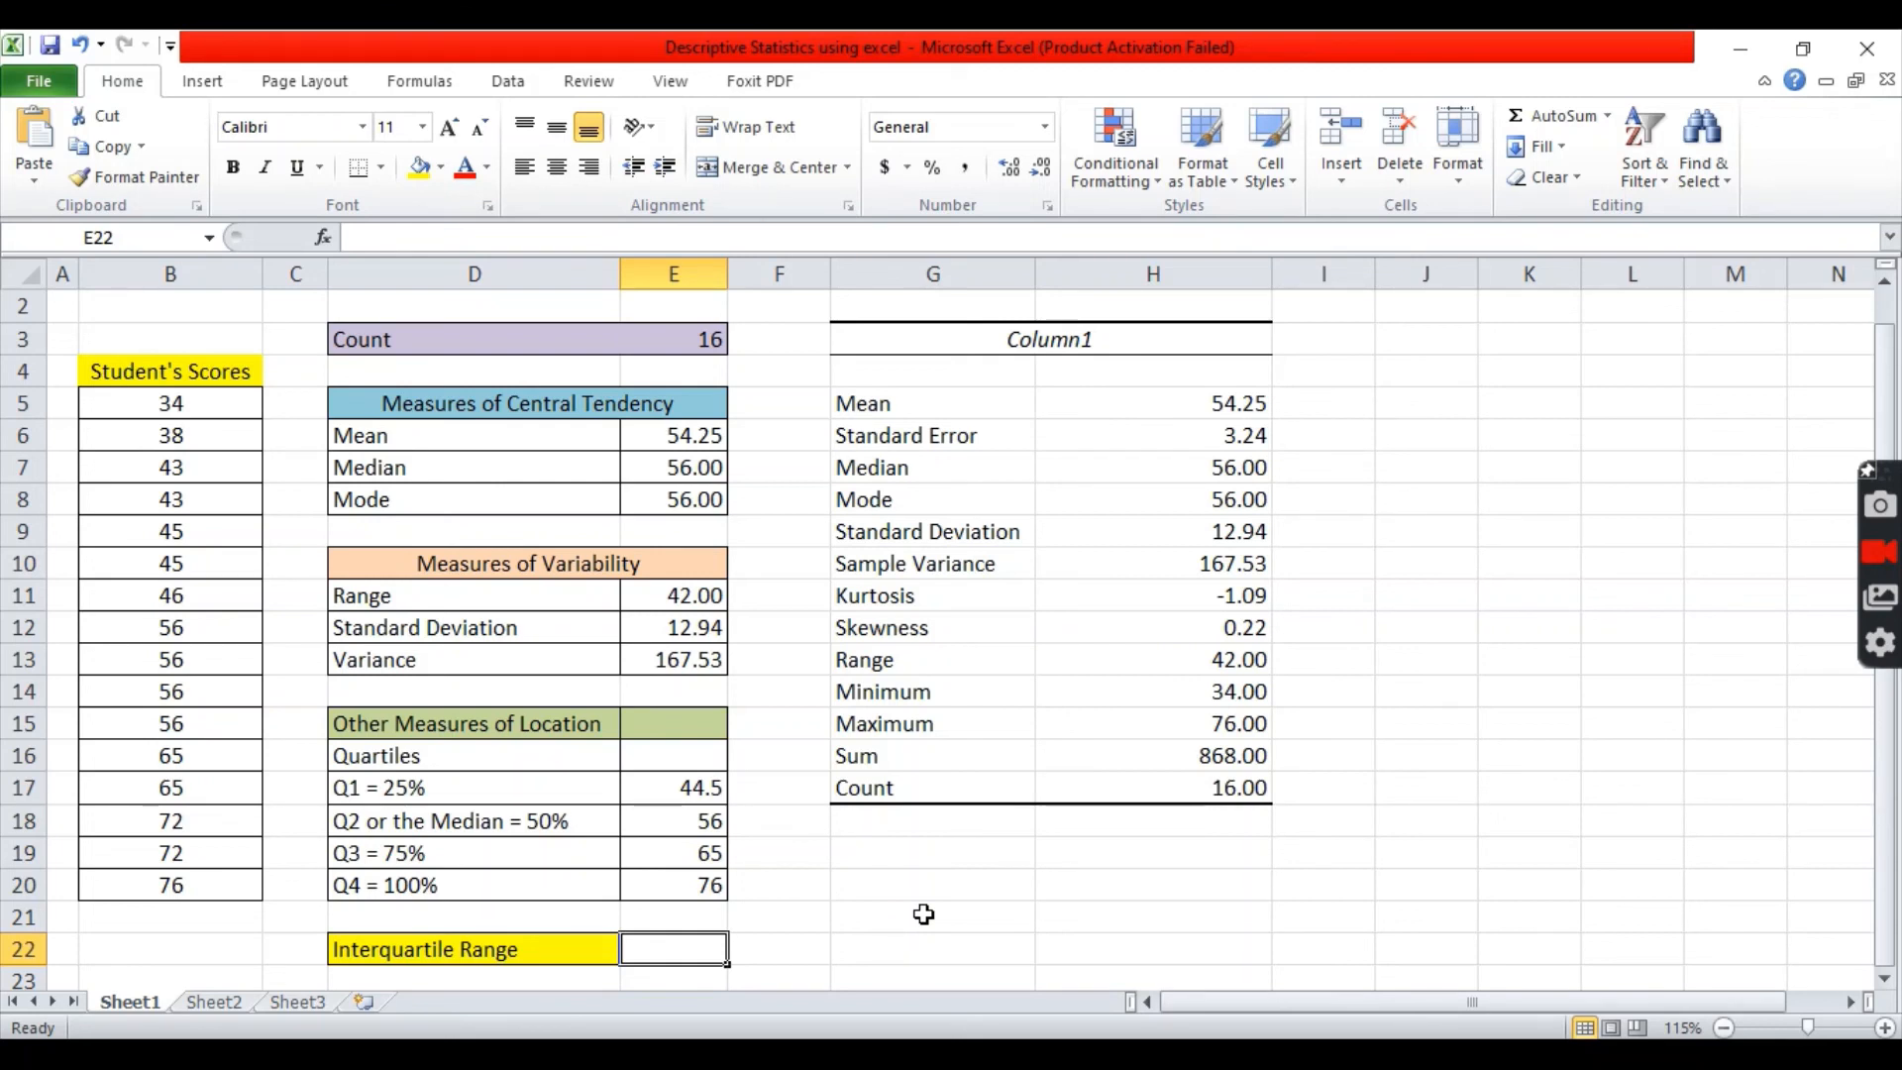
Enter =E19-E17 in E22 so the interquartile range shows 20.5
{"action": "type", "text": "=E19-"}
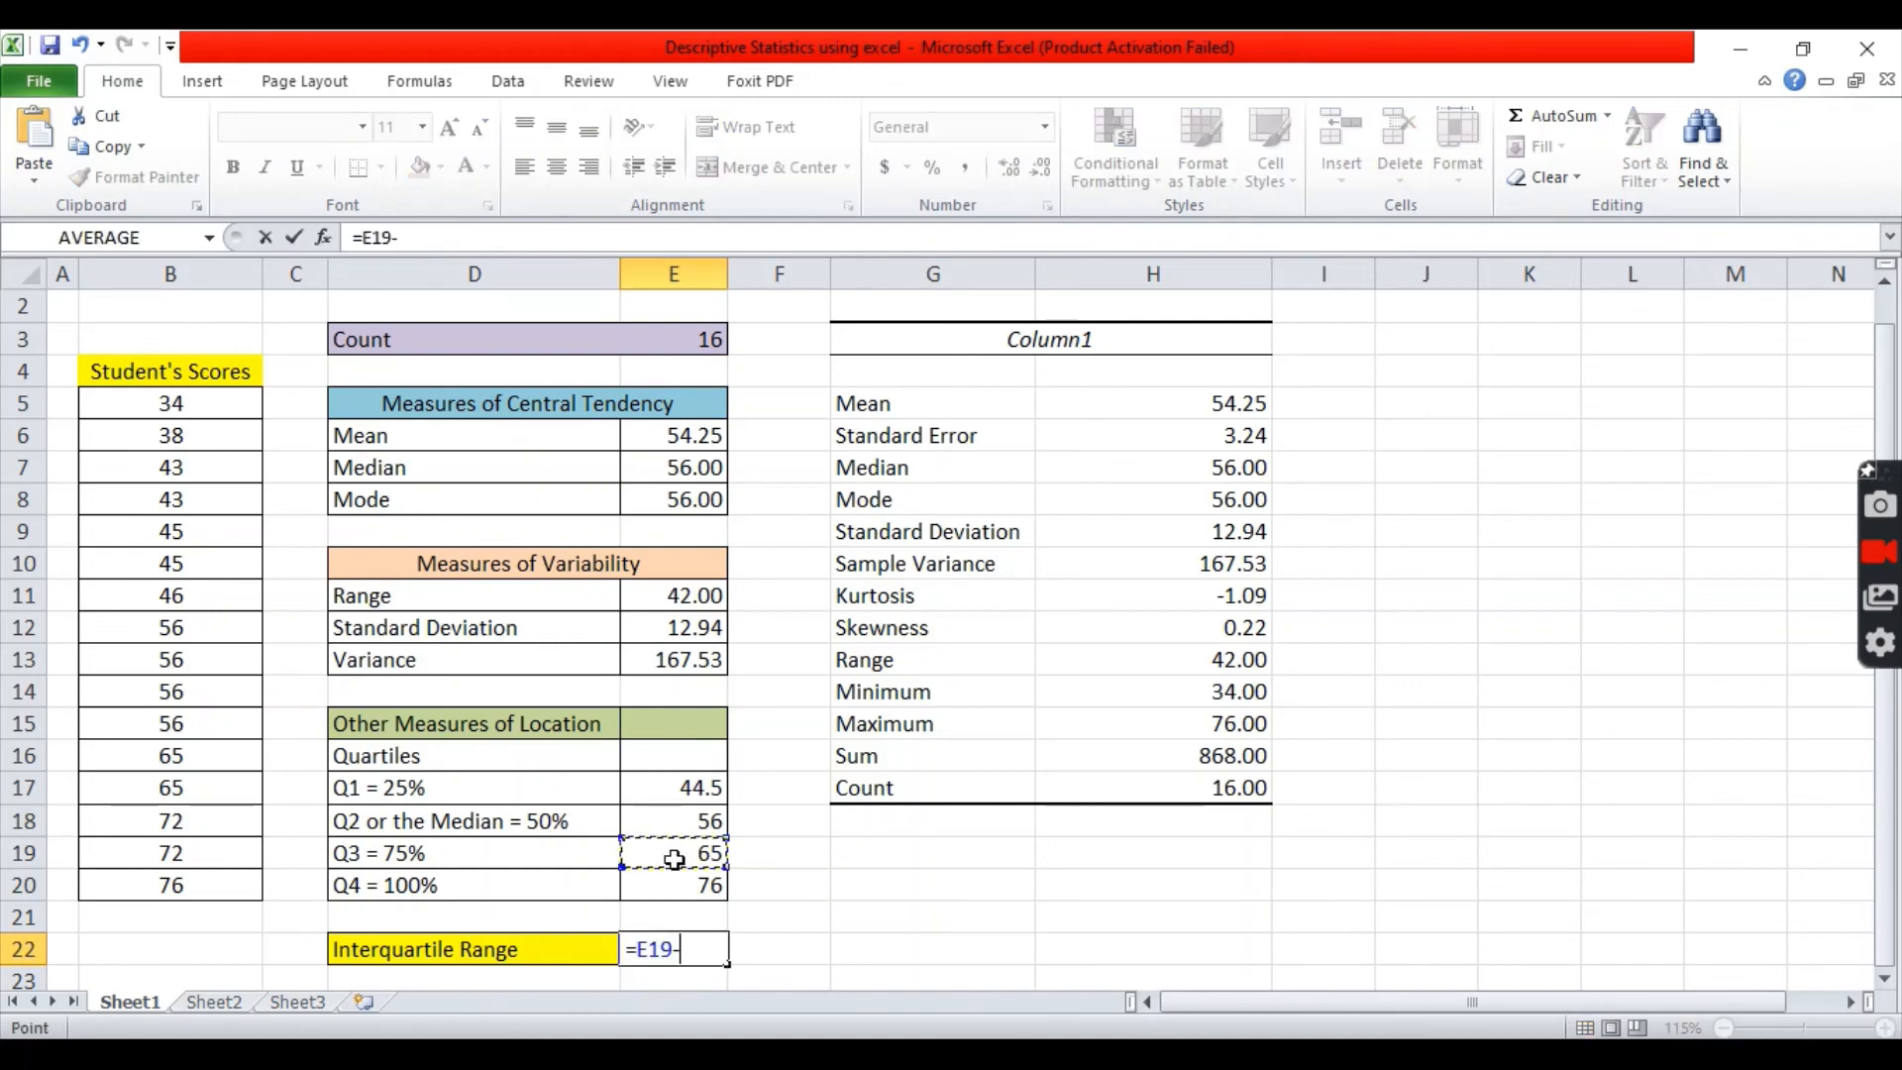
{"action": "left_click", "coordinate": [673, 788]}
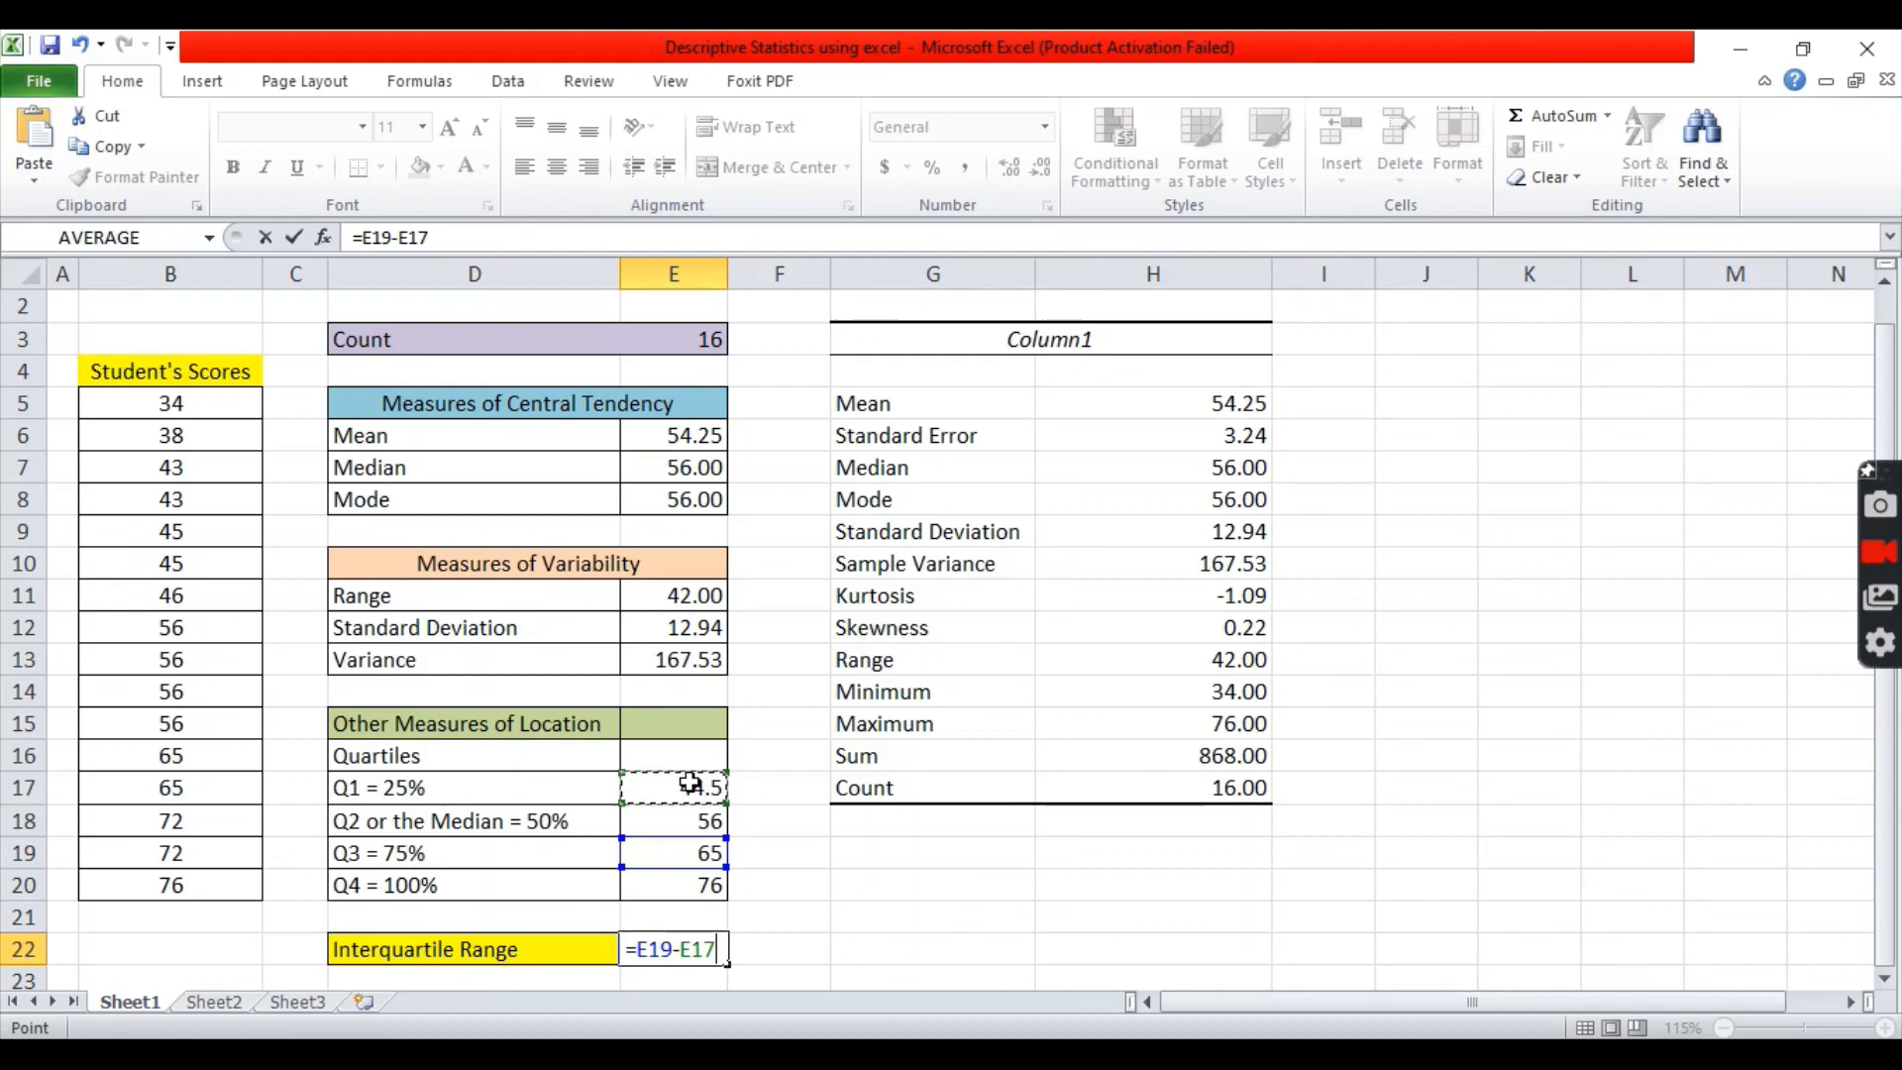
{"action": "key", "text": "Return"}
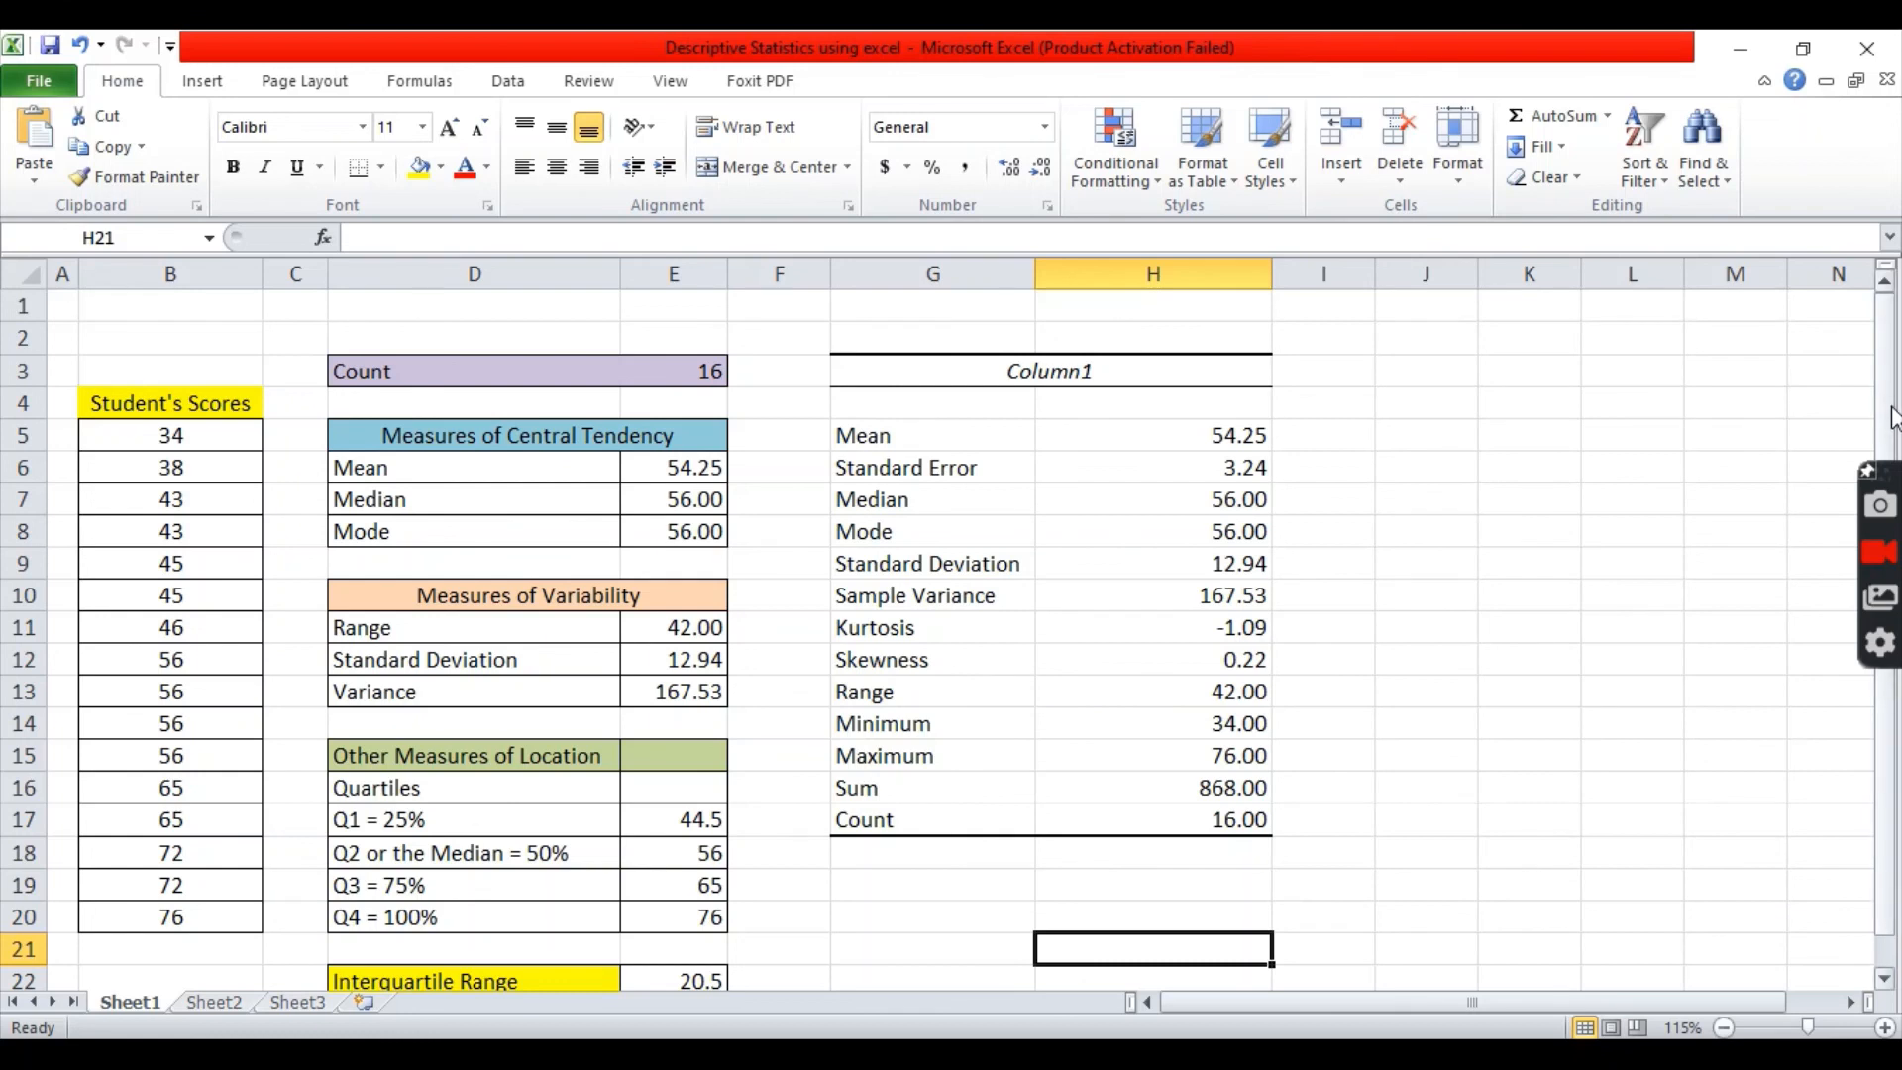
{"action": "scroll", "scroll_direction": "up", "scroll_amount": 3}
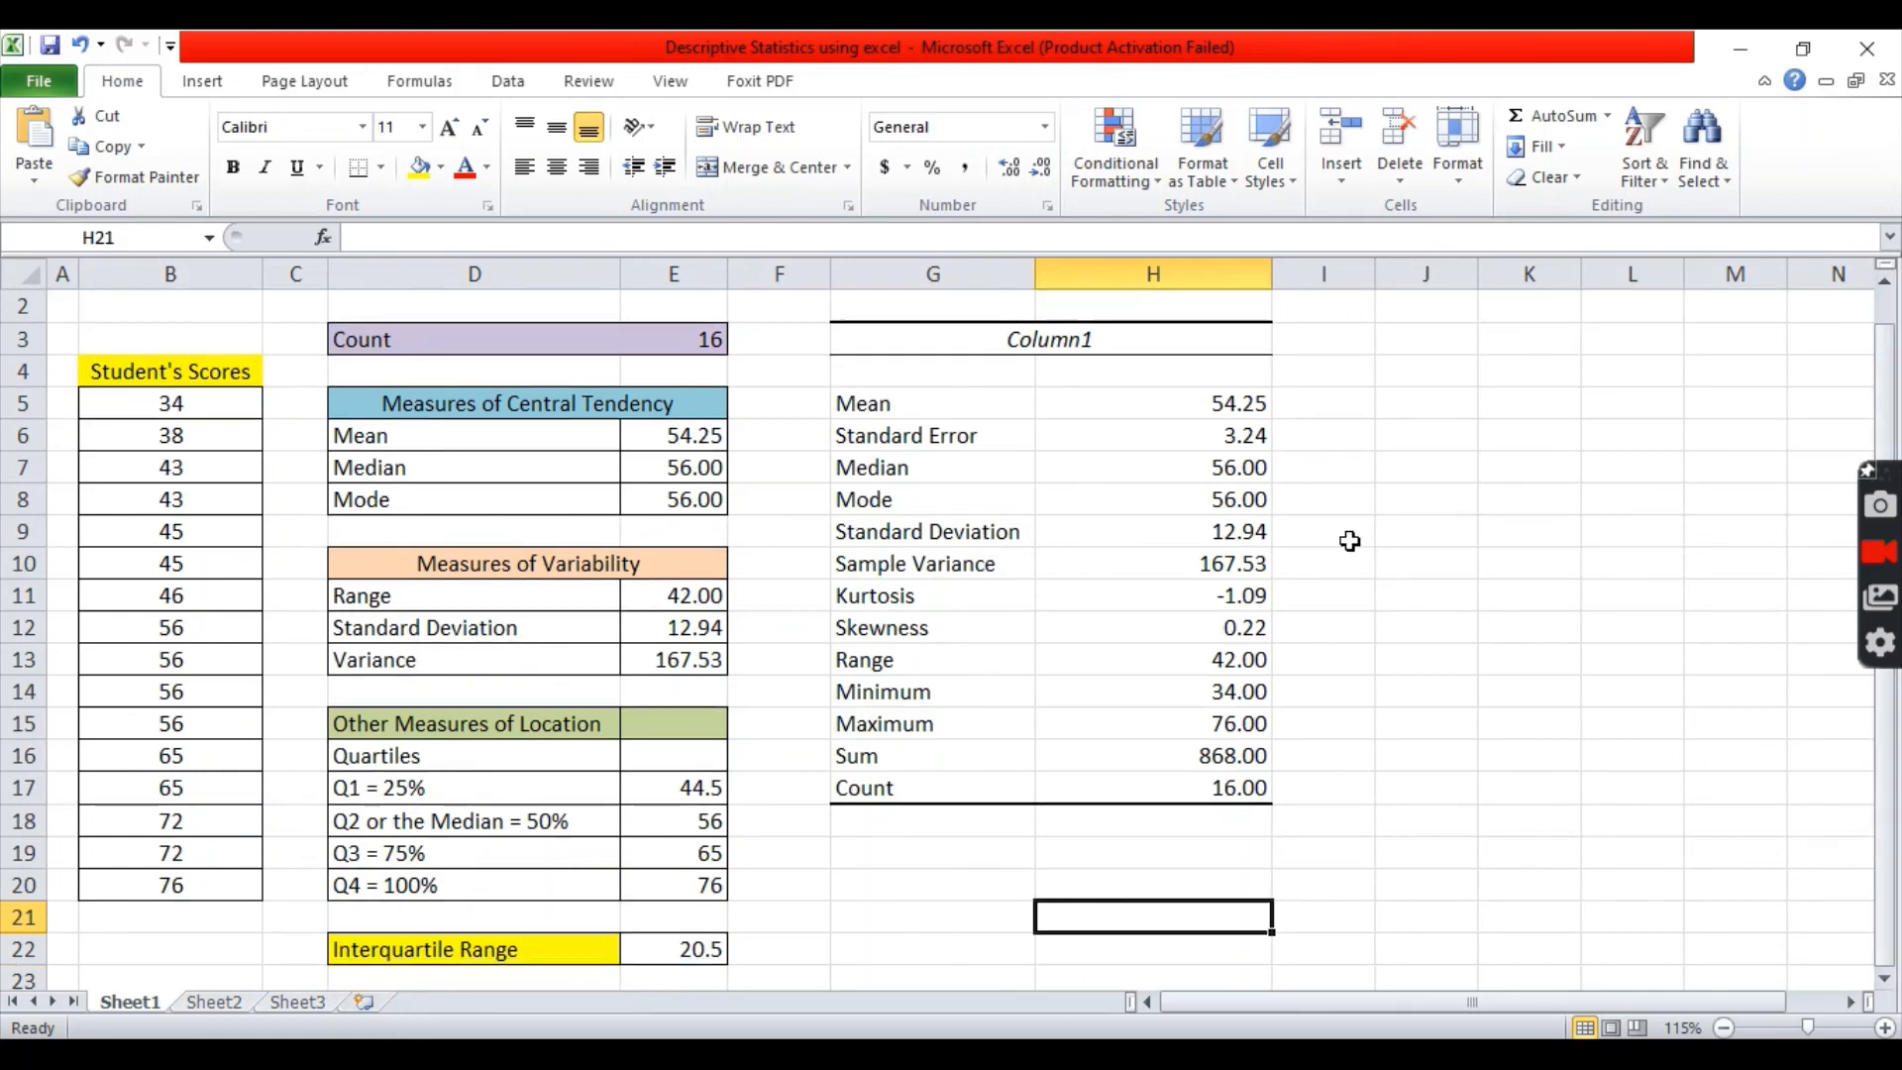
{"action": "mouse_move", "coordinate": [1009, 559]}
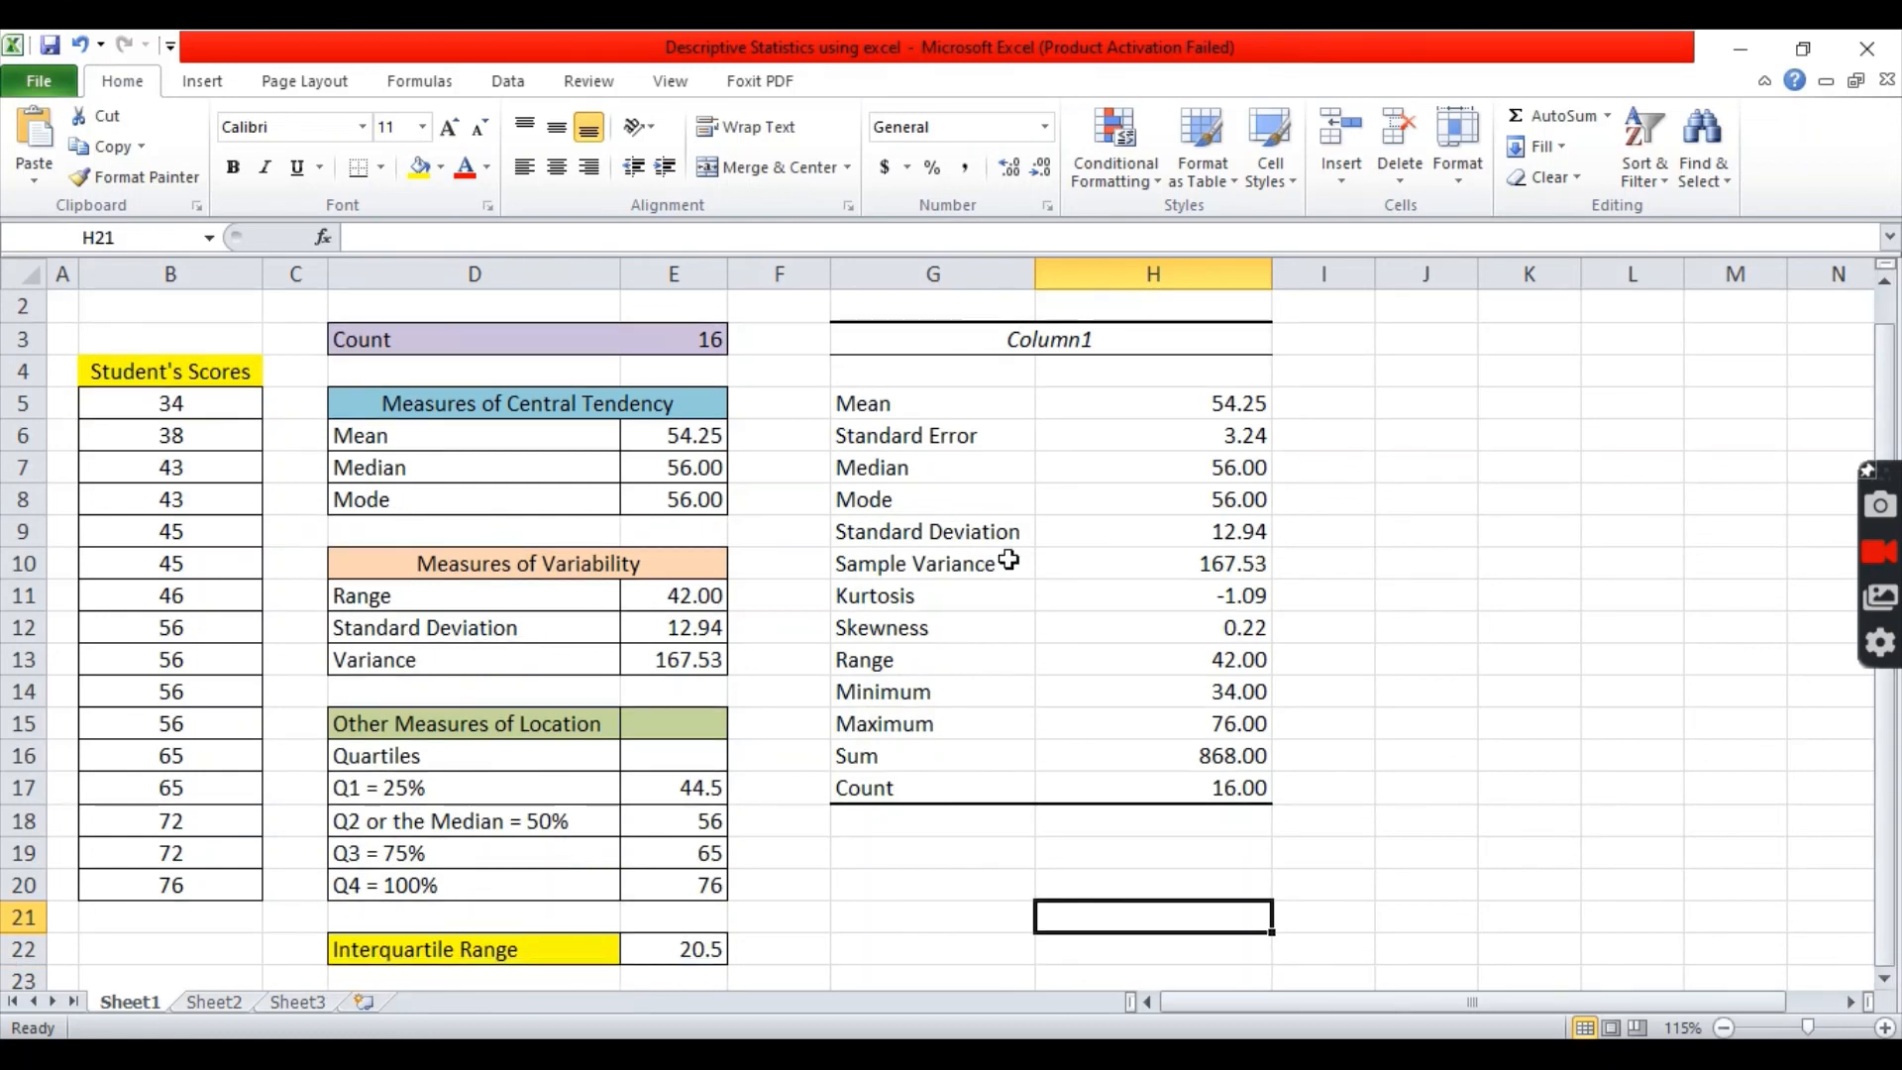
{"action": "mouse_move", "coordinate": [1465, 515]}
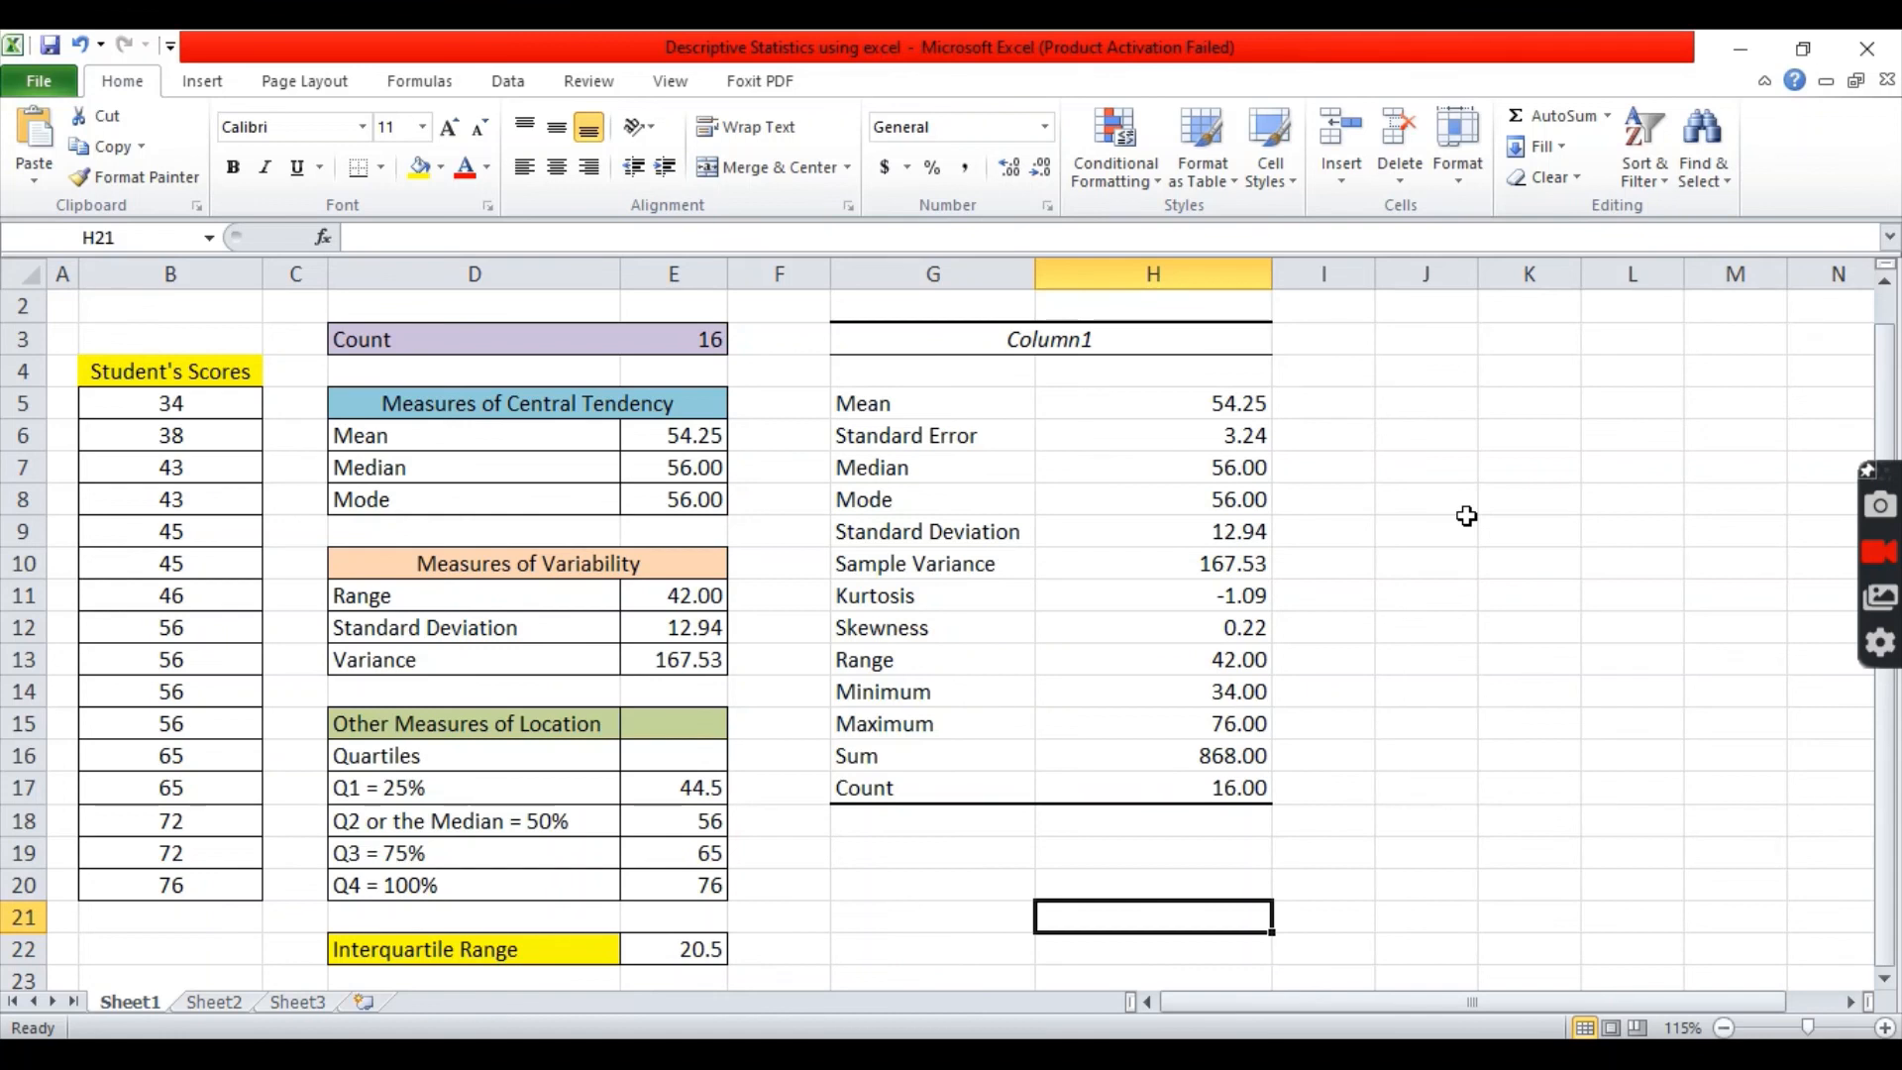